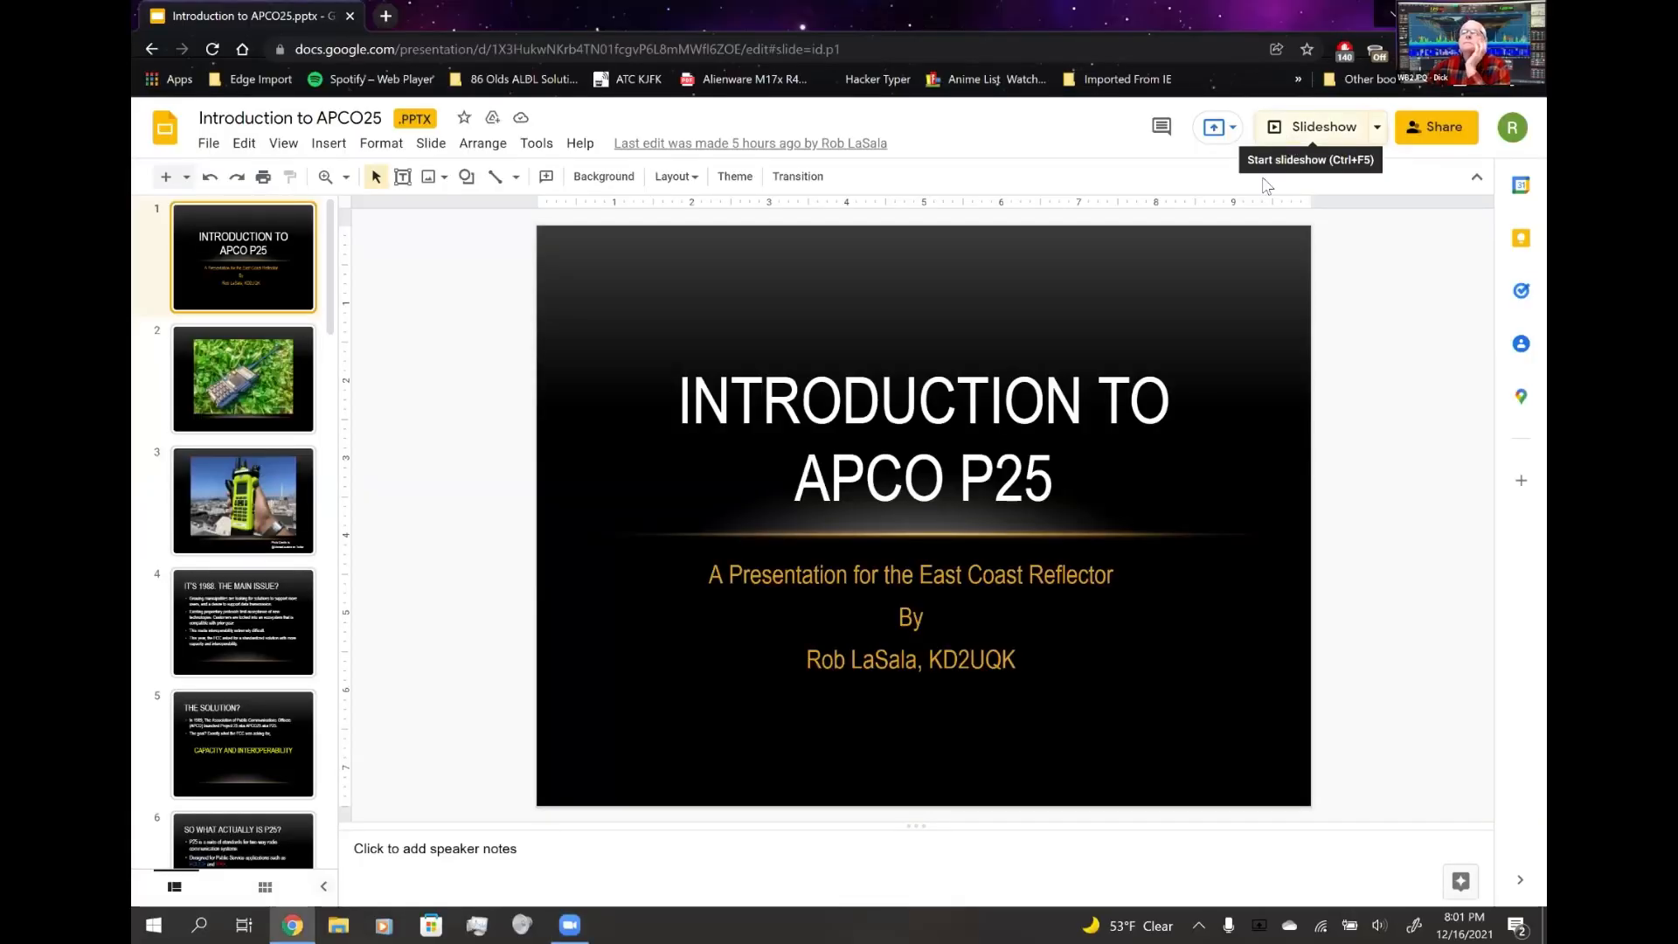
- Start the slideshow full screen from the title slide
{"action": "left_click", "coordinate": [1309, 126]}
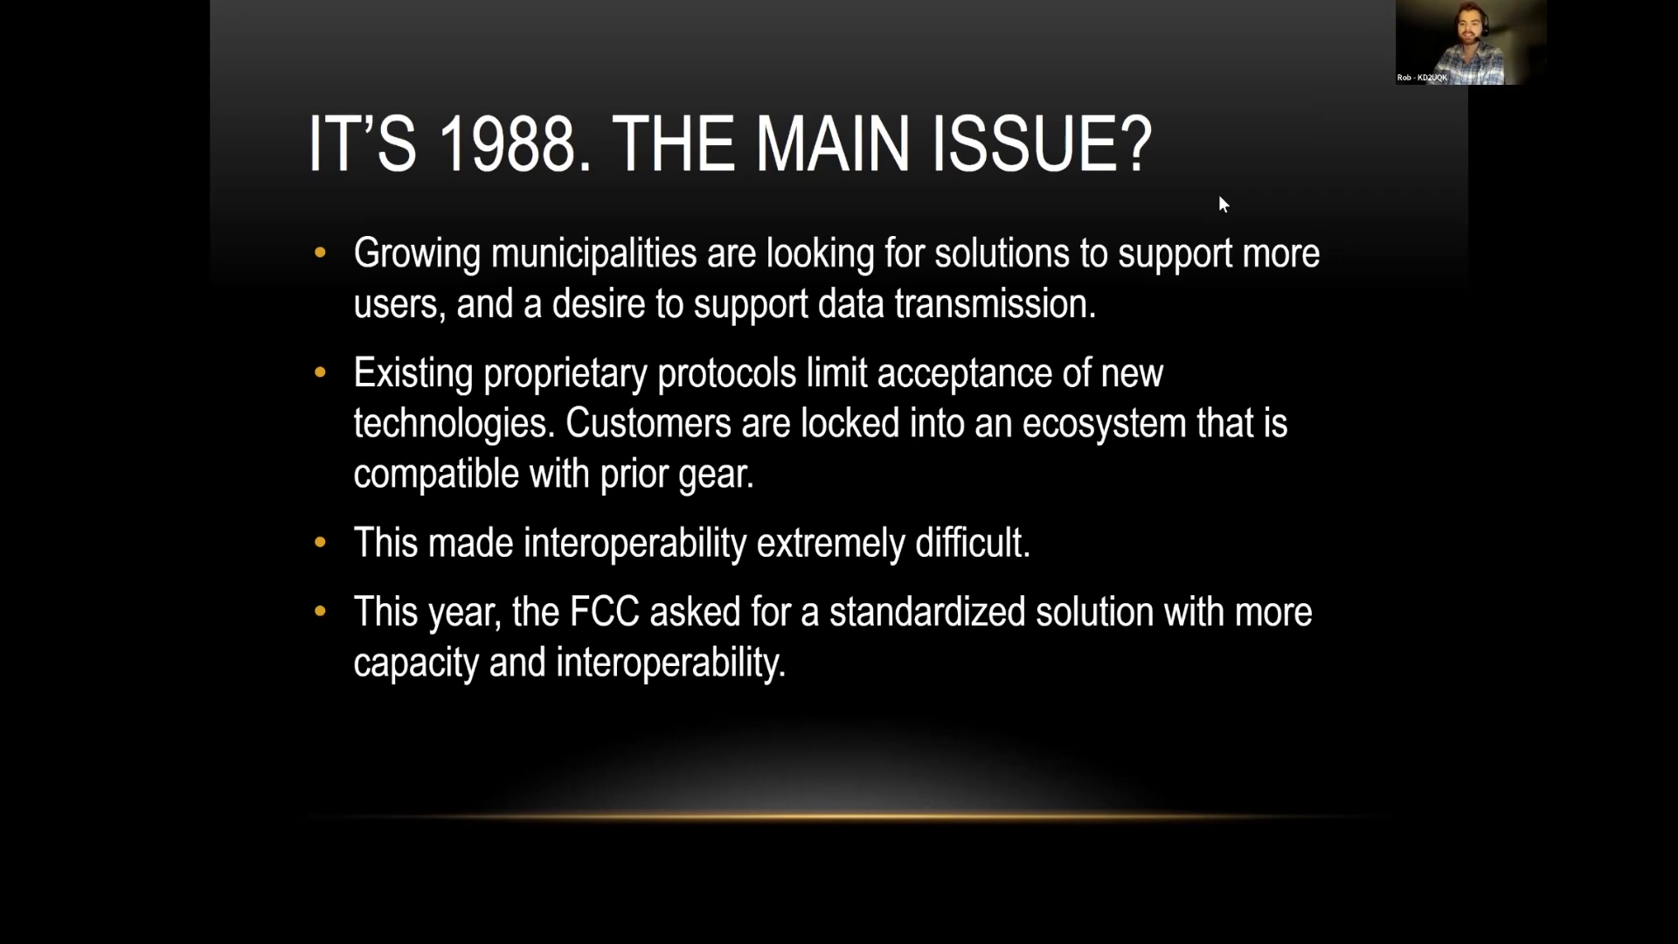
- Advance from the 'It's 1988. The Main Issue?' slide to the solution slide
{"action": "key", "text": "right"}
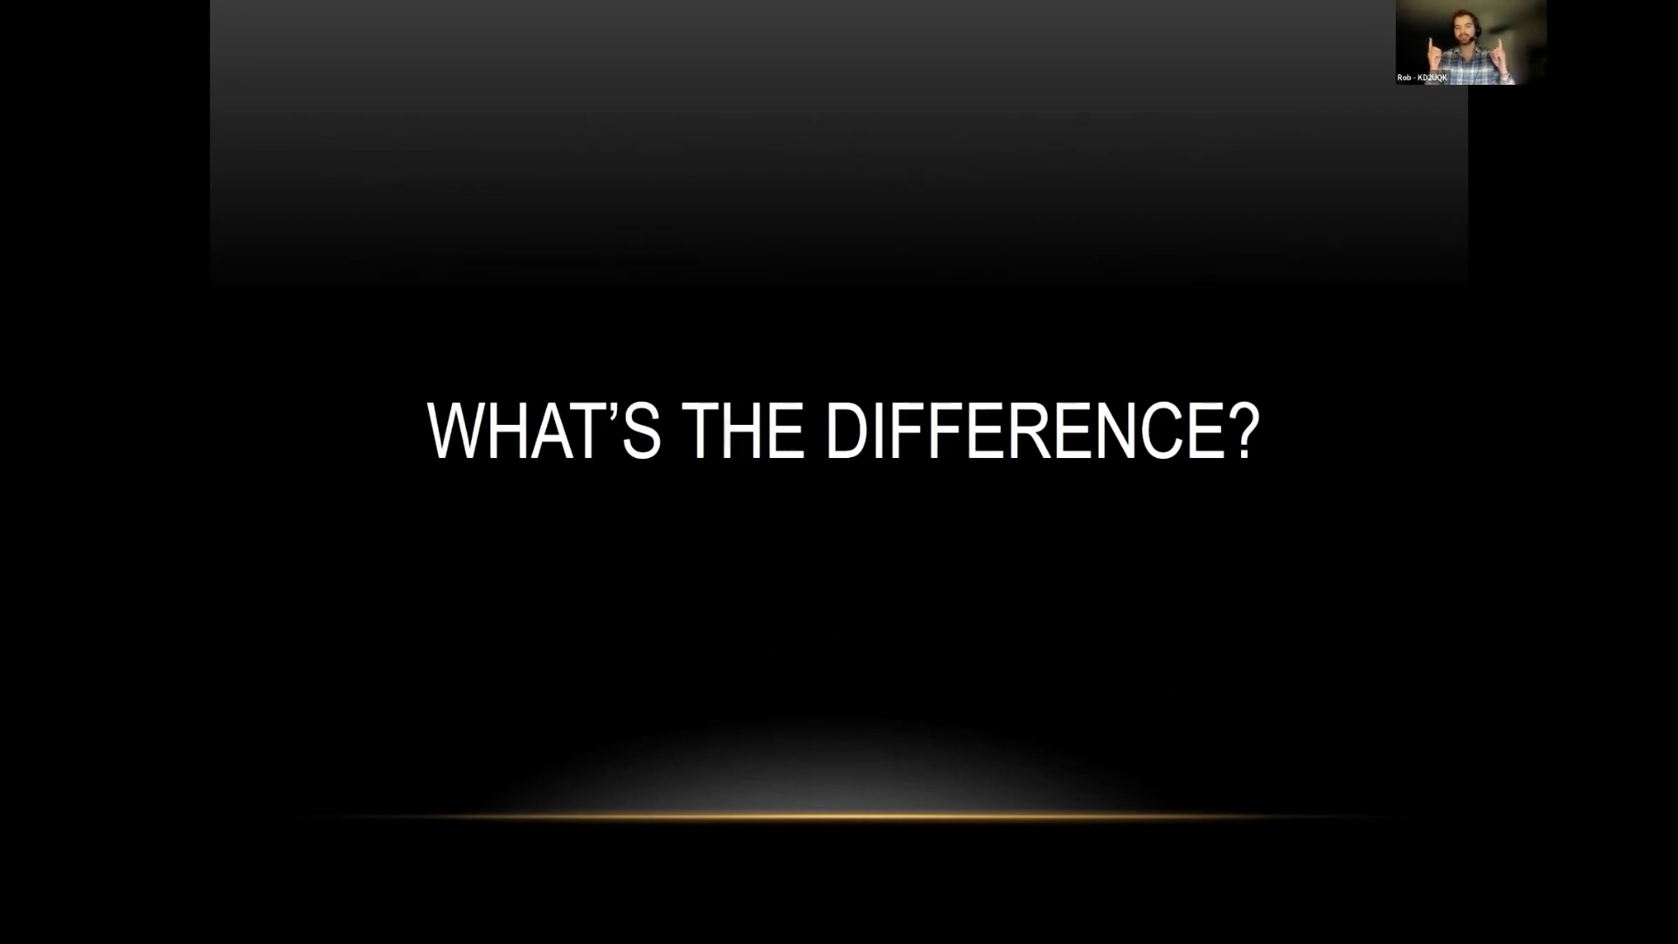
- Advance from the 'What's the difference?' title slide to the Phase 1 FDMA diagram
{"action": "key", "text": "Right"}
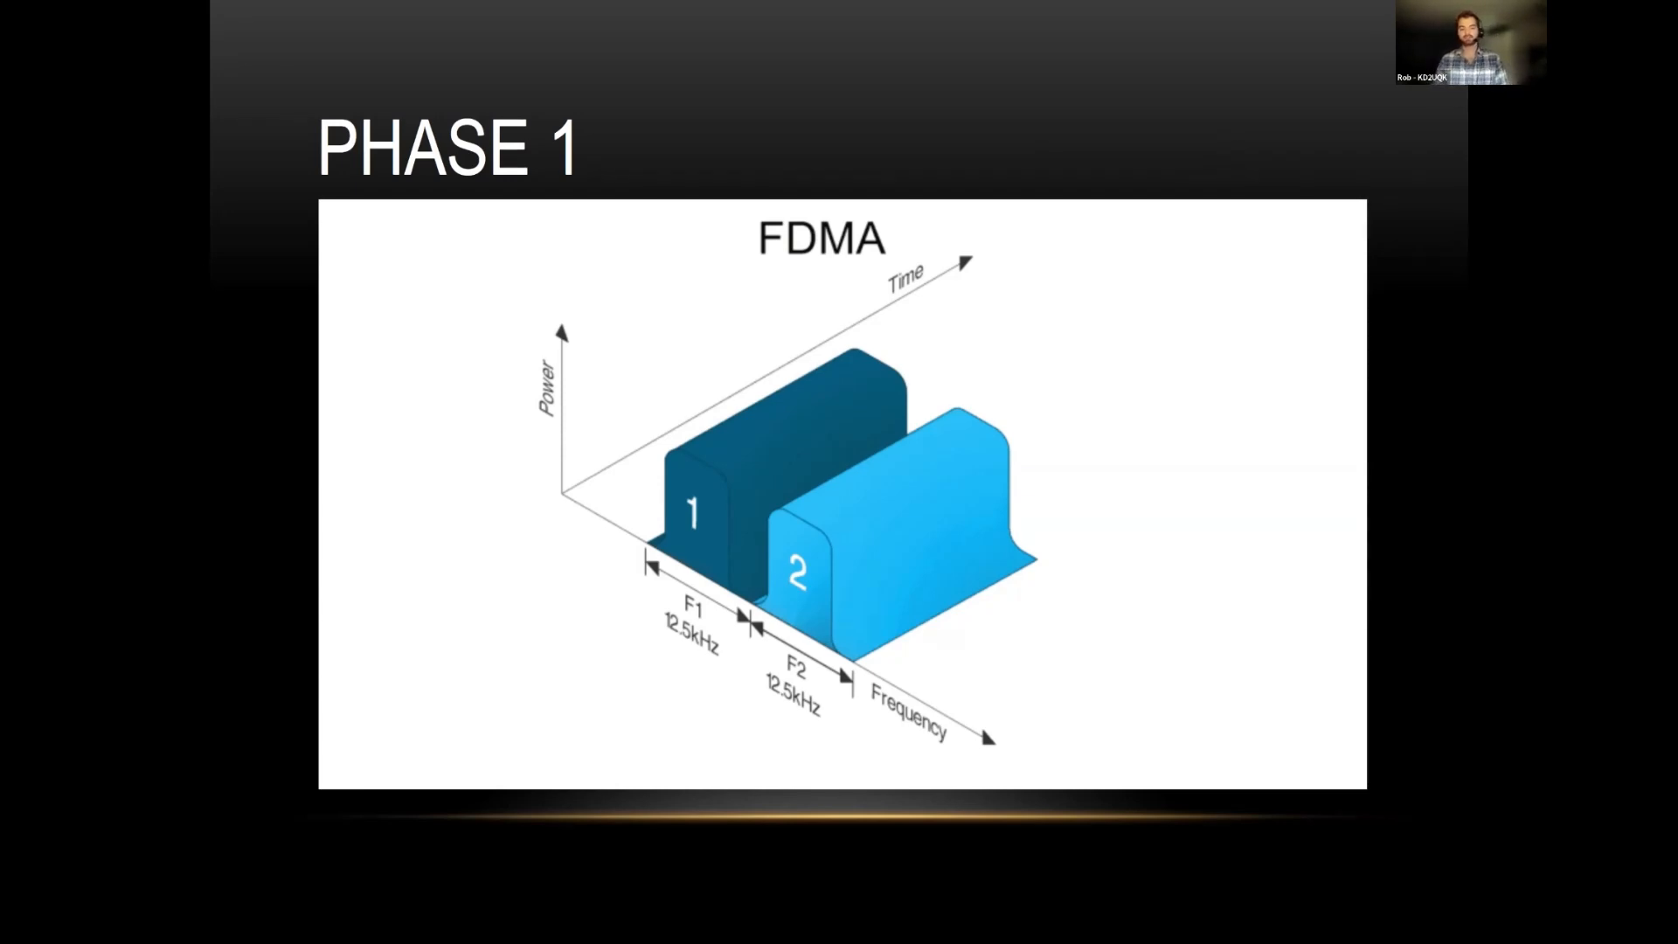
{"action": "mouse_move", "coordinate": [777, 668]}
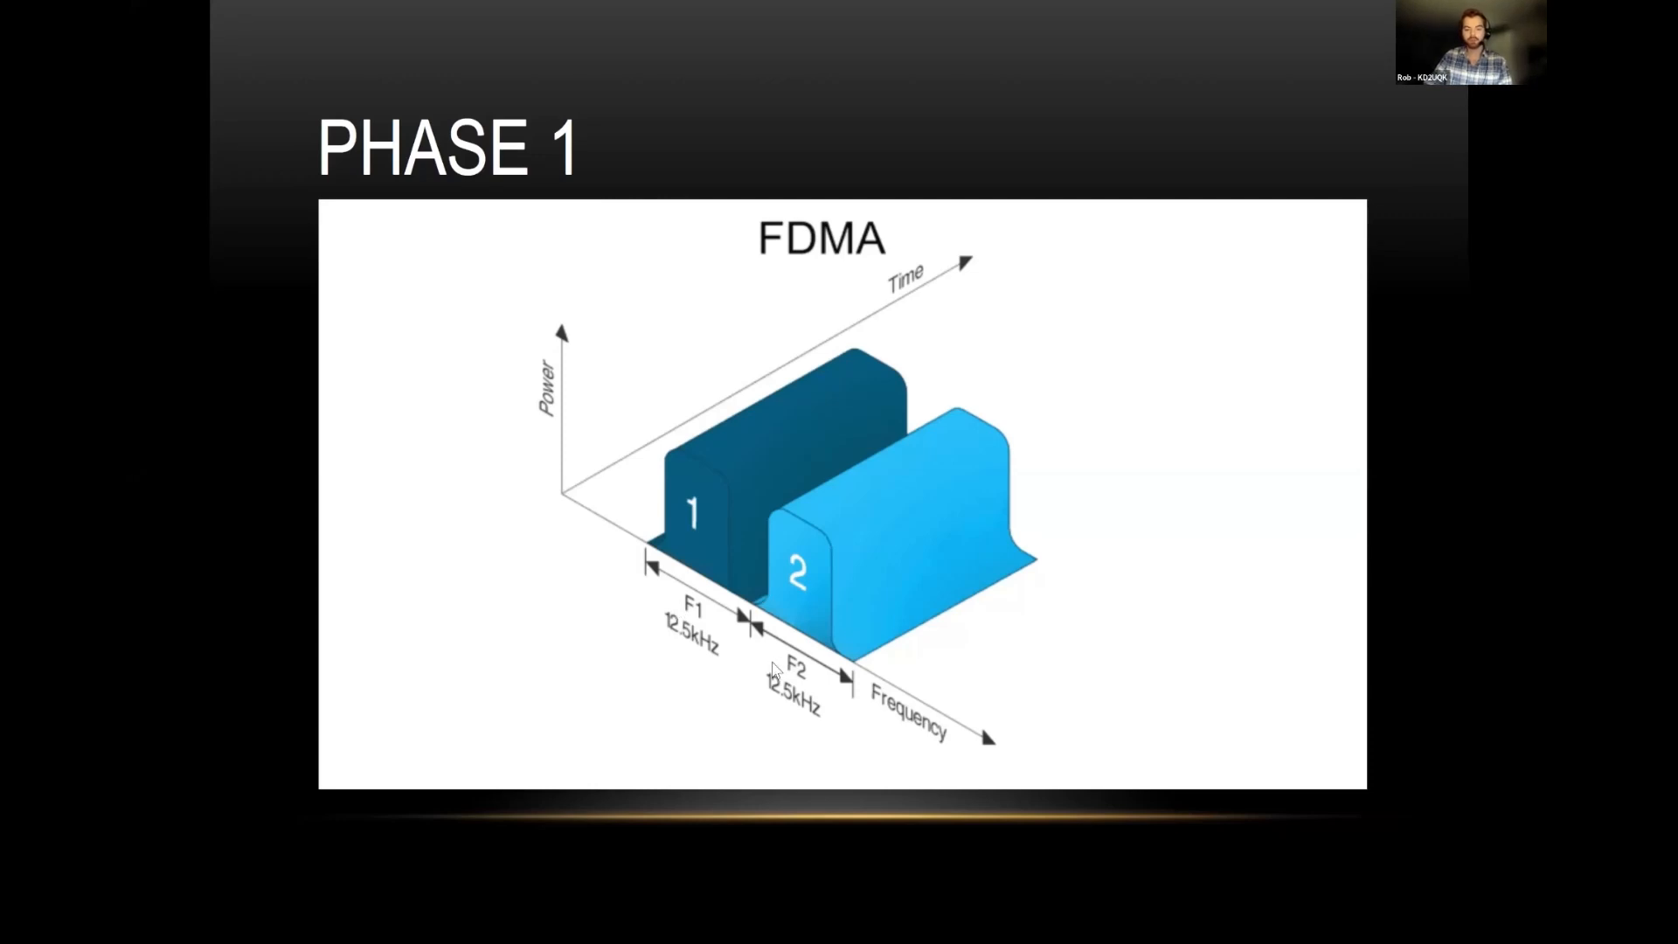
{"action": "mouse_move", "coordinate": [829, 719]}
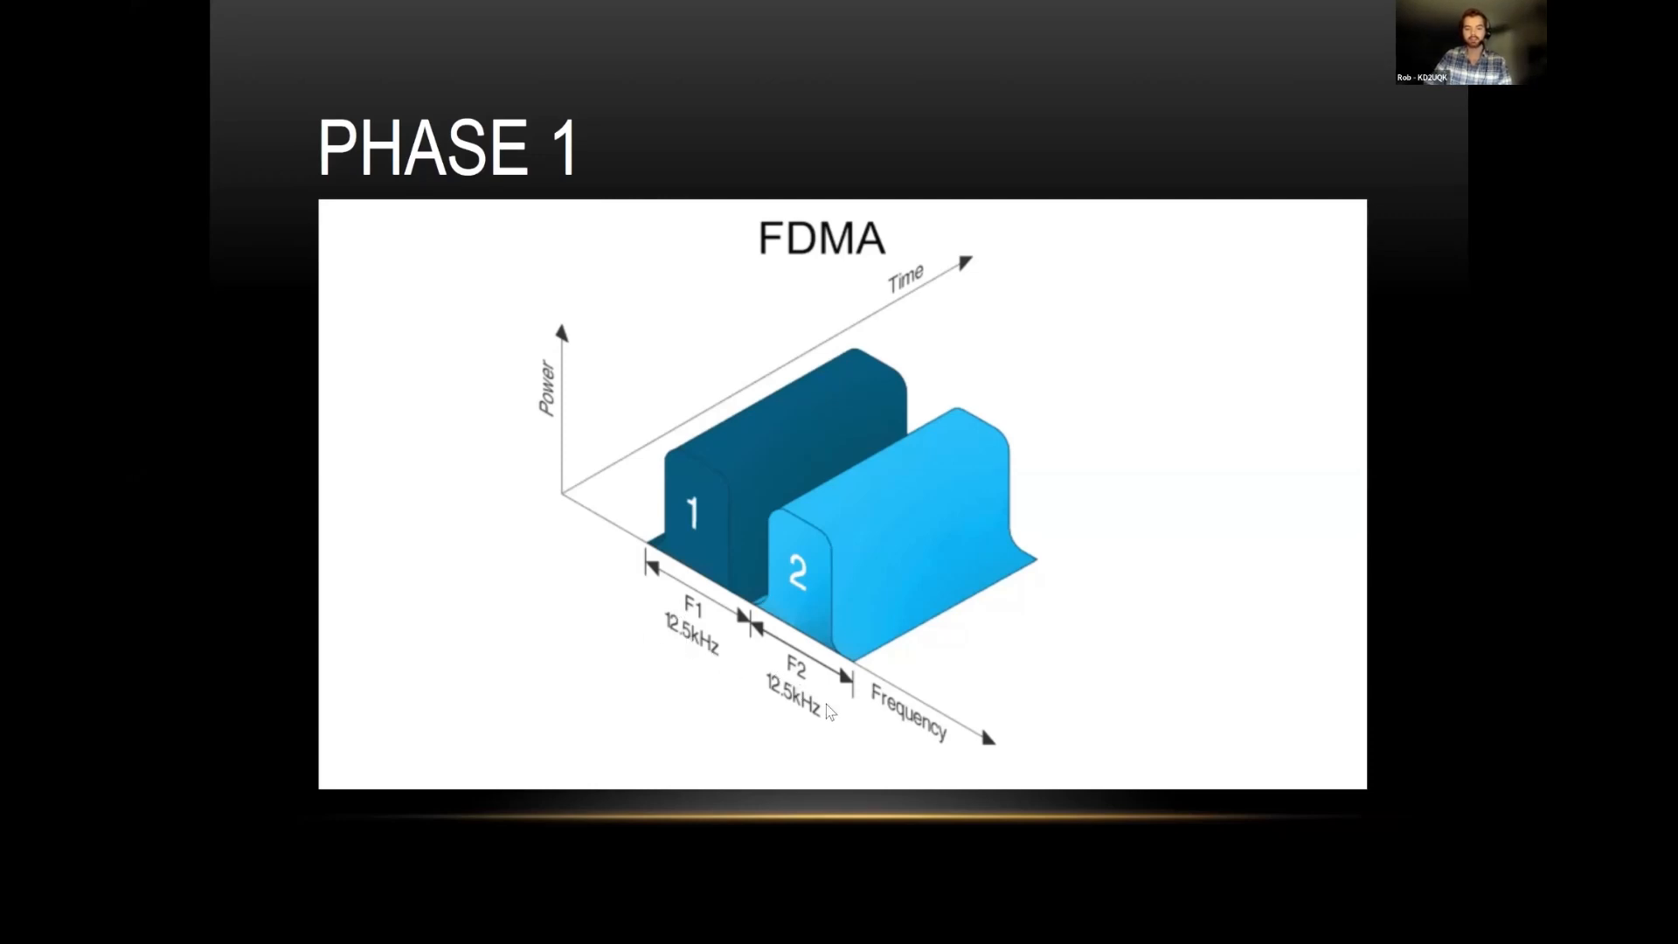
{"action": "mouse_move", "coordinate": [870, 584]}
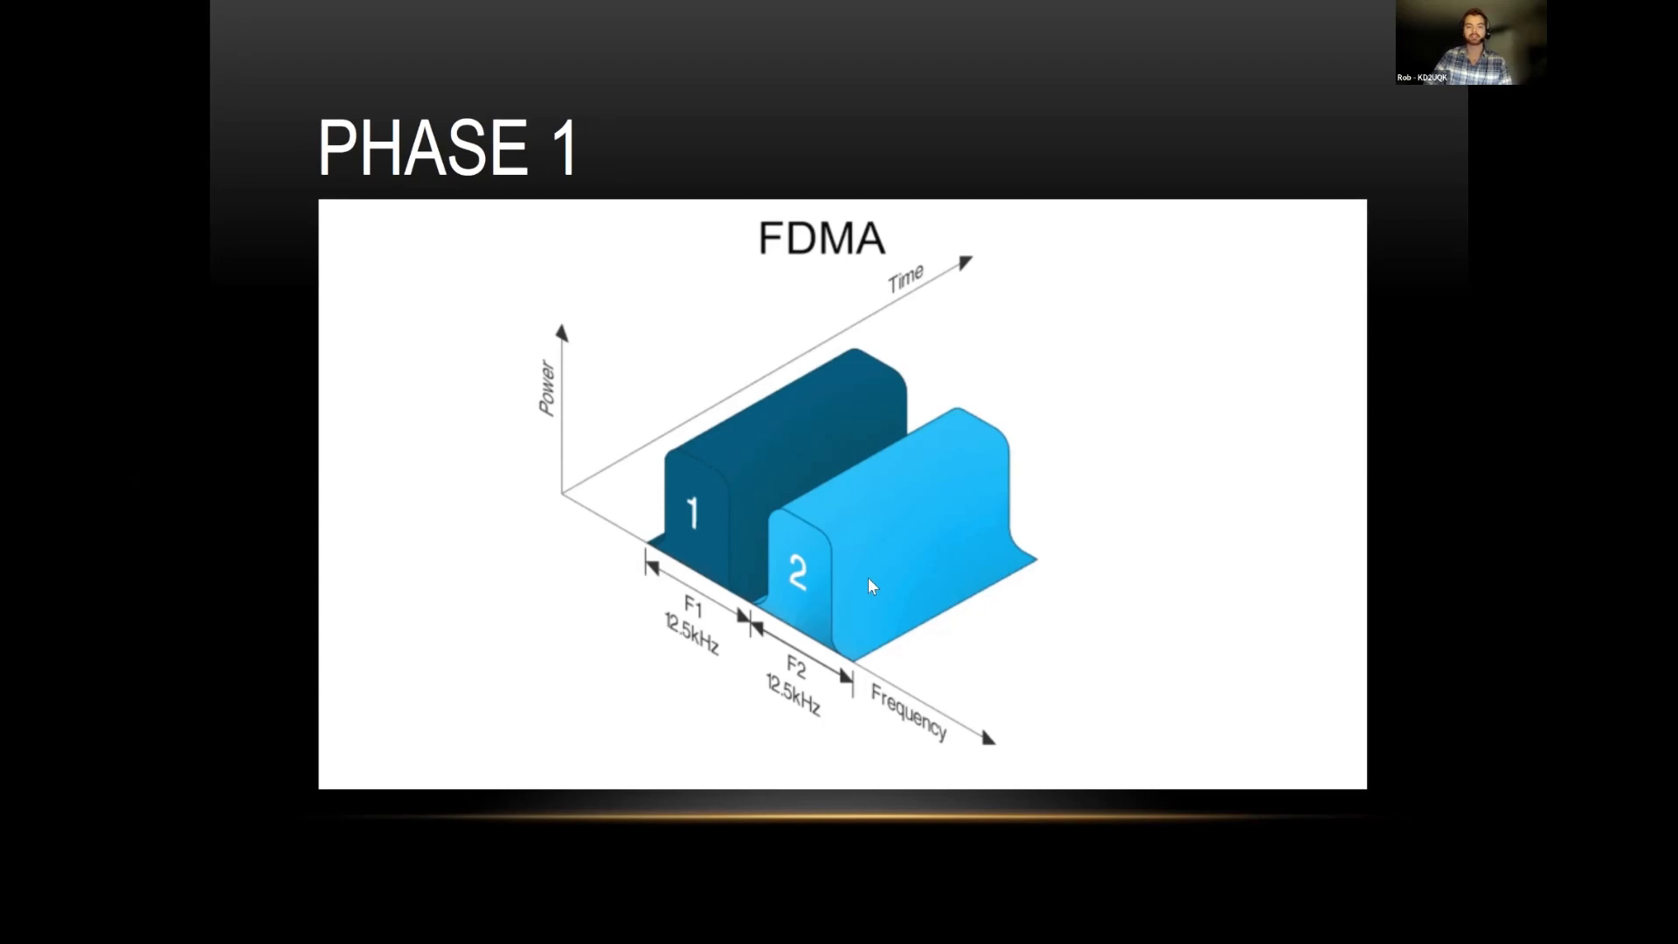
{"action": "mouse_move", "coordinate": [829, 545]}
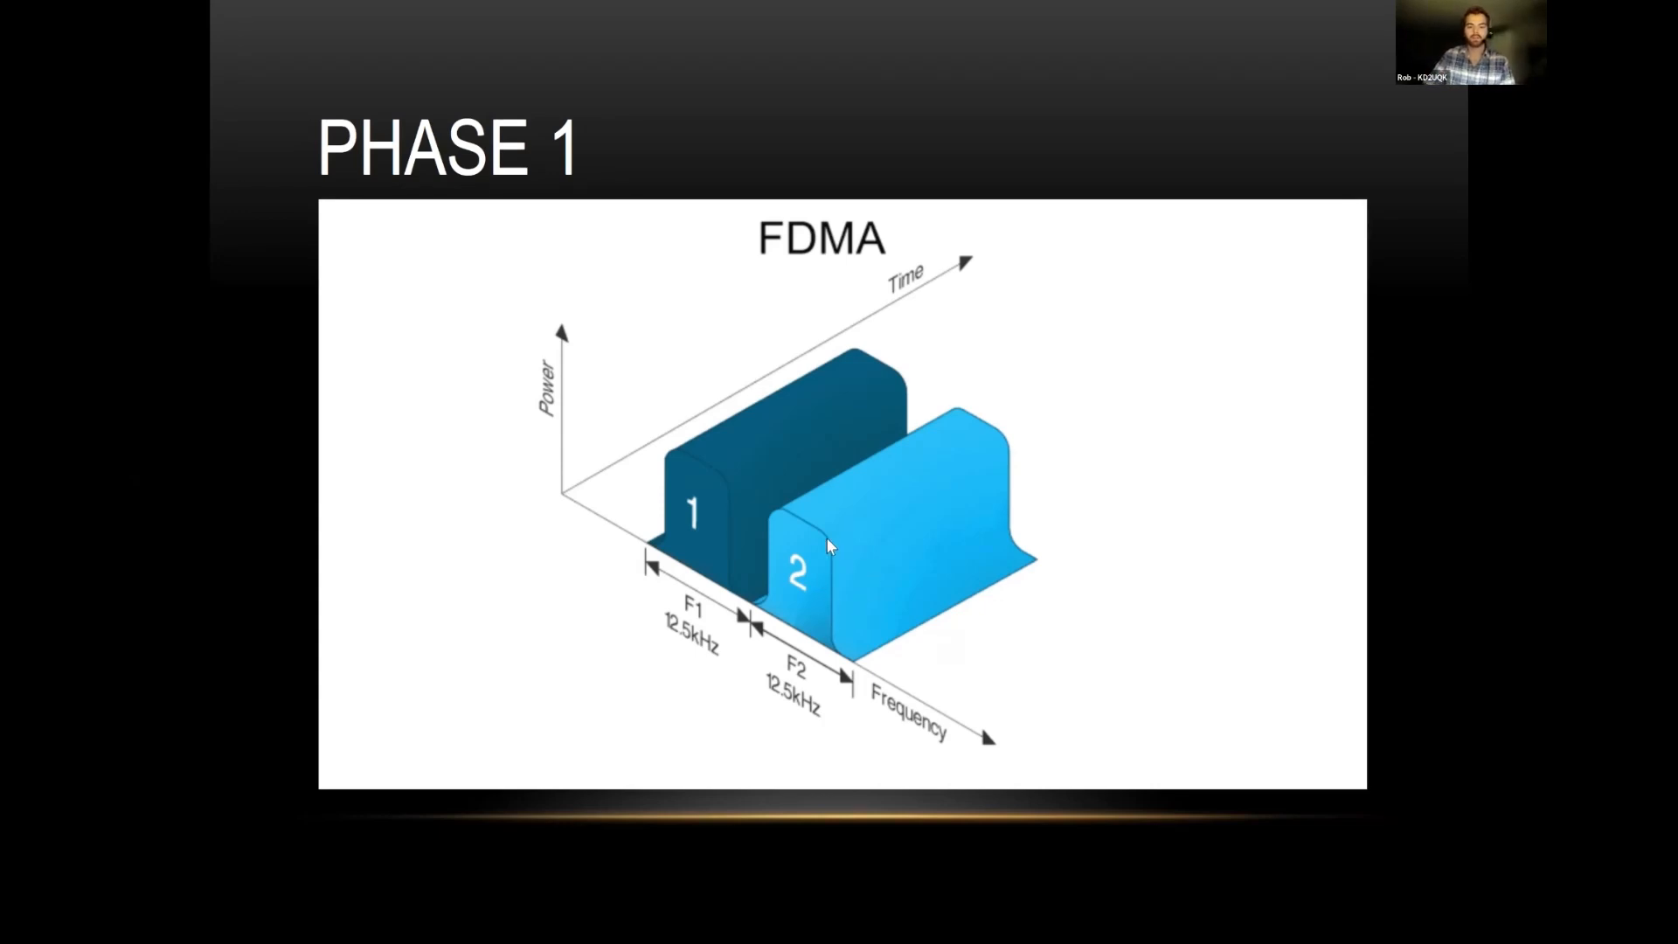
{"action": "mouse_move", "coordinate": [853, 547]}
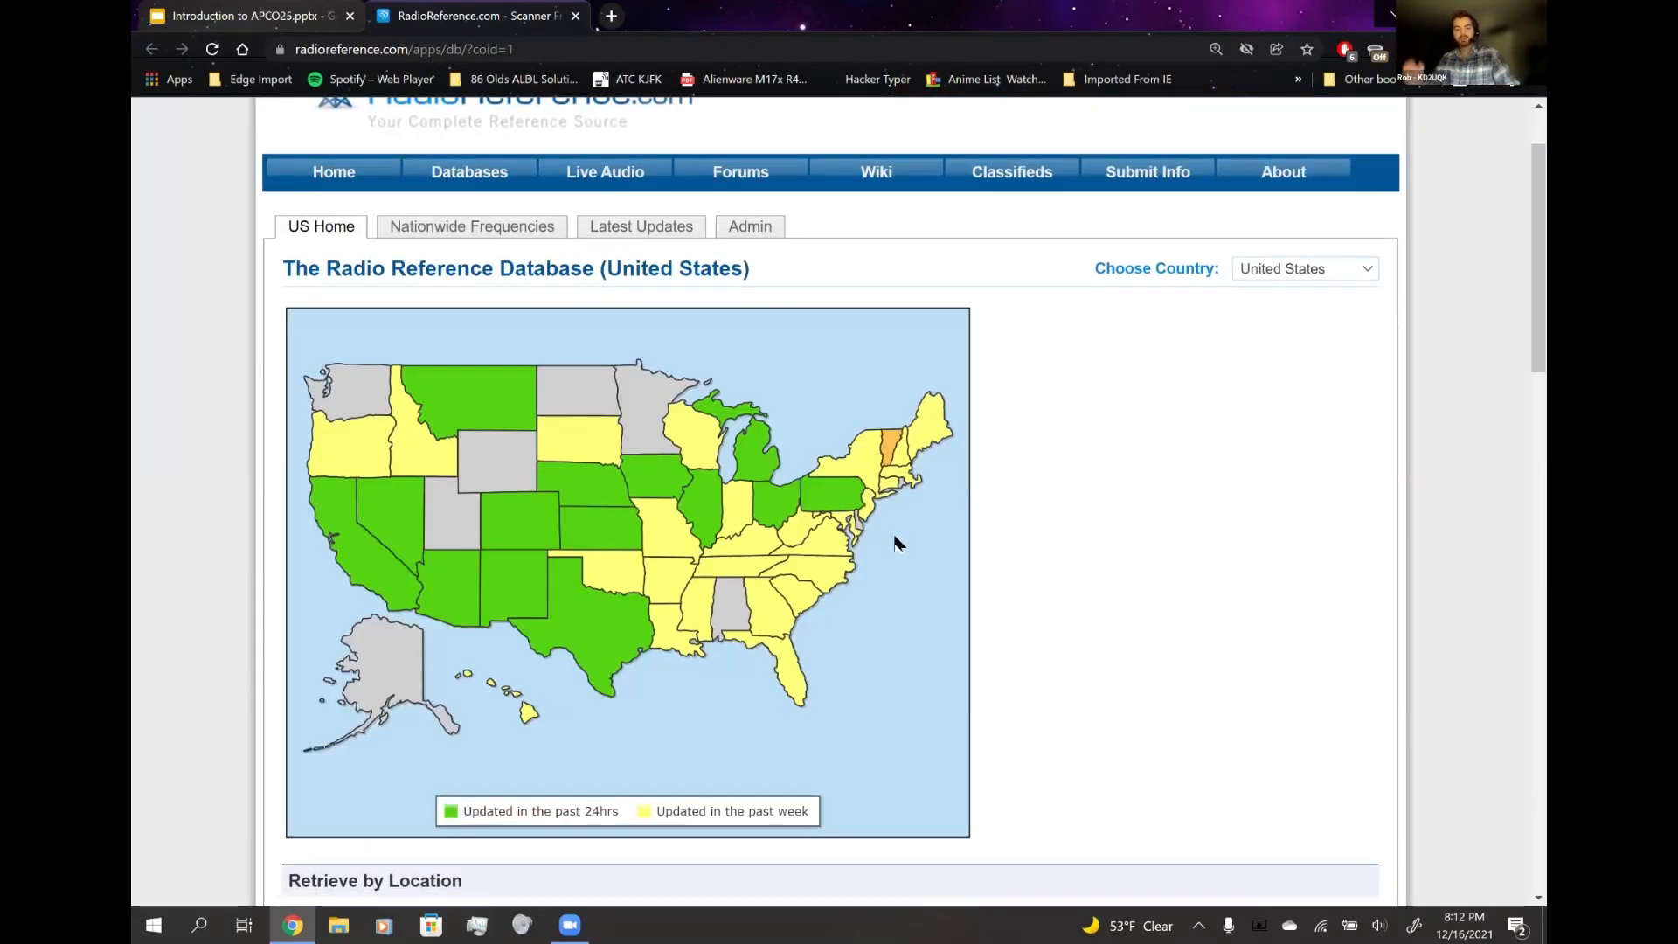
- Browse down the State of Michigan page through its Choose County list
{"action": "scroll", "scroll_direction": "down", "scroll_amount": 3}
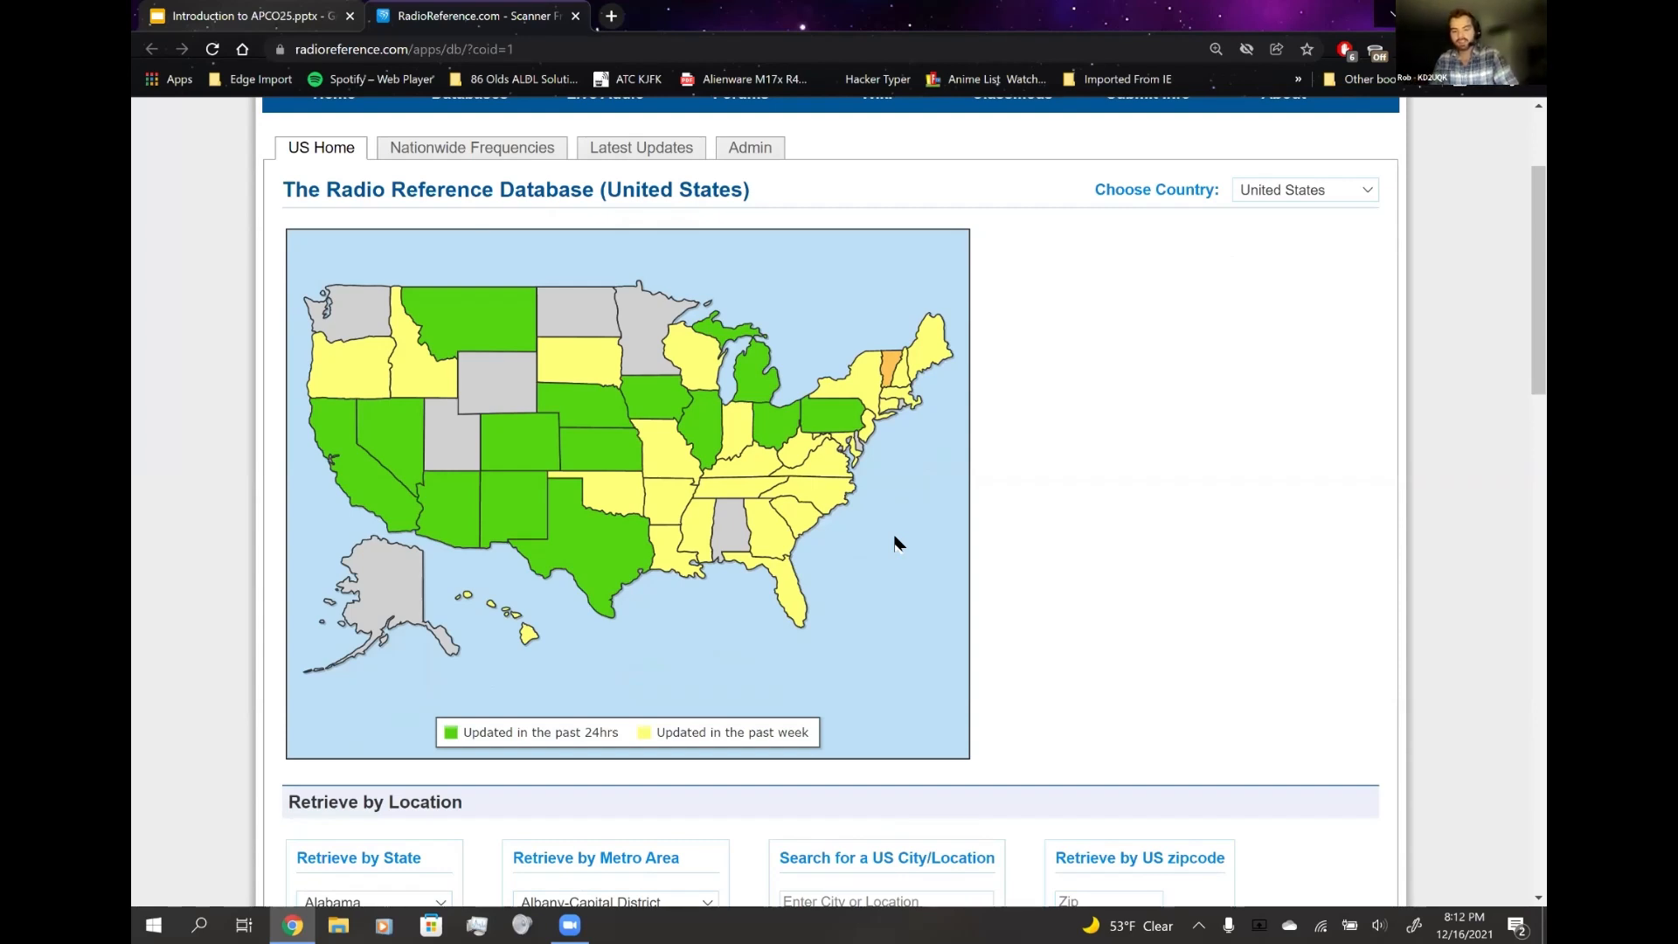
{"action": "mouse_move", "coordinate": [1264, 456]}
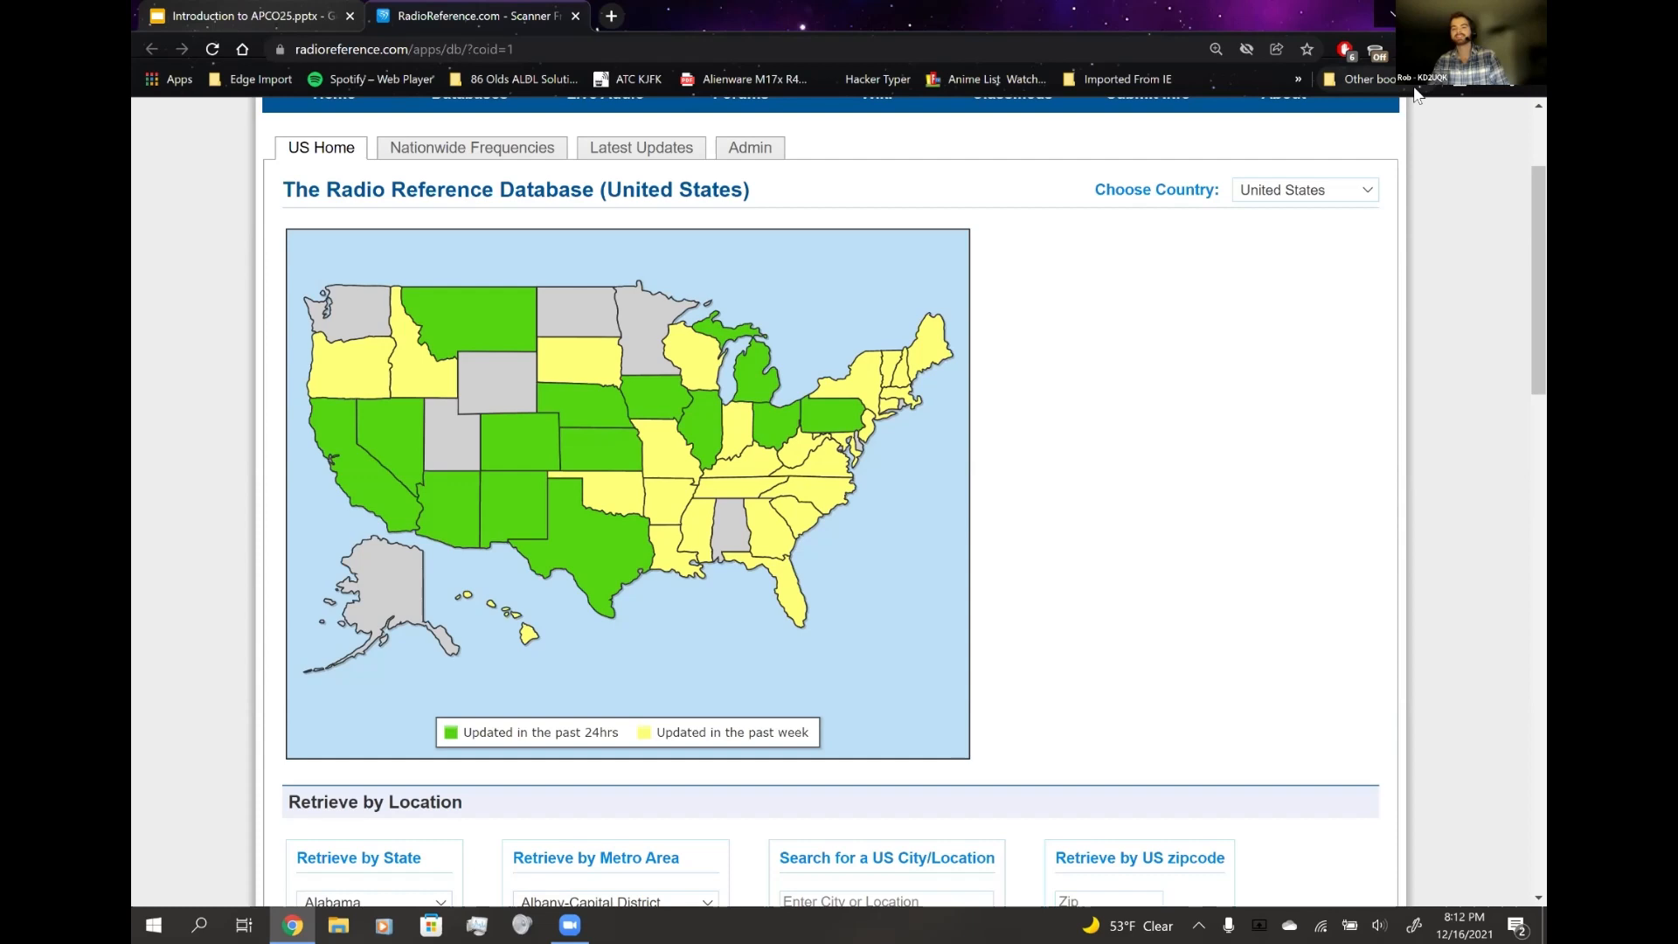
{"action": "mouse_move", "coordinate": [1178, 535]}
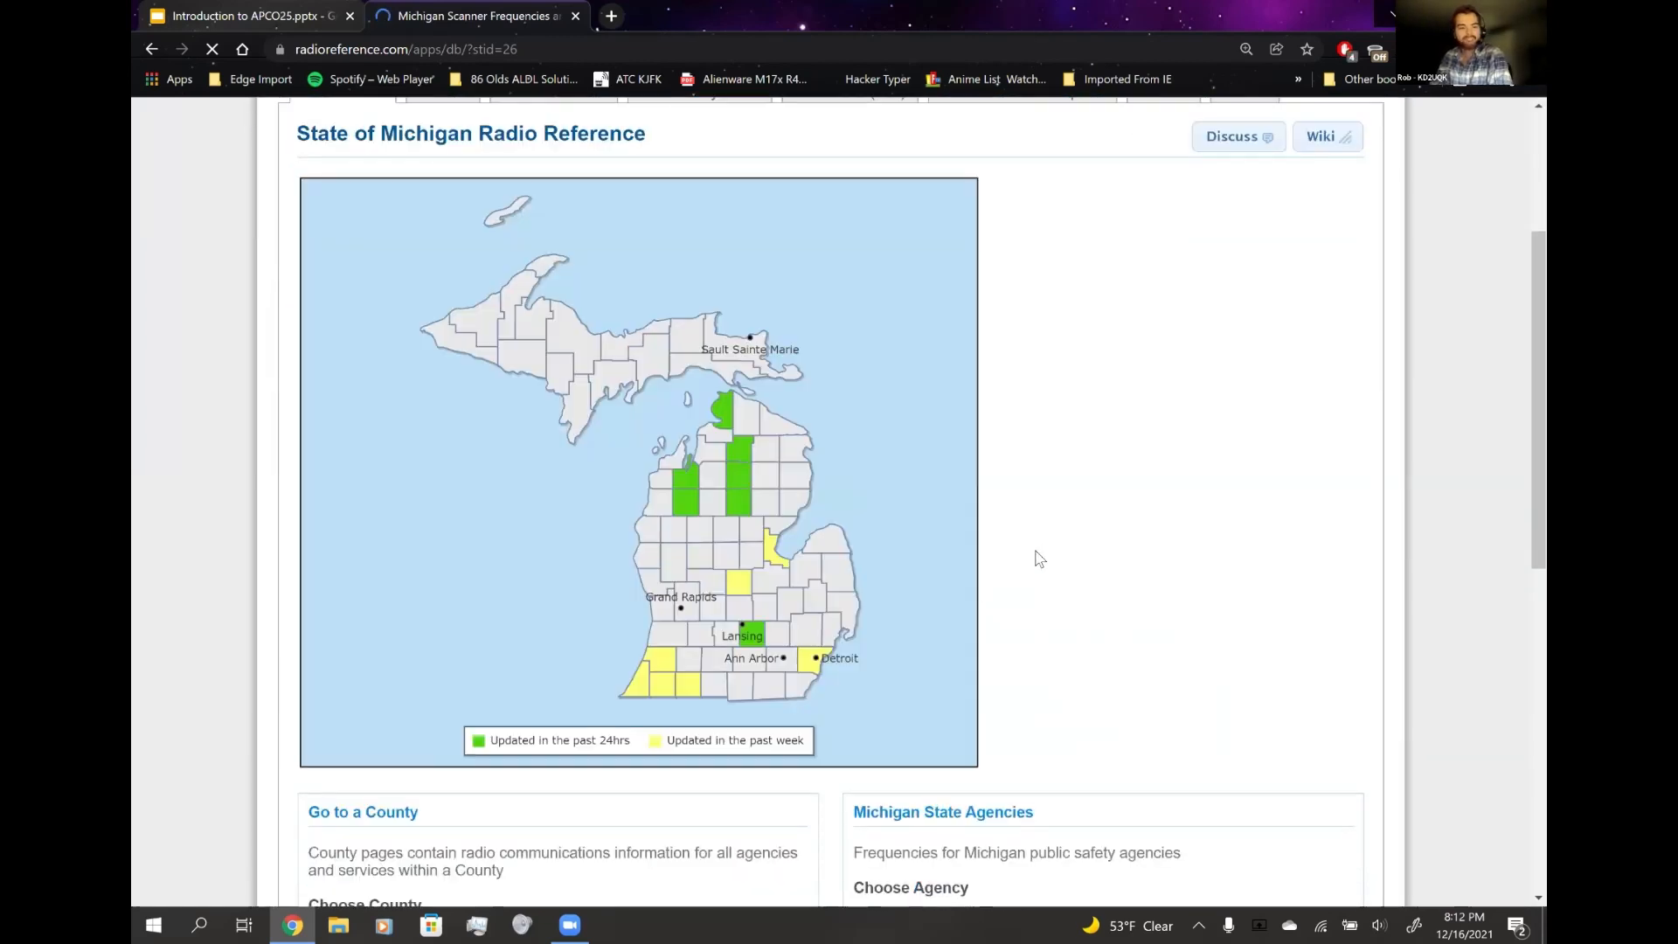
{"action": "scroll", "scroll_direction": "down", "scroll_amount": 3}
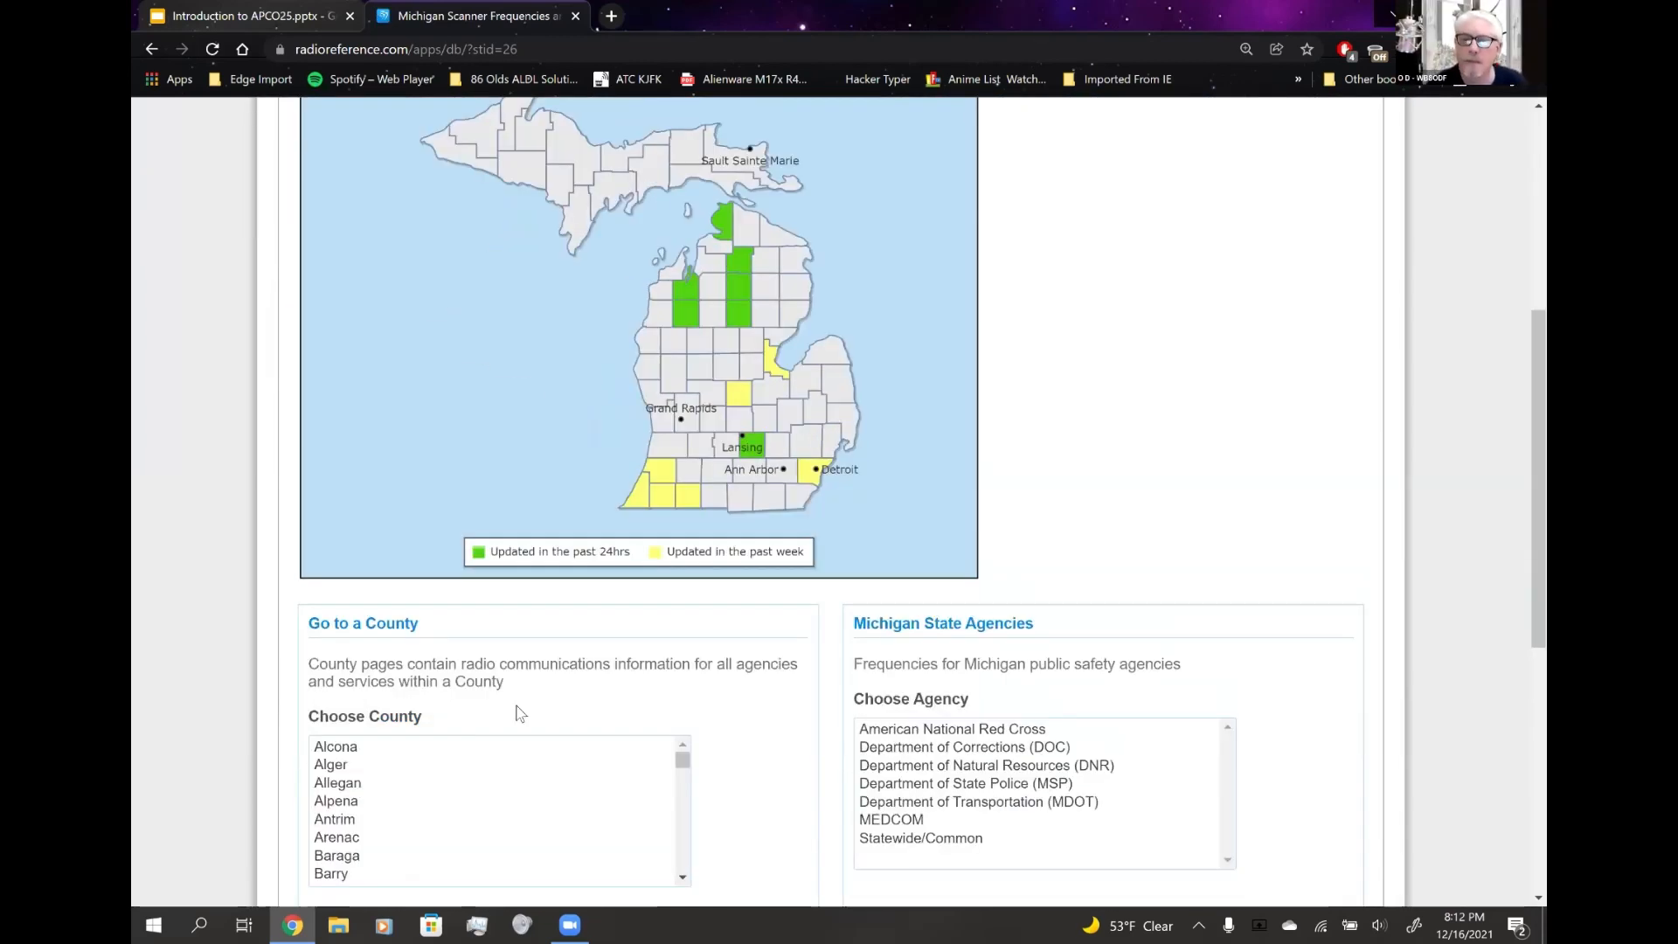
{"action": "scroll", "scroll_direction": "down", "scroll_amount": 3}
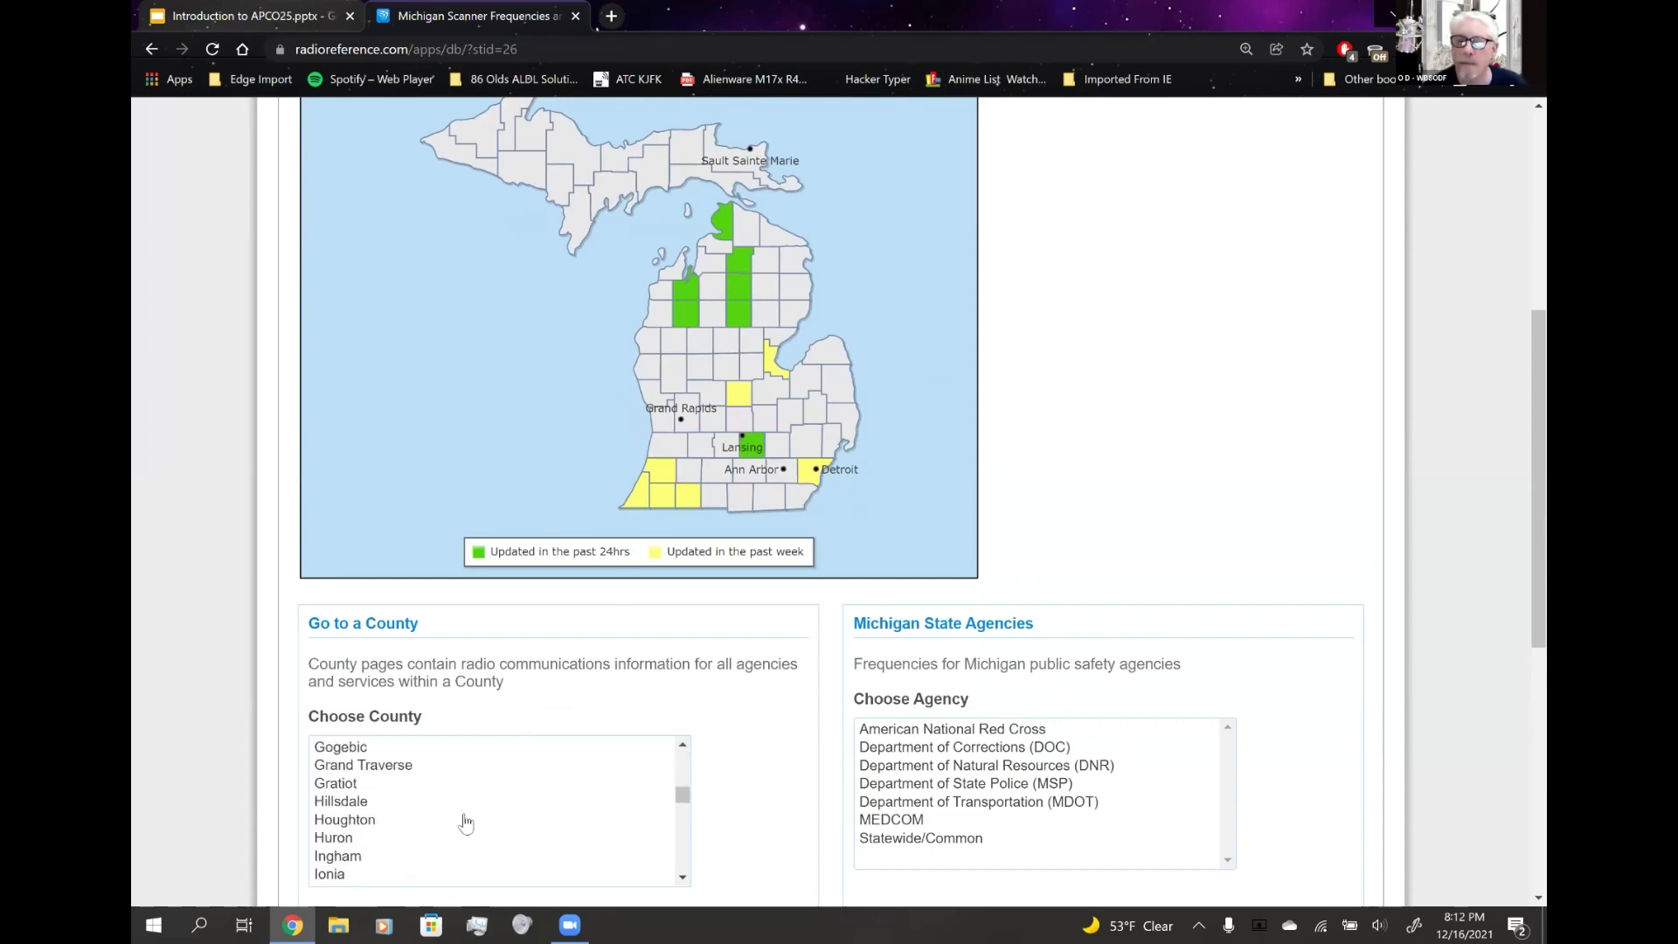
- Go to the Washtenaw County frequencies page and look over its listings
{"action": "left_click", "coordinate": [350, 837]}
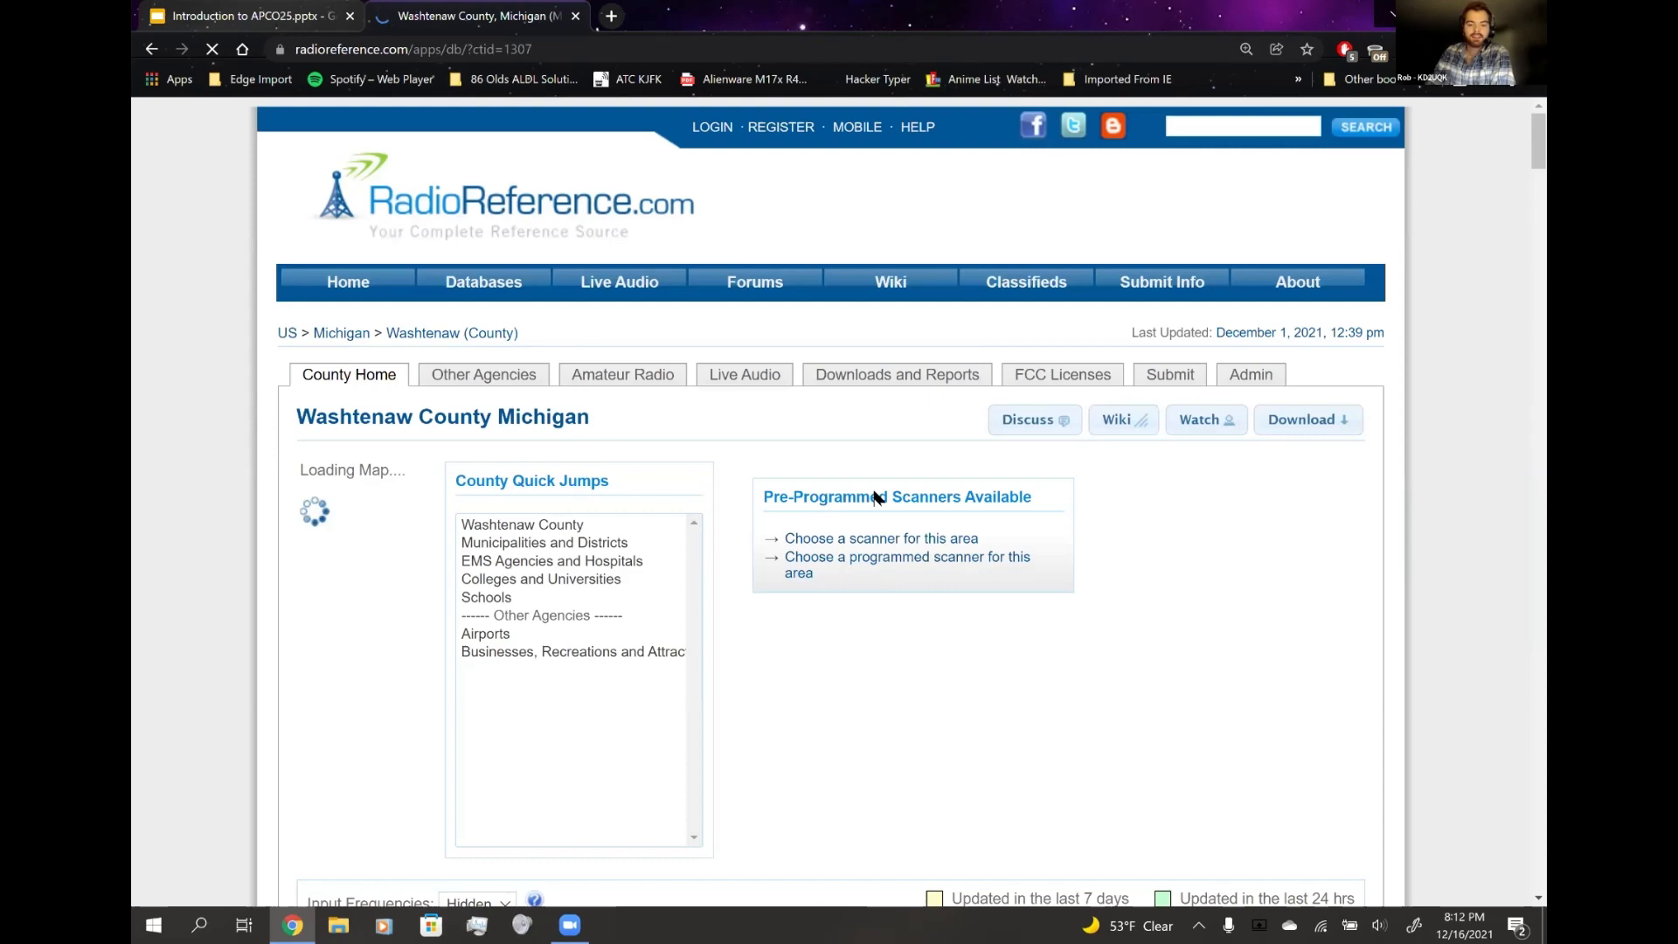
{"action": "scroll", "scroll_direction": "down", "scroll_amount": 3}
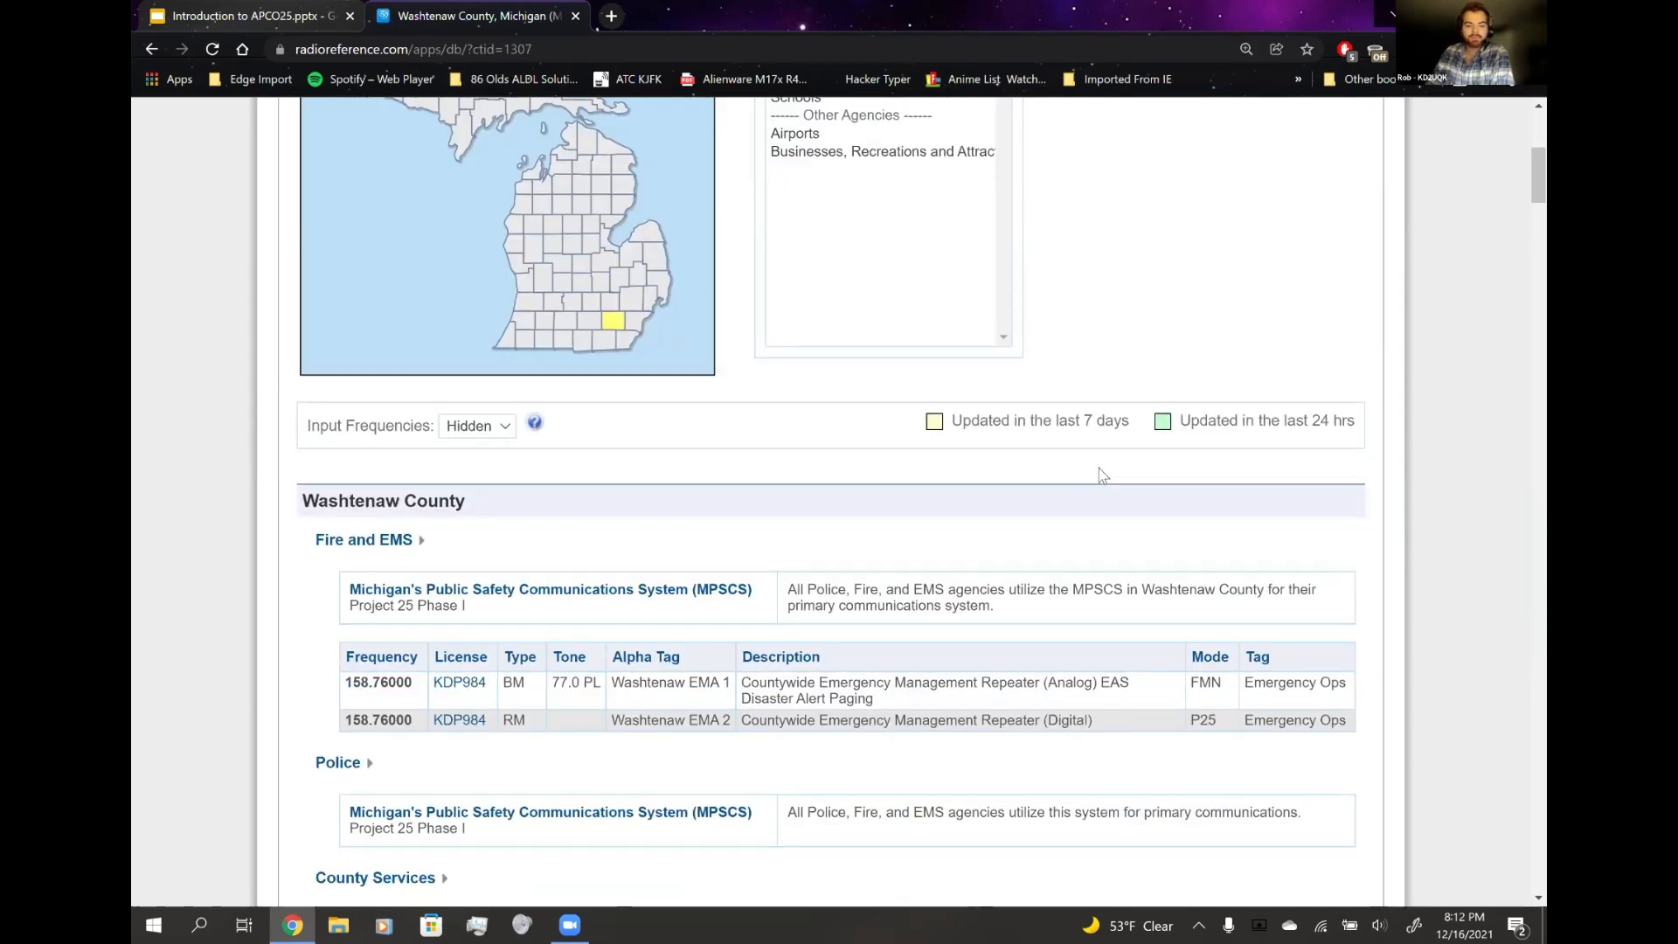
{"action": "scroll", "scroll_direction": "down", "scroll_amount": 3}
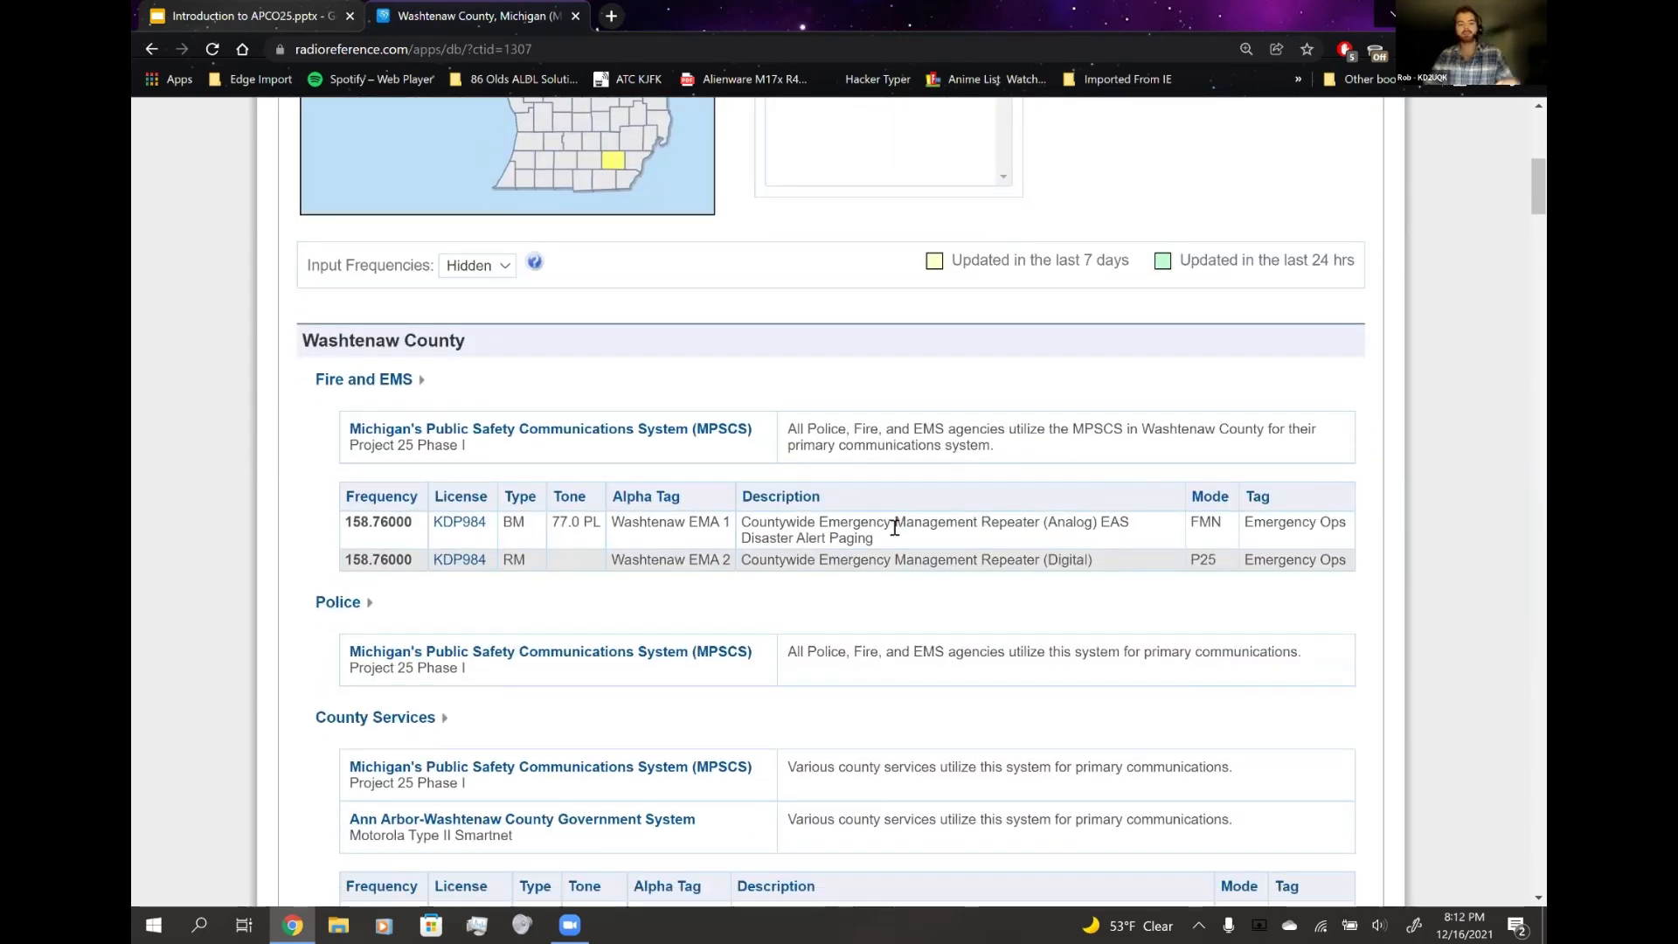
{"action": "scroll", "scroll_direction": "up", "scroll_amount": 3}
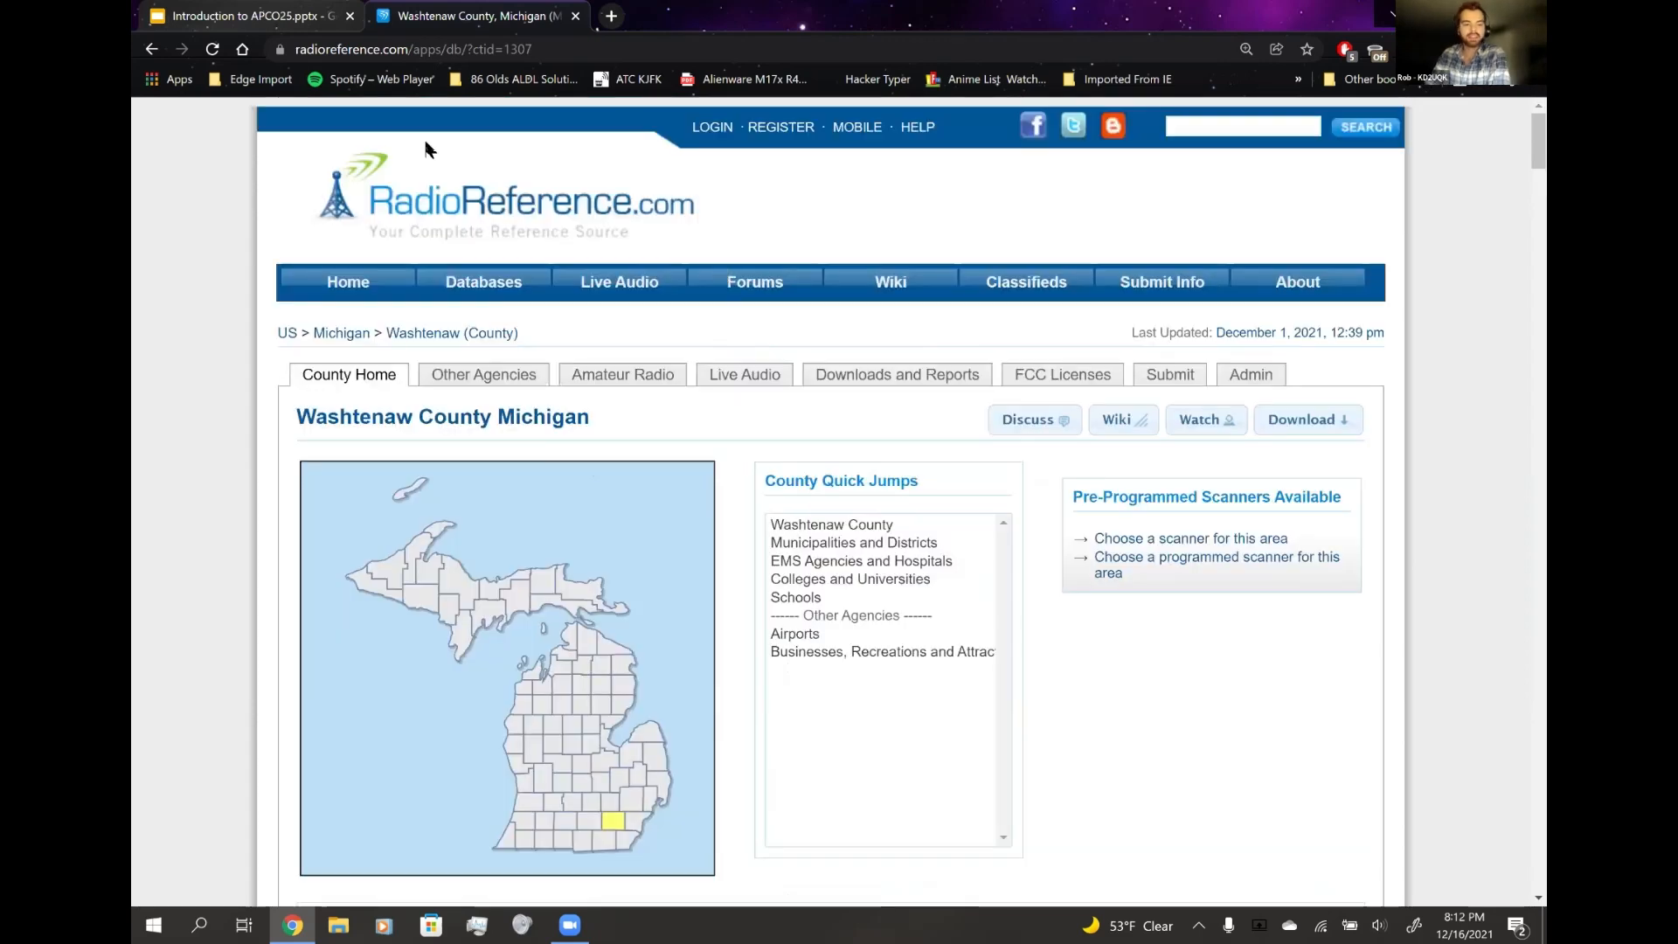
{"action": "left_click", "coordinate": [483, 282]}
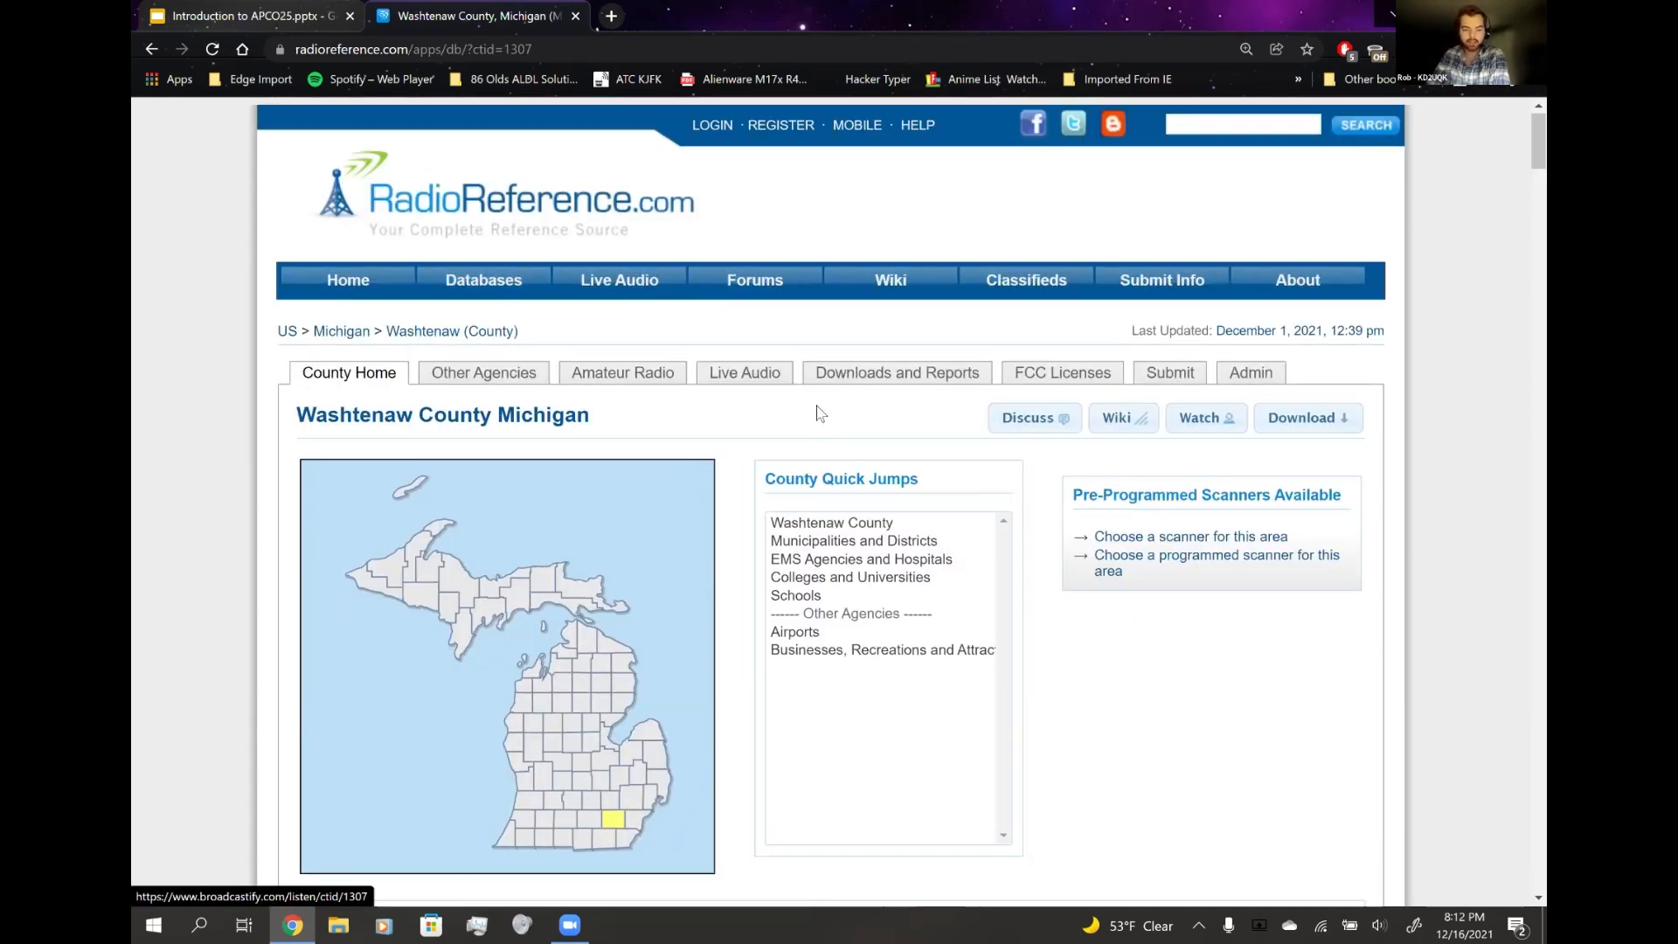
- Find the MPSCS link under Police and load the statewide MPSCS system page
{"action": "scroll", "scroll_direction": "down", "scroll_amount": 3}
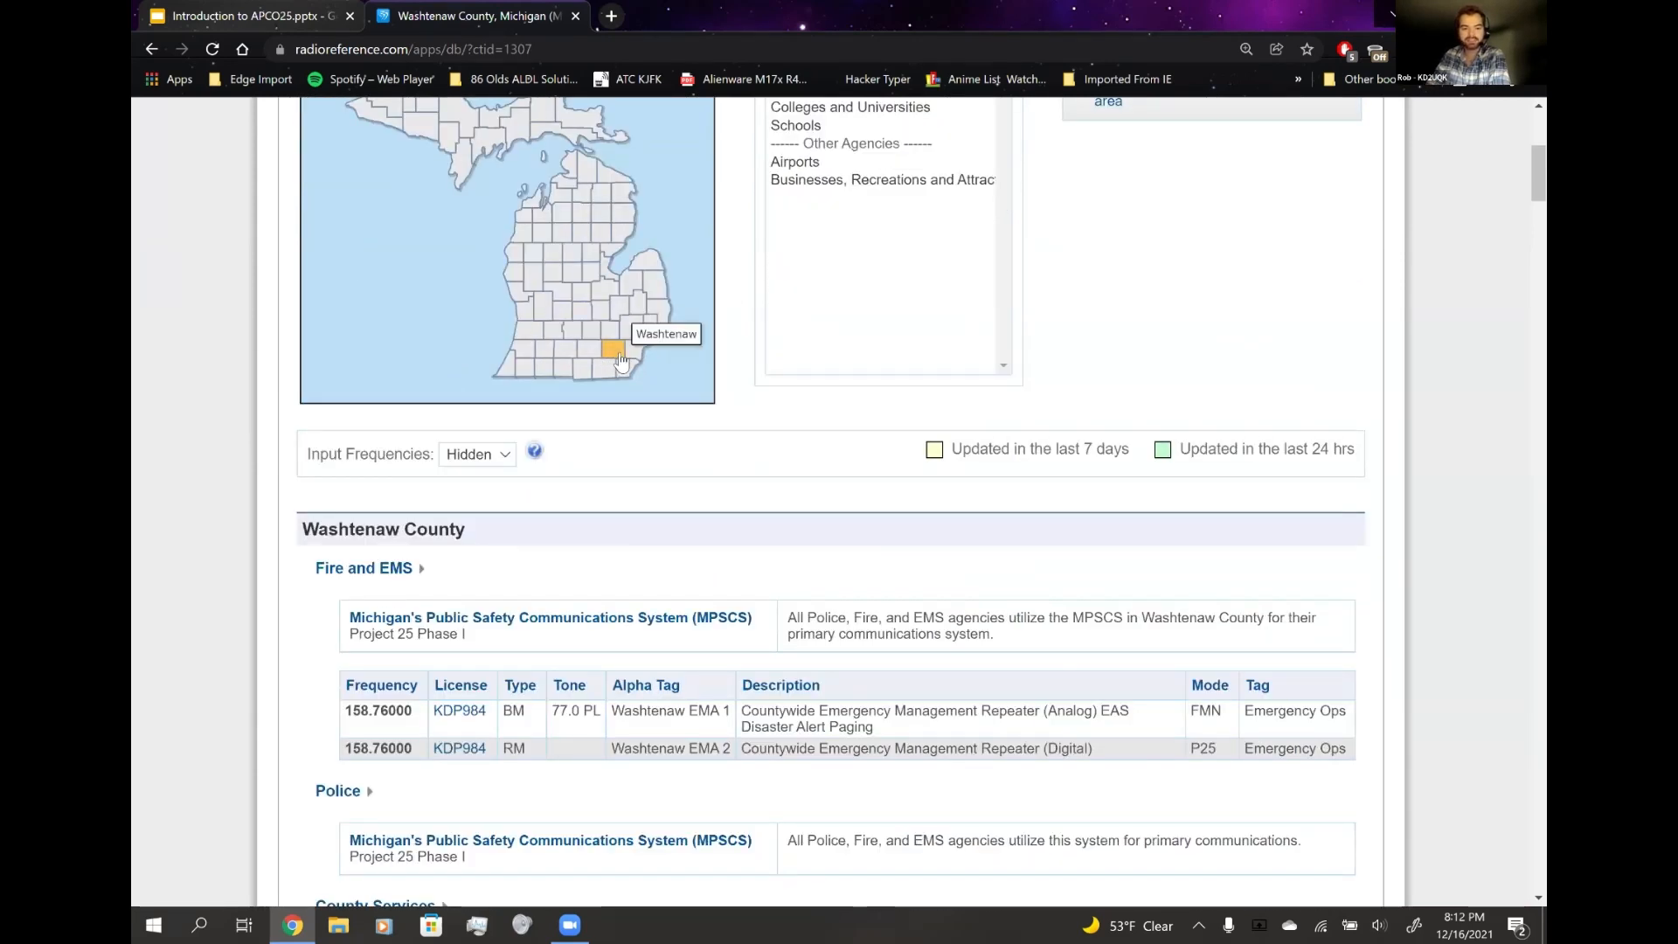
{"action": "mouse_move", "coordinate": [731, 401]}
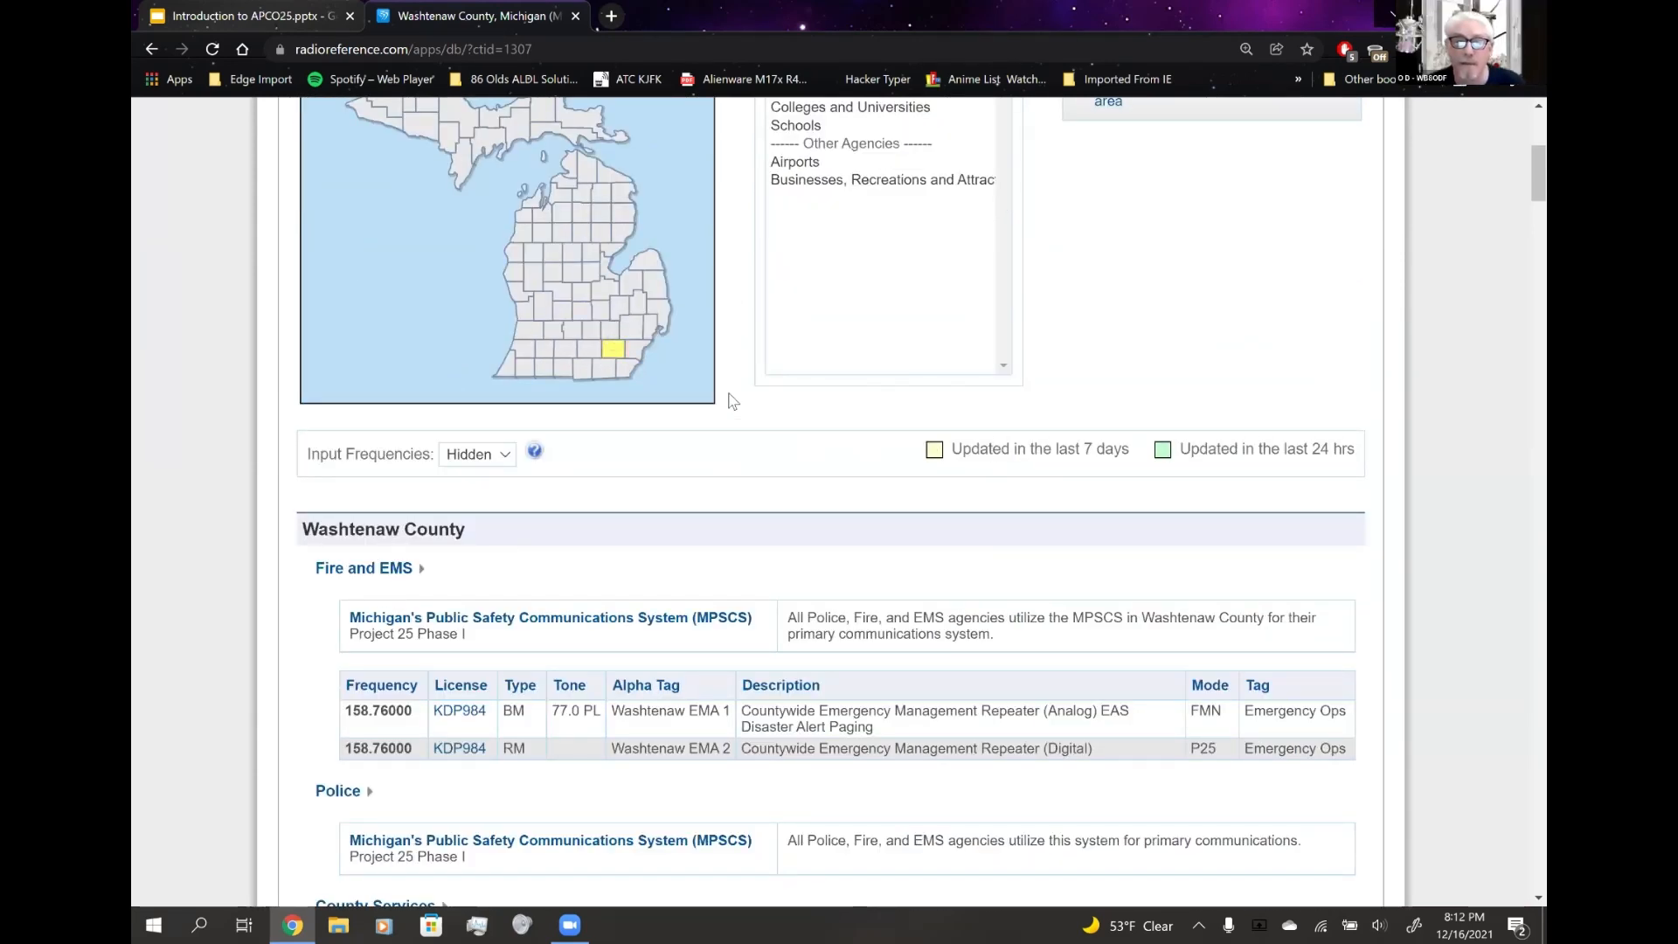
{"action": "scroll", "scroll_direction": "down", "scroll_amount": 3}
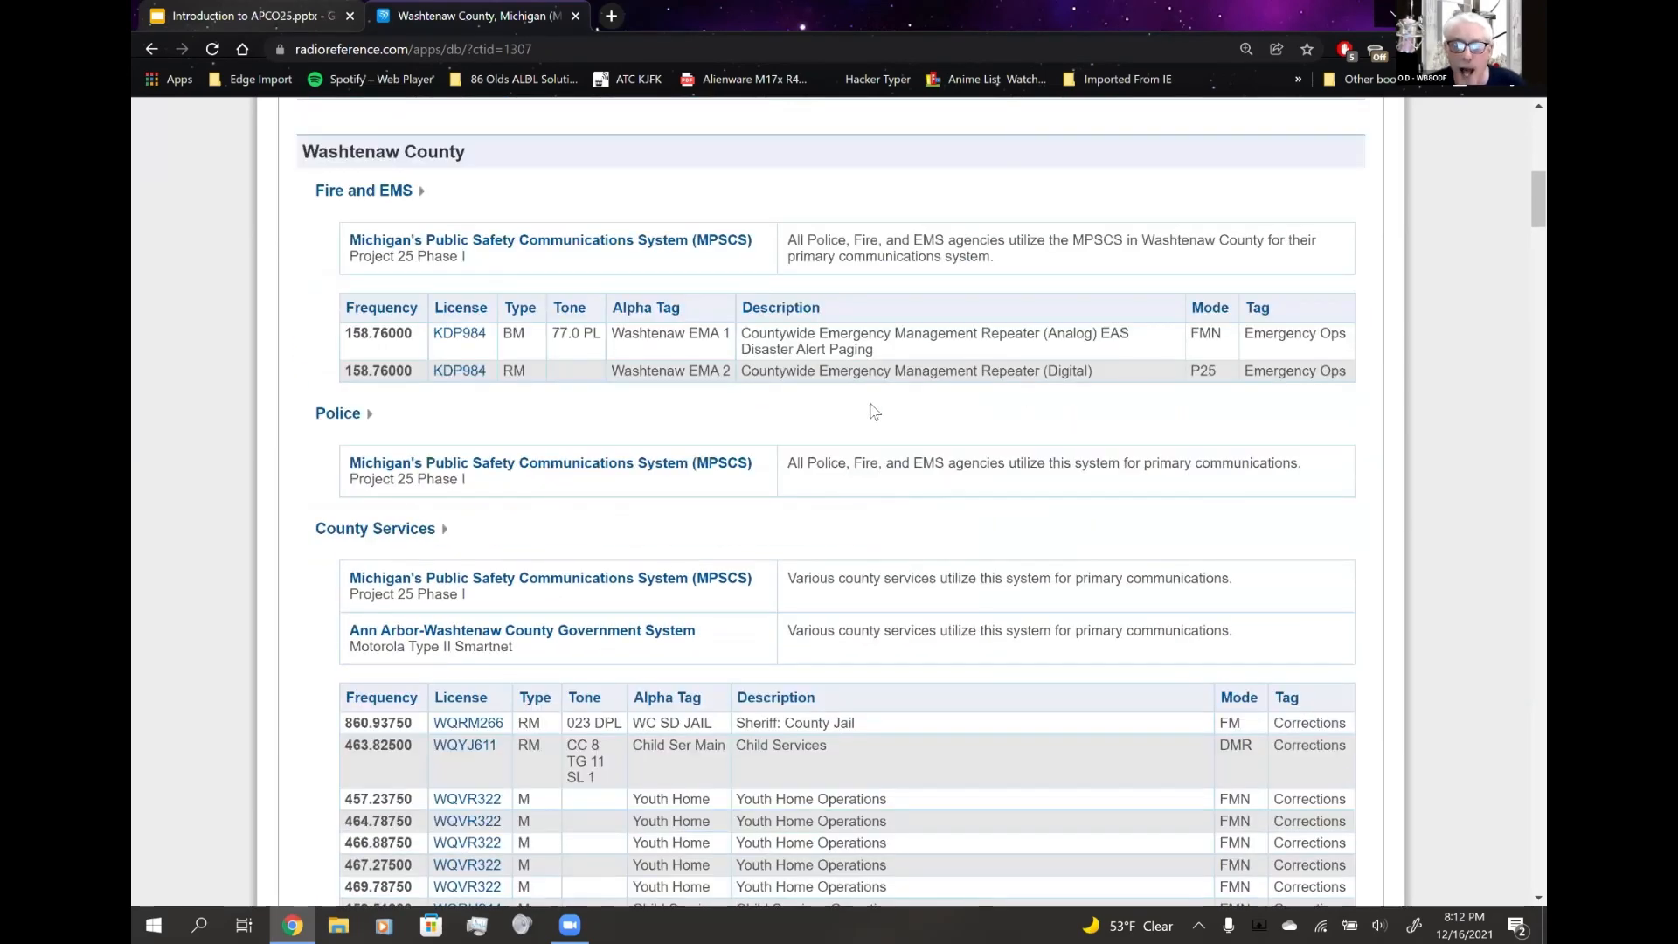
{"action": "scroll", "scroll_direction": "up", "scroll_amount": 3}
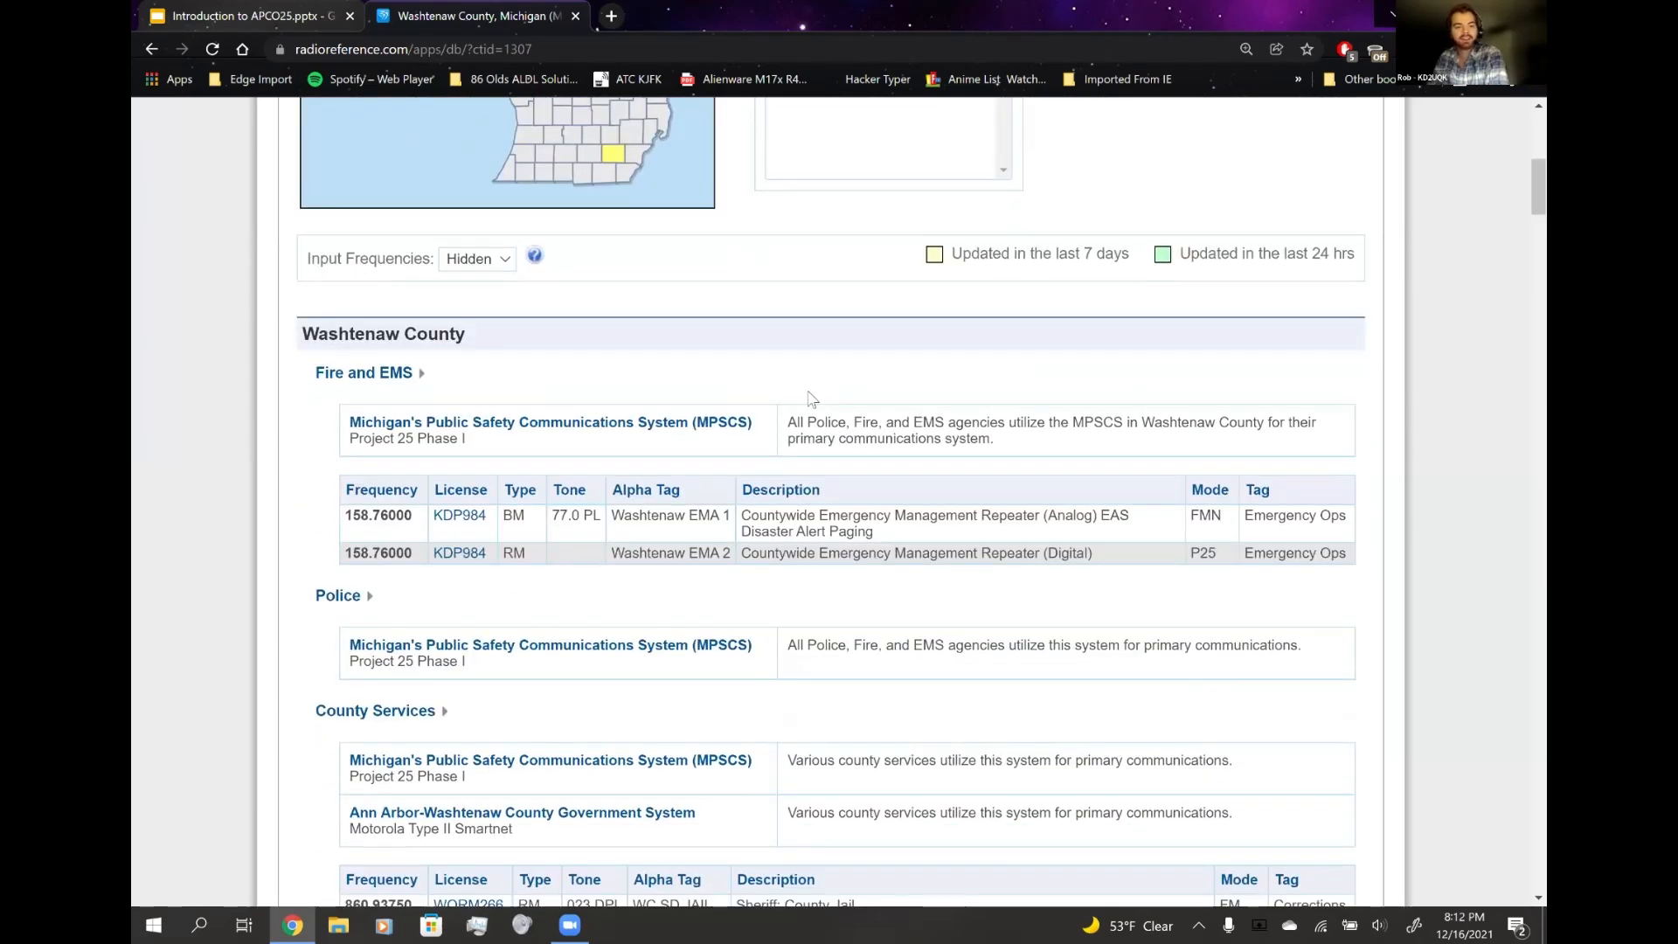
{"action": "scroll", "scroll_direction": "down", "scroll_amount": 3}
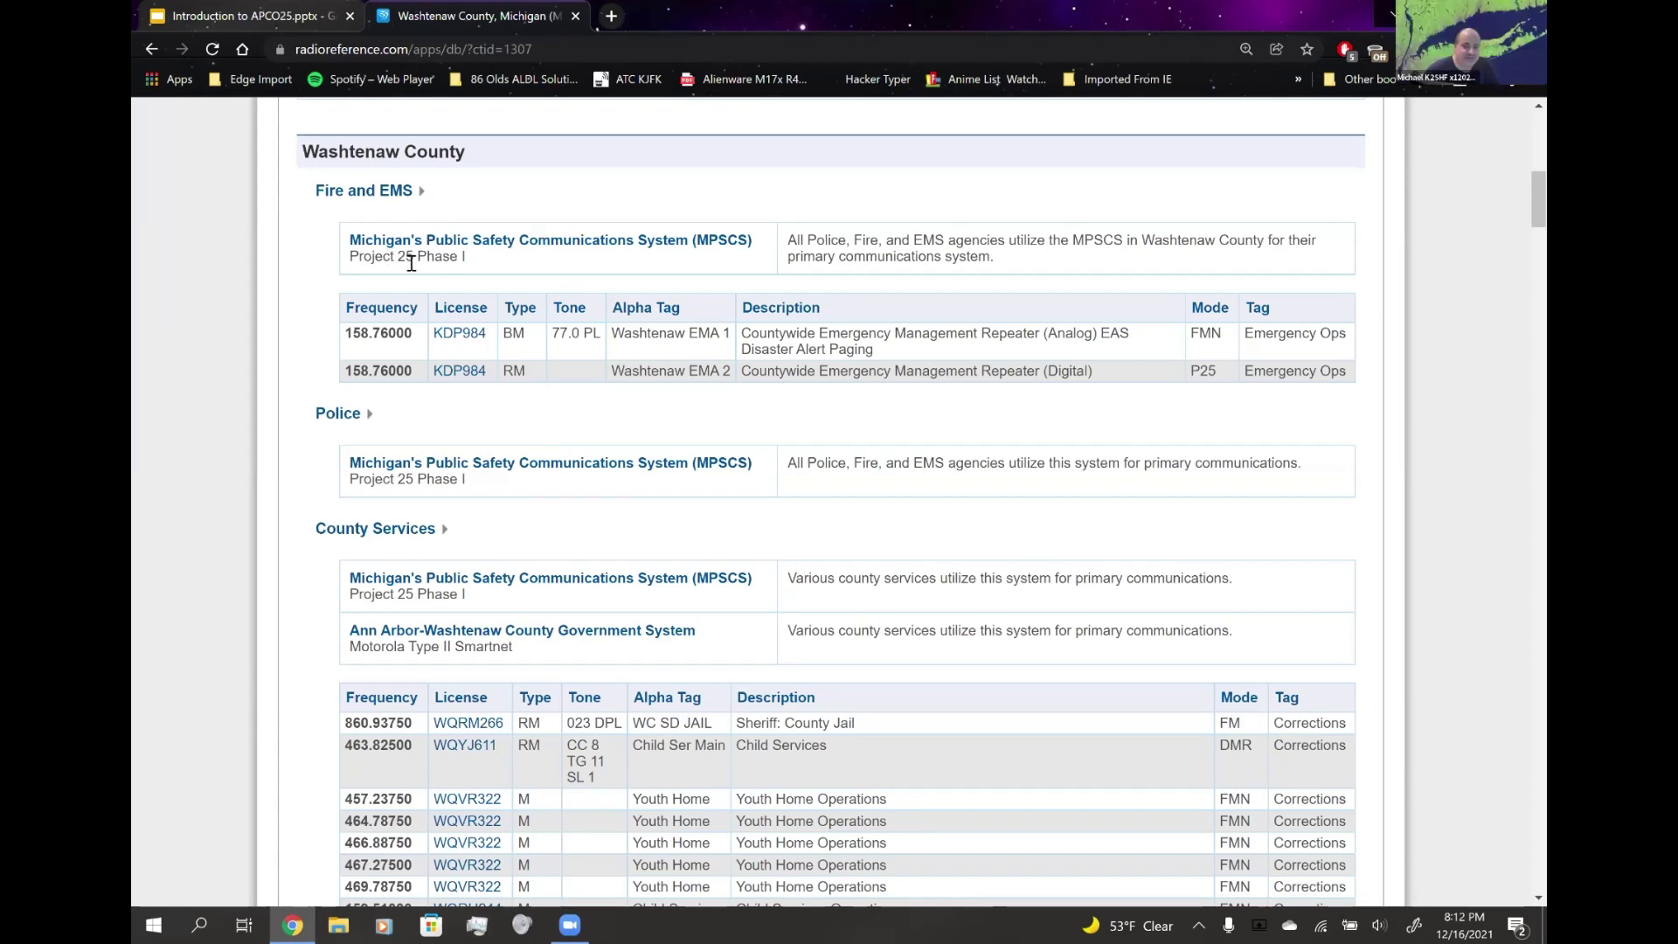
{"action": "mouse_move", "coordinate": [428, 196]}
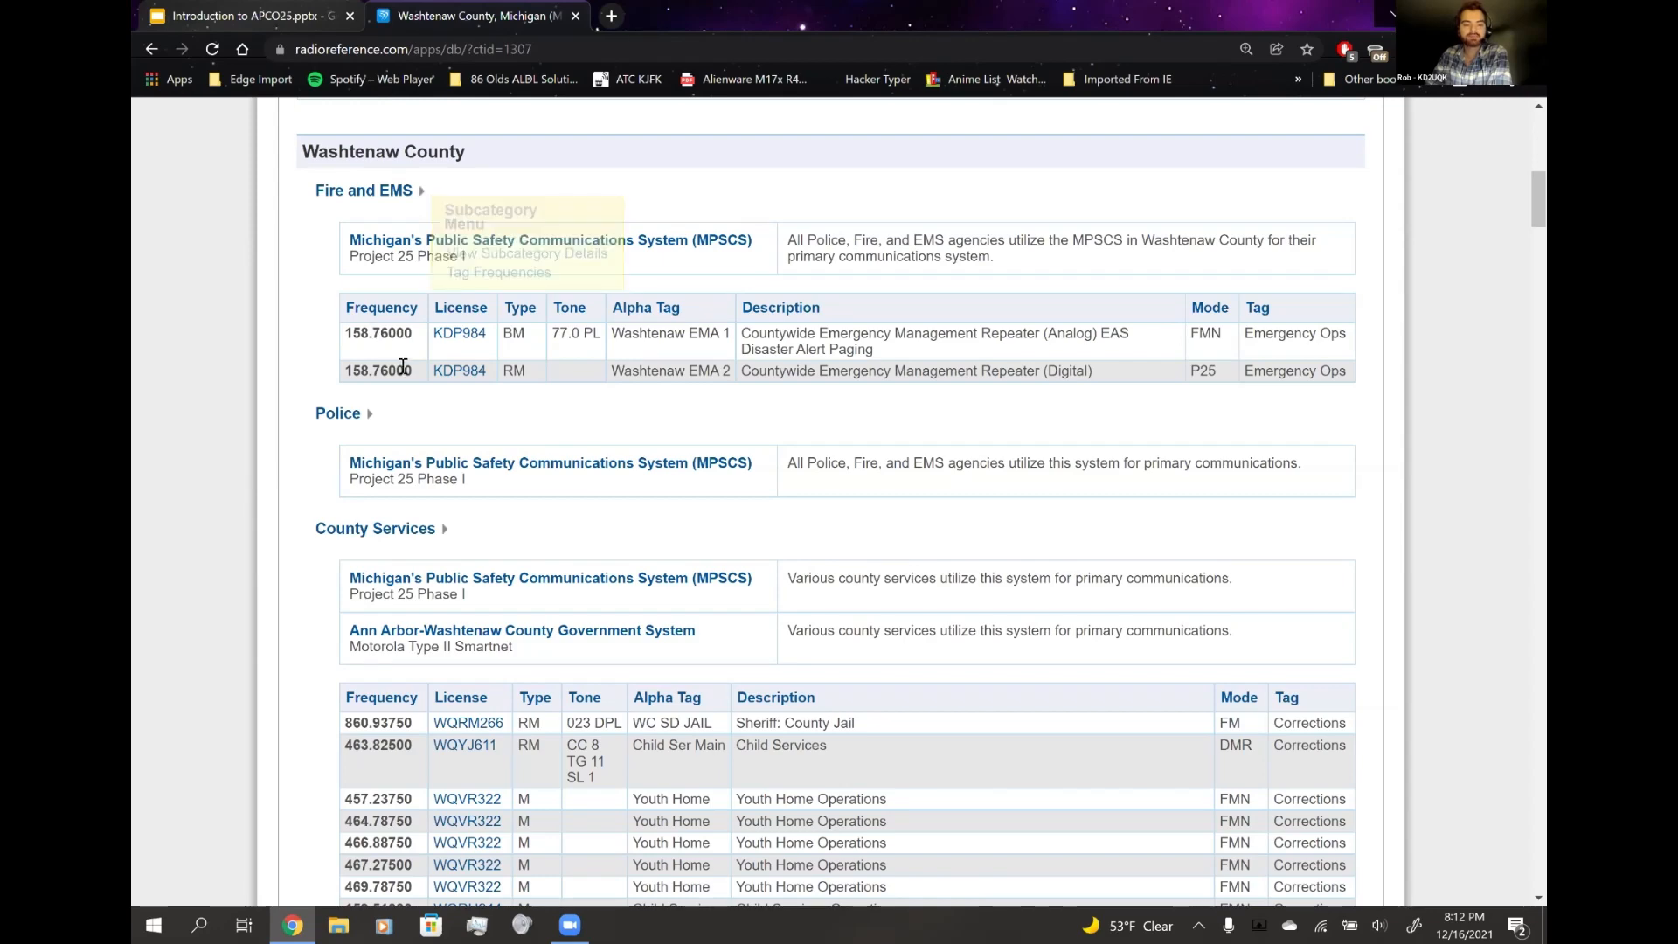
{"action": "mouse_move", "coordinate": [465, 520]}
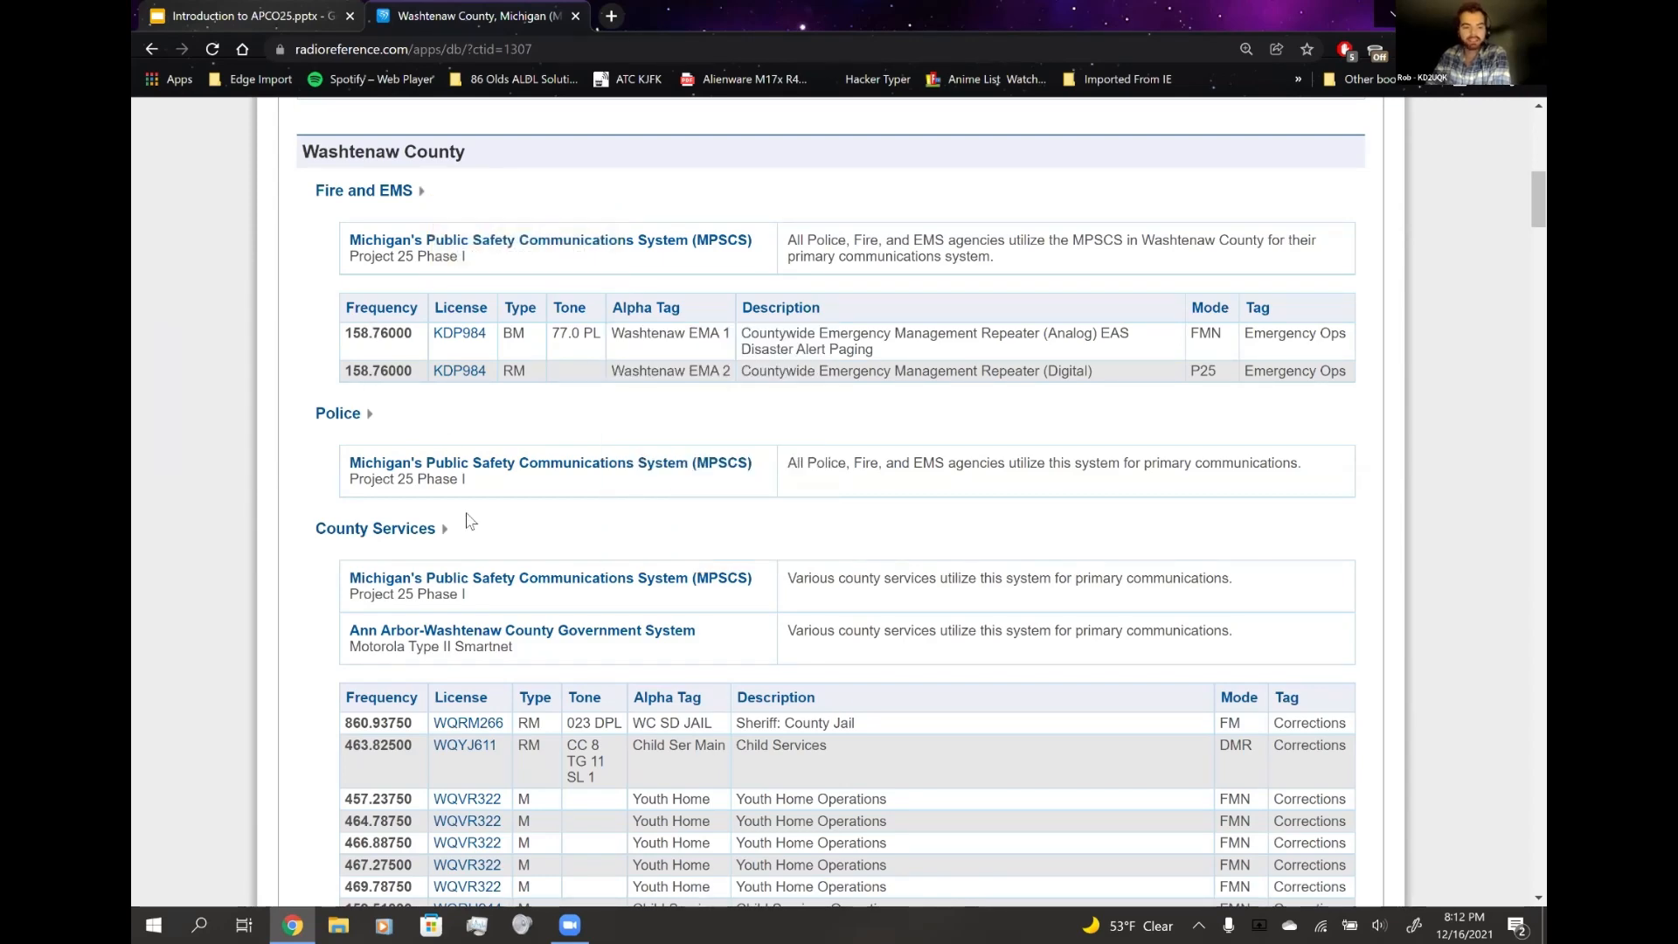
{"action": "scroll", "scroll_direction": "down", "scroll_amount": 3}
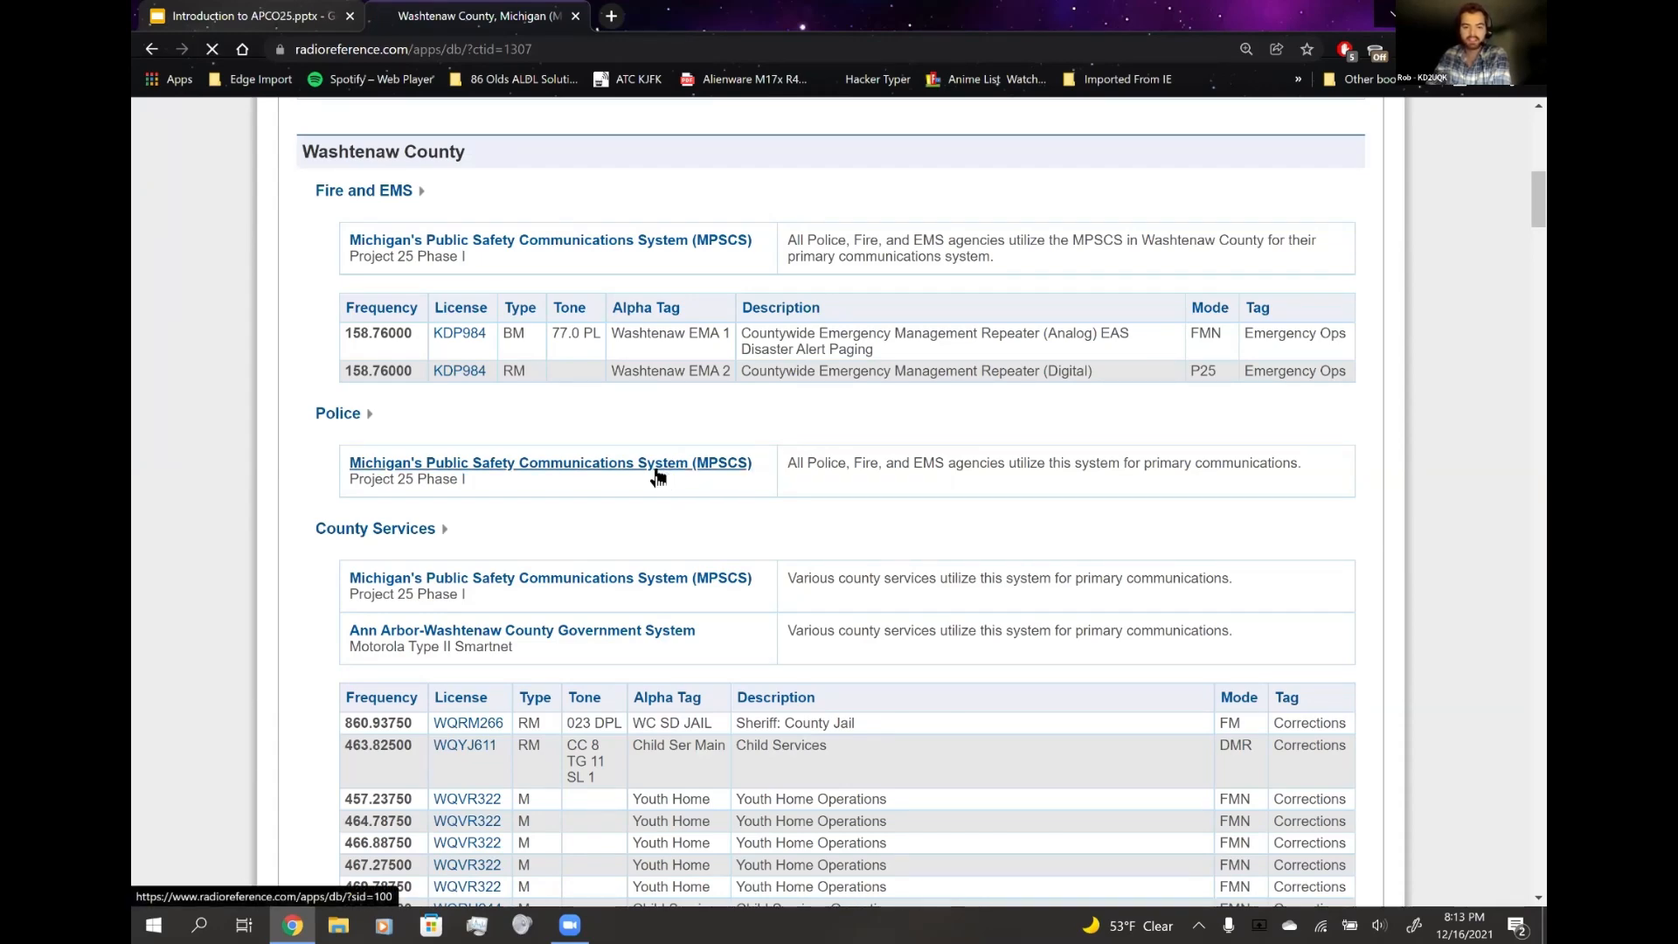
{"action": "left_click", "coordinate": [549, 462]}
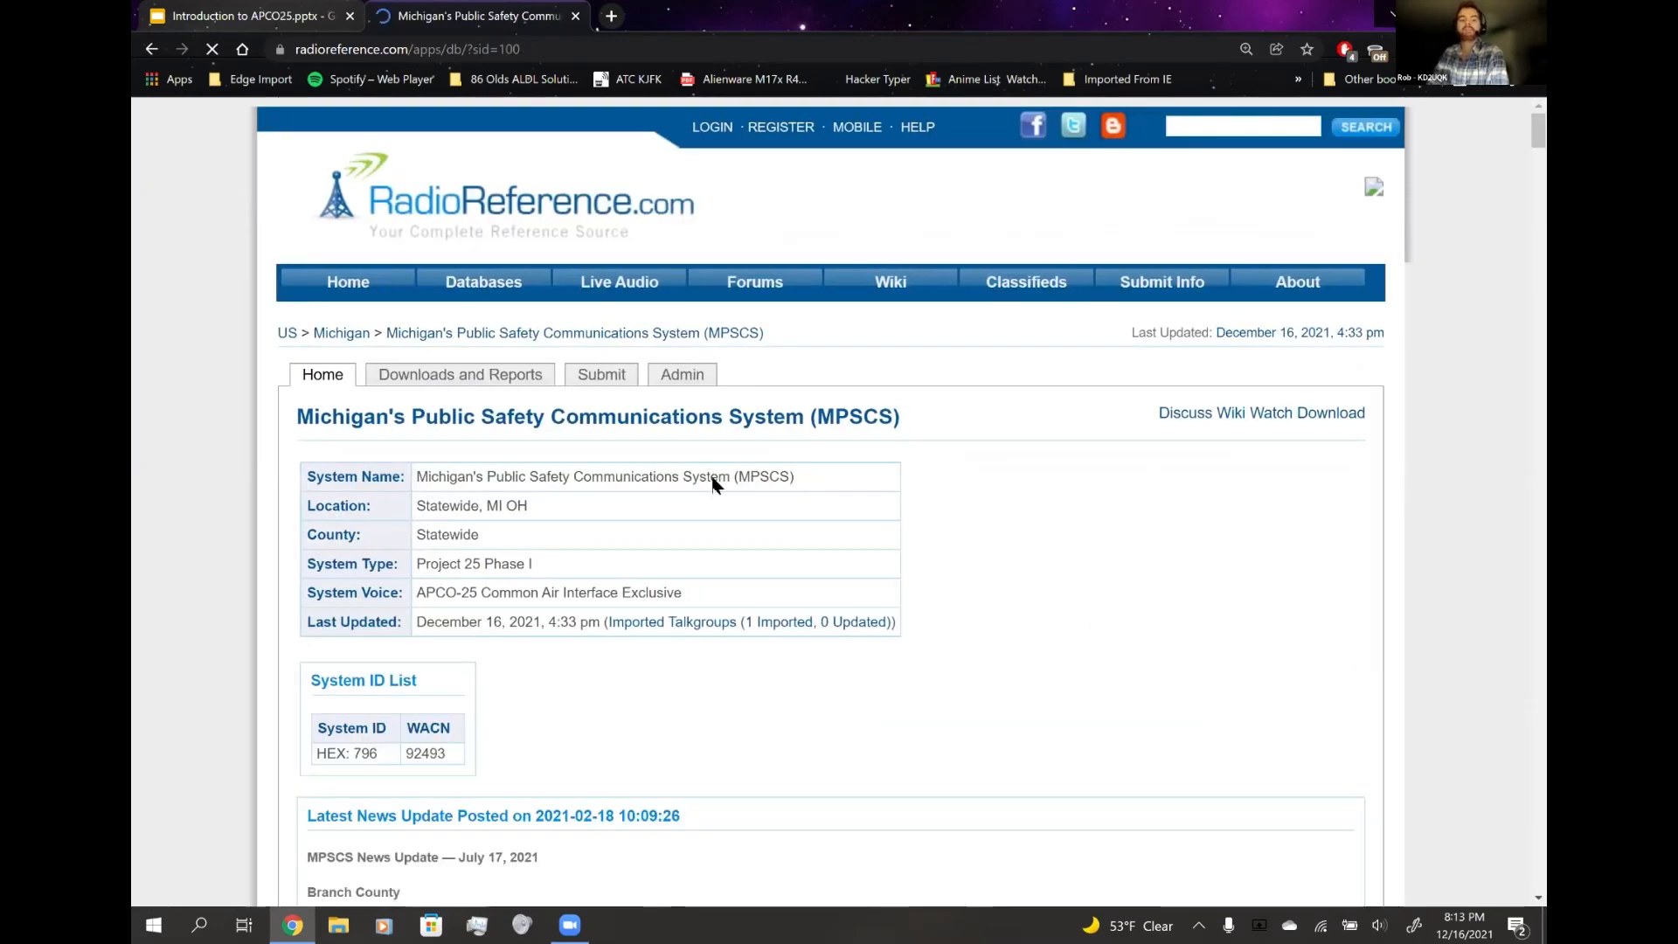
- Scroll past the county ID list into the System Frequencies table of zone sites and control channels
{"action": "scroll", "scroll_direction": "down", "scroll_amount": 3}
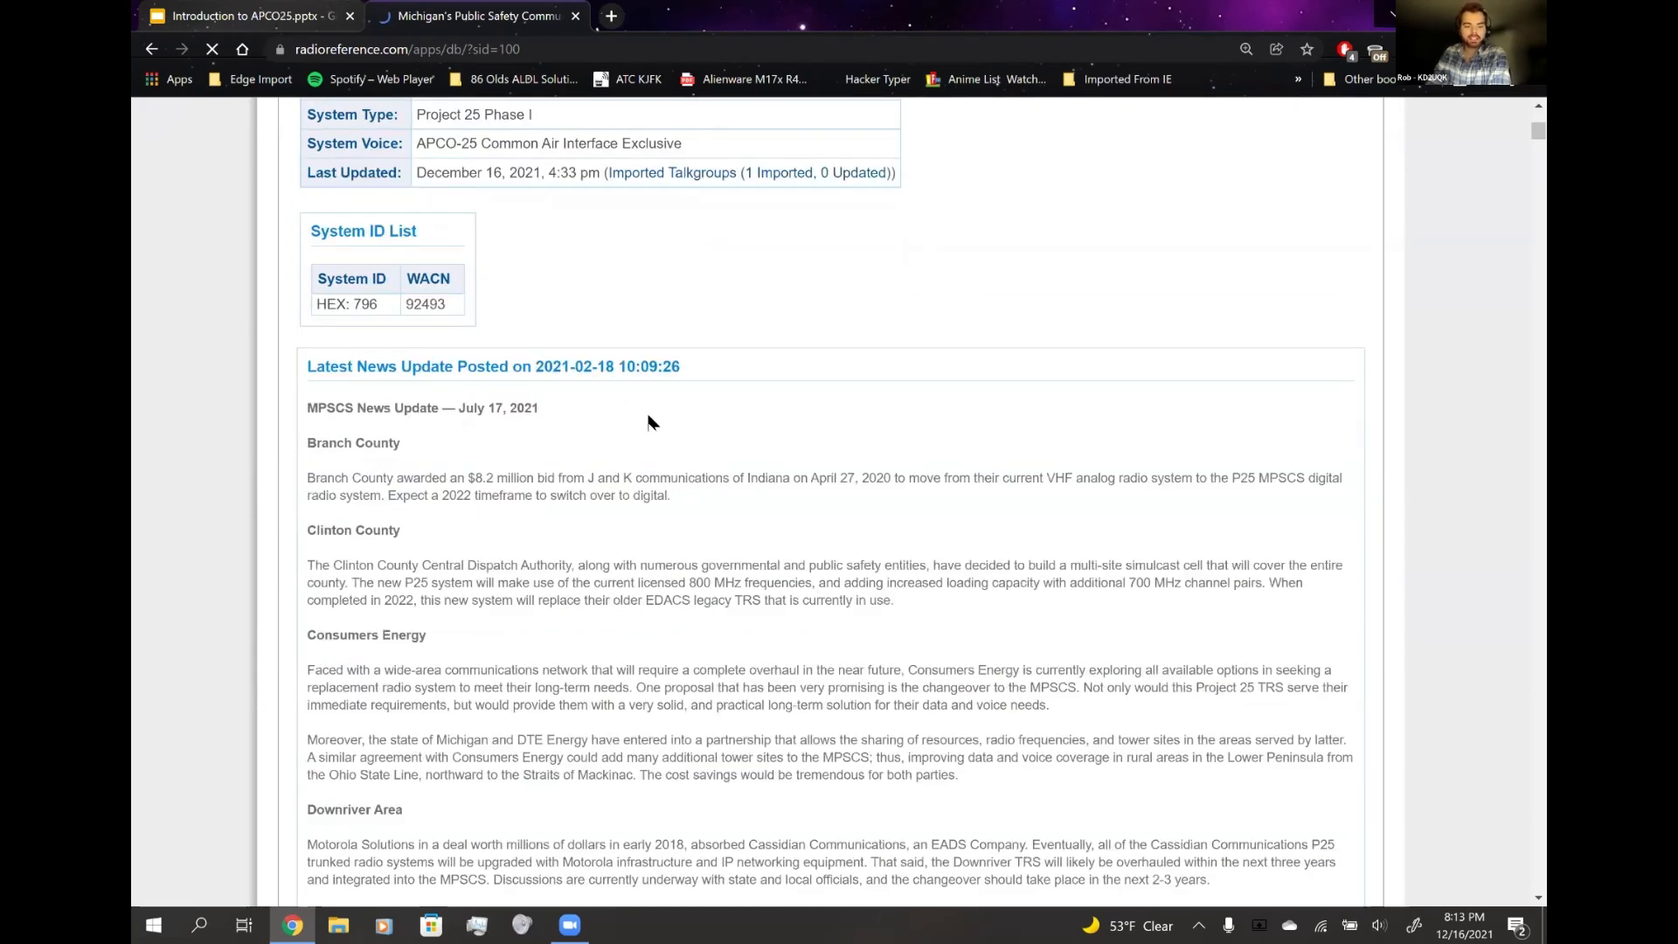
{"action": "scroll", "scroll_direction": "down", "scroll_amount": 3}
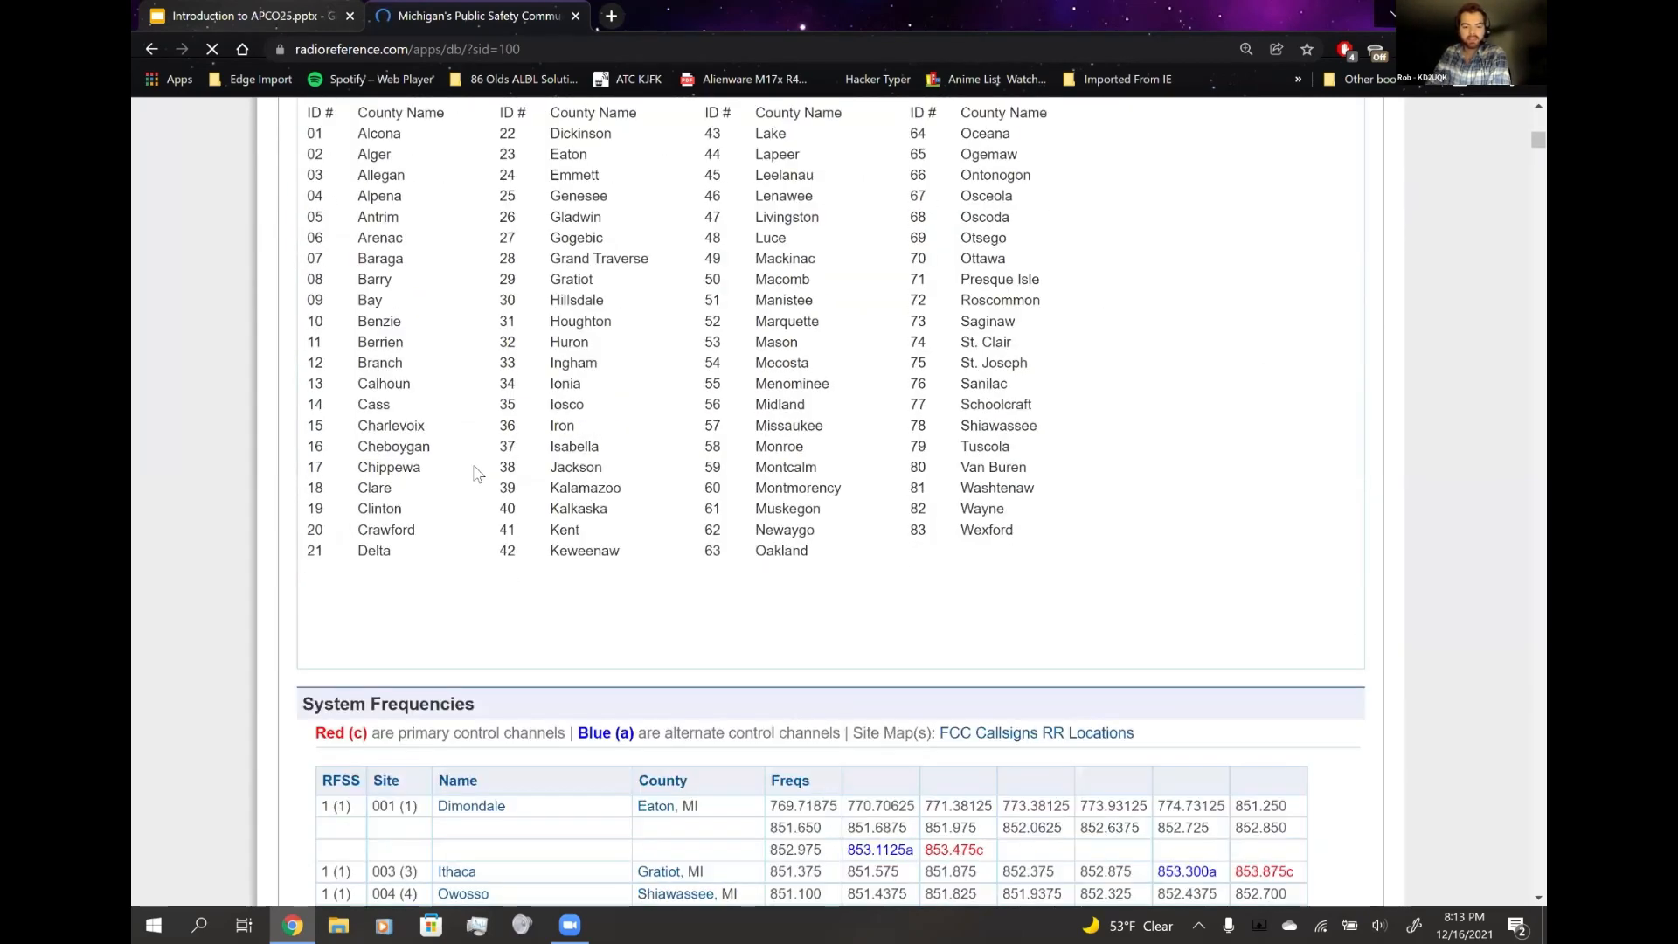
{"action": "scroll", "scroll_direction": "down", "scroll_amount": 3}
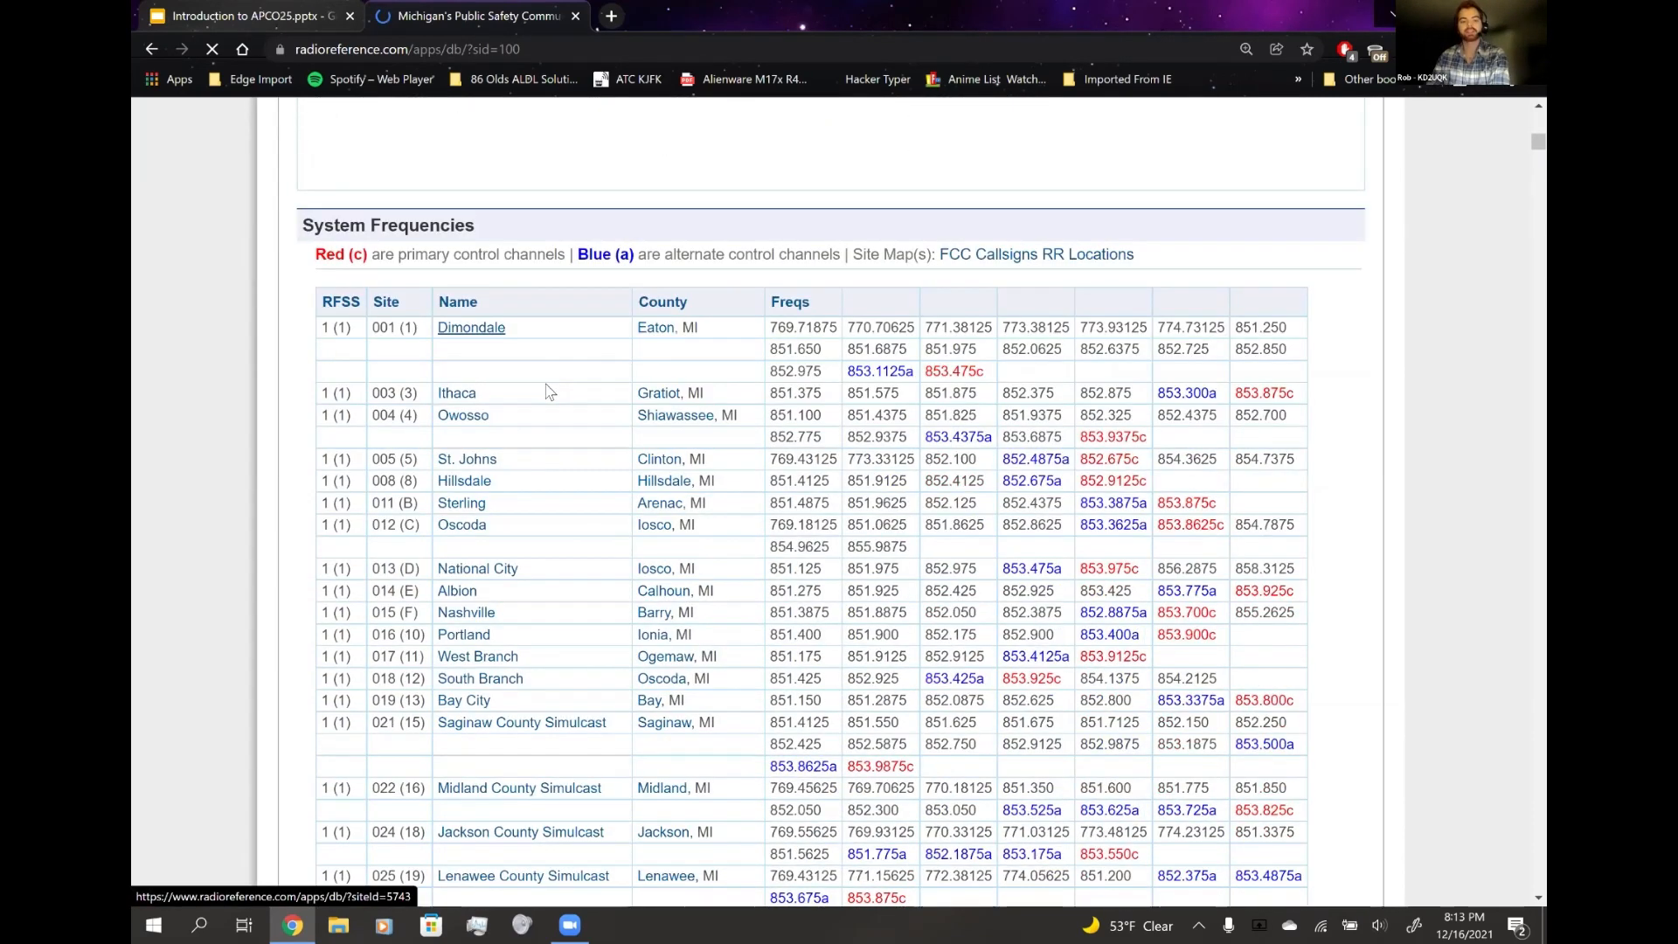
{"action": "scroll", "scroll_direction": "down", "scroll_amount": 3}
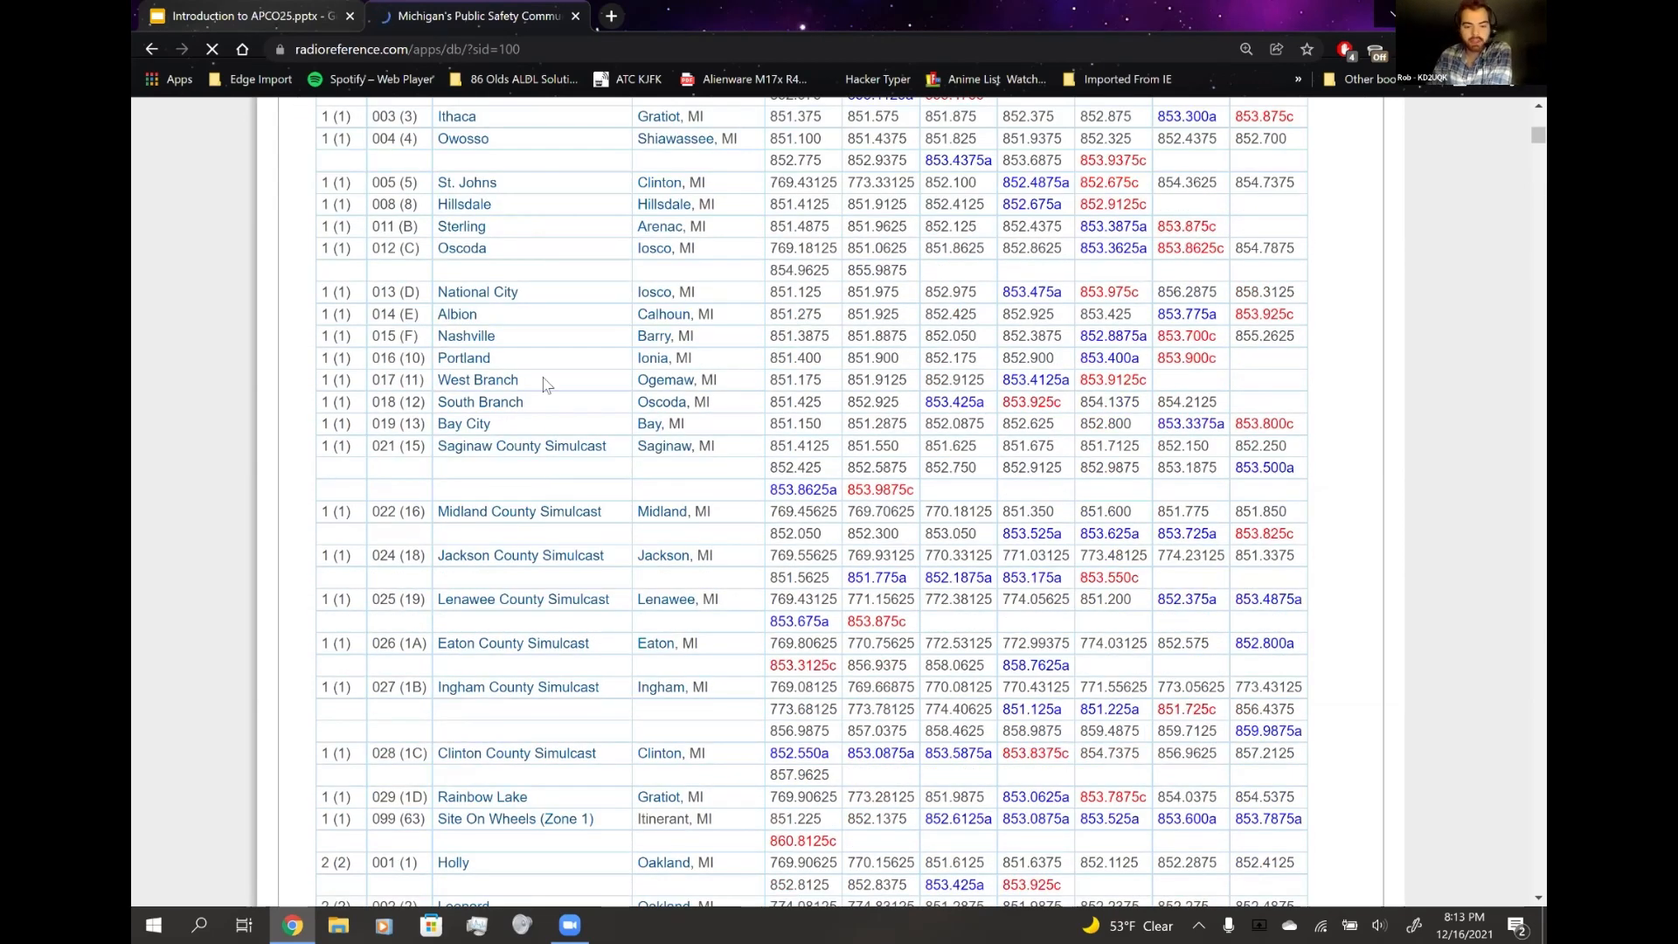
{"action": "scroll", "scroll_direction": "down", "scroll_amount": 3}
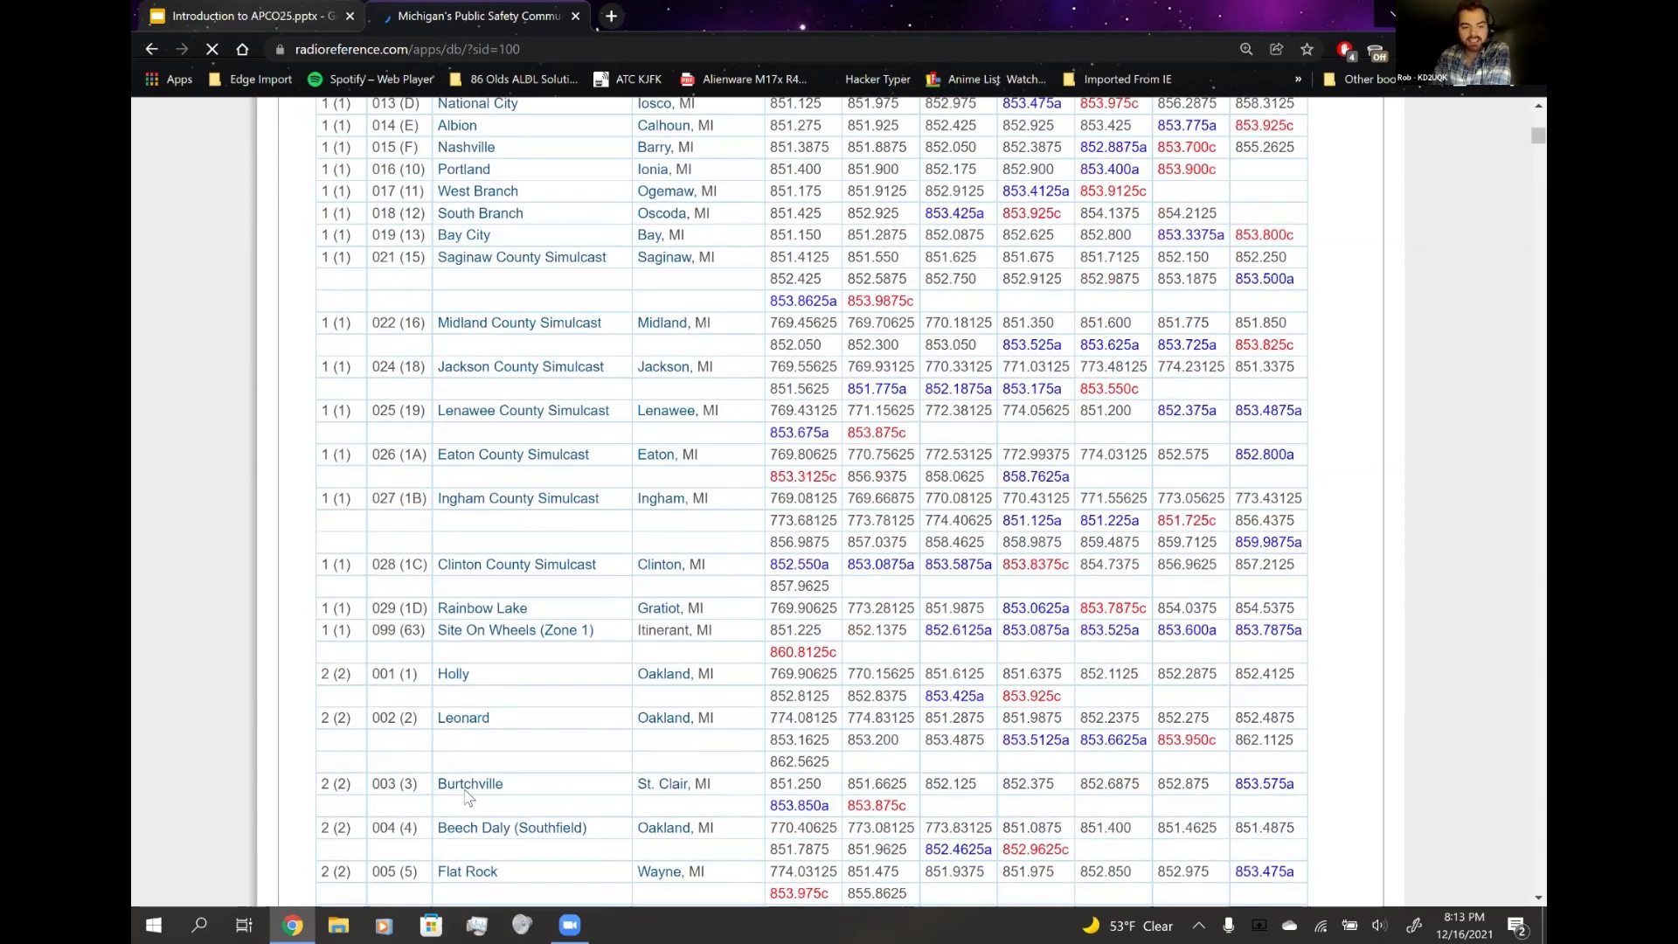
{"action": "scroll", "scroll_direction": "down", "scroll_amount": 3}
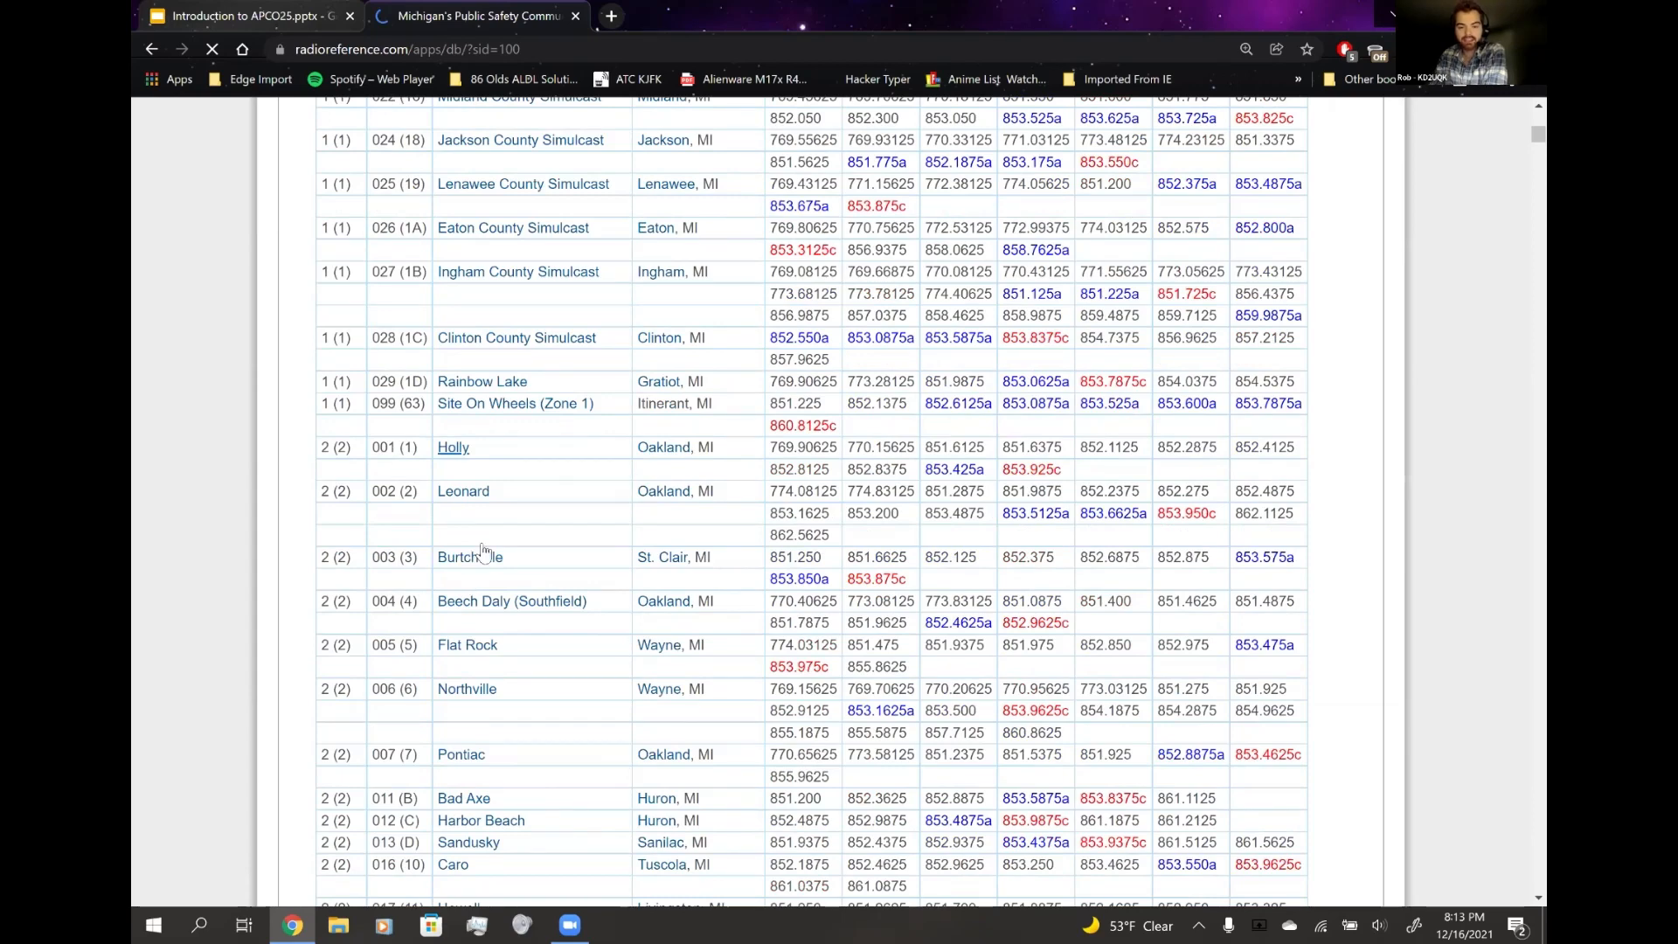
{"action": "scroll", "scroll_direction": "down", "scroll_amount": 3}
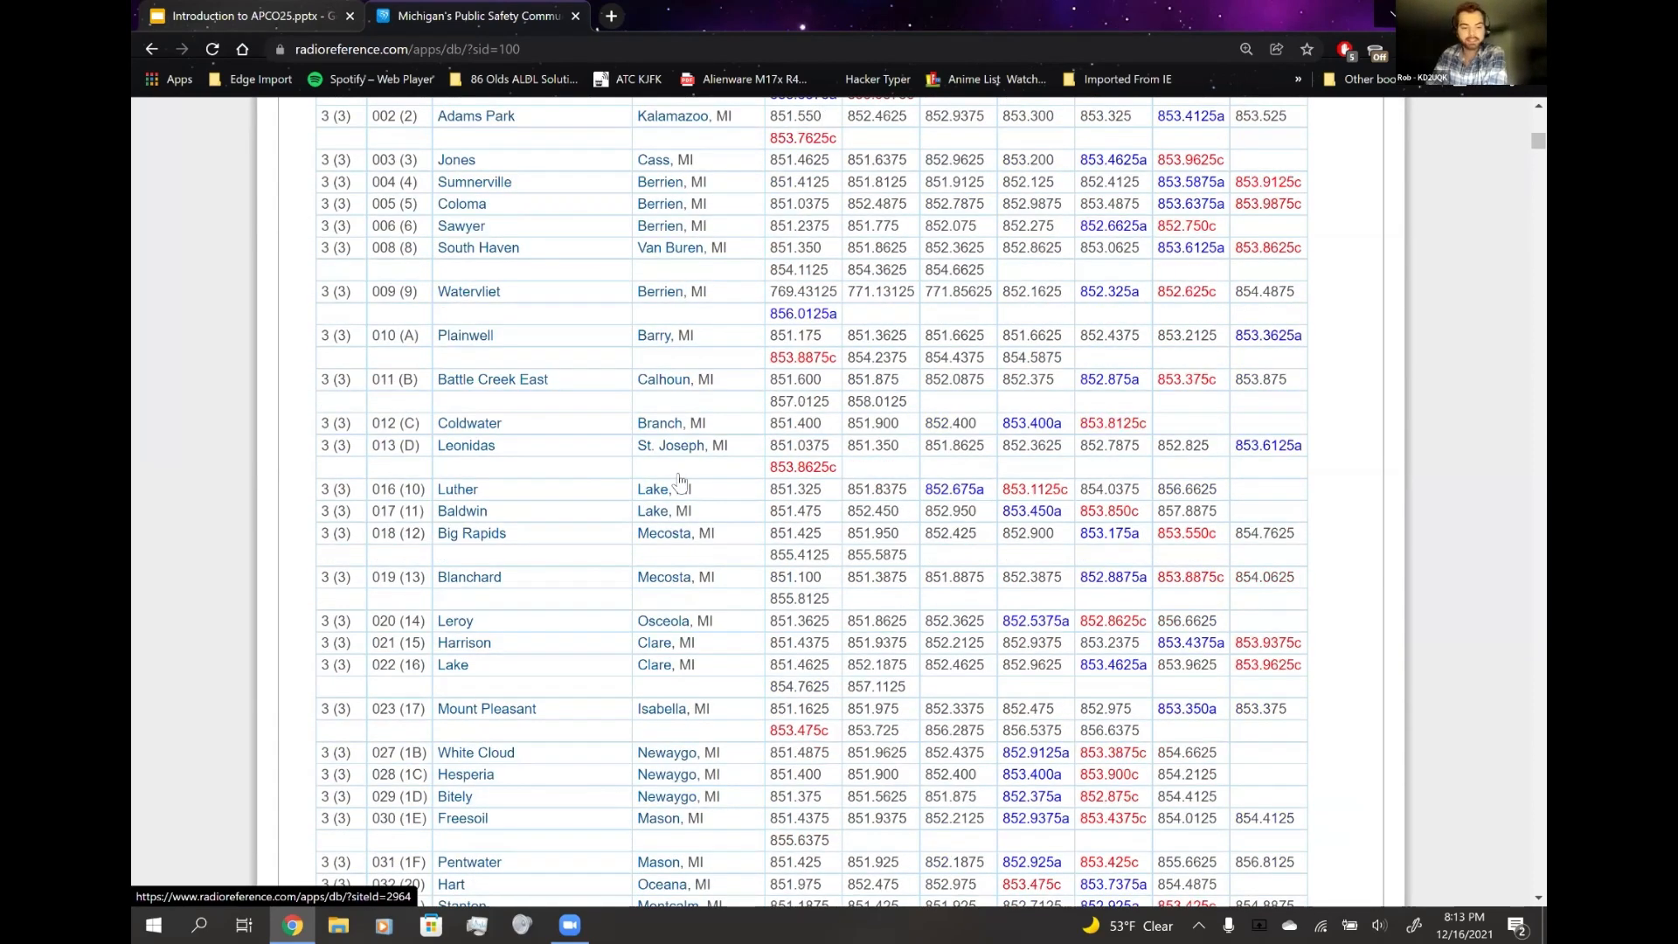
{"action": "scroll", "scroll_direction": "down", "scroll_amount": 3}
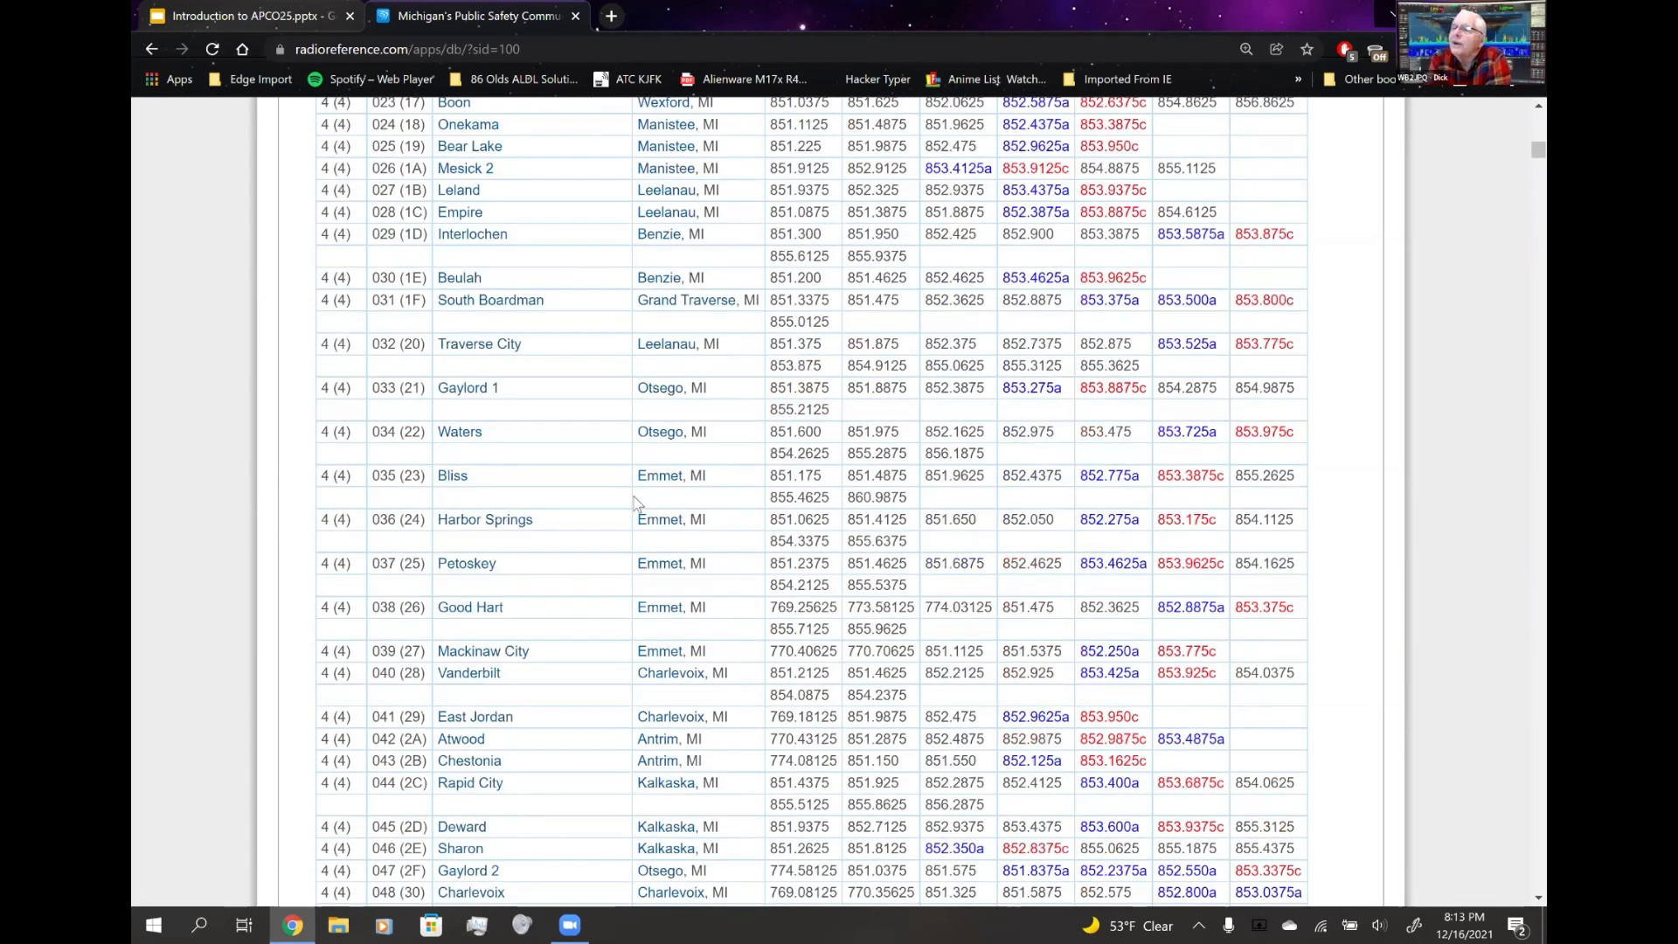
{"action": "scroll", "scroll_direction": "down", "scroll_amount": 3}
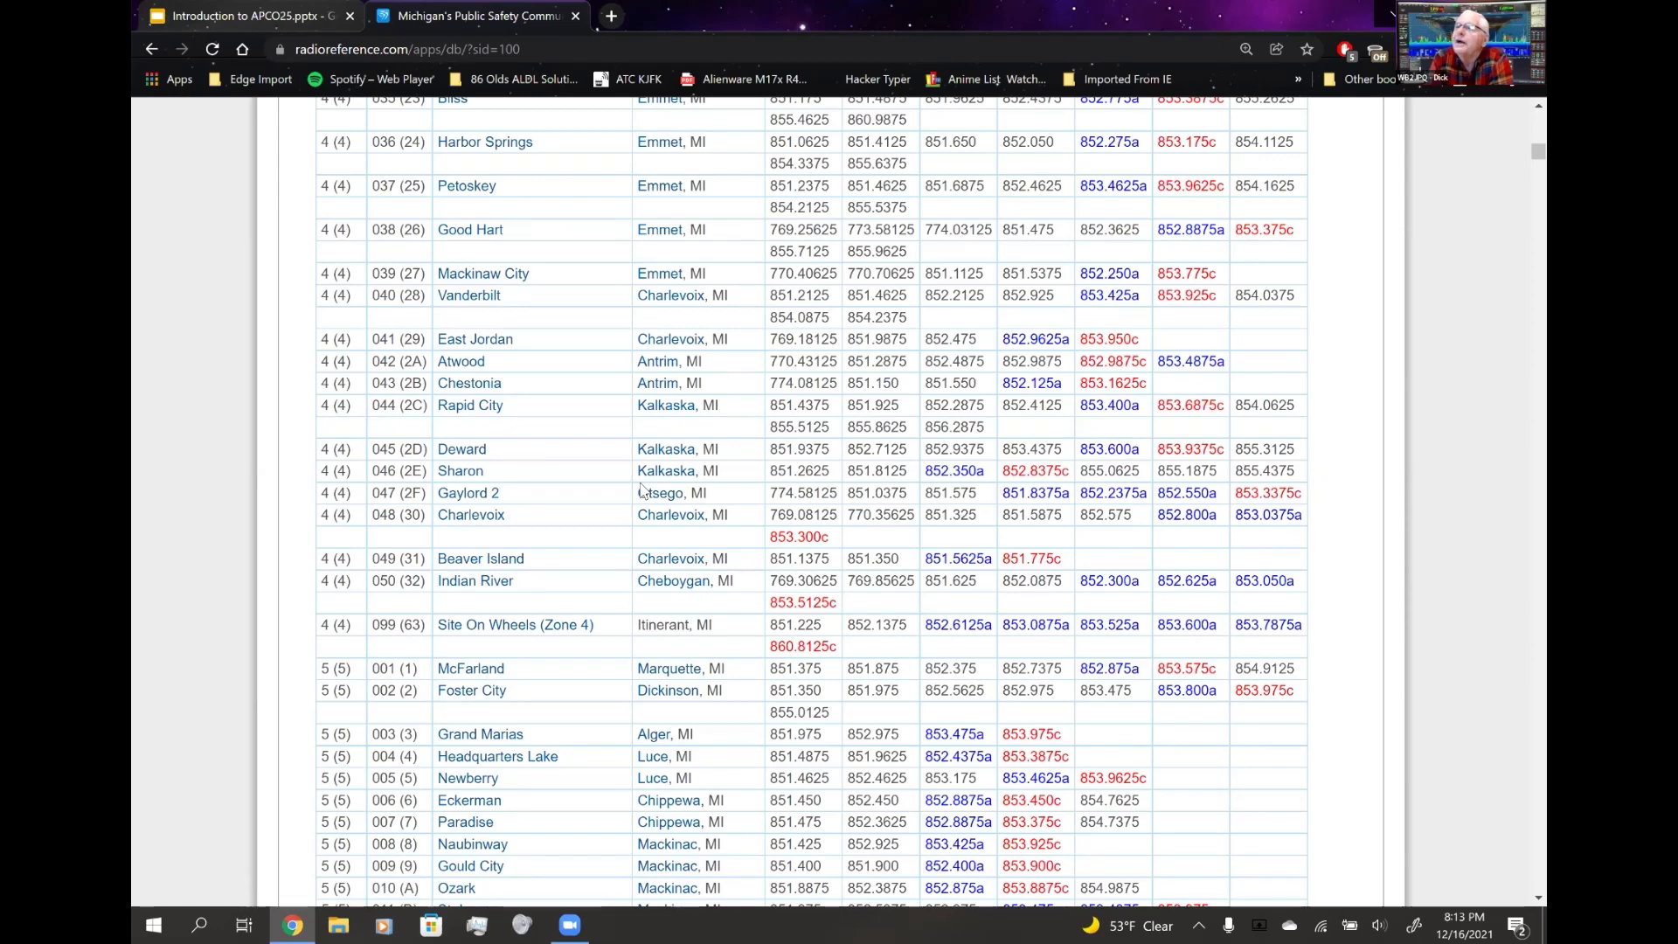
{"action": "mouse_move", "coordinate": [640, 472]}
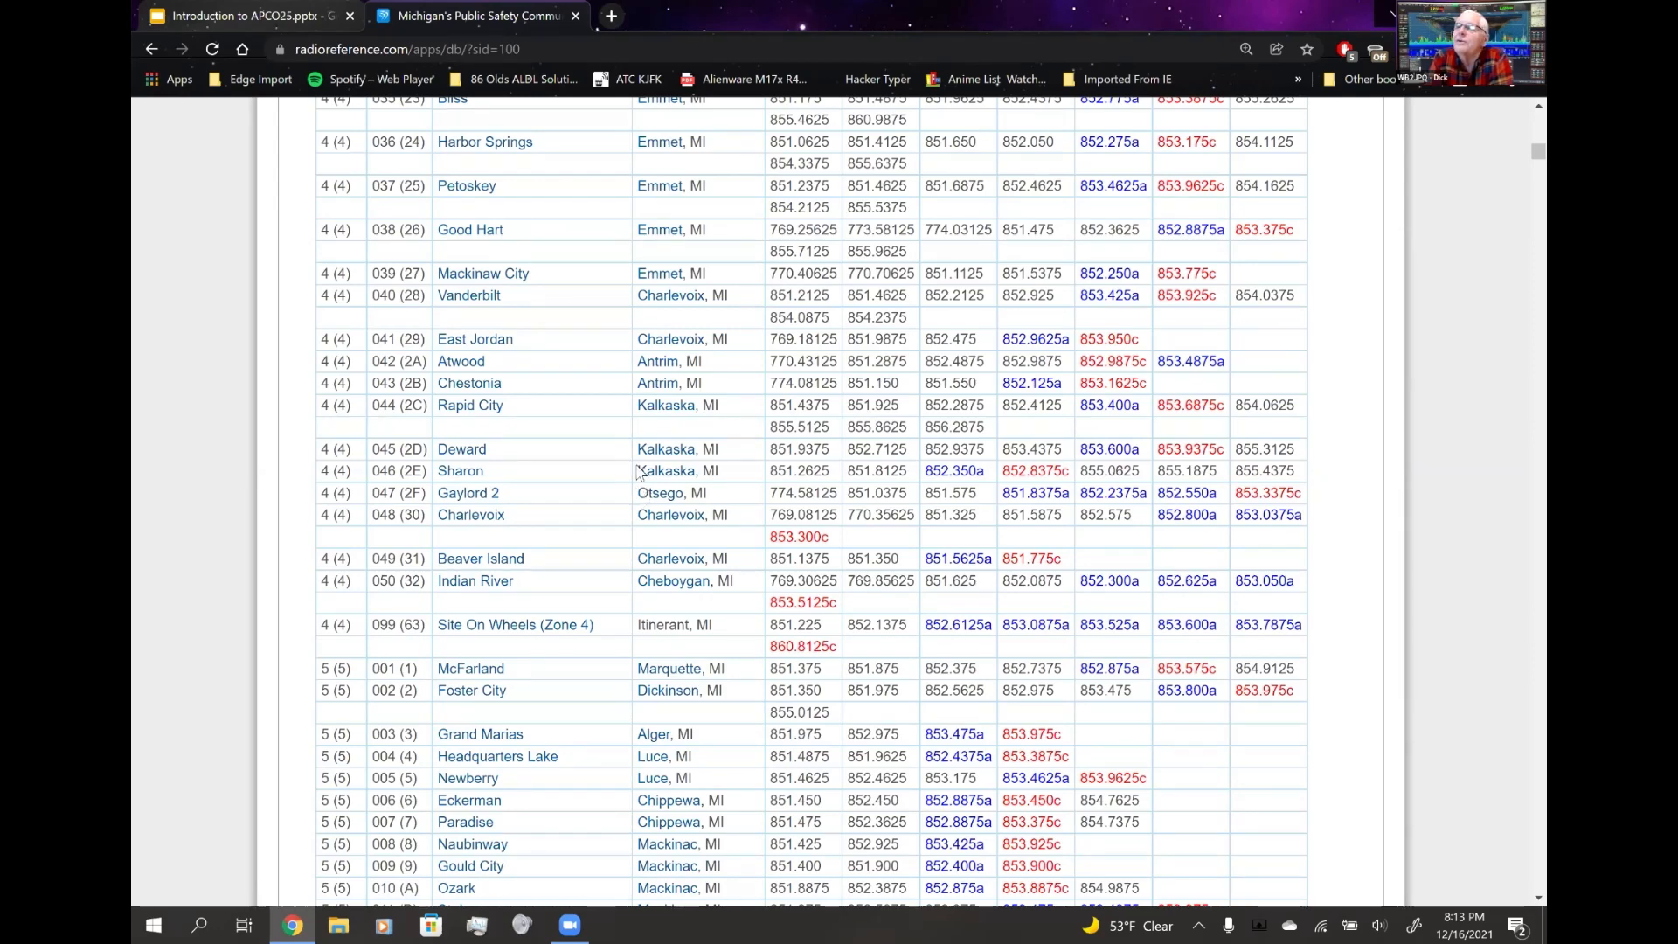
{"action": "mouse_move", "coordinate": [556, 490]}
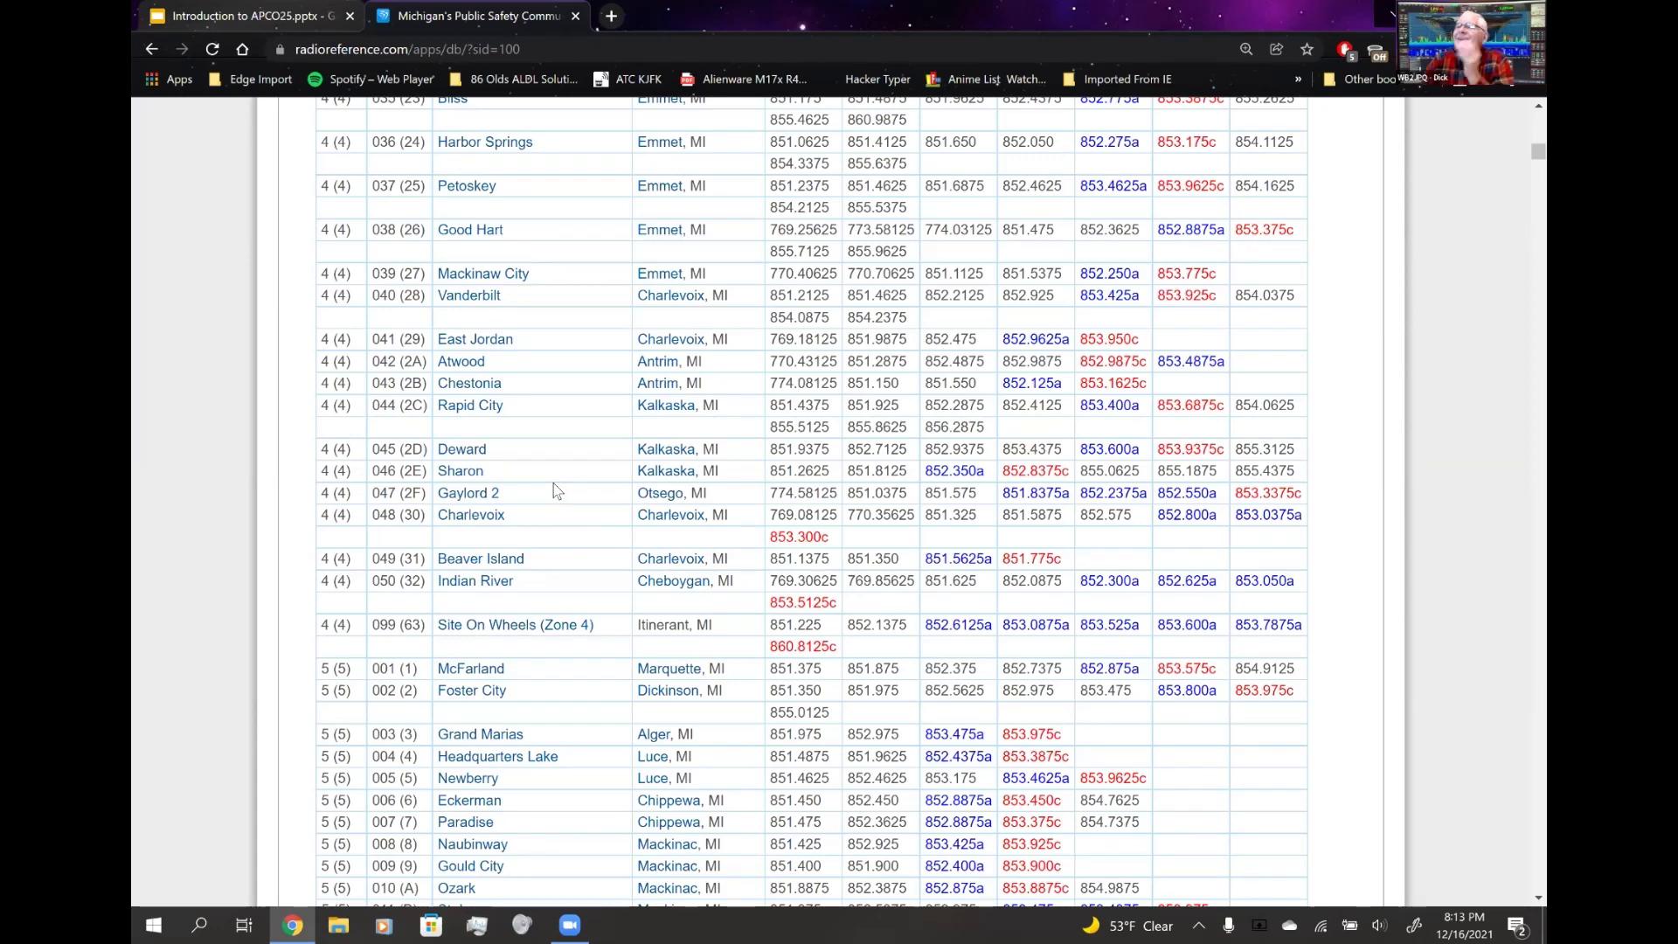
{"action": "scroll", "scroll_direction": "down", "scroll_amount": 3}
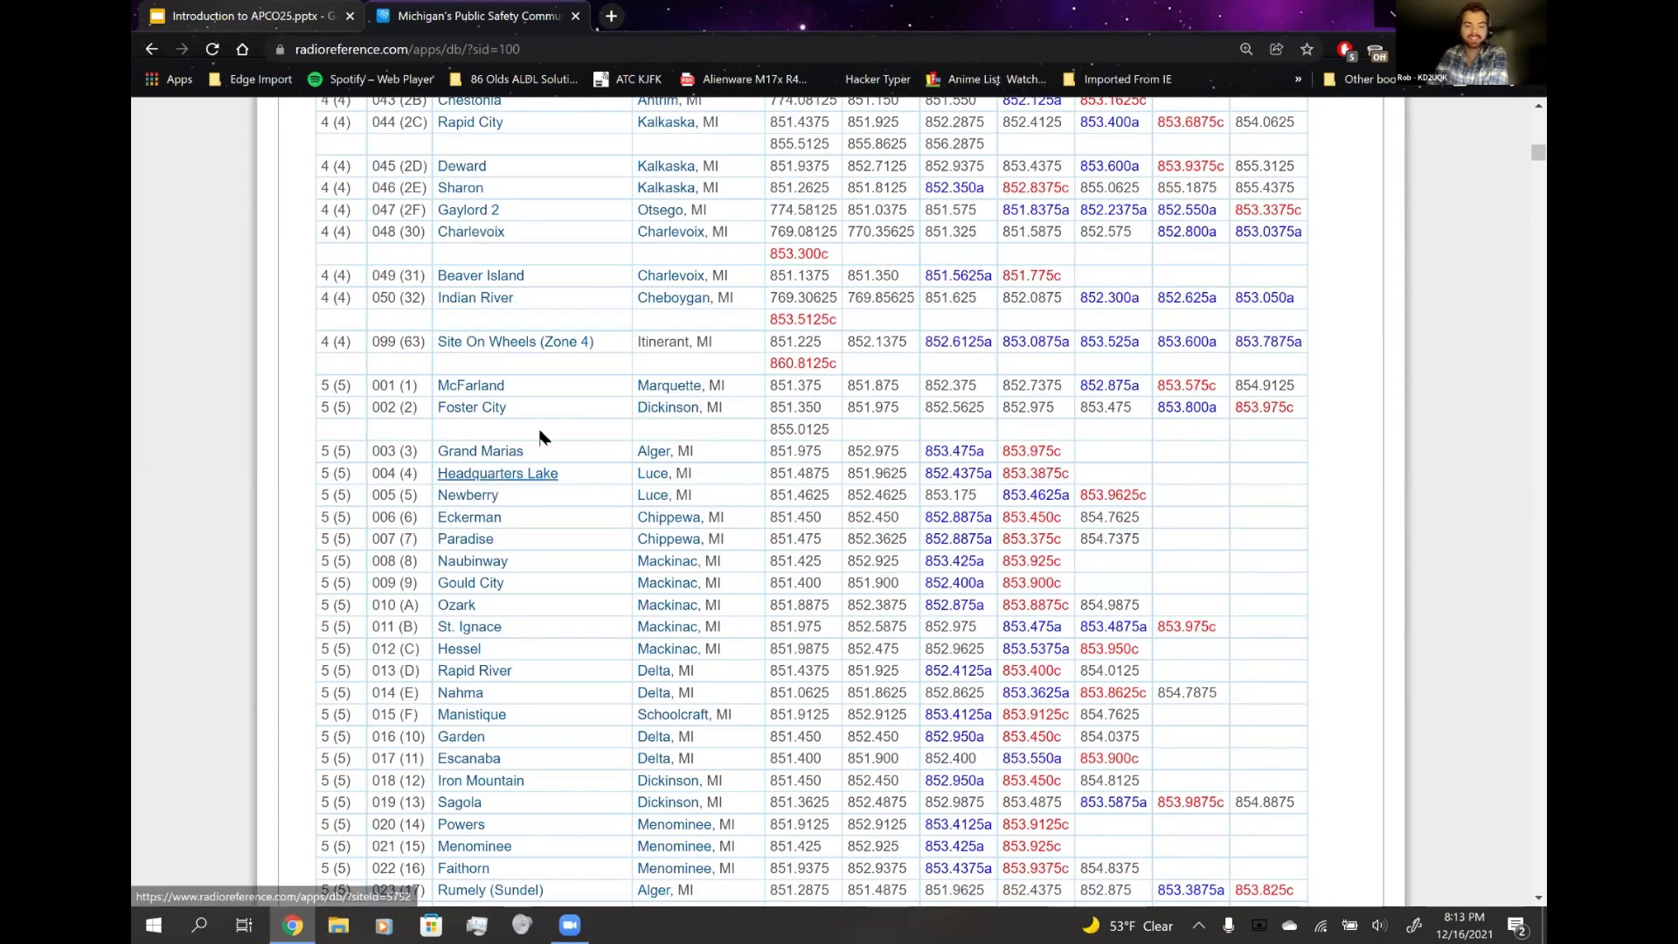
{"action": "scroll", "scroll_direction": "down", "scroll_amount": 3}
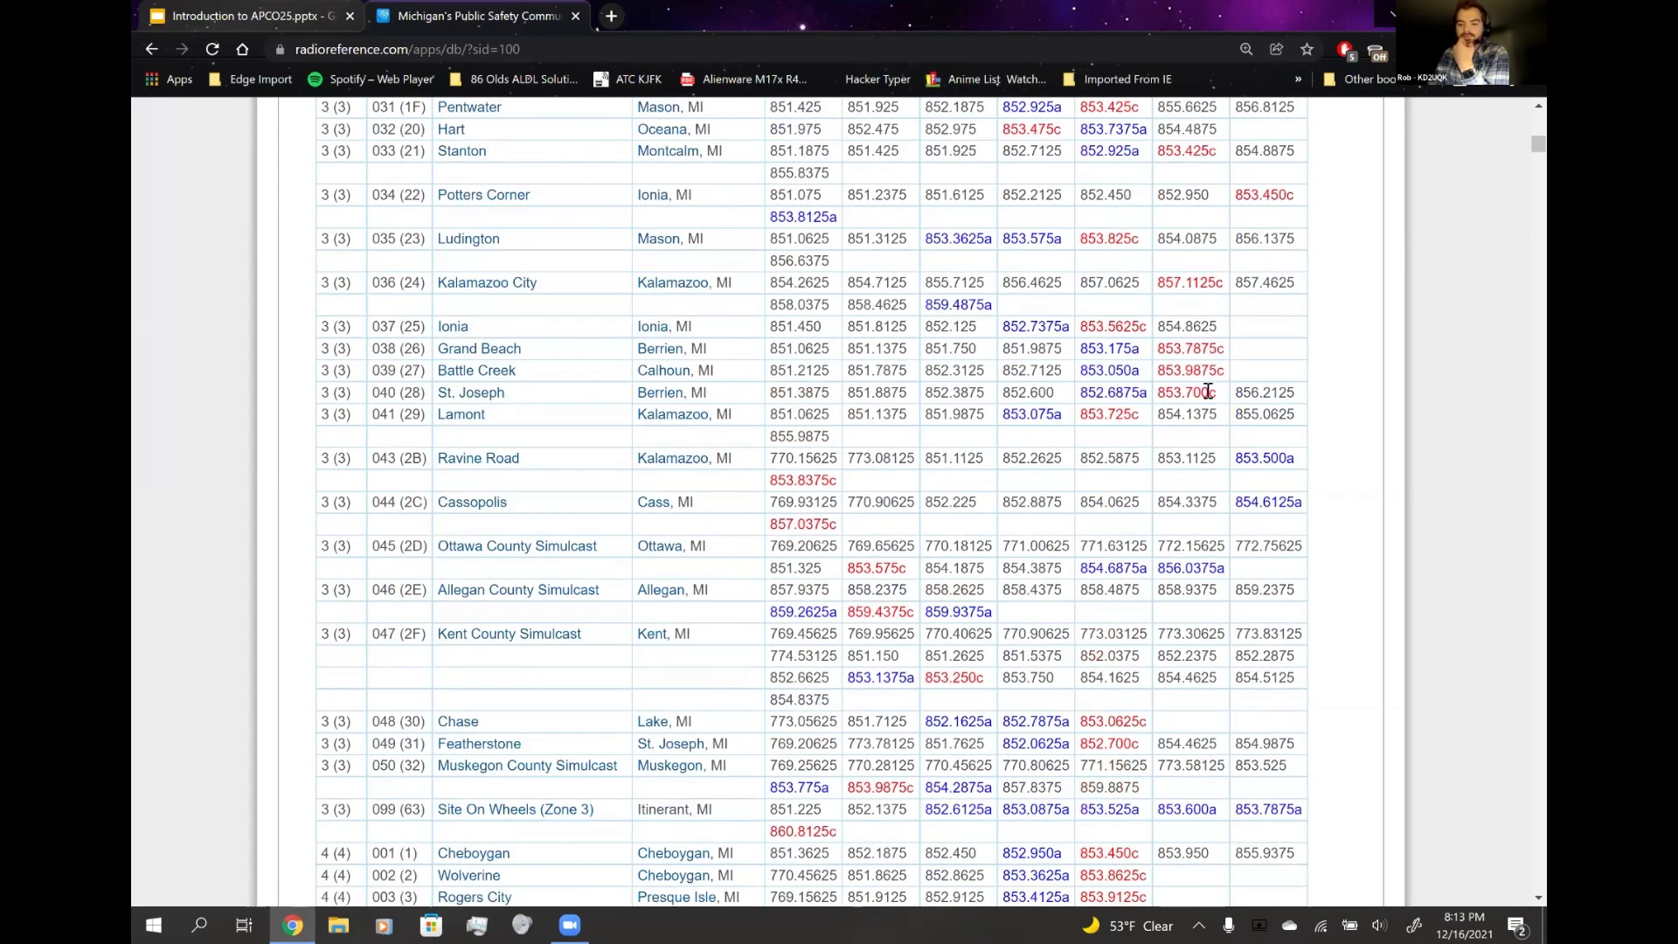
{"action": "double_click", "coordinate": [1183, 392]}
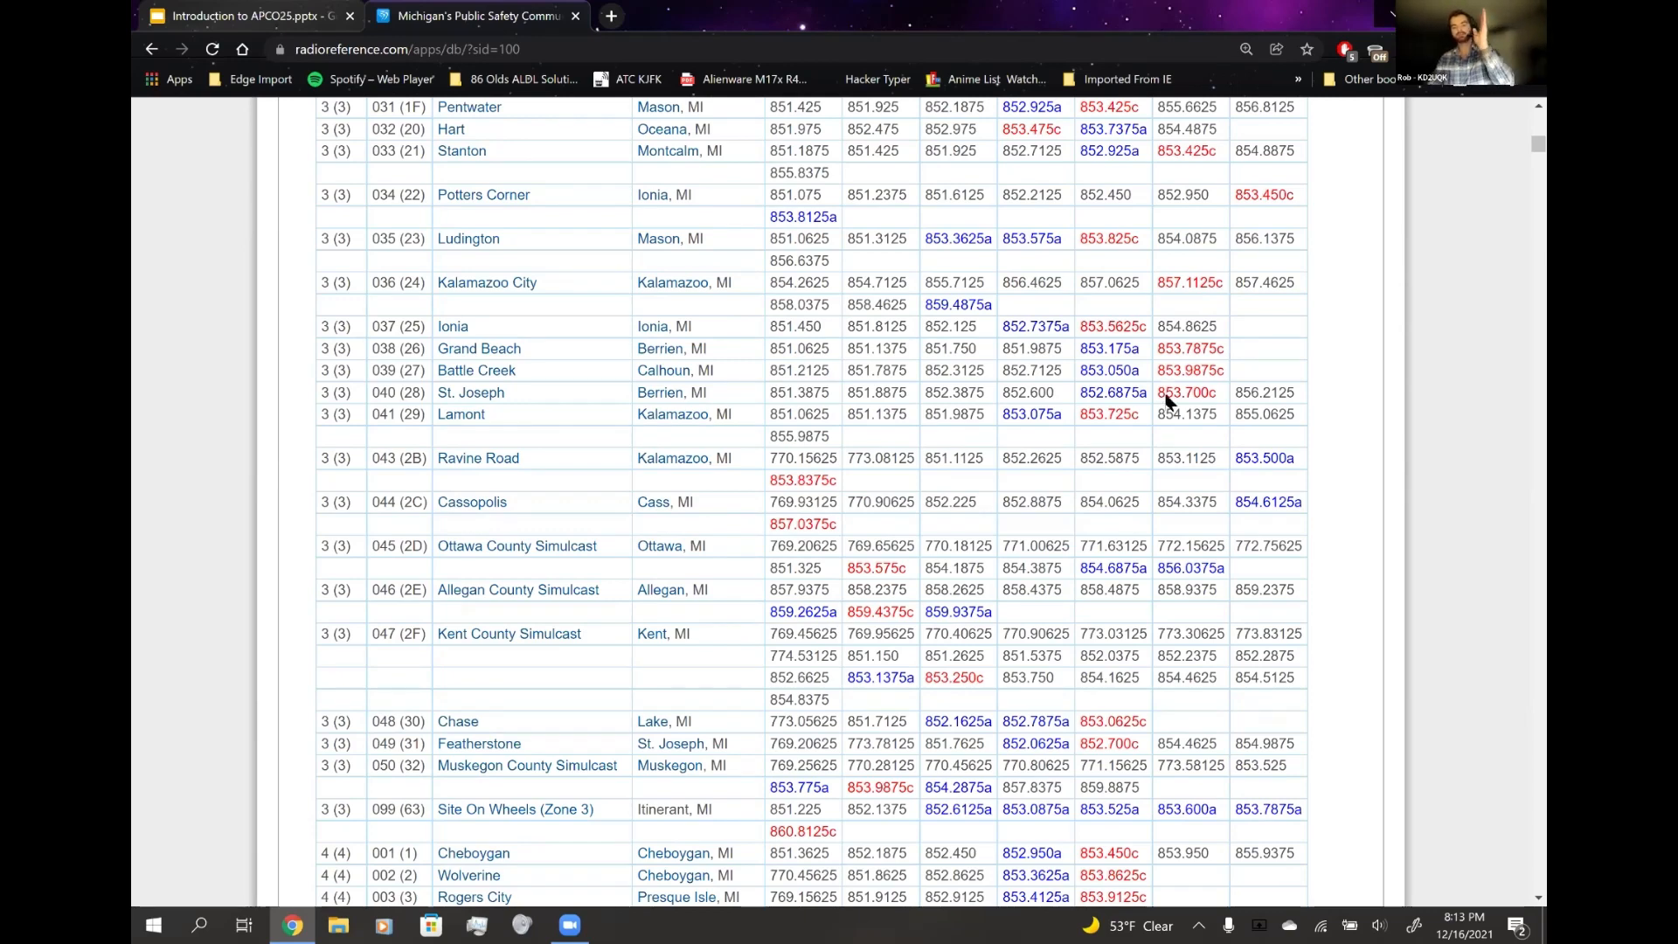
{"action": "mouse_move", "coordinate": [1000, 413]}
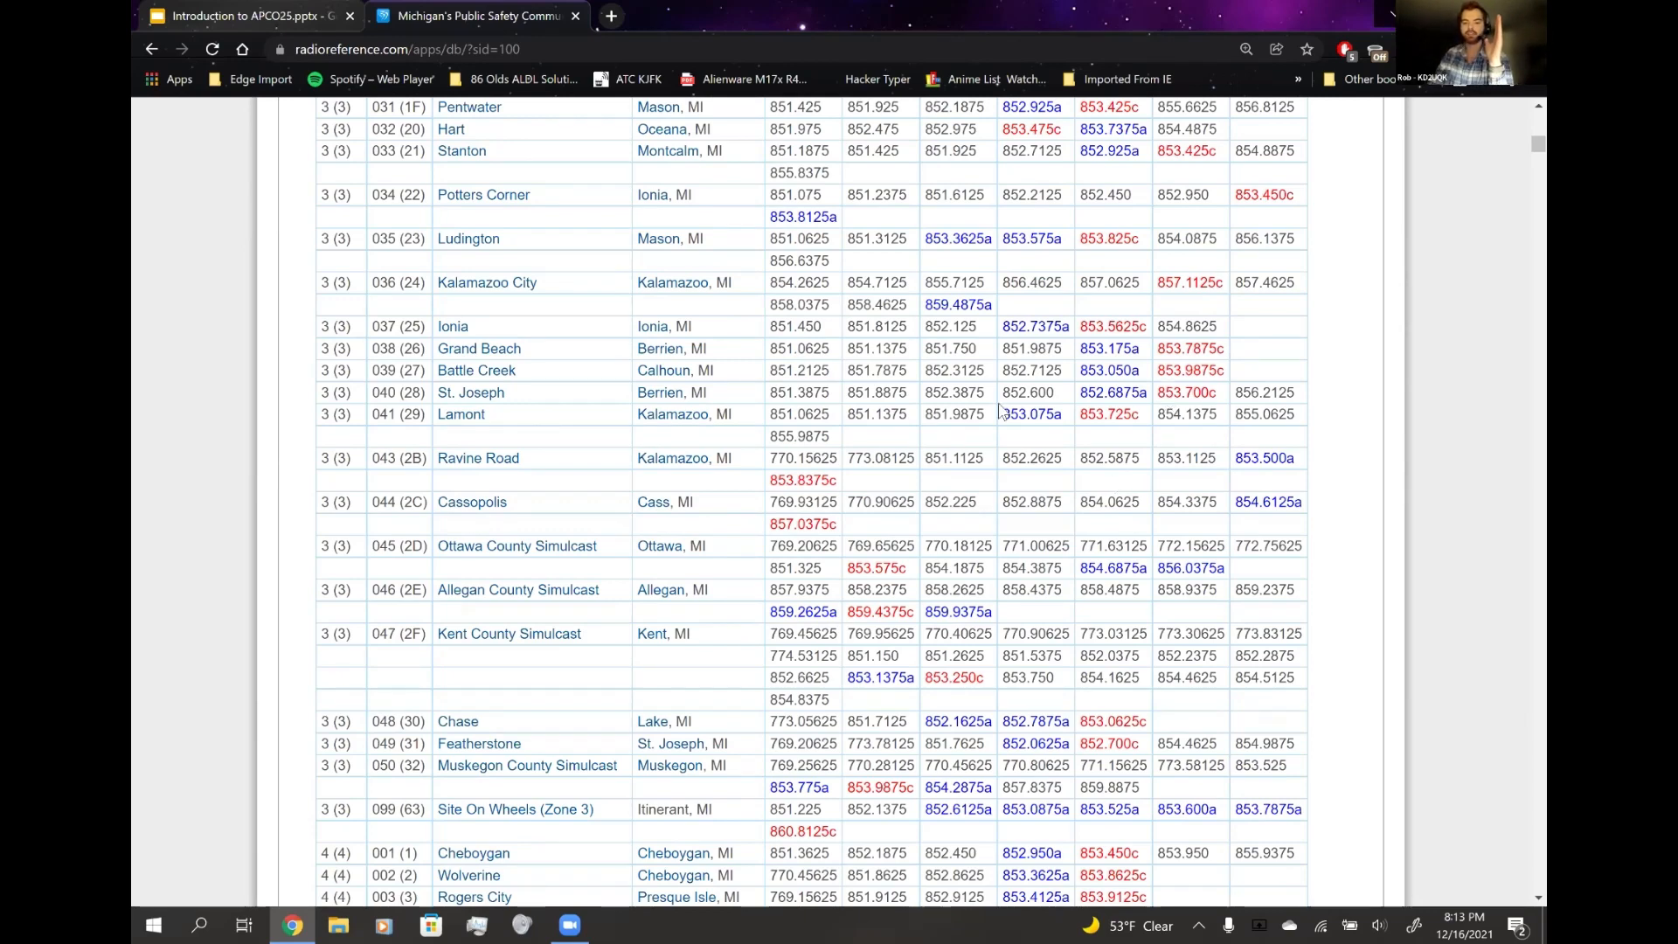
{"action": "mouse_move", "coordinate": [965, 381]}
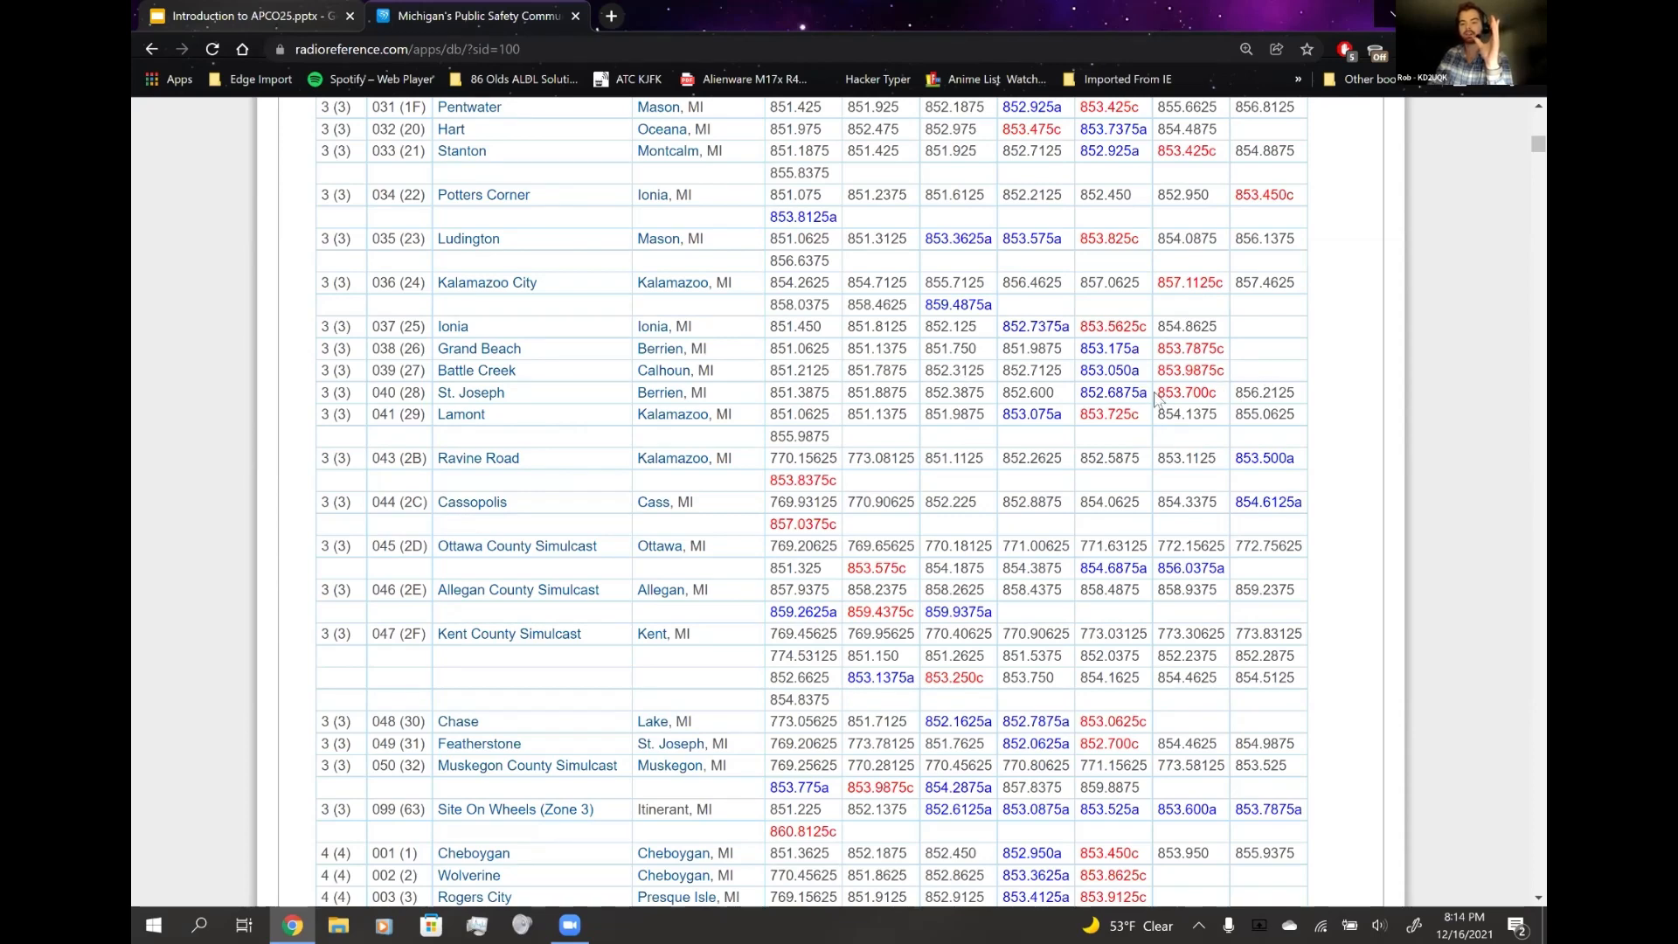
{"action": "mouse_move", "coordinate": [1112, 497]}
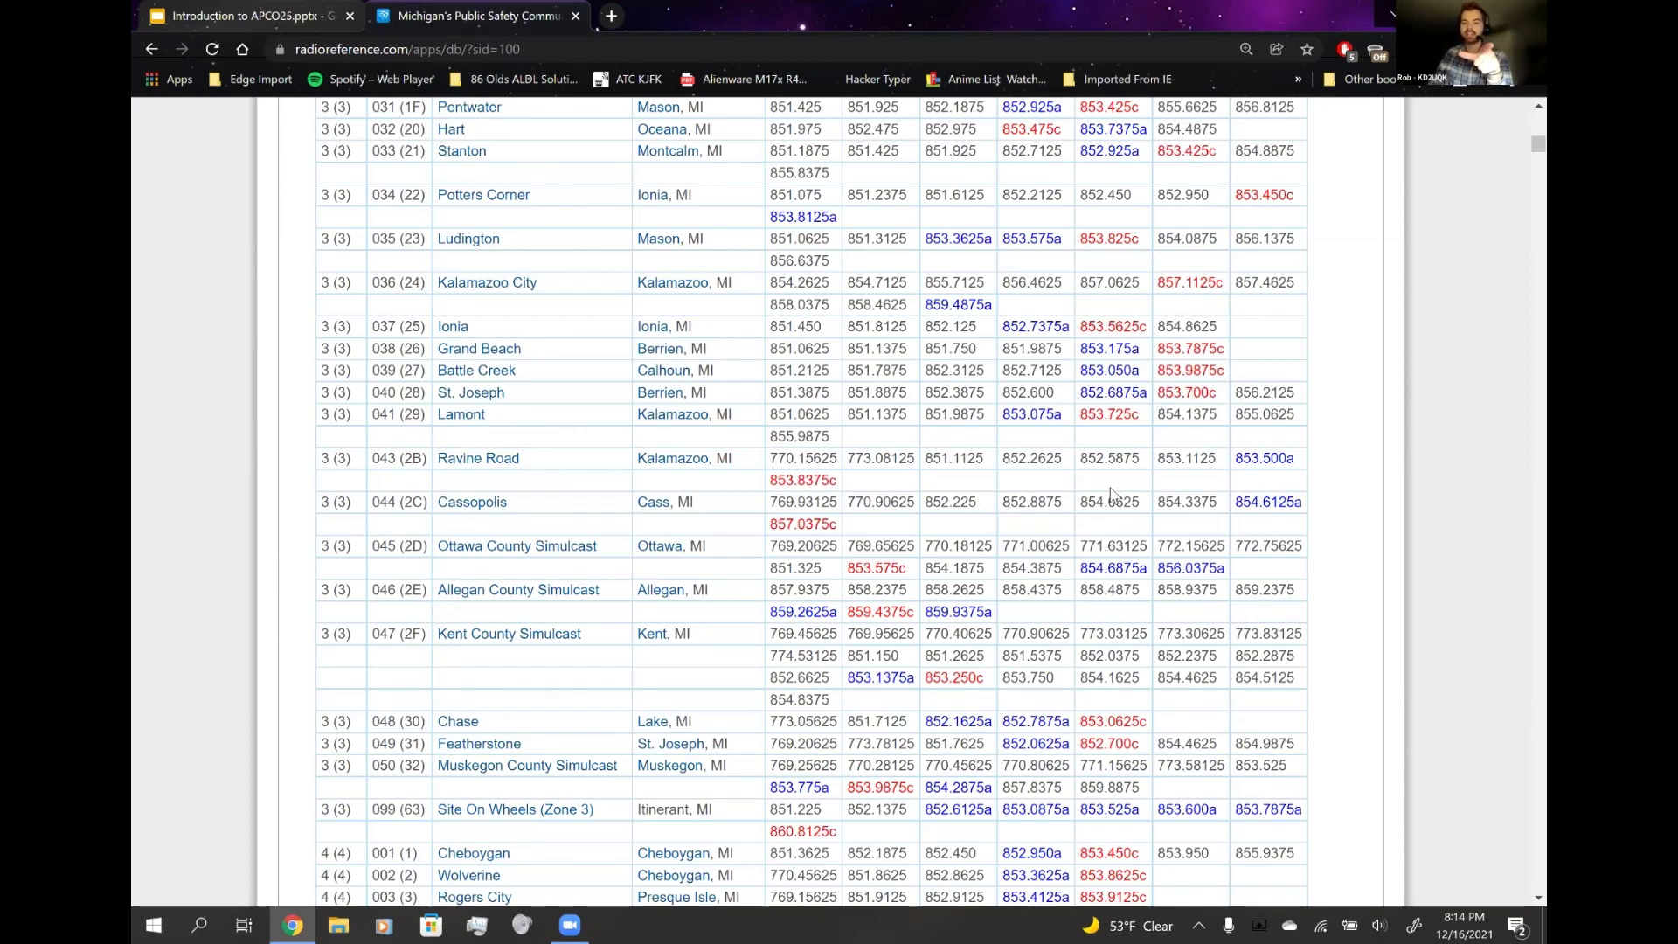
{"action": "mouse_move", "coordinate": [1112, 526]}
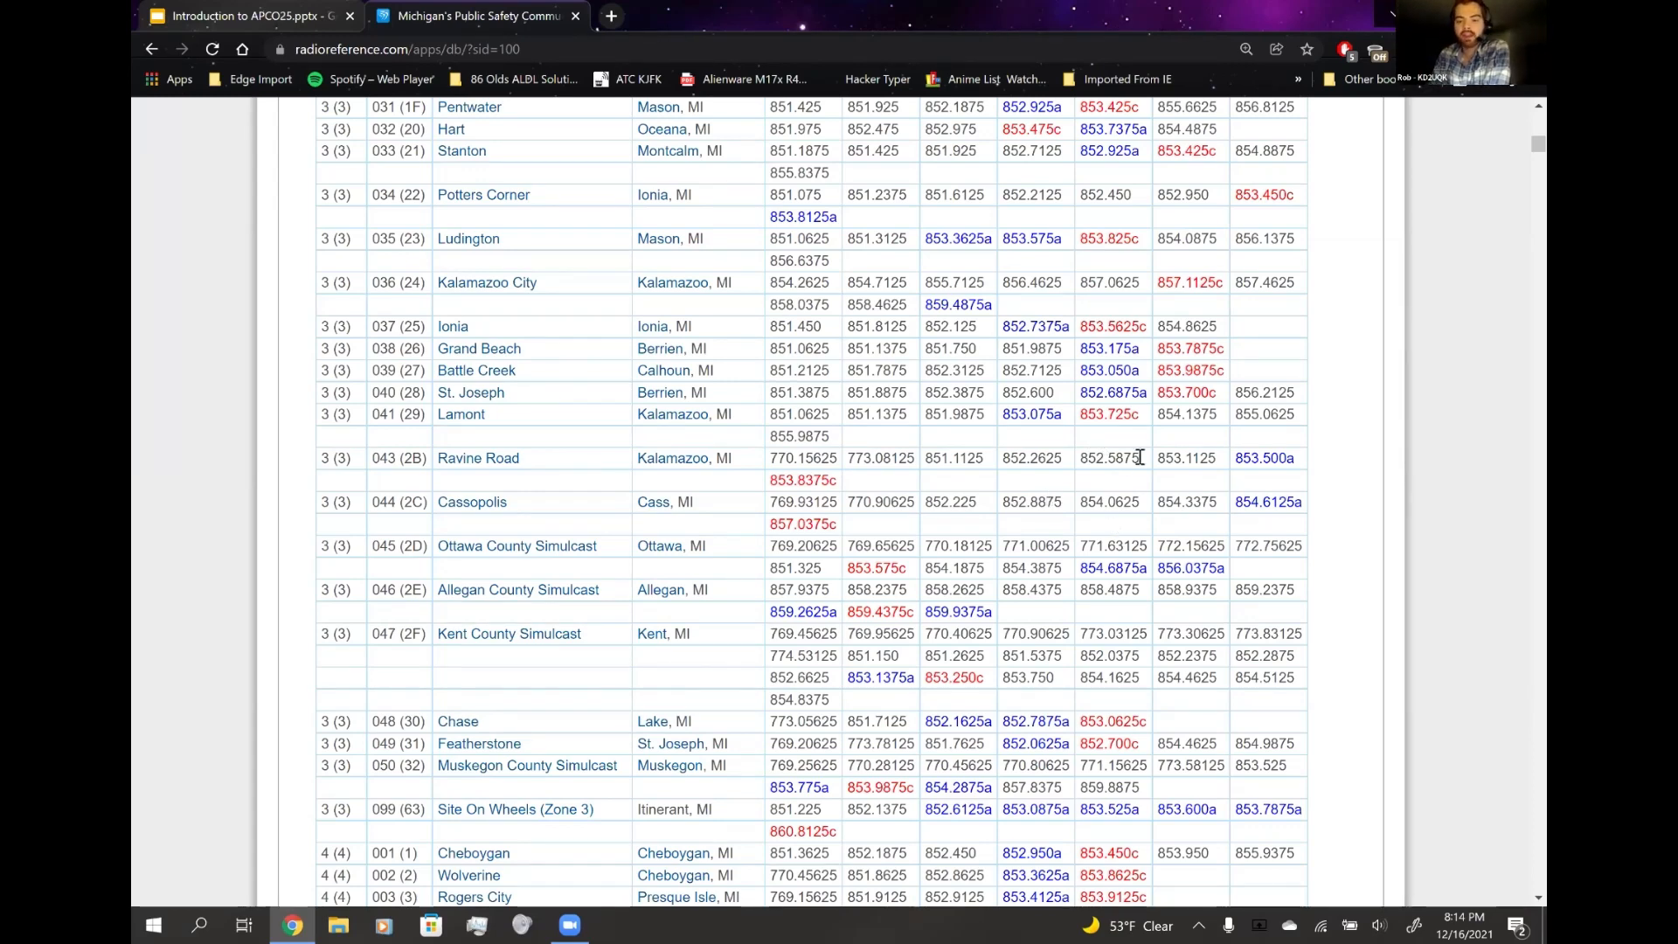
{"action": "double_click", "coordinate": [1182, 391]}
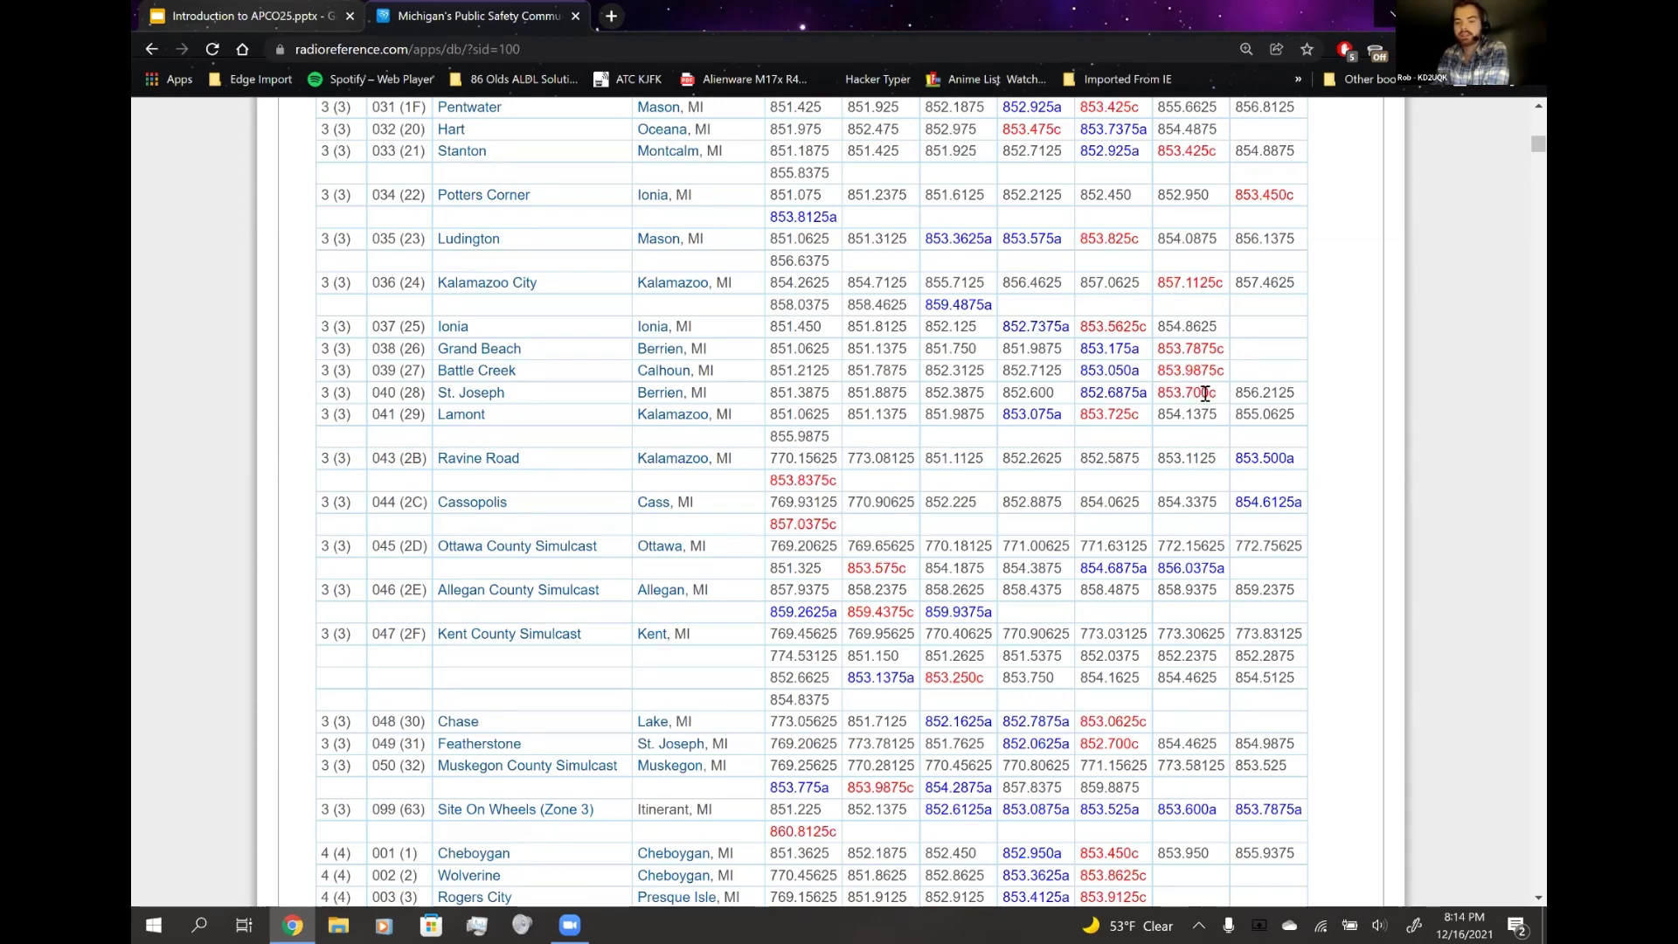
{"action": "mouse_move", "coordinate": [953, 383]}
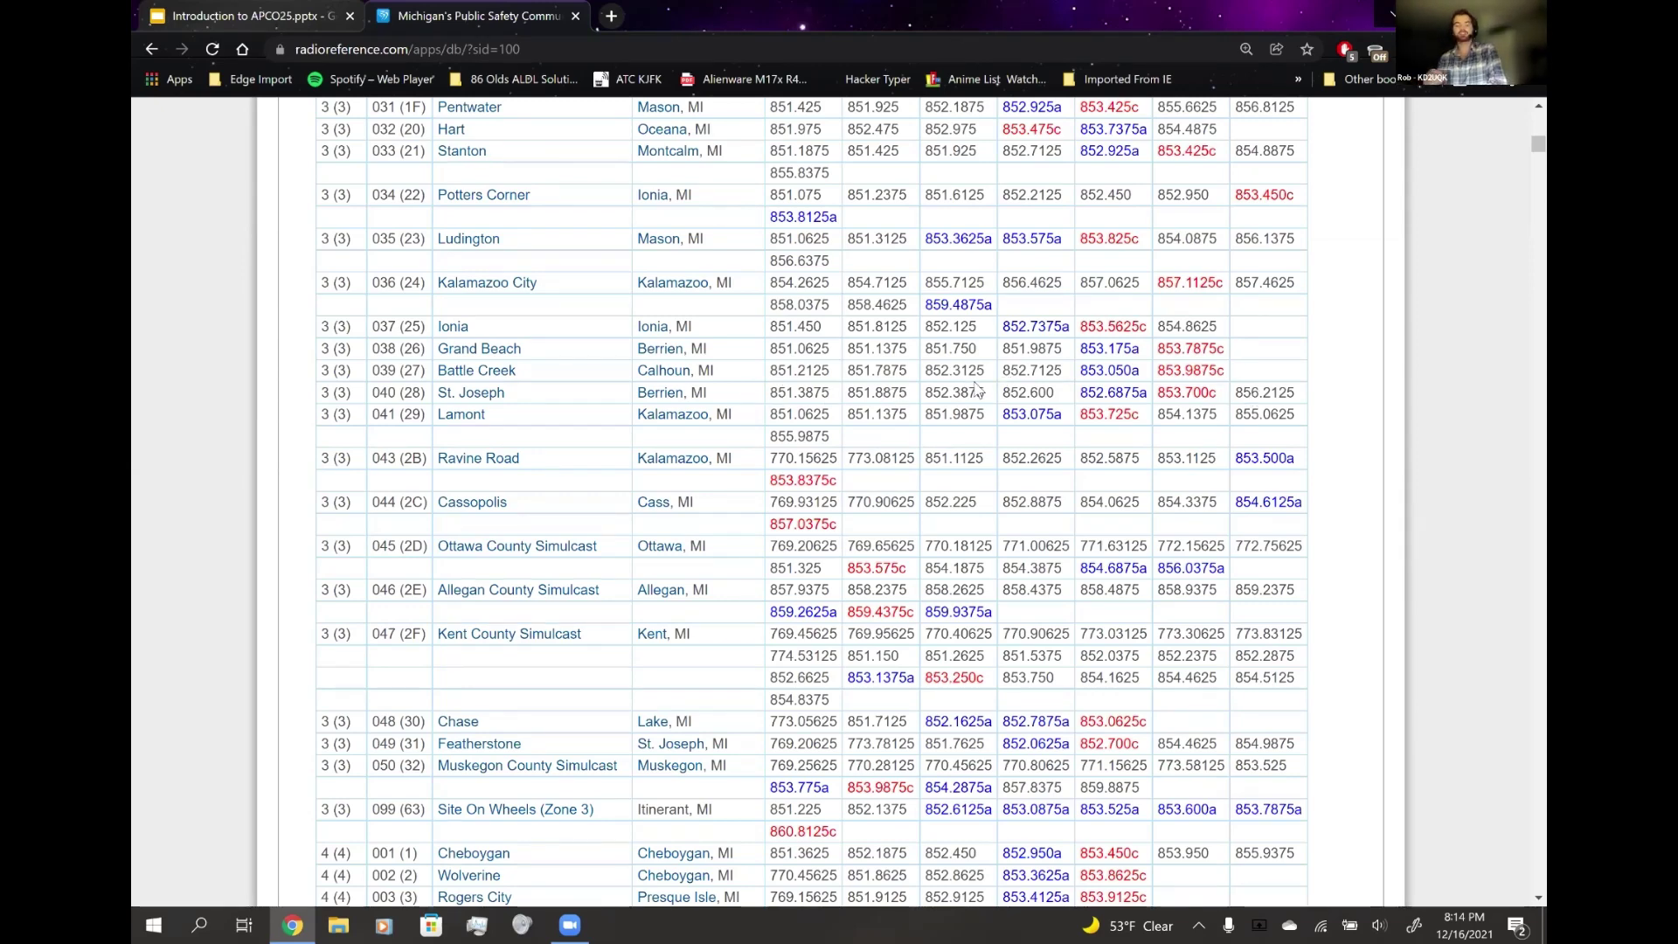
{"action": "mouse_move", "coordinate": [869, 500]}
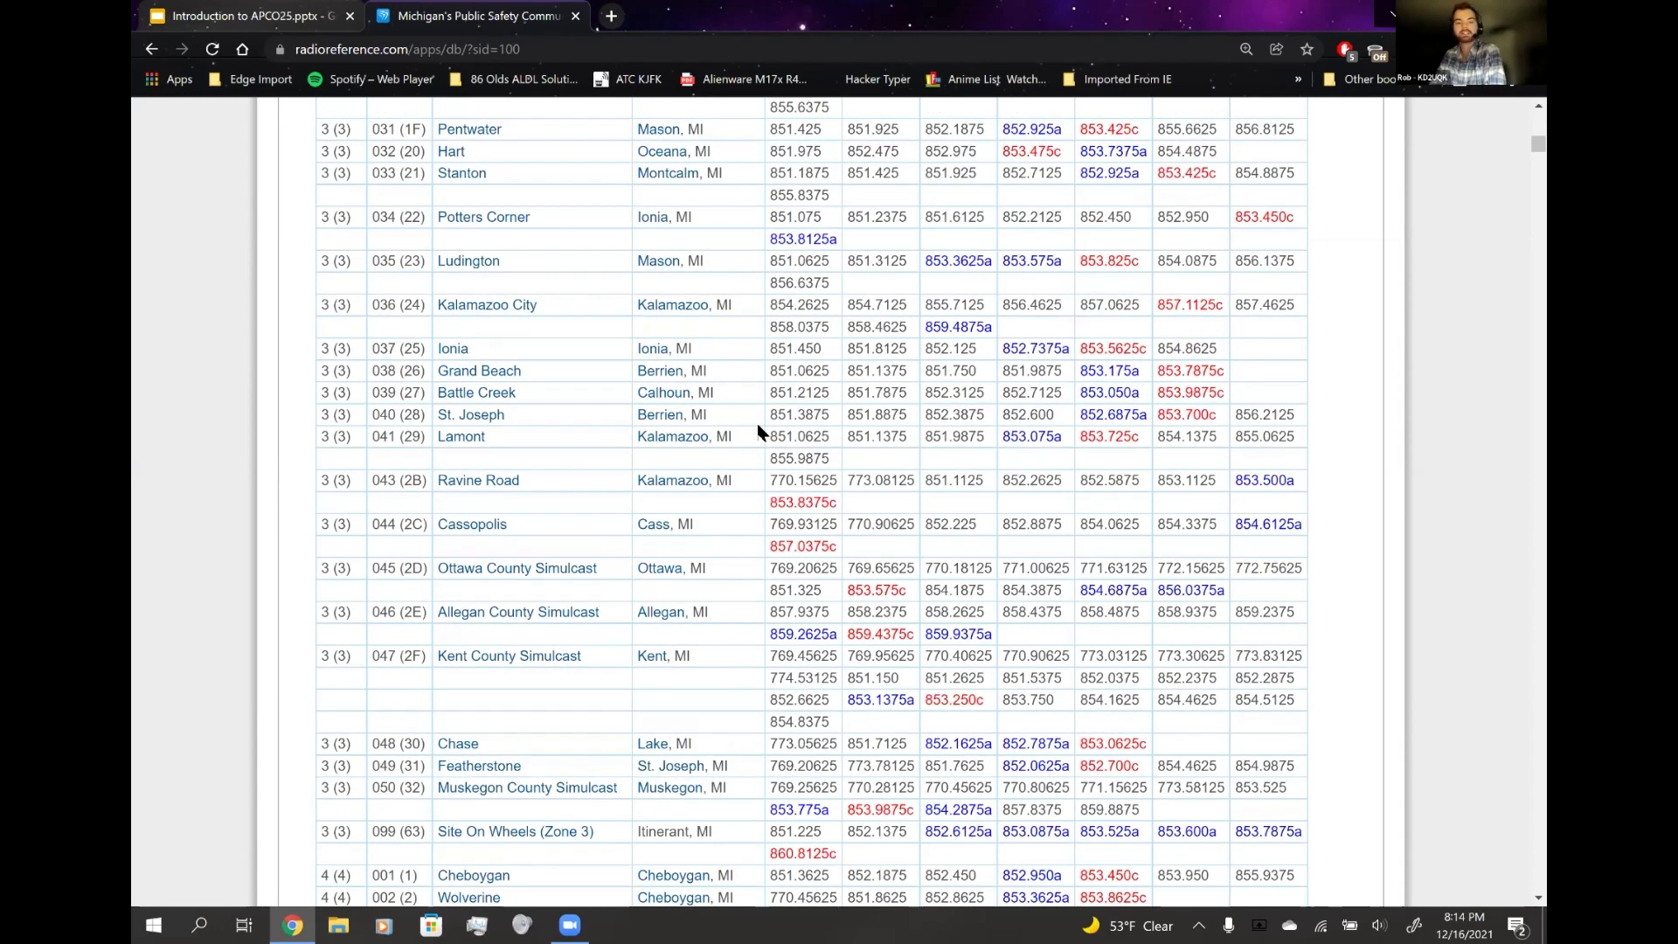
{"action": "scroll", "scroll_direction": "down", "scroll_amount": 3}
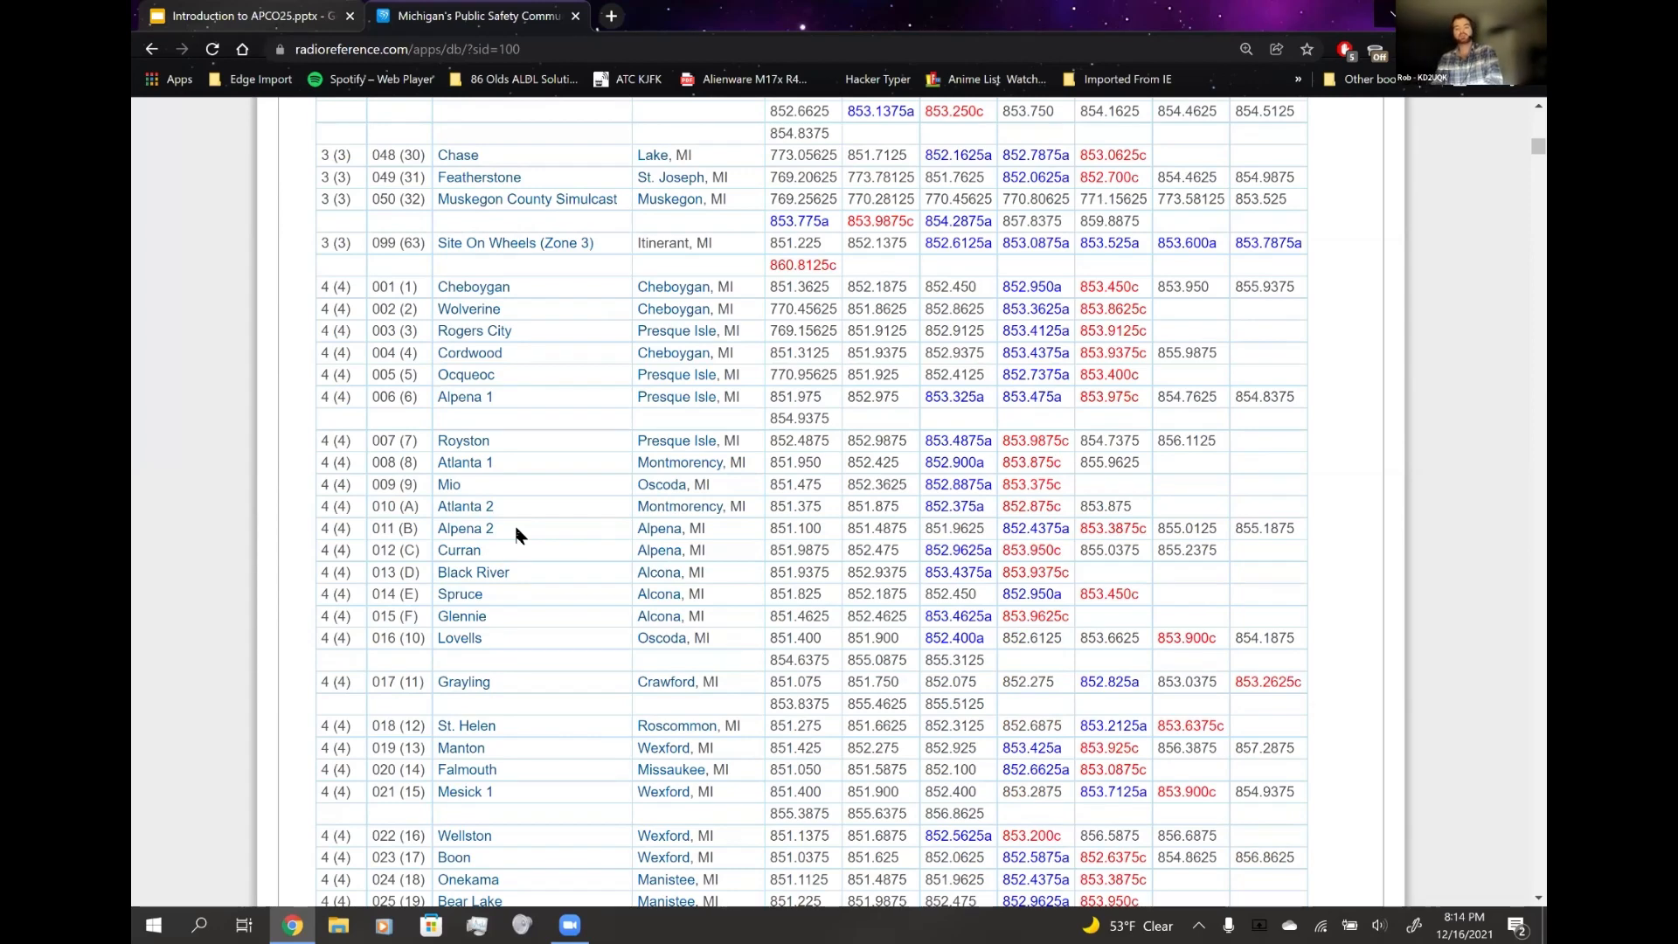
{"action": "mouse_move", "coordinate": [523, 507]}
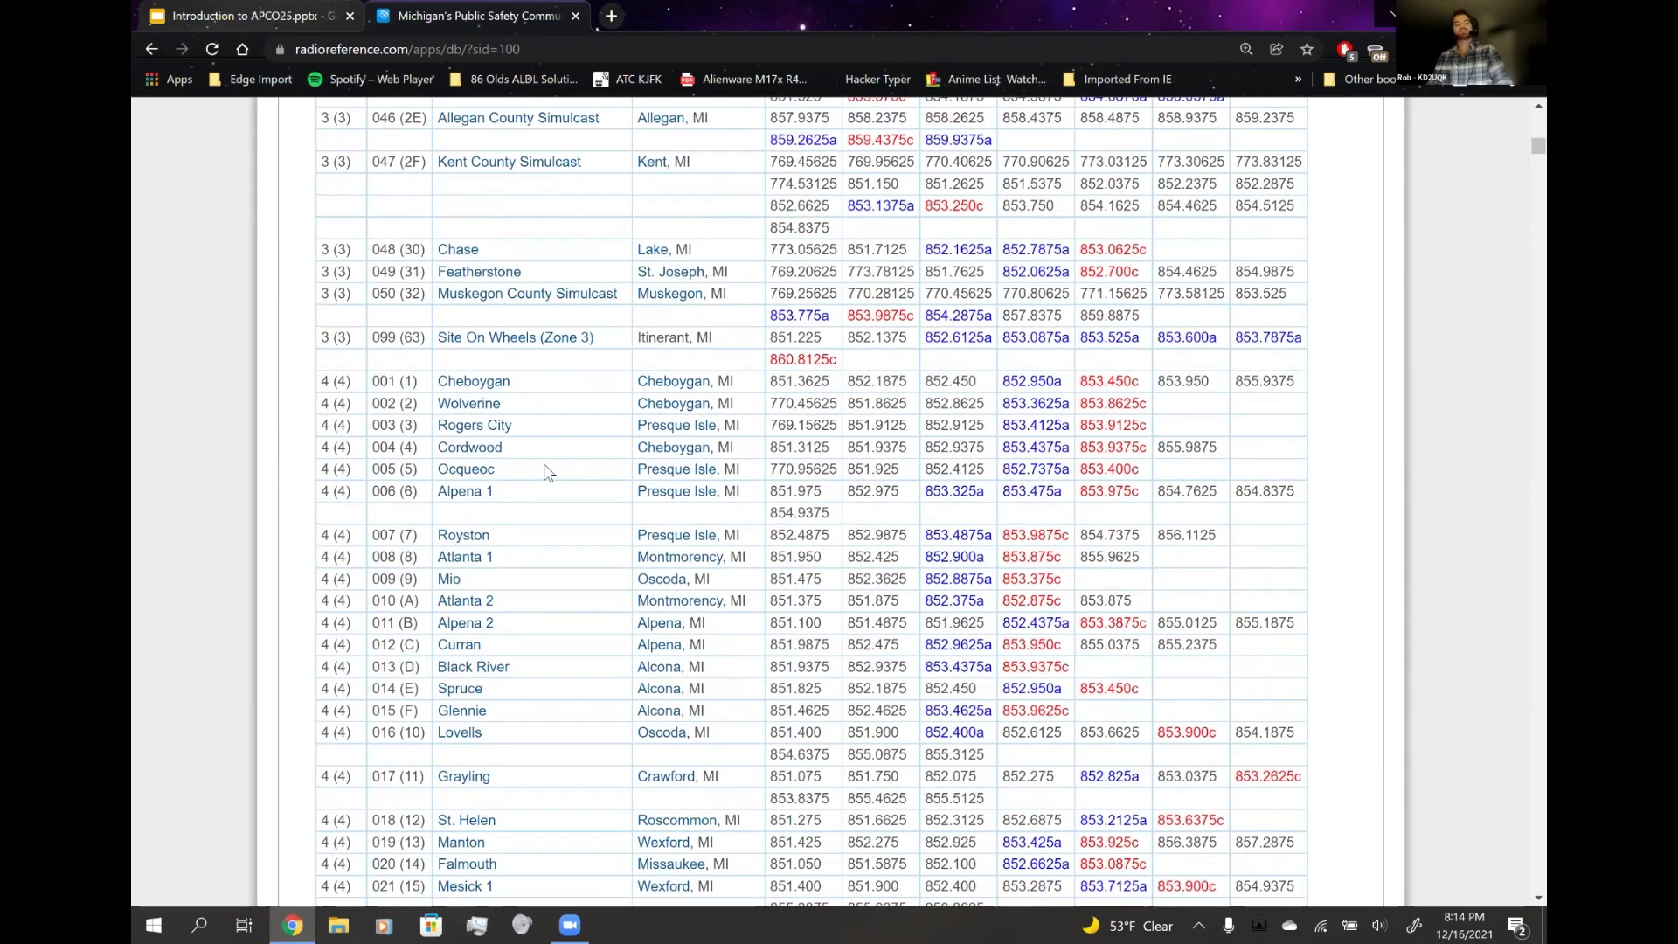
{"action": "scroll", "scroll_direction": "up", "scroll_amount": 3}
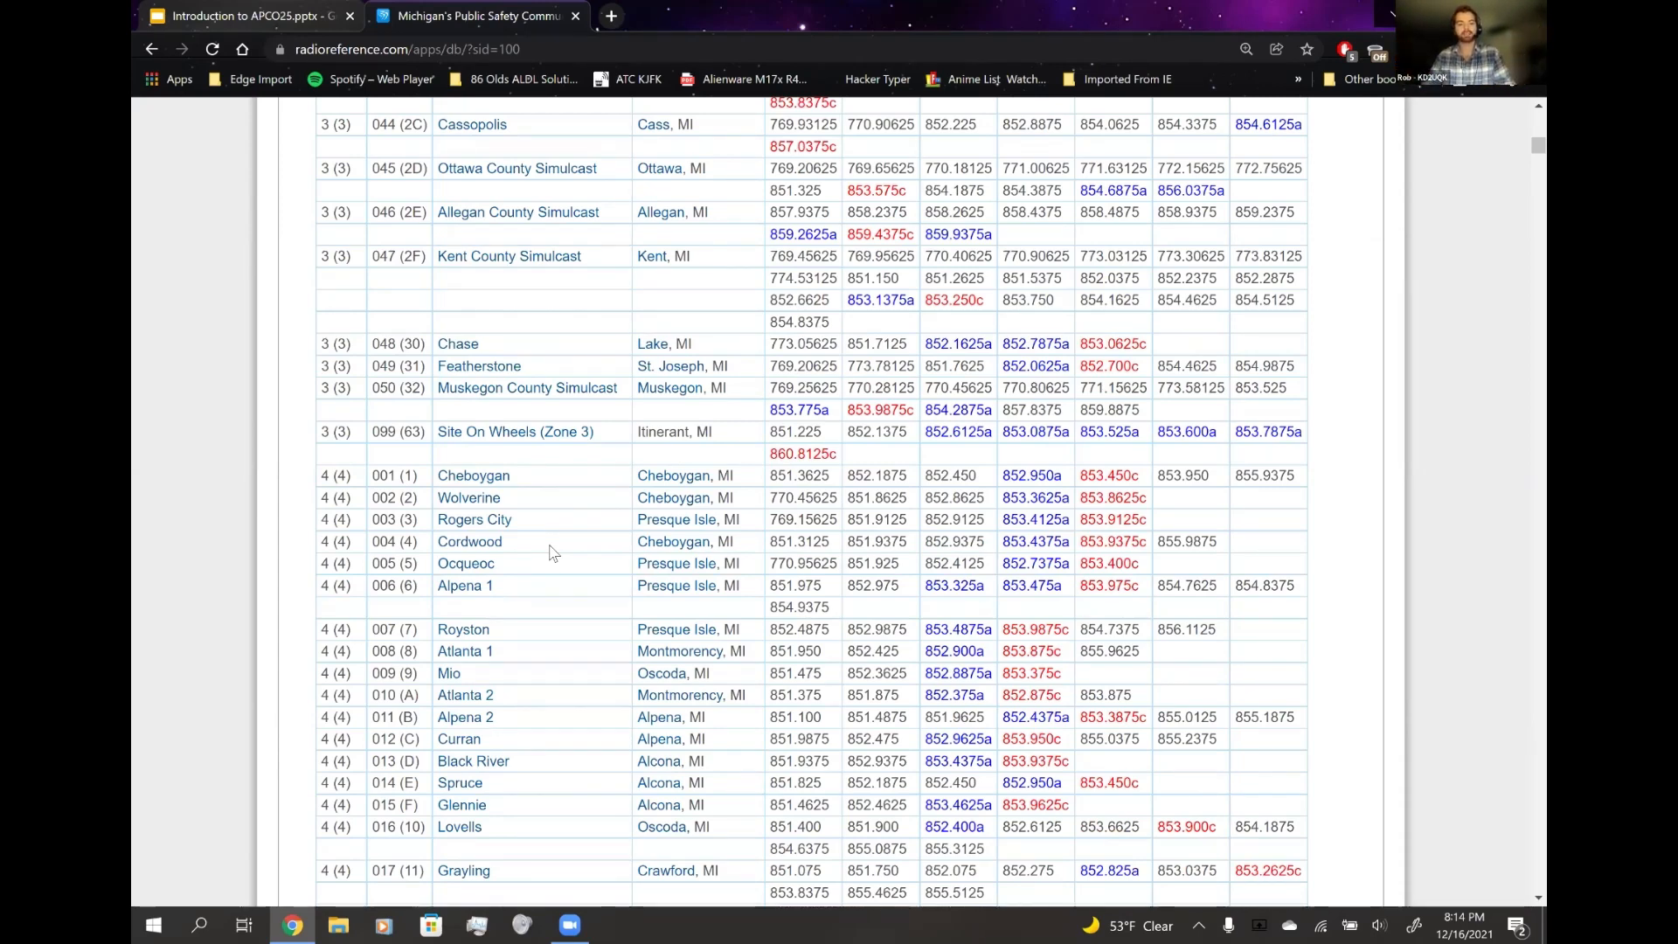
{"action": "scroll", "scroll_direction": "down", "scroll_amount": 3}
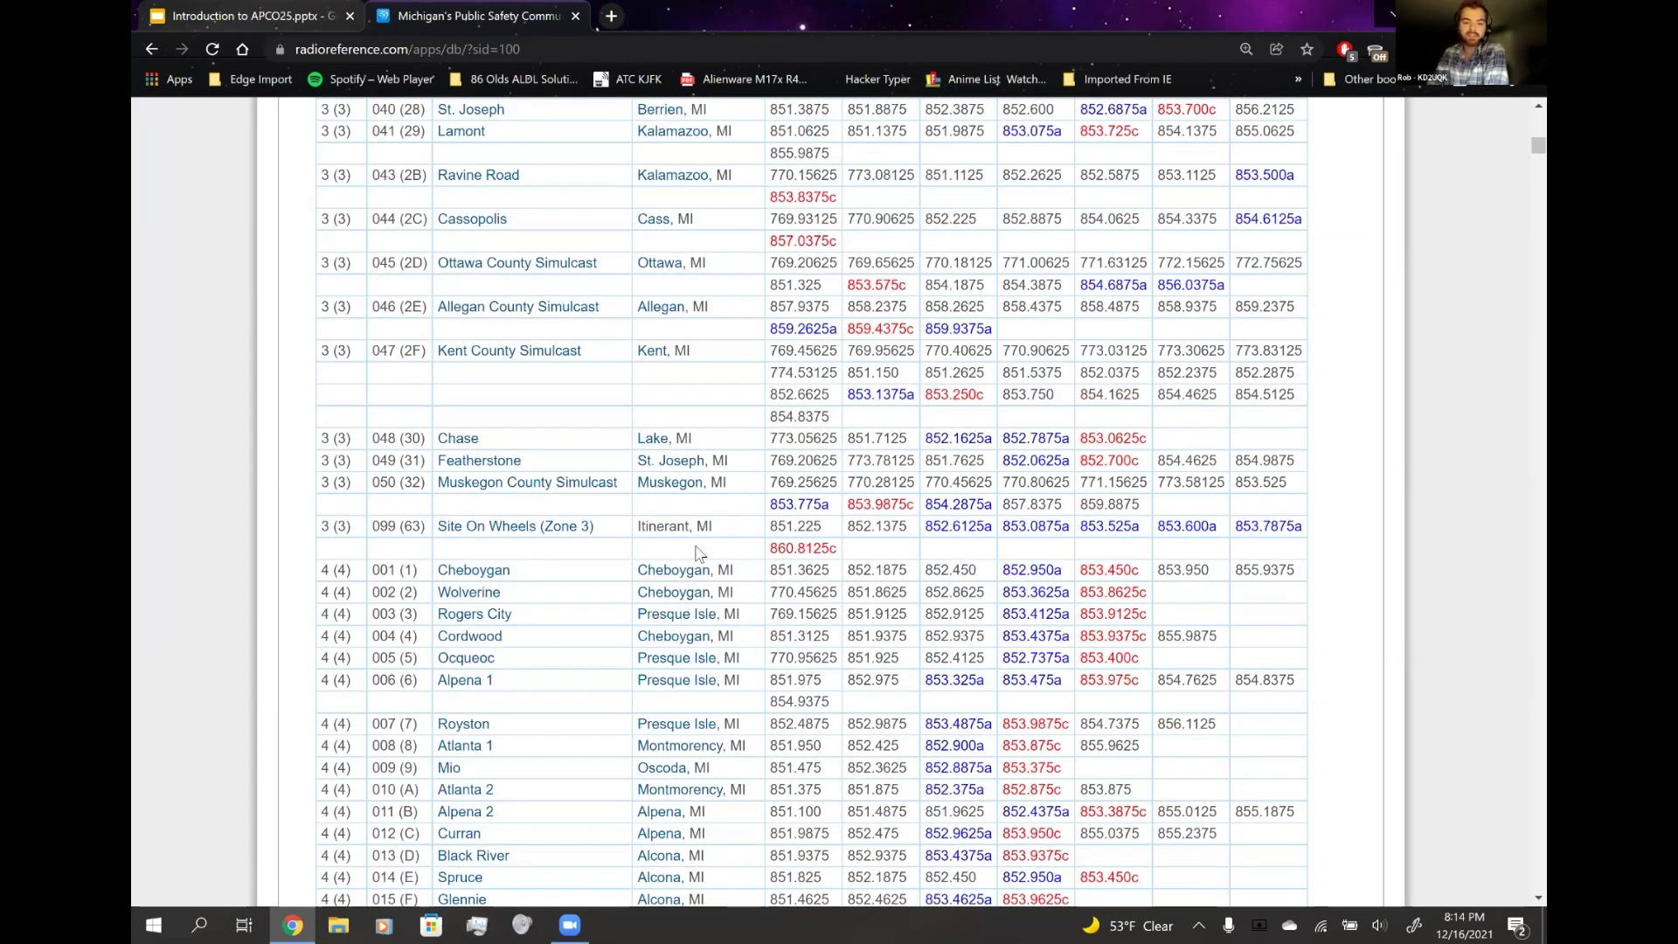
{"action": "scroll", "scroll_direction": "up", "scroll_amount": 3}
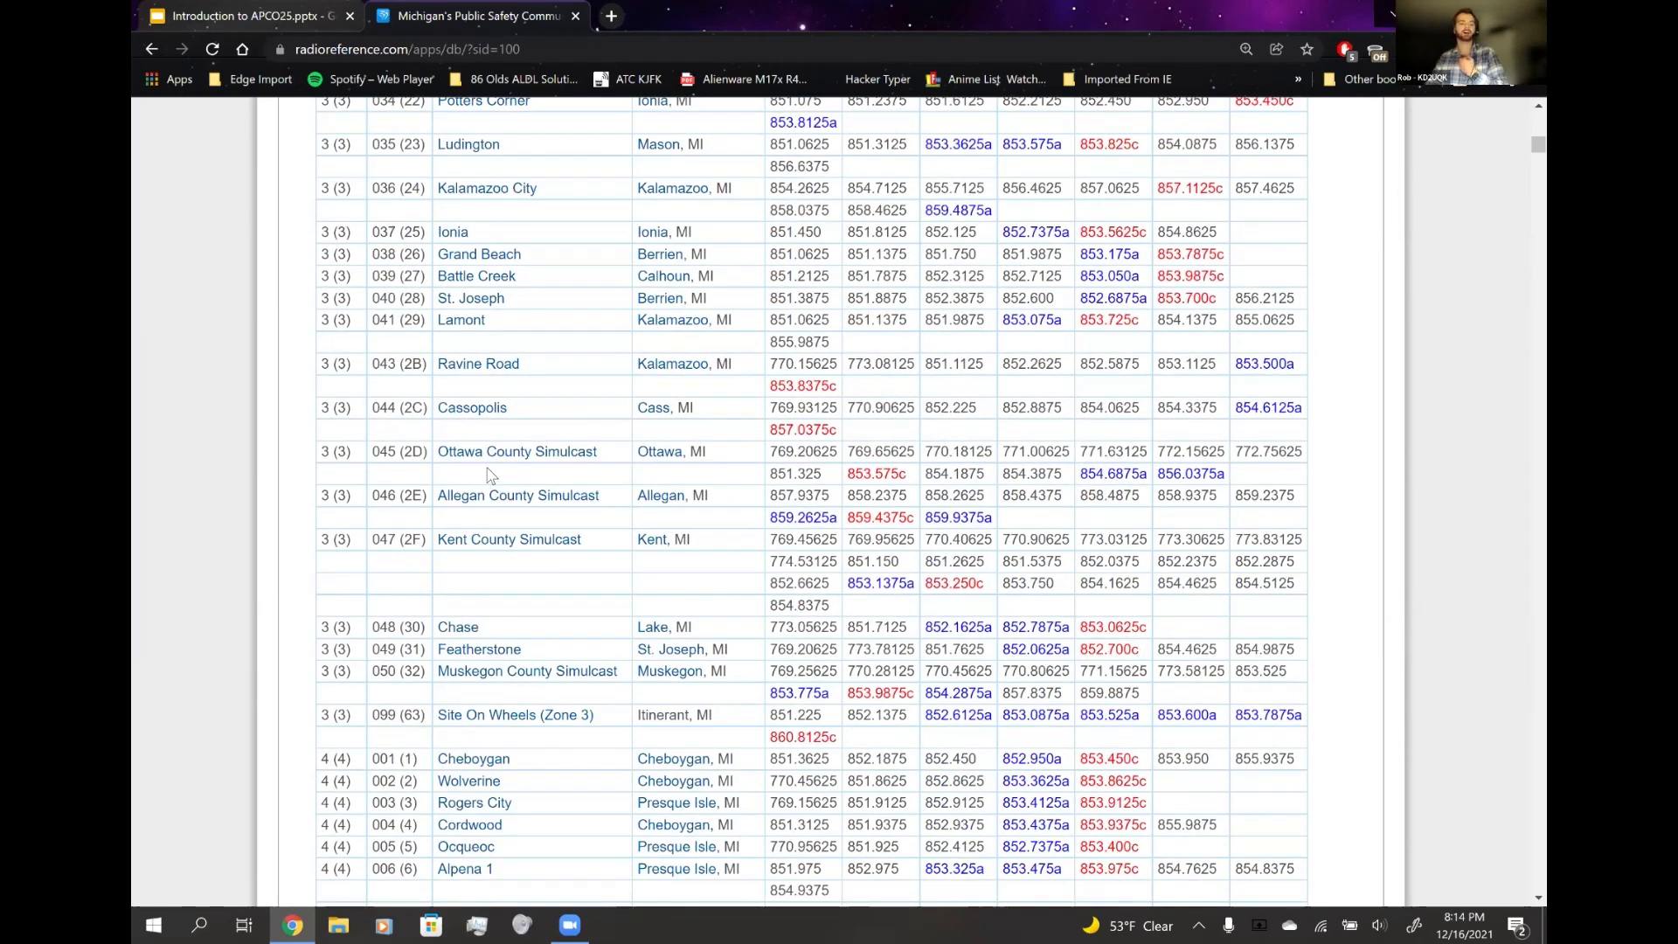
{"action": "mouse_move", "coordinate": [516, 458]}
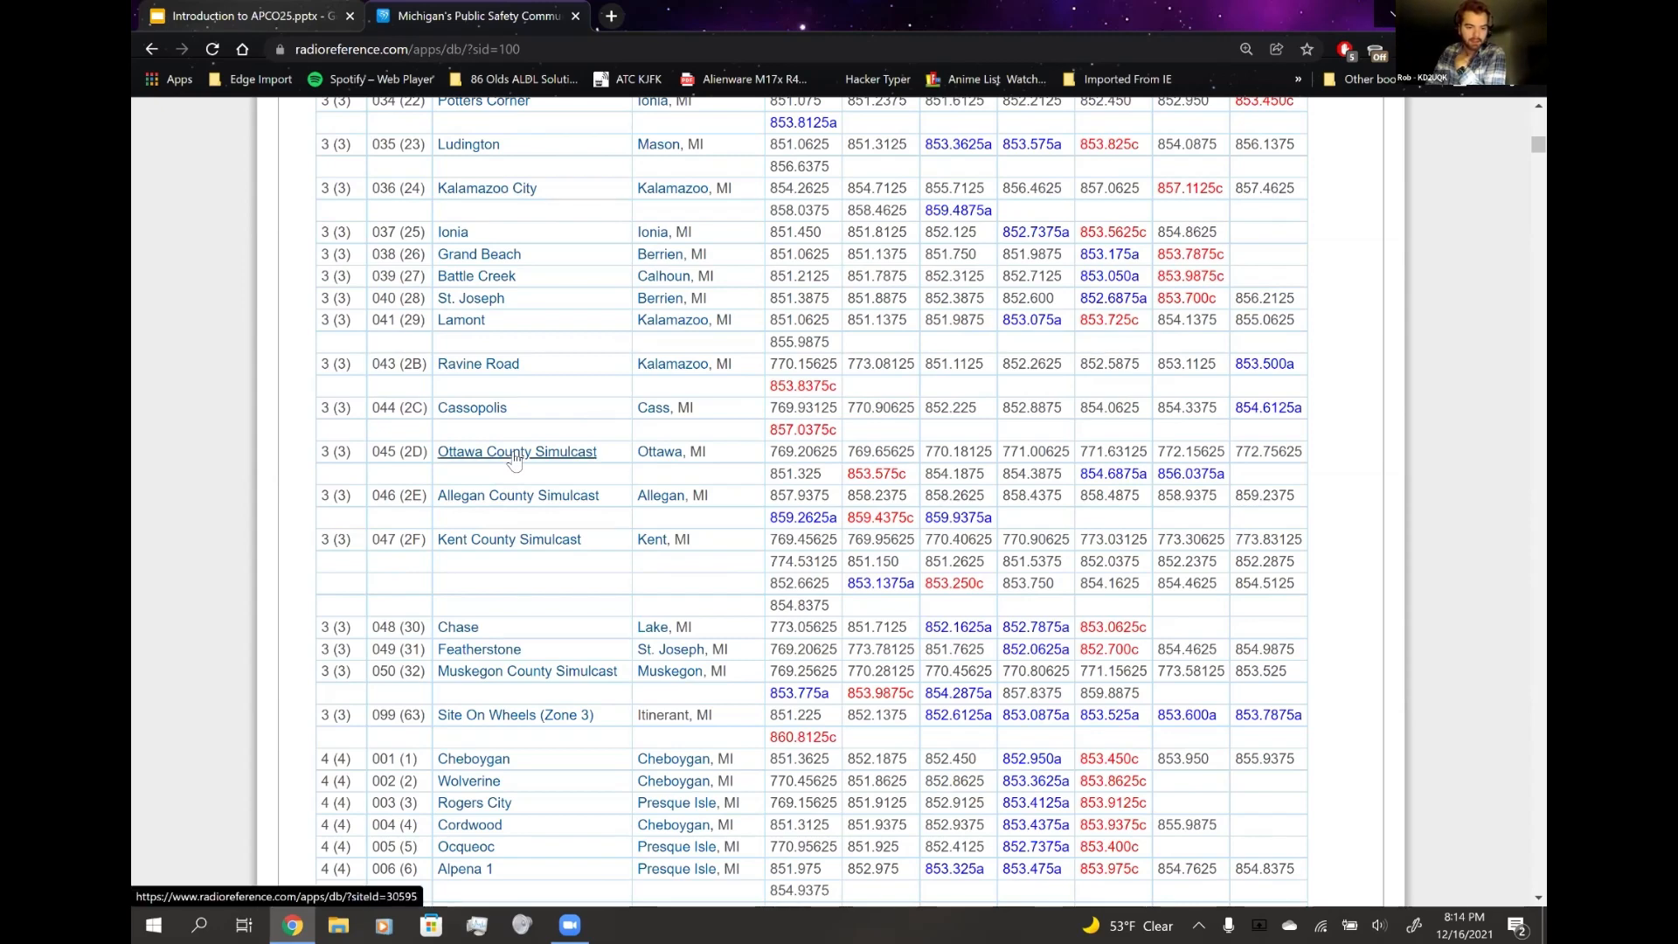
{"action": "mouse_move", "coordinate": [539, 473]}
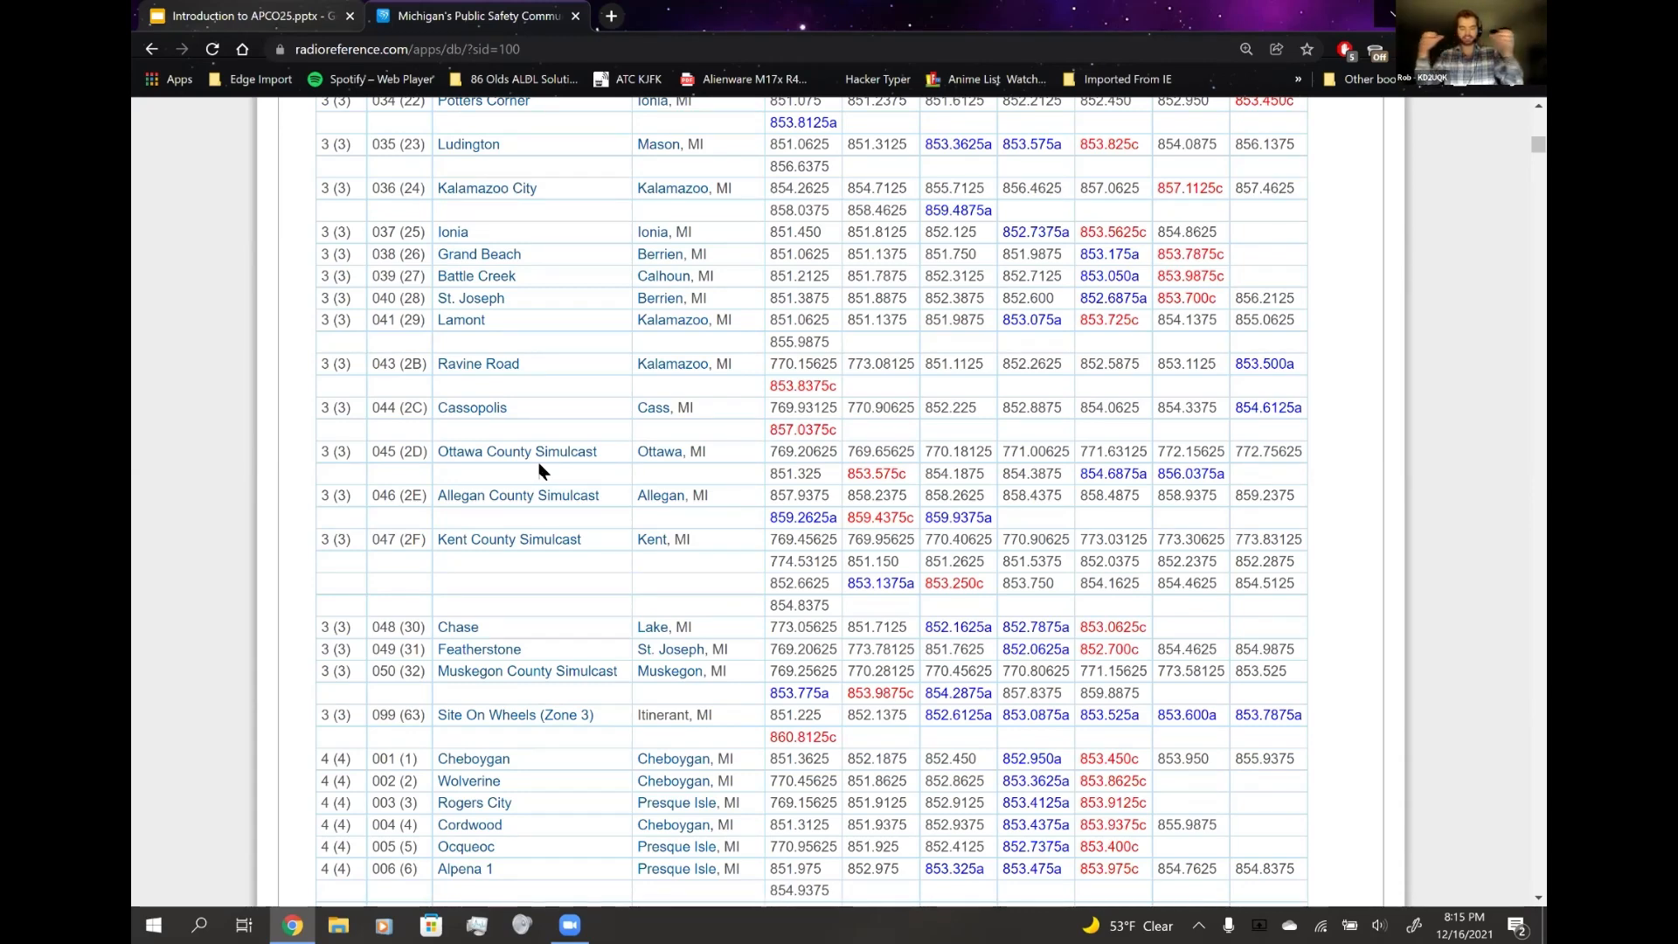
{"action": "scroll", "scroll_direction": "down", "scroll_amount": 3}
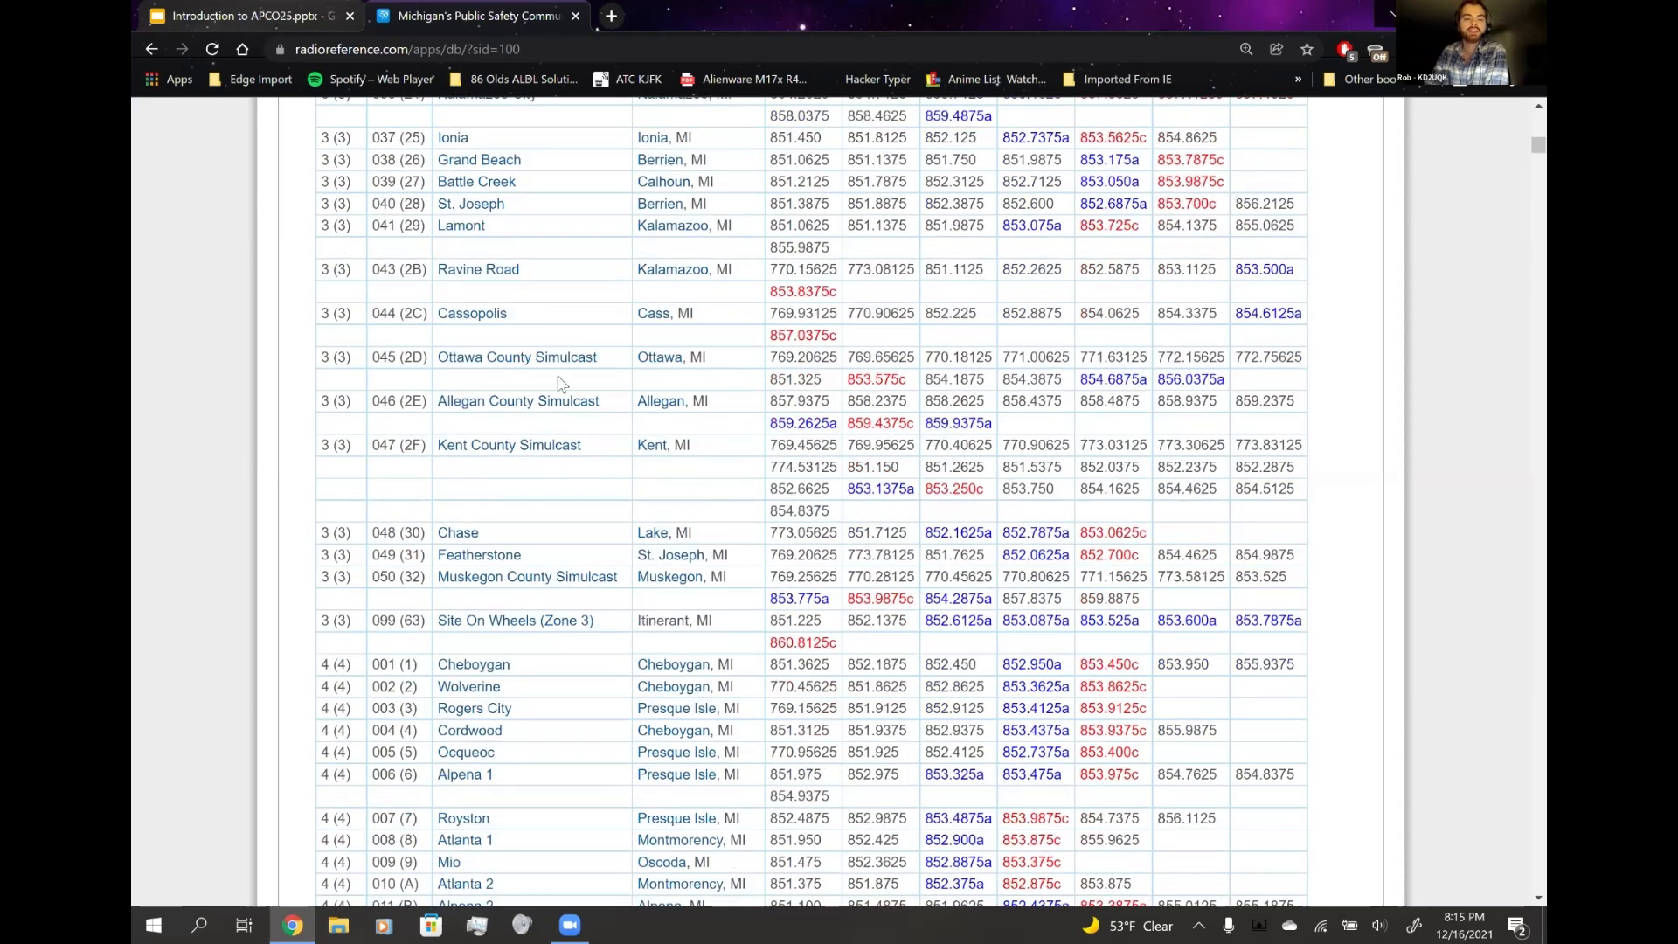
{"action": "mouse_move", "coordinate": [848, 395]}
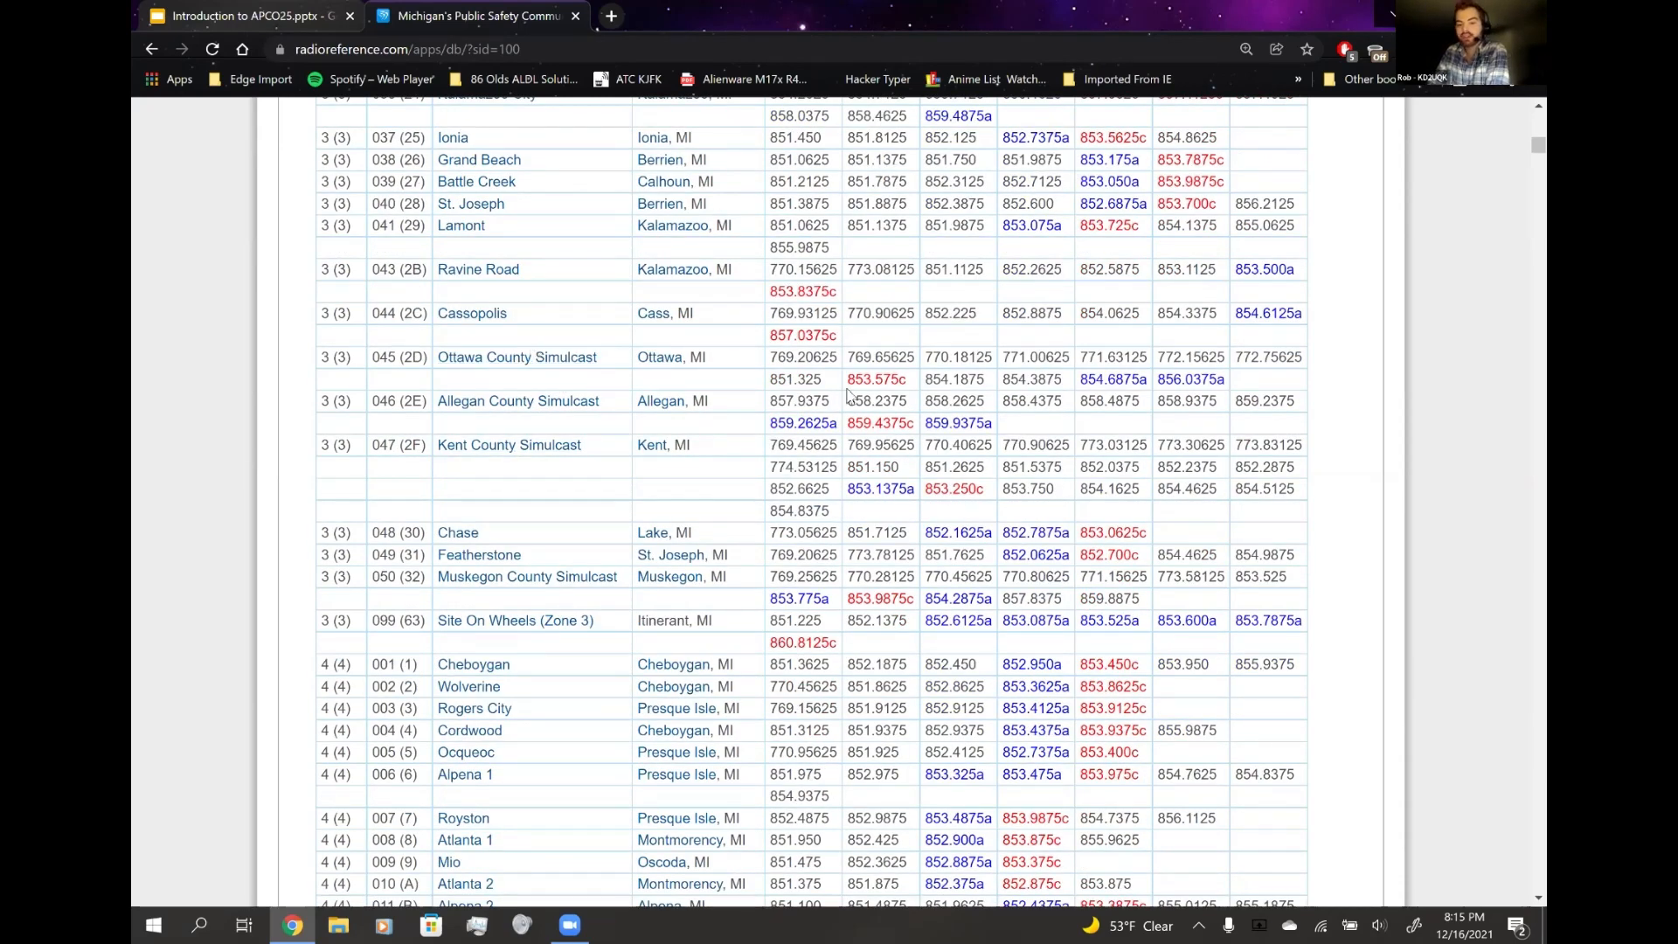
{"action": "mouse_move", "coordinate": [591, 339]}
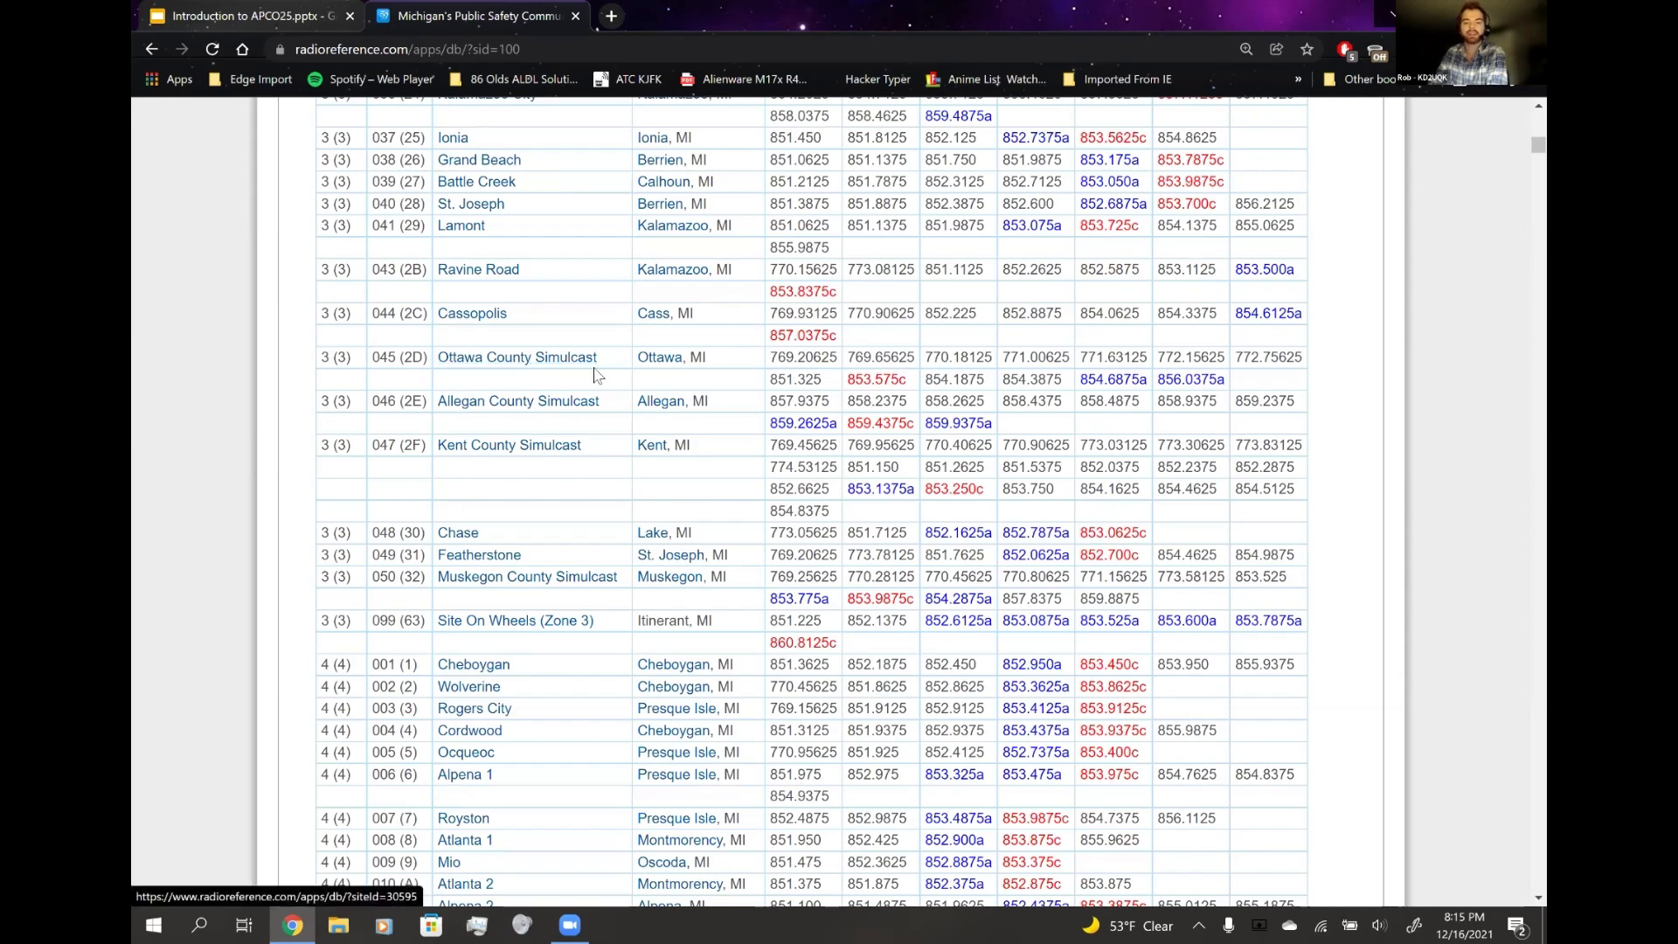
- Load the Ottawa County Simulcast site details with its NAC, coverage map and frequencies
{"action": "left_click", "coordinate": [516, 357]}
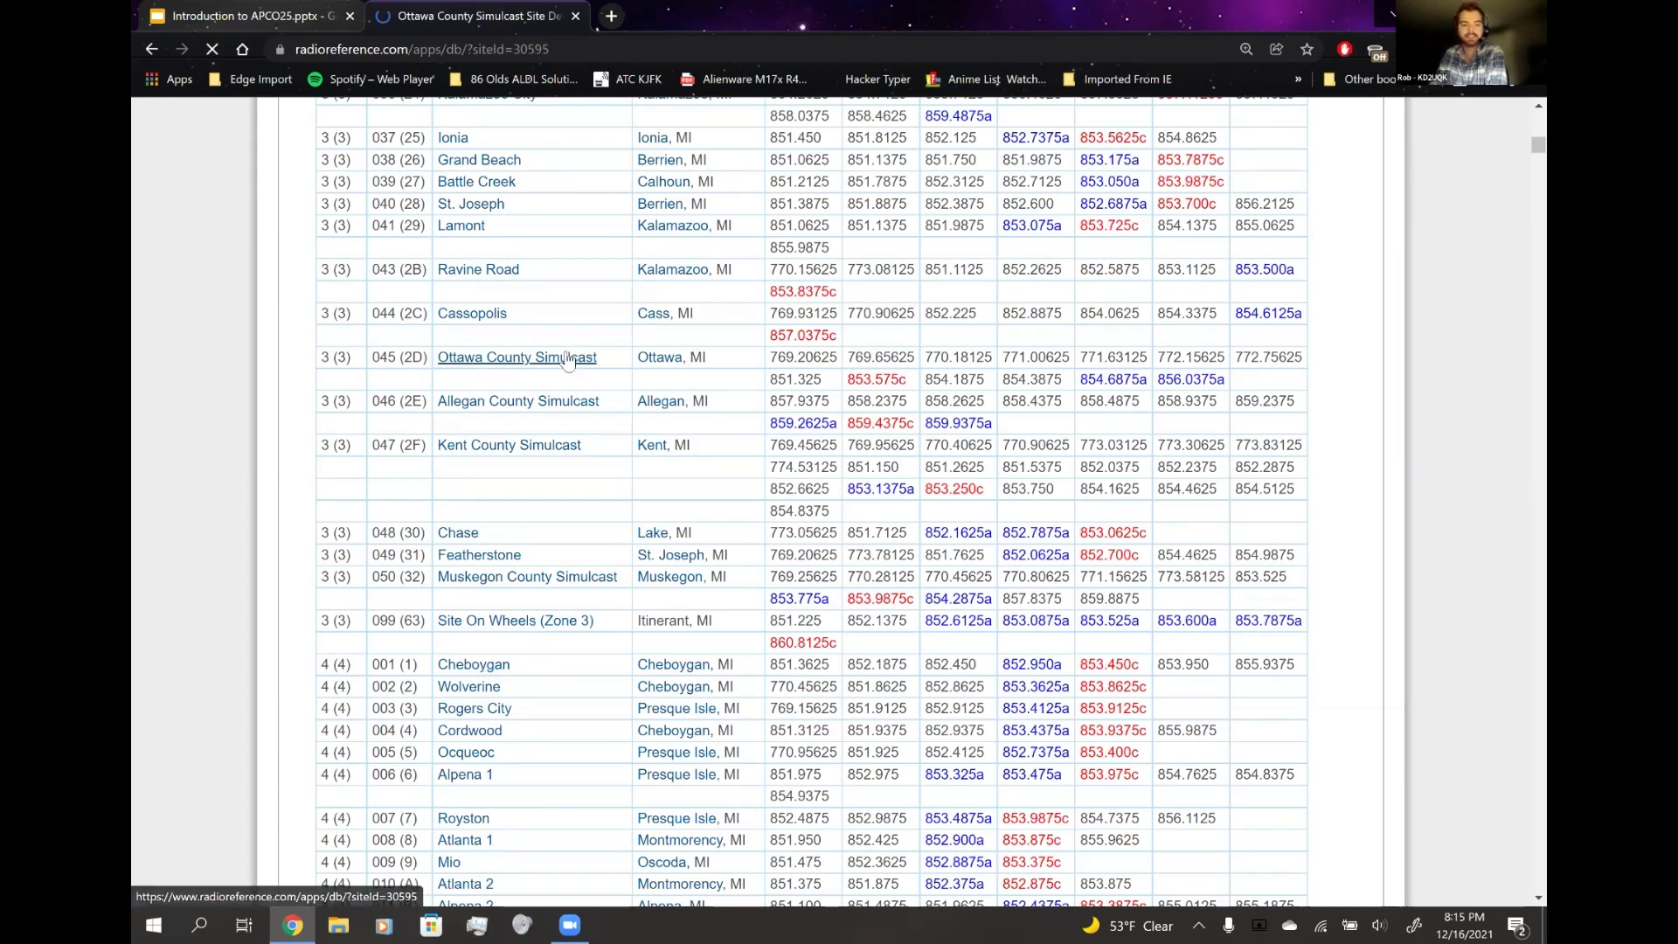
{"action": "left_click", "coordinate": [516, 356]}
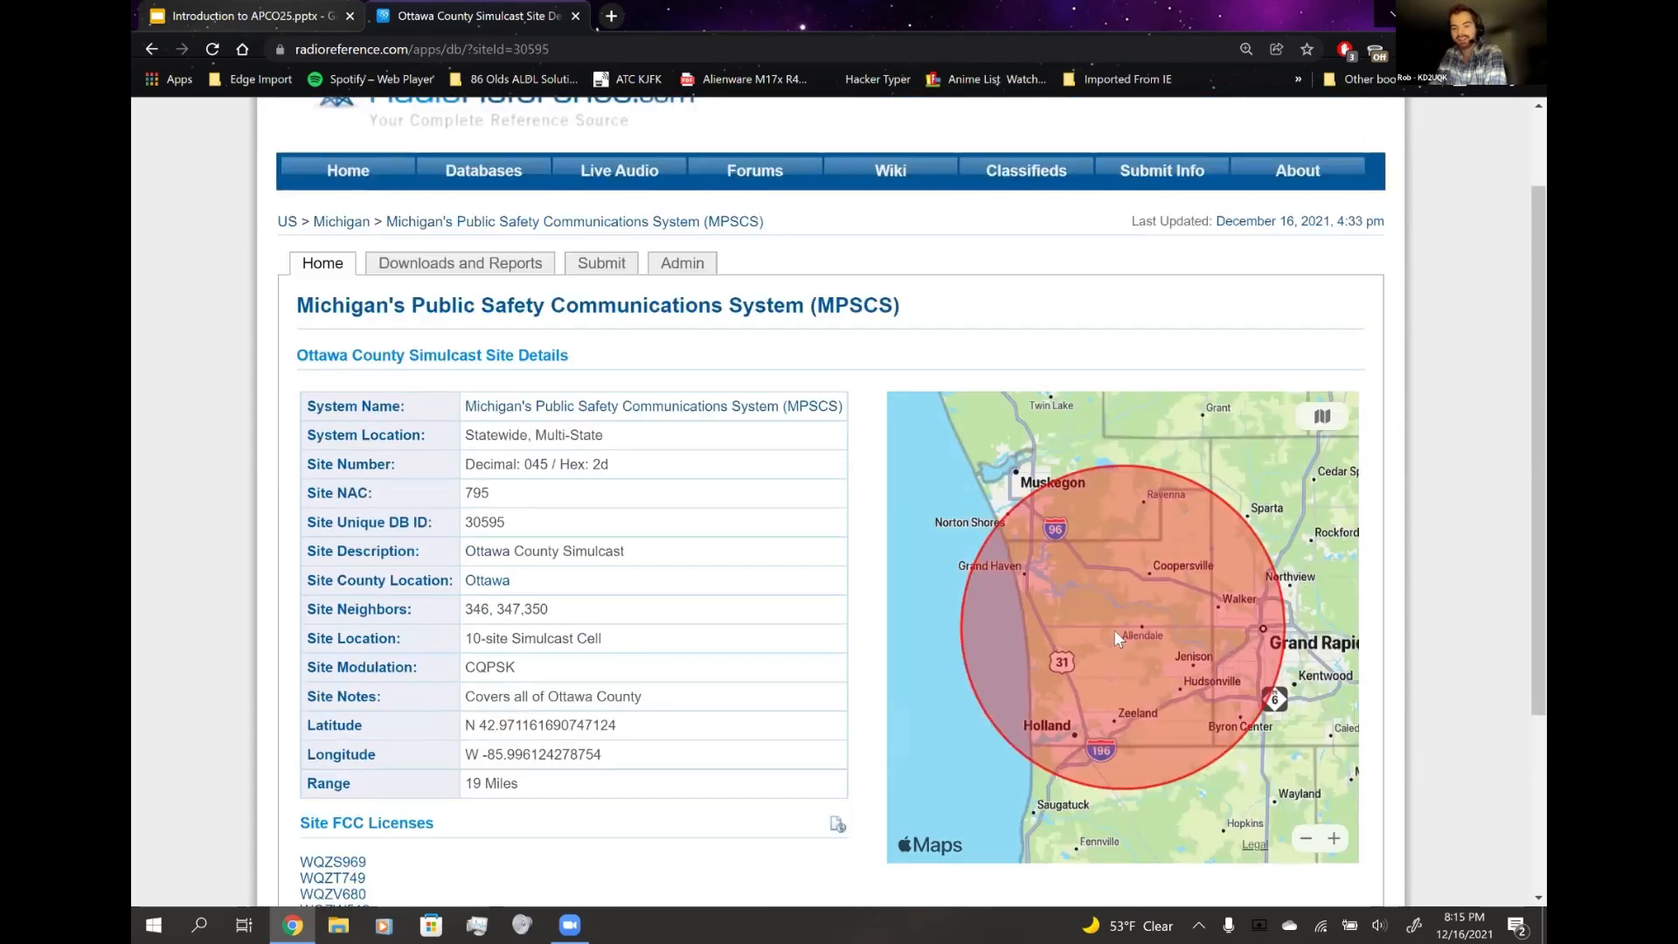
{"action": "scroll", "scroll_direction": "down", "scroll_amount": 3}
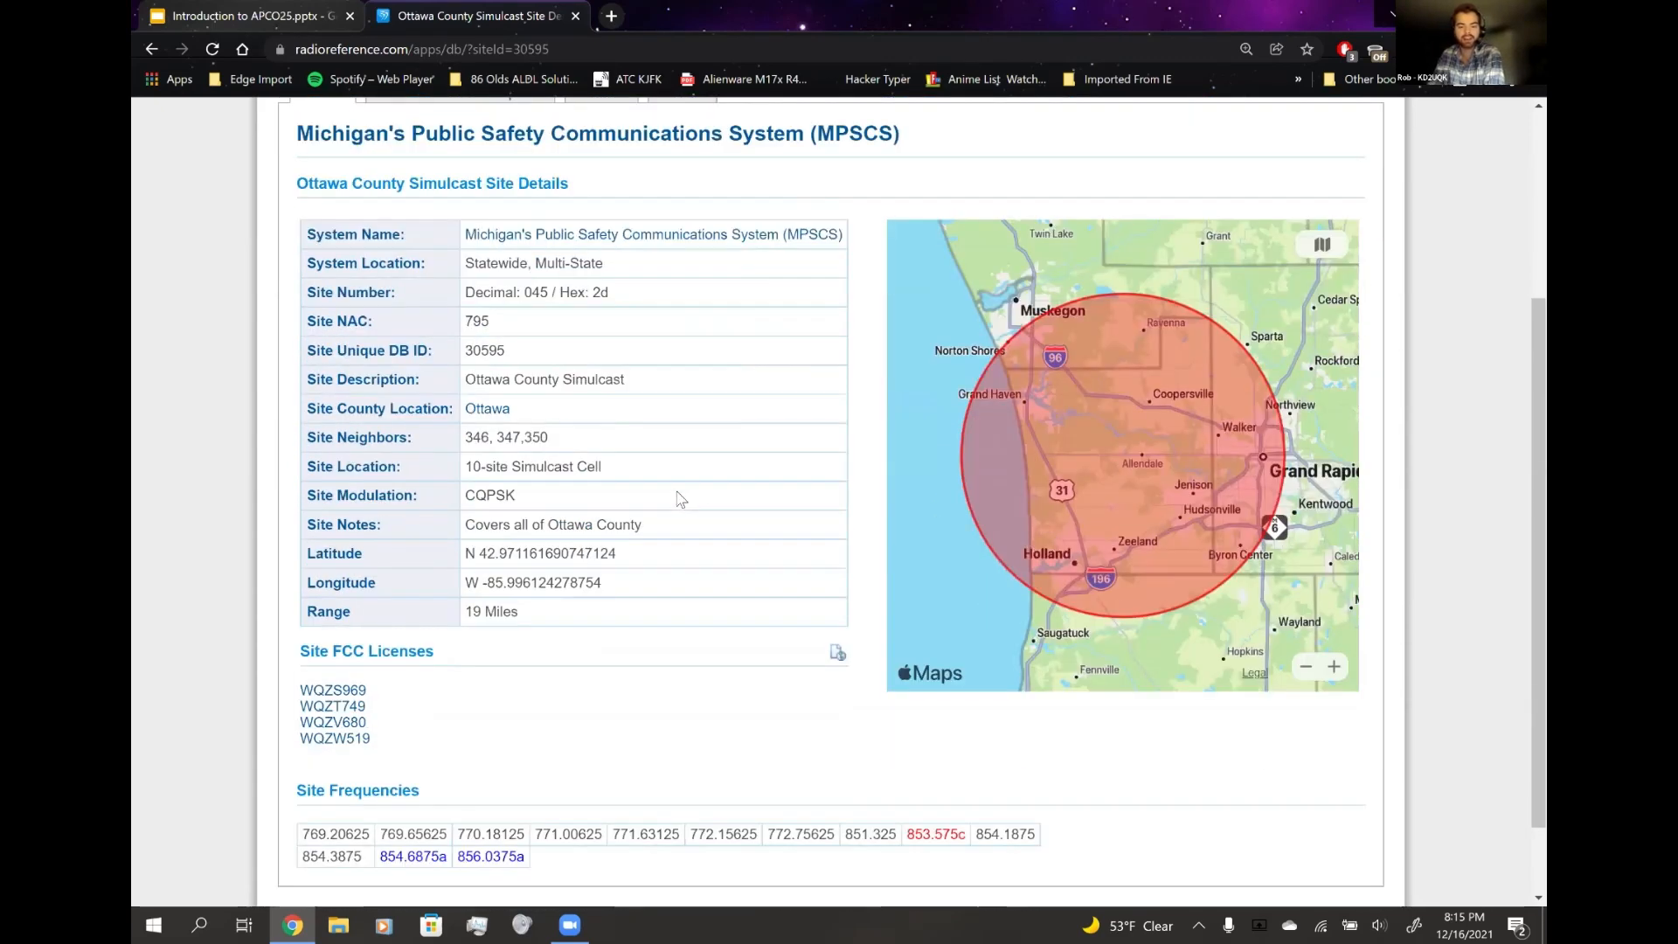
{"action": "mouse_move", "coordinate": [666, 462]}
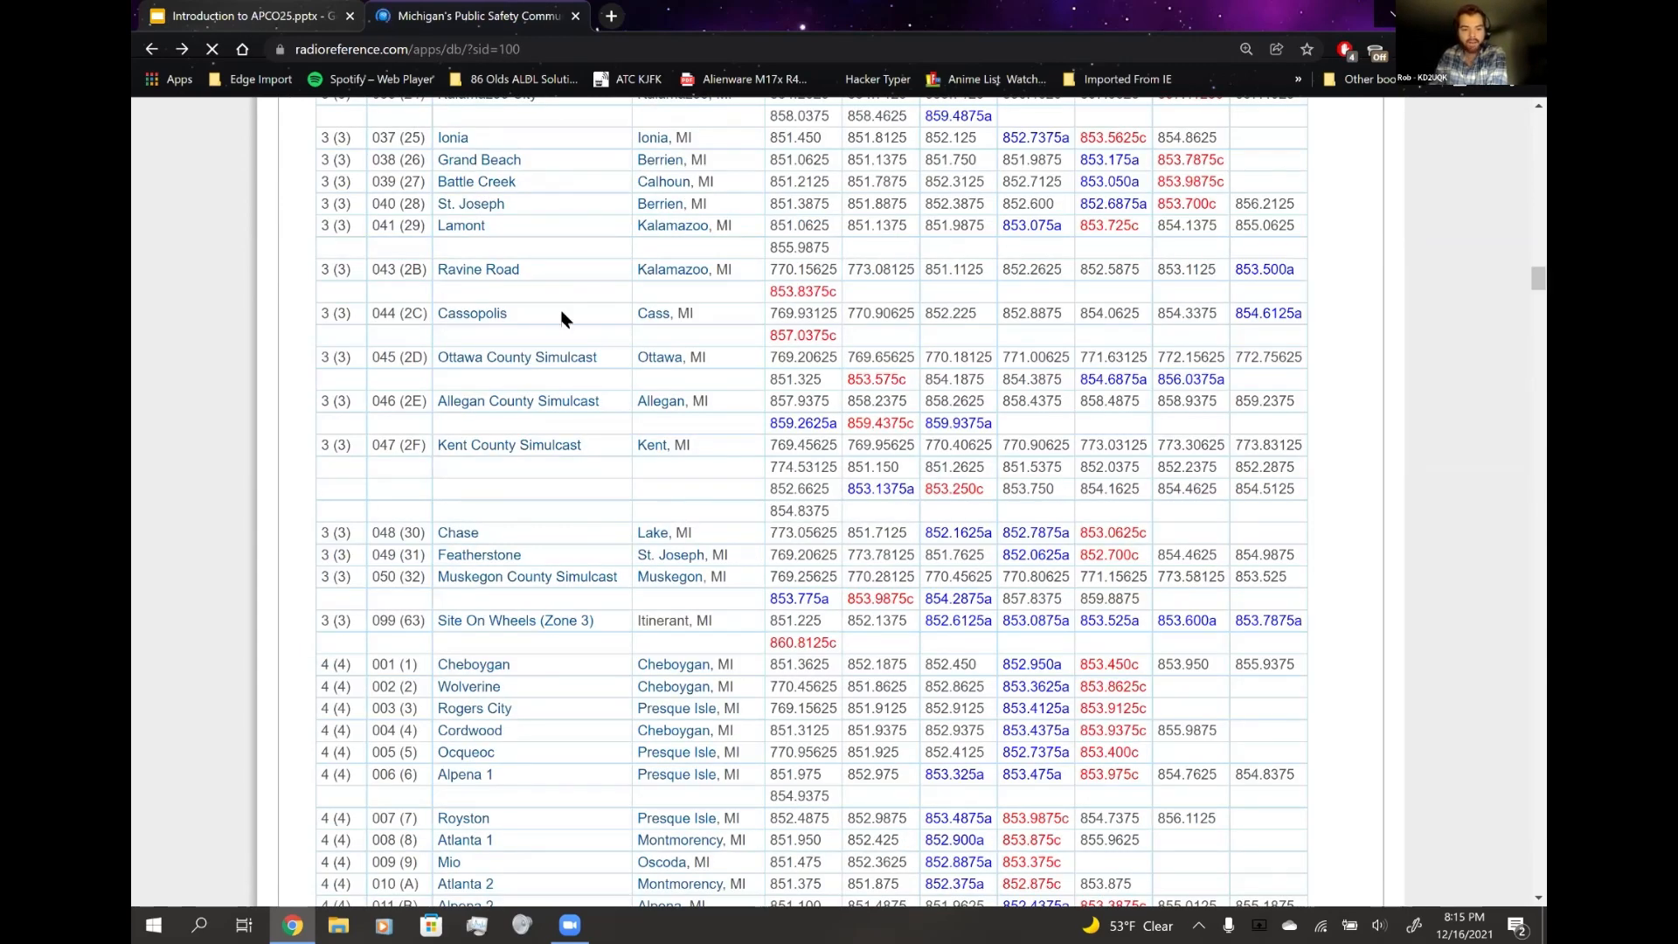
{"action": "double_click", "coordinate": [805, 357]}
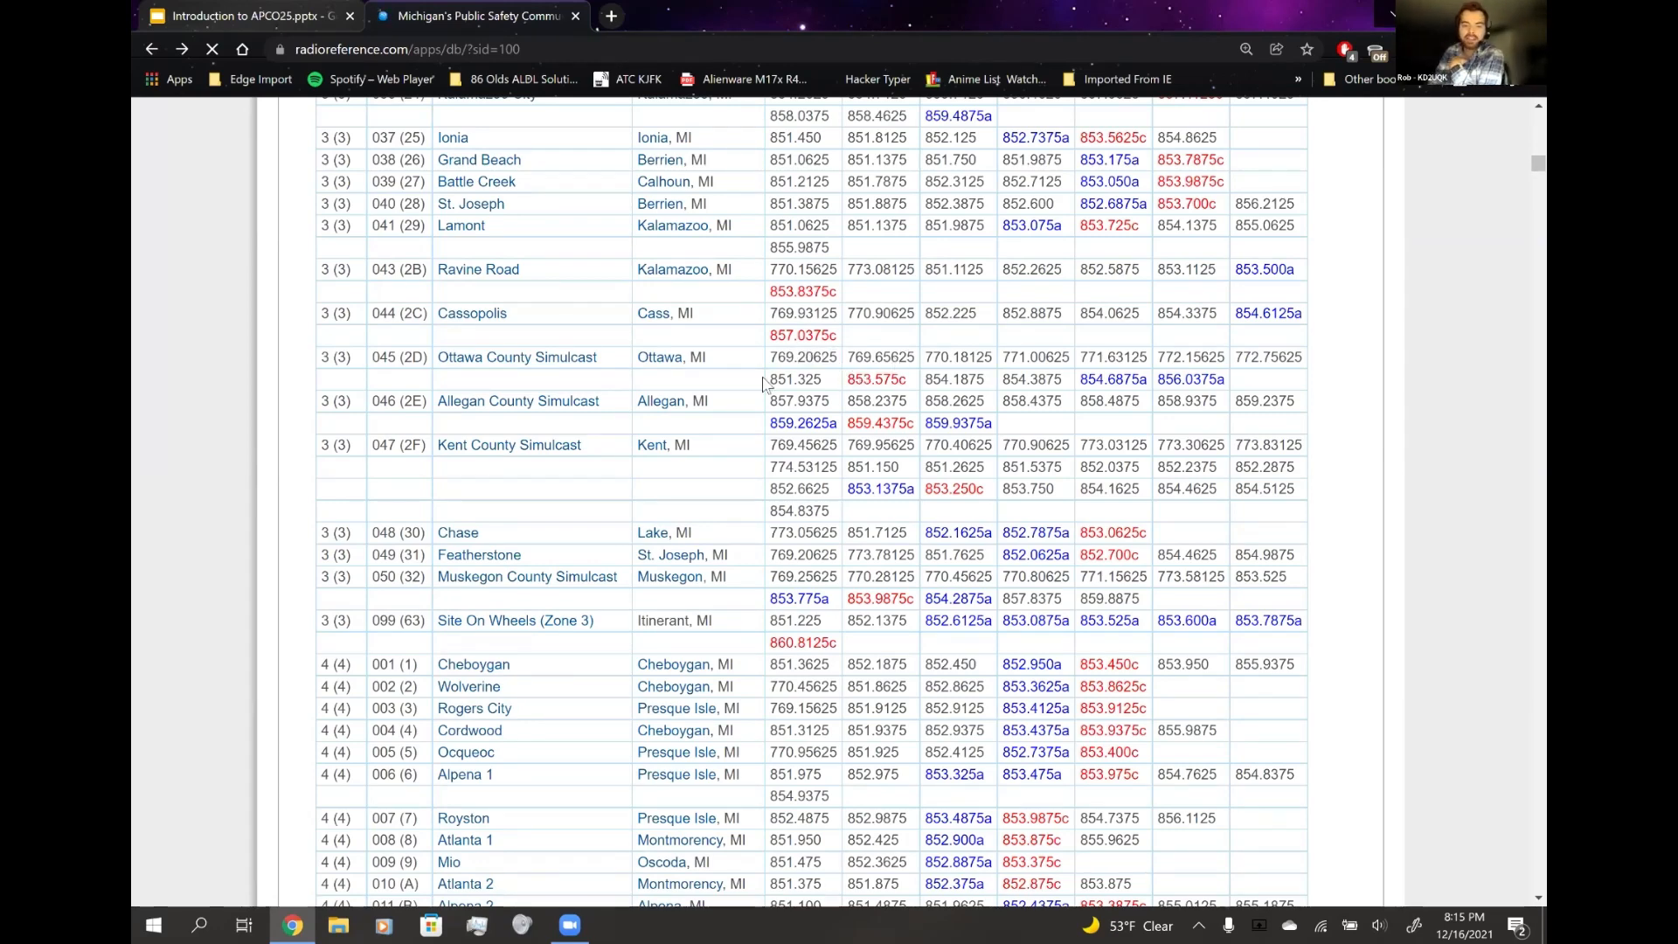
{"action": "double_click", "coordinate": [802, 379]}
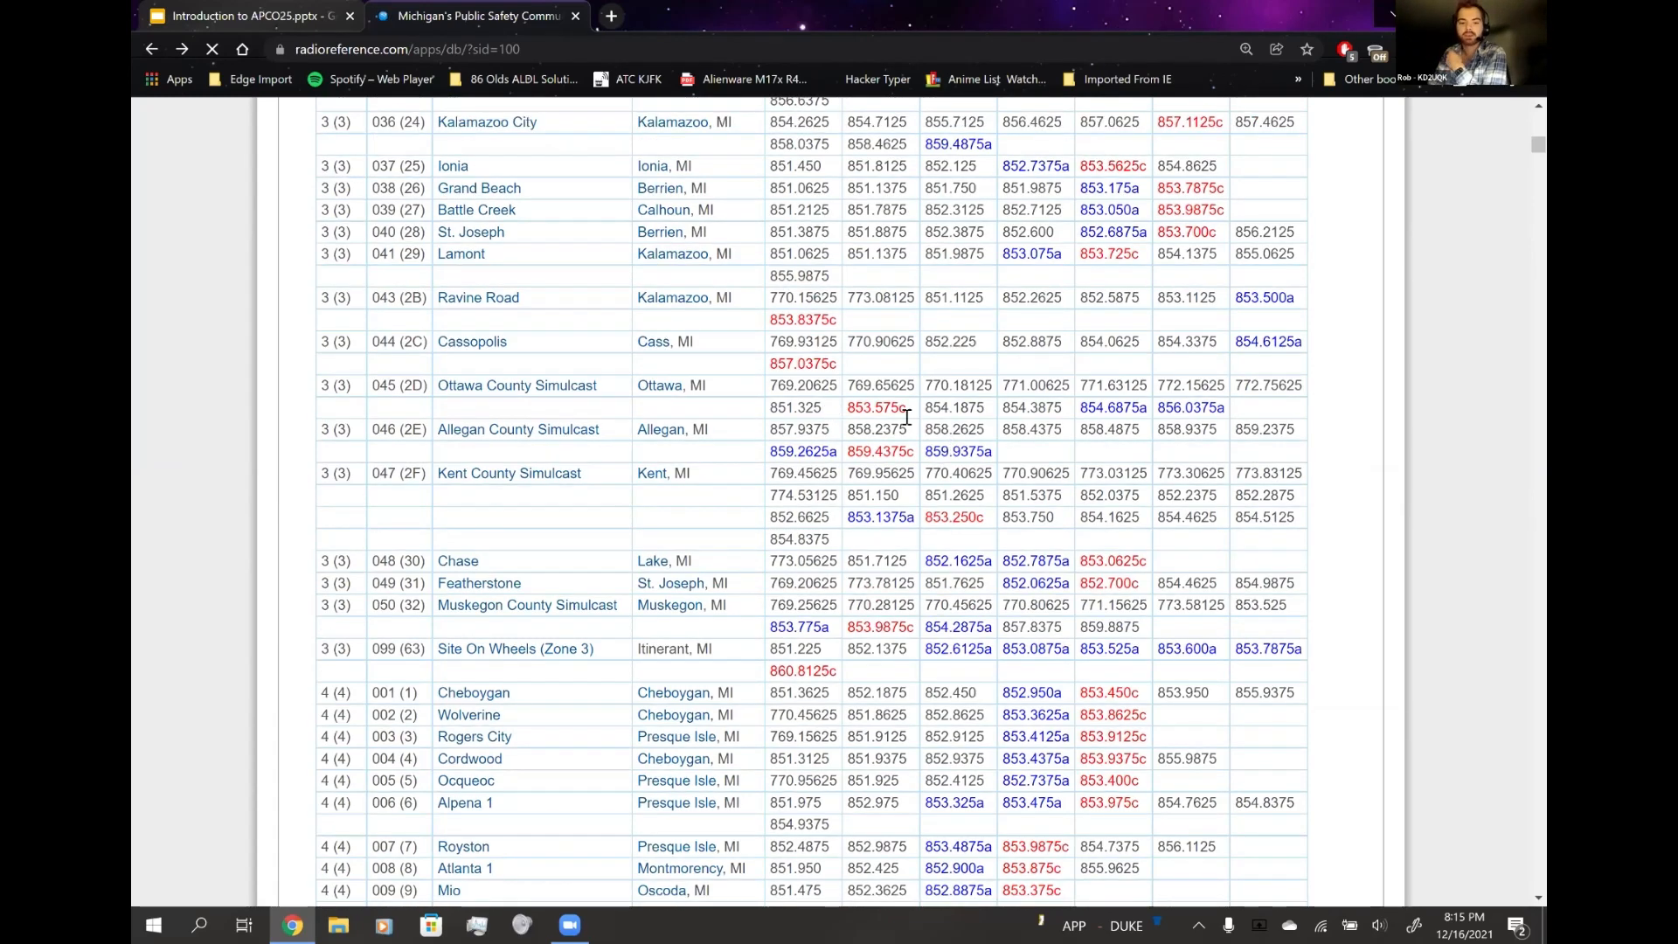
{"action": "scroll", "scroll_direction": "down", "scroll_amount": 3}
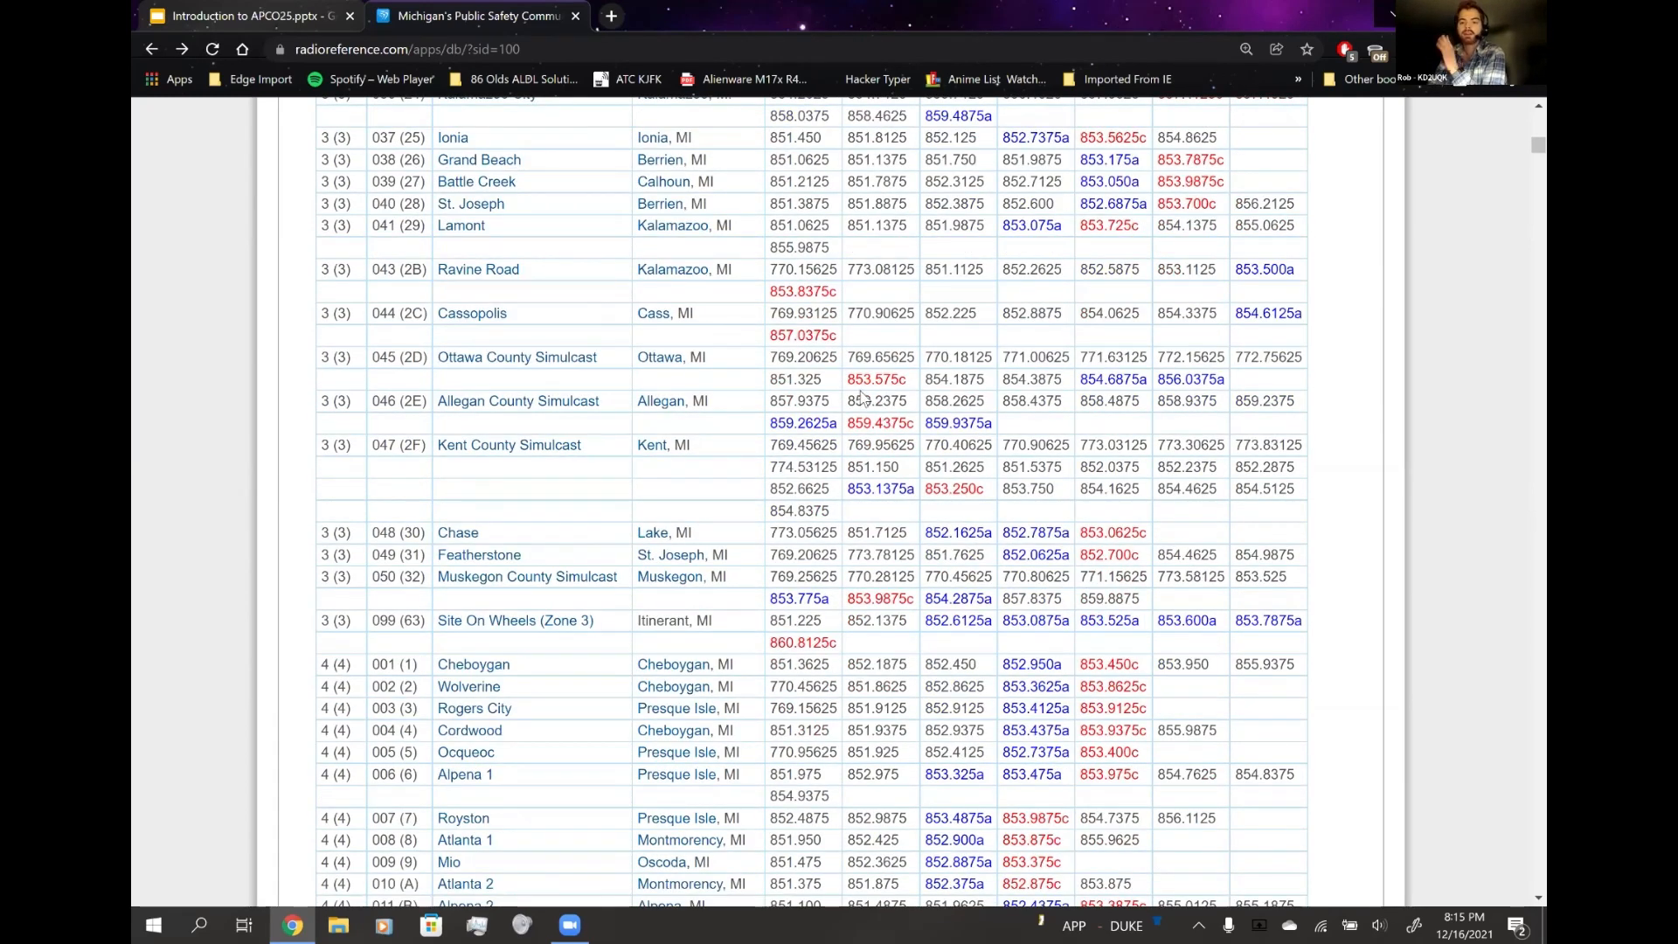
{"action": "mouse_move", "coordinate": [1032, 386]}
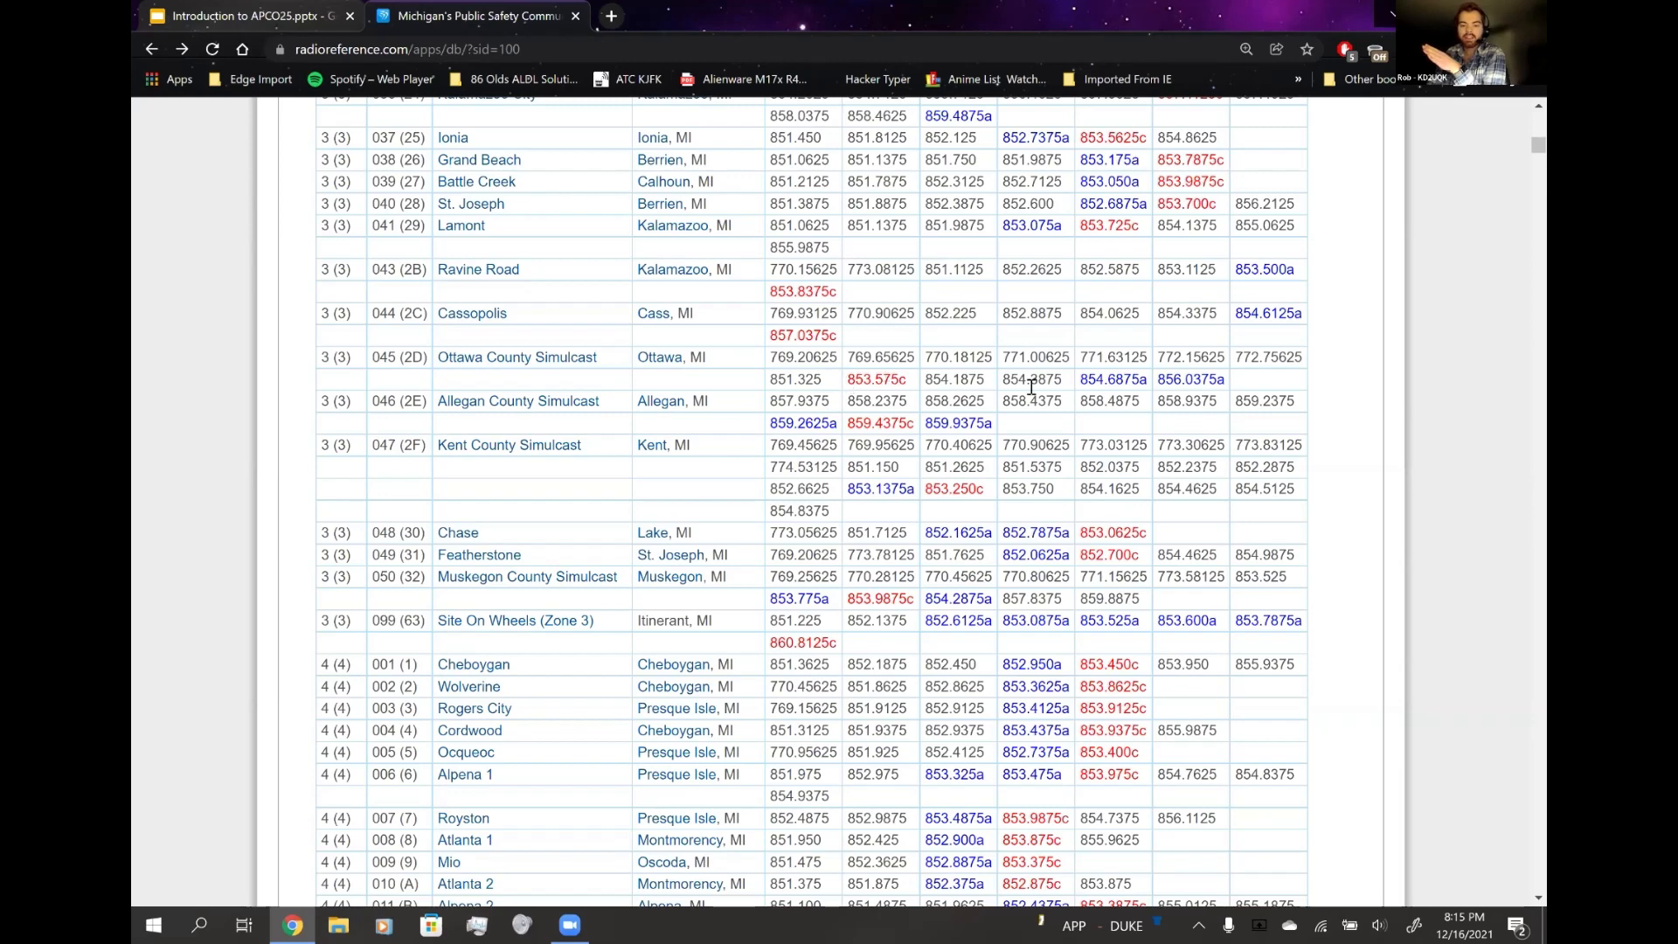
{"action": "mouse_move", "coordinate": [1161, 379]}
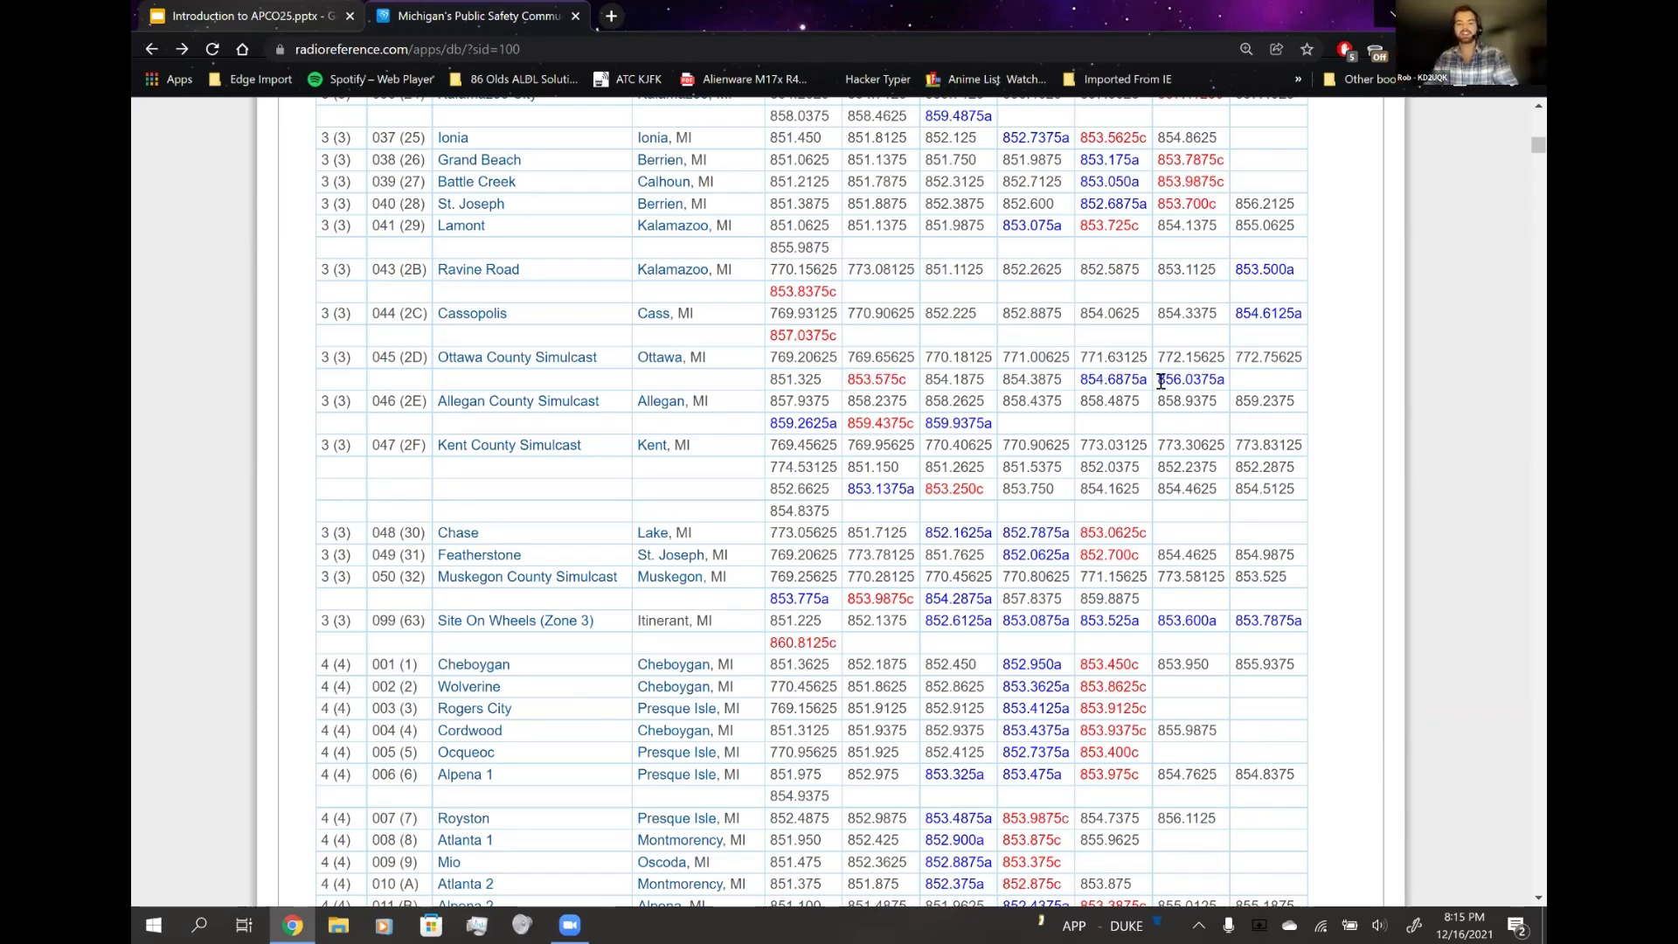
{"action": "scroll", "scroll_direction": "down", "scroll_amount": 3}
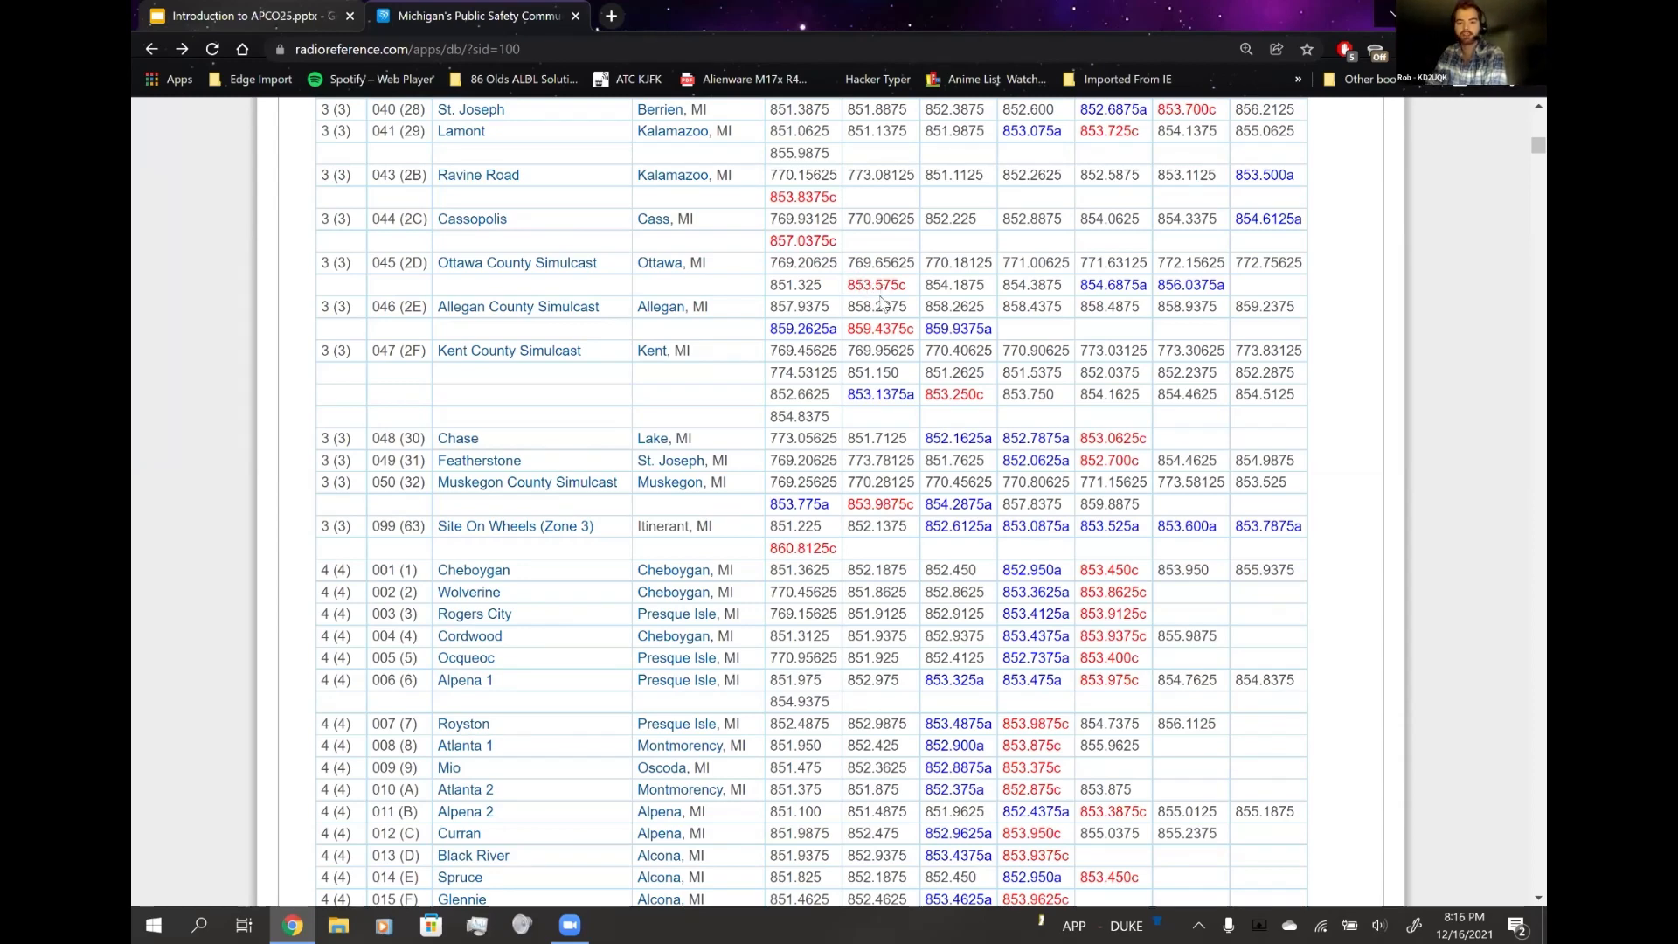
{"action": "mouse_move", "coordinate": [927, 311]}
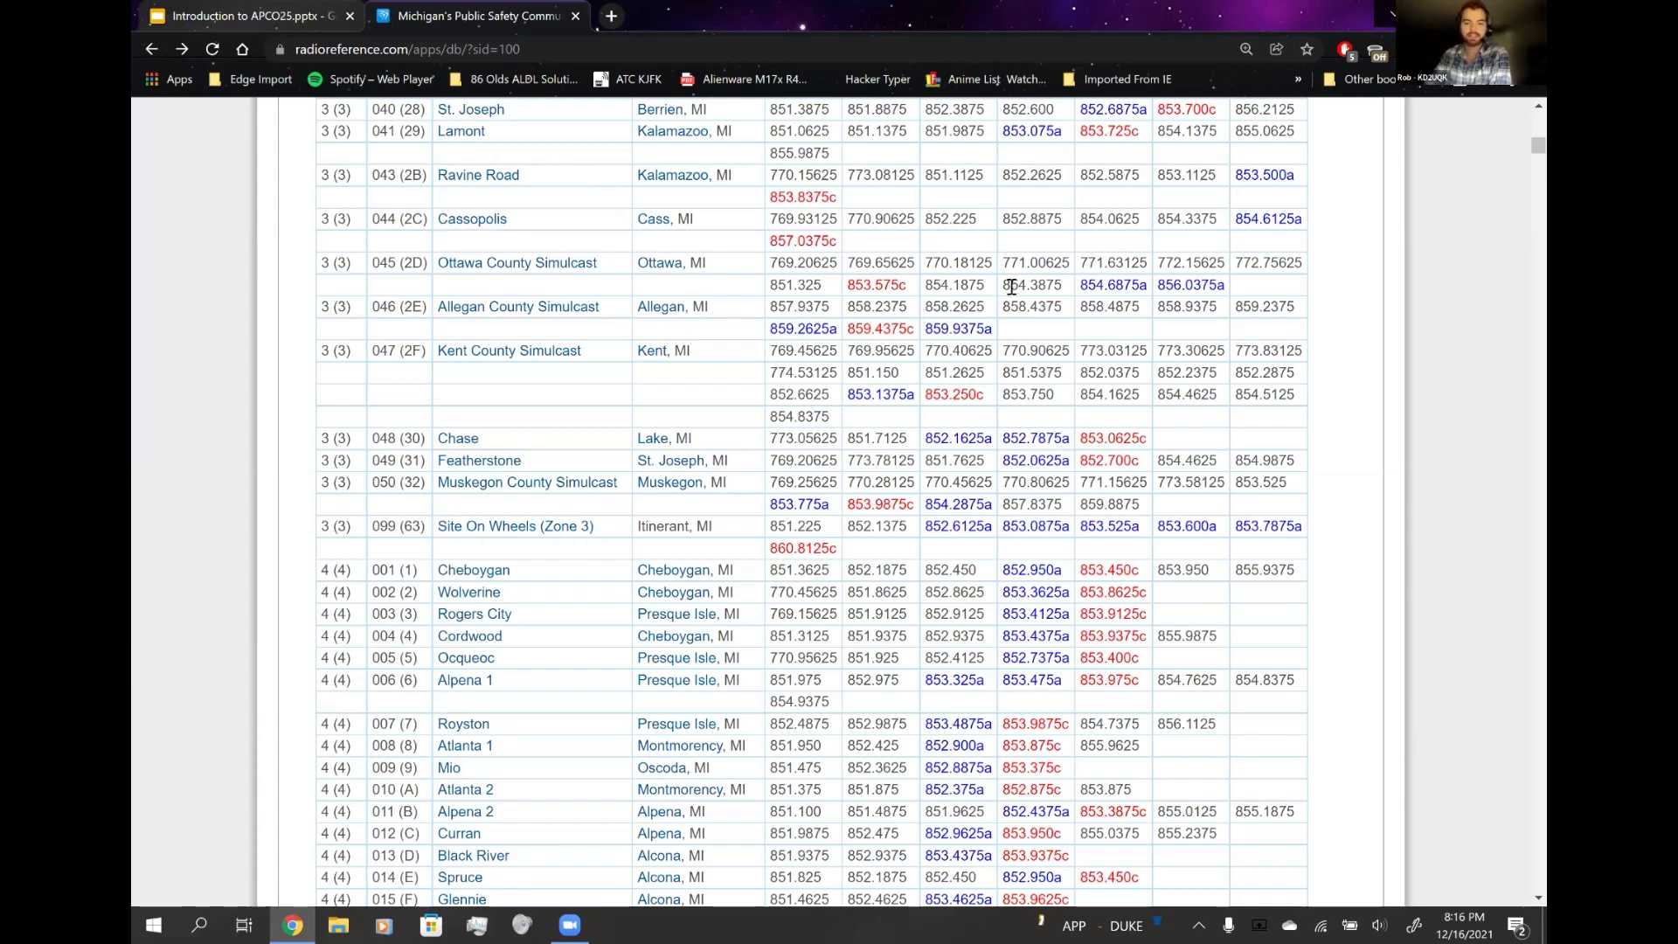
{"action": "scroll", "scroll_direction": "down", "scroll_amount": 3}
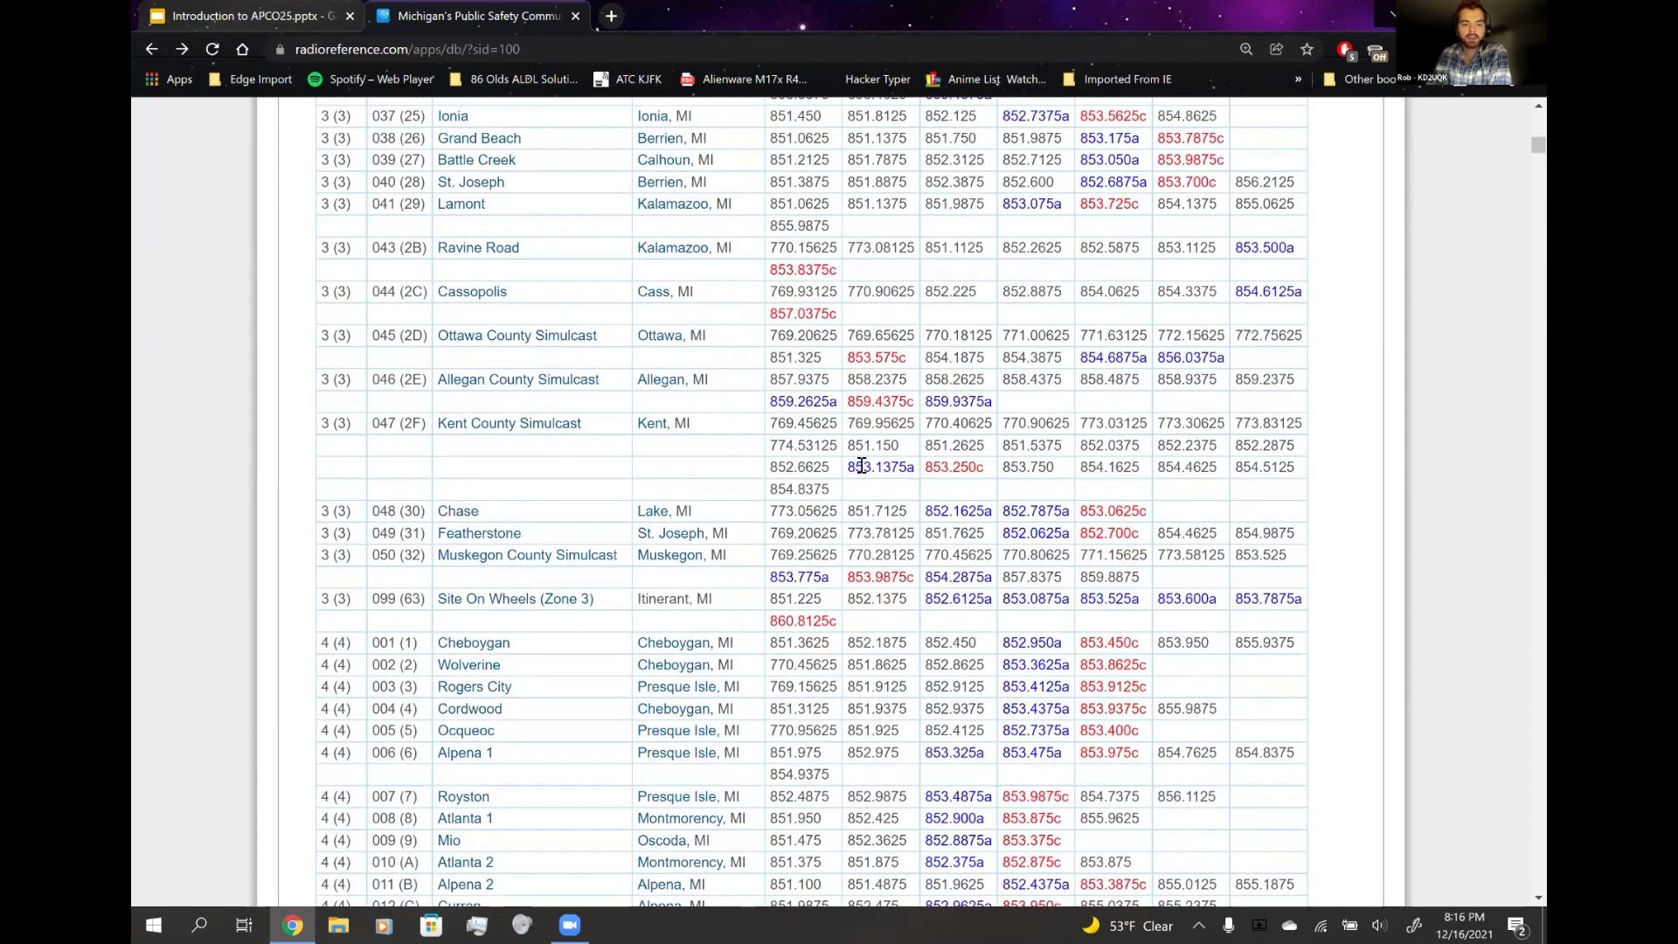
{"action": "scroll", "scroll_direction": "down", "scroll_amount": 3}
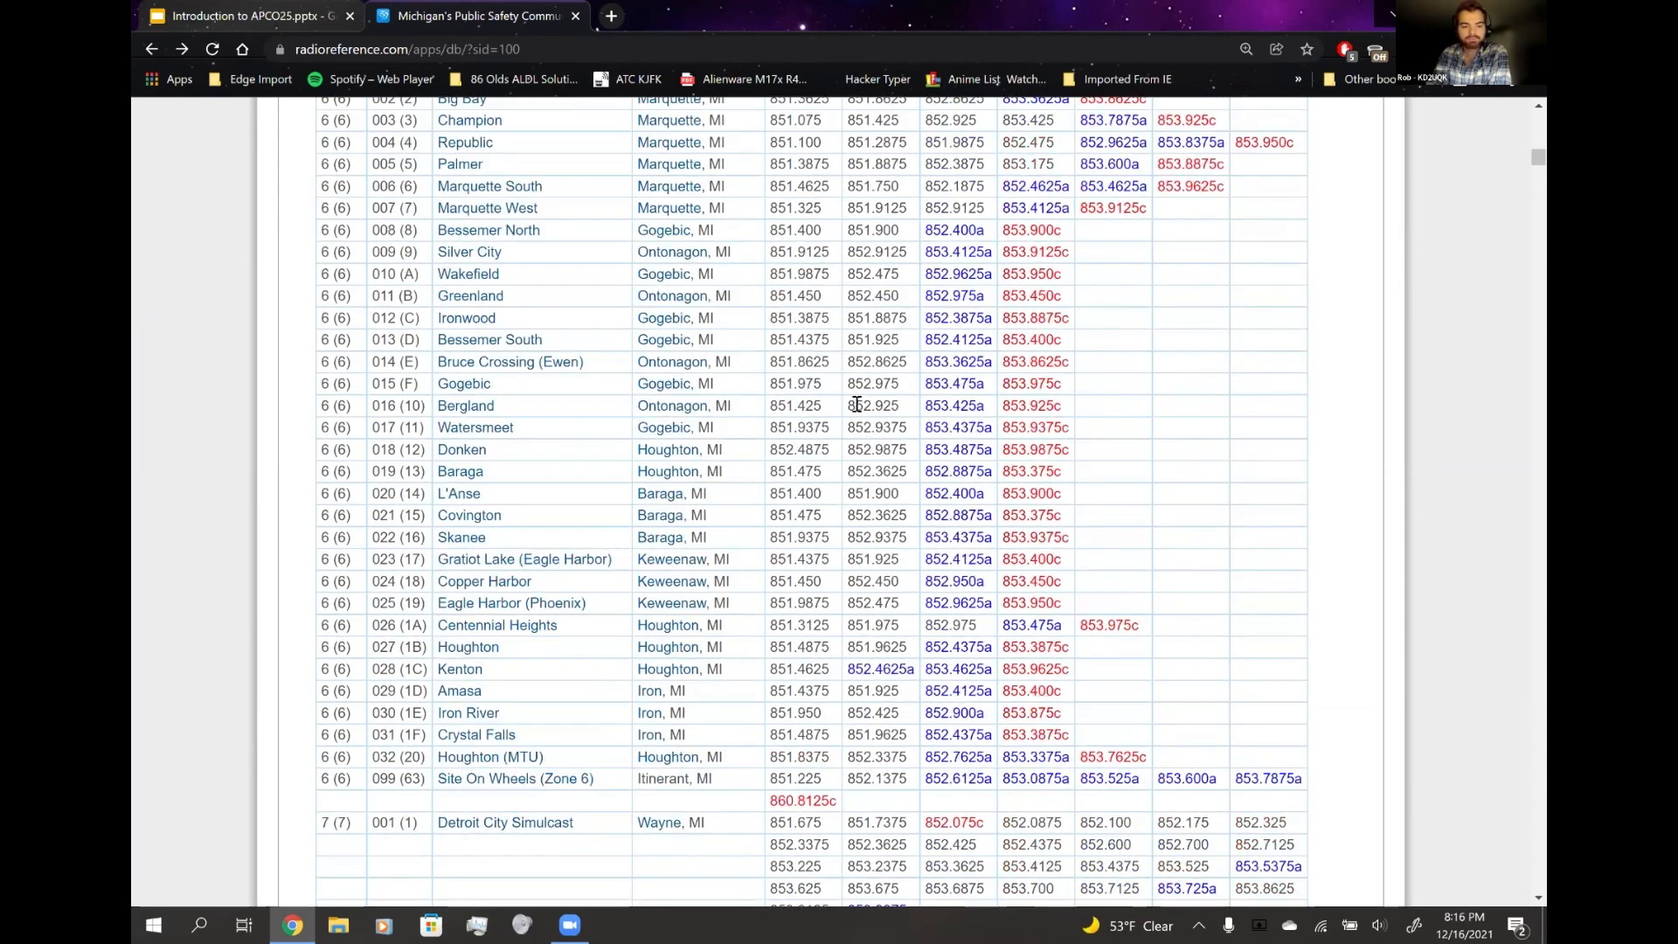
{"action": "scroll", "scroll_direction": "down", "scroll_amount": 3}
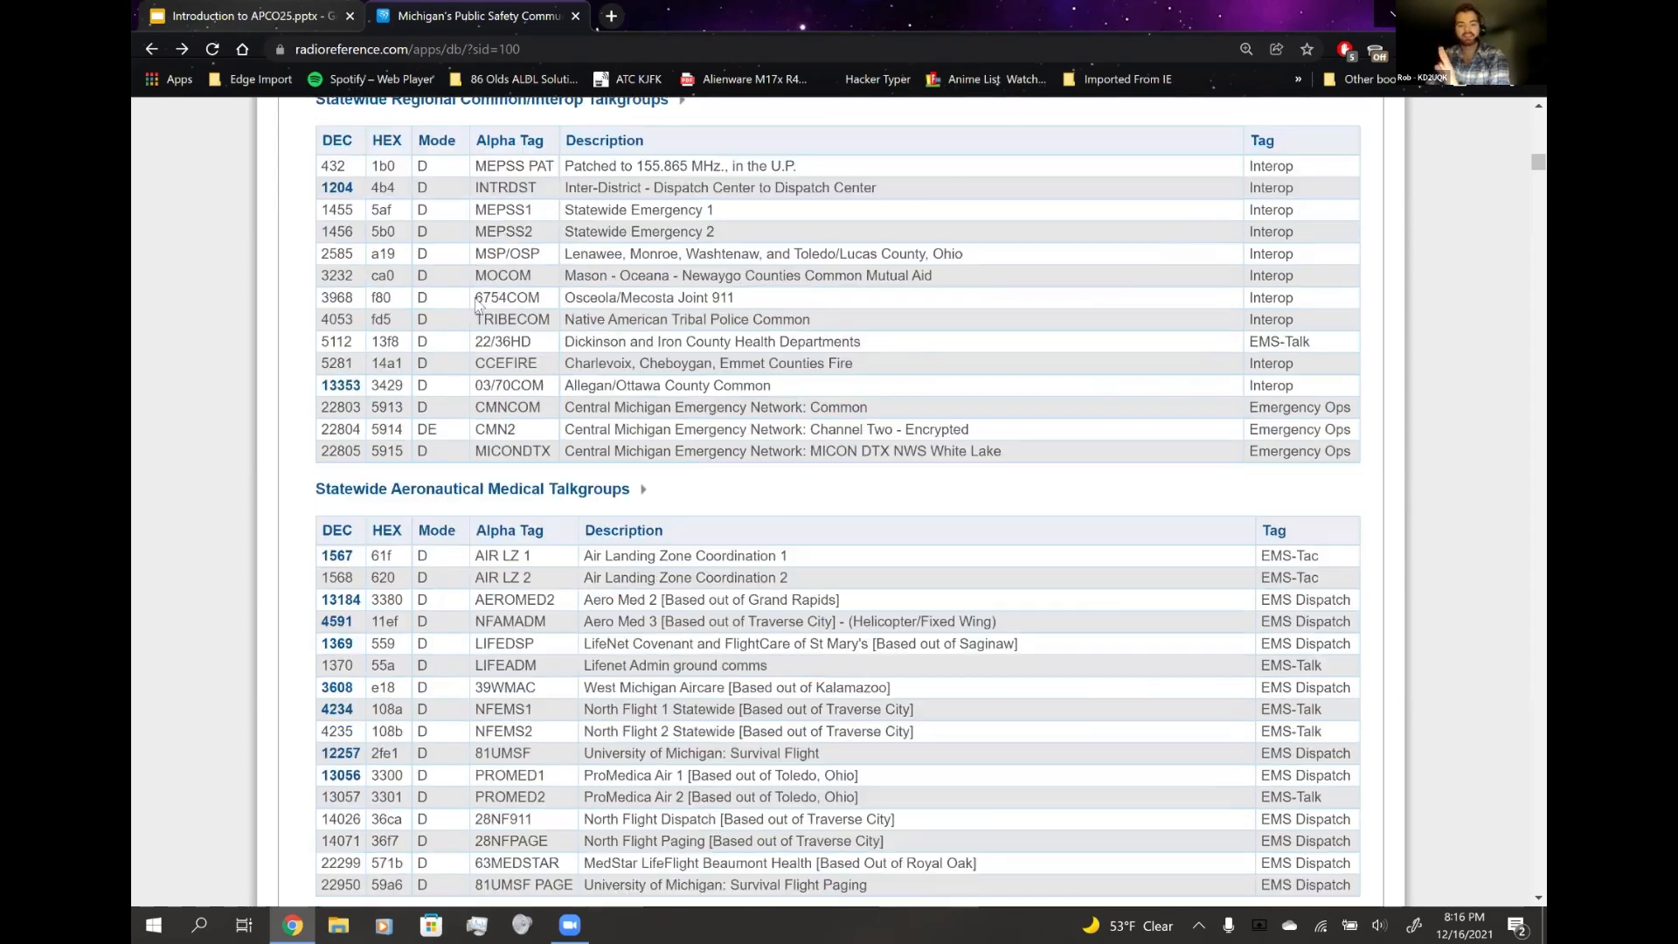
{"action": "scroll", "scroll_direction": "down", "scroll_amount": 3}
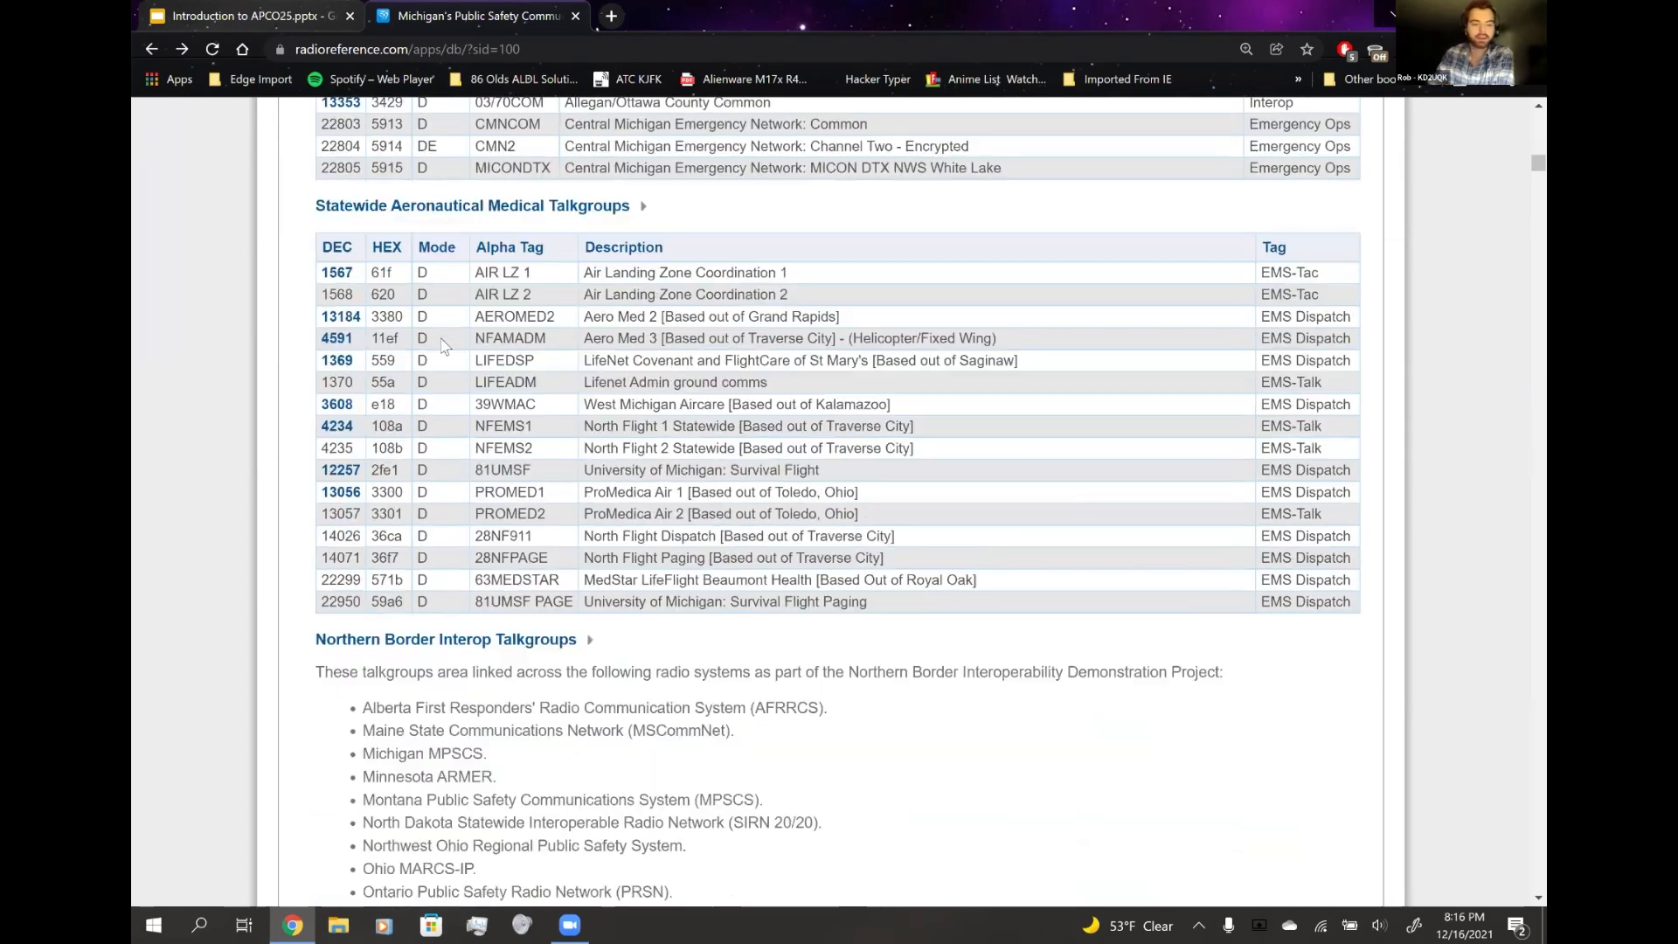
{"action": "scroll", "scroll_direction": "up", "scroll_amount": 3}
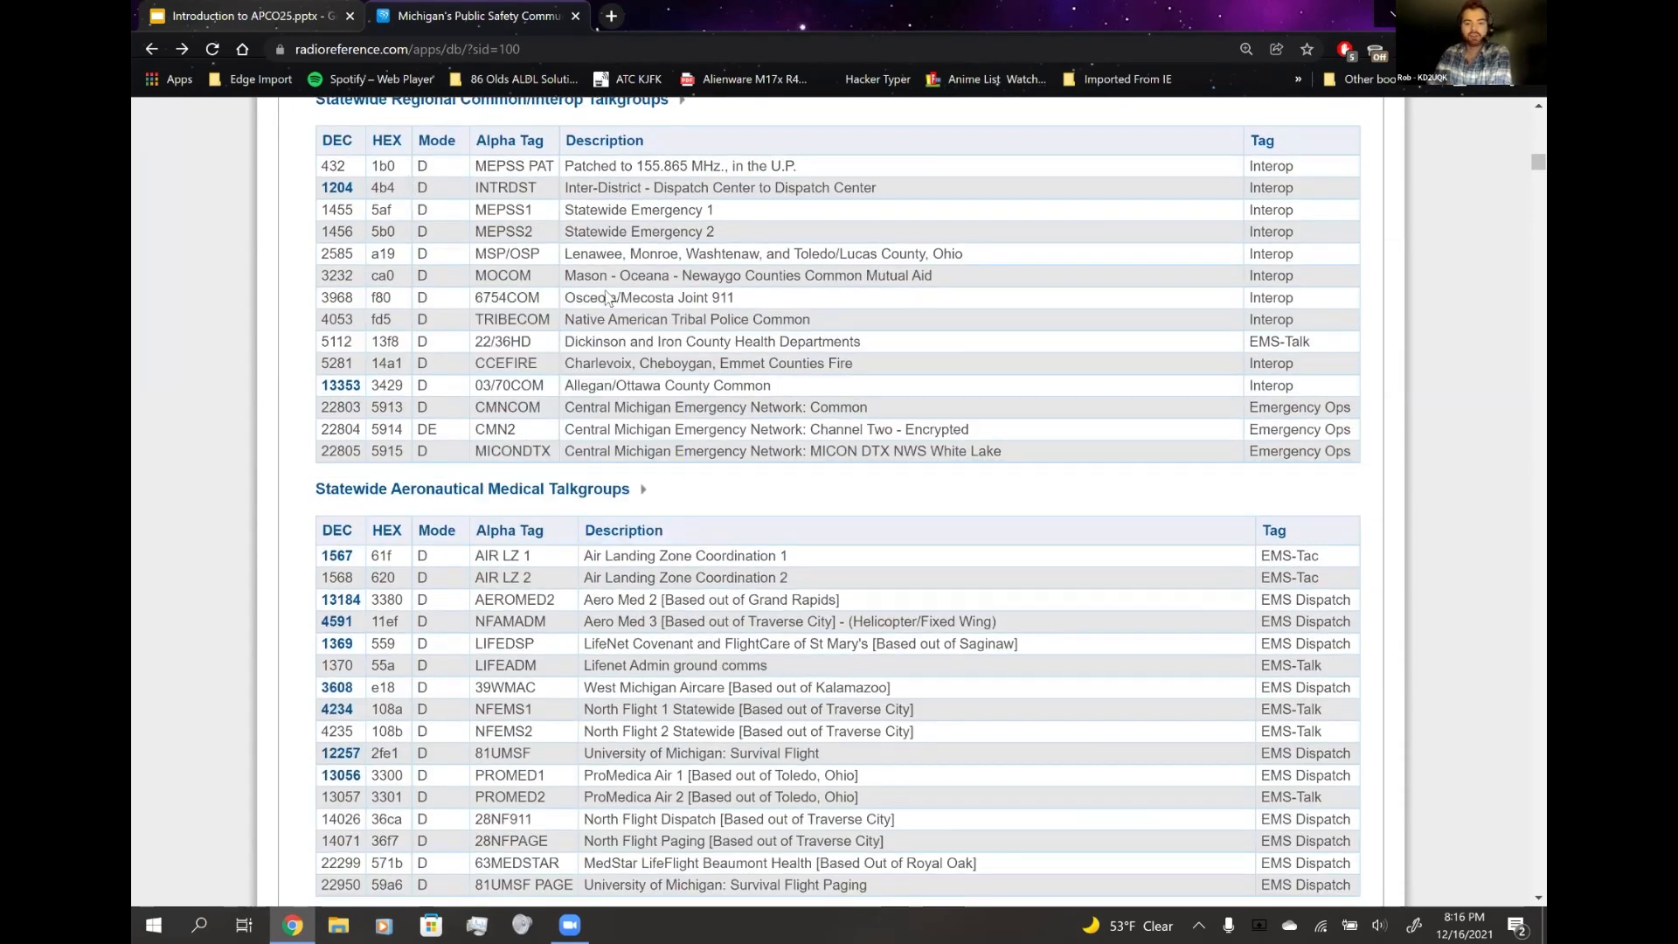
{"action": "scroll", "scroll_direction": "down", "scroll_amount": 3}
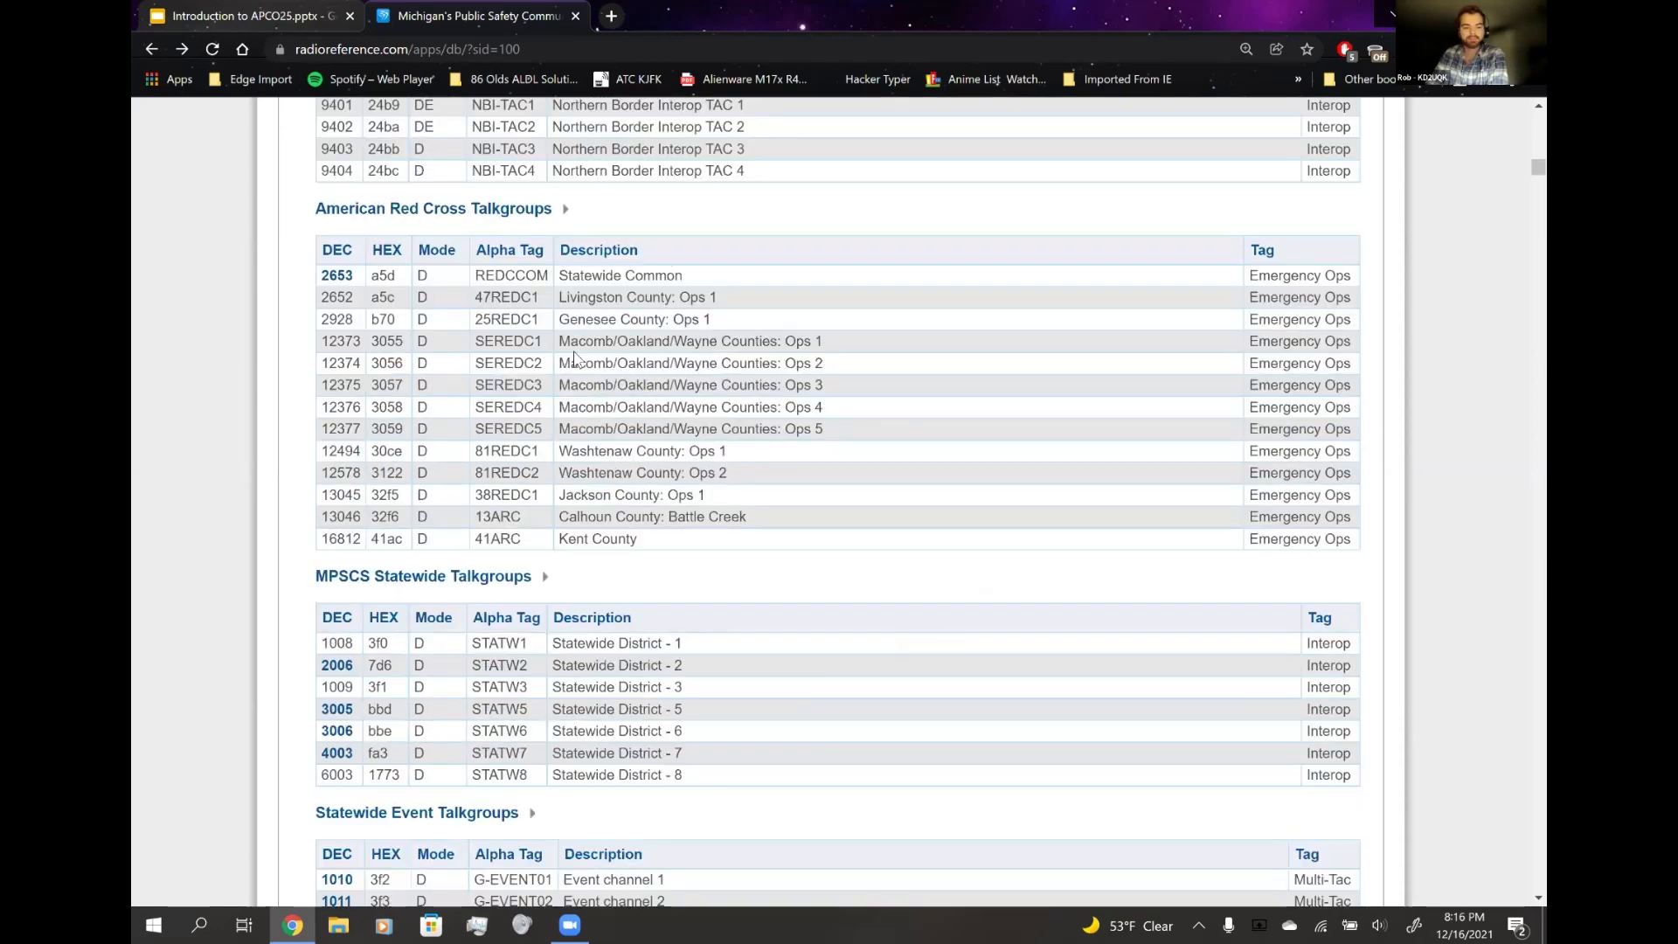
{"action": "scroll", "scroll_direction": "down", "scroll_amount": 3}
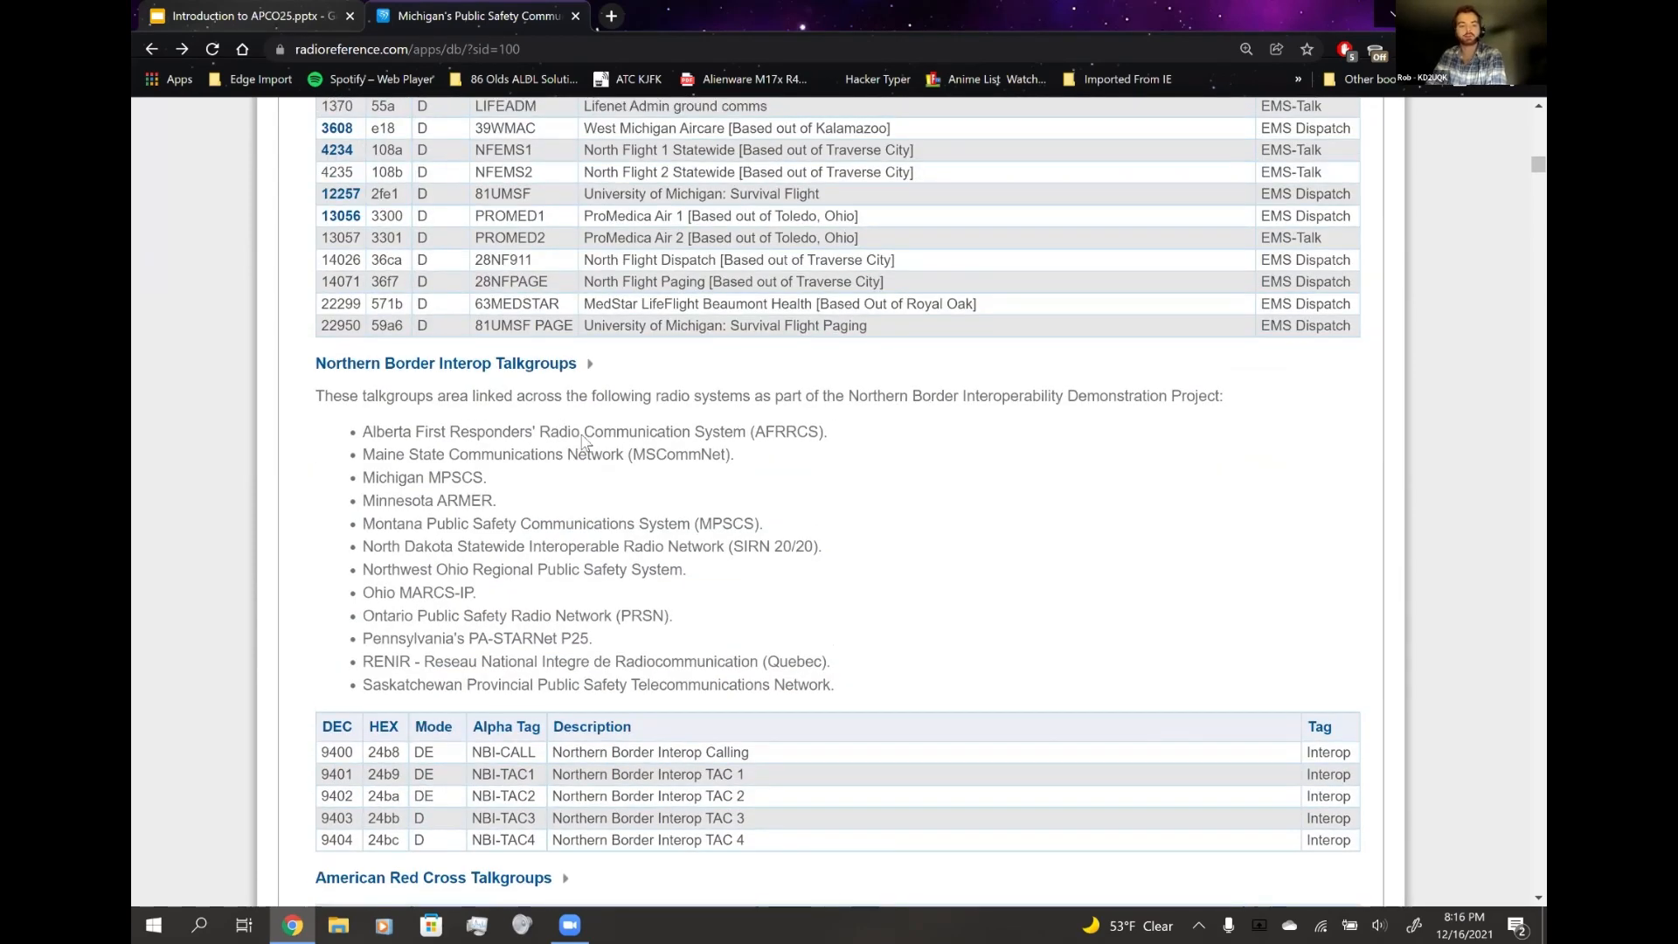
{"action": "scroll", "scroll_direction": "down", "scroll_amount": 3}
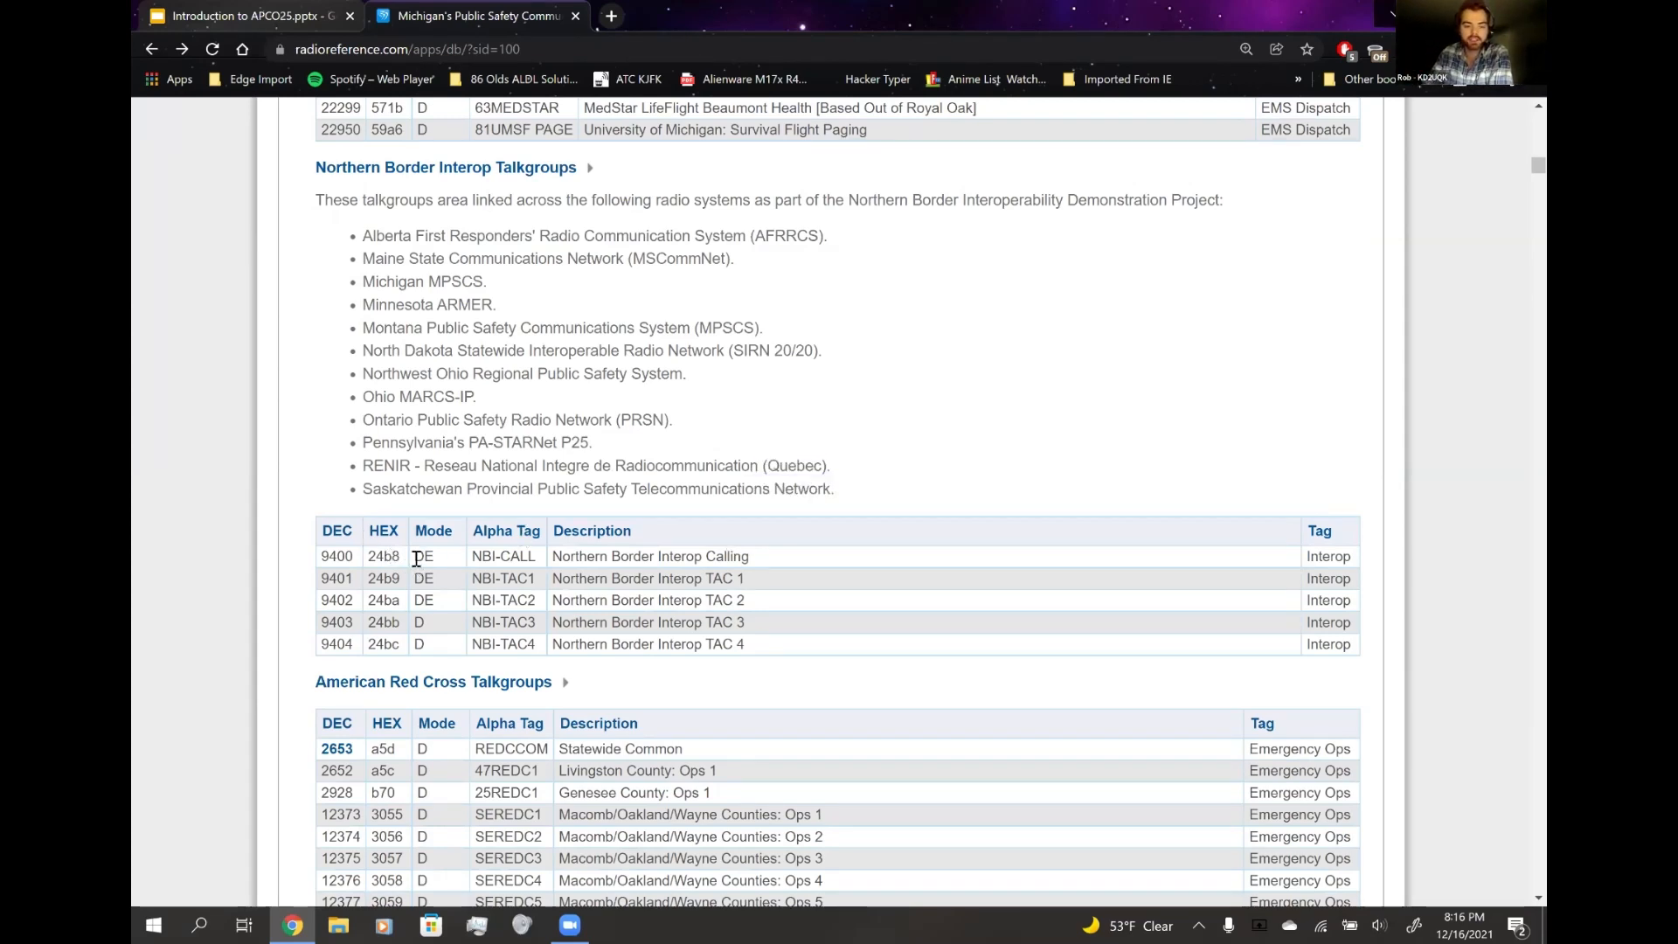
{"action": "double_click", "coordinate": [423, 556]}
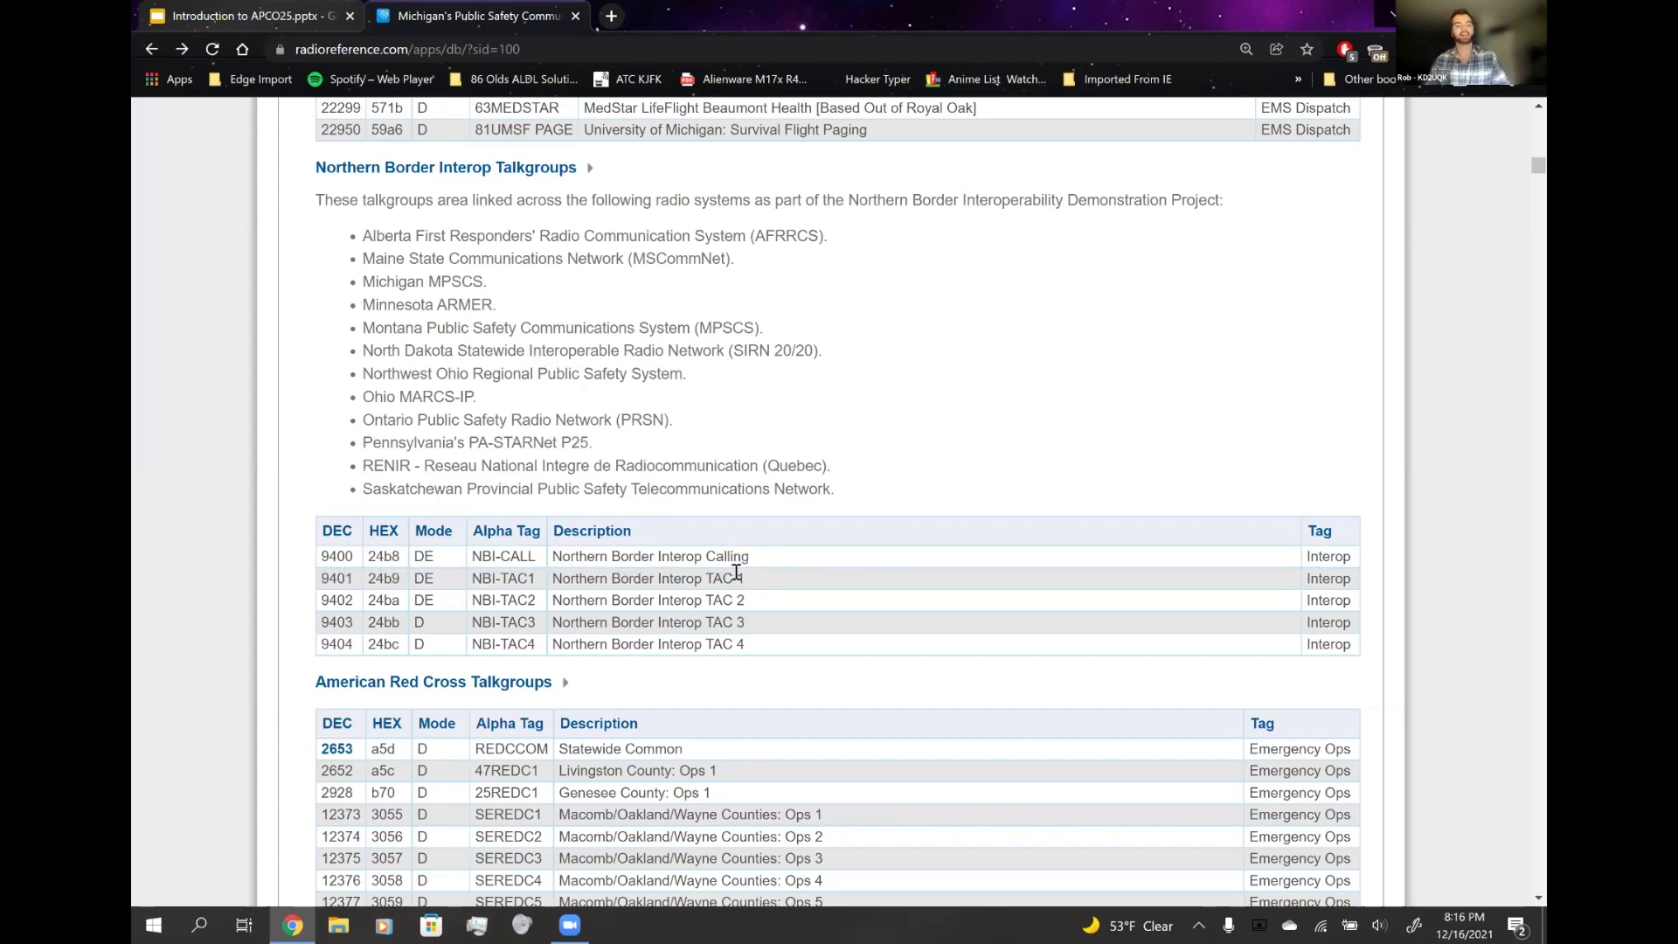
{"action": "scroll", "scroll_direction": "down", "scroll_amount": 3}
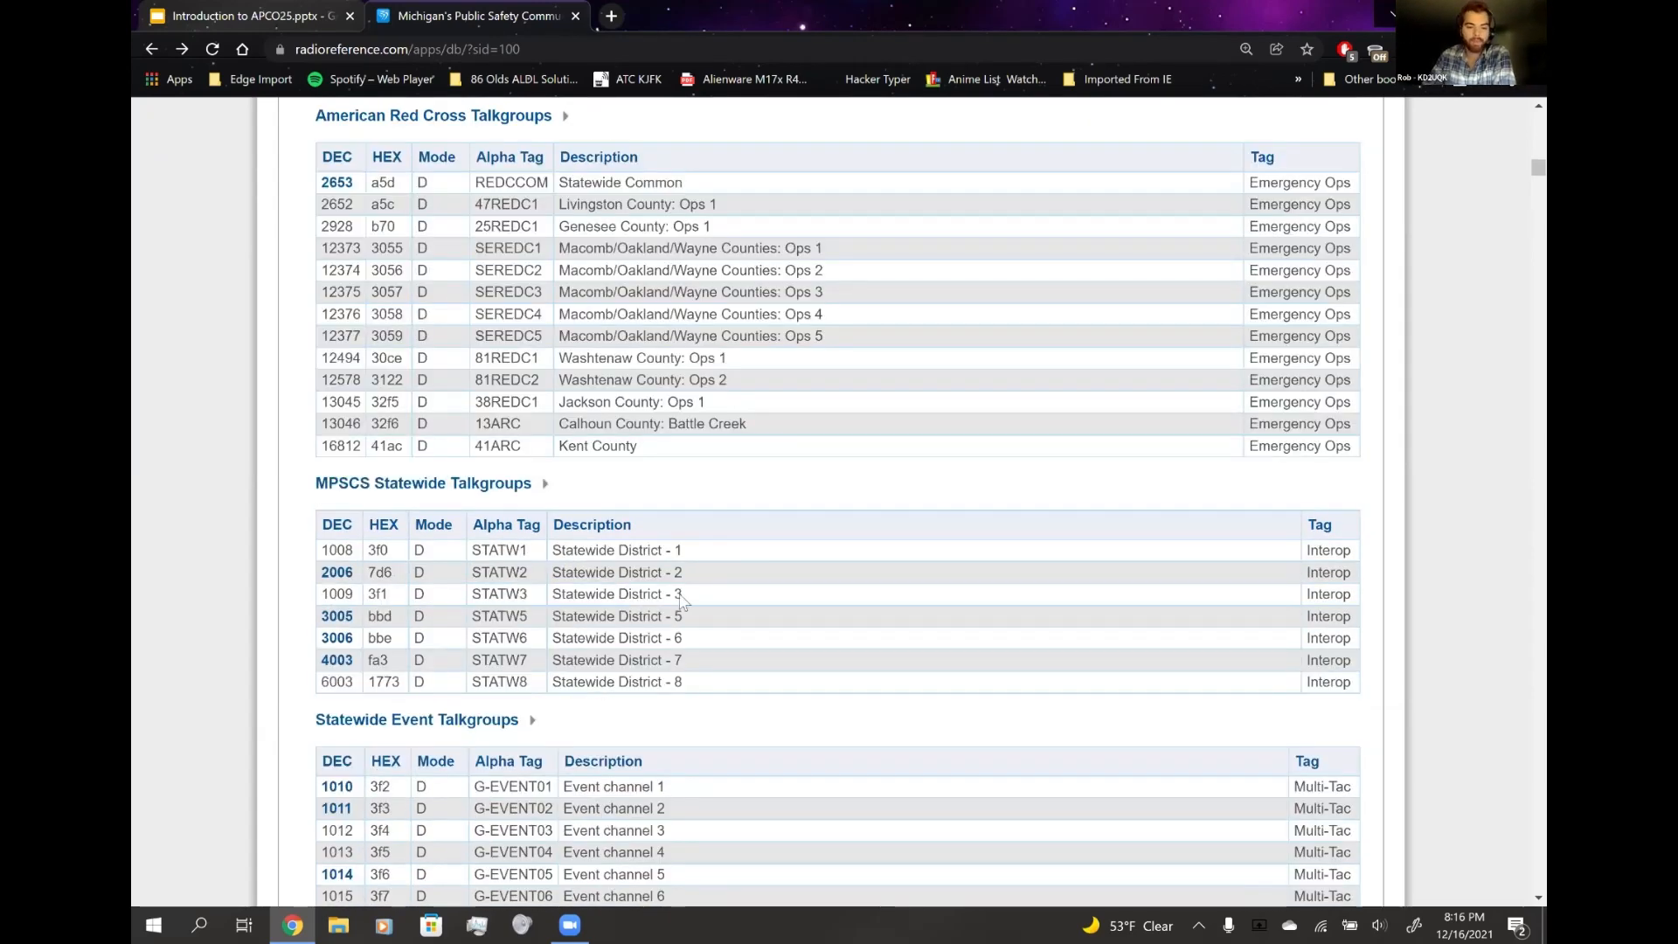
{"action": "scroll", "scroll_direction": "up", "scroll_amount": 3}
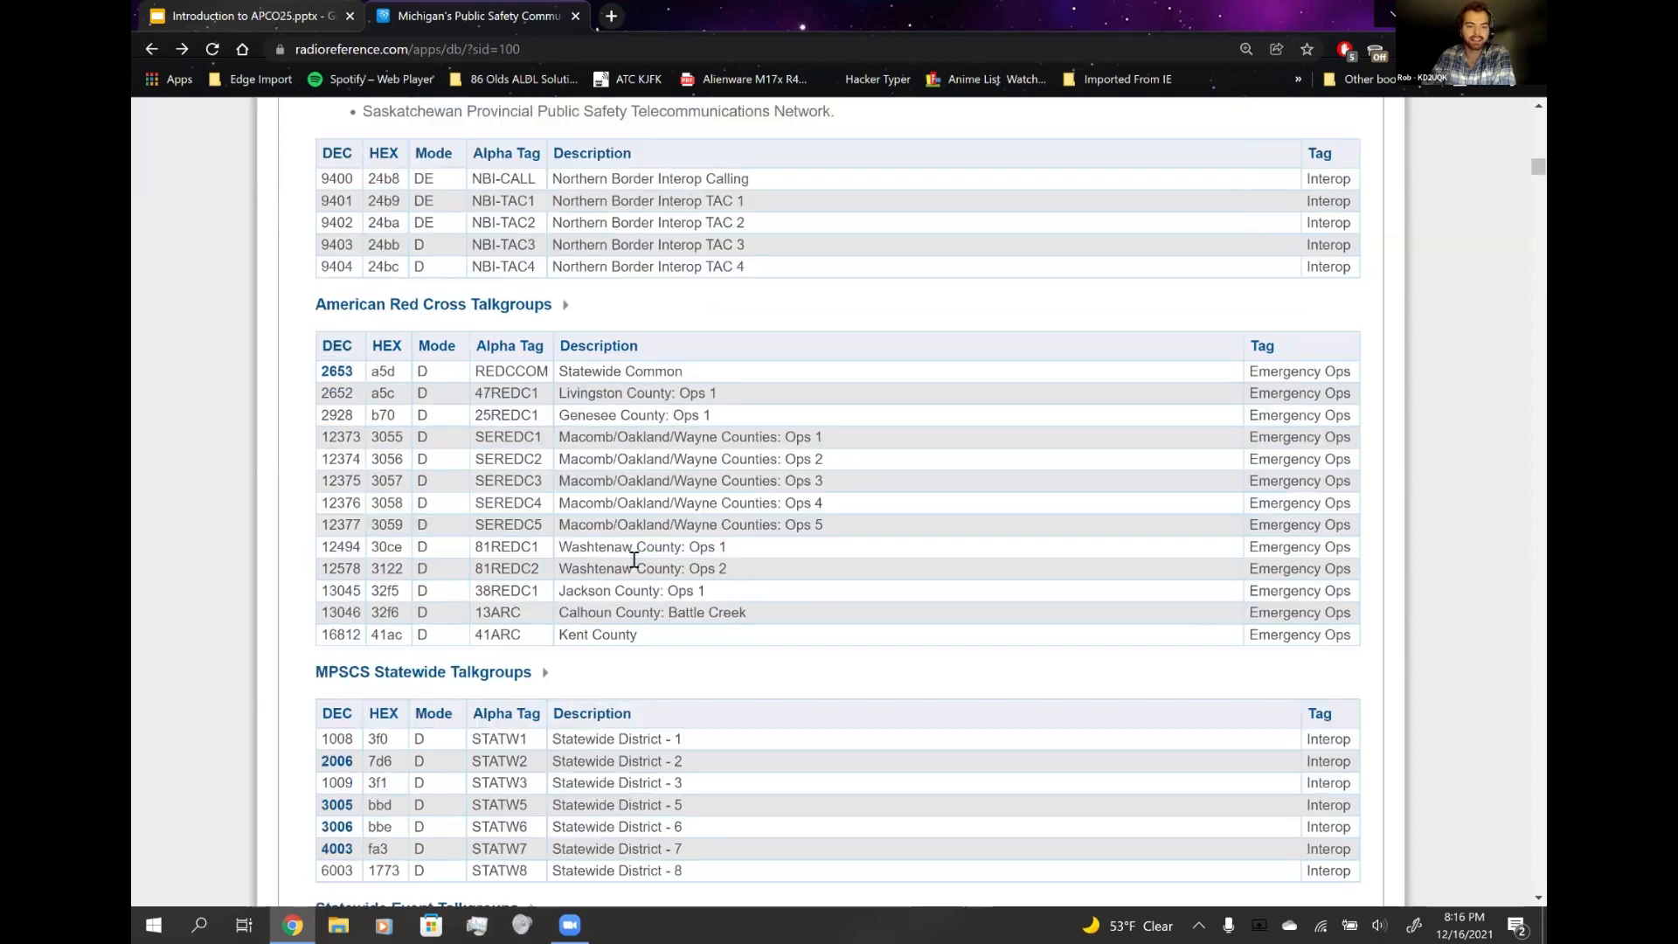
{"action": "scroll", "scroll_direction": "down", "scroll_amount": 3}
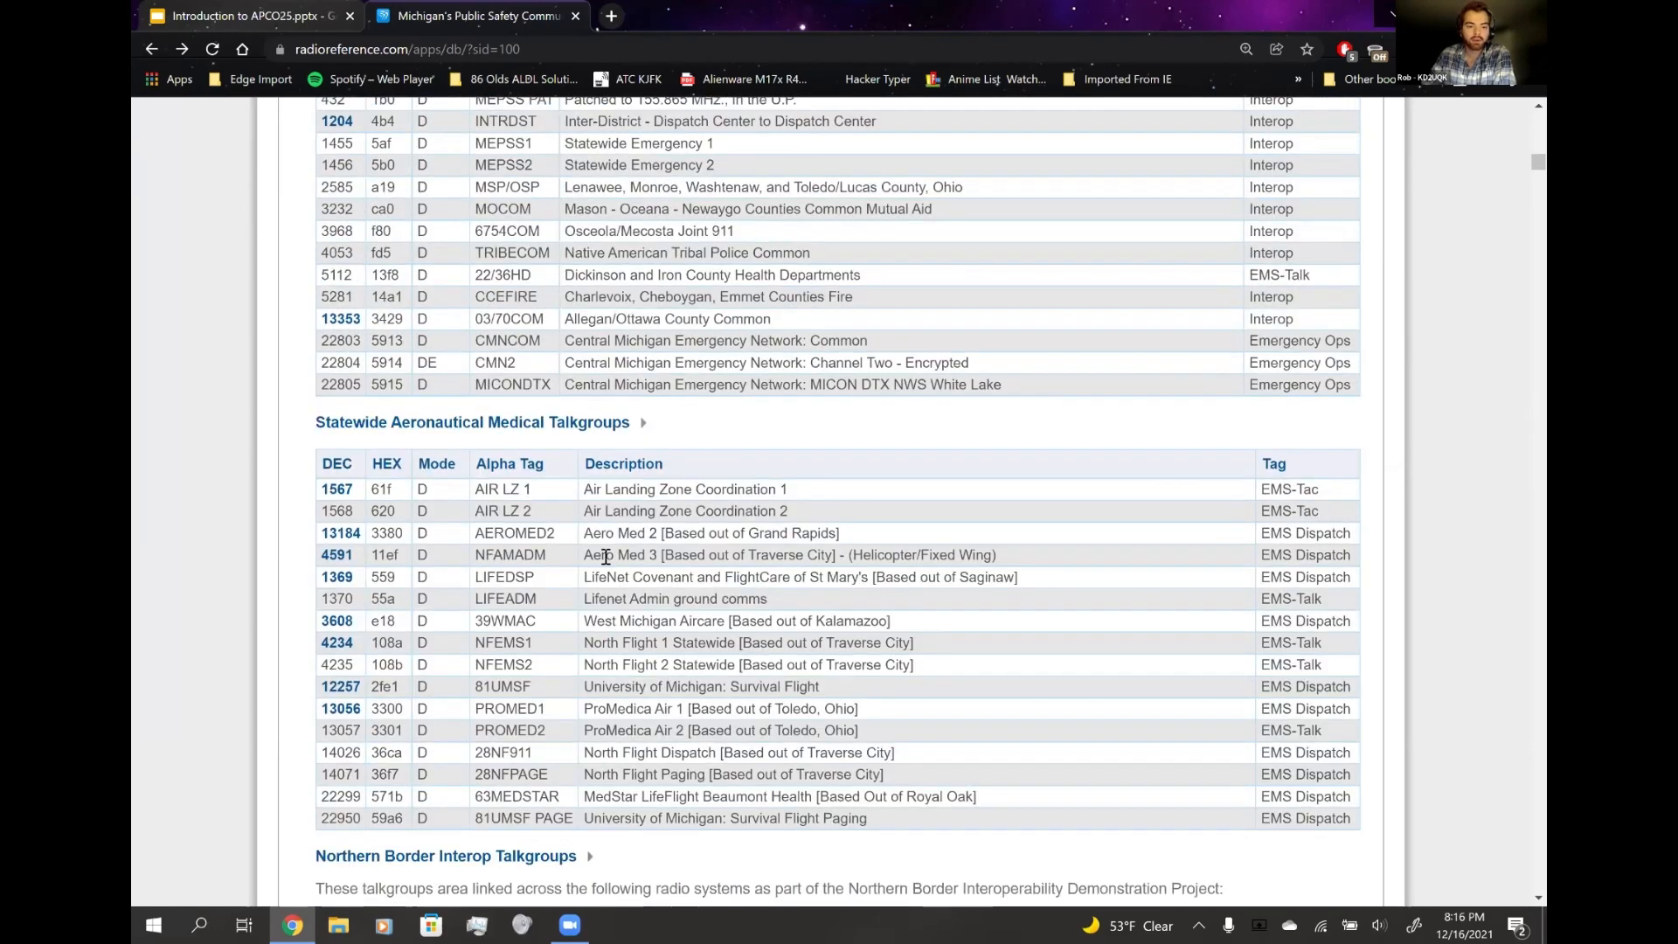
{"action": "scroll", "scroll_direction": "up", "scroll_amount": 3}
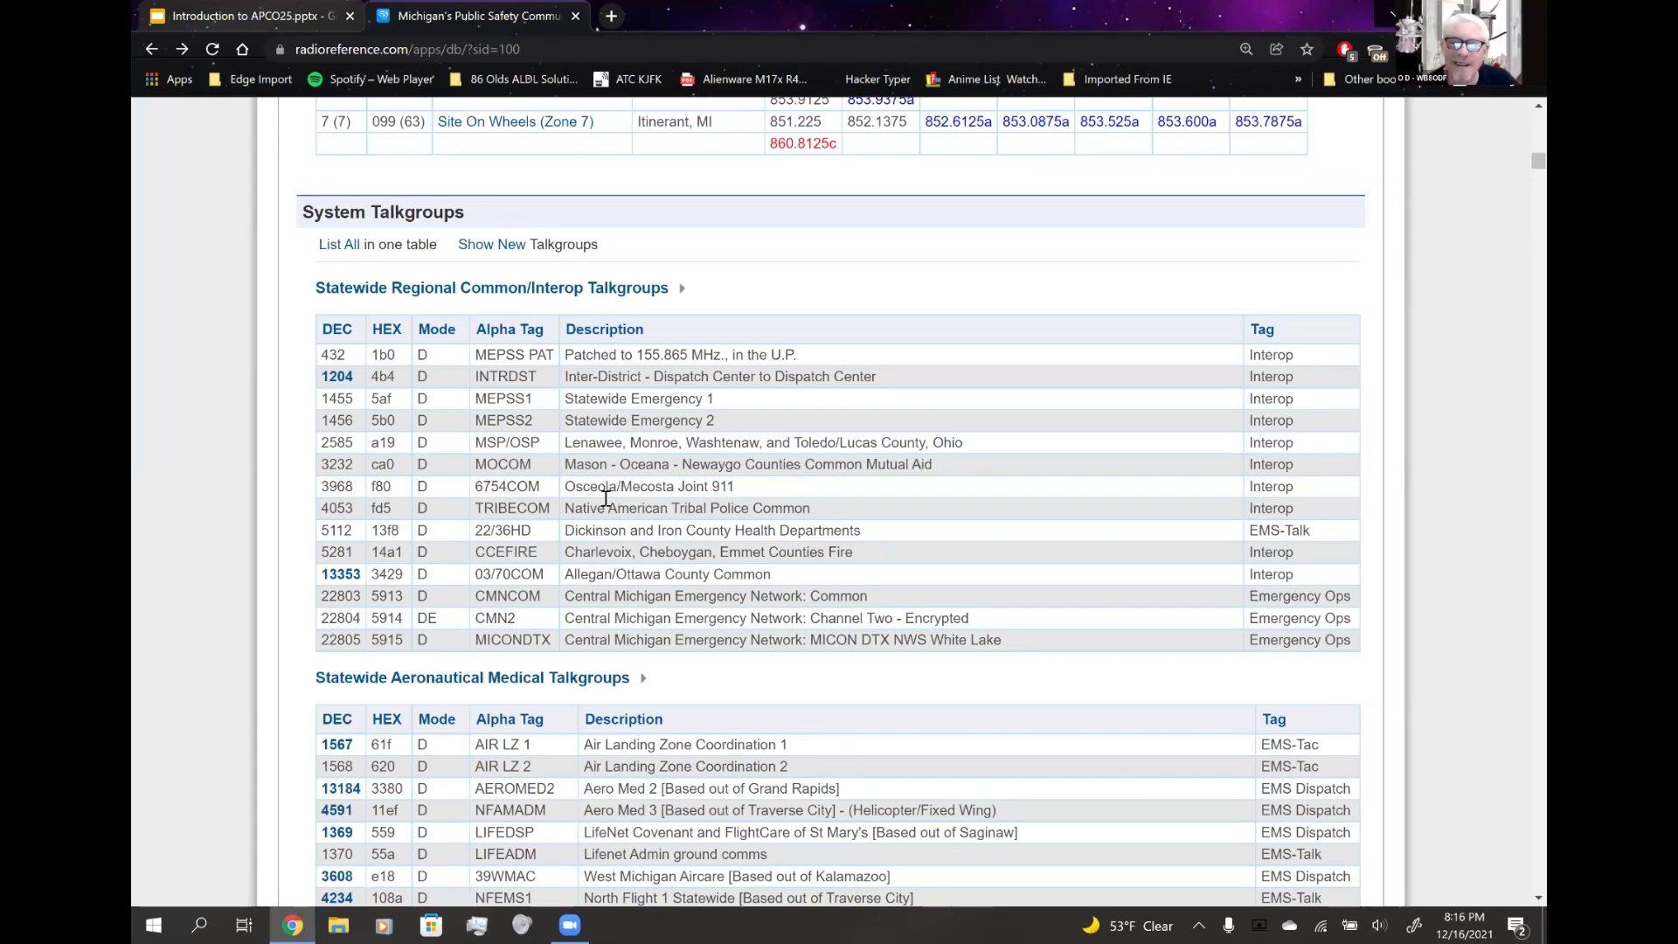
{"action": "scroll", "scroll_direction": "down", "scroll_amount": 3}
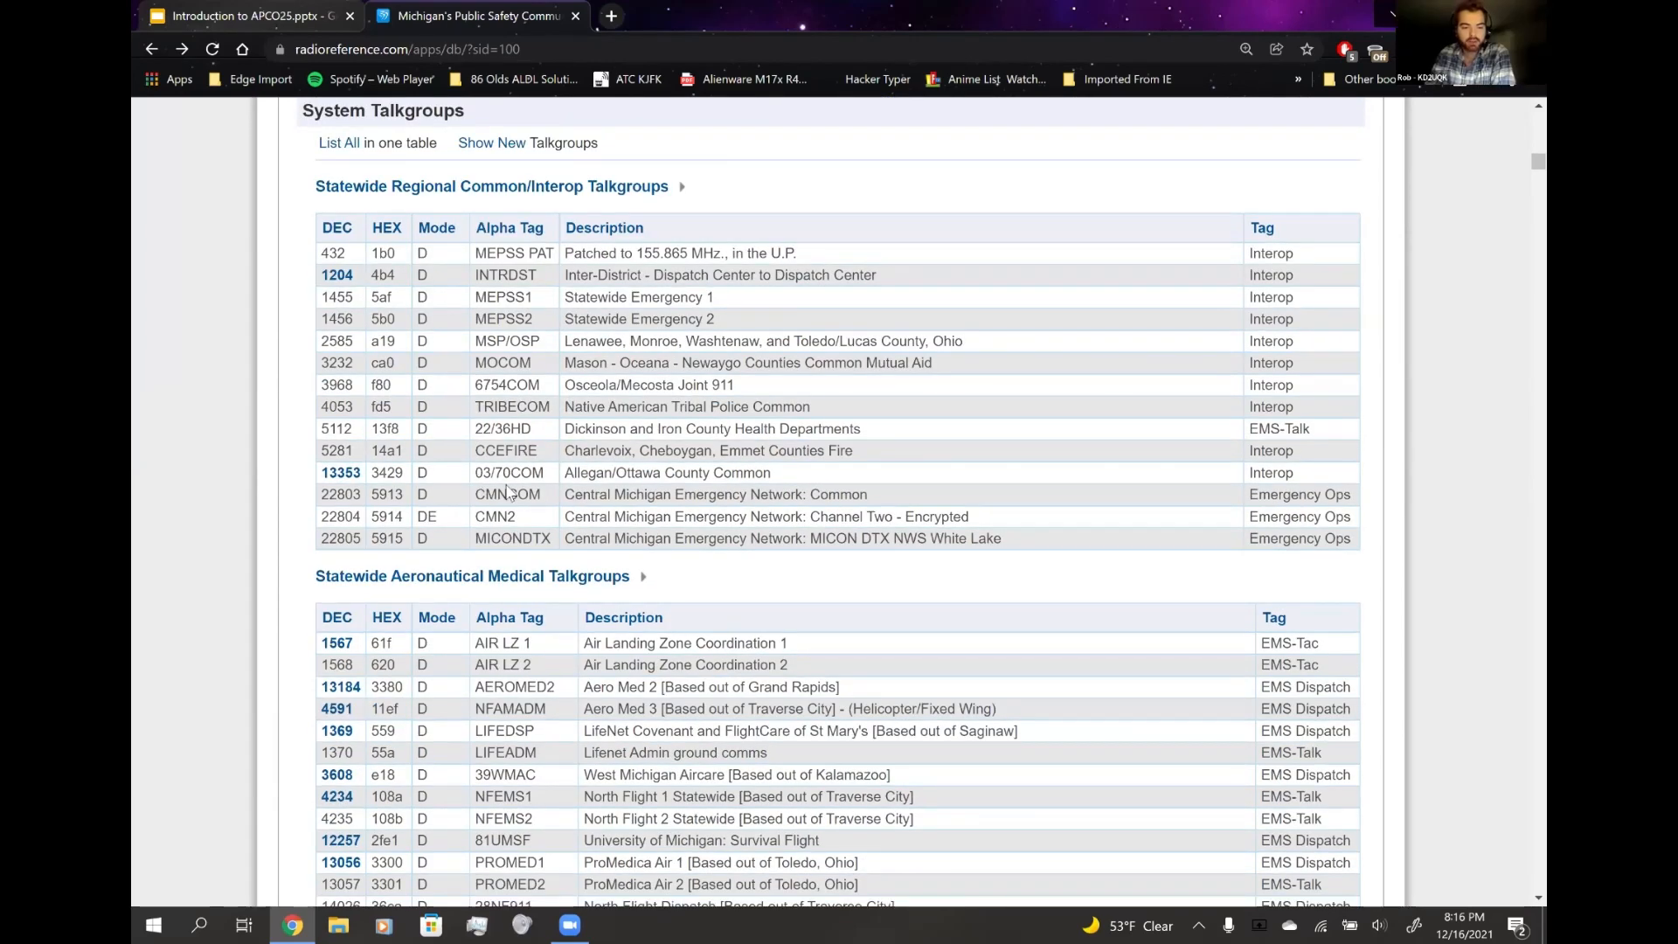
{"action": "scroll", "scroll_direction": "down", "scroll_amount": 3}
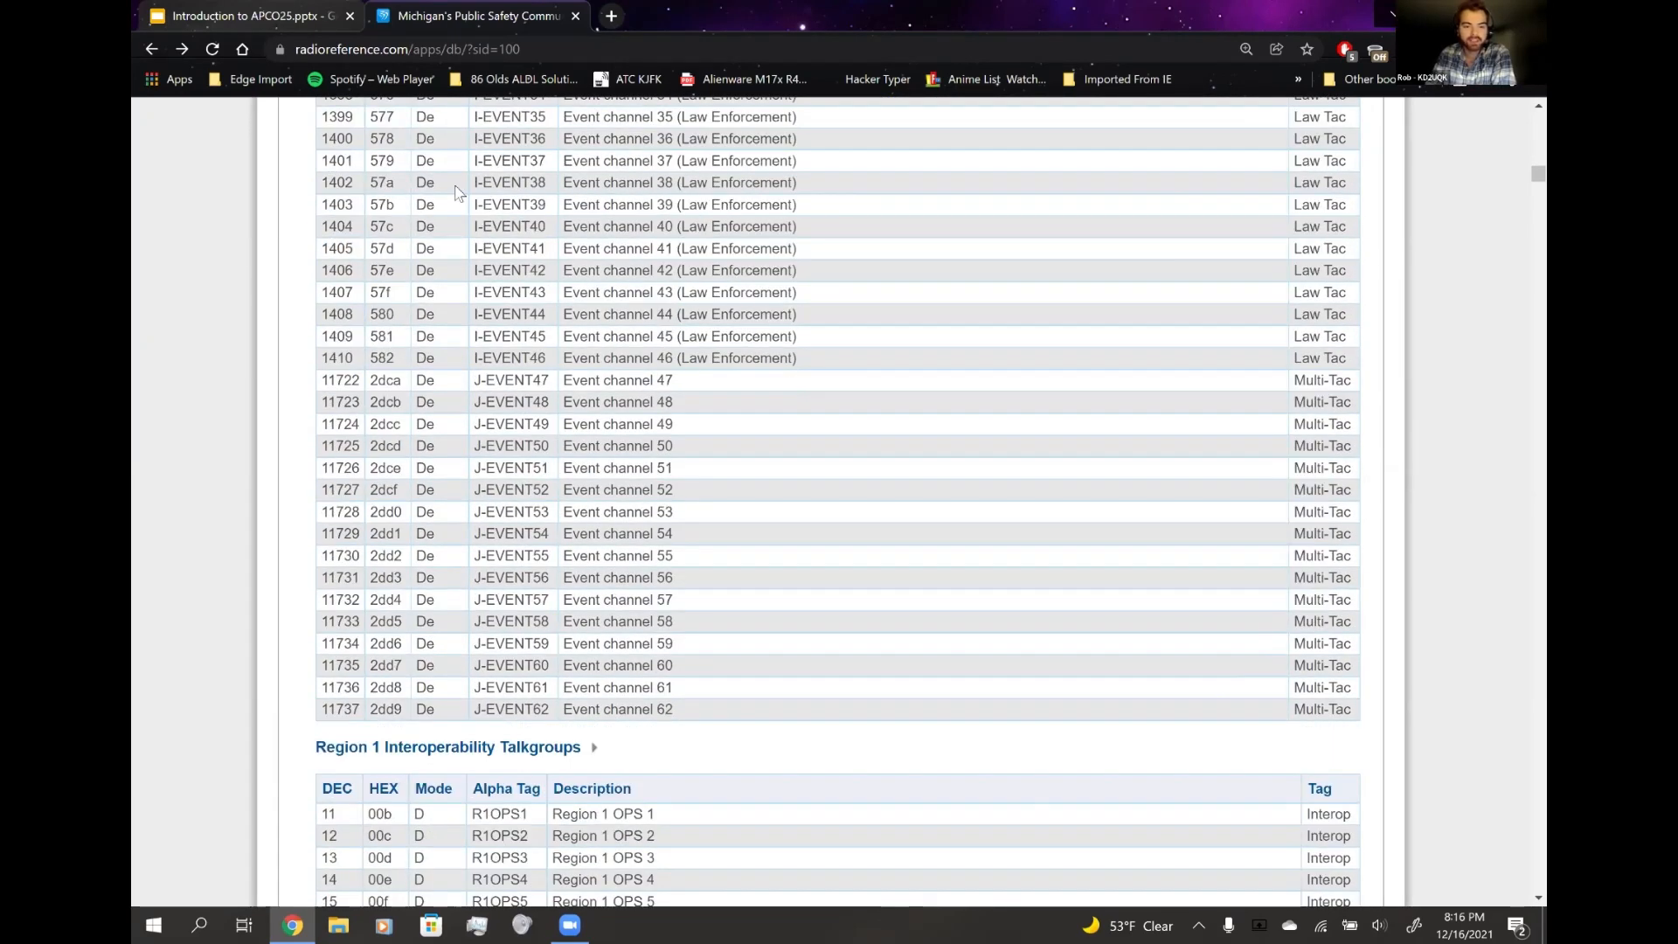
{"action": "scroll", "scroll_direction": "down", "scroll_amount": 3}
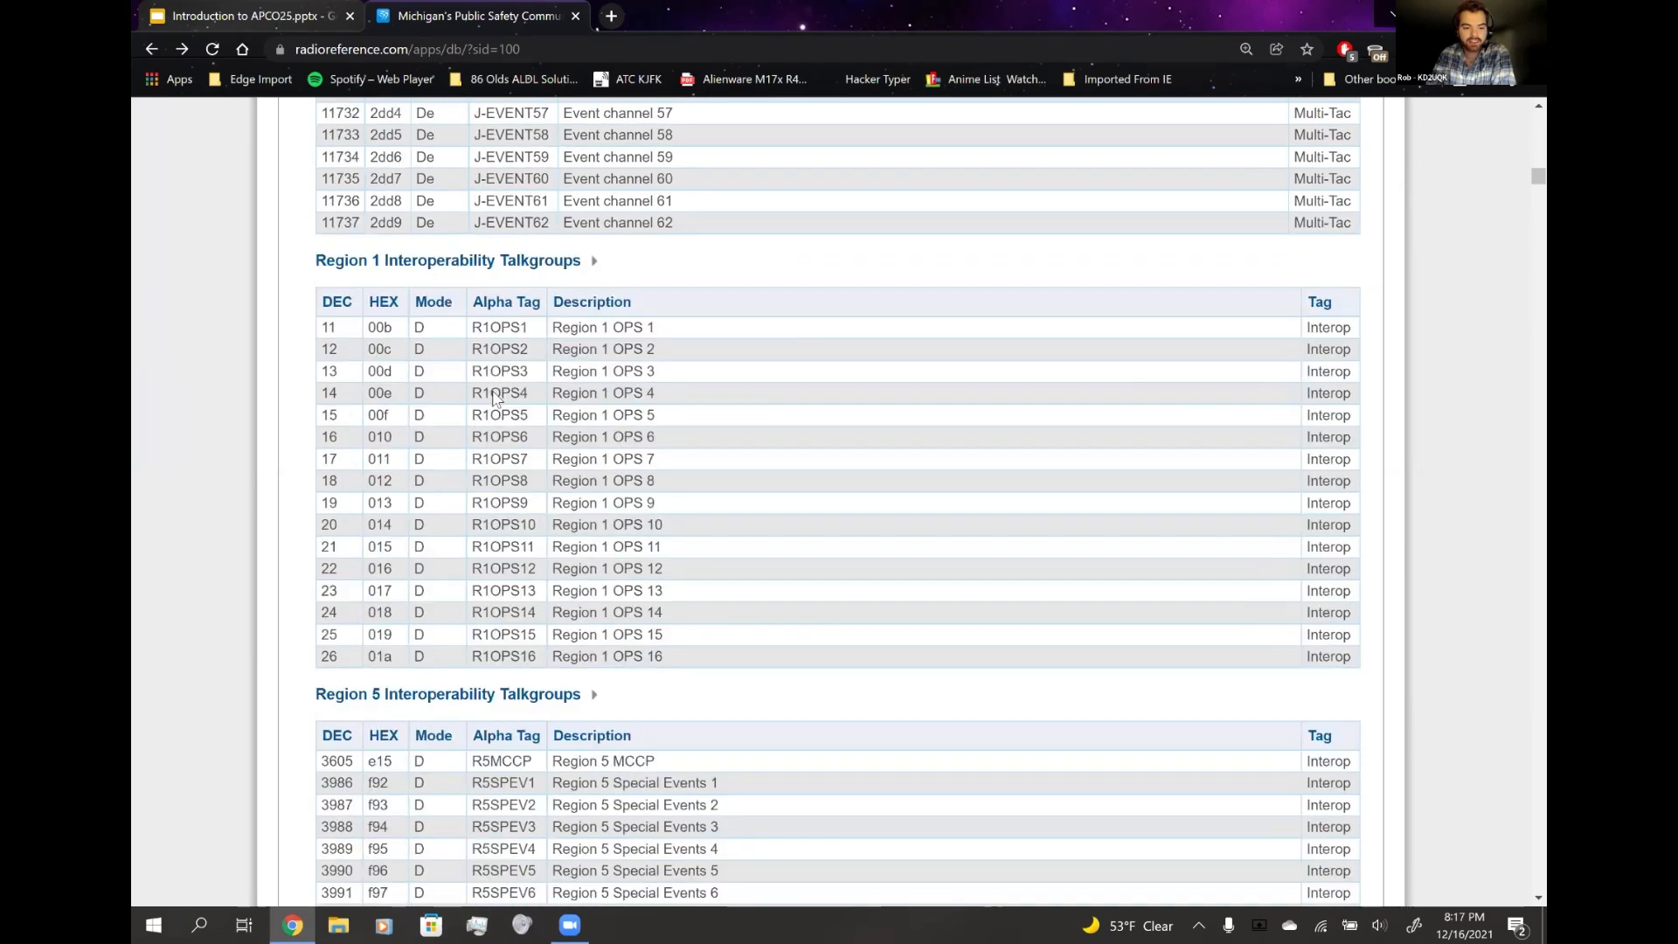
{"action": "scroll", "scroll_direction": "down", "scroll_amount": 3}
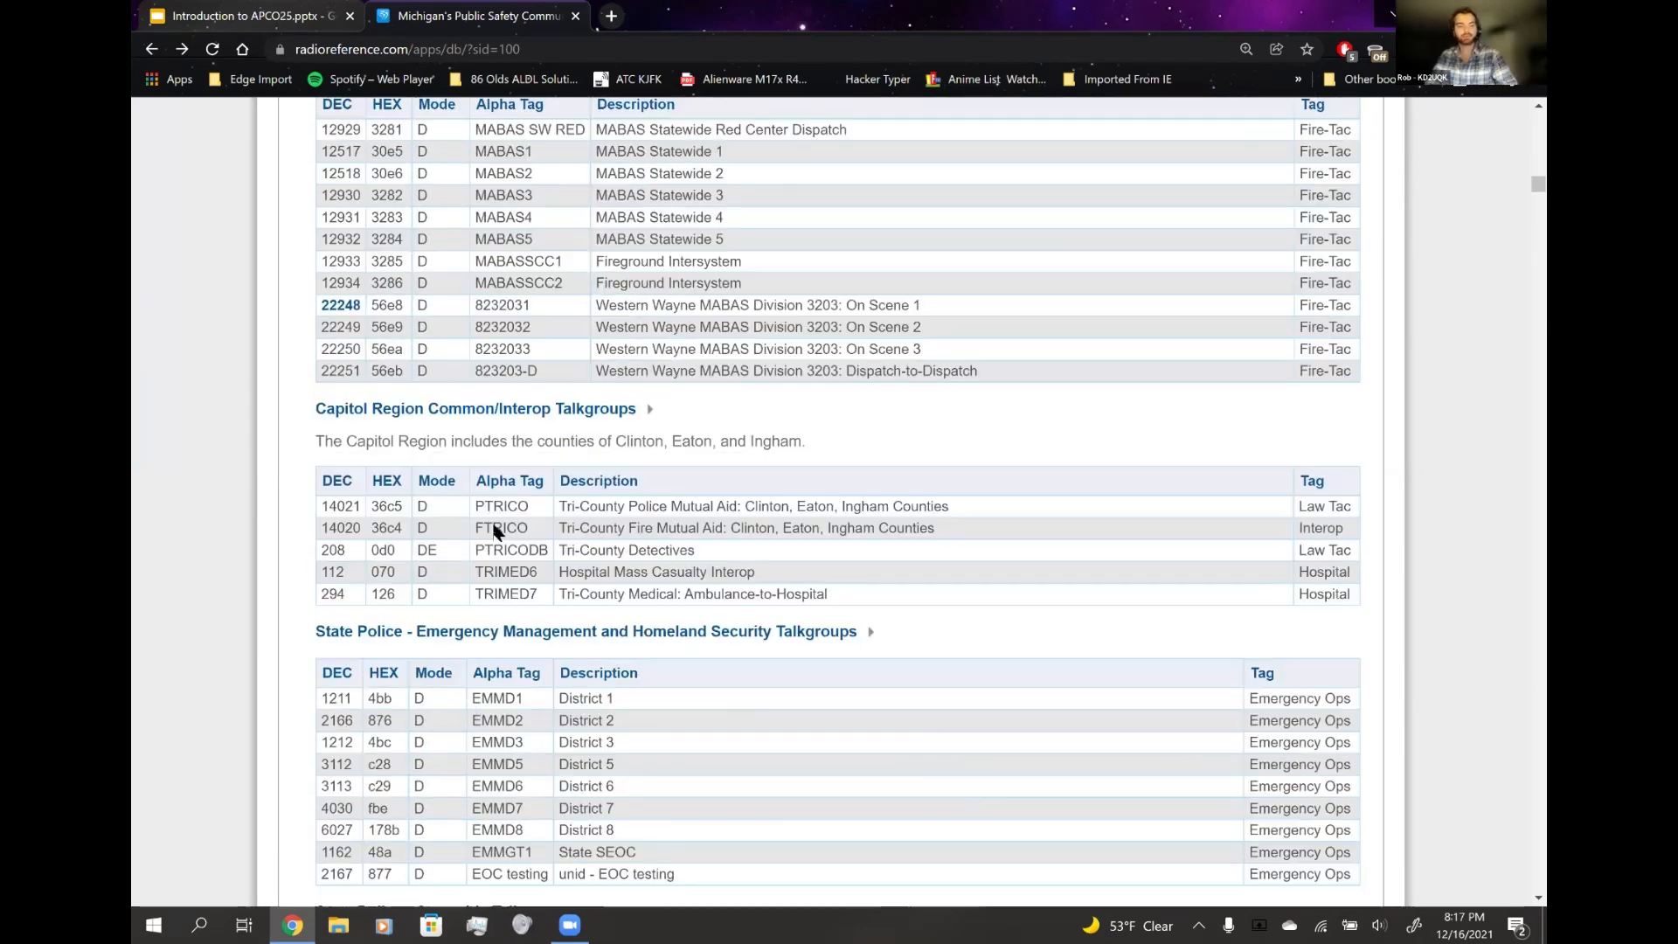
{"action": "scroll", "scroll_direction": "down", "scroll_amount": 3}
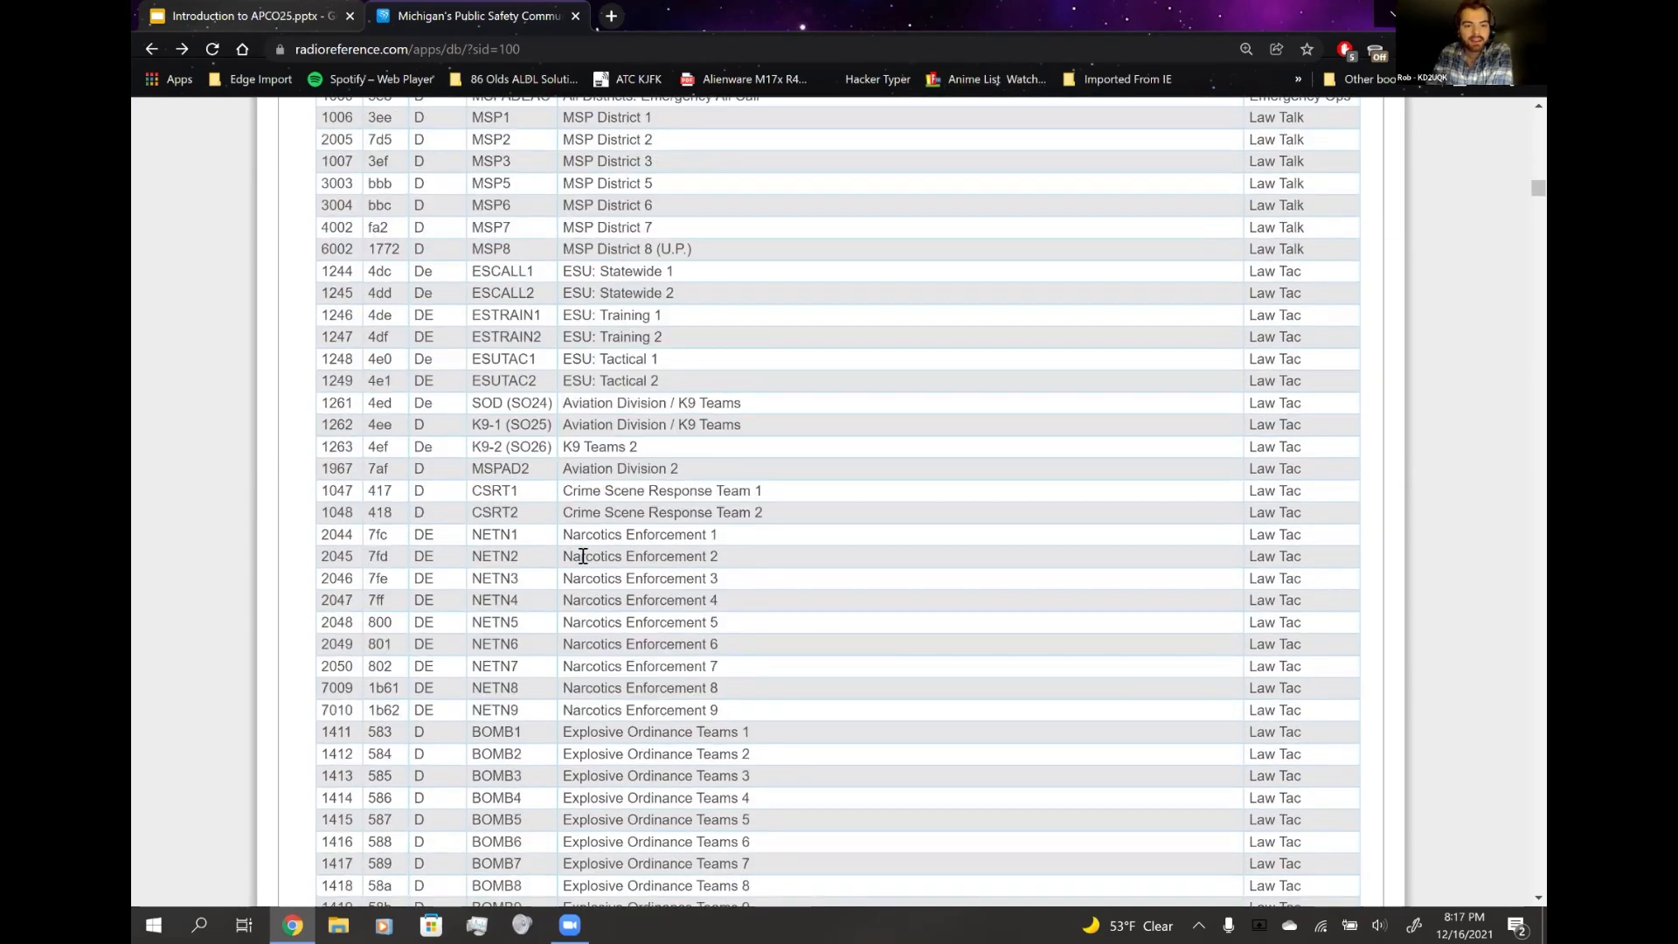
{"action": "scroll", "scroll_direction": "up", "scroll_amount": 3}
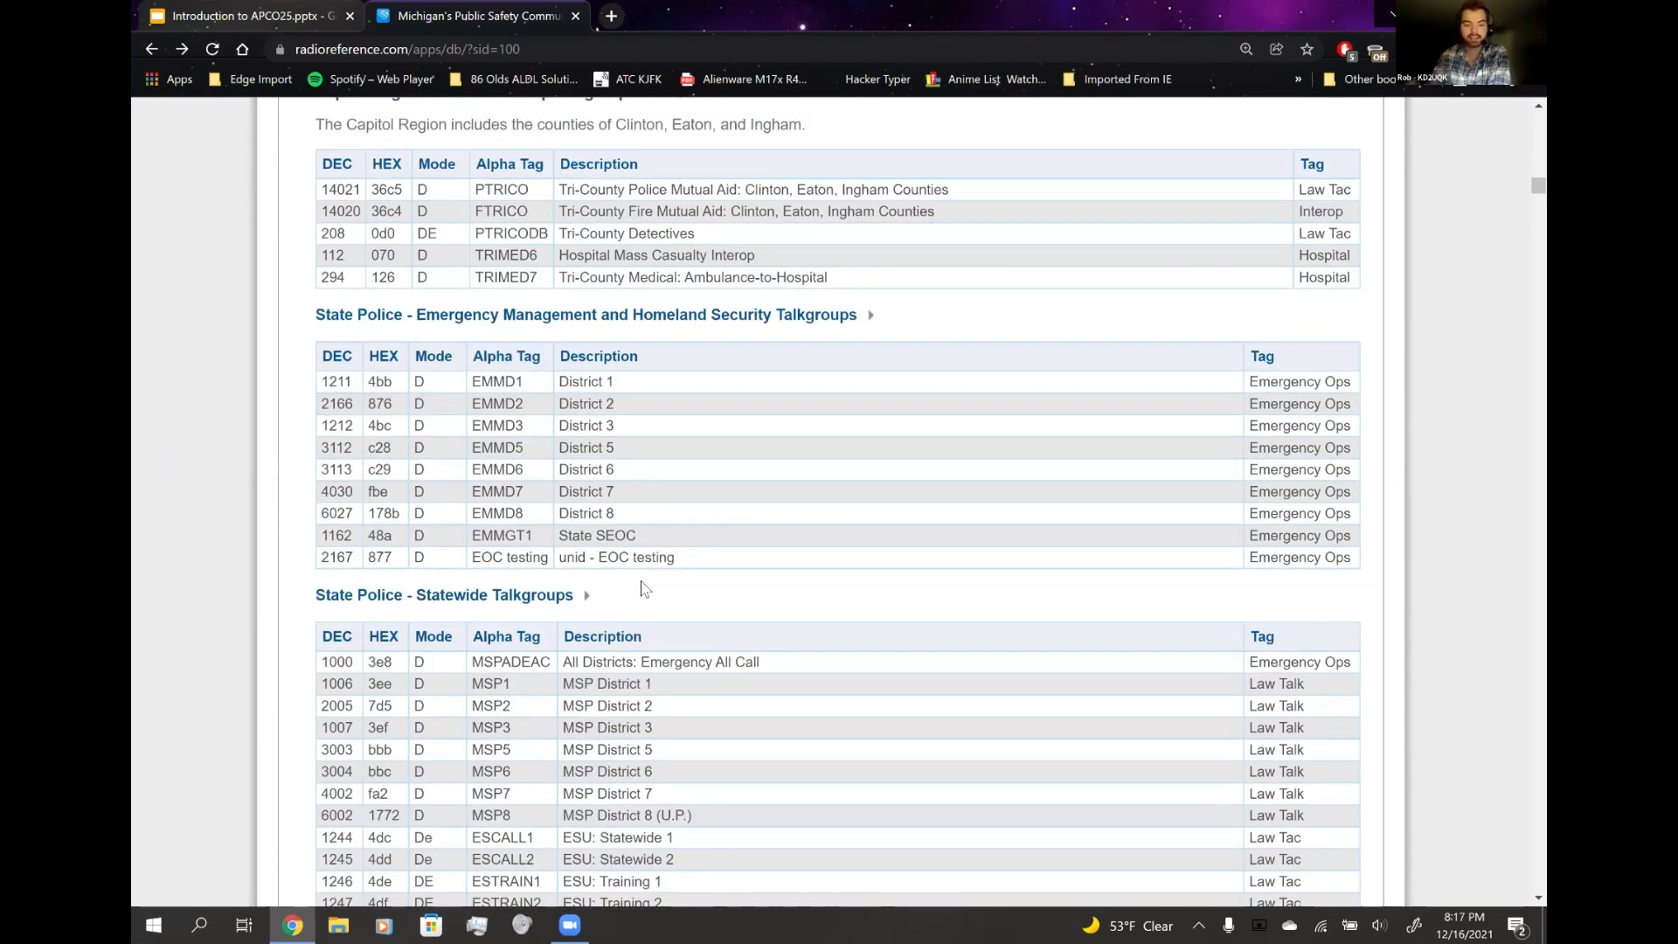
{"action": "scroll", "scroll_direction": "down", "scroll_amount": 3}
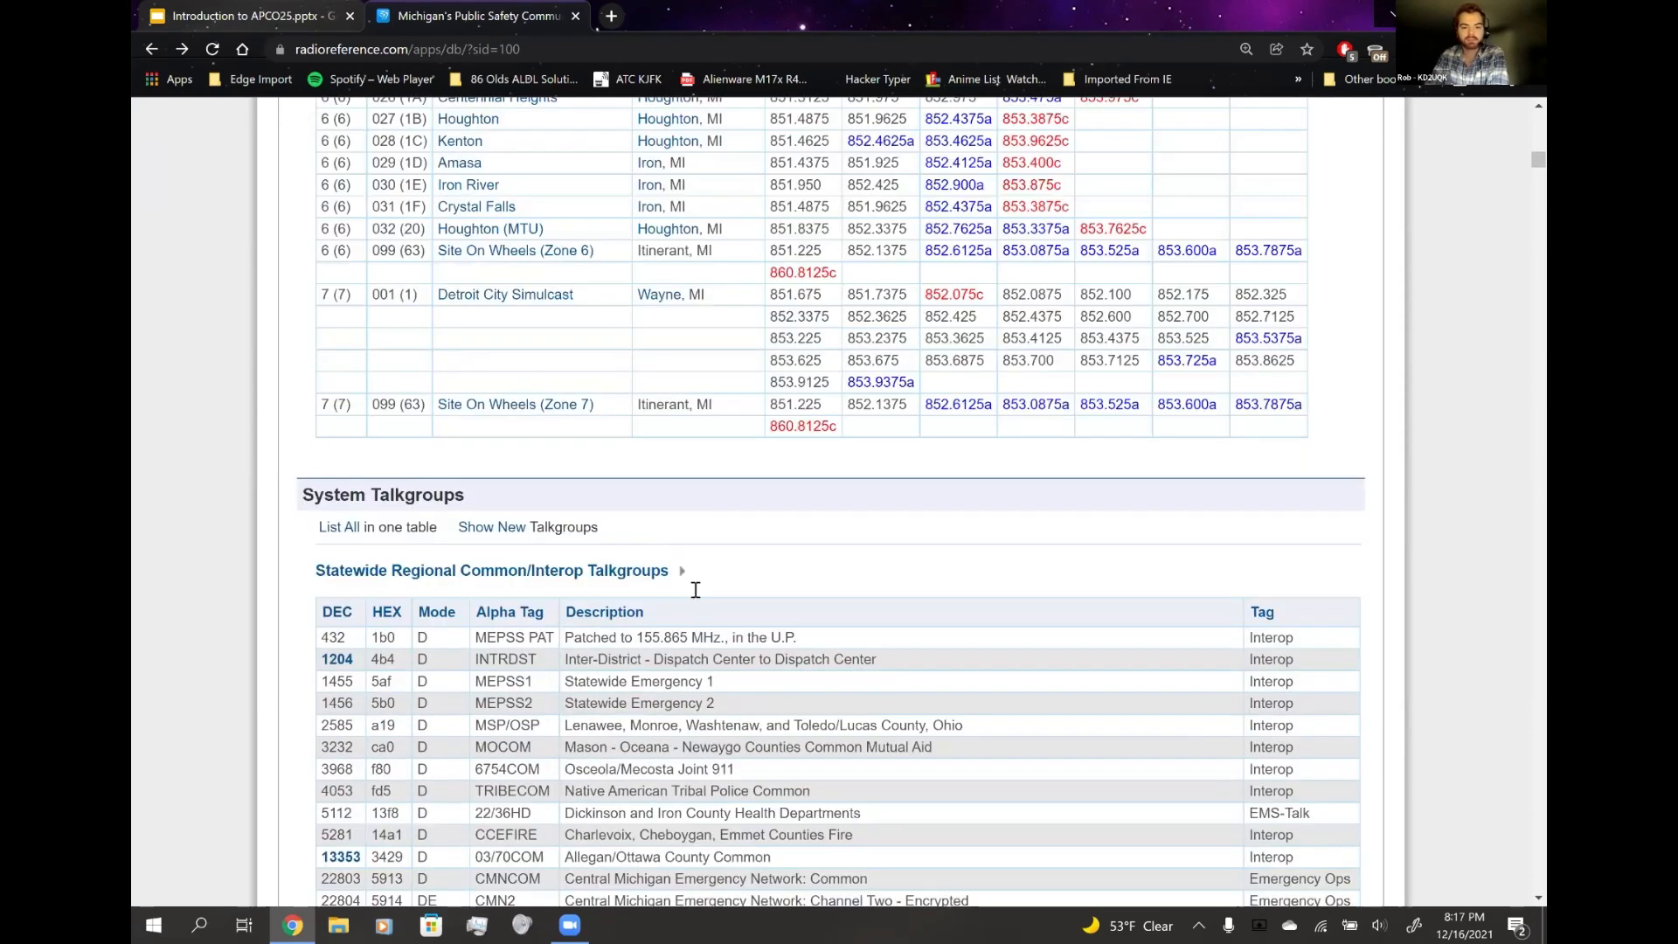
{"action": "scroll", "scroll_direction": "up", "scroll_amount": 3}
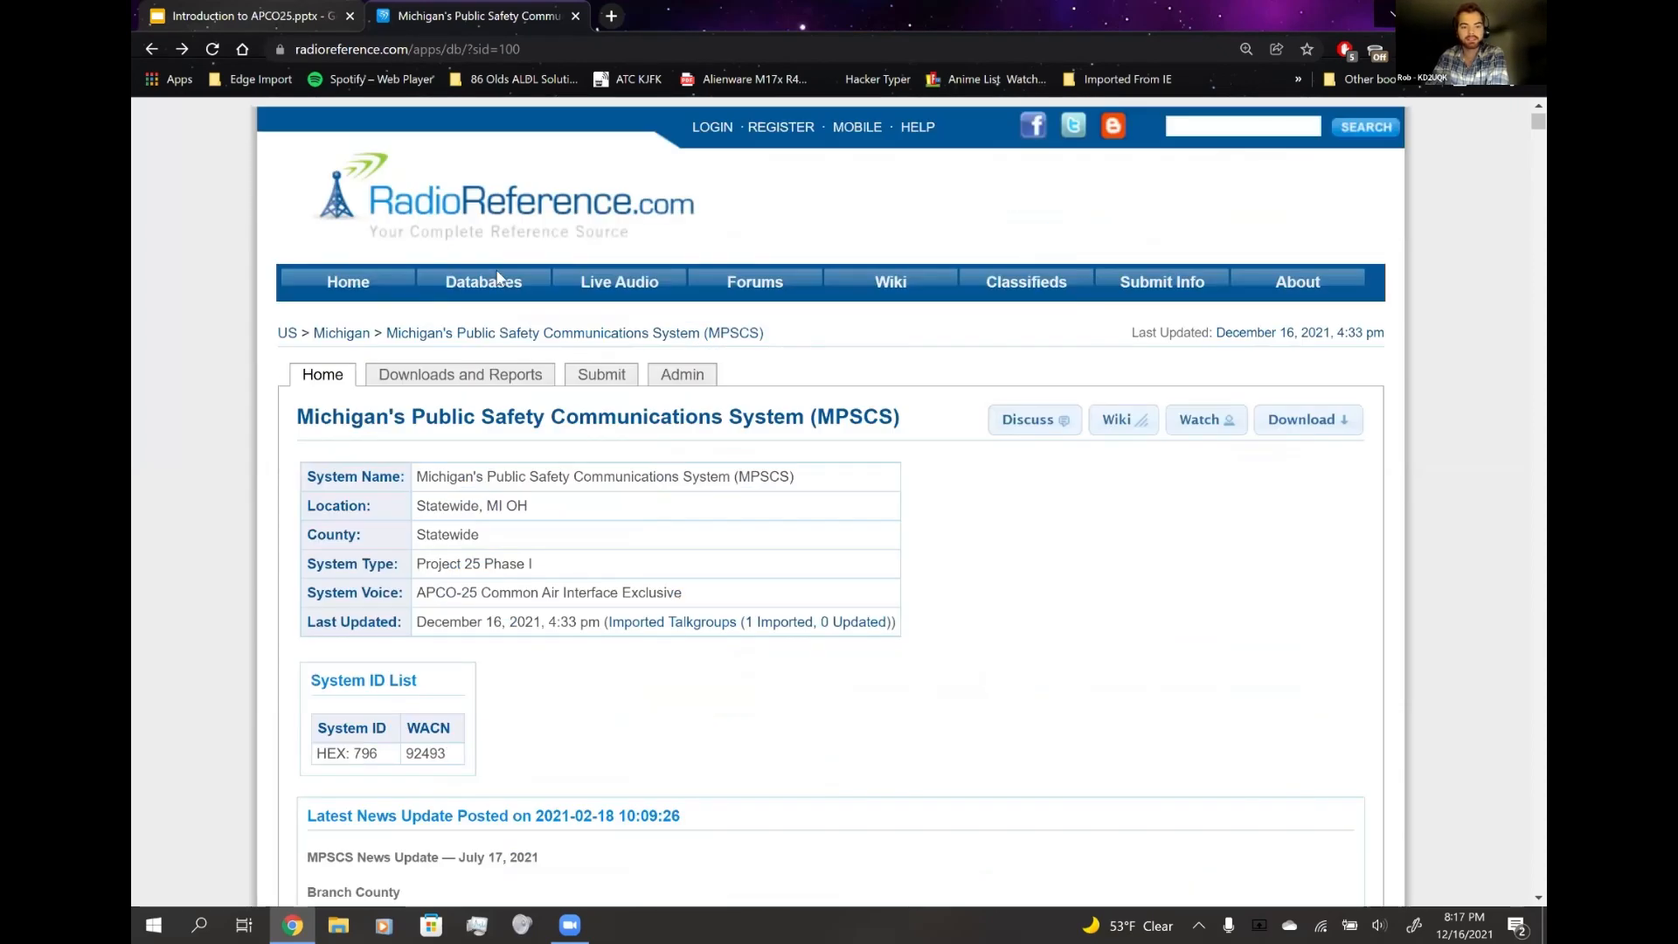
- From the US database map go to New York, then Nassau County and its frequency listings
{"action": "left_click", "coordinate": [483, 282]}
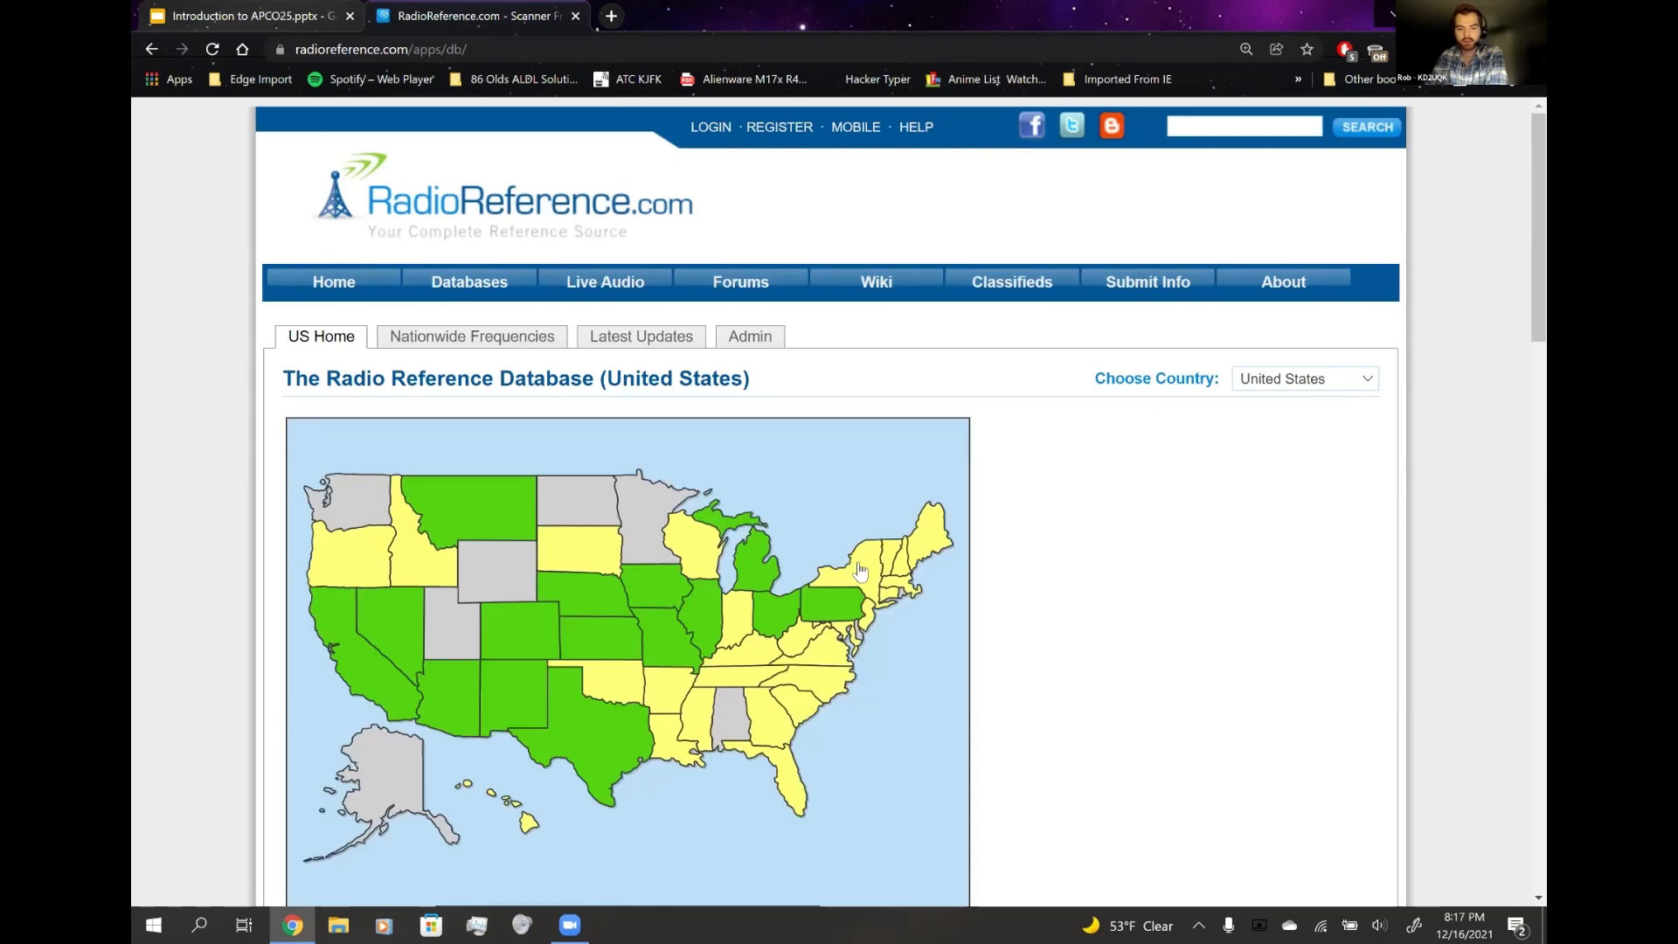
{"action": "left_click", "coordinate": [860, 571]}
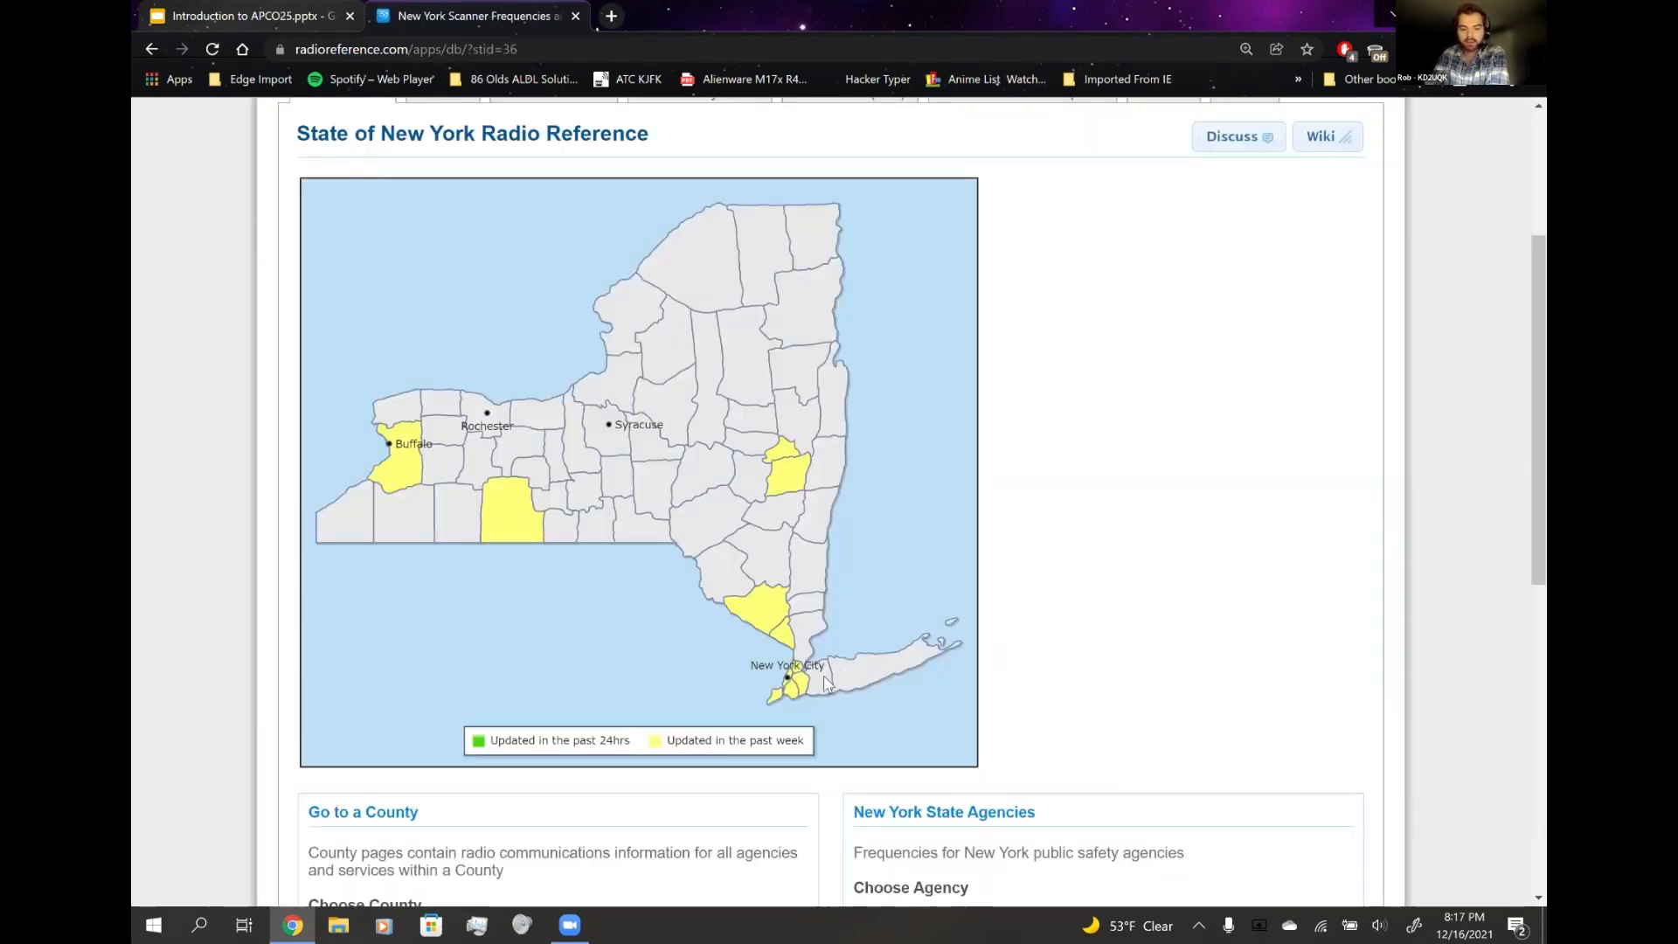
{"action": "left_click", "coordinate": [825, 687]}
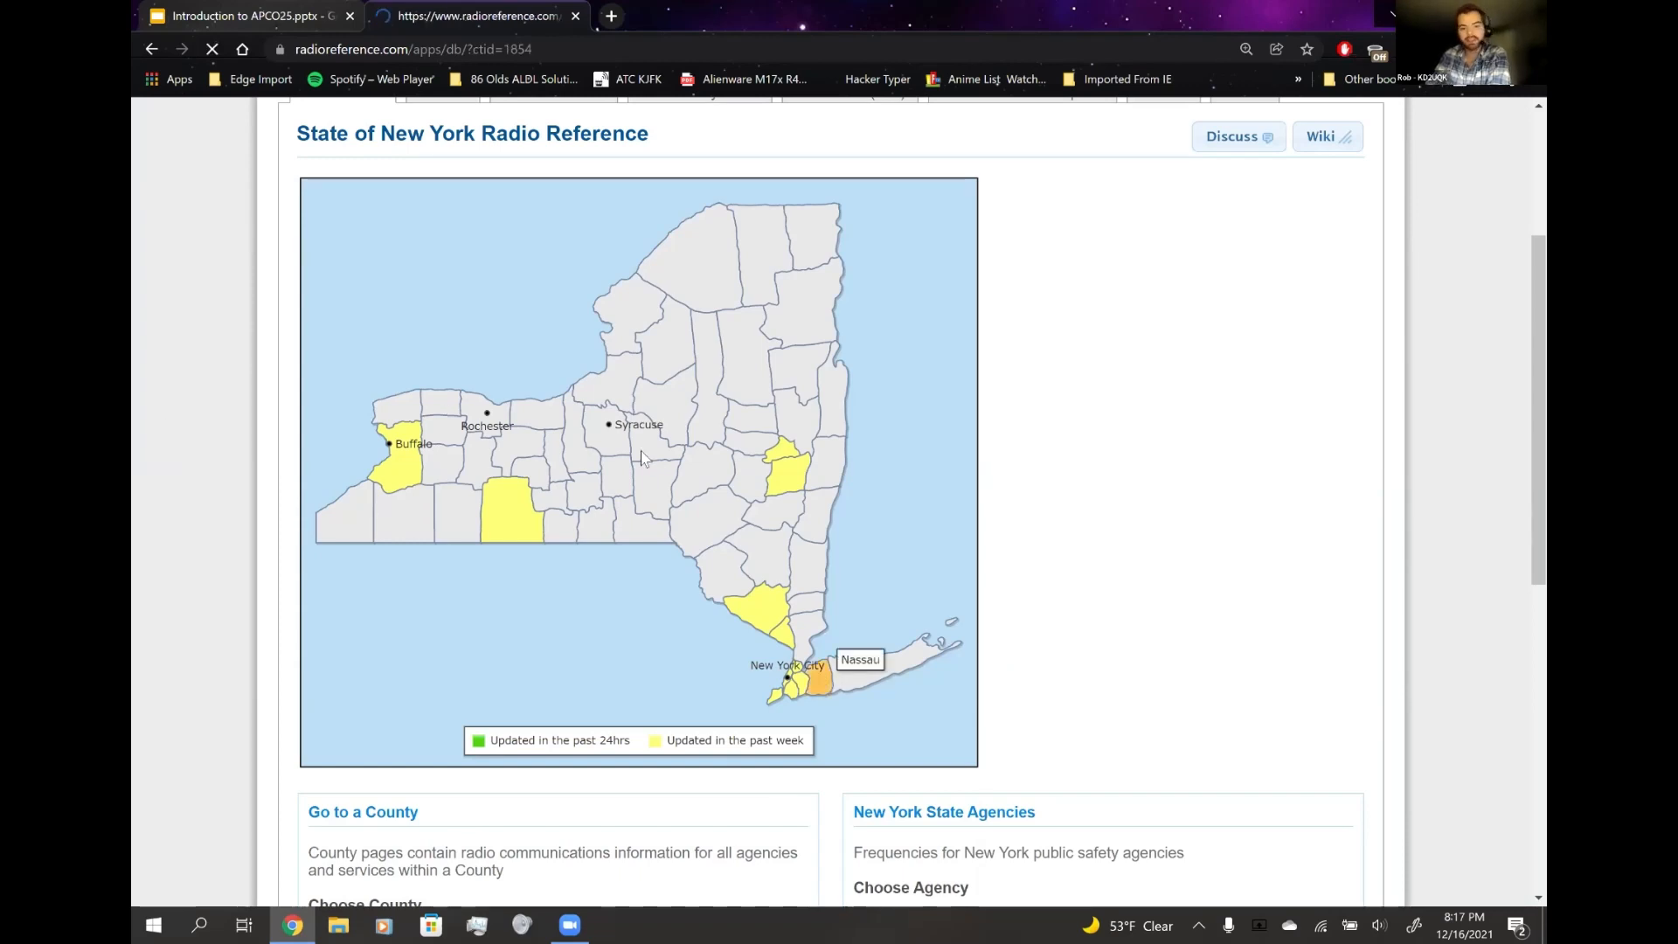
{"action": "left_click", "coordinate": [819, 679]}
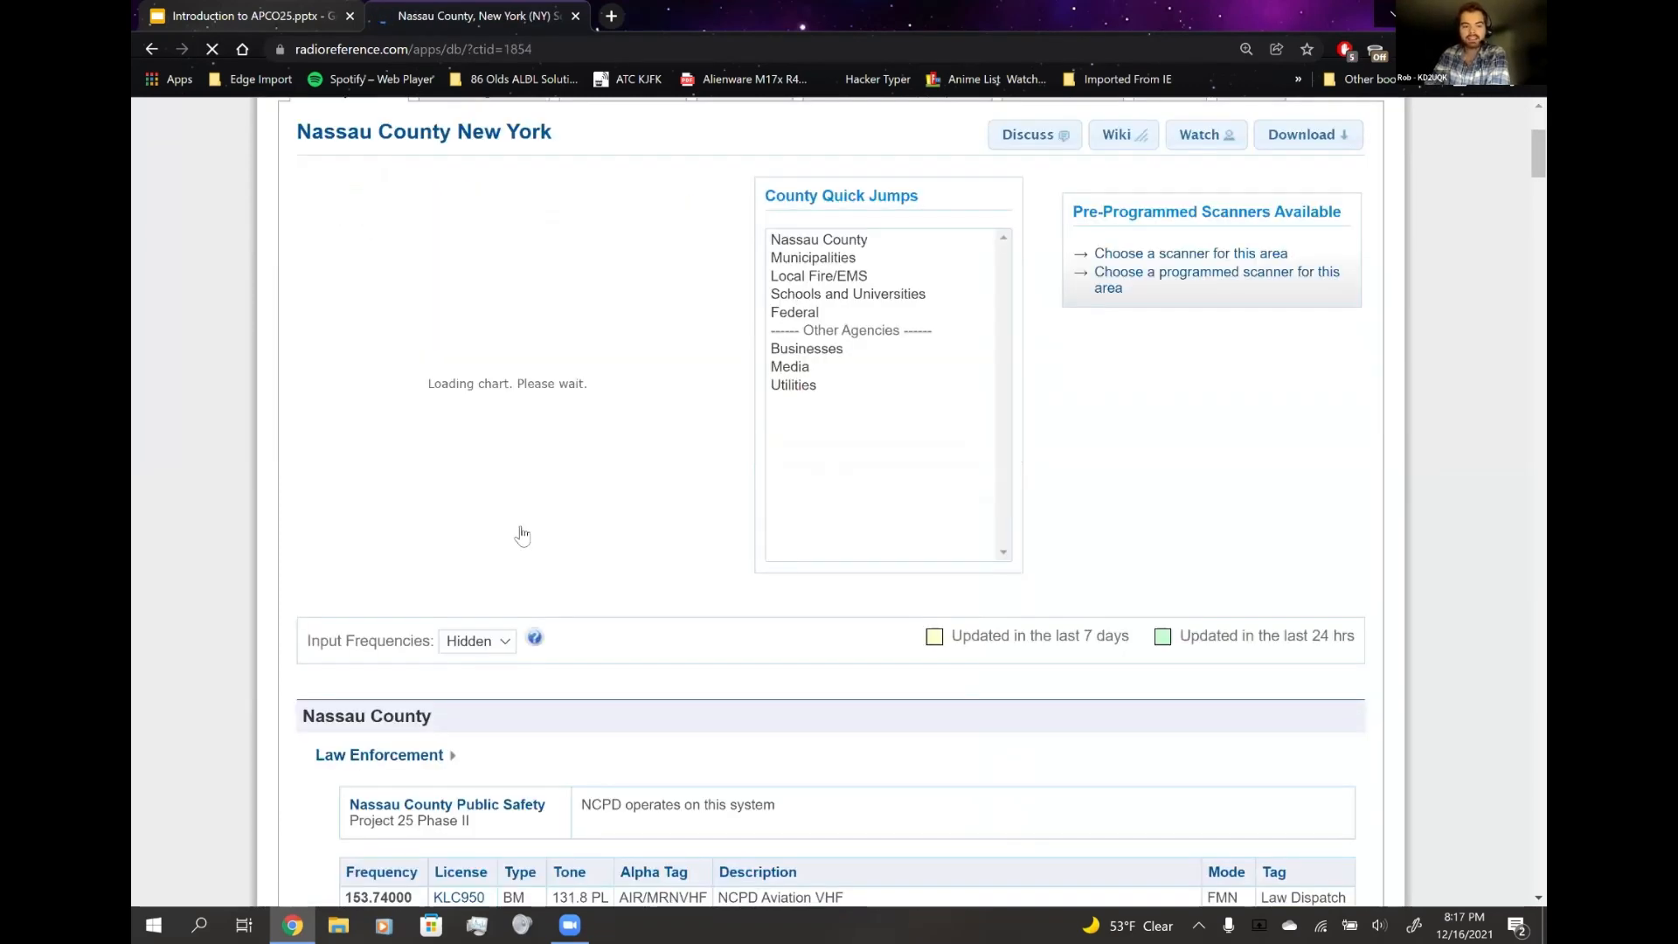
{"action": "scroll", "scroll_direction": "down", "scroll_amount": 3}
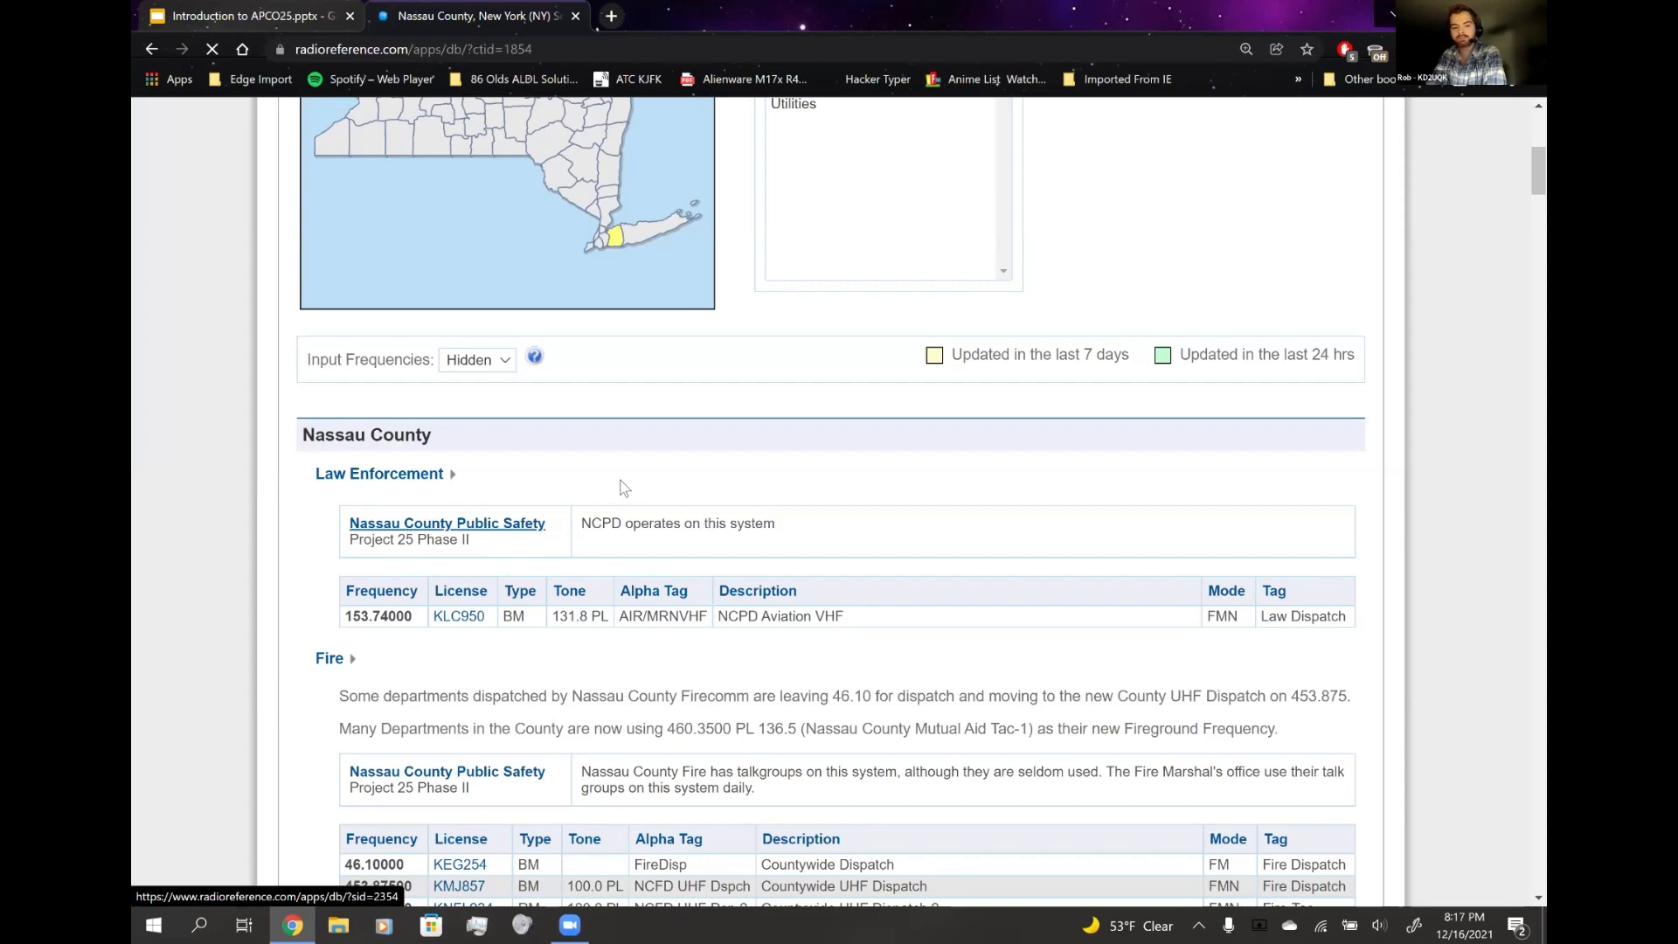
{"action": "left_click", "coordinate": [445, 523]}
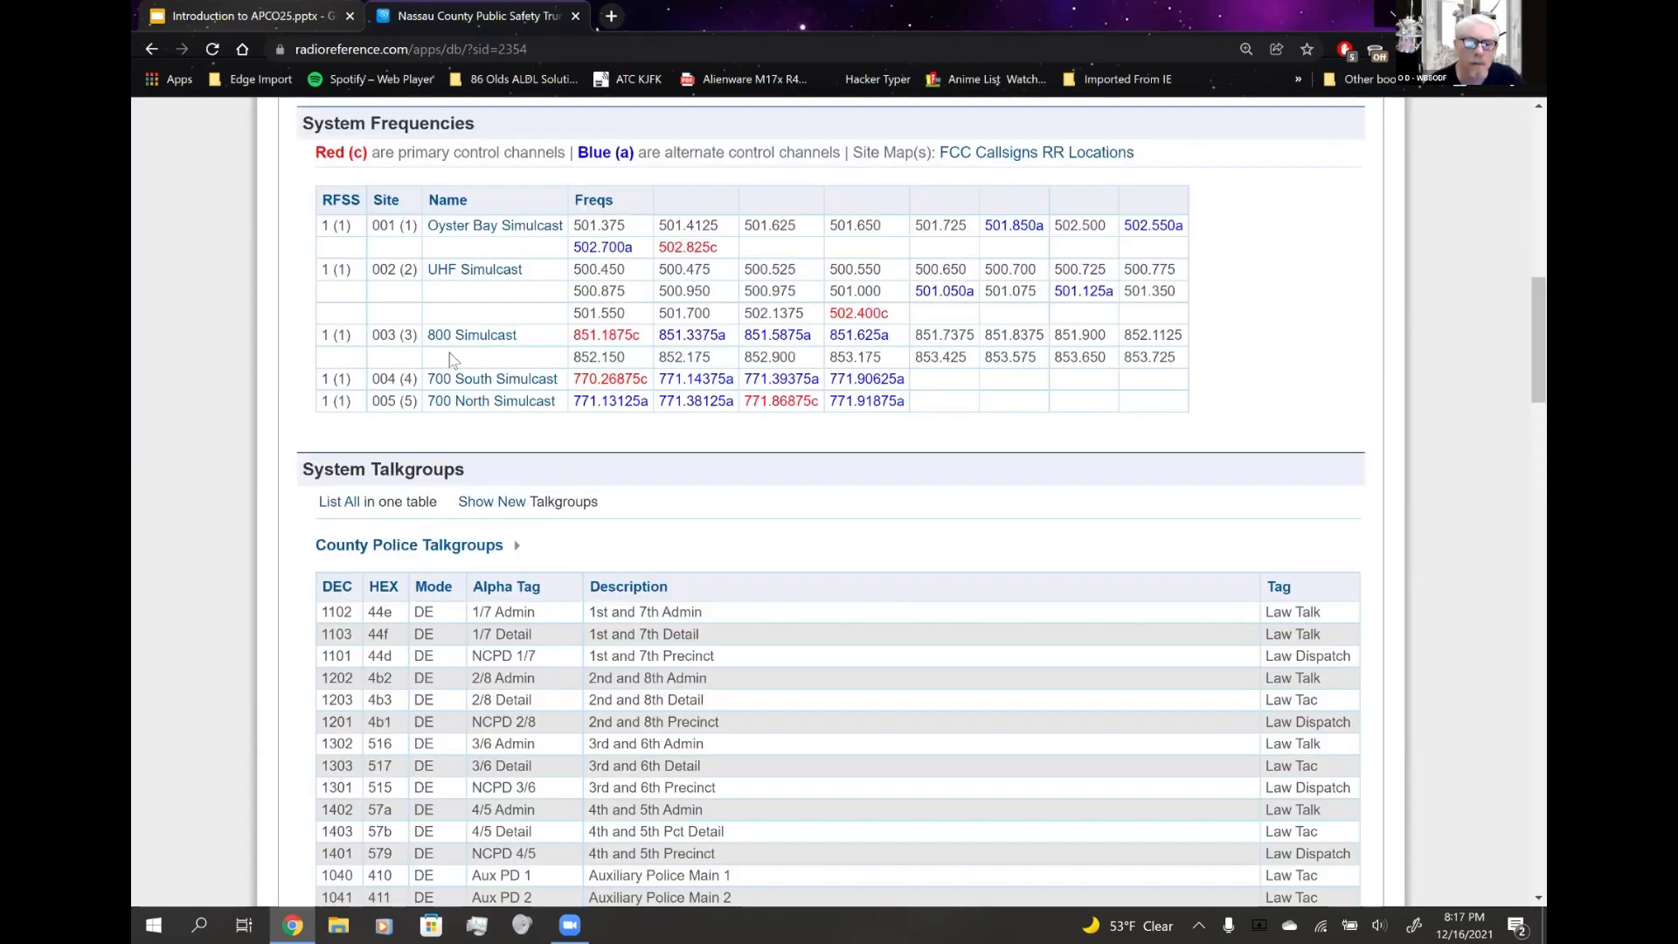
{"action": "scroll", "scroll_direction": "down", "scroll_amount": 3}
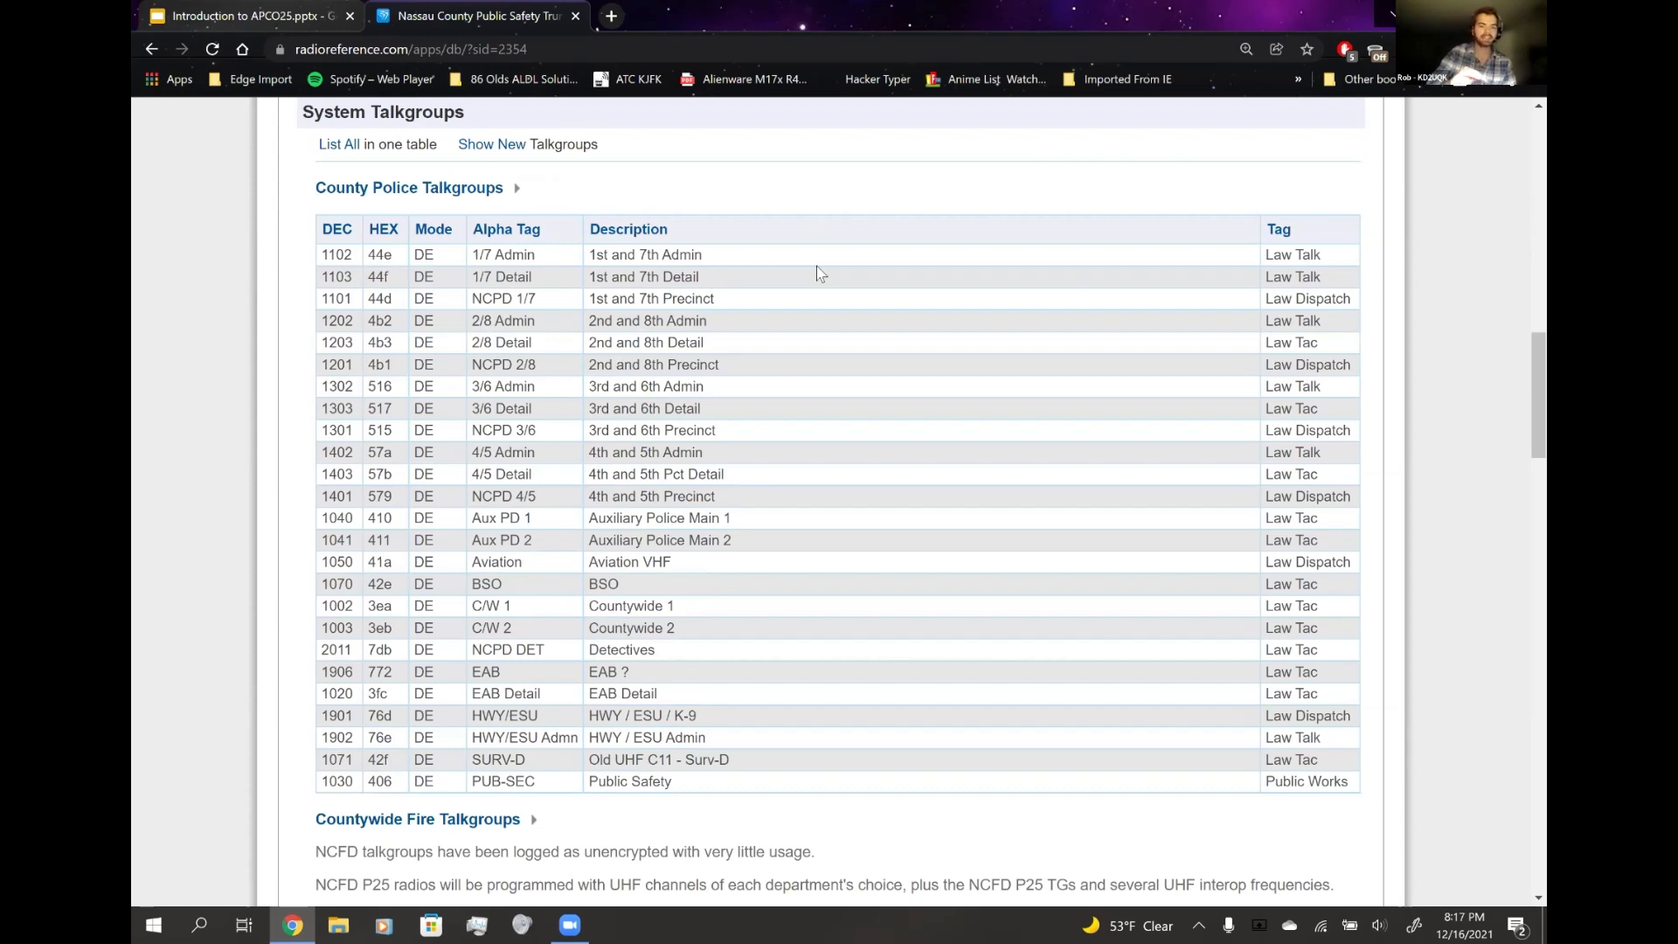
{"action": "mouse_move", "coordinate": [717, 504]}
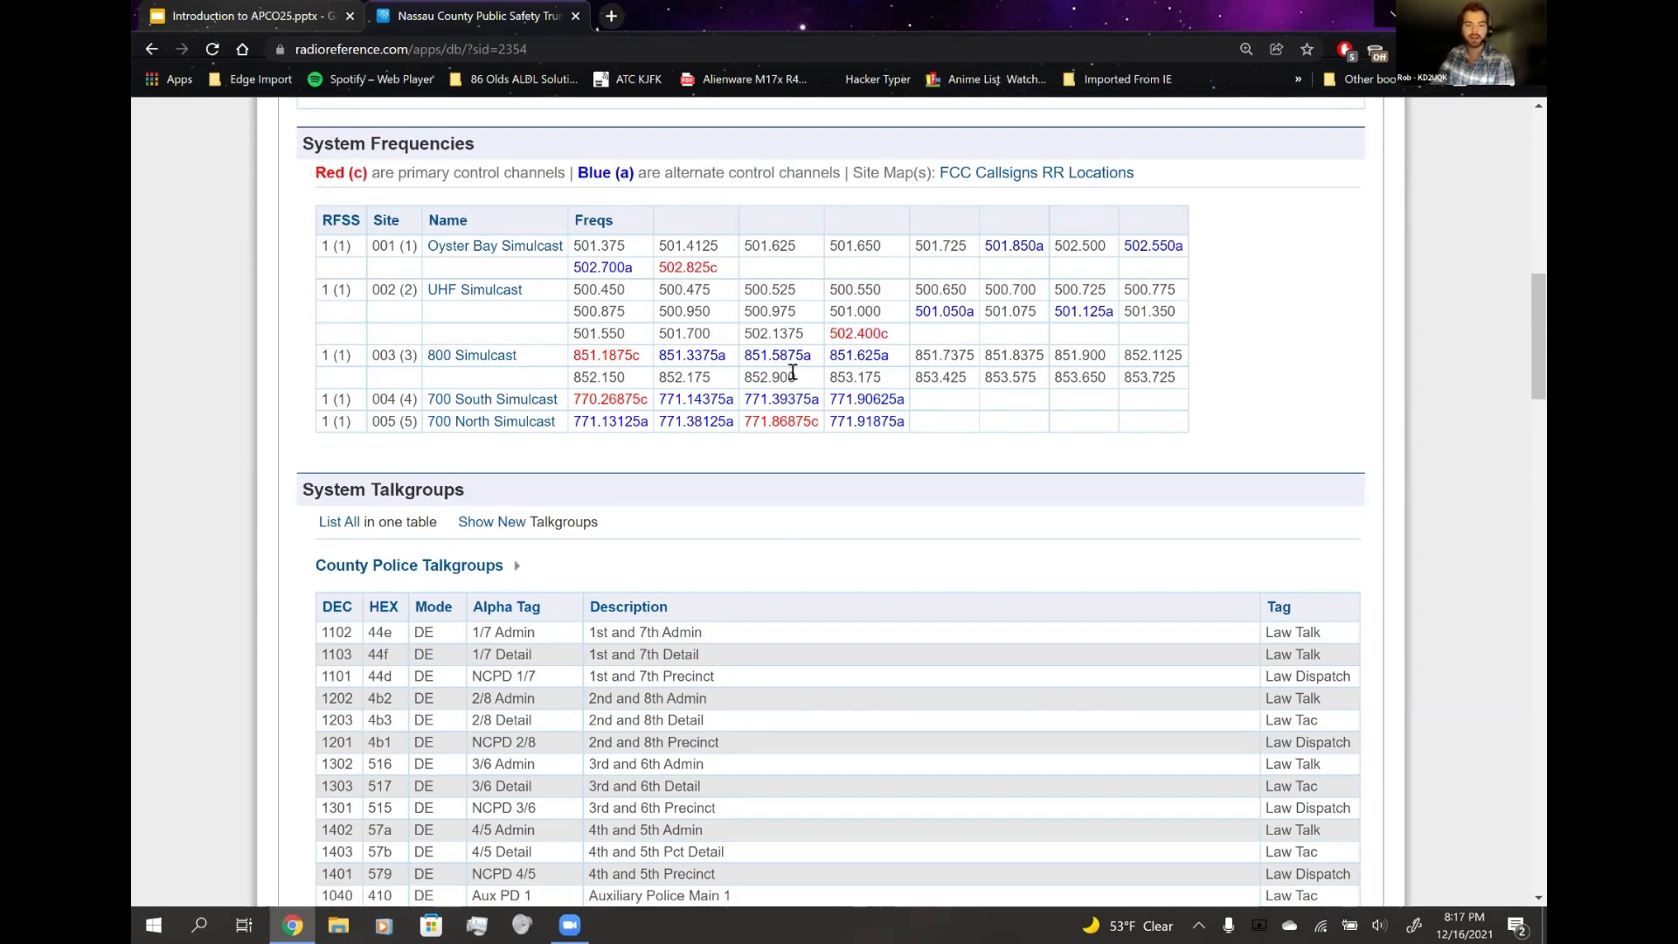
{"action": "mouse_move", "coordinate": [745, 355]}
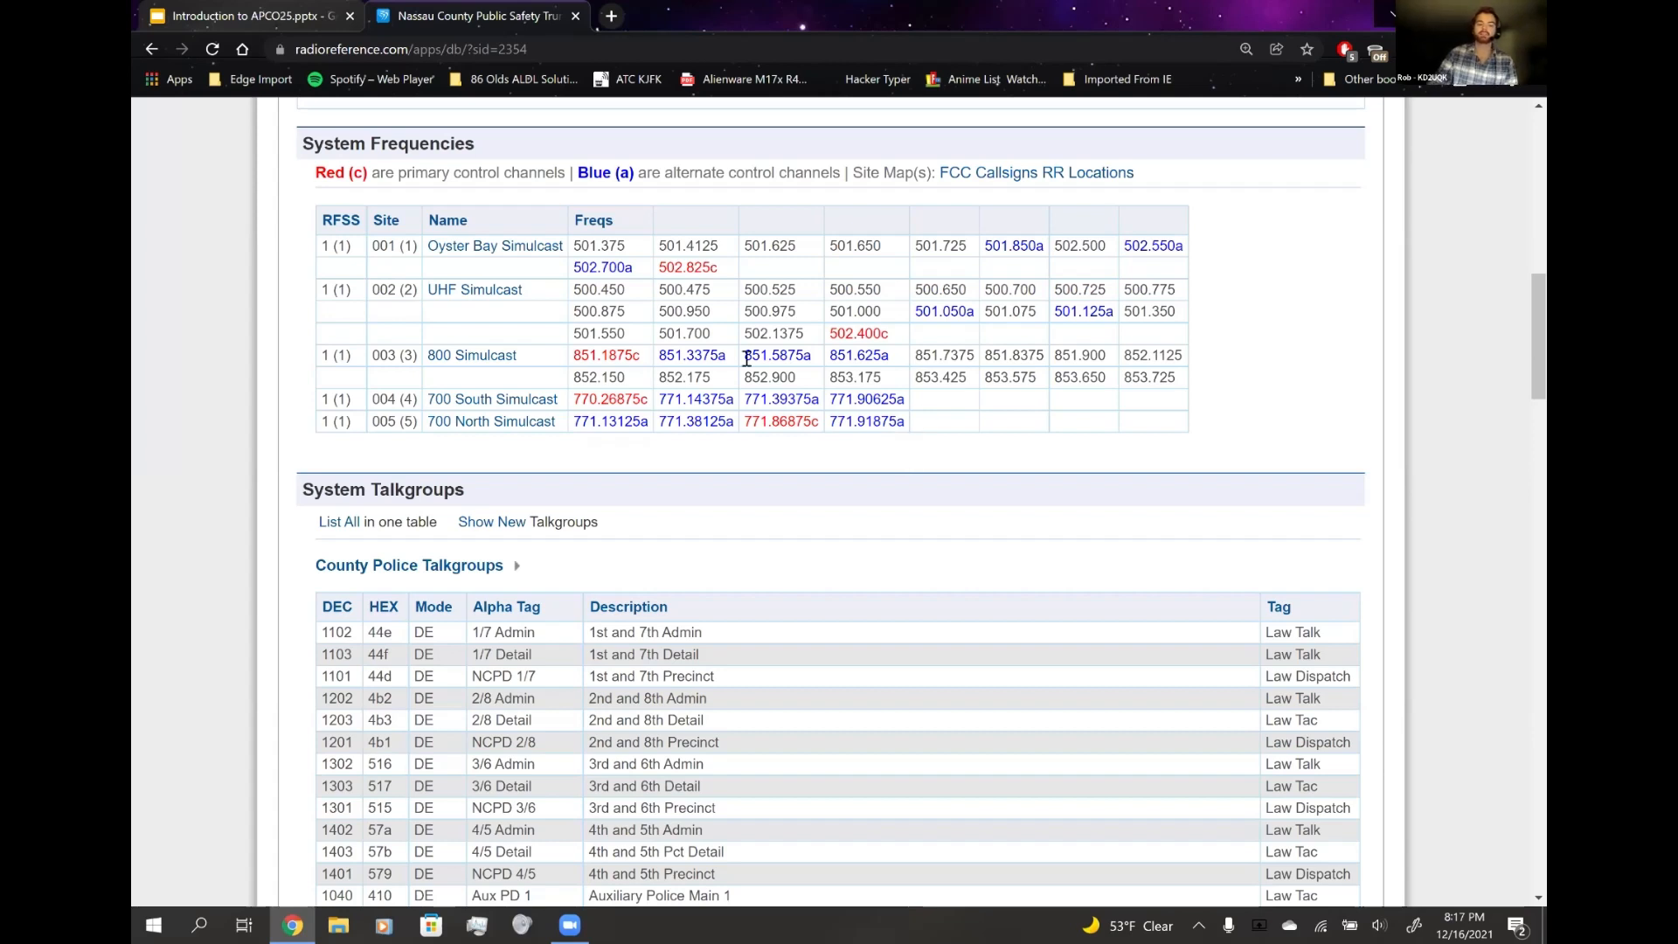
{"action": "double_click", "coordinate": [848, 332]}
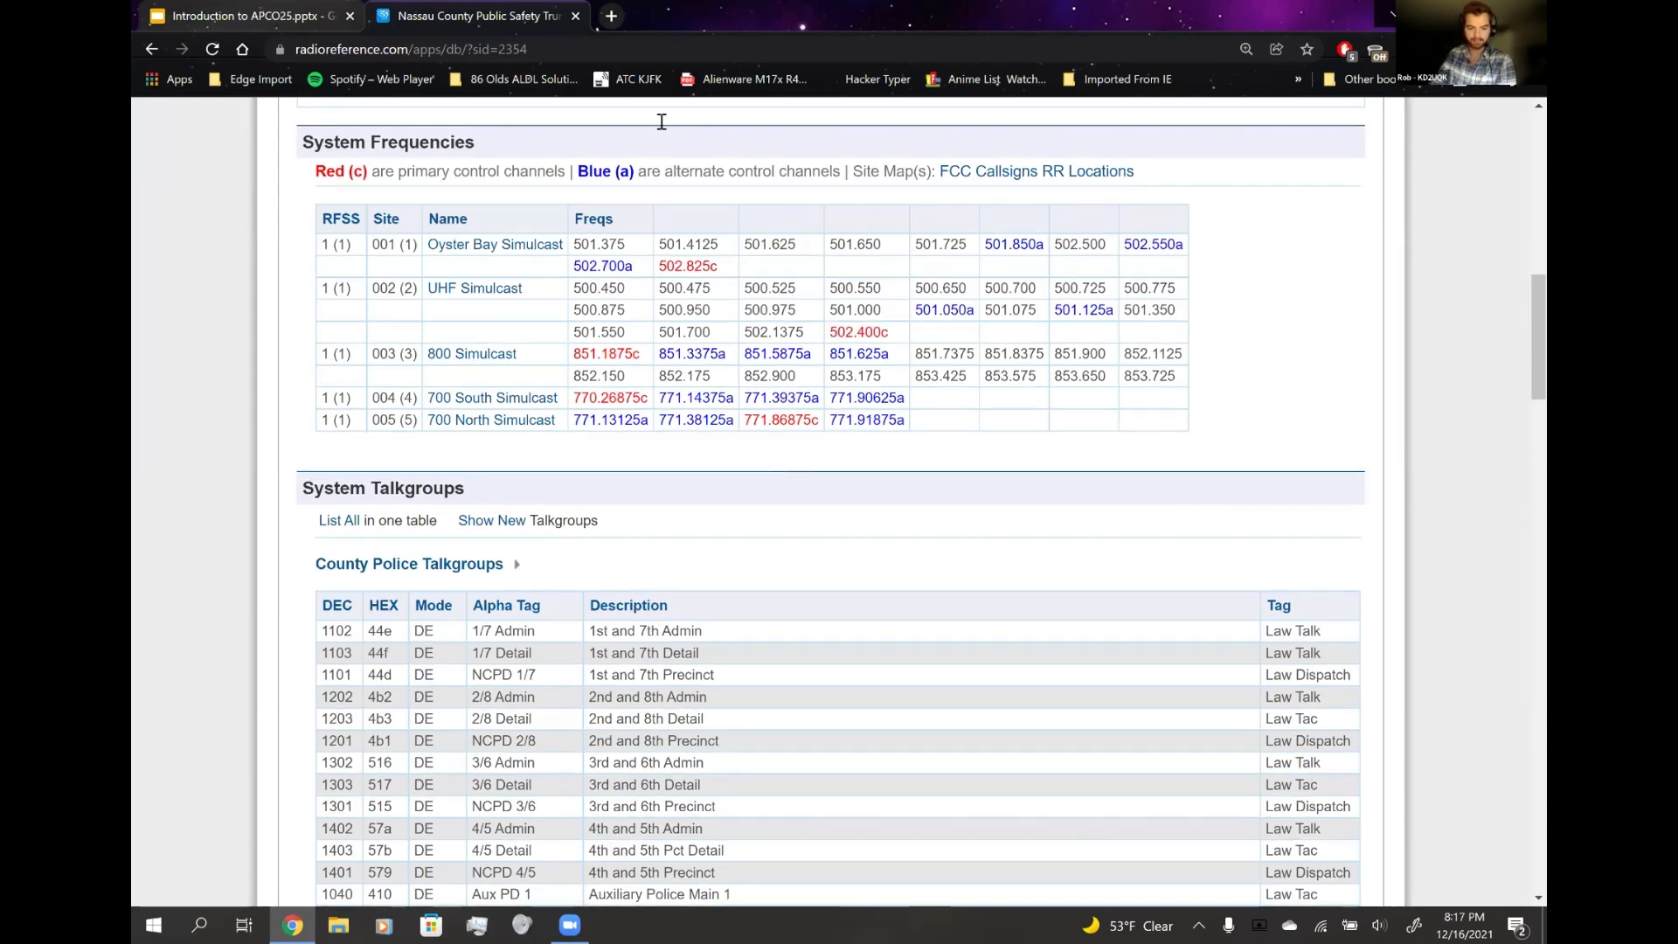
{"action": "scroll", "scroll_direction": "down", "scroll_amount": 3}
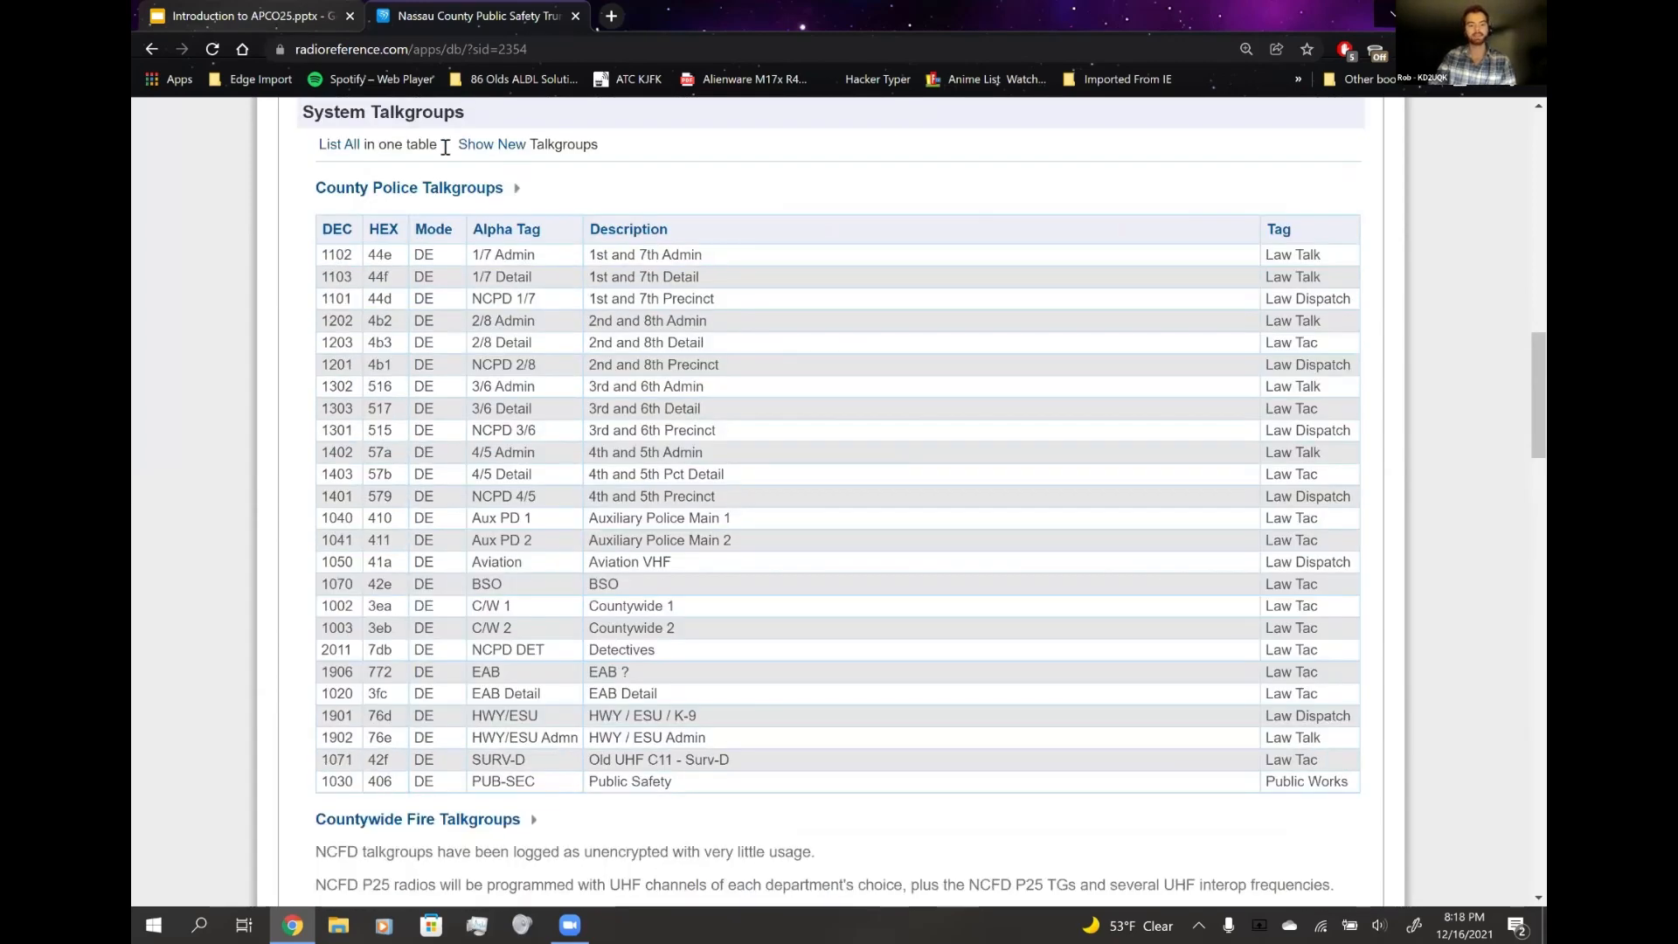
{"action": "scroll", "scroll_direction": "up", "scroll_amount": 3}
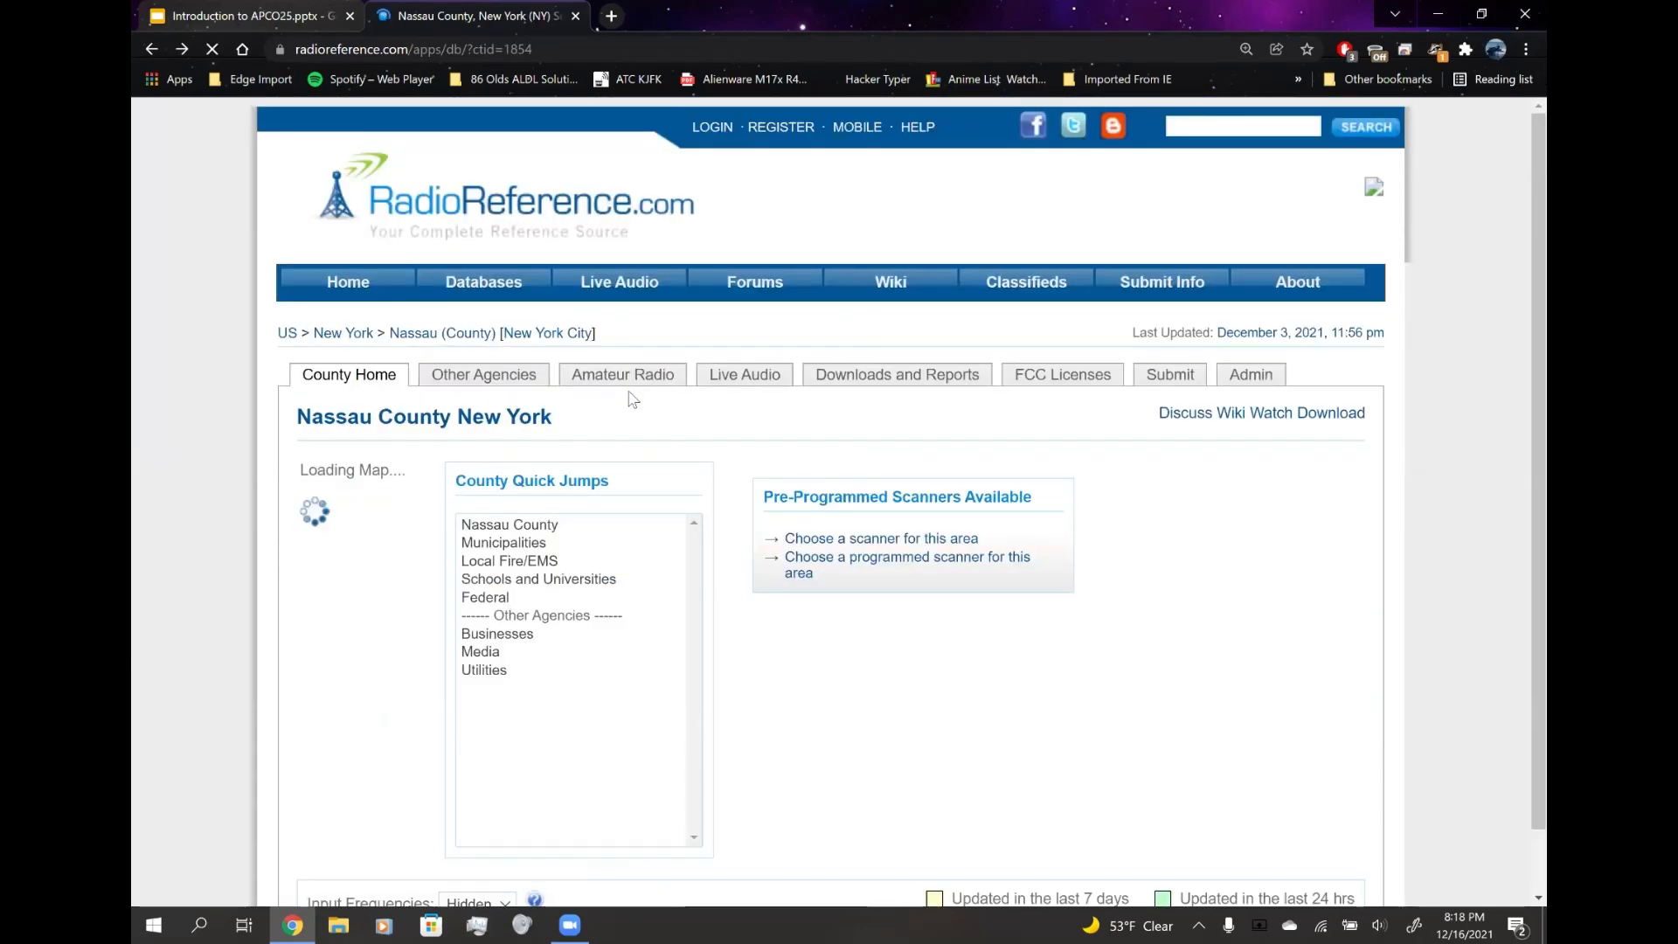
- Load the Nassau County Public Safety Project 25 system from the Law Enforcement listings
{"action": "scroll", "scroll_direction": "down", "scroll_amount": 3}
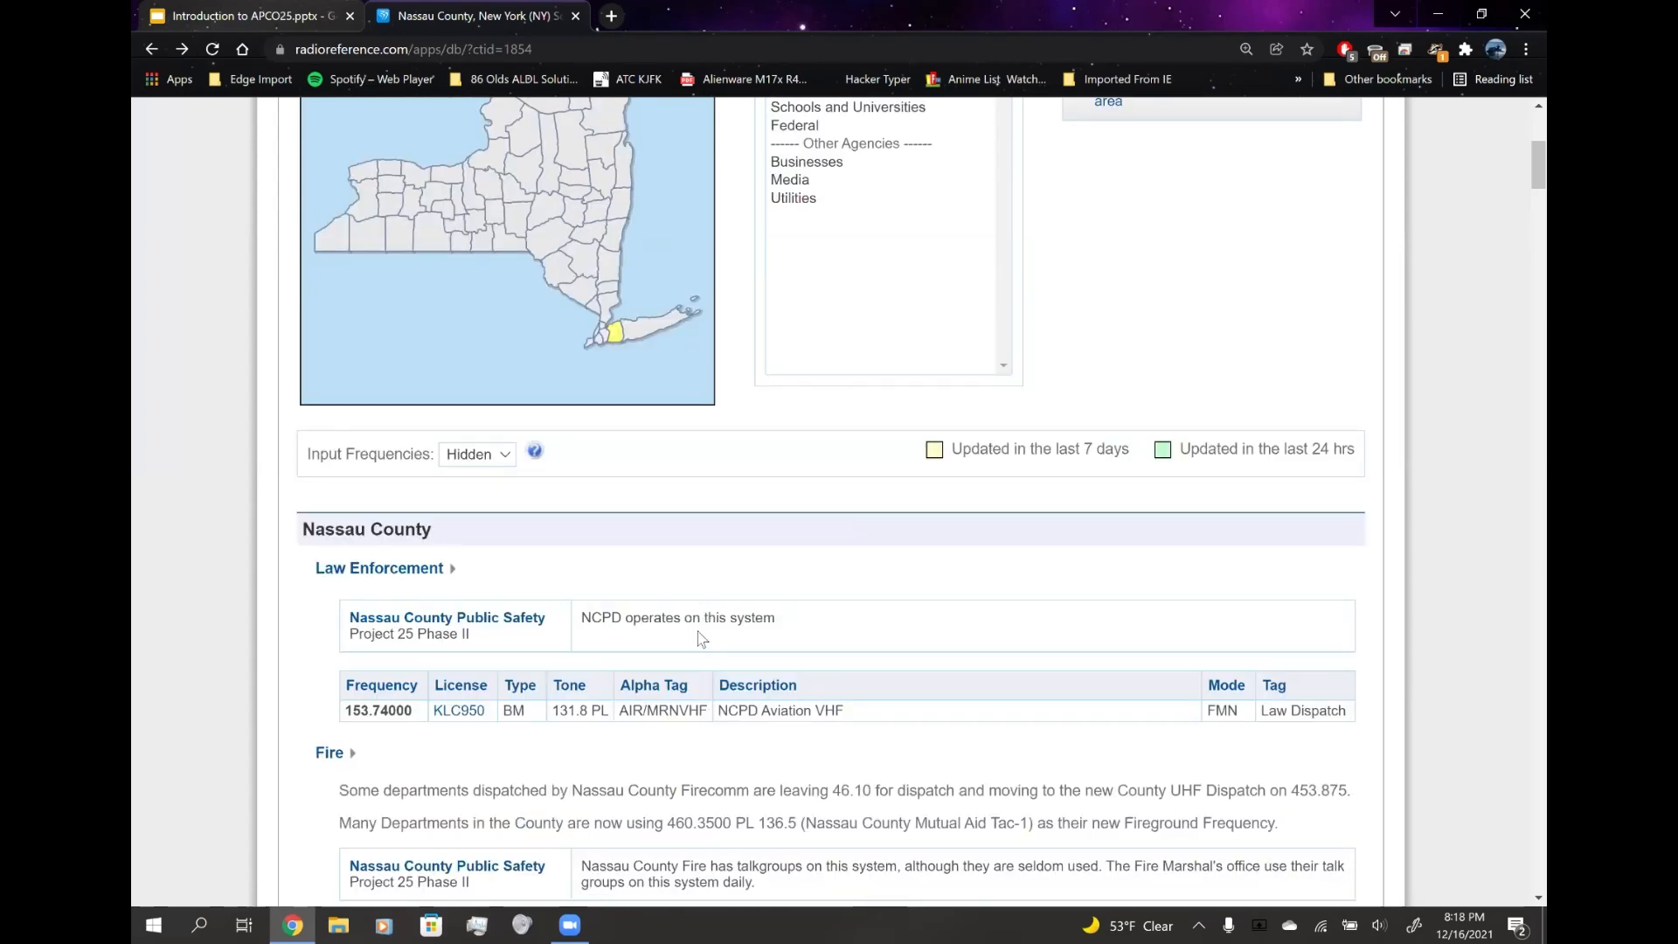
{"action": "scroll", "scroll_direction": "down", "scroll_amount": 3}
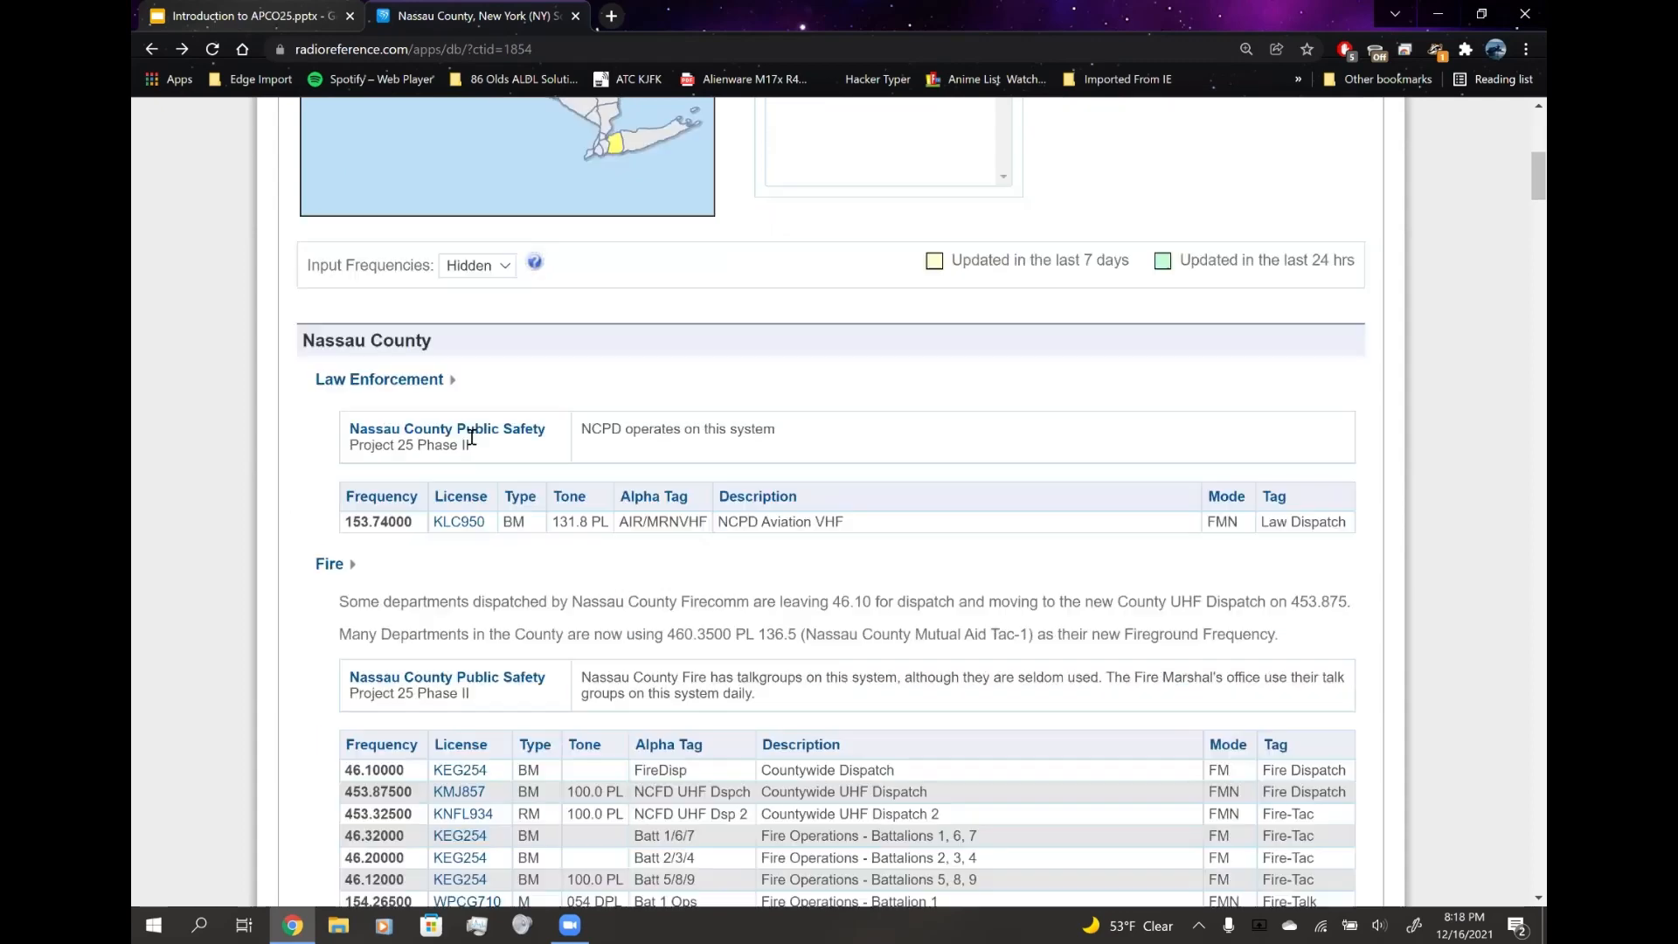
{"action": "left_click", "coordinate": [448, 428]}
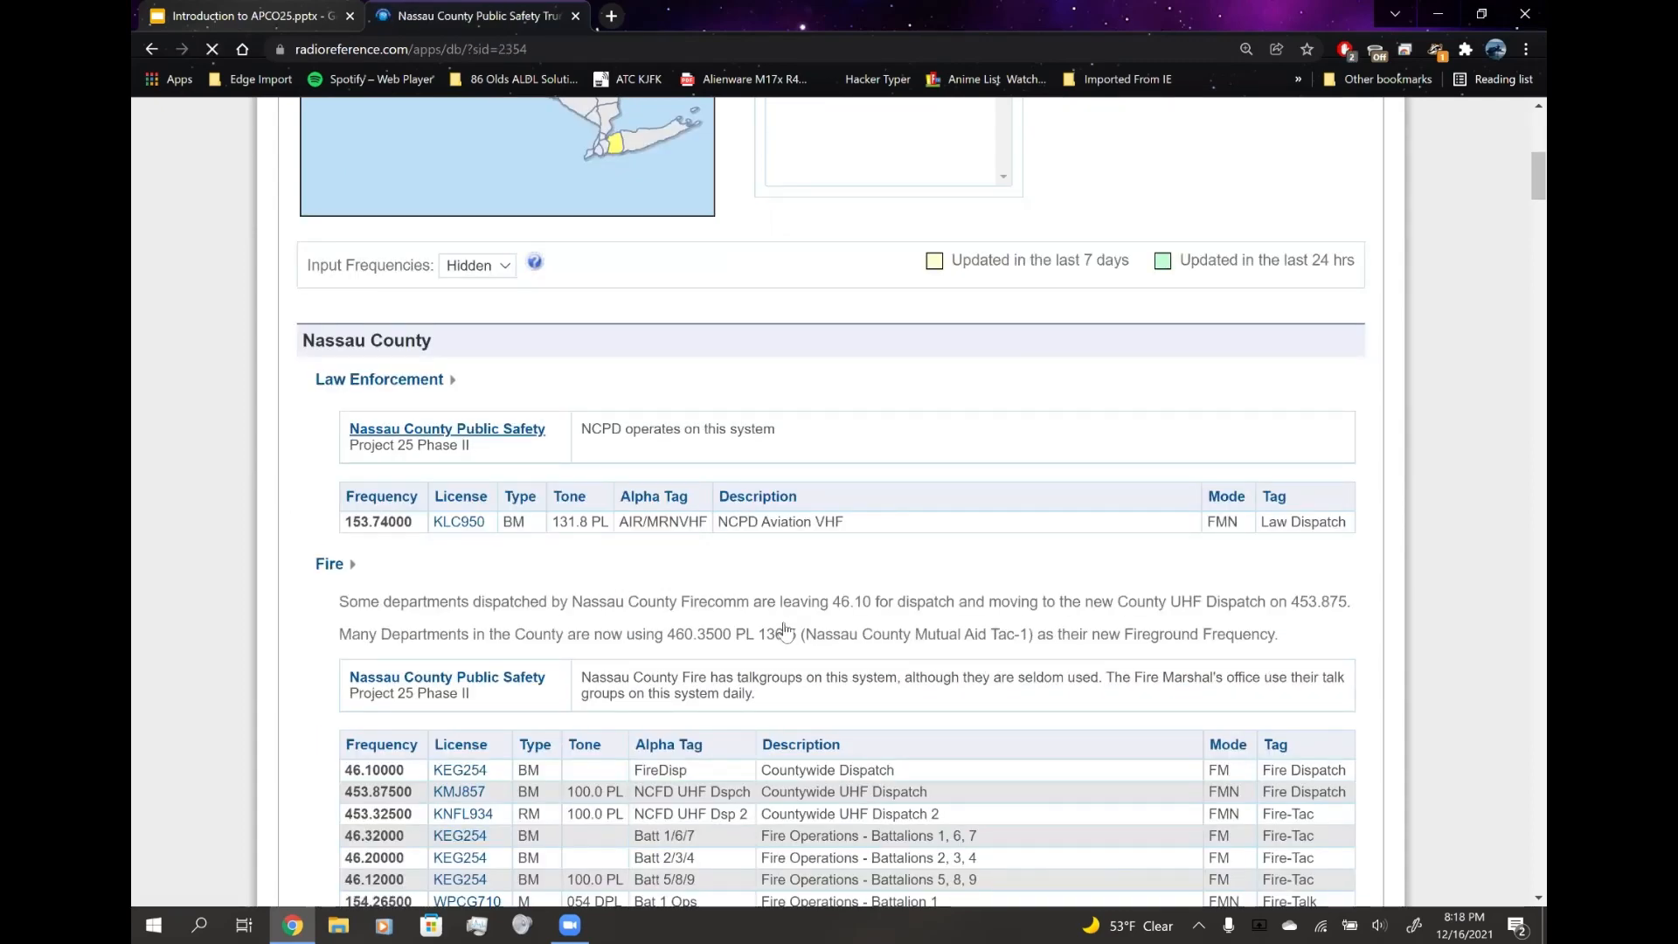
- Review the five simulcast sites' System Frequencies and highlight the 502.400c control channel
{"action": "scroll", "scroll_direction": "down", "scroll_amount": 3}
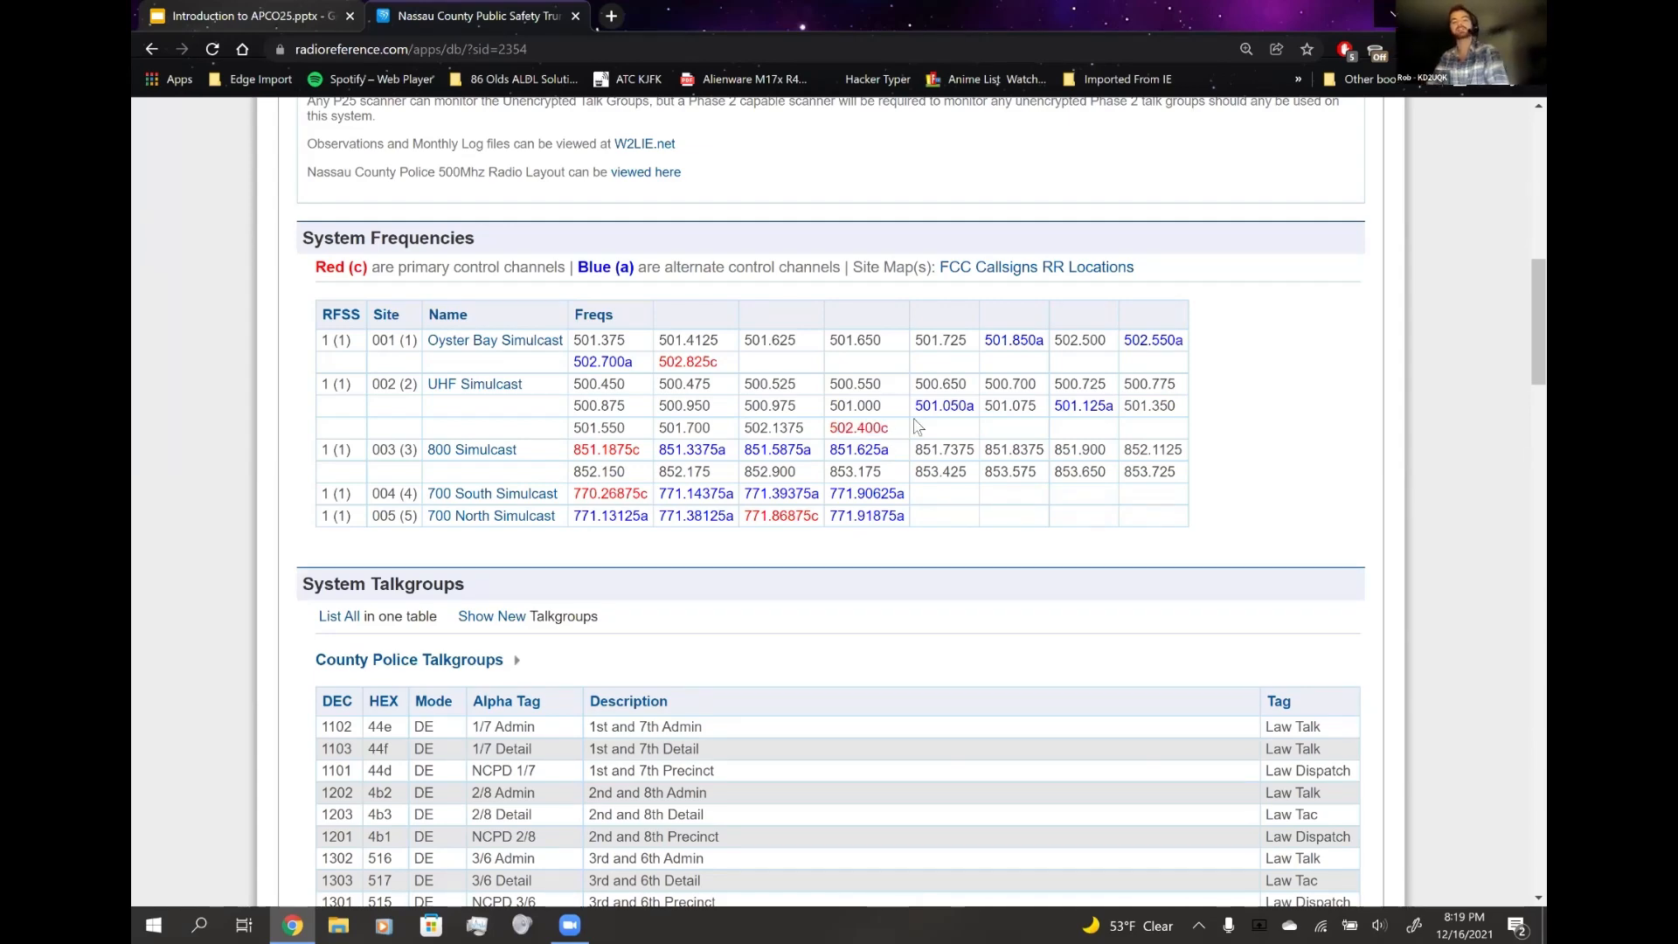
{"action": "scroll", "scroll_direction": "up", "scroll_amount": 3}
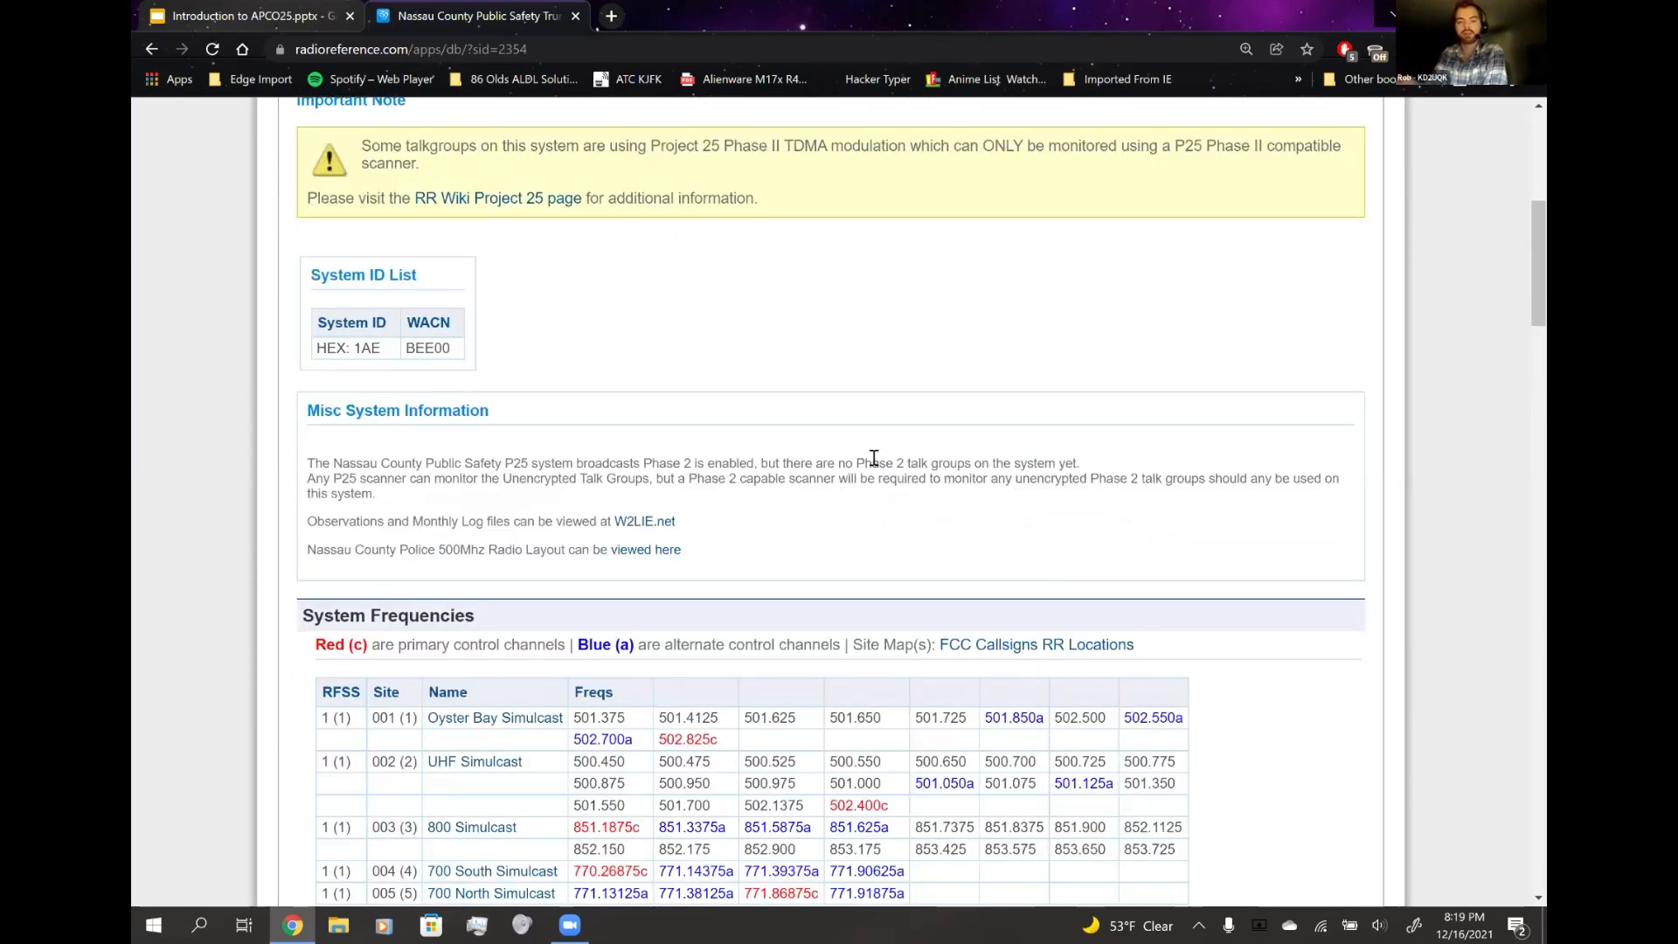
{"action": "scroll", "scroll_direction": "down", "scroll_amount": 3}
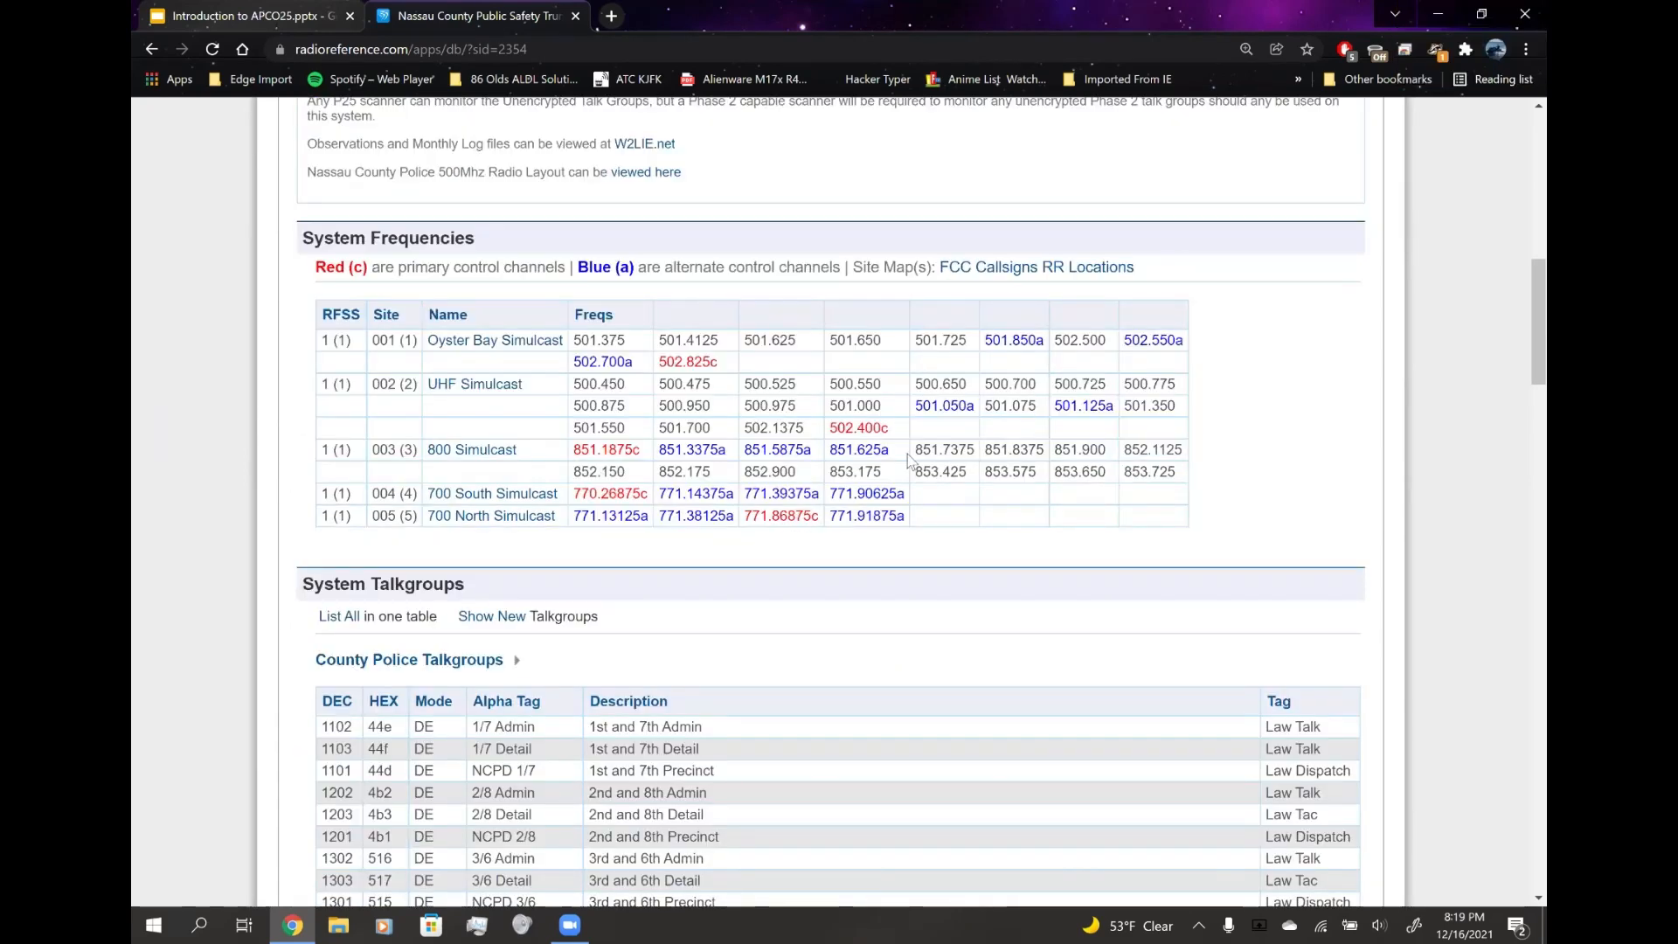
{"action": "mouse_move", "coordinate": [927, 445]}
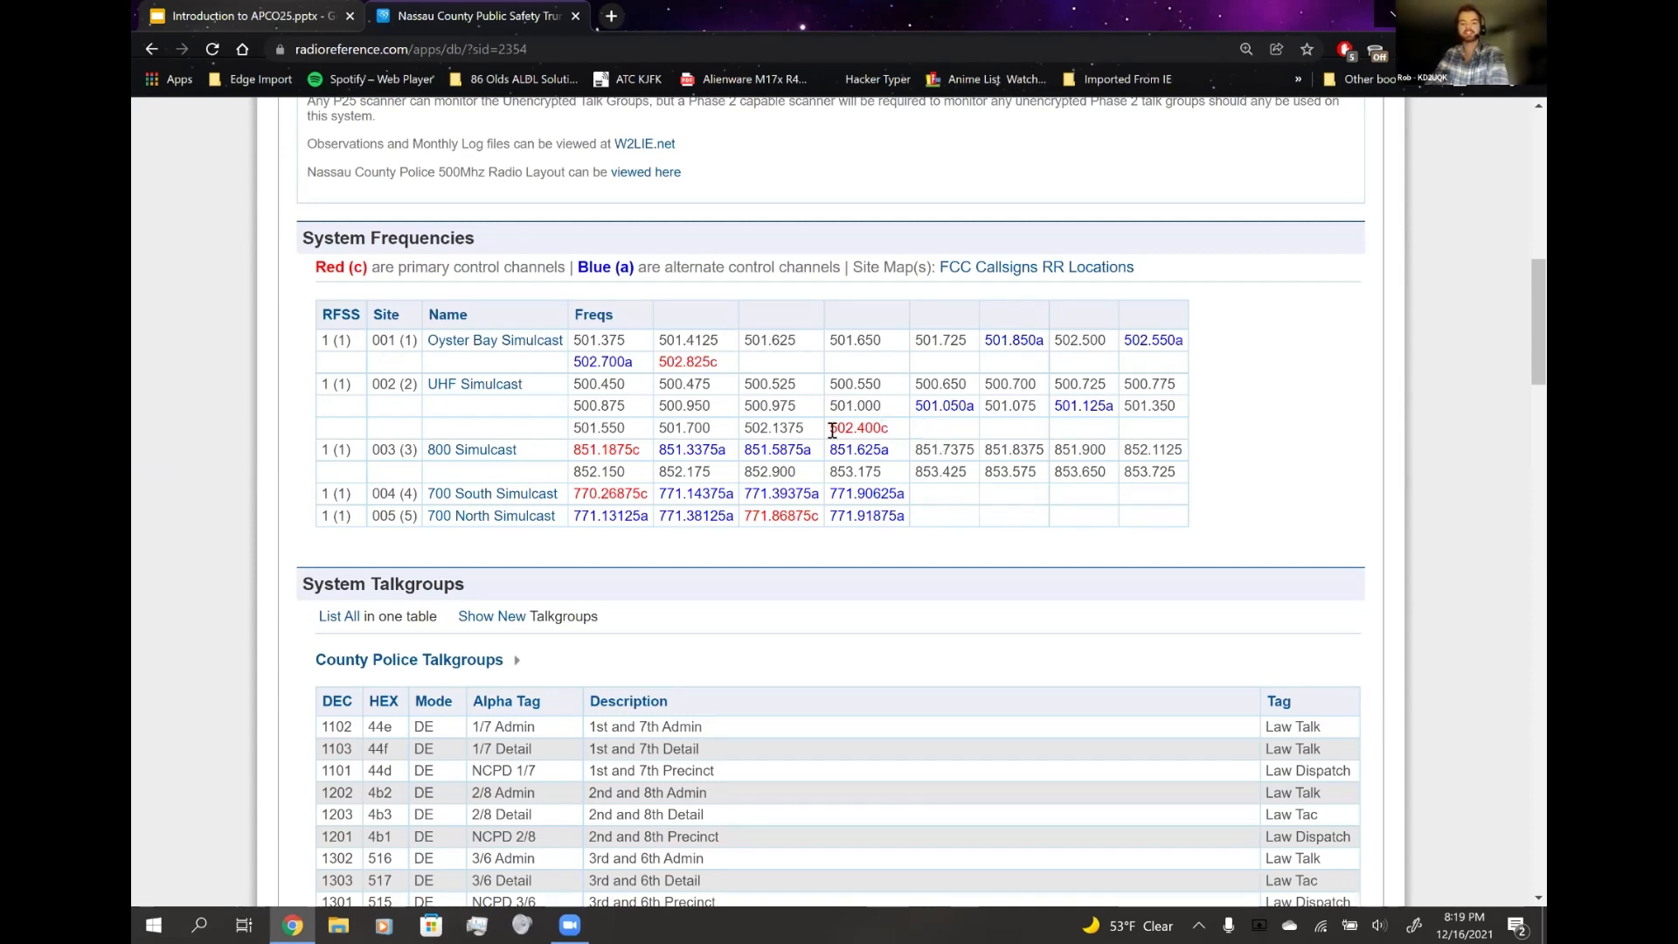
{"action": "double_click", "coordinate": [857, 427]}
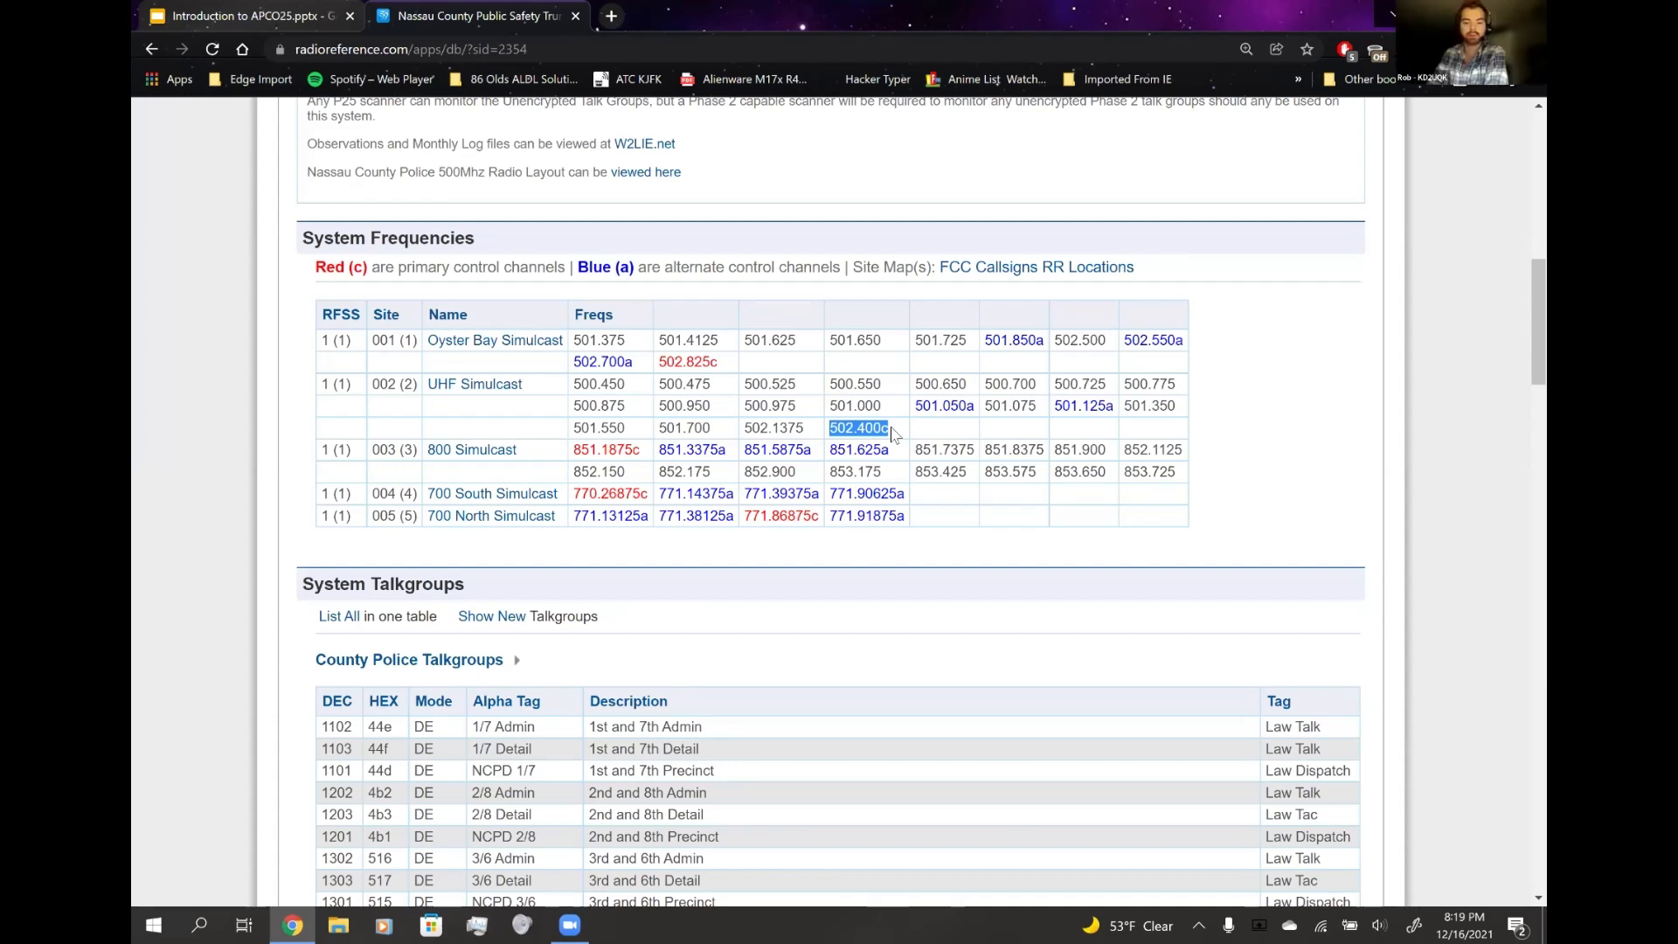
{"action": "mouse_move", "coordinate": [861, 430]}
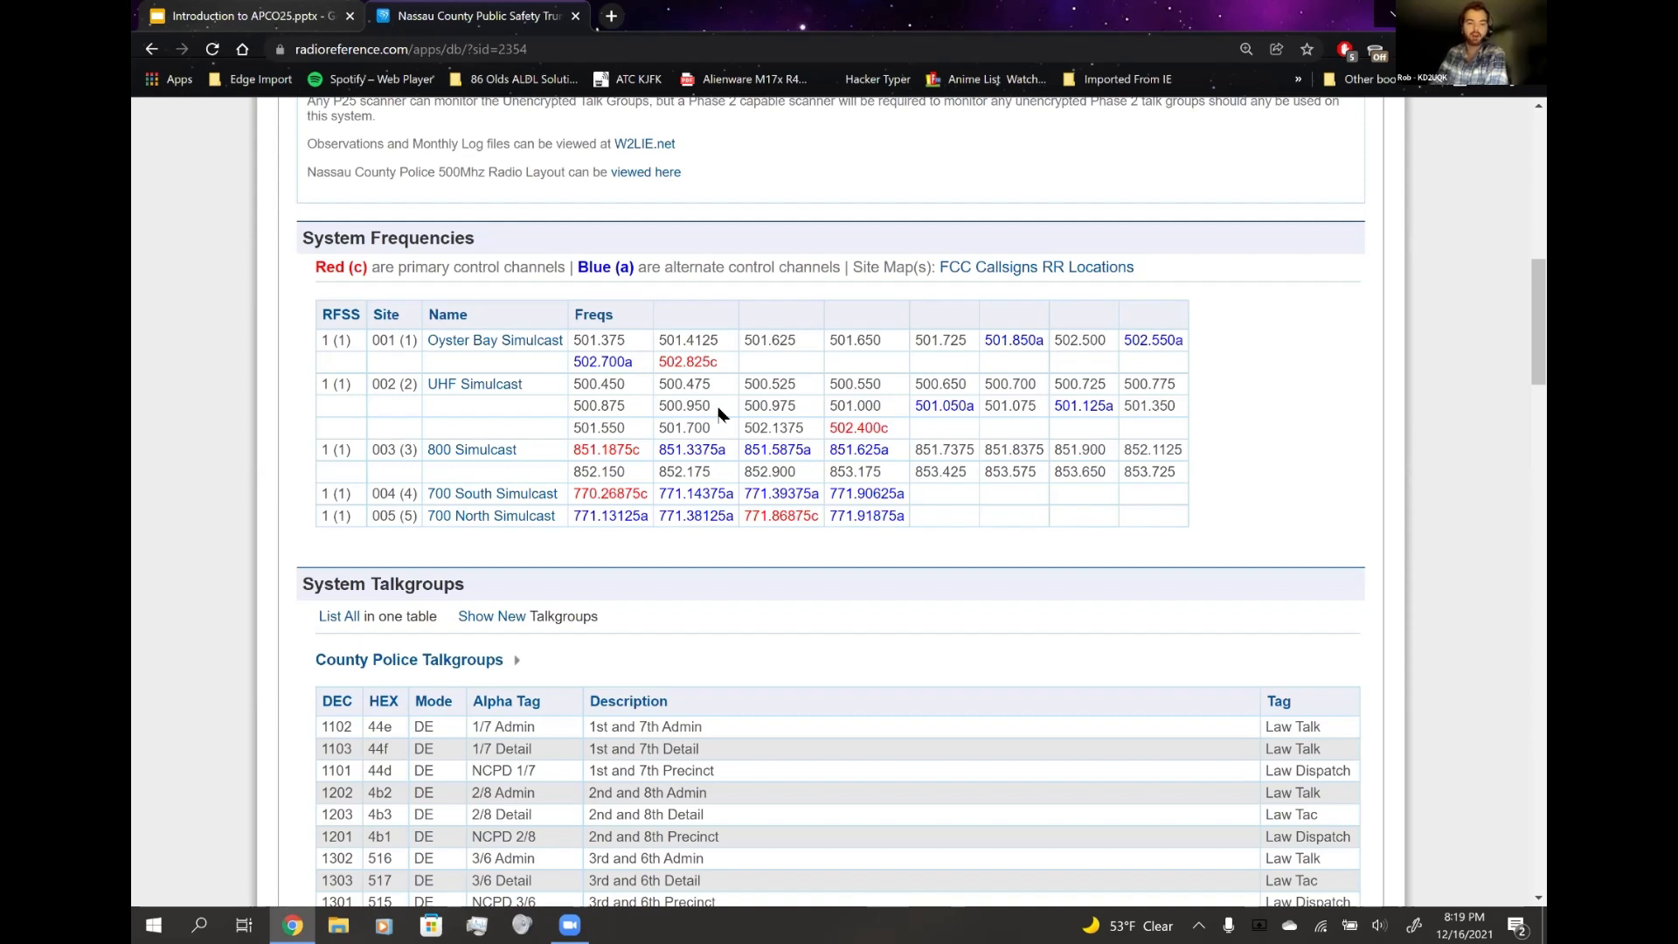
{"action": "mouse_move", "coordinate": [706, 405]}
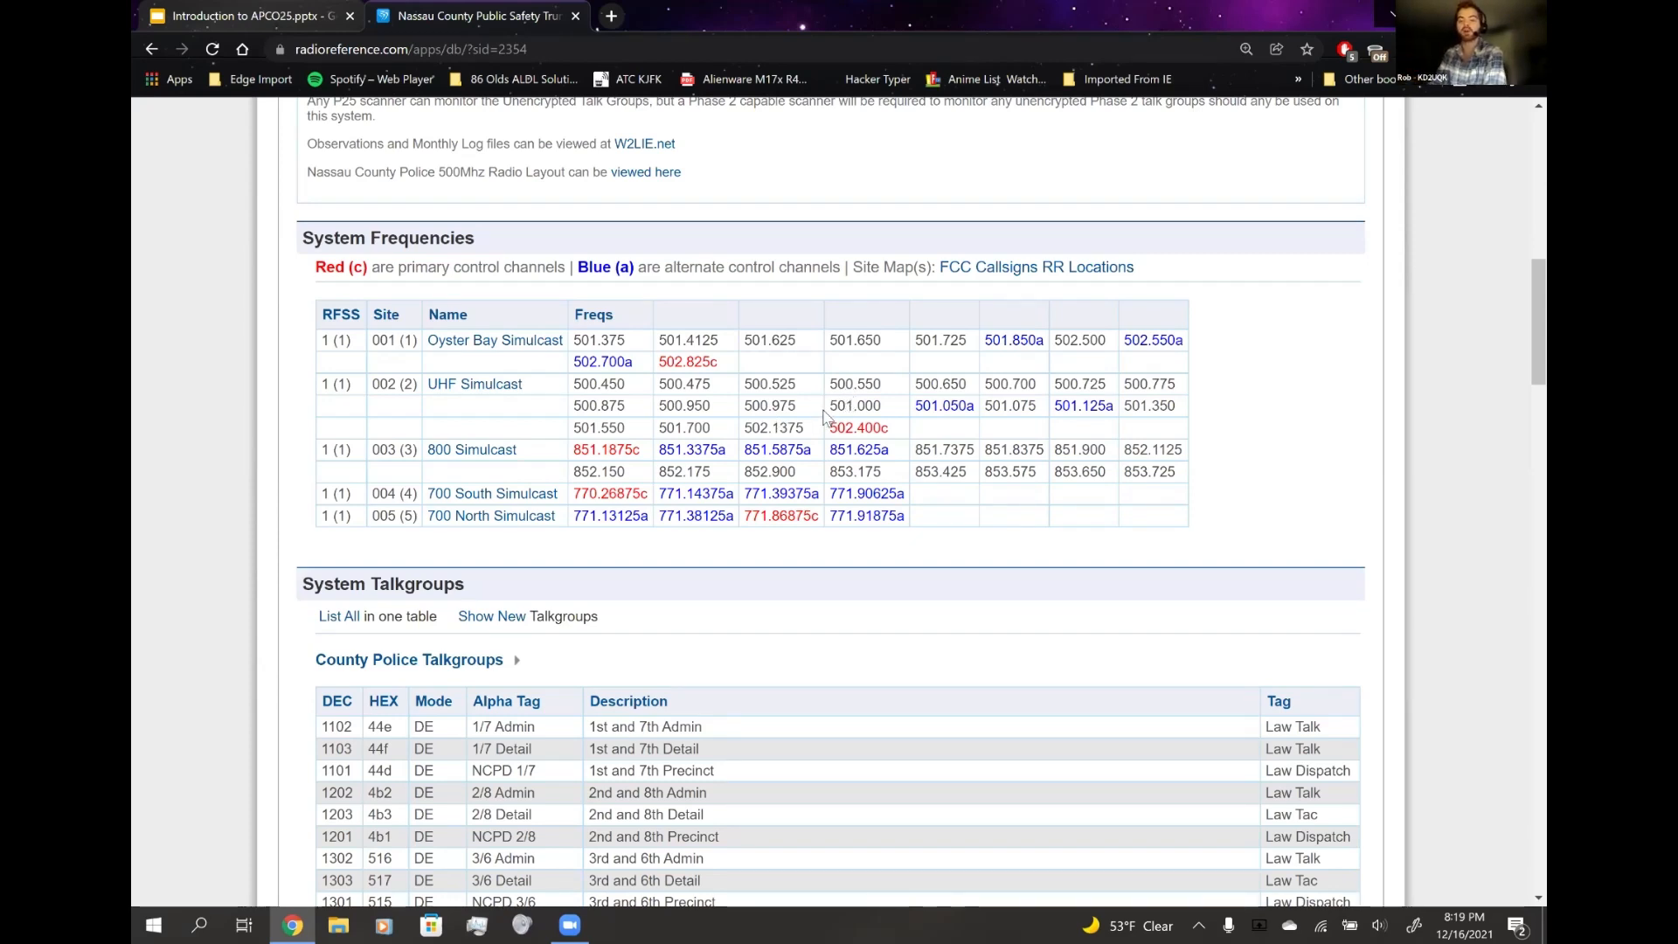
{"action": "double_click", "coordinate": [684, 406]}
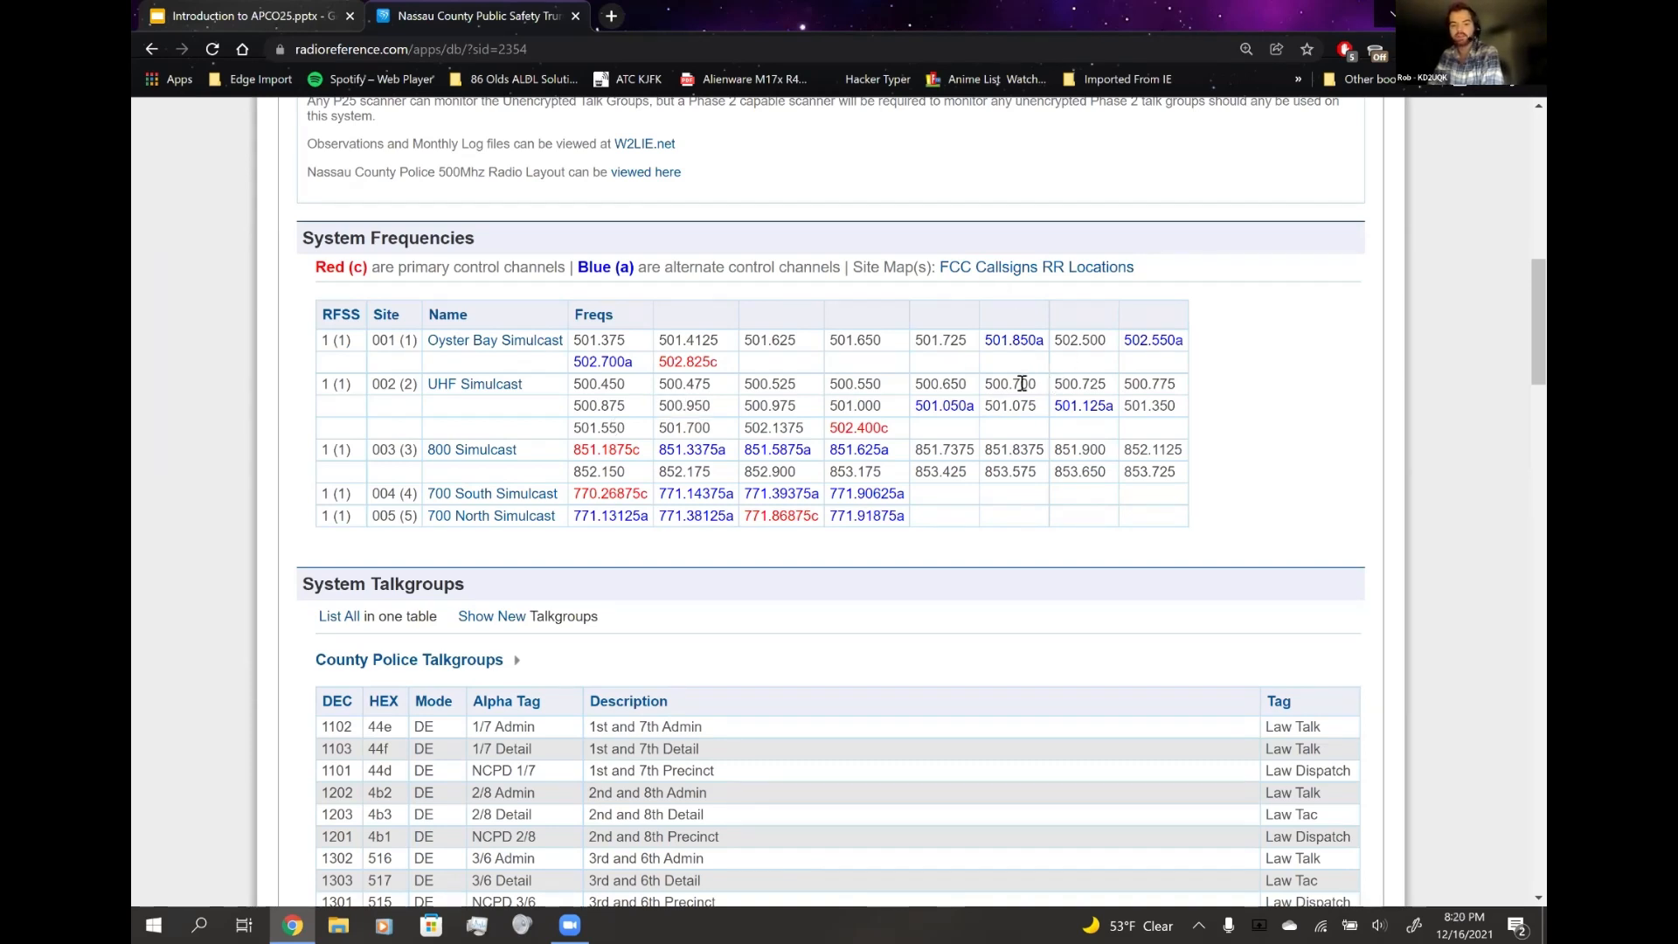
{"action": "mouse_move", "coordinate": [1039, 365]}
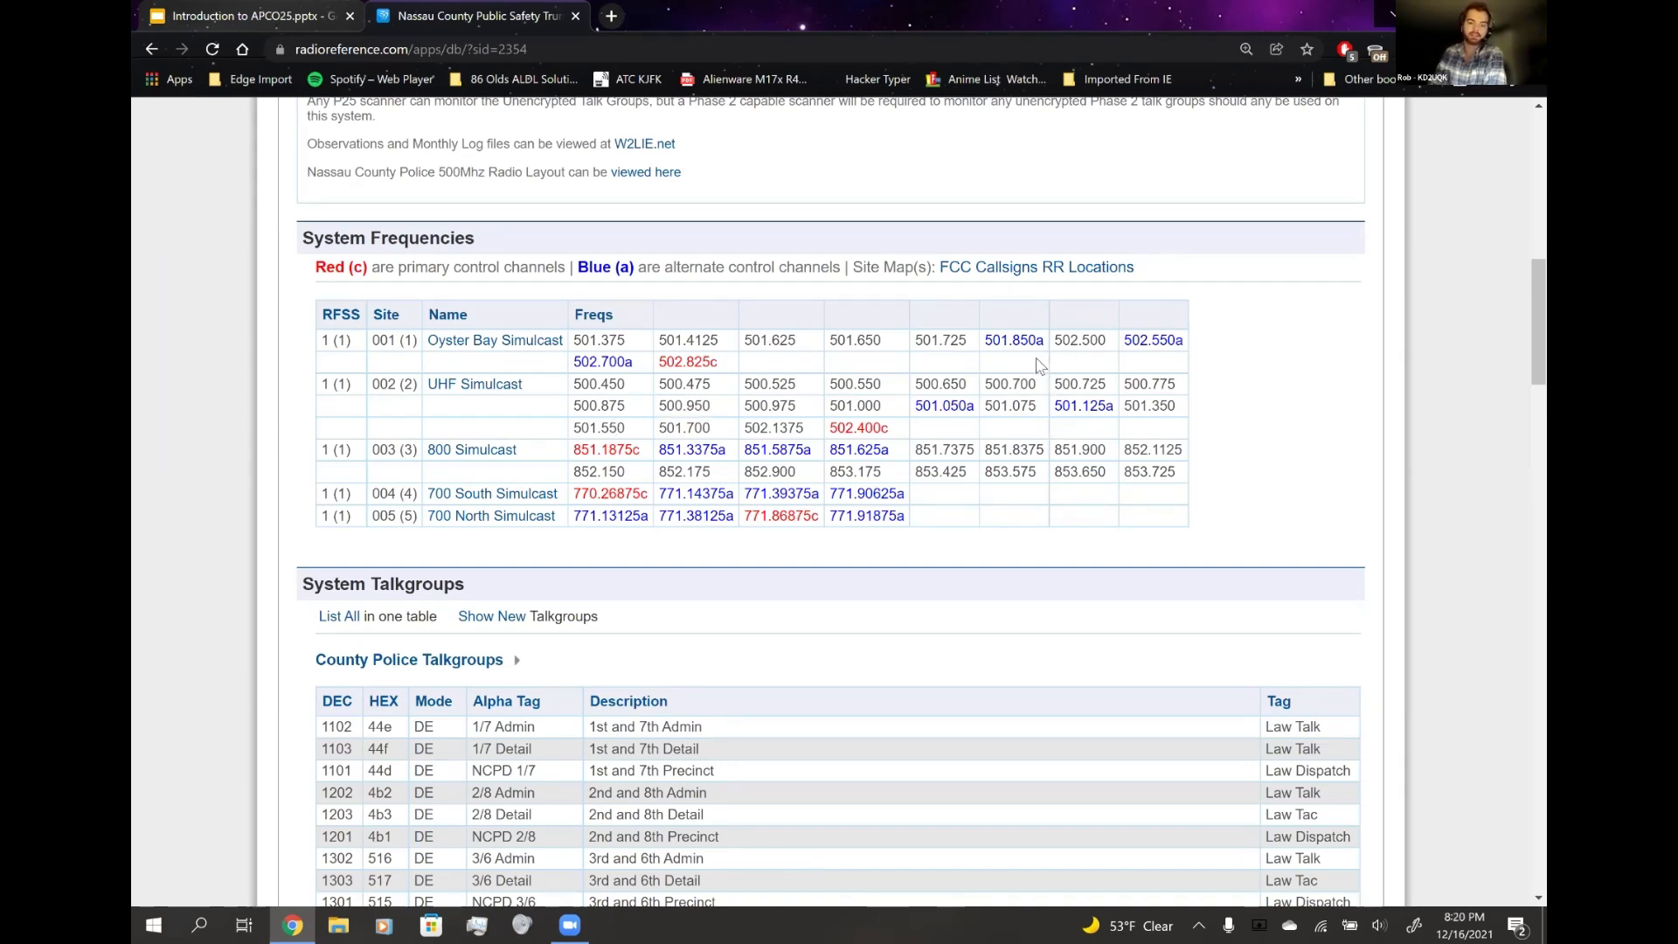
{"action": "mouse_move", "coordinate": [1047, 381]}
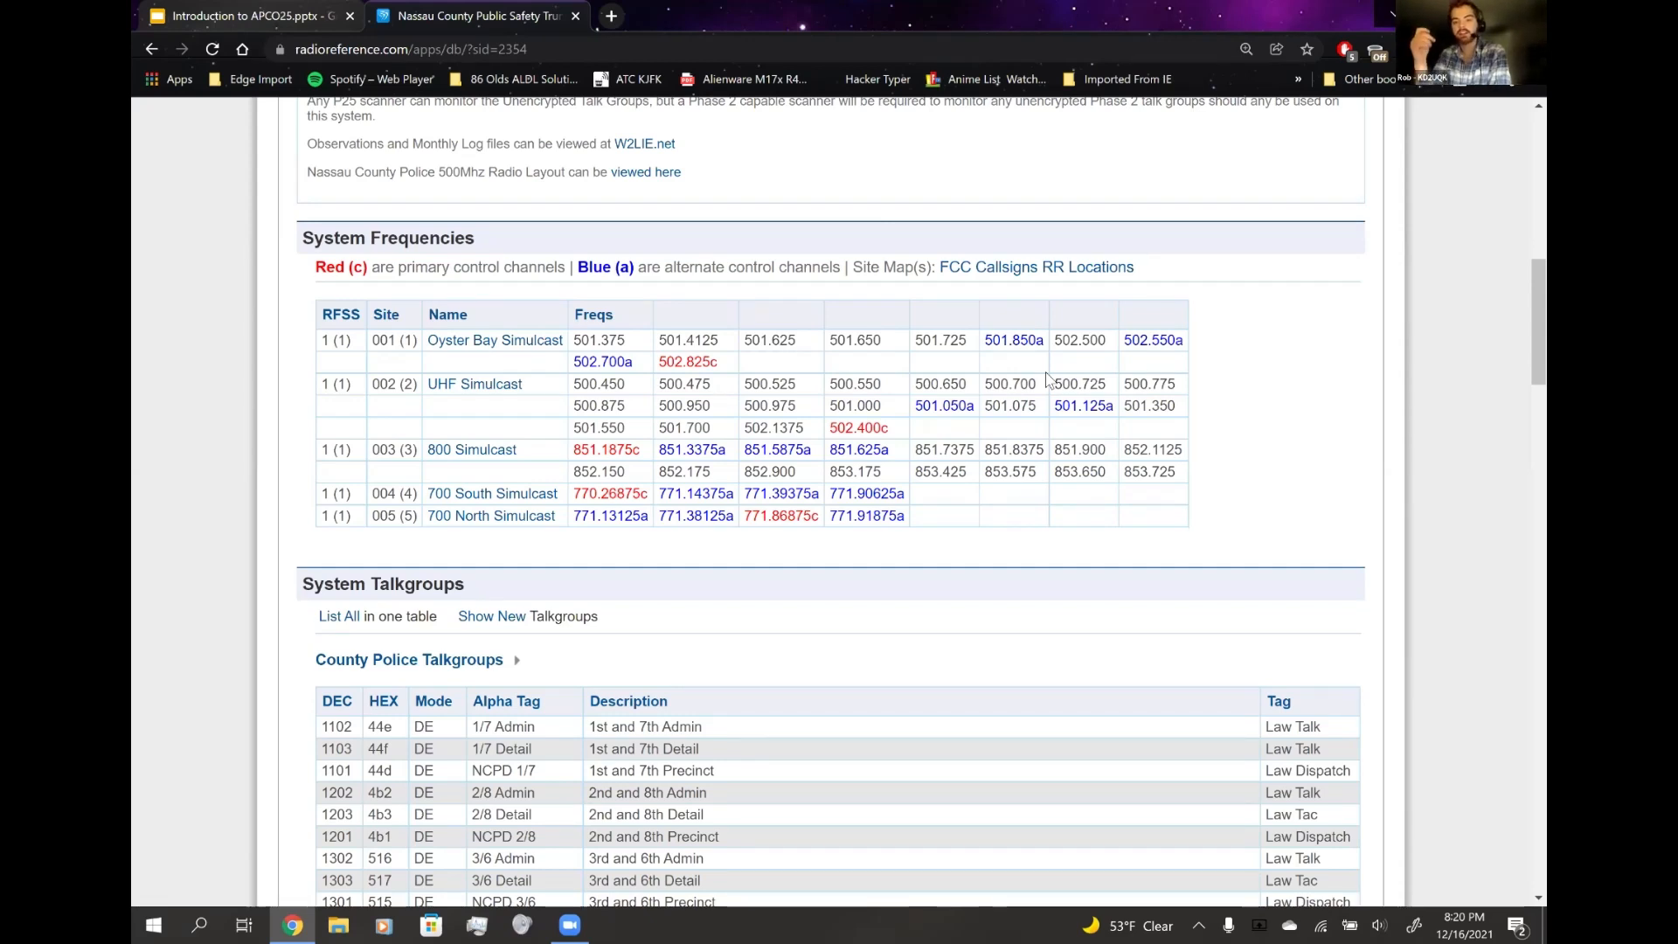
{"action": "mouse_move", "coordinate": [874, 374]}
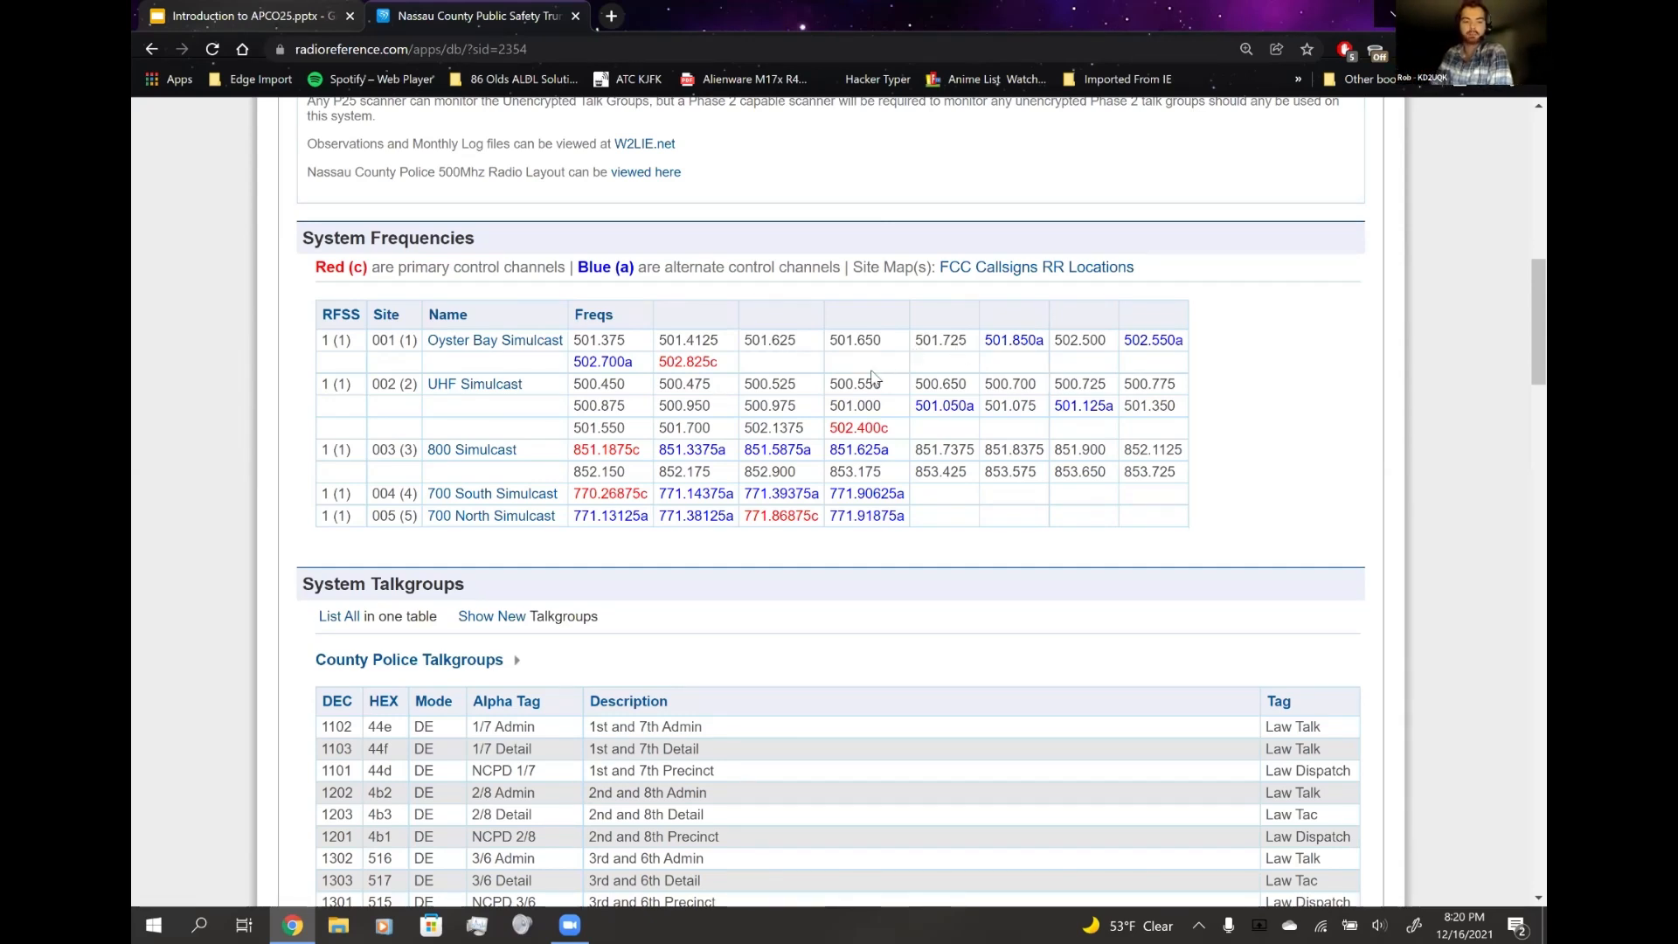
{"action": "mouse_move", "coordinate": [986, 405]}
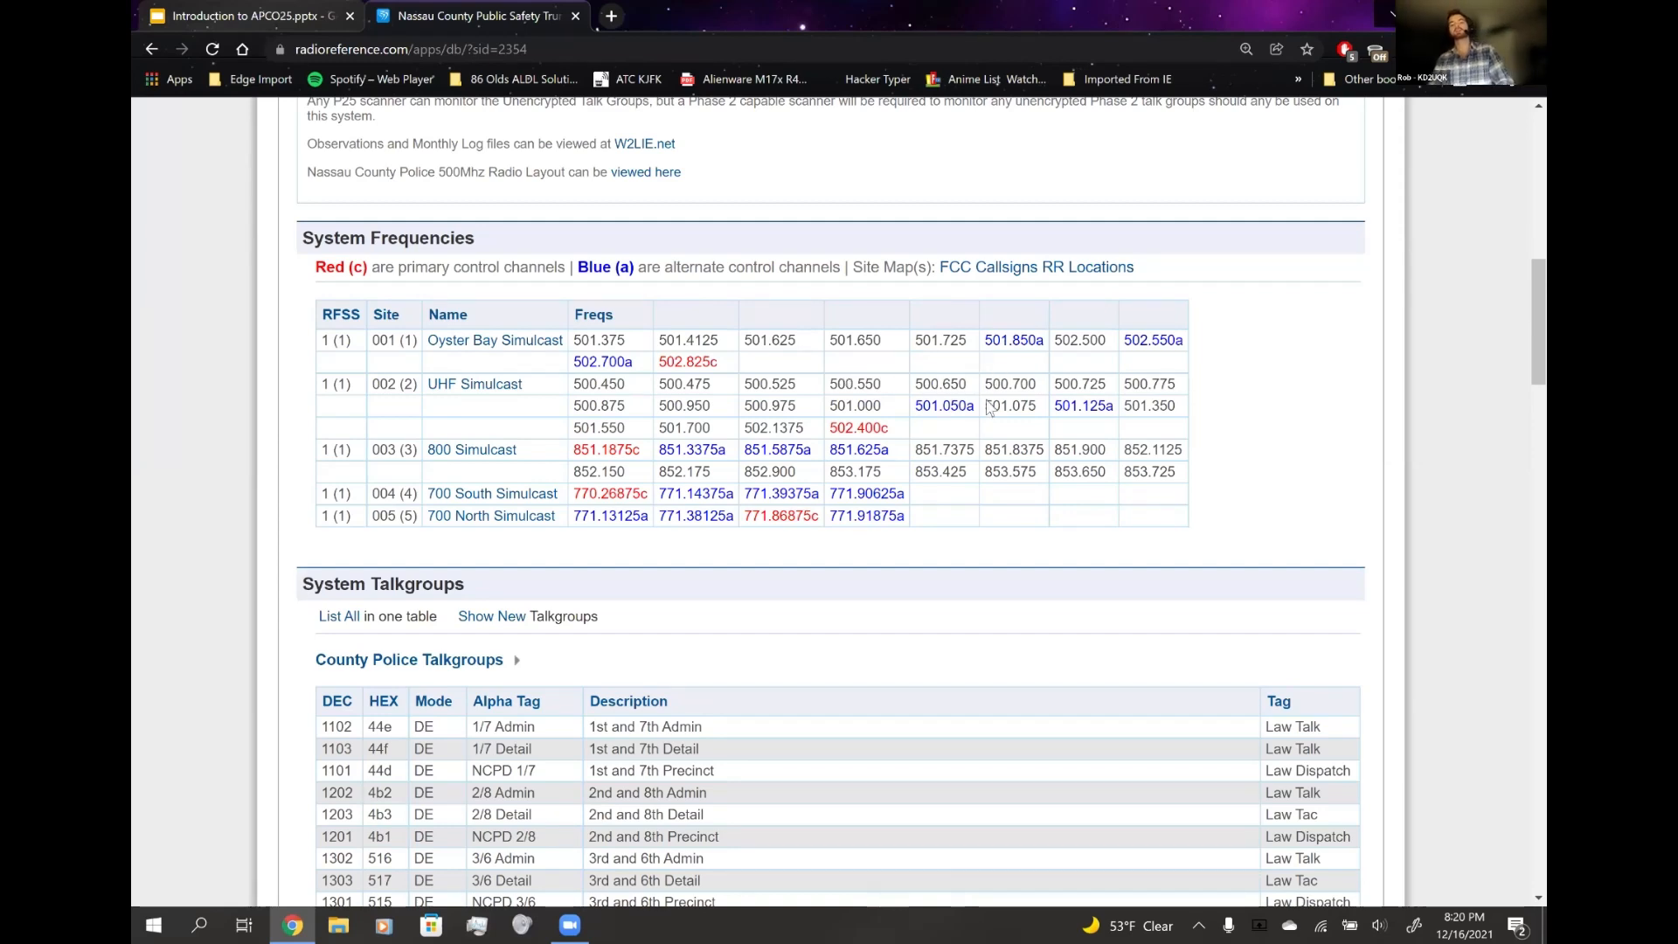
{"action": "mouse_move", "coordinate": [972, 432]}
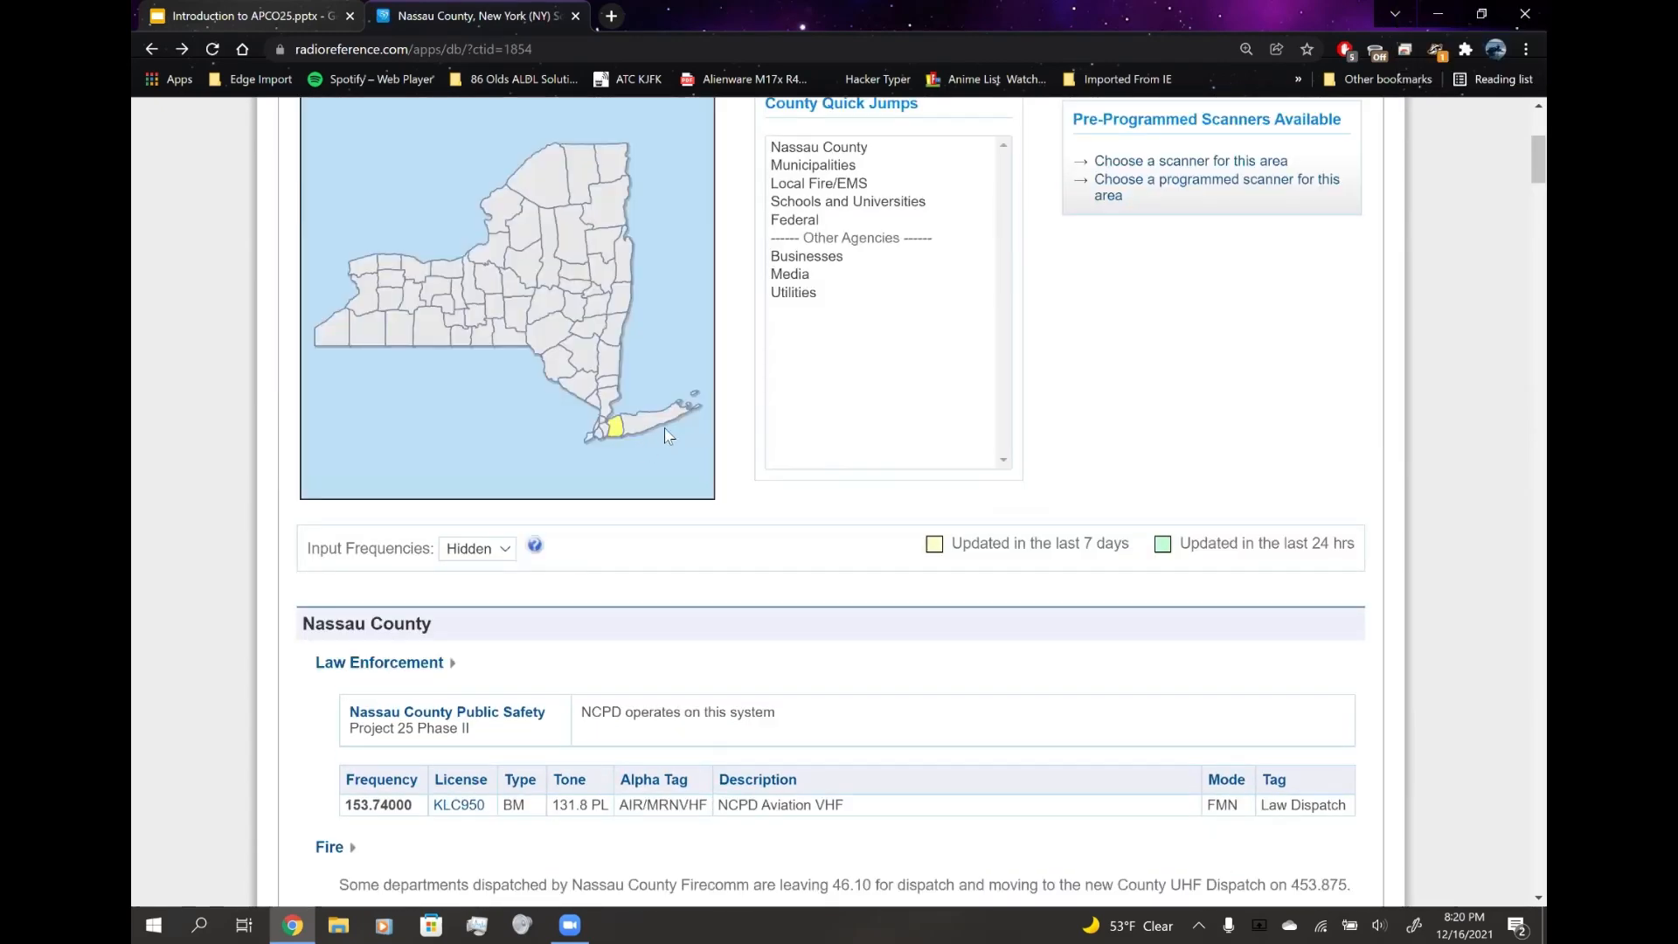
- Go to the Suffolk County listings and bring up its Type II SmartZone system details
{"action": "left_click", "coordinate": [671, 425]}
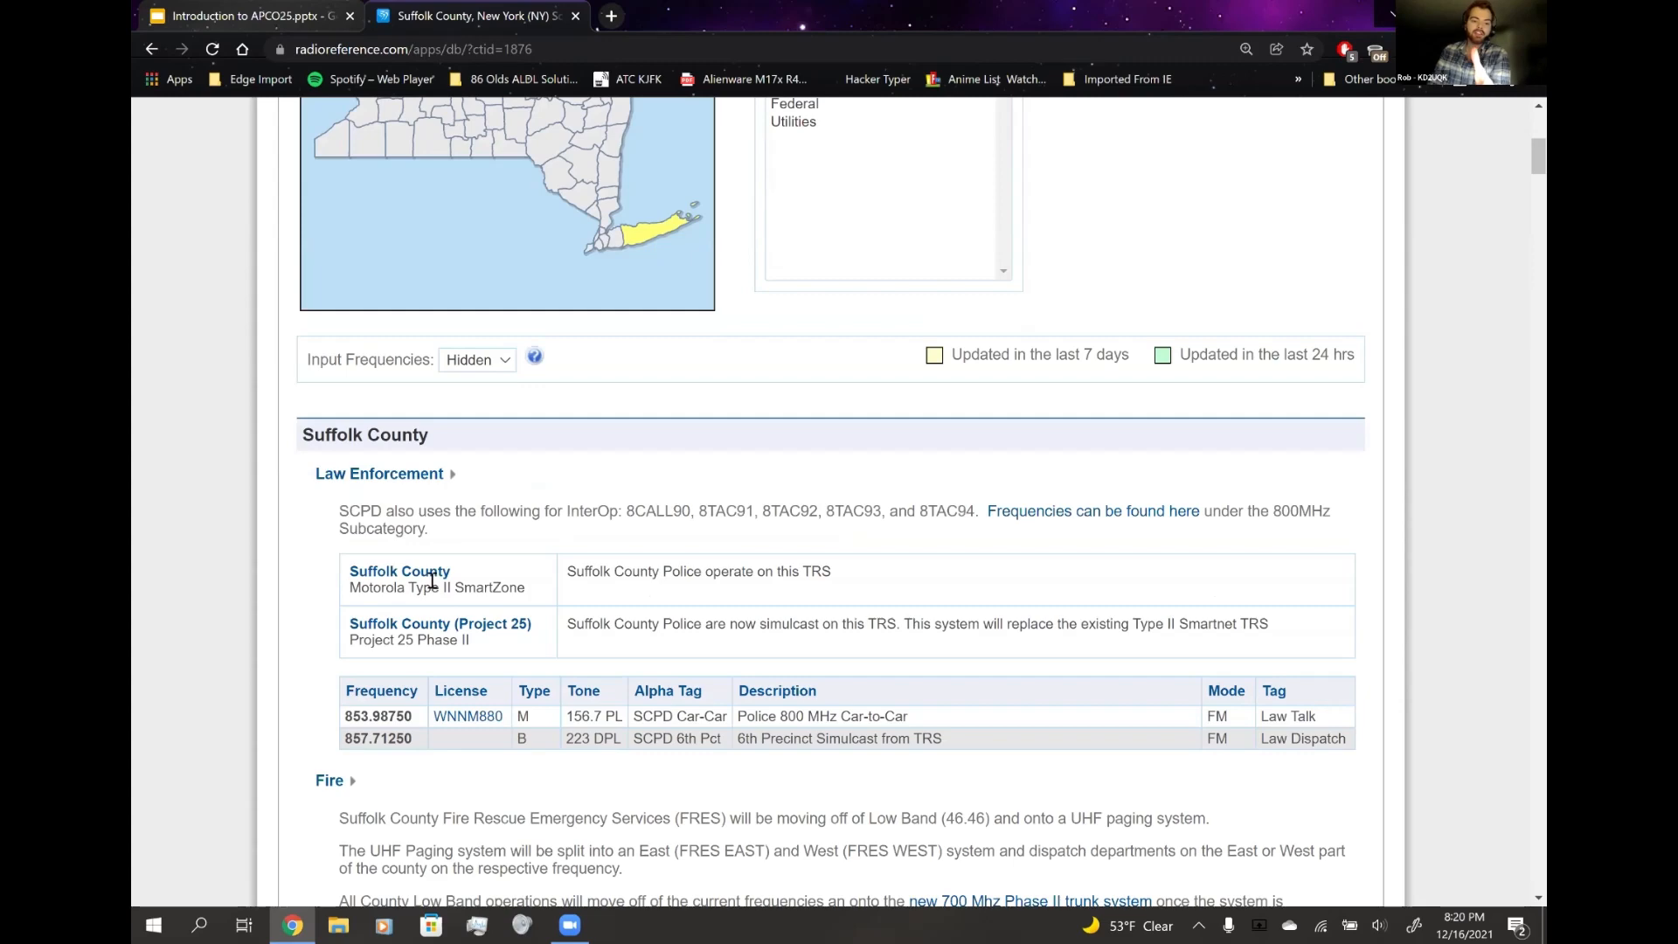
{"action": "left_click", "coordinate": [399, 570]}
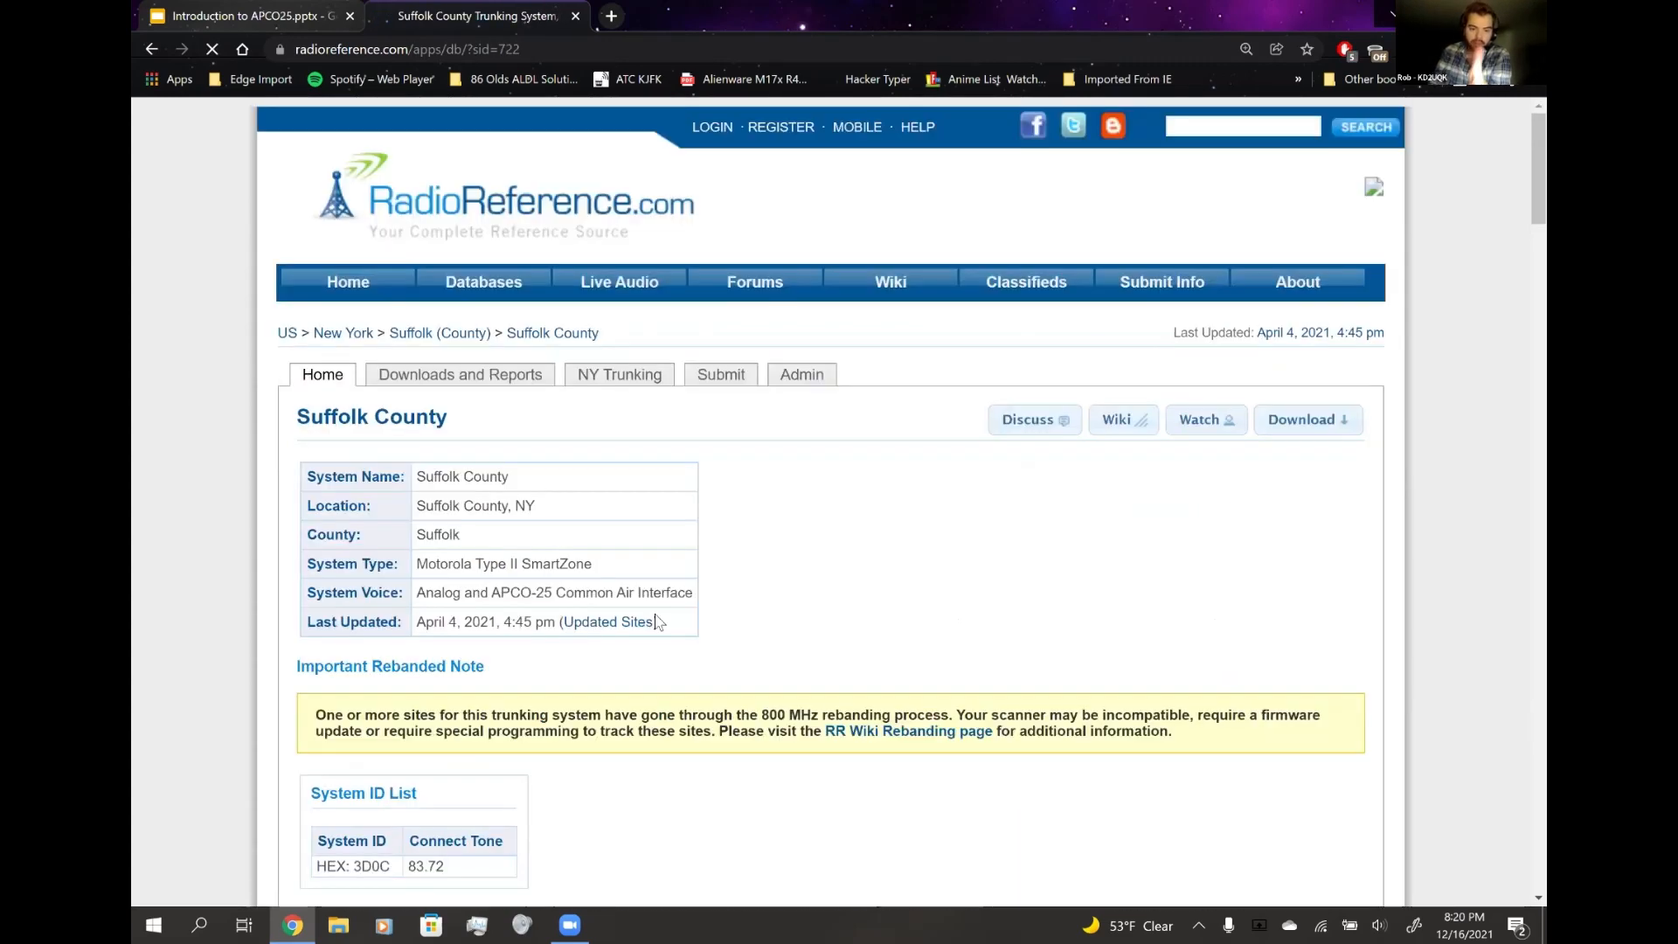
{"action": "scroll", "scroll_direction": "down", "scroll_amount": 3}
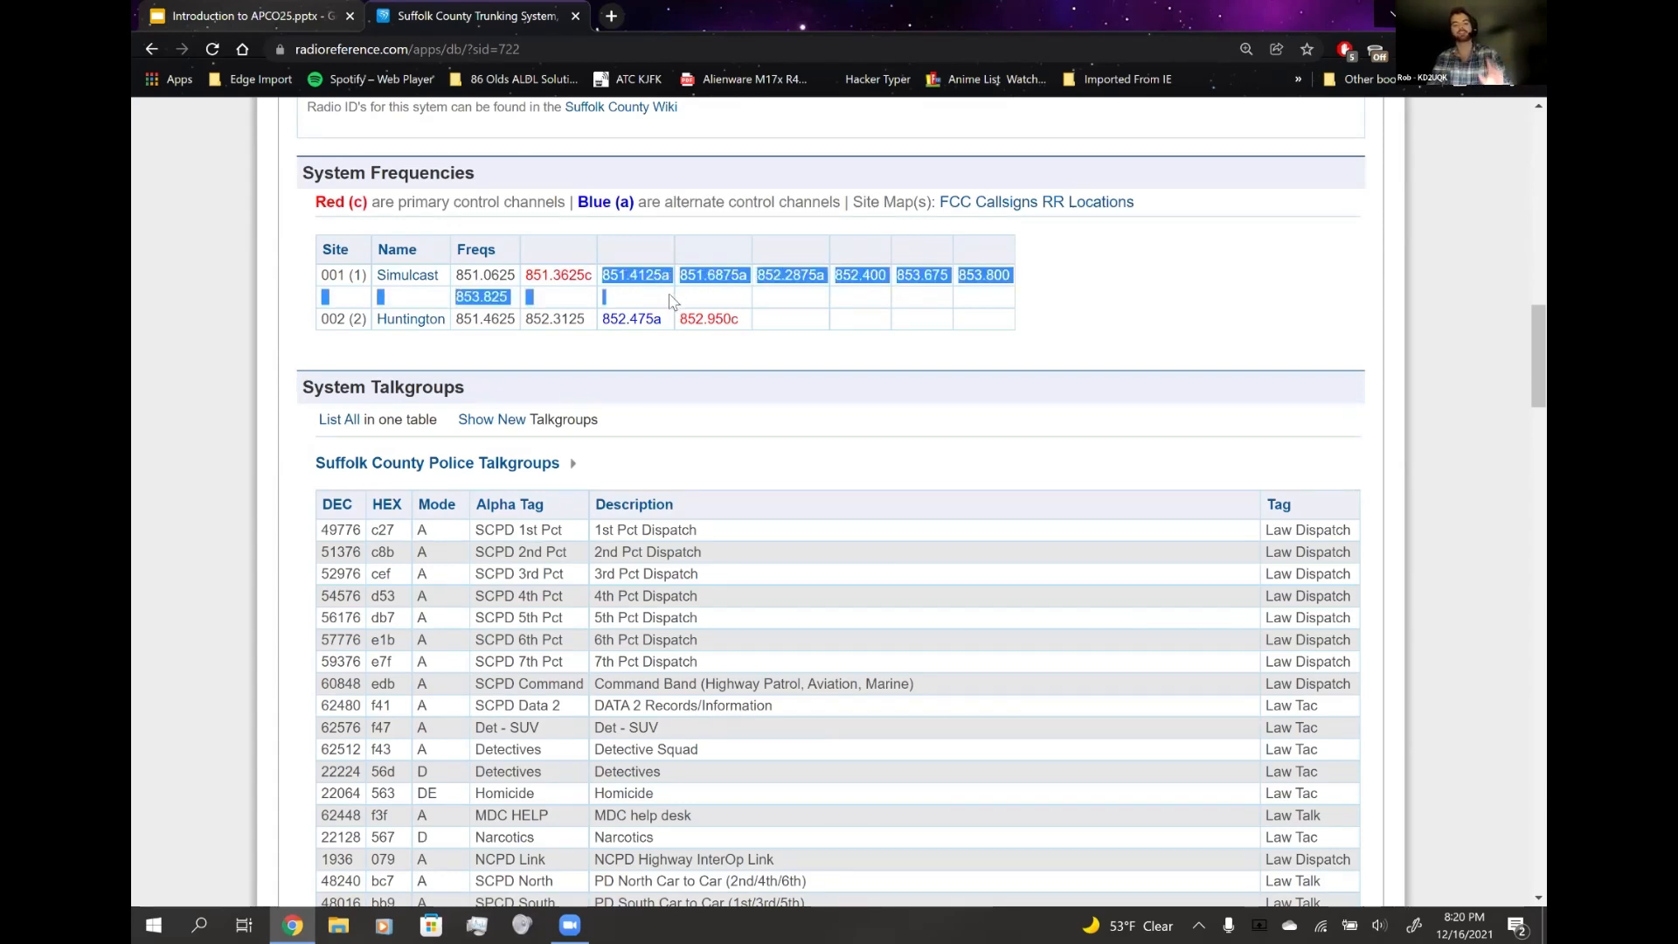
{"action": "scroll", "scroll_direction": "down", "scroll_amount": 3}
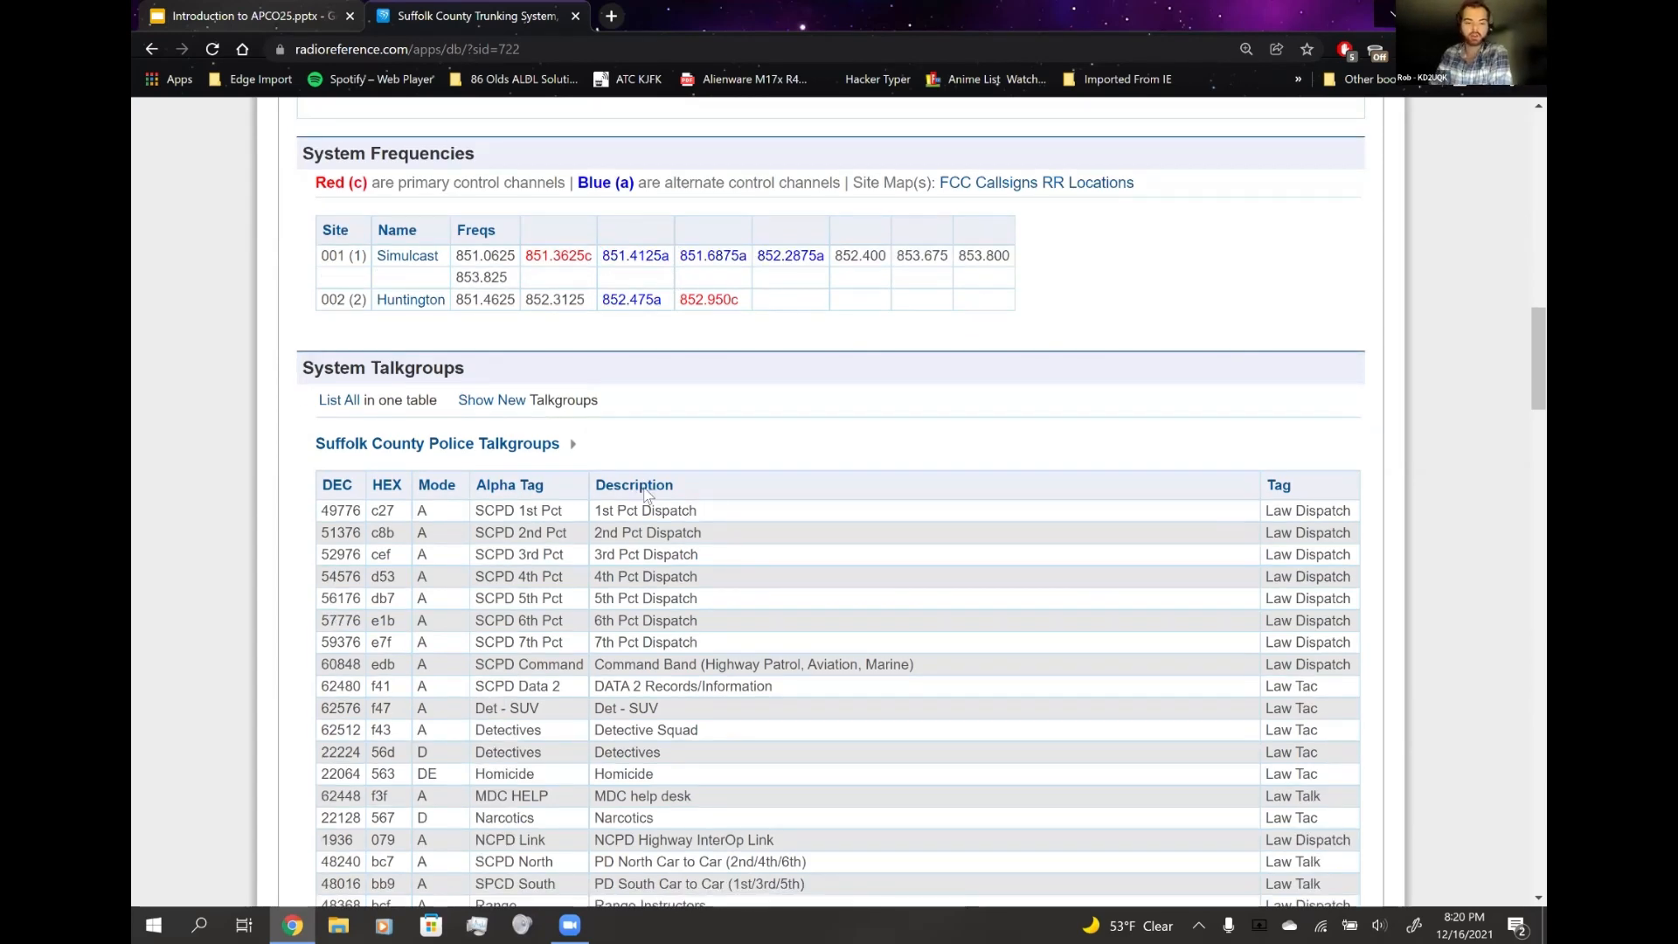
- Browse the SmartZone system's frequency and talkgroup tables
{"action": "scroll", "scroll_direction": "down", "scroll_amount": 3}
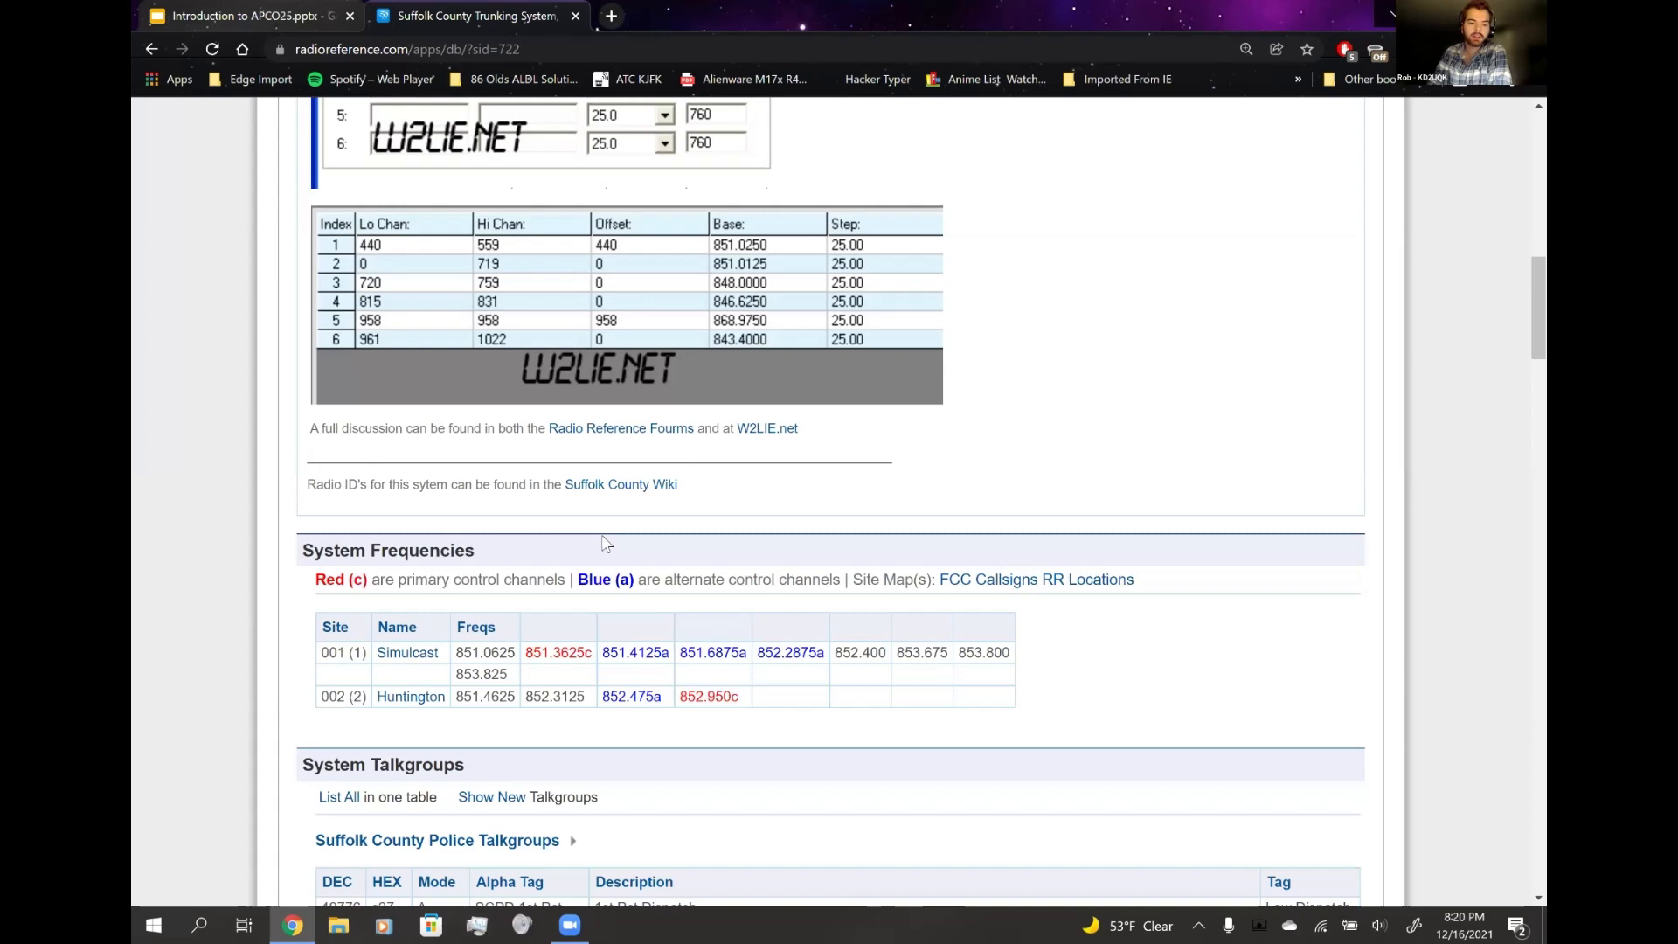
{"action": "mouse_move", "coordinate": [589, 535]}
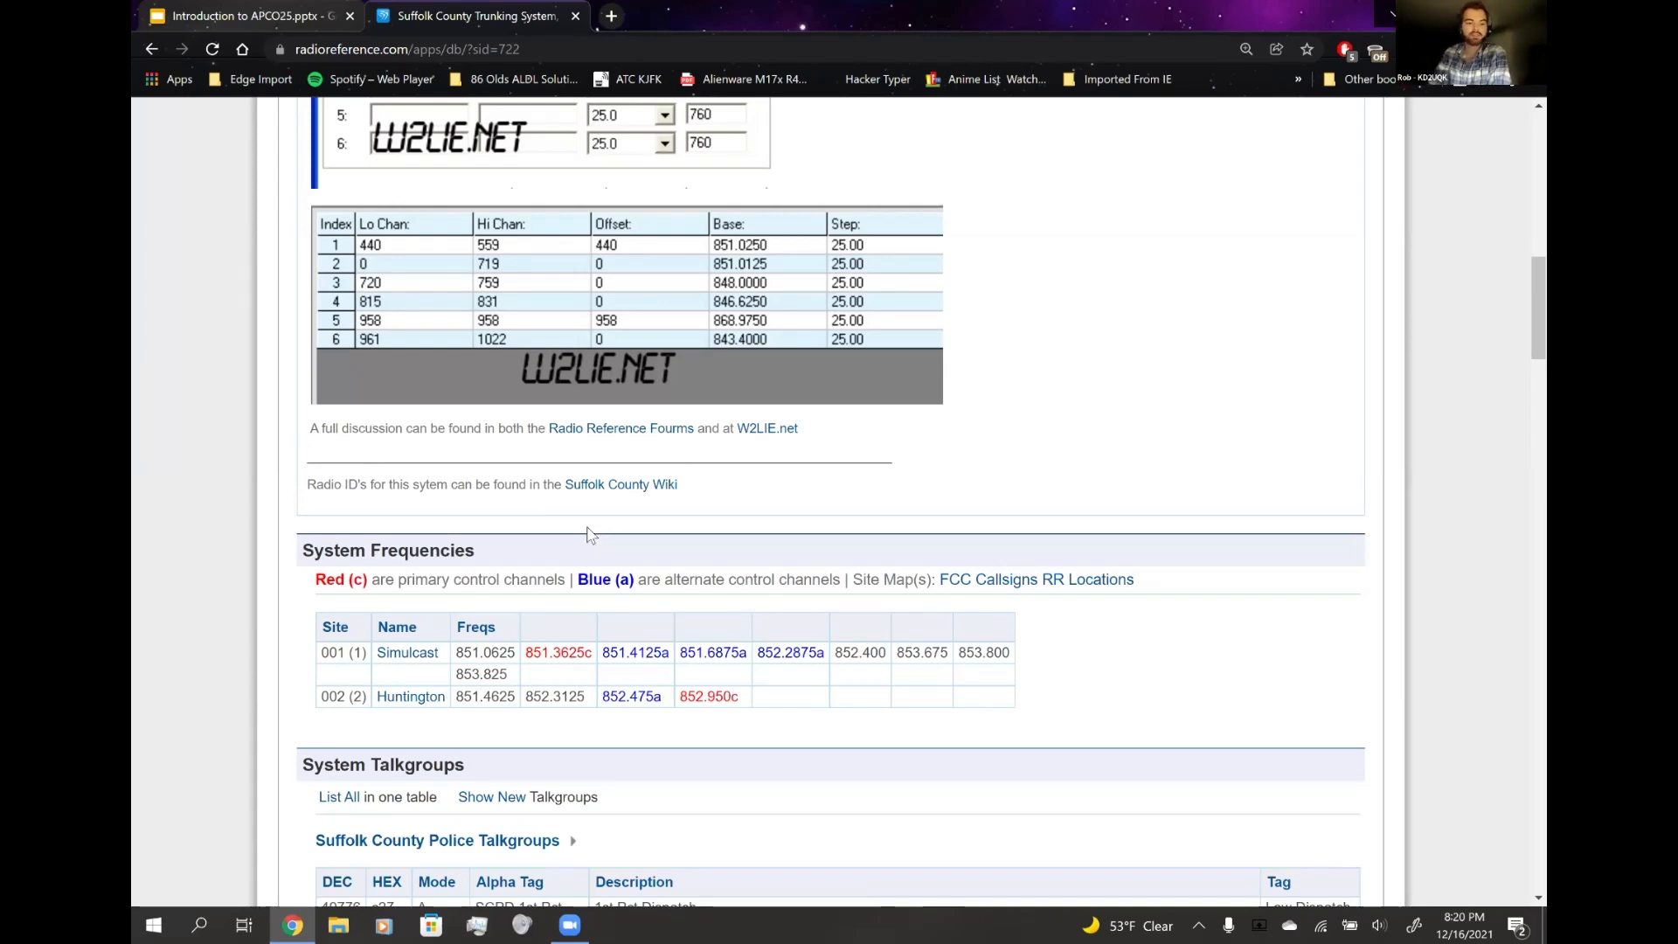
{"action": "scroll", "scroll_direction": "up", "scroll_amount": 3}
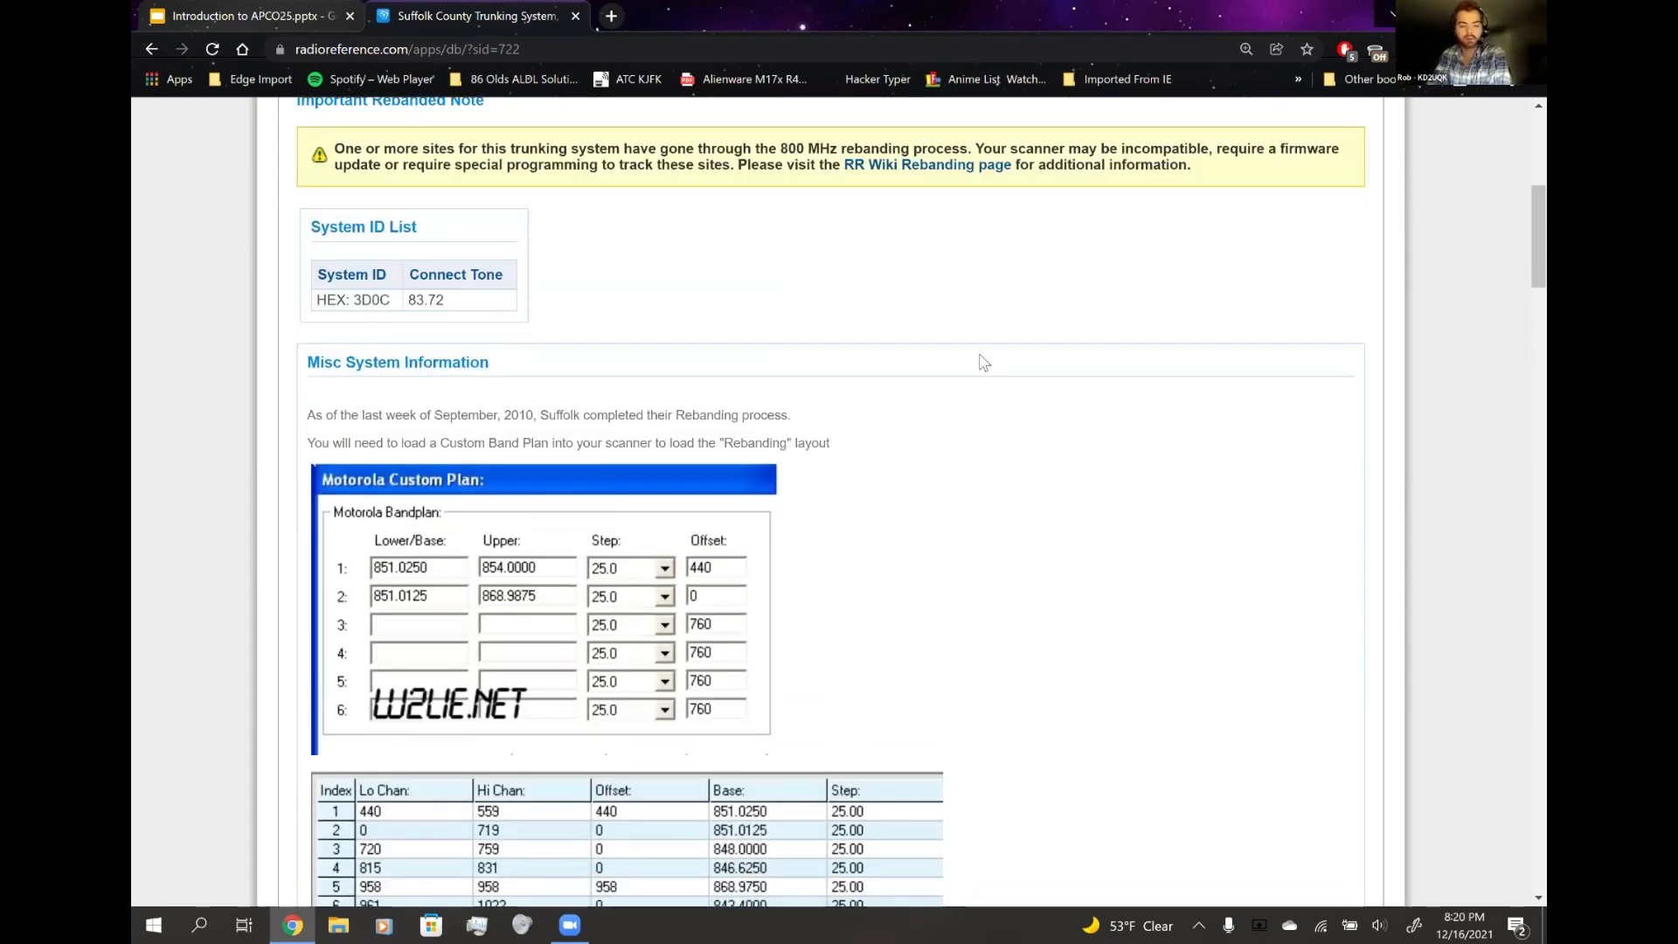
{"action": "scroll", "scroll_direction": "down", "scroll_amount": 3}
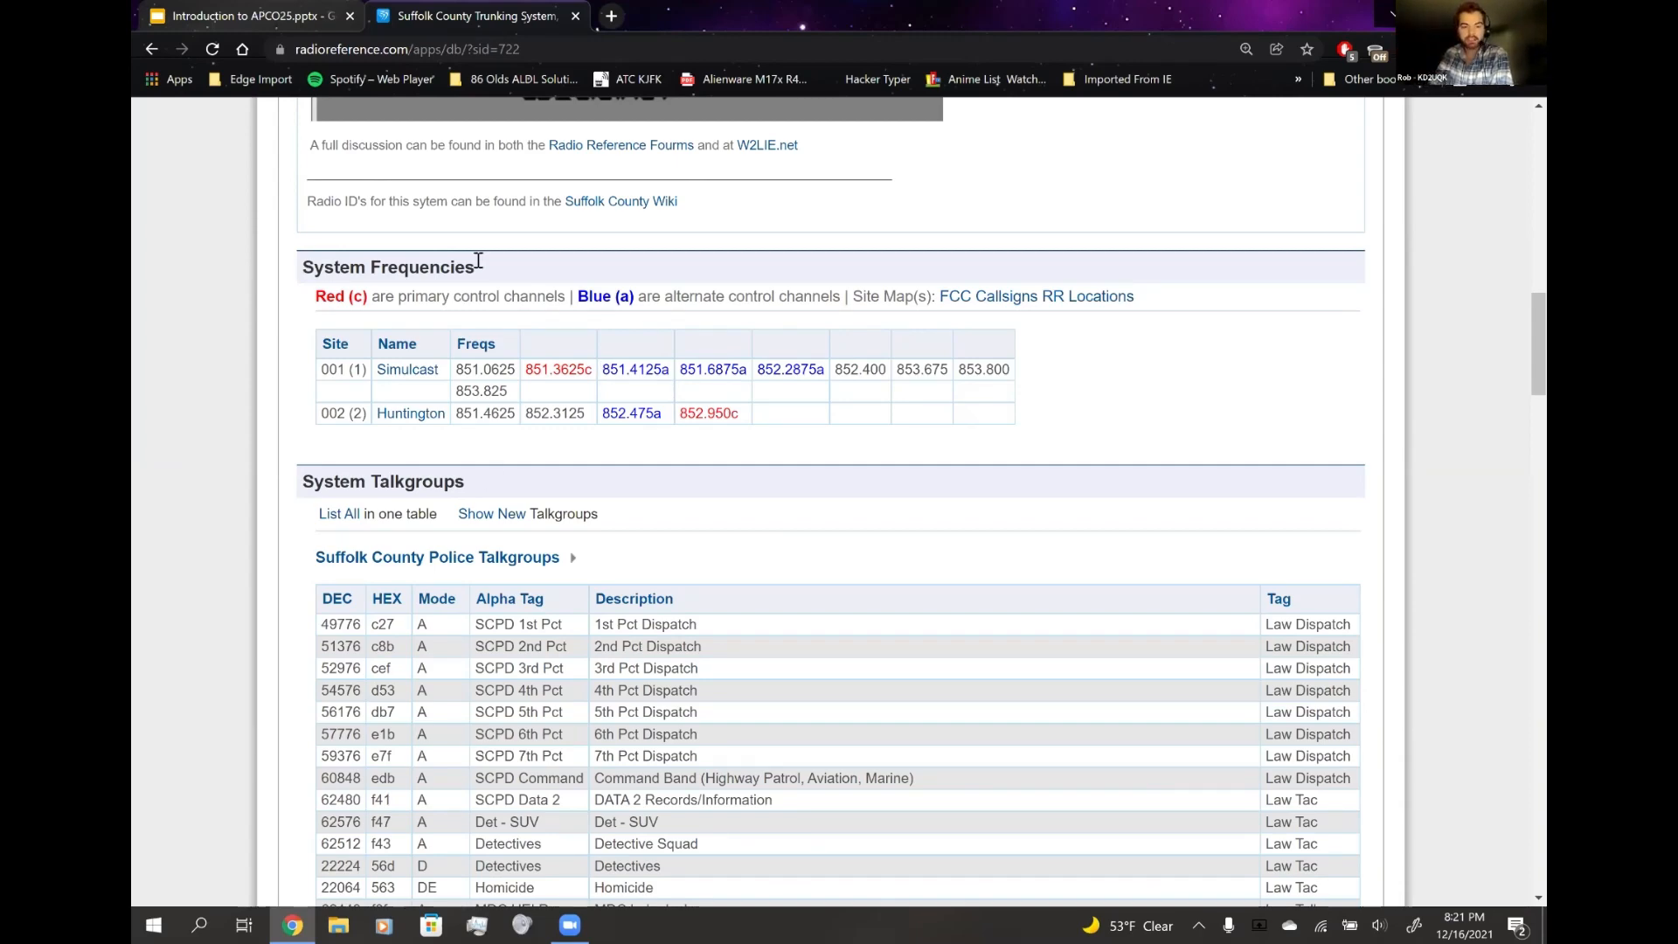
{"action": "scroll", "scroll_direction": "down", "scroll_amount": 3}
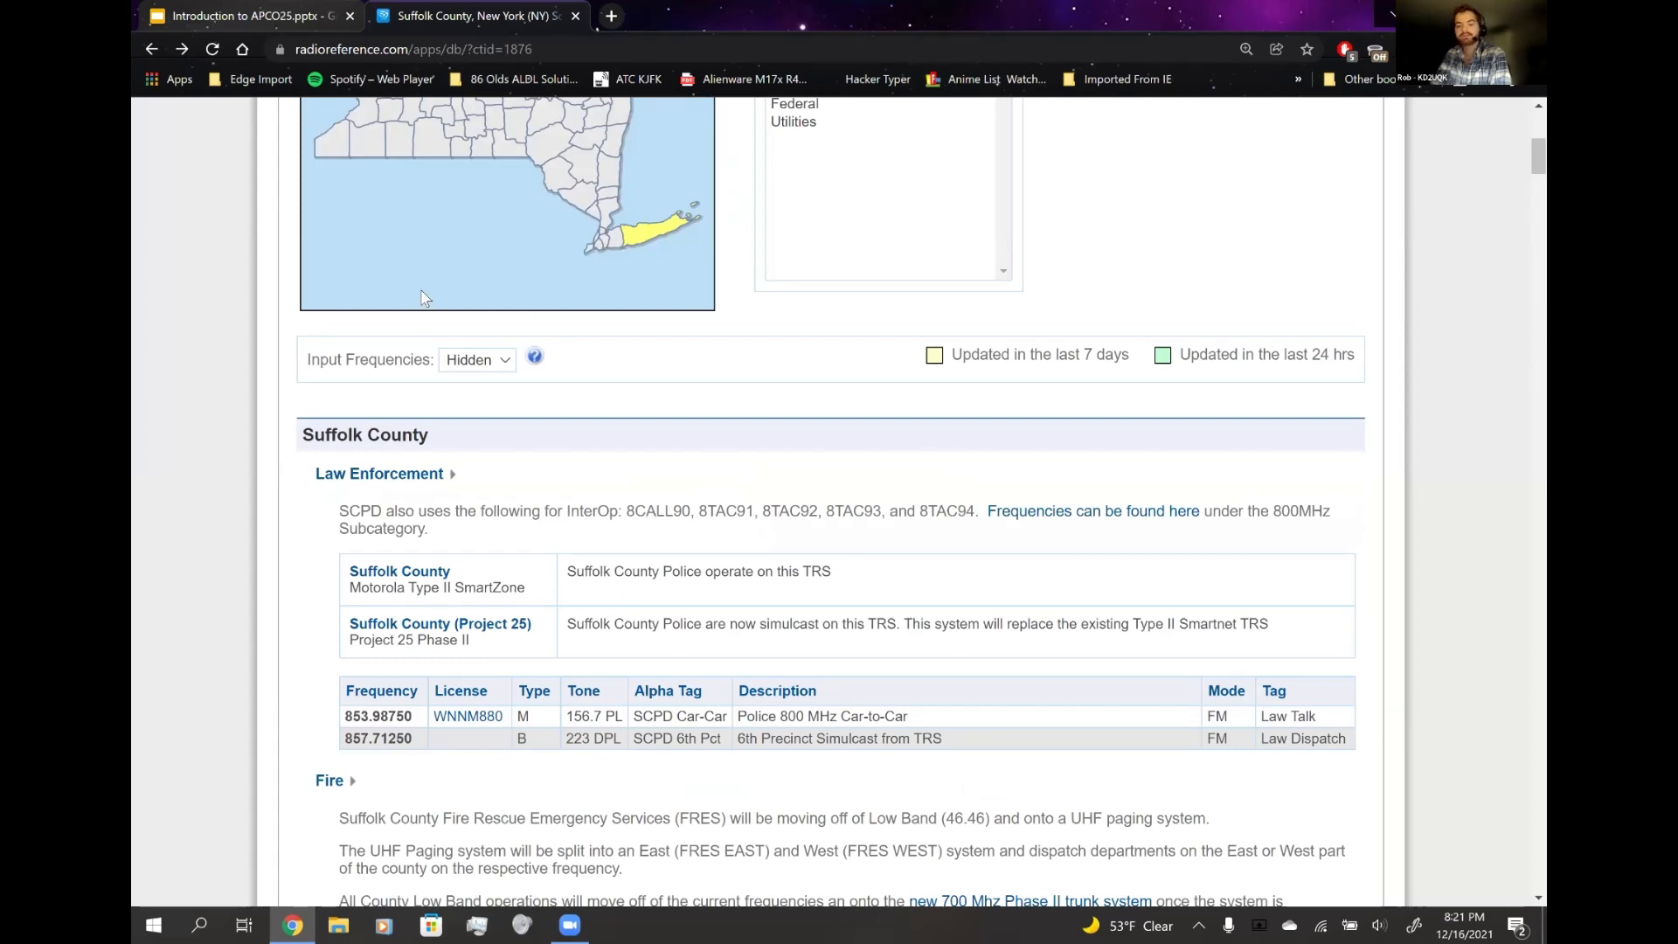
{"action": "mouse_move", "coordinate": [1444, 734]}
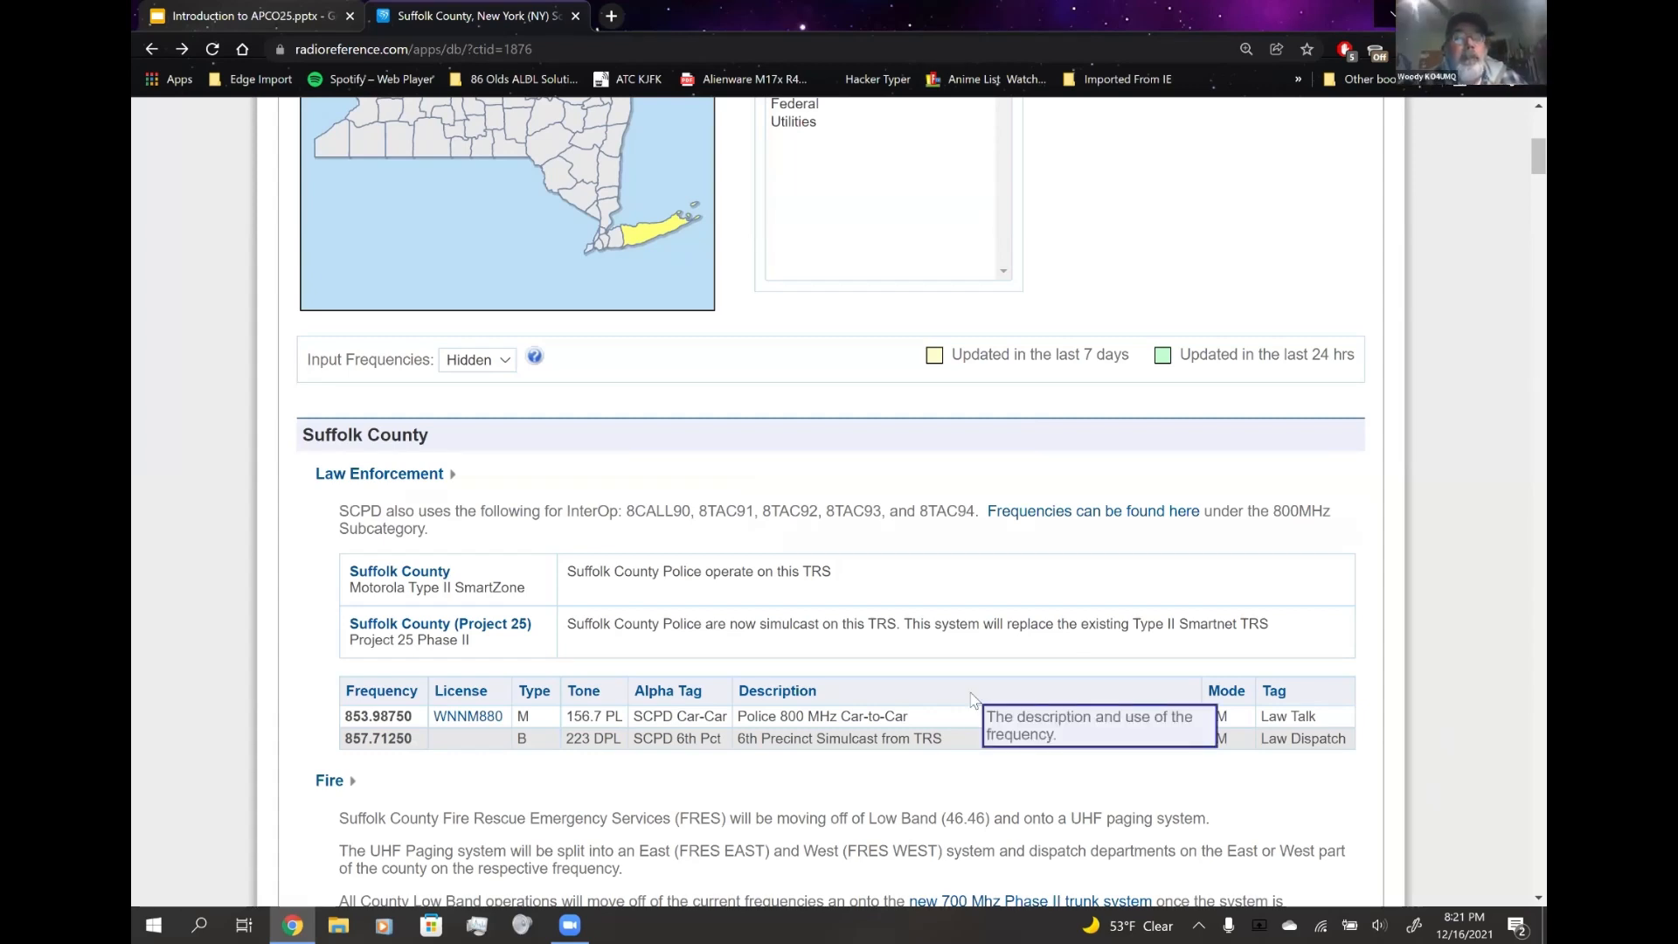
- Bring up the Suffolk County Project 25 system details and look over its site frequencies
{"action": "scroll", "scroll_direction": "down", "scroll_amount": 3}
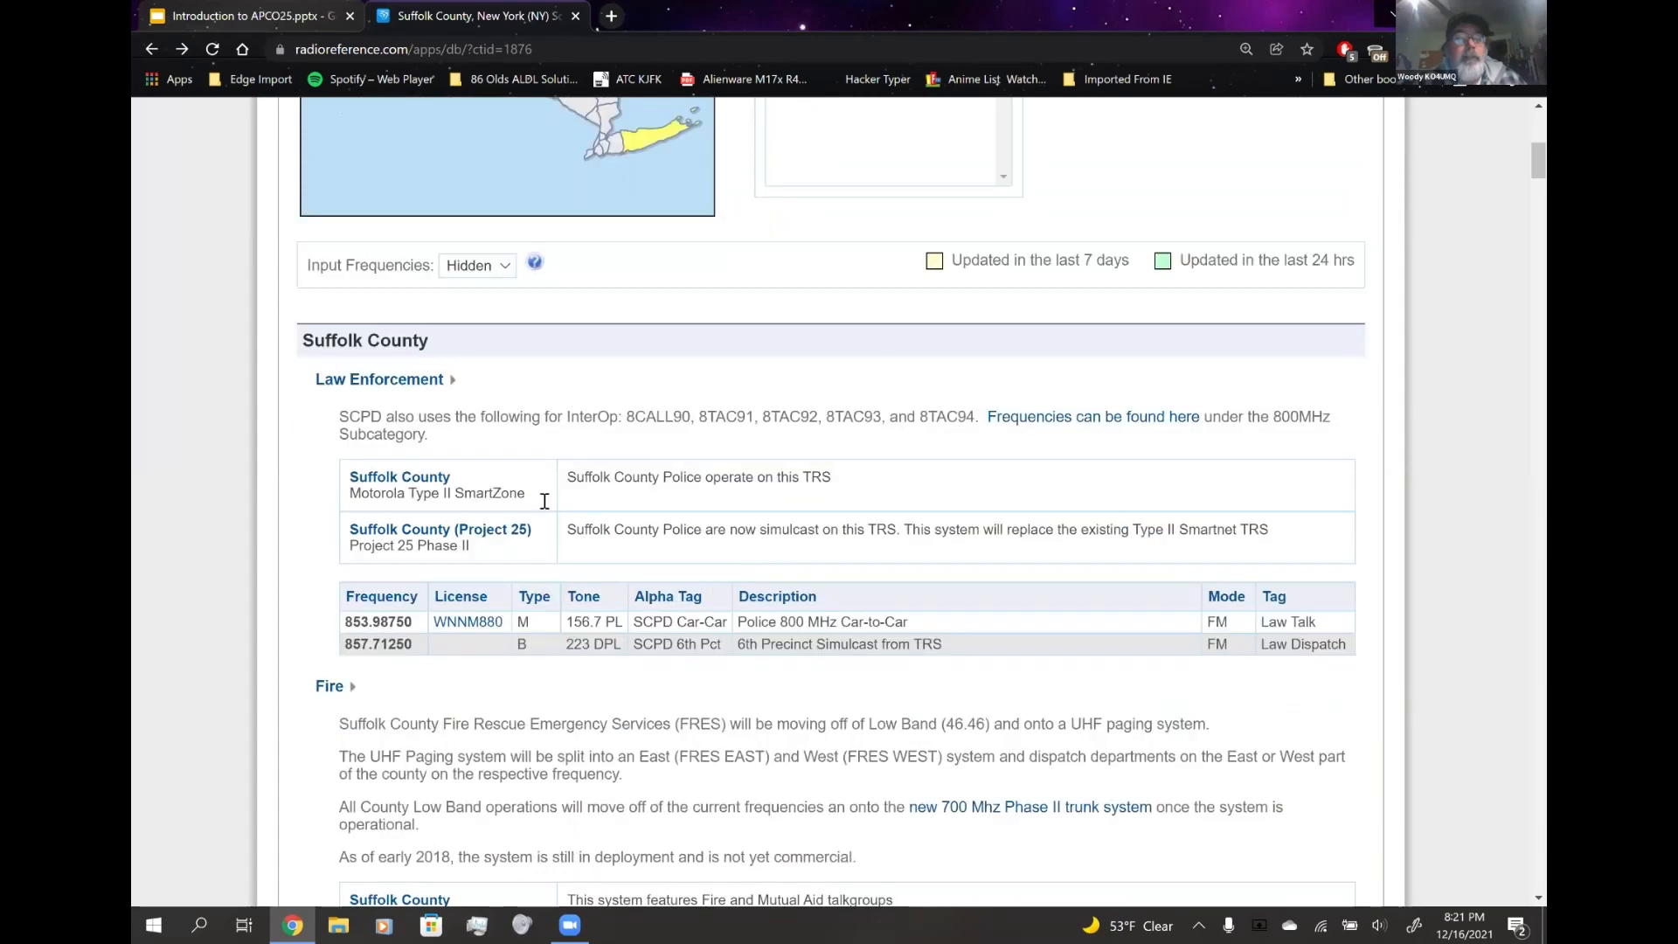
{"action": "left_click", "coordinate": [441, 528]}
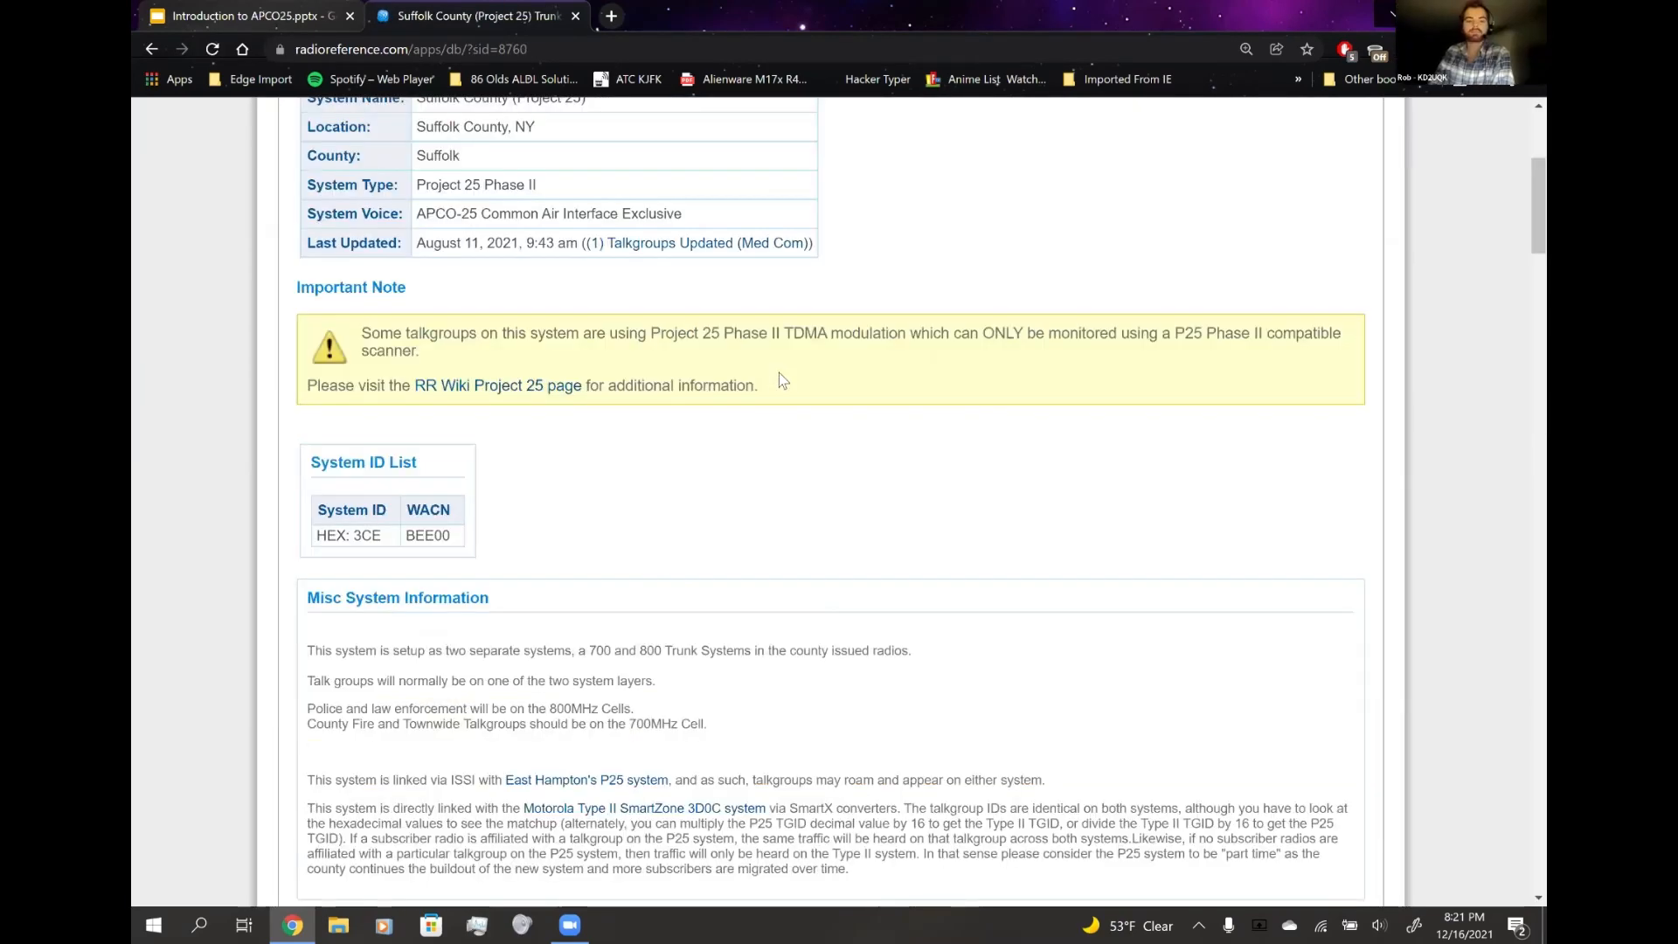
{"action": "scroll", "scroll_direction": "down", "scroll_amount": 3}
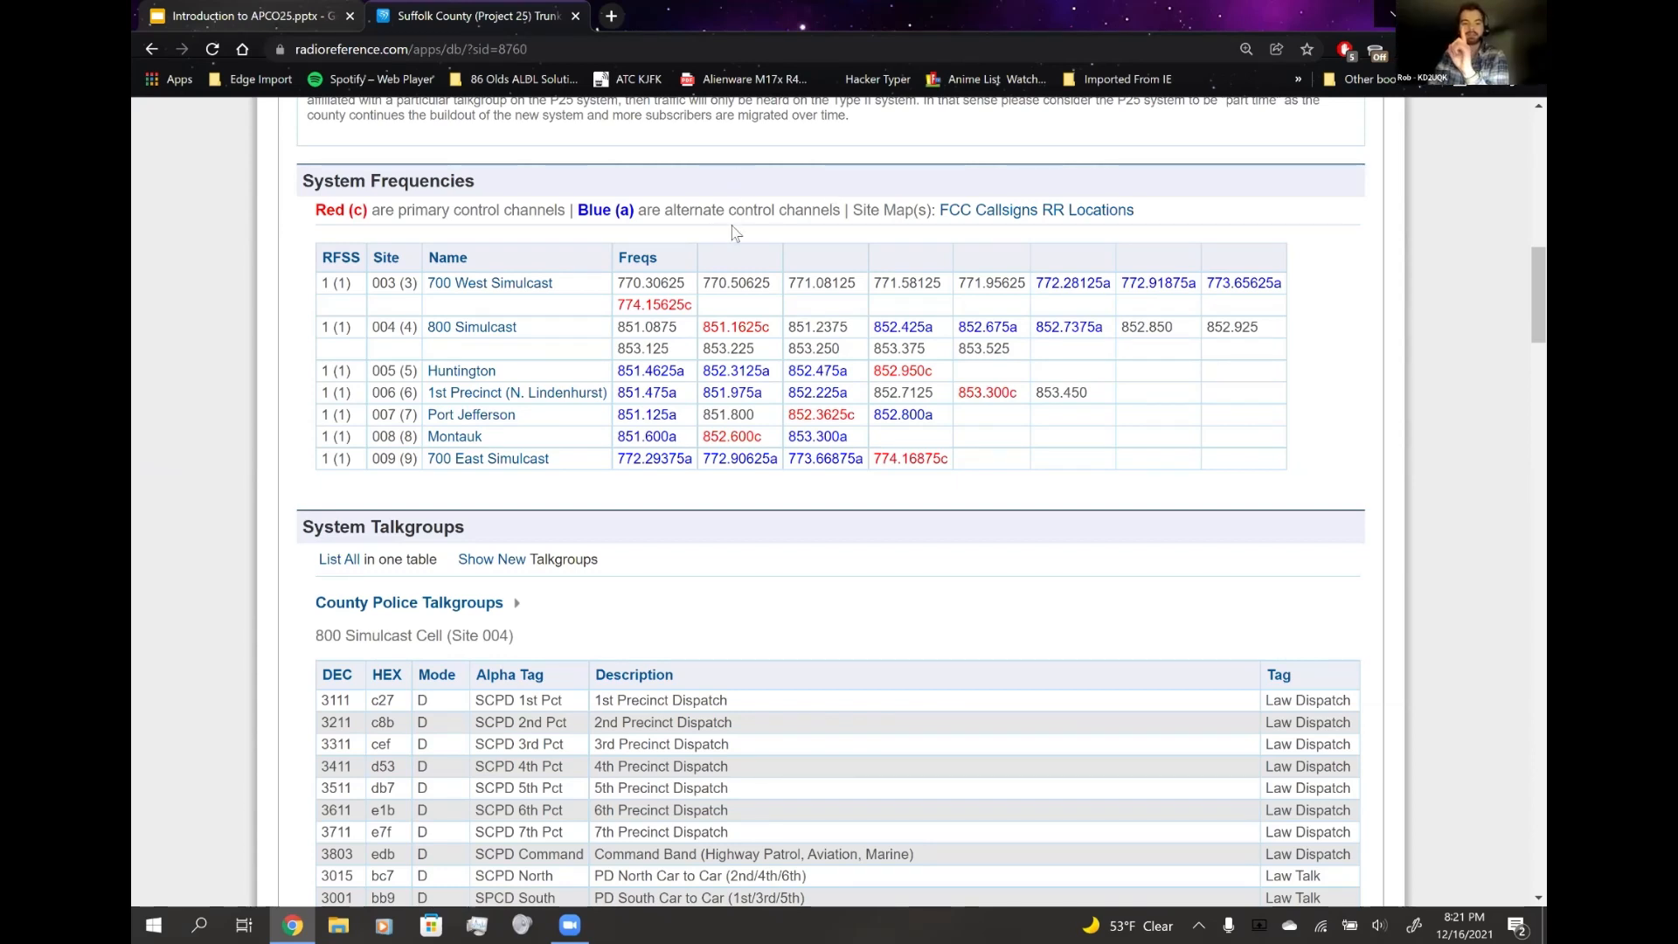
{"action": "mouse_move", "coordinate": [893, 163]}
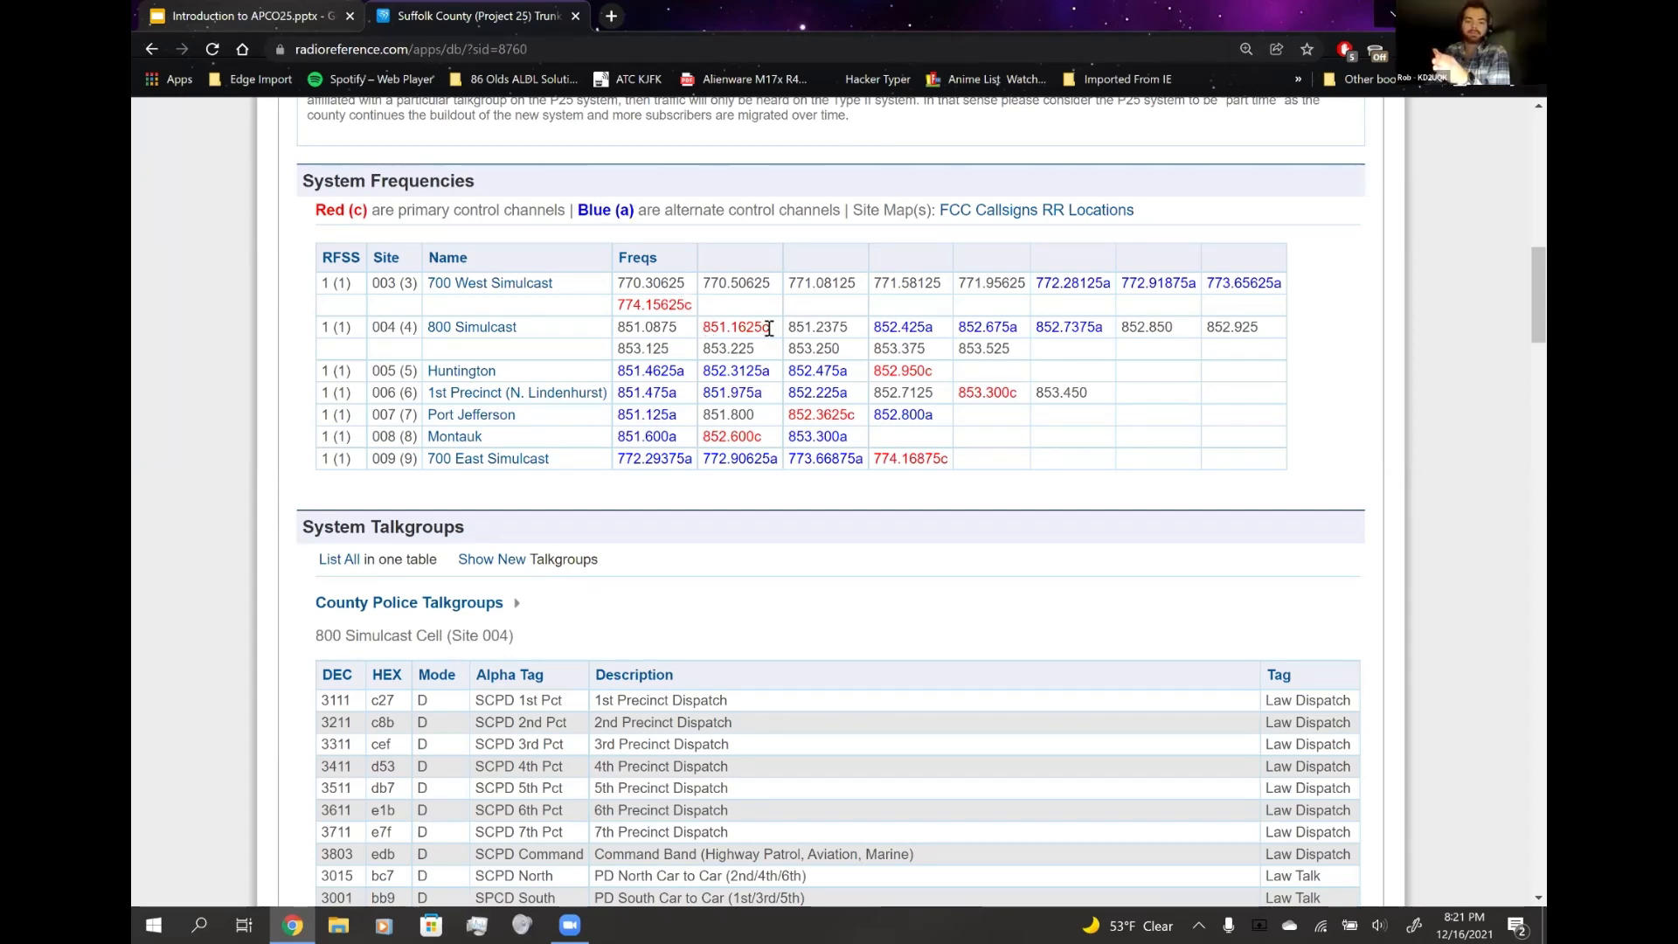
{"action": "mouse_move", "coordinate": [897, 339]}
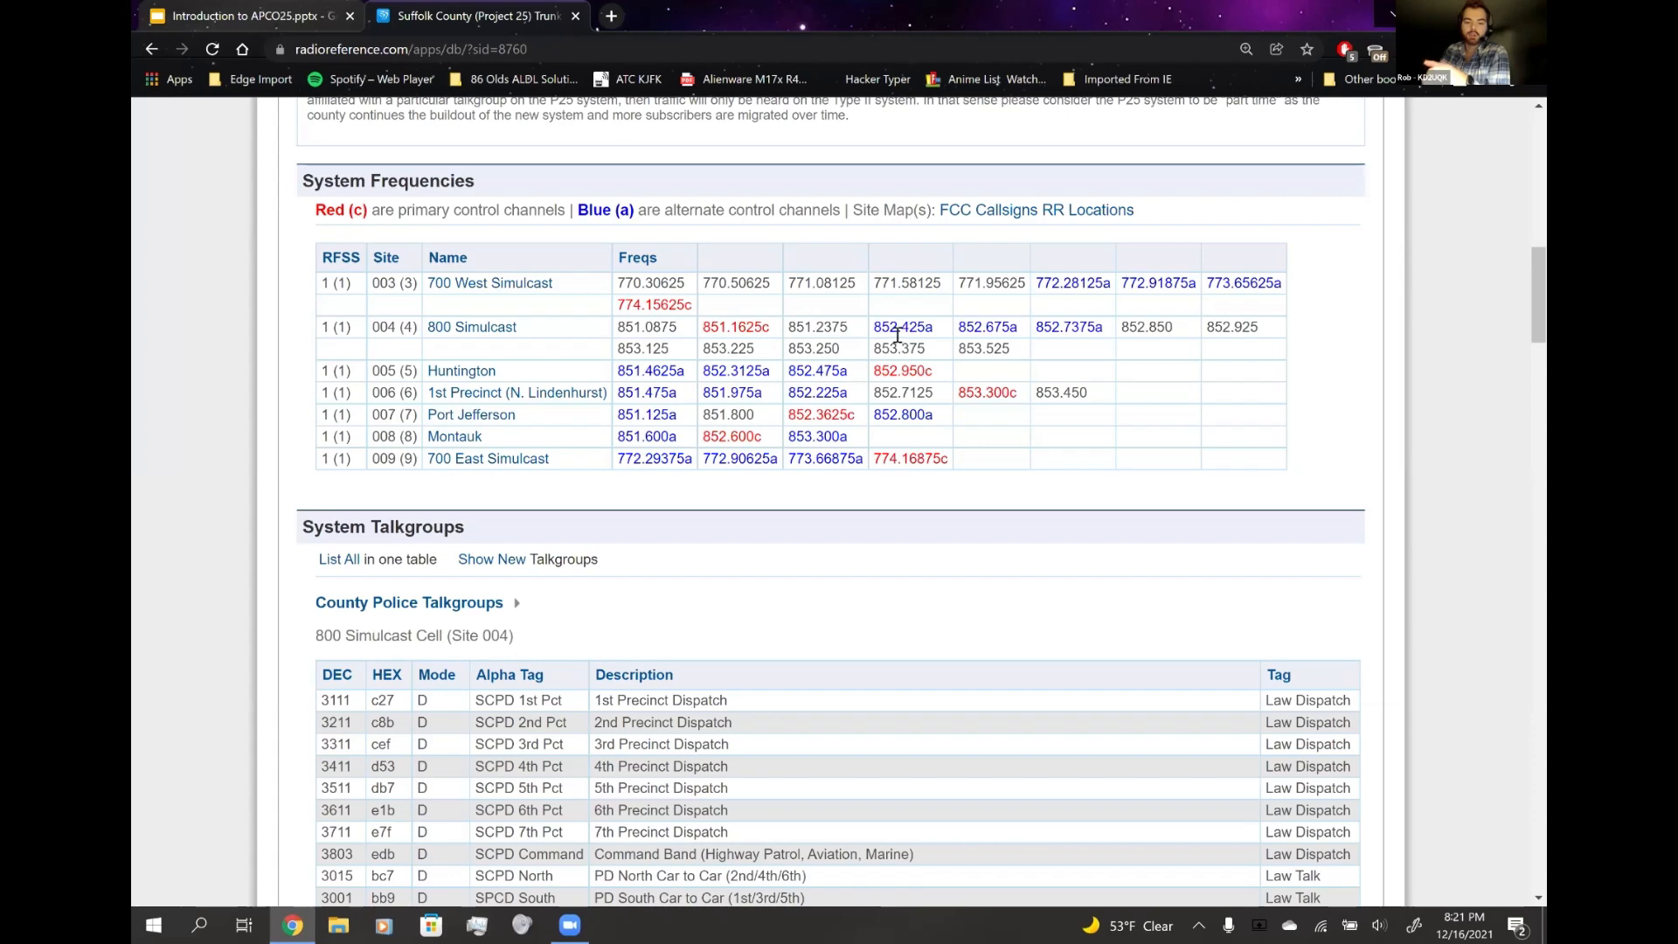
{"action": "mouse_move", "coordinate": [890, 317]}
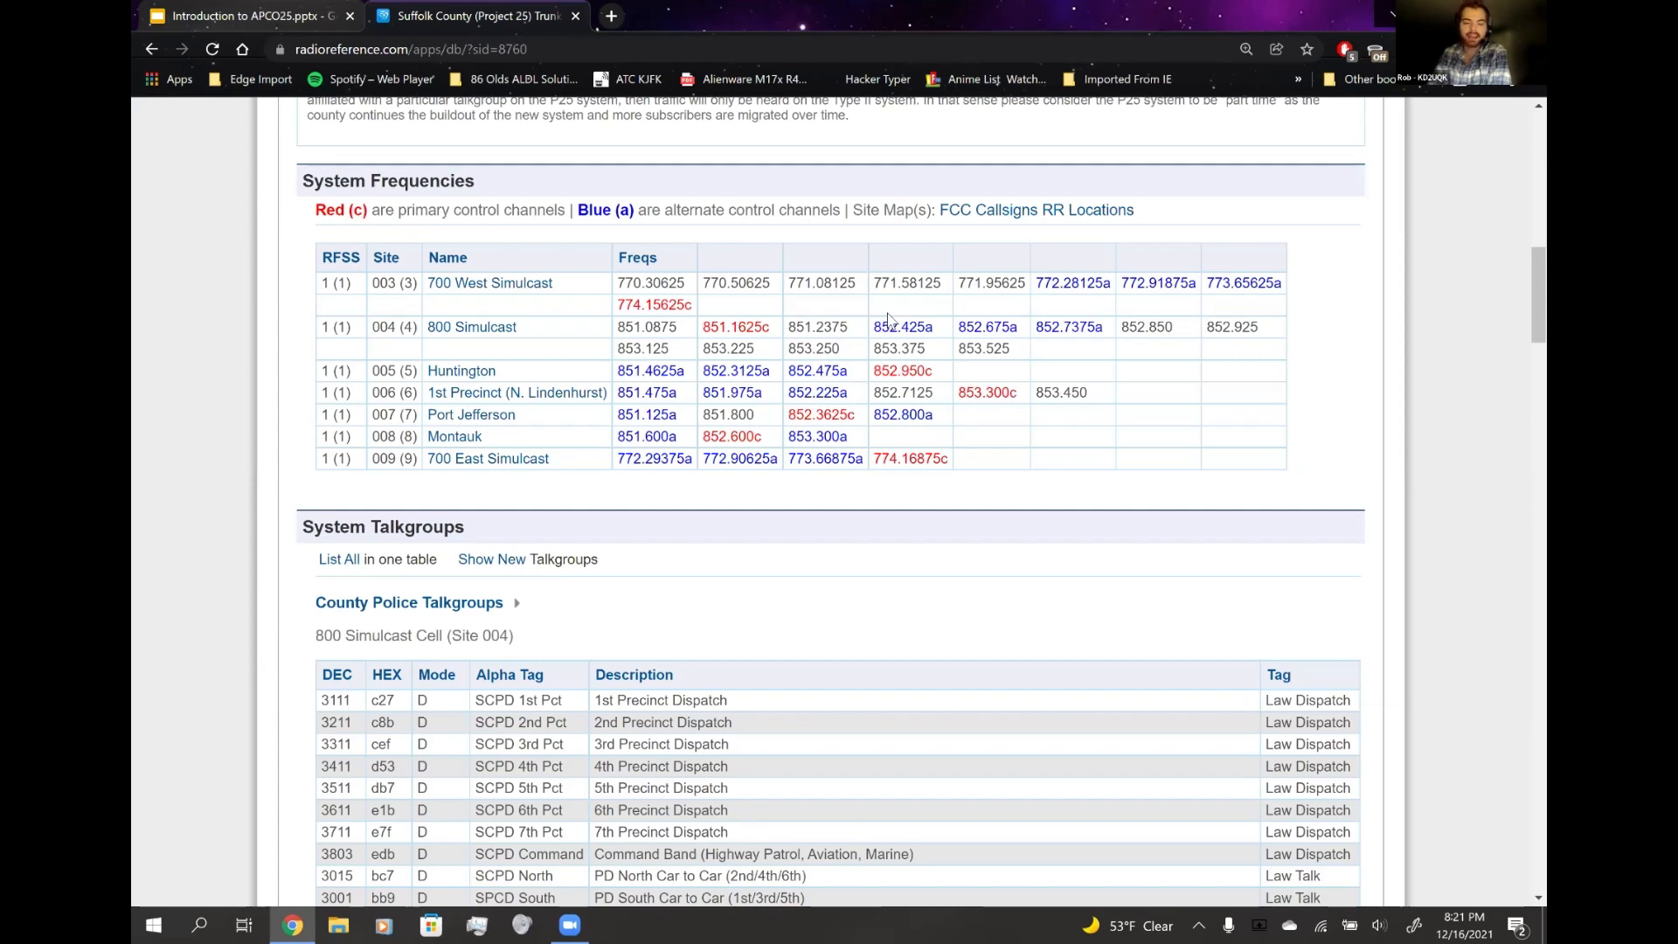
{"action": "mouse_move", "coordinate": [595, 266]}
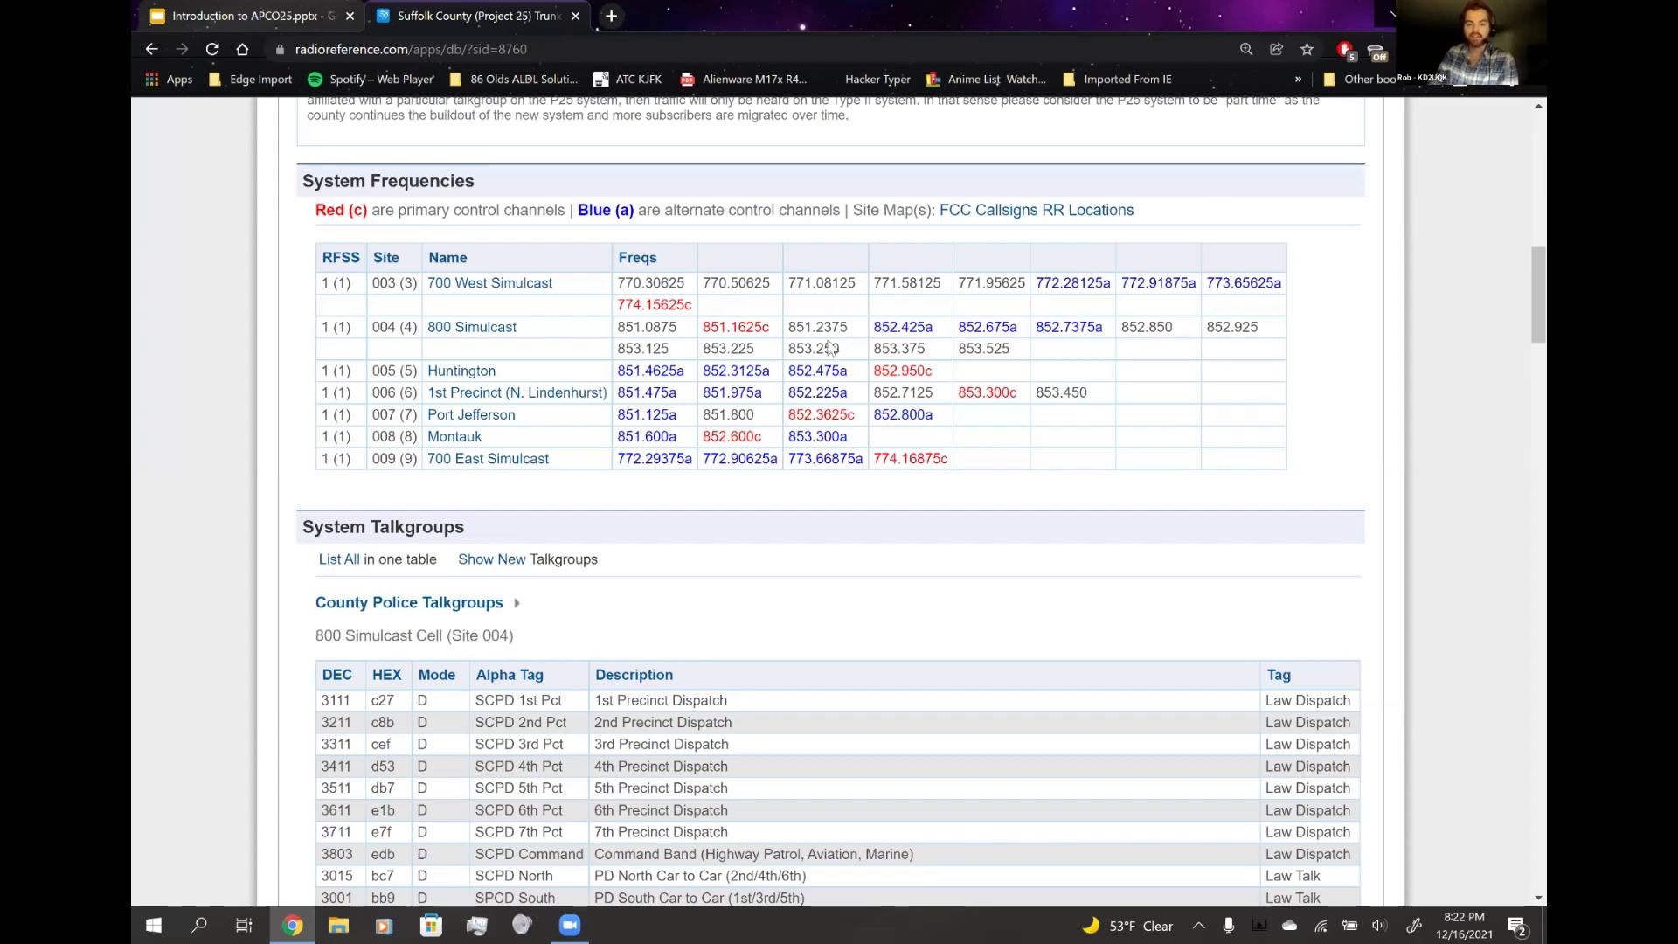
{"action": "mouse_move", "coordinate": [684, 344]}
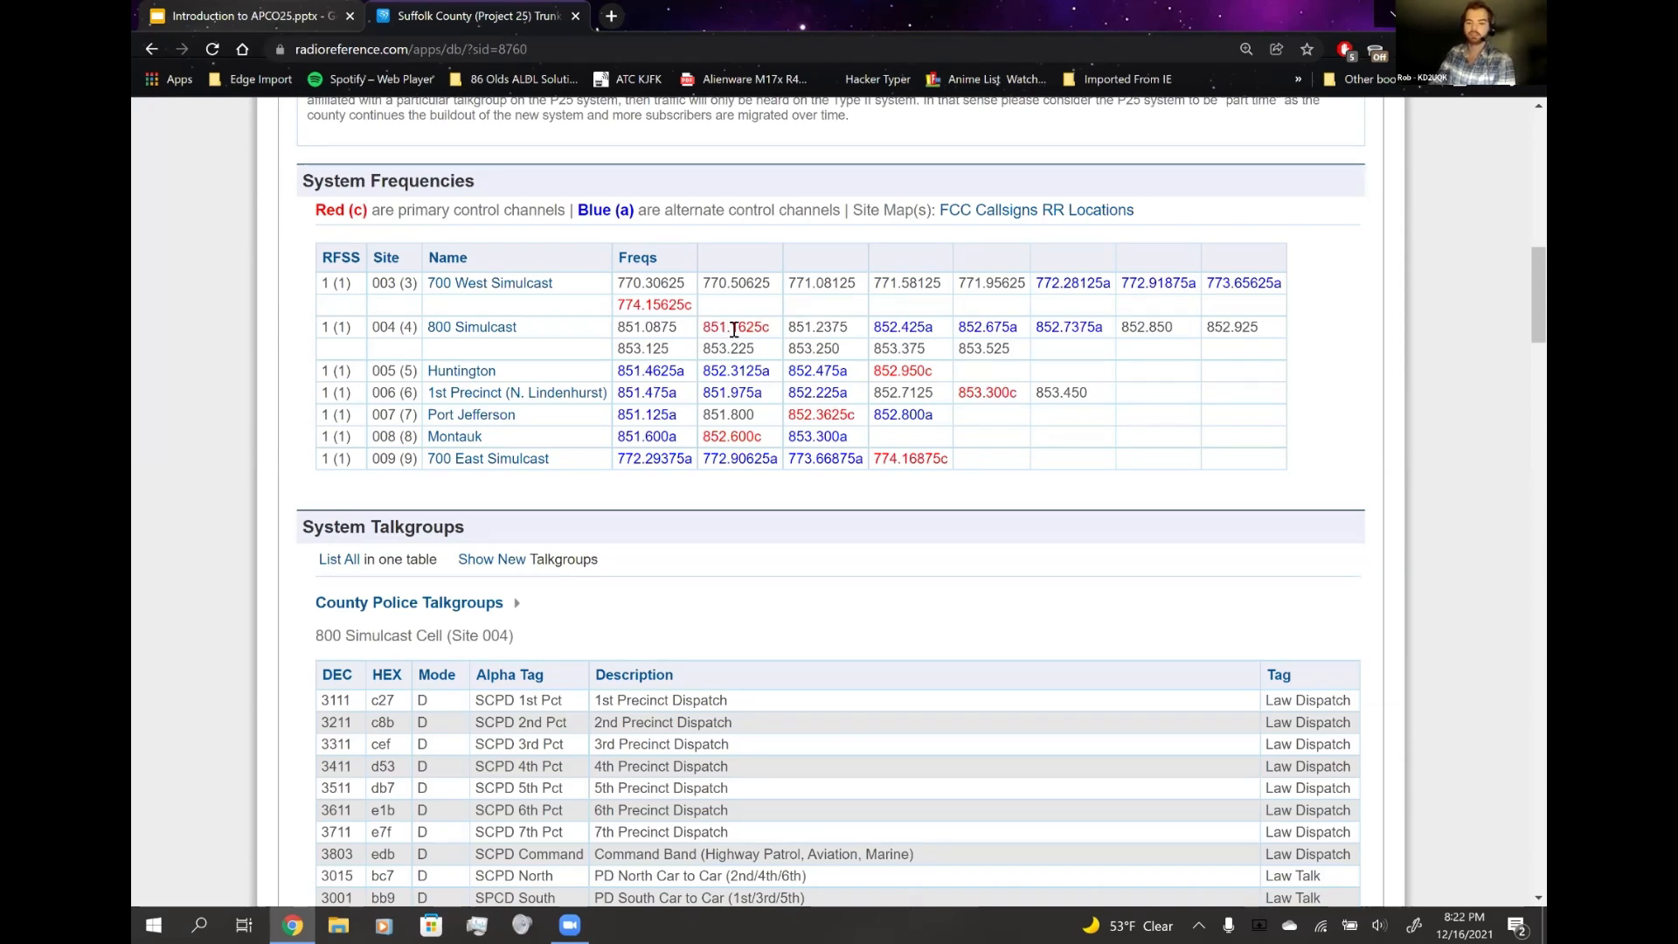
{"action": "mouse_move", "coordinate": [902, 327]}
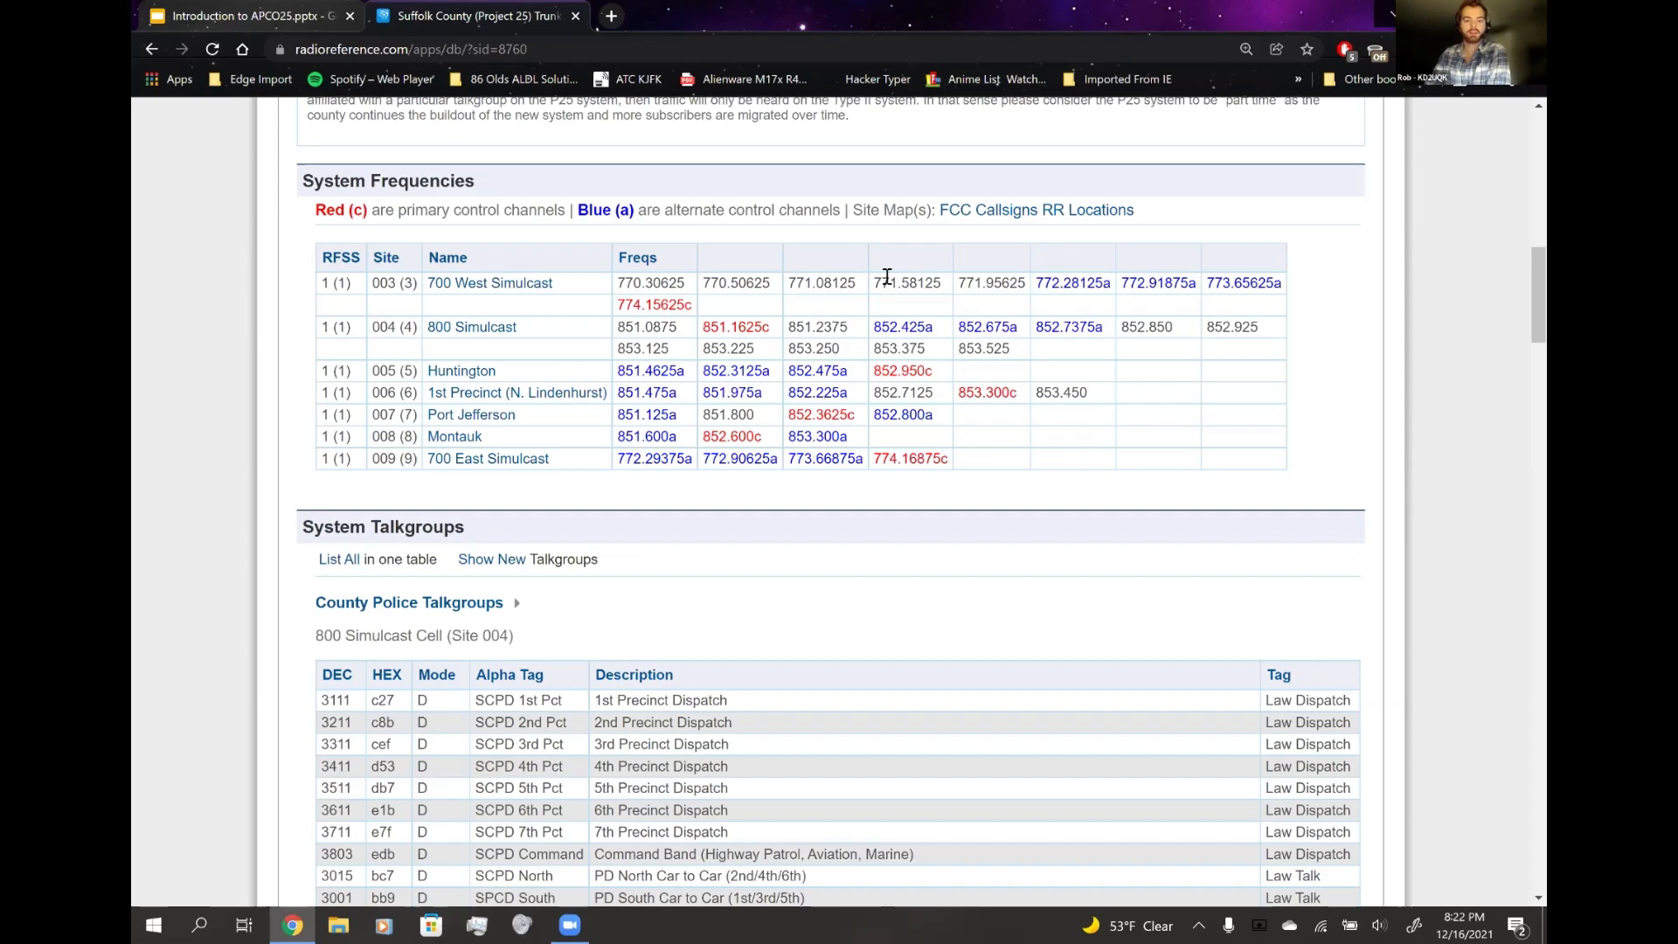
{"action": "scroll", "scroll_direction": "down", "scroll_amount": 3}
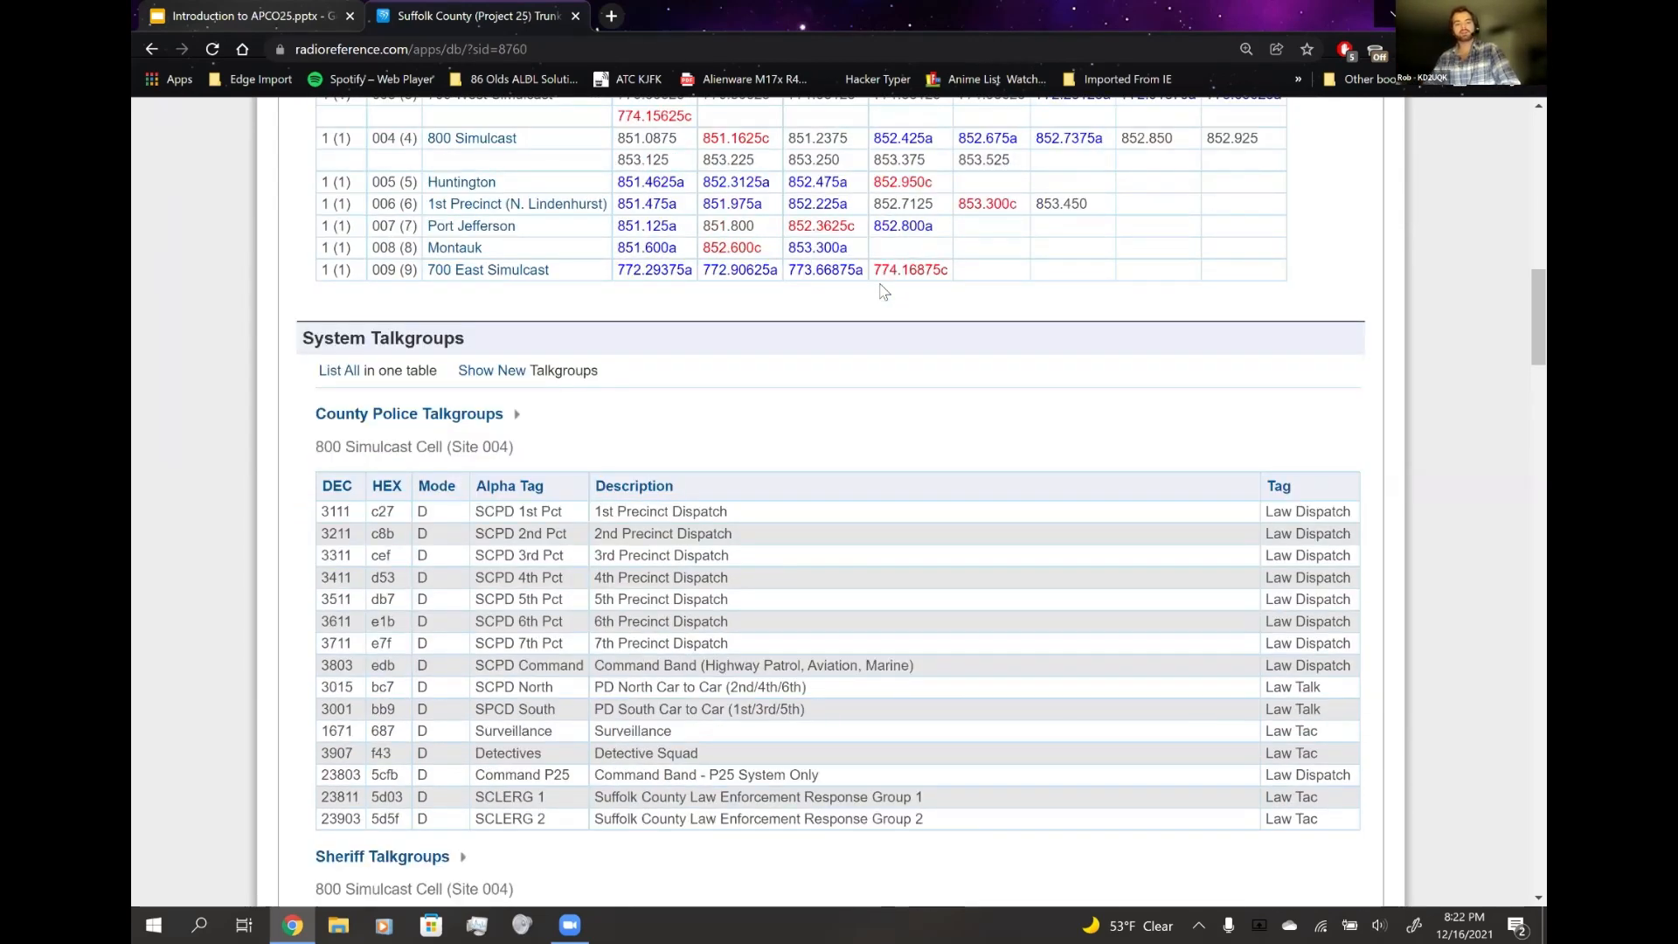
{"action": "mouse_move", "coordinate": [860, 301]}
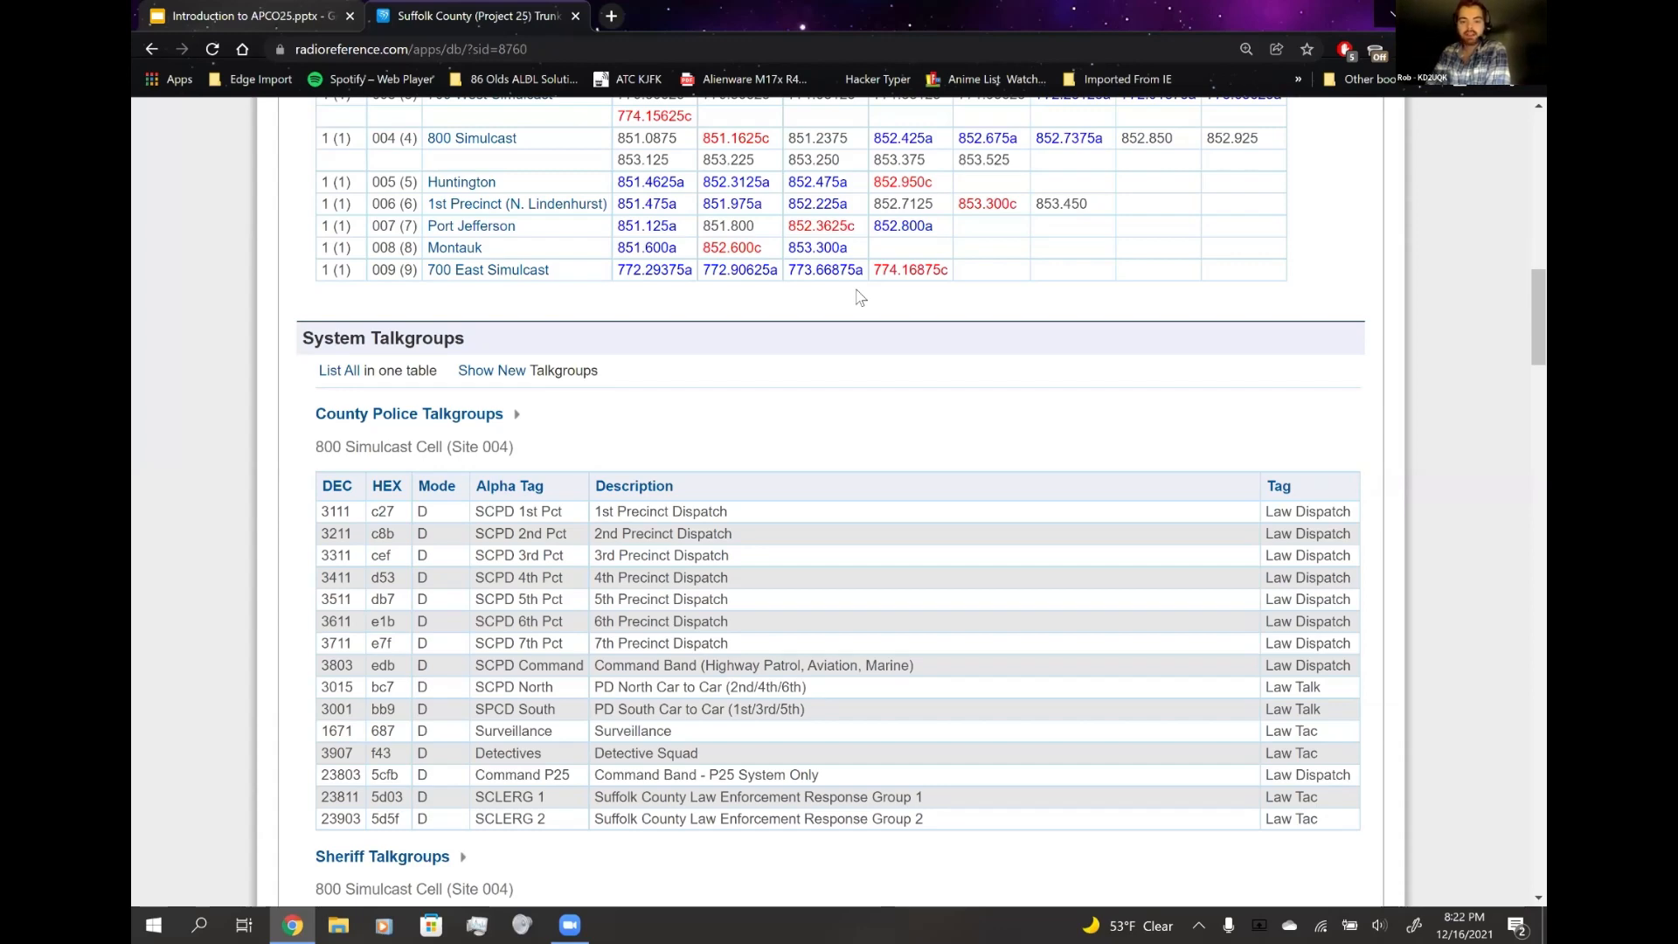
{"action": "scroll", "scroll_direction": "up", "scroll_amount": 3}
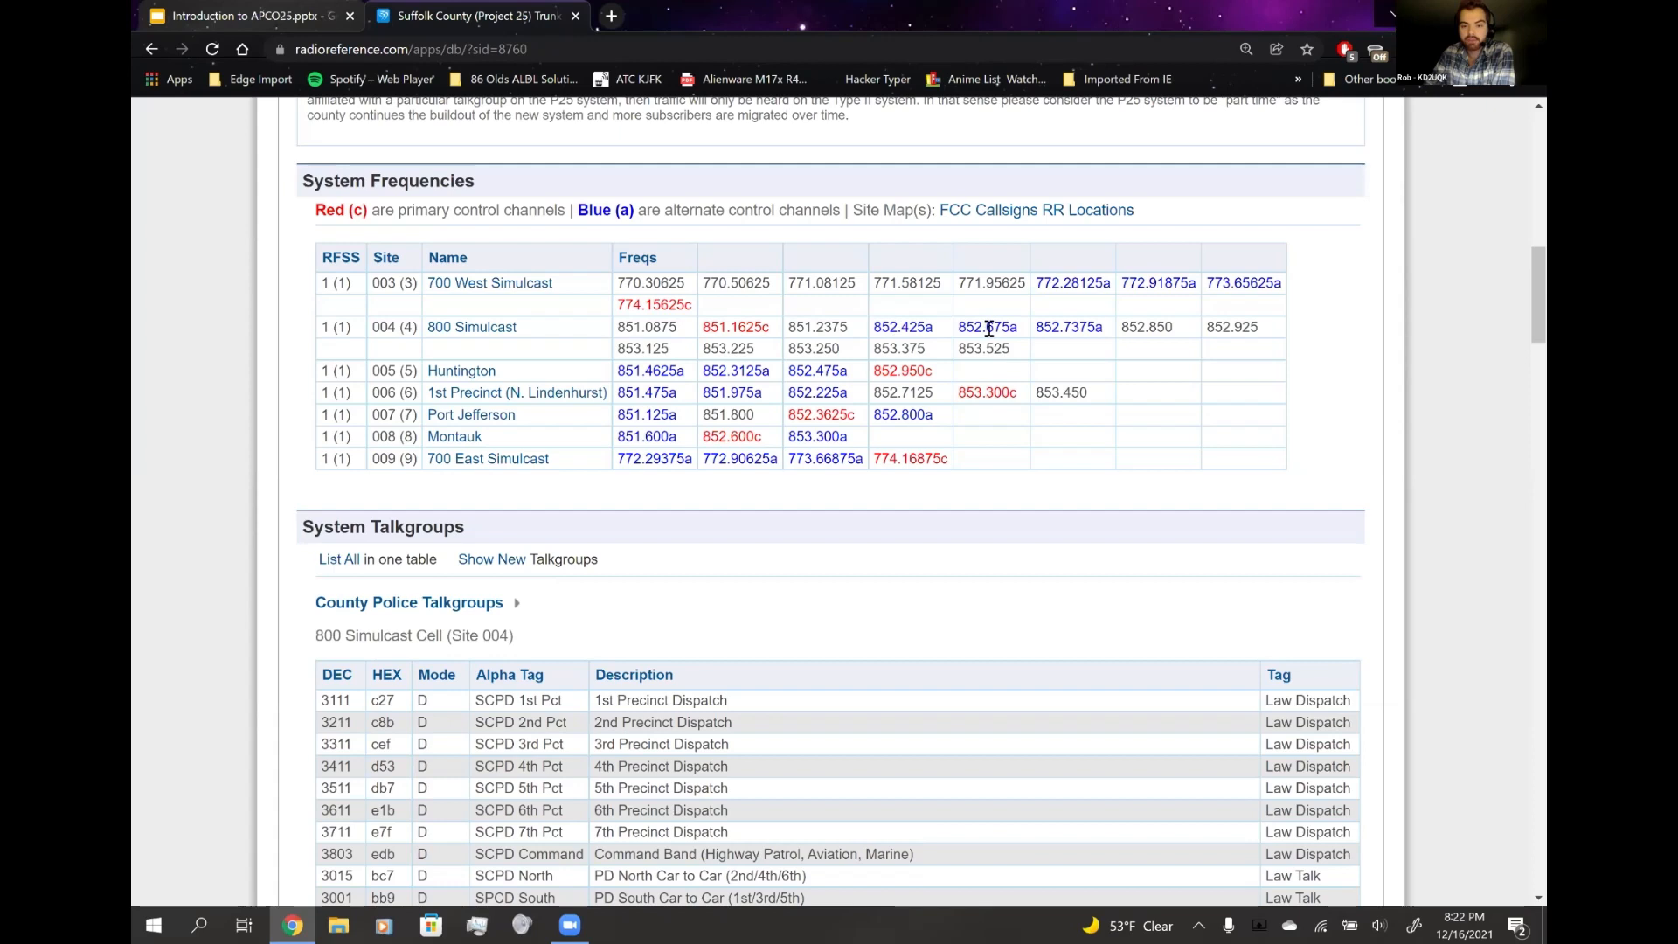
{"action": "mouse_move", "coordinate": [841, 346]}
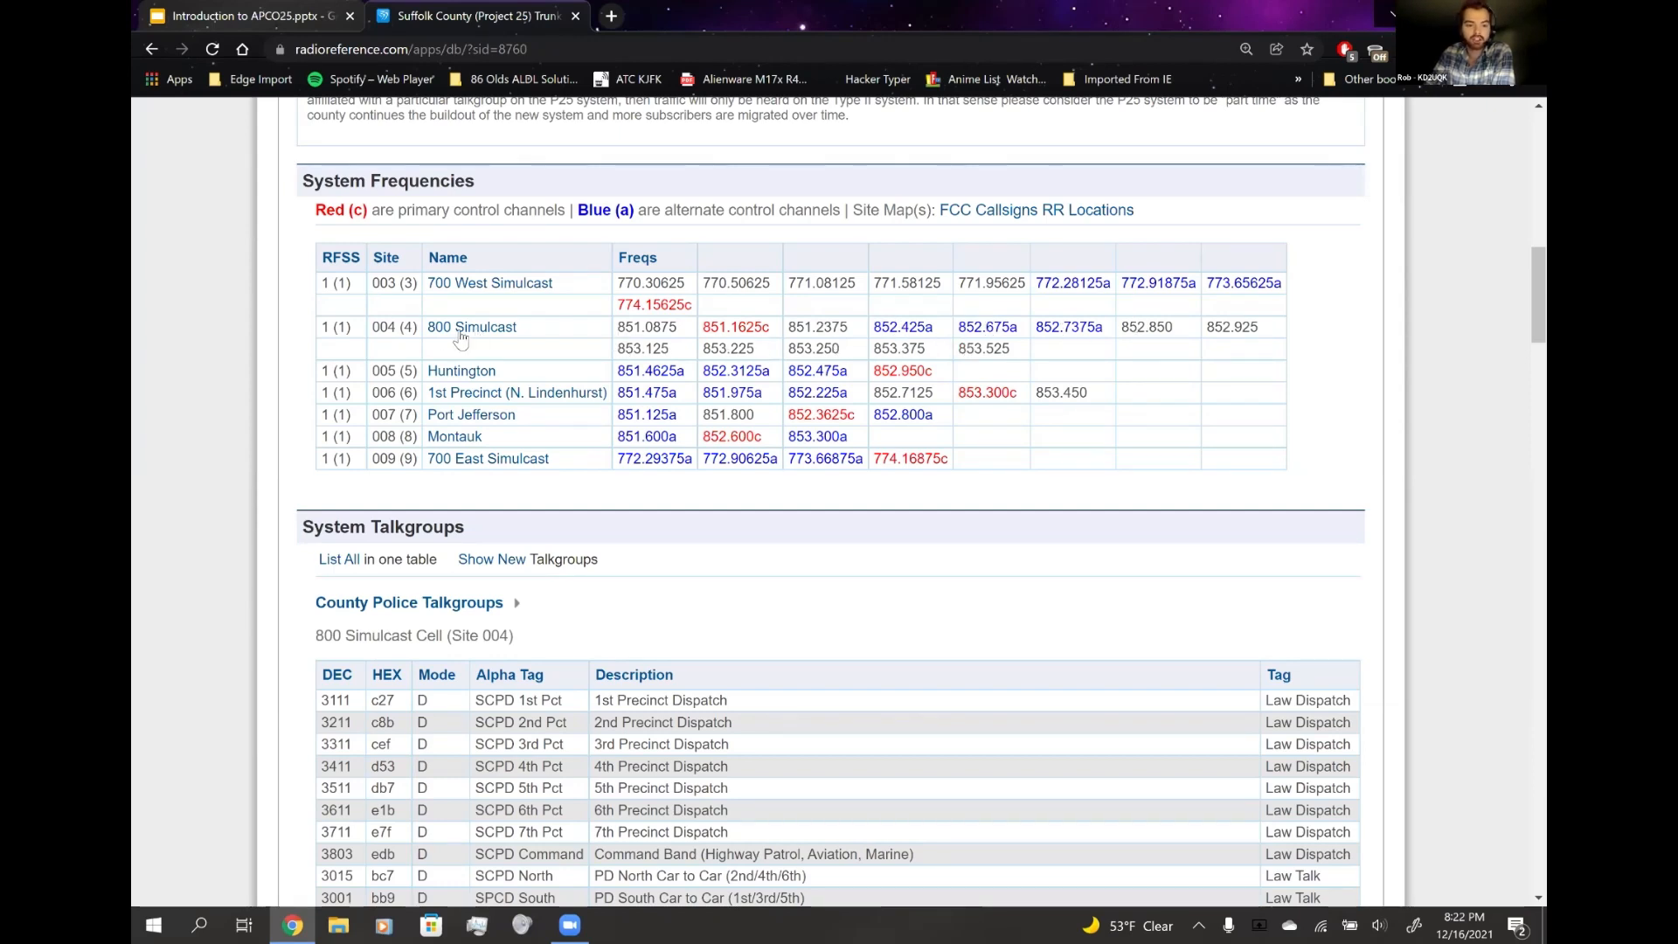
- Browse further through the P25 system's talkgroup tables
{"action": "scroll", "scroll_direction": "down", "scroll_amount": 3}
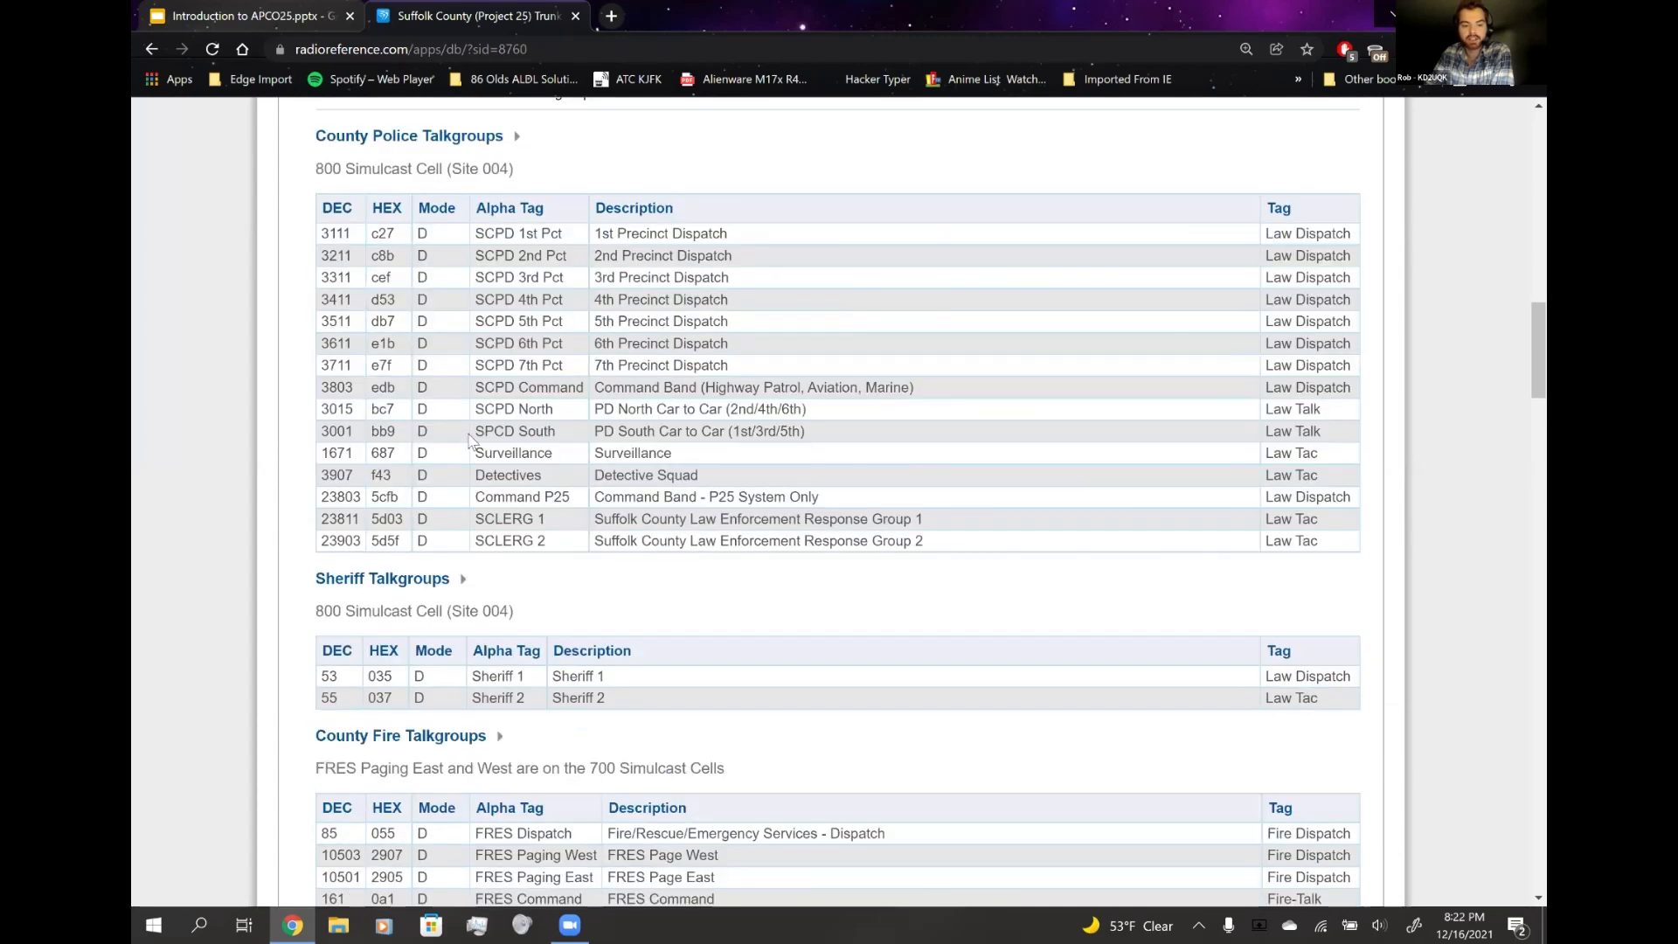
{"action": "scroll", "scroll_direction": "down", "scroll_amount": 3}
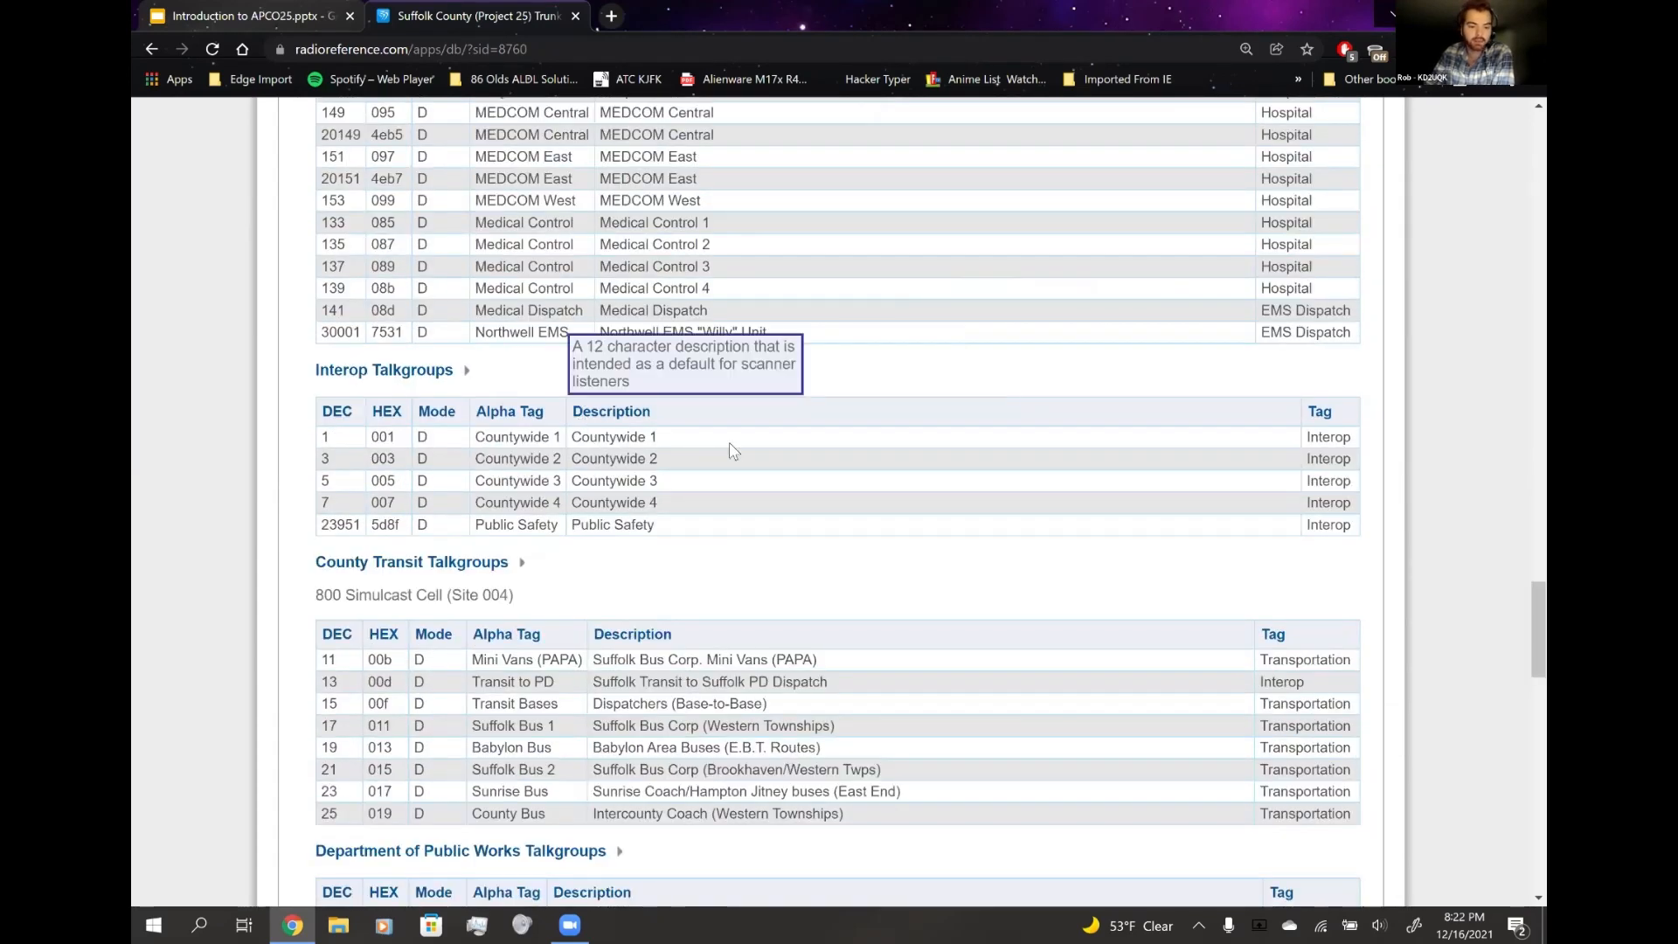
{"action": "scroll", "scroll_direction": "down", "scroll_amount": 3}
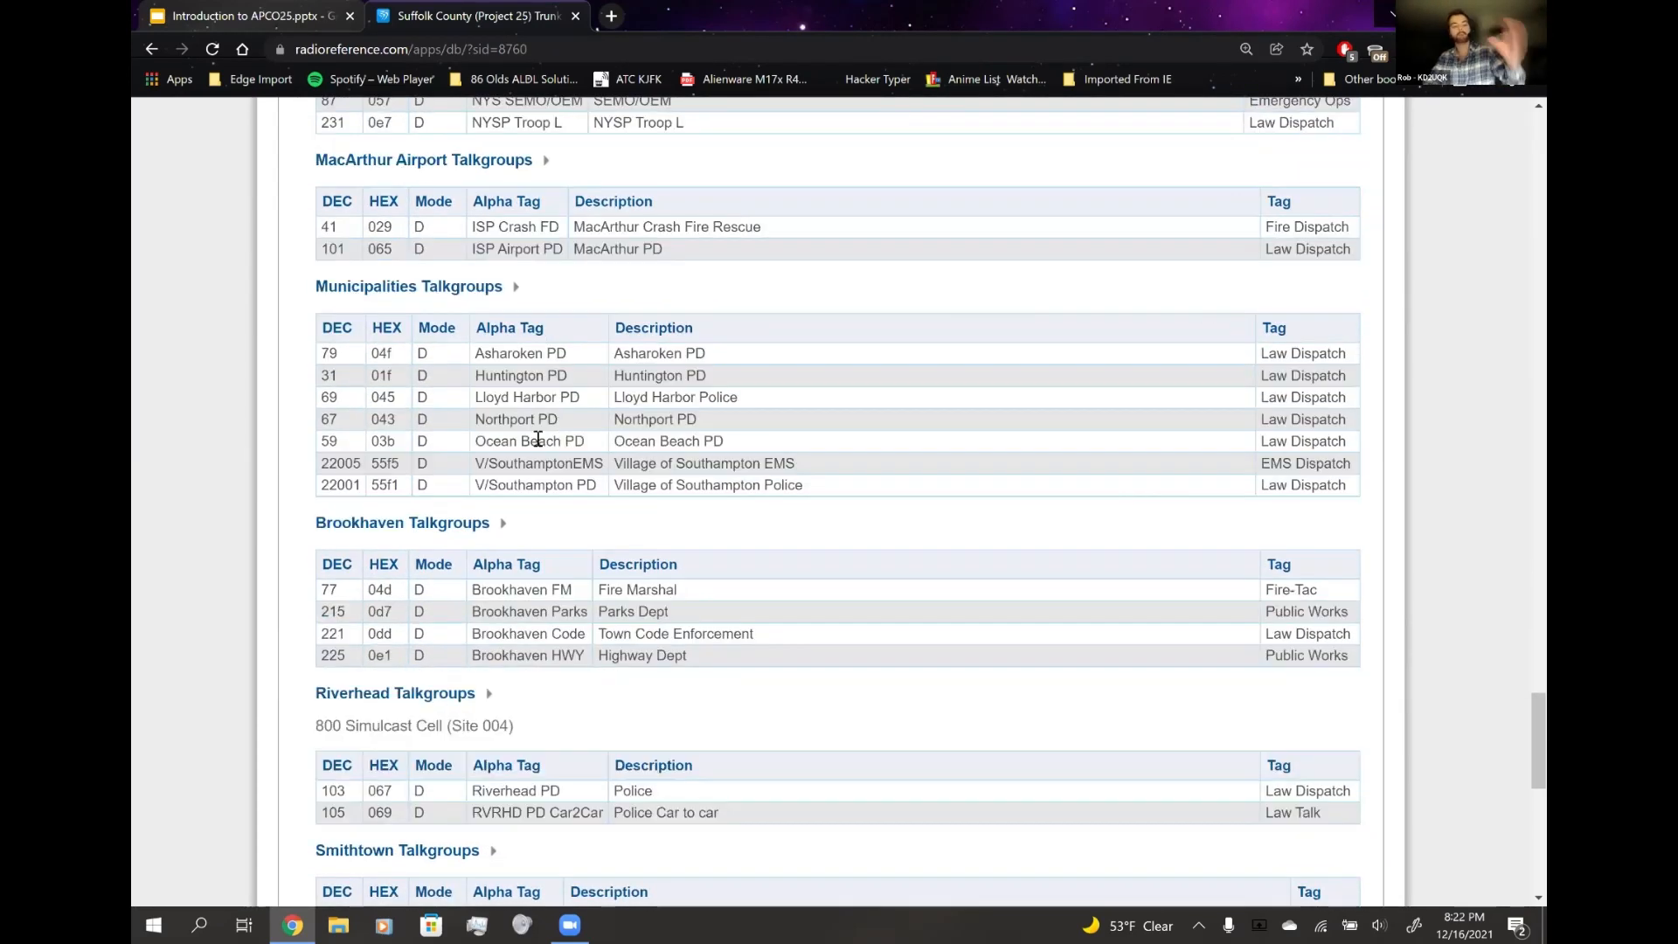
{"action": "mouse_move", "coordinate": [436, 409]}
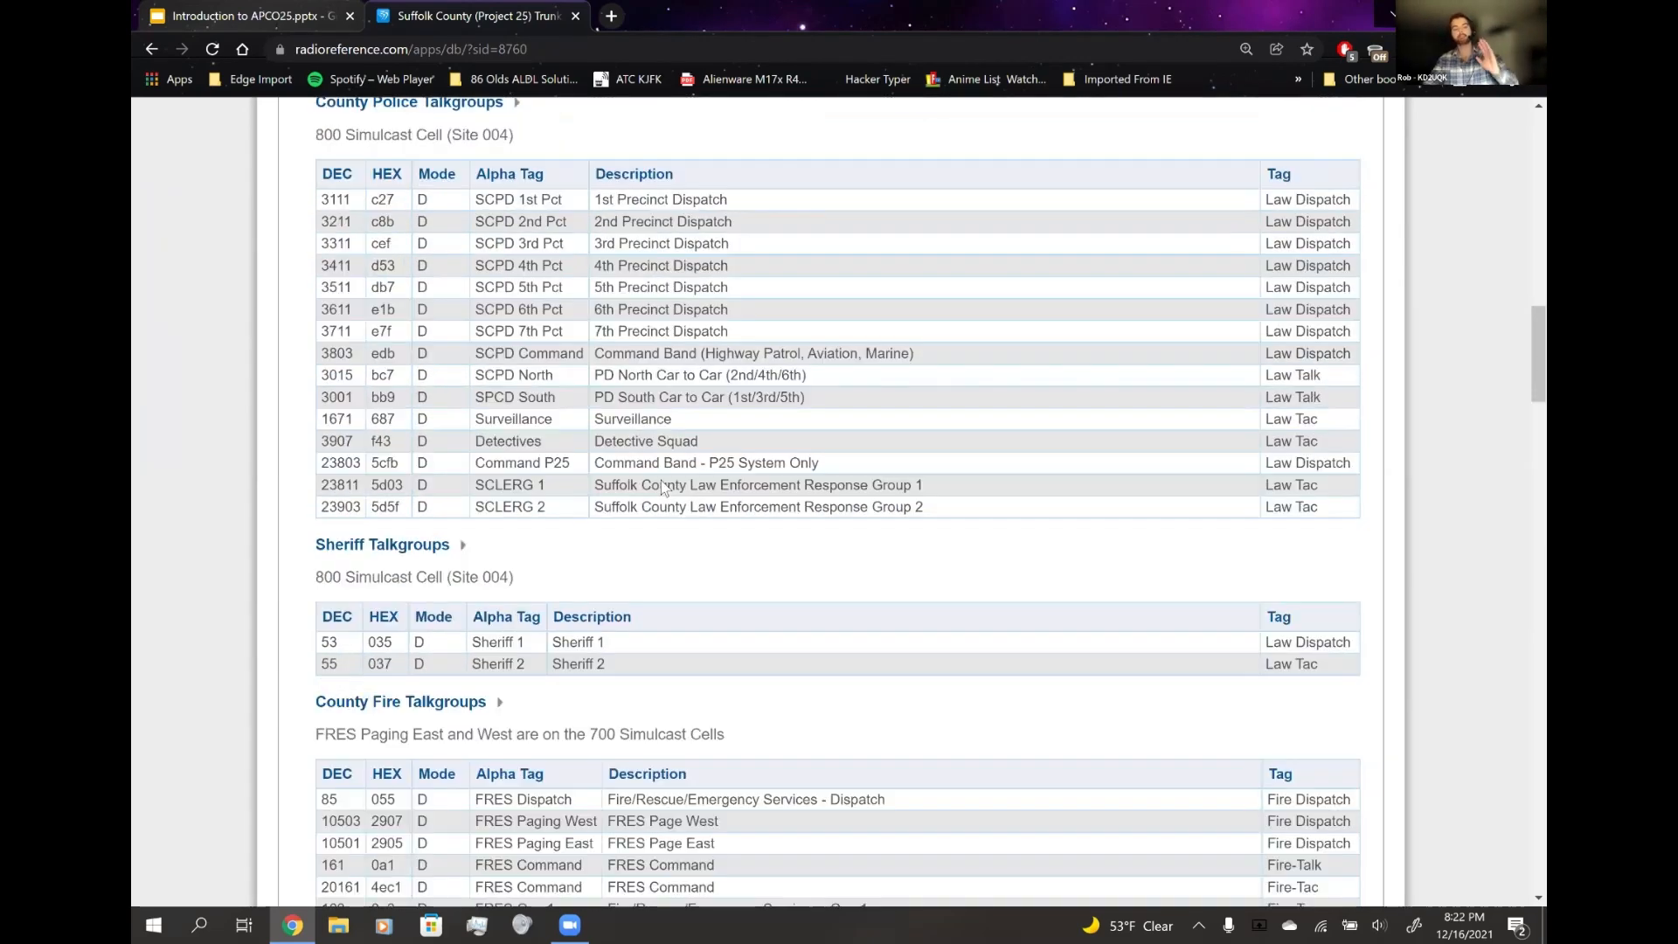
{"action": "scroll", "scroll_direction": "up", "scroll_amount": 3}
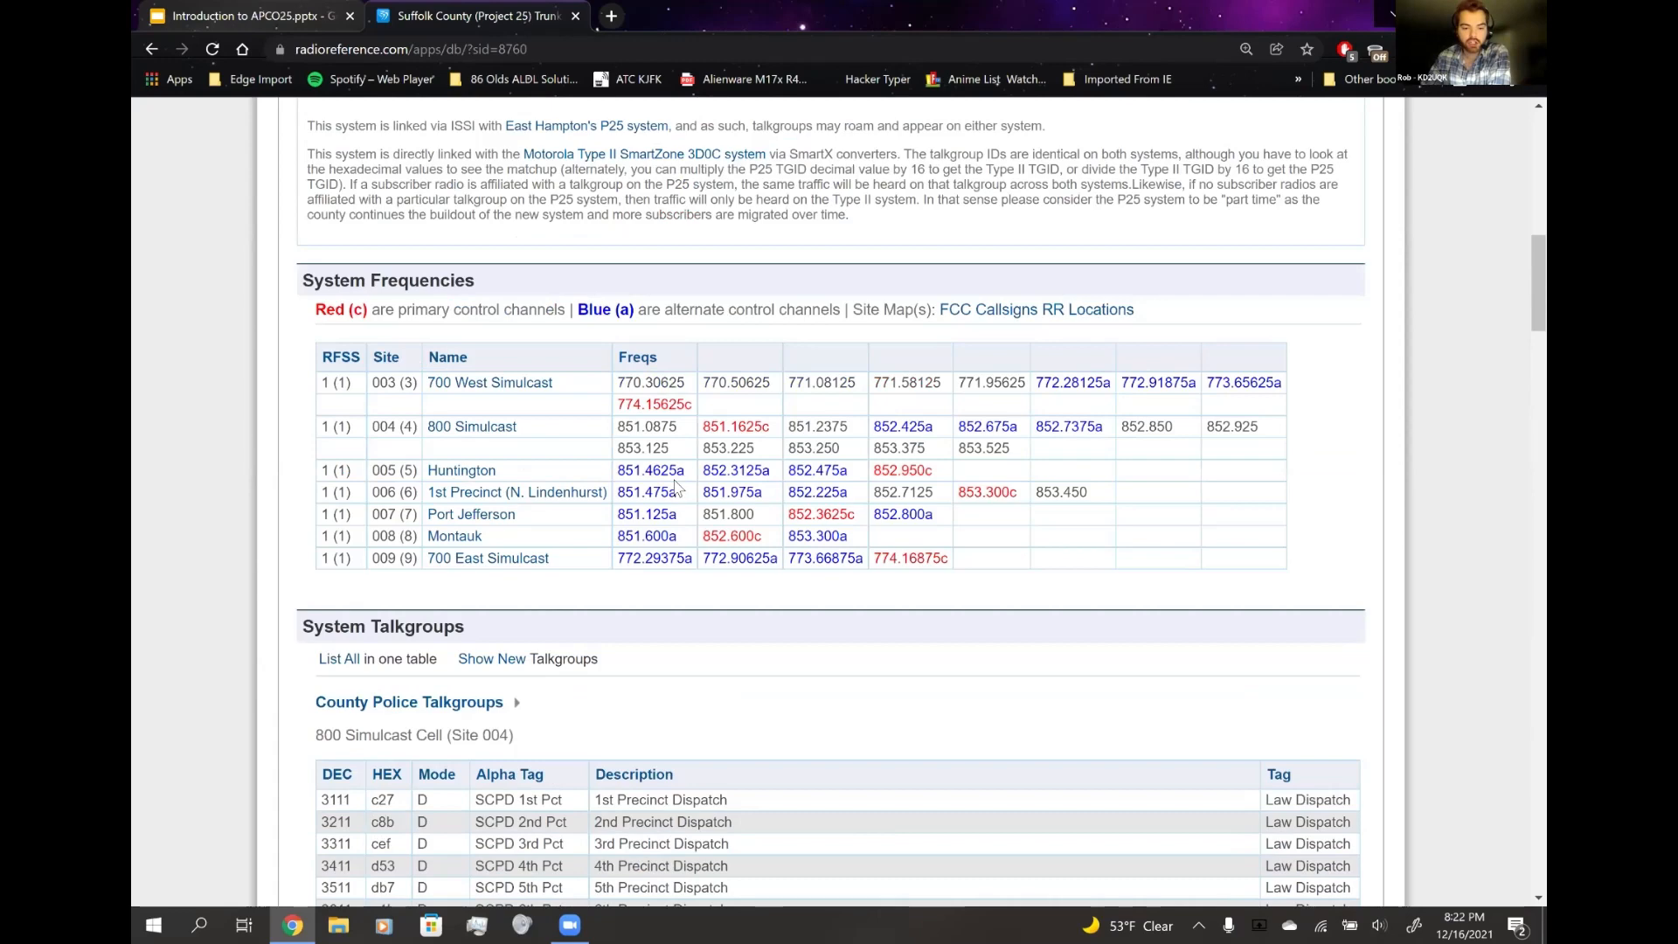
{"action": "scroll", "scroll_direction": "down", "scroll_amount": 3}
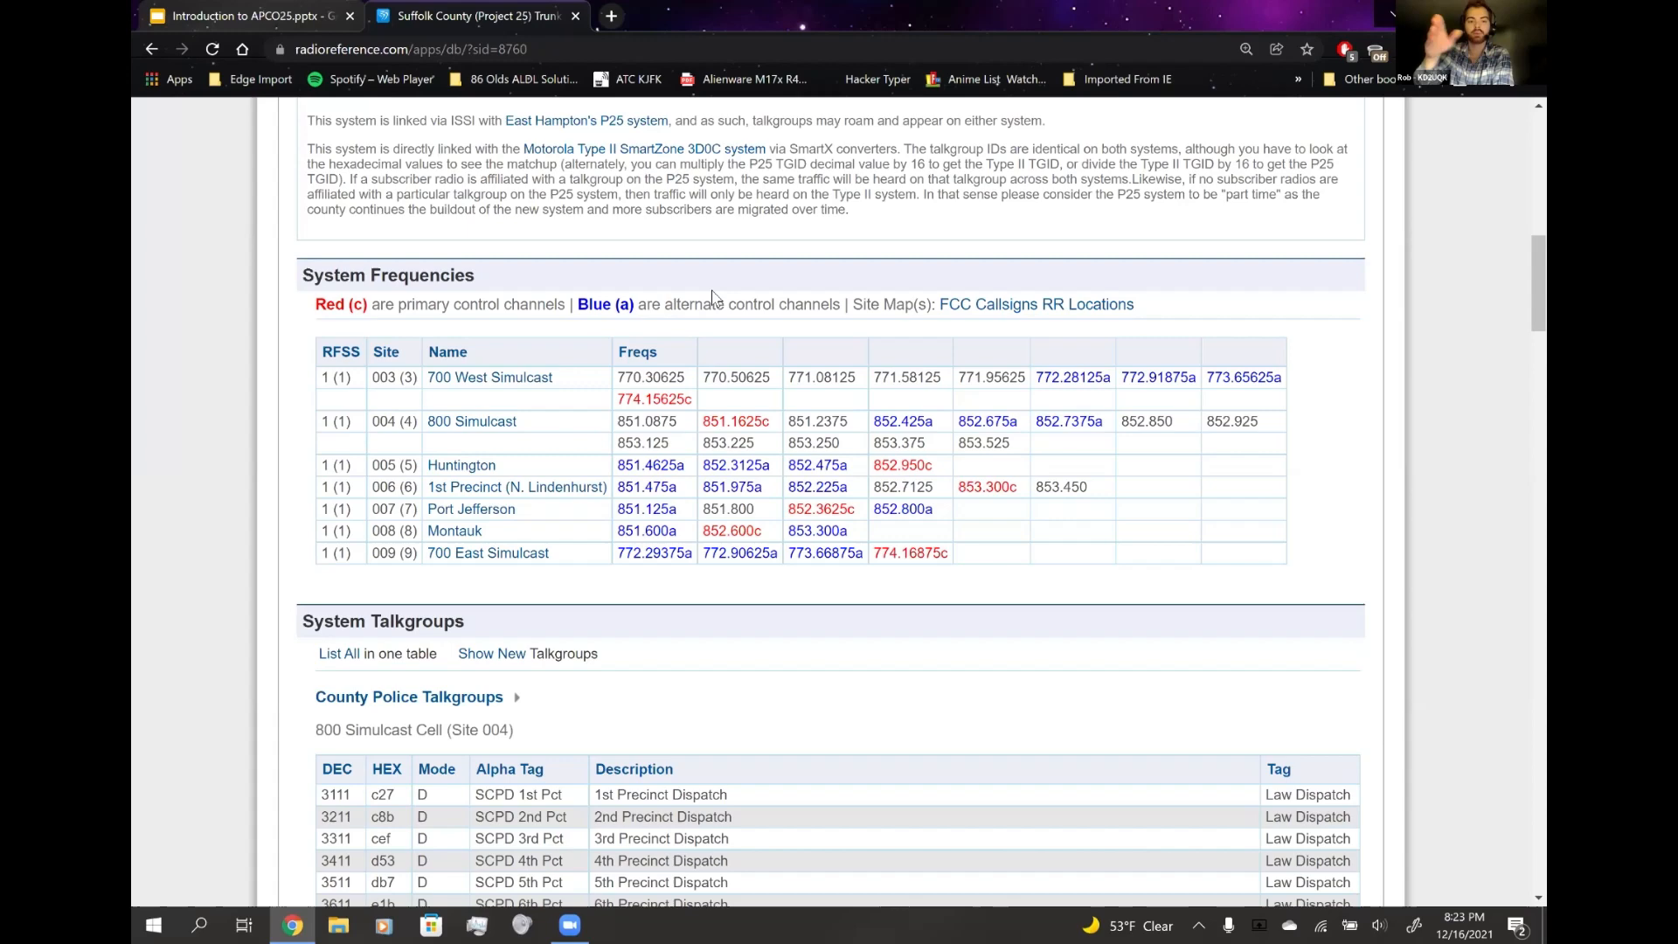
{"action": "scroll", "scroll_direction": "down", "scroll_amount": 3}
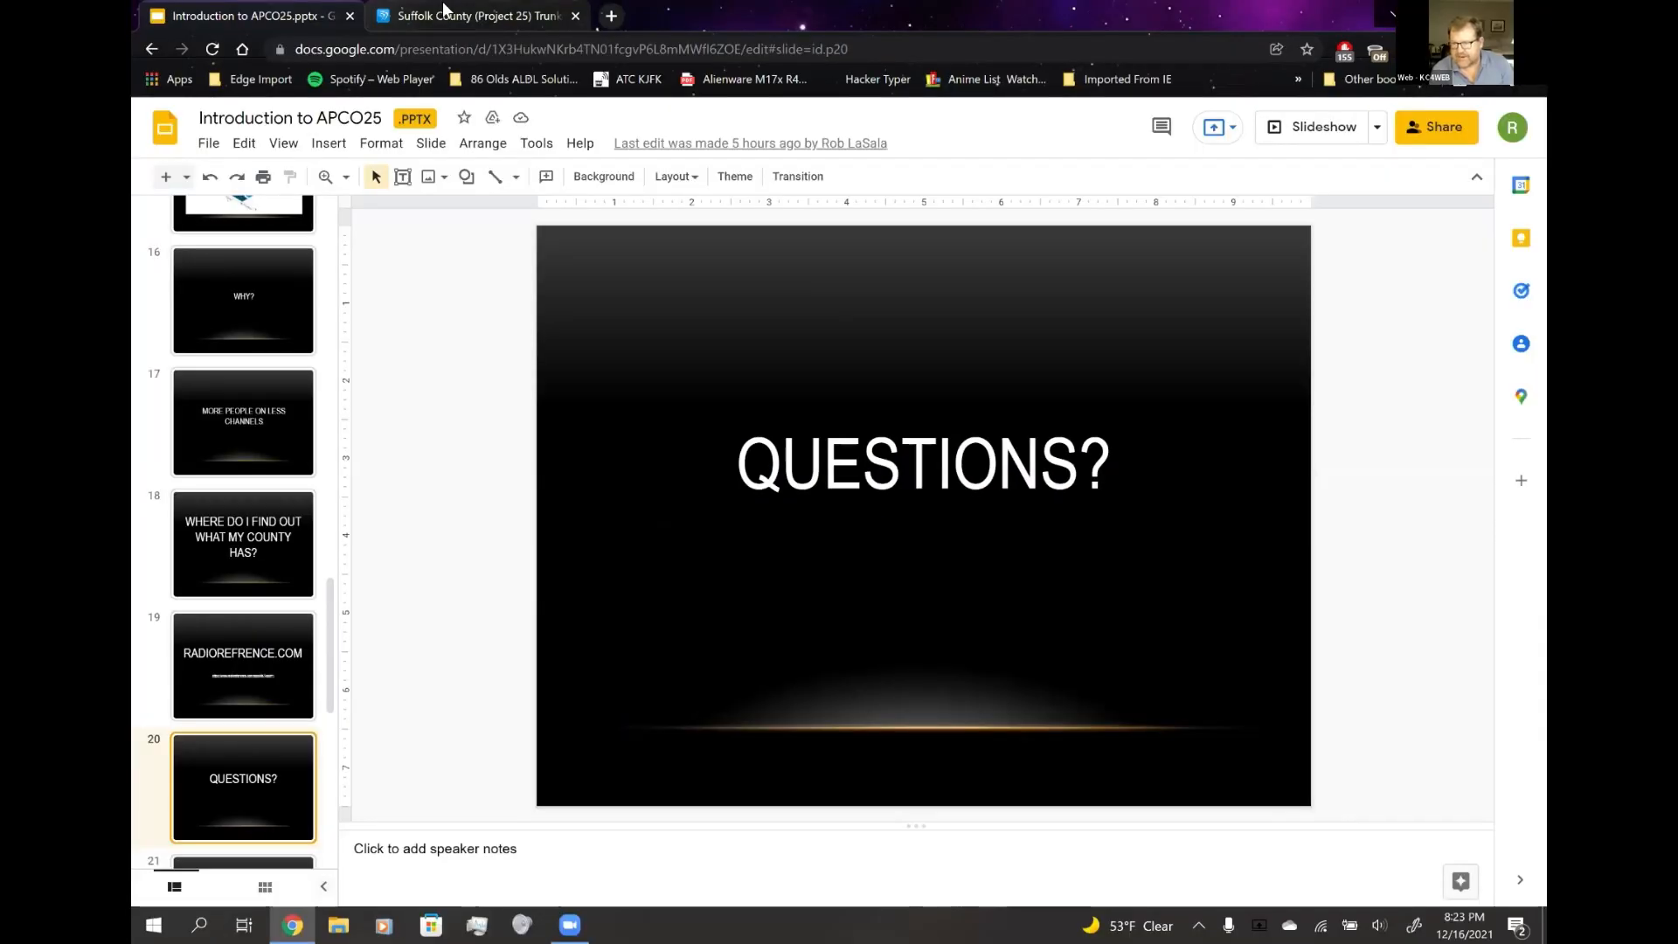
- Switch to the RadioReference tab and return toward the top of the database page
{"action": "left_click", "coordinate": [475, 16]}
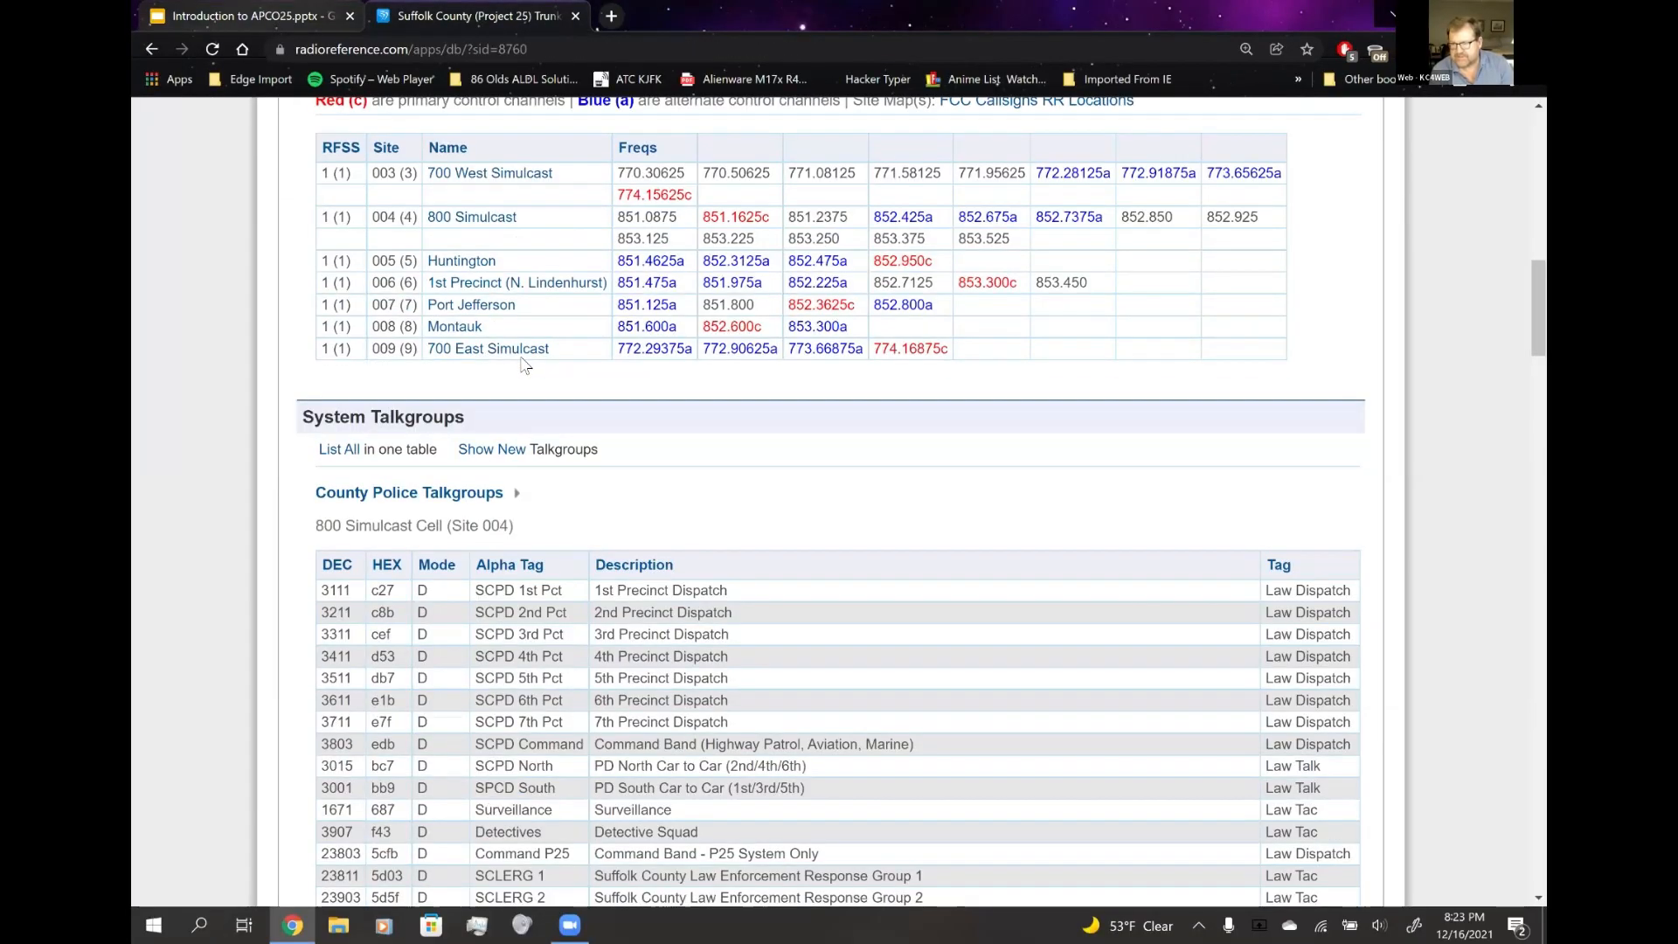
{"action": "scroll", "scroll_direction": "up", "scroll_amount": 3}
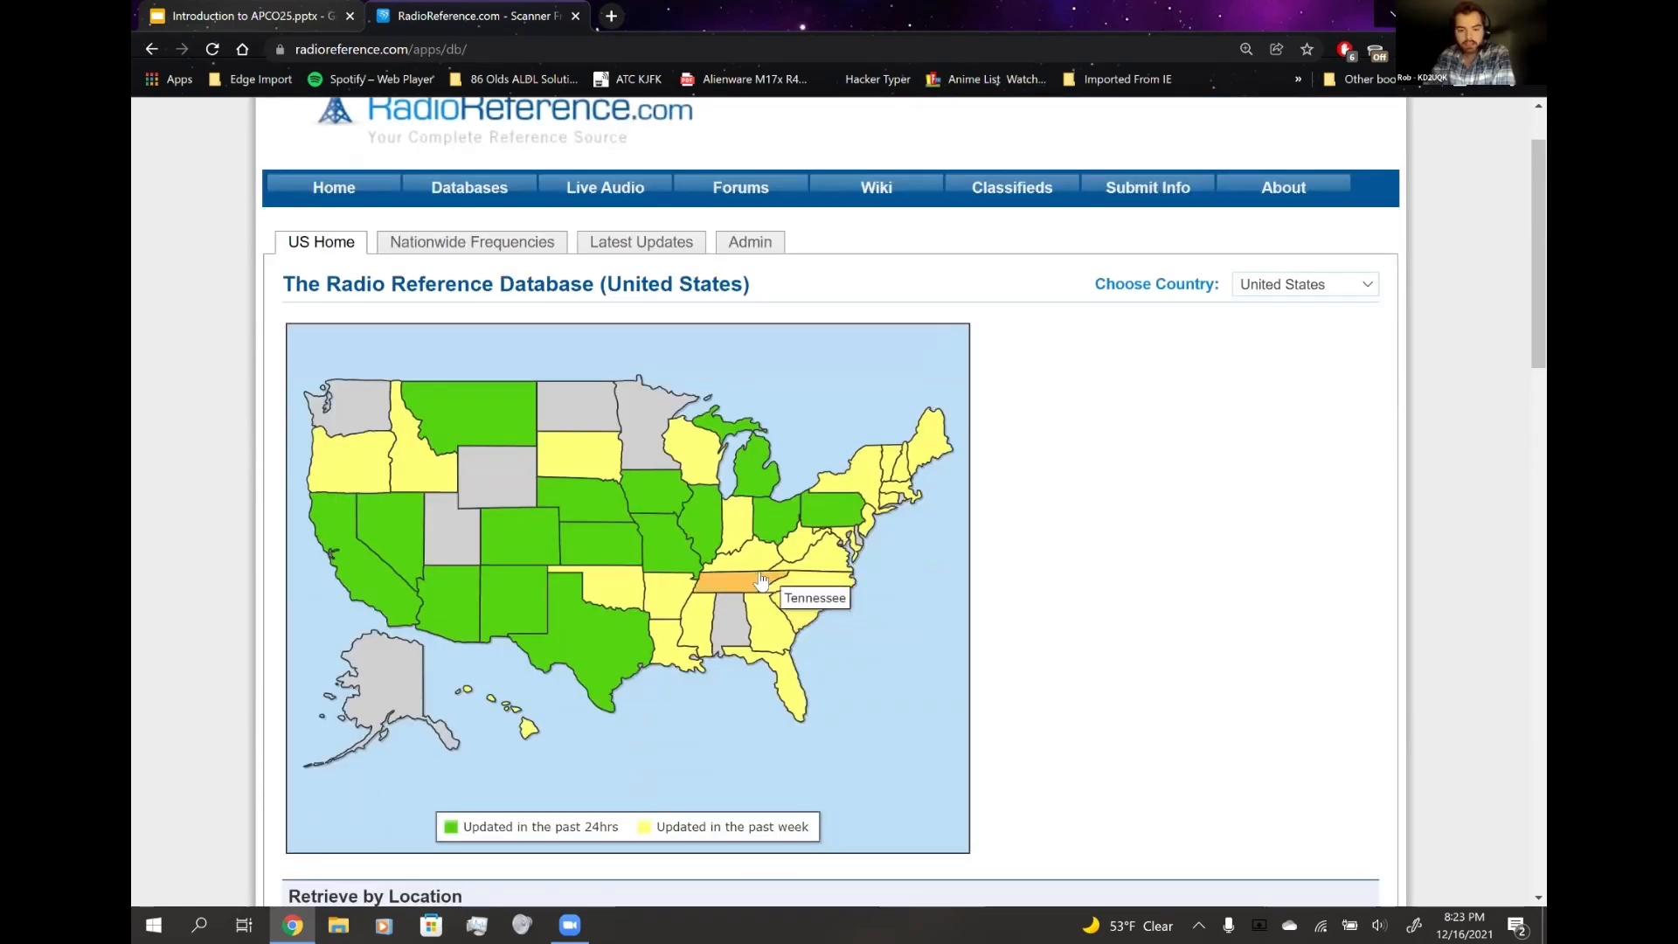
- Go to the Tennessee database page and down through Shelby County's Memphis and Arlington listings
{"action": "left_click", "coordinate": [754, 580]}
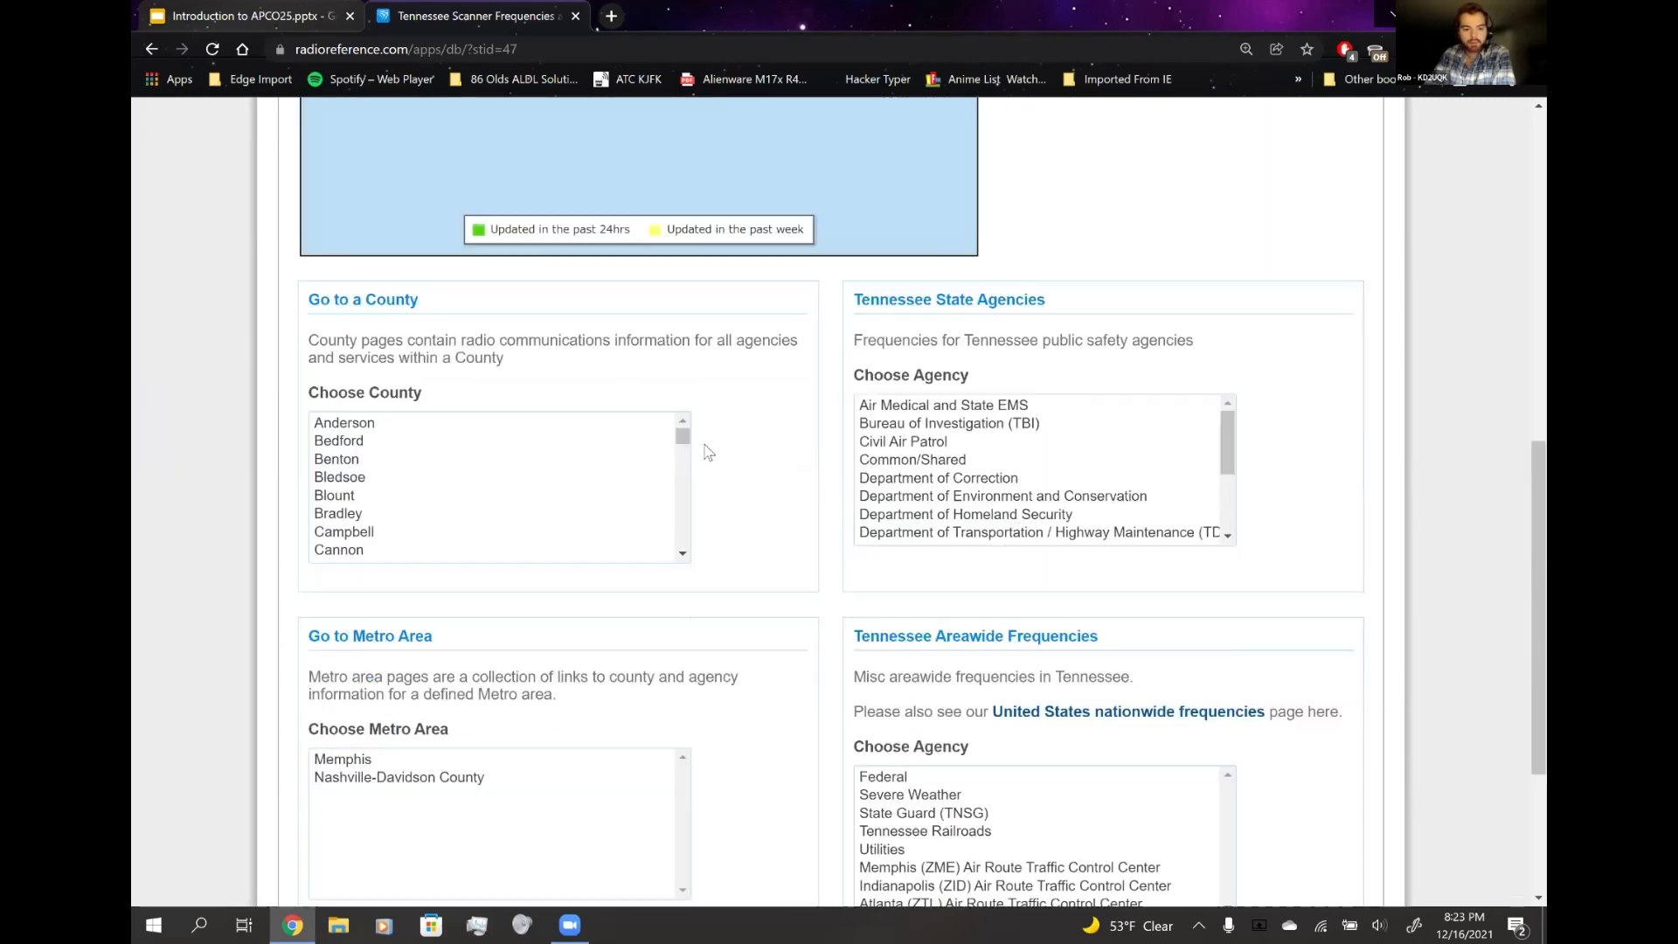
{"action": "scroll", "scroll_direction": "down", "scroll_amount": 3}
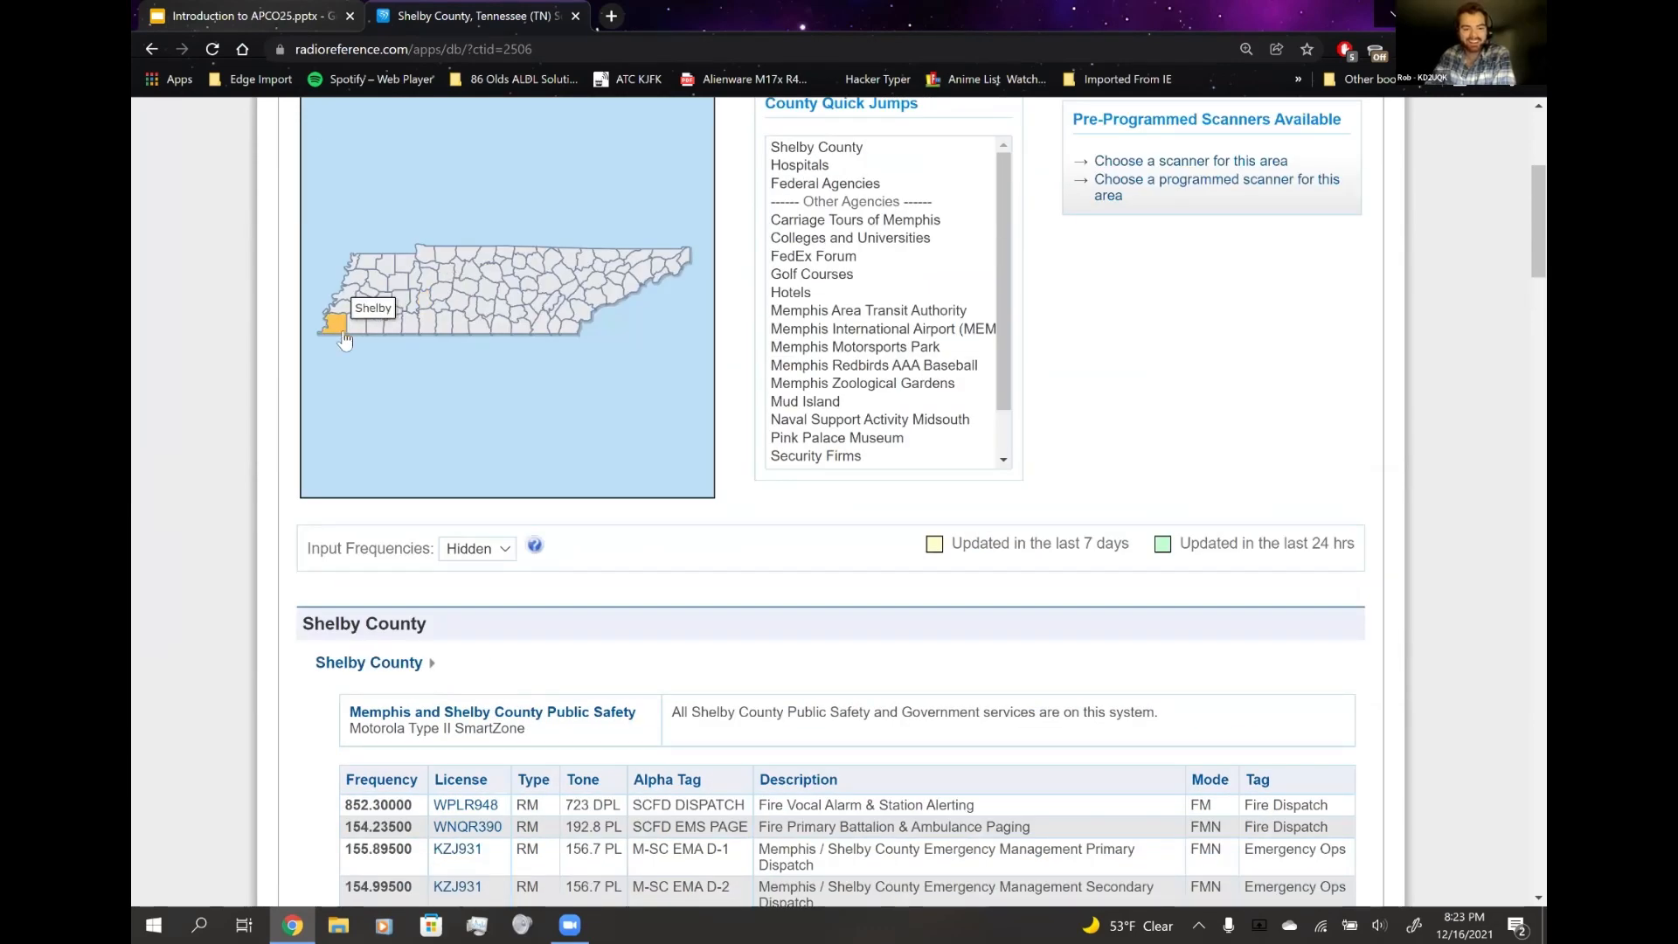
{"action": "scroll", "scroll_direction": "down", "scroll_amount": 3}
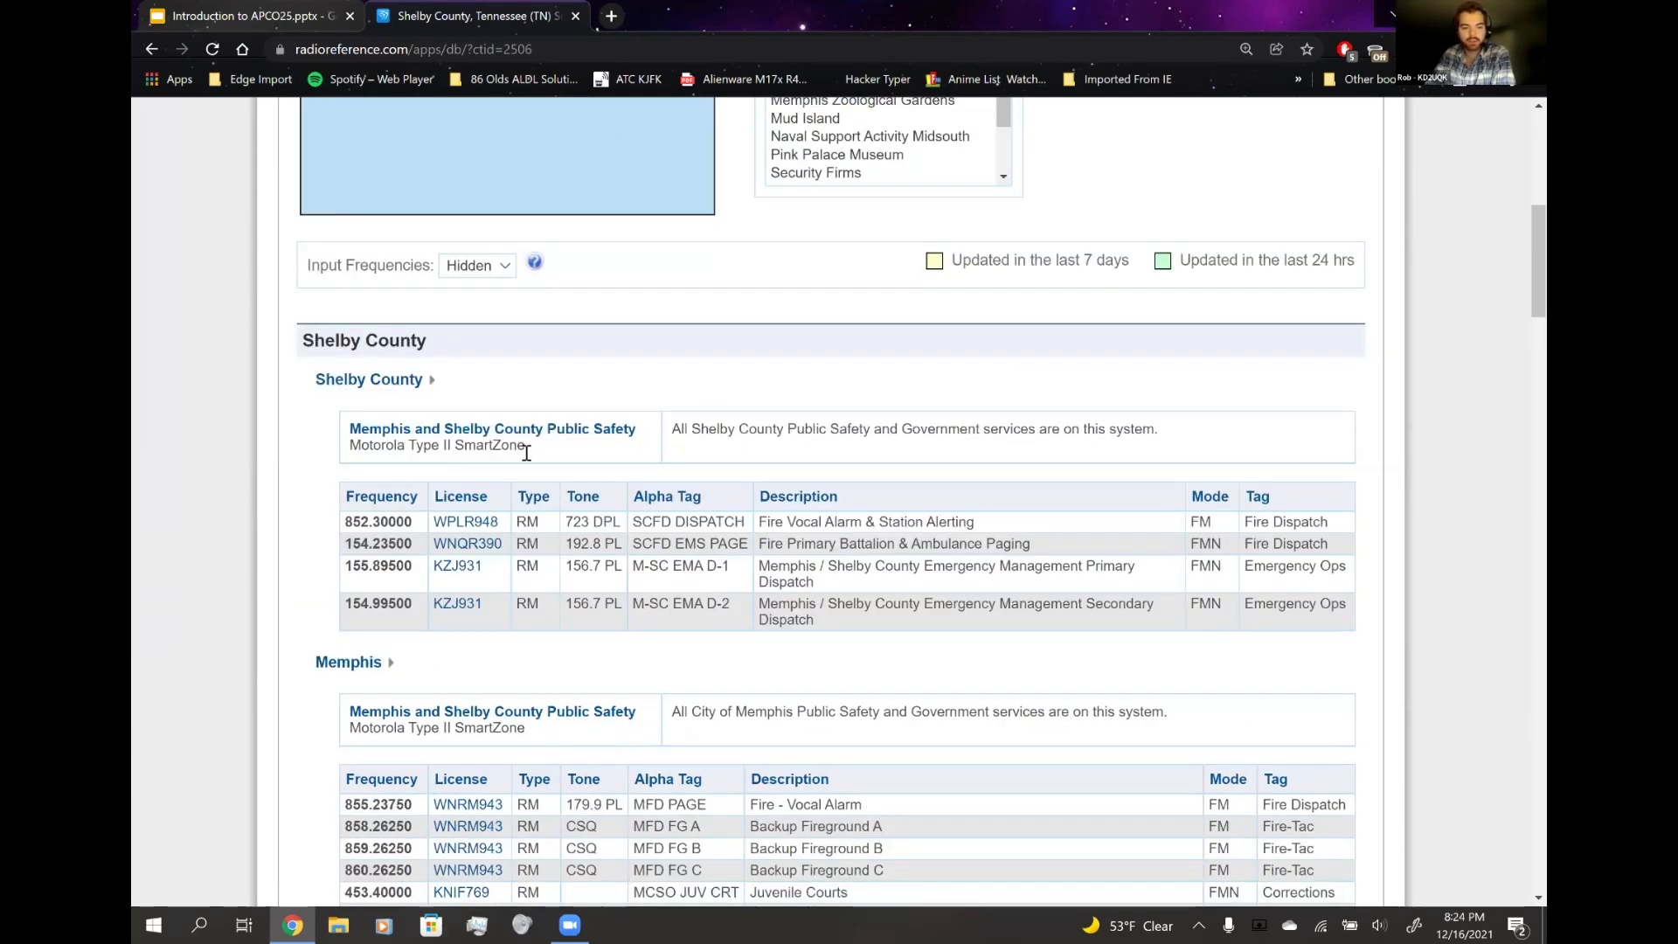
{"action": "scroll", "scroll_direction": "down", "scroll_amount": 3}
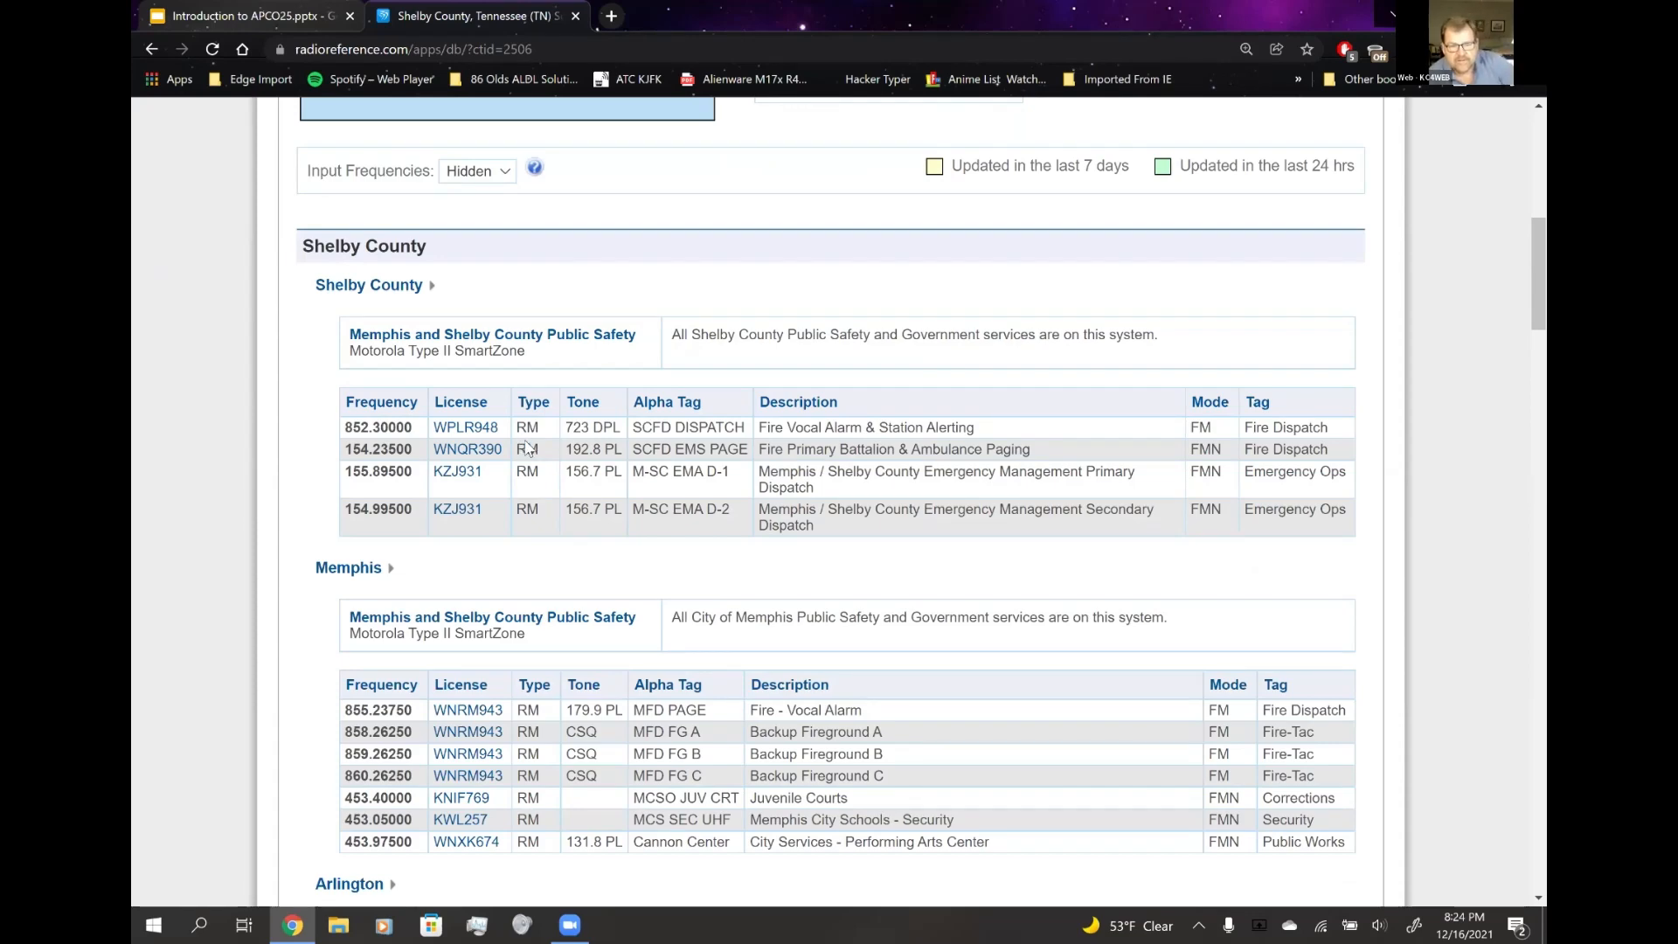
- Continue through Bartlett and Collierville down to Collierville's Project 25 Phase II system
{"action": "scroll", "scroll_direction": "down", "scroll_amount": 3}
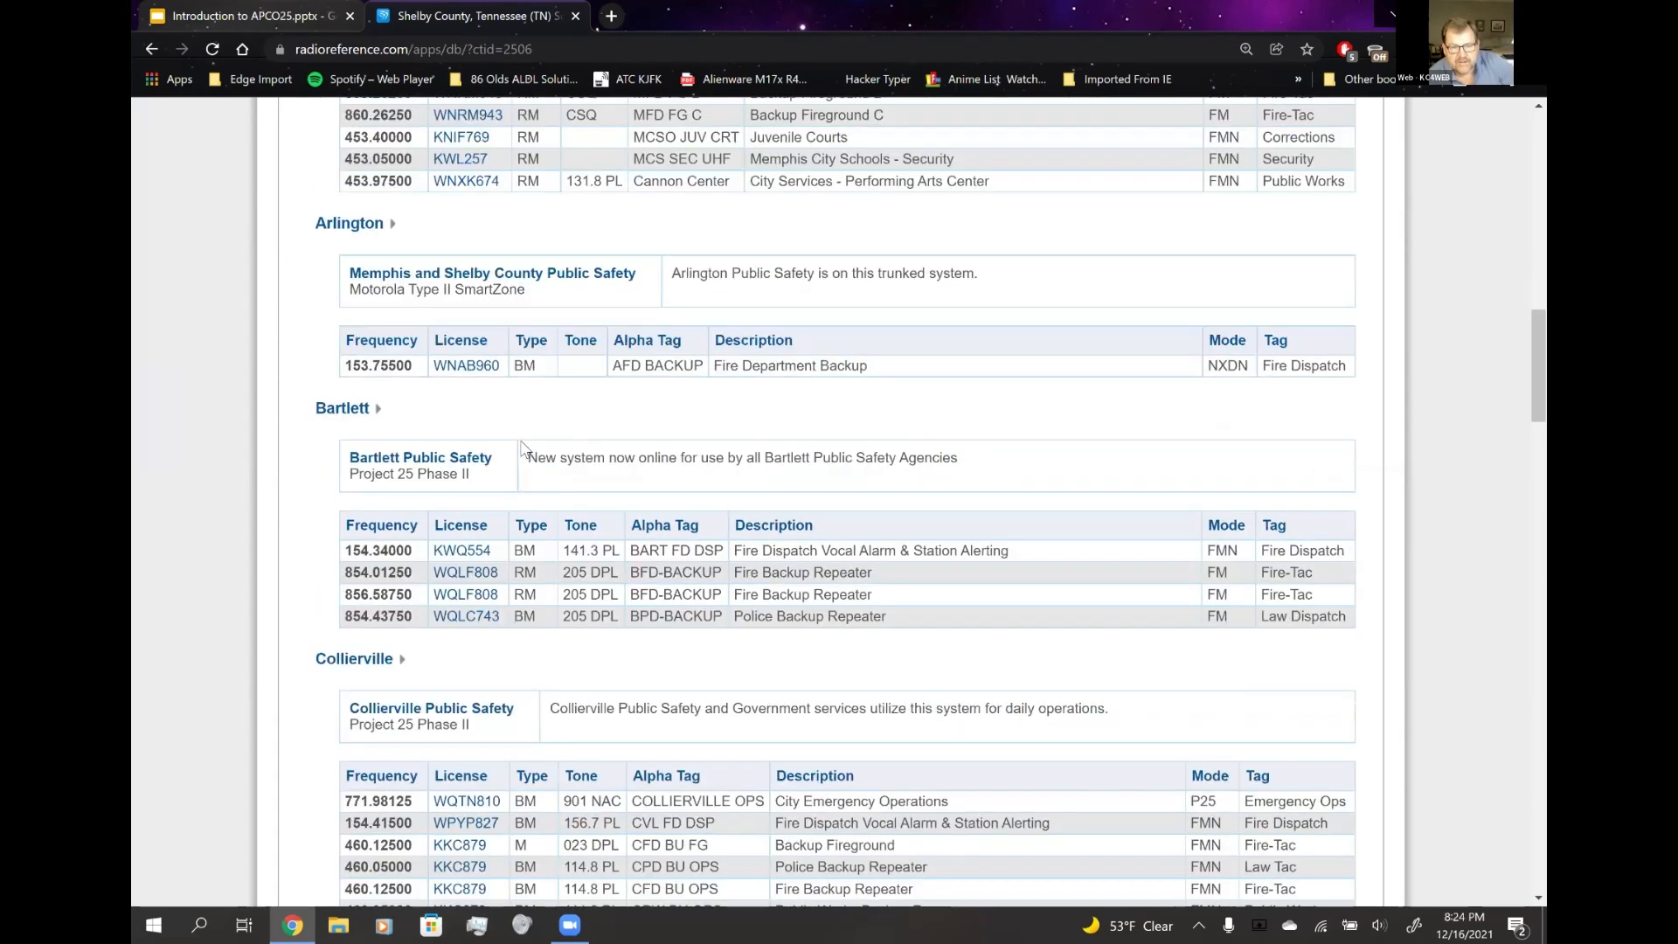
{"action": "scroll", "scroll_direction": "down", "scroll_amount": 3}
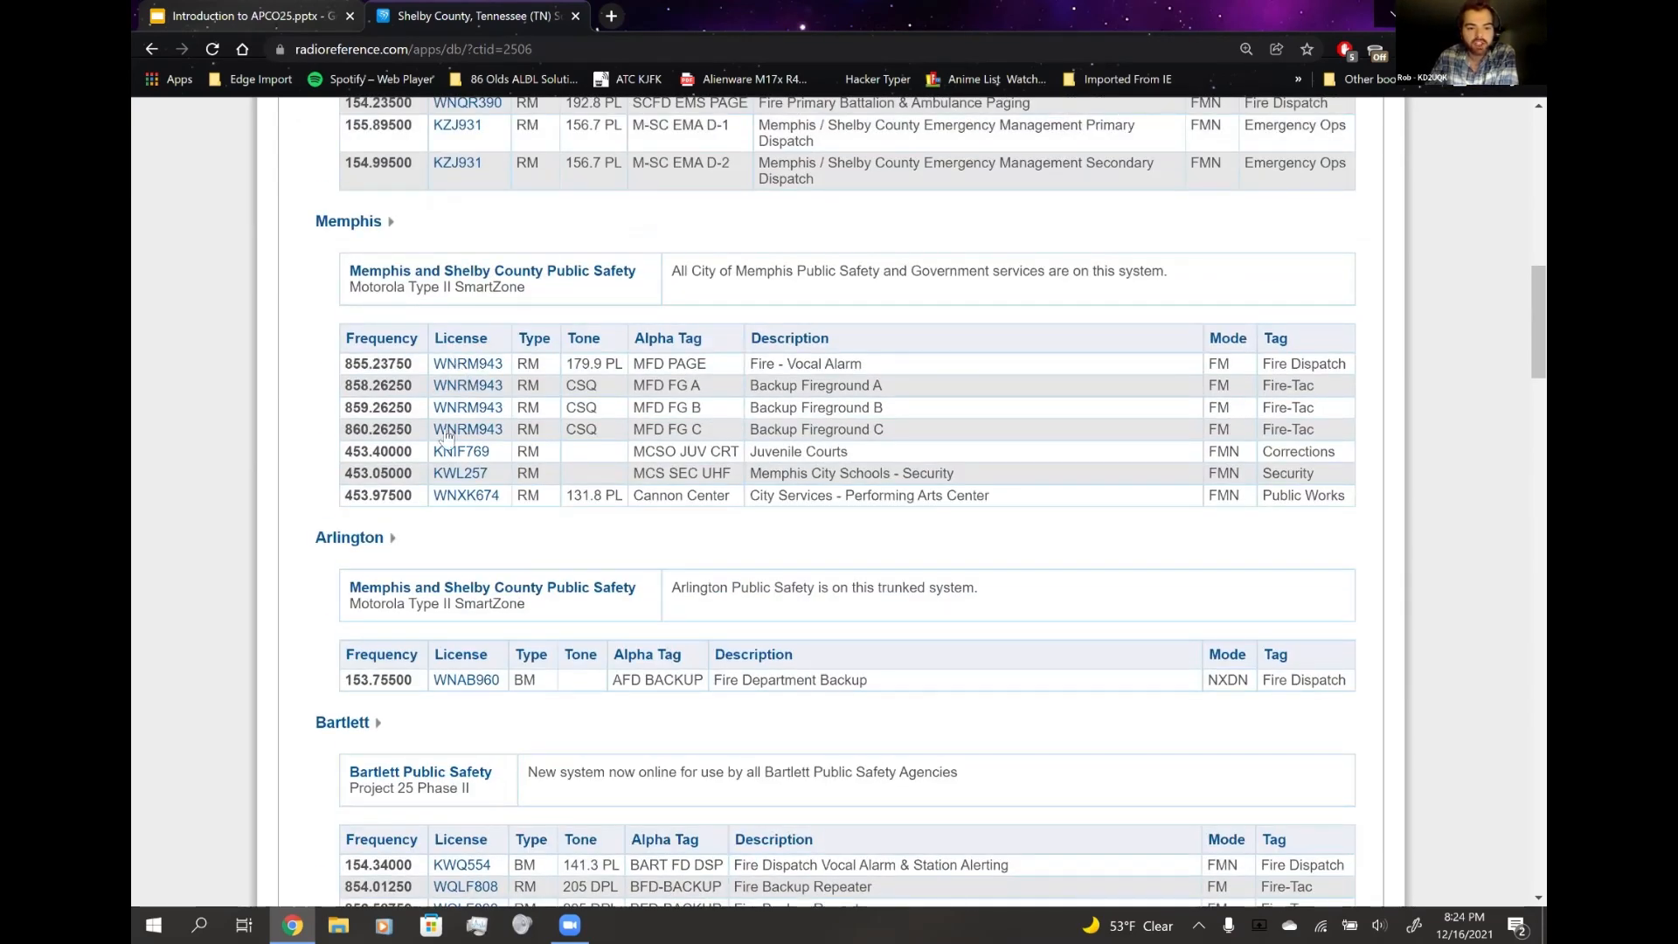
{"action": "scroll", "scroll_direction": "up", "scroll_amount": 3}
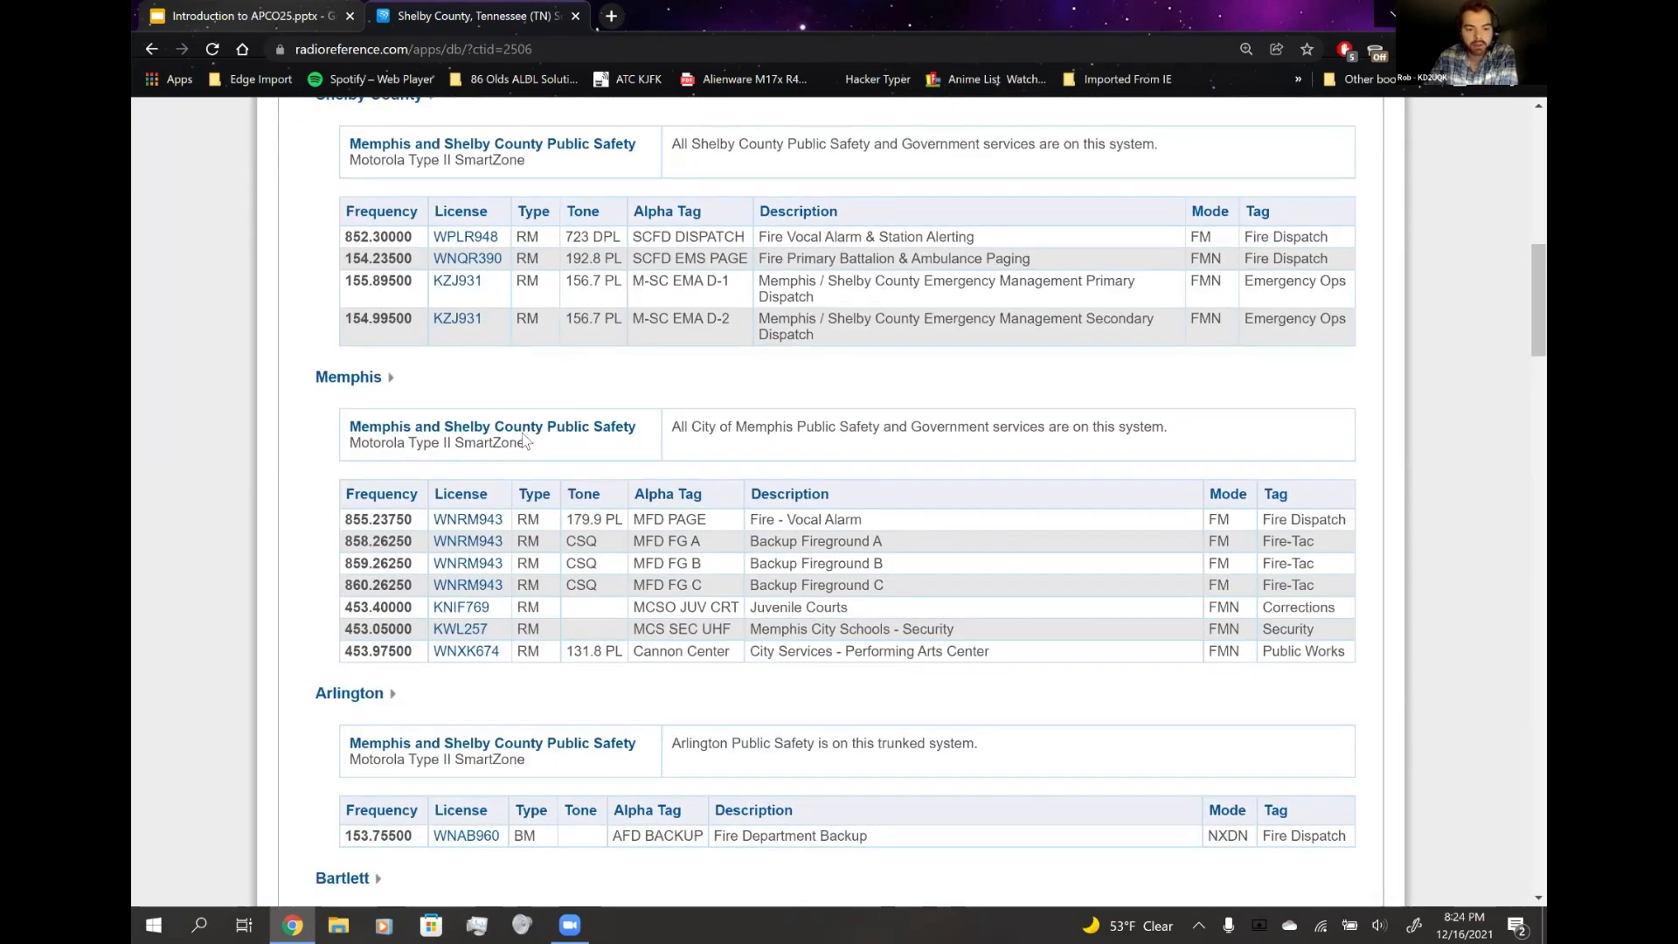
{"action": "scroll", "scroll_direction": "down", "scroll_amount": 3}
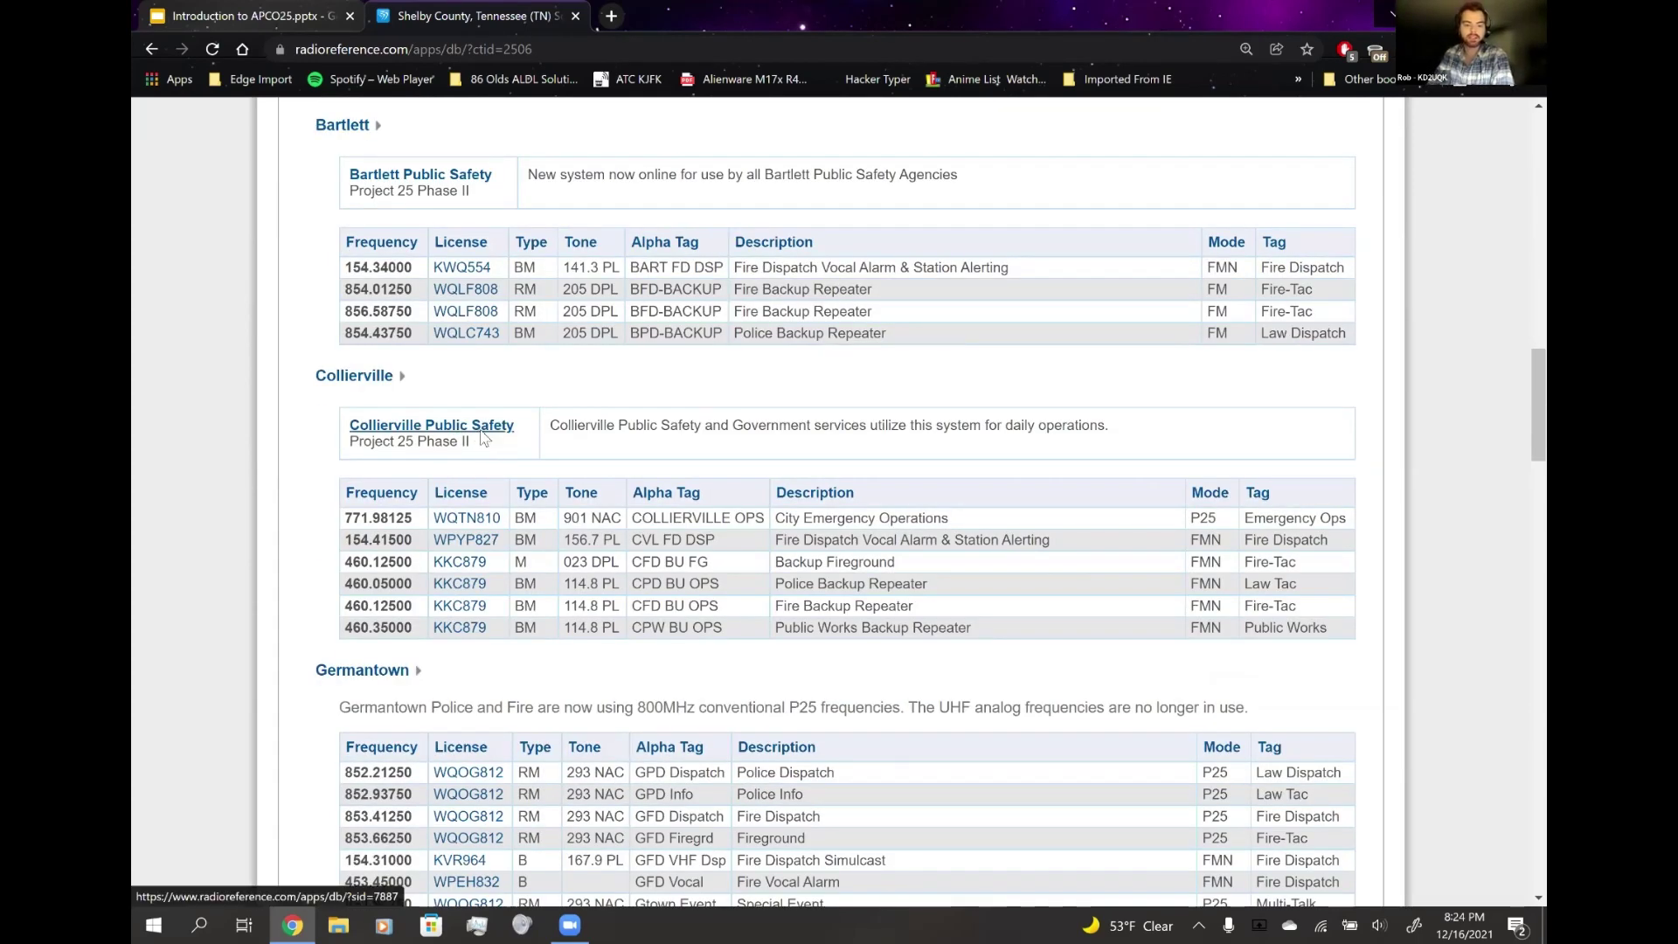
{"action": "left_click", "coordinate": [430, 425]}
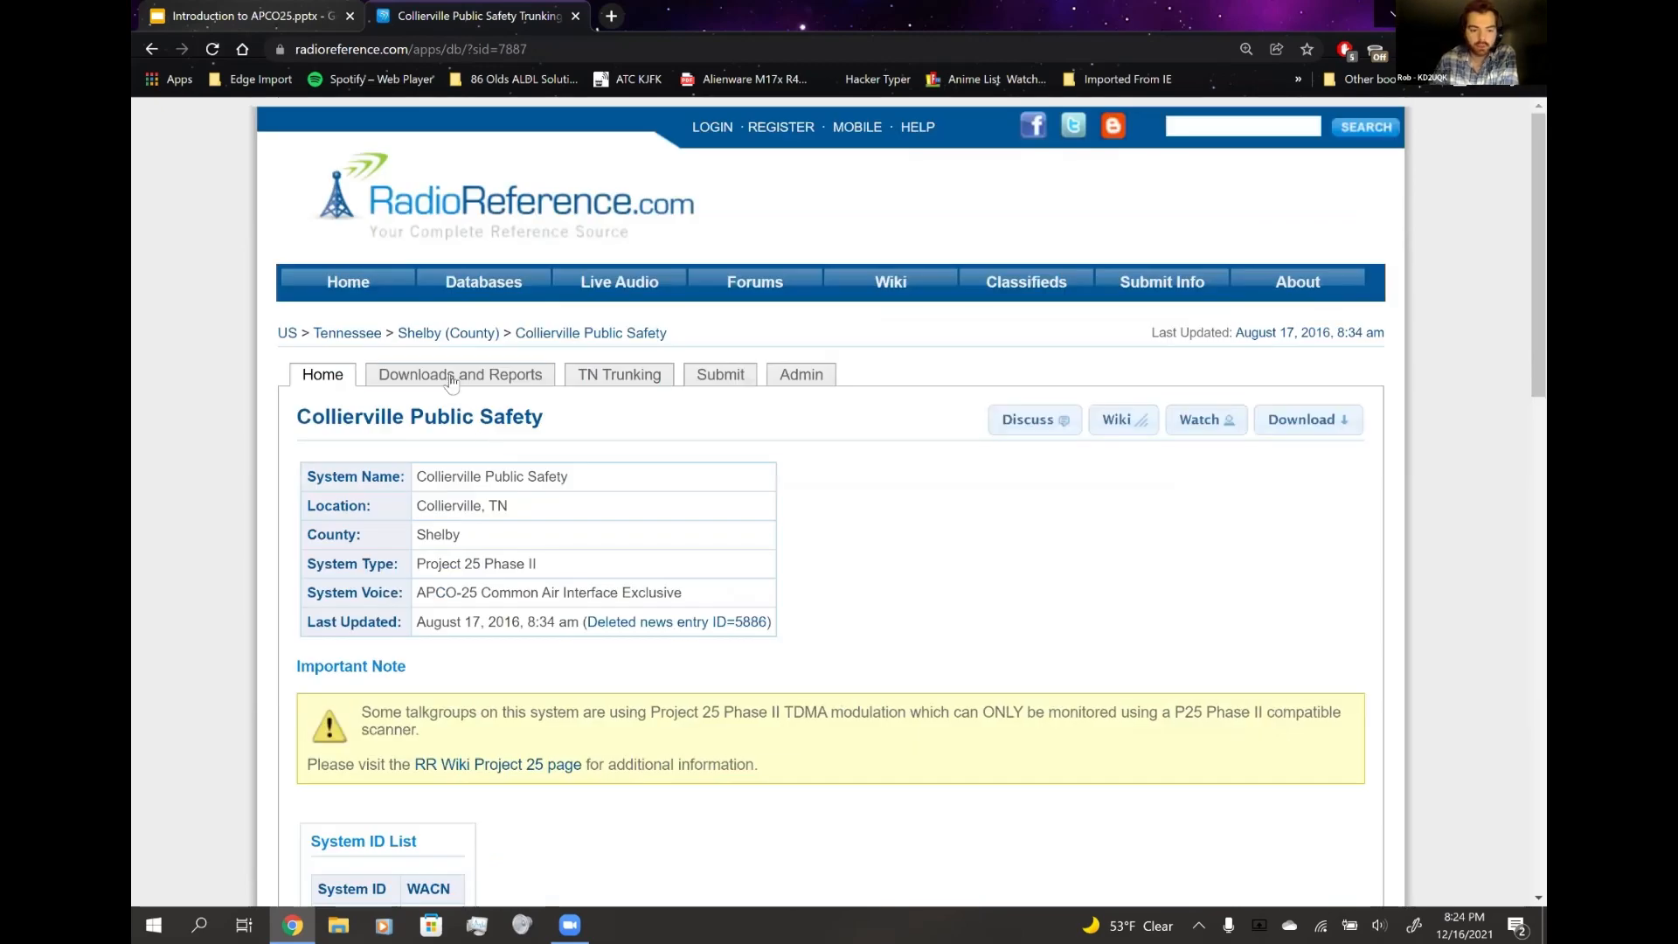
{"action": "scroll", "scroll_direction": "down", "scroll_amount": 3}
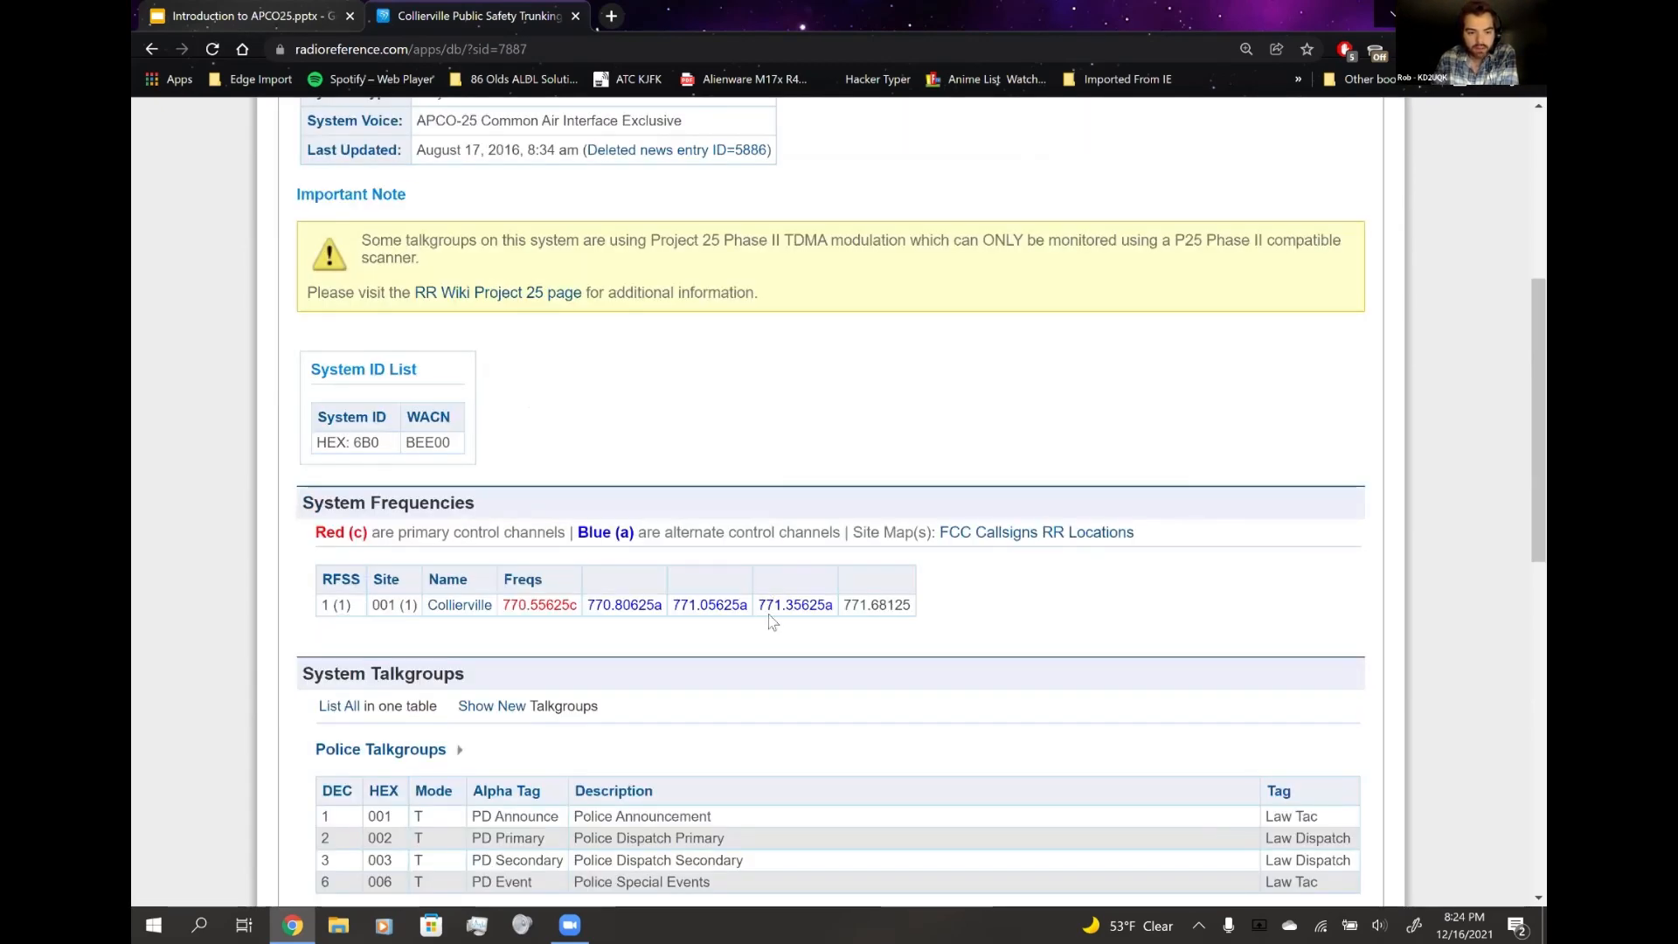
{"action": "scroll", "scroll_direction": "down", "scroll_amount": 3}
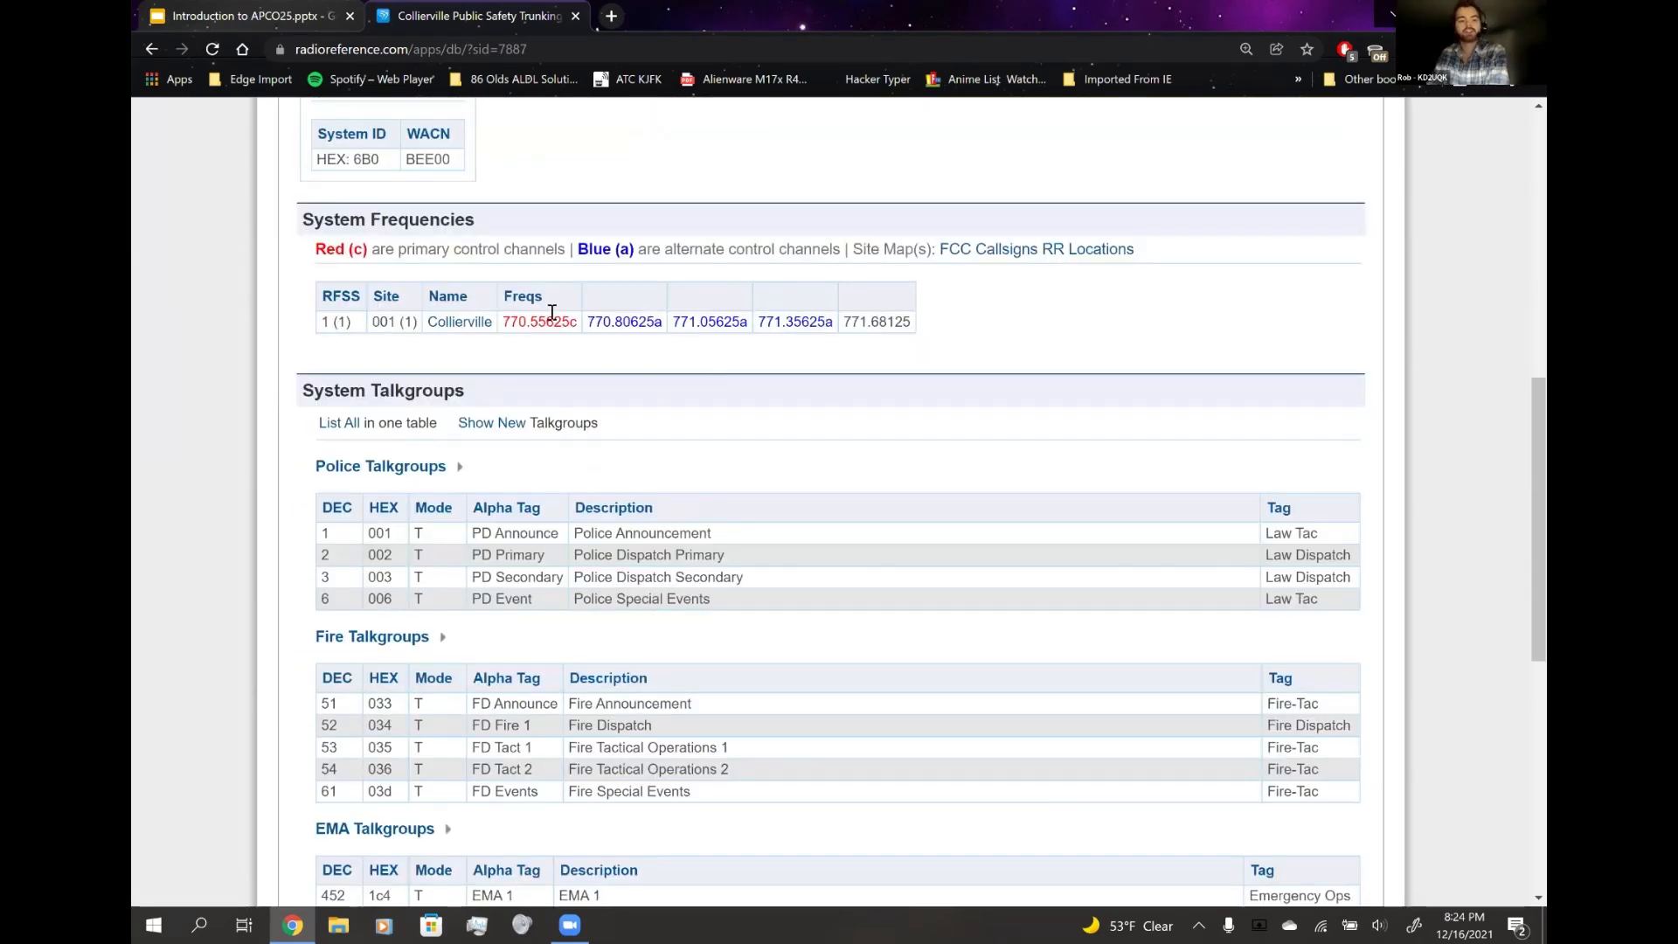
{"action": "left_click_drag", "start_coordinate": [502, 322], "coordinate": [911, 322]}
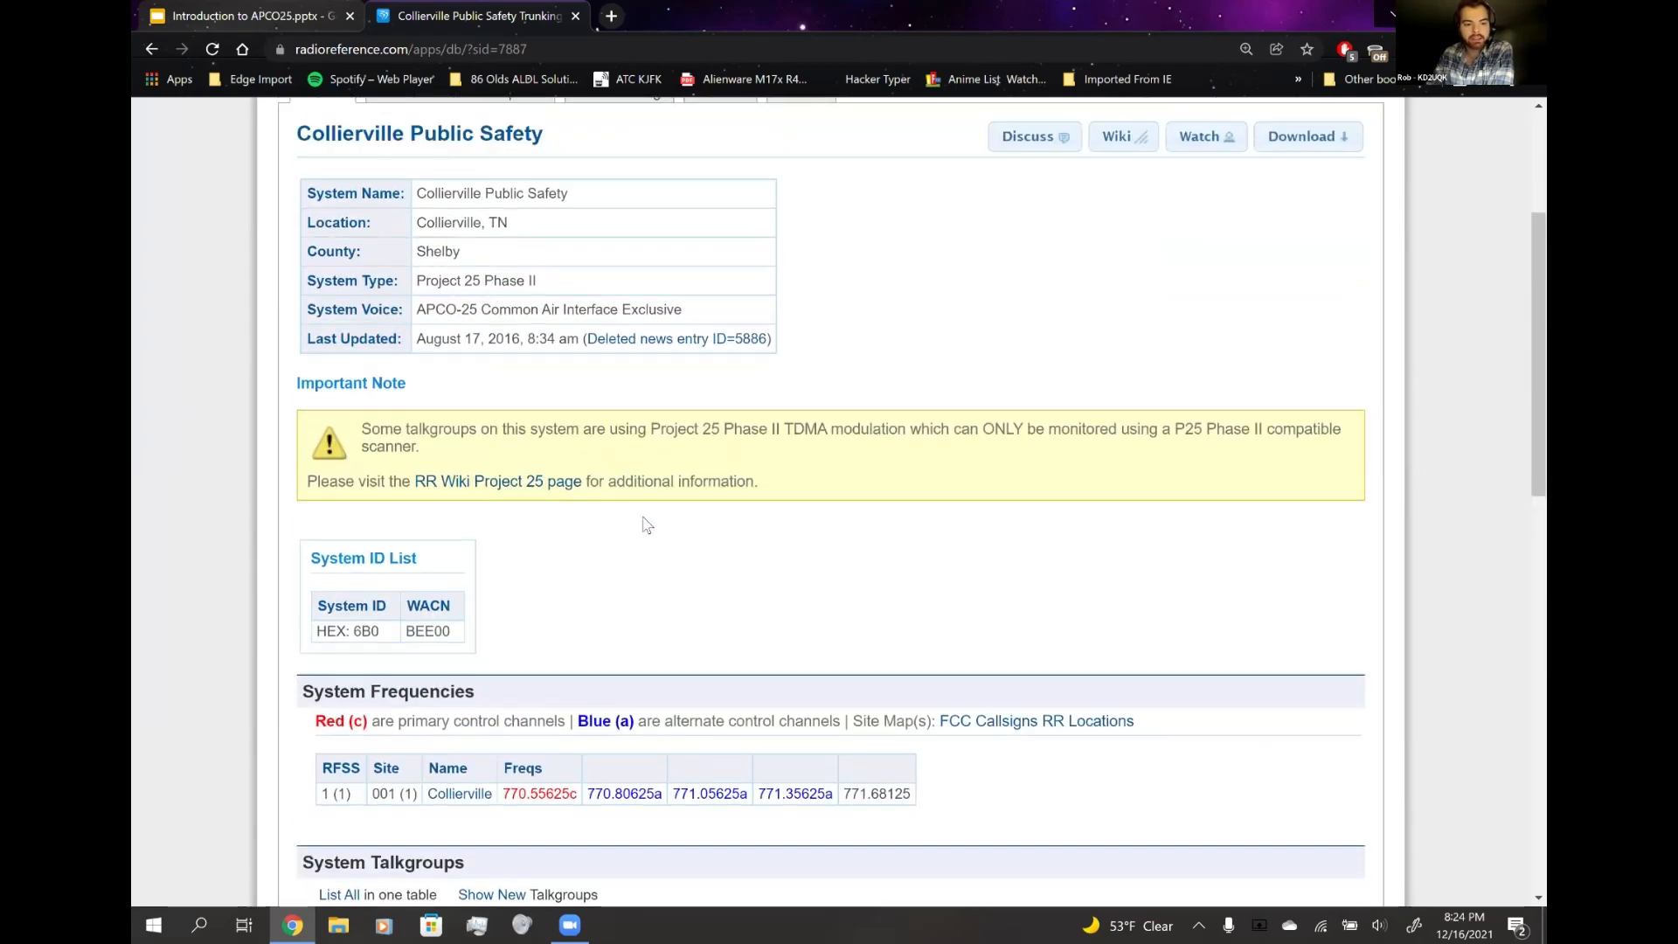
{"action": "scroll", "scroll_direction": "down", "scroll_amount": 3}
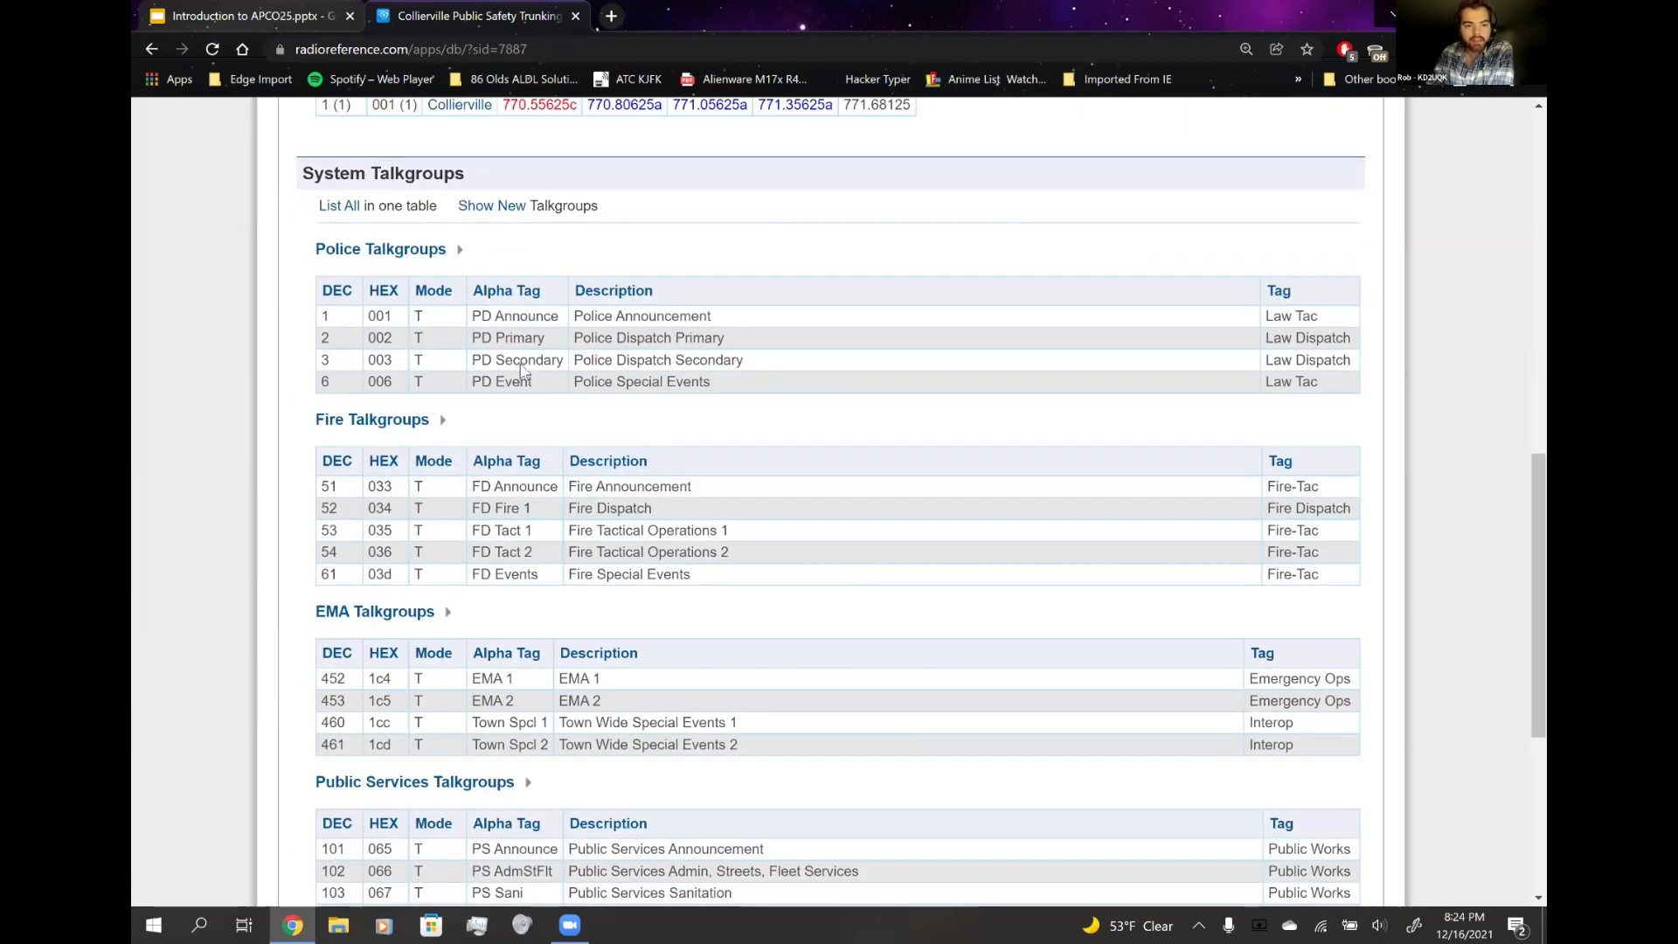
{"action": "scroll", "scroll_direction": "up", "scroll_amount": 3}
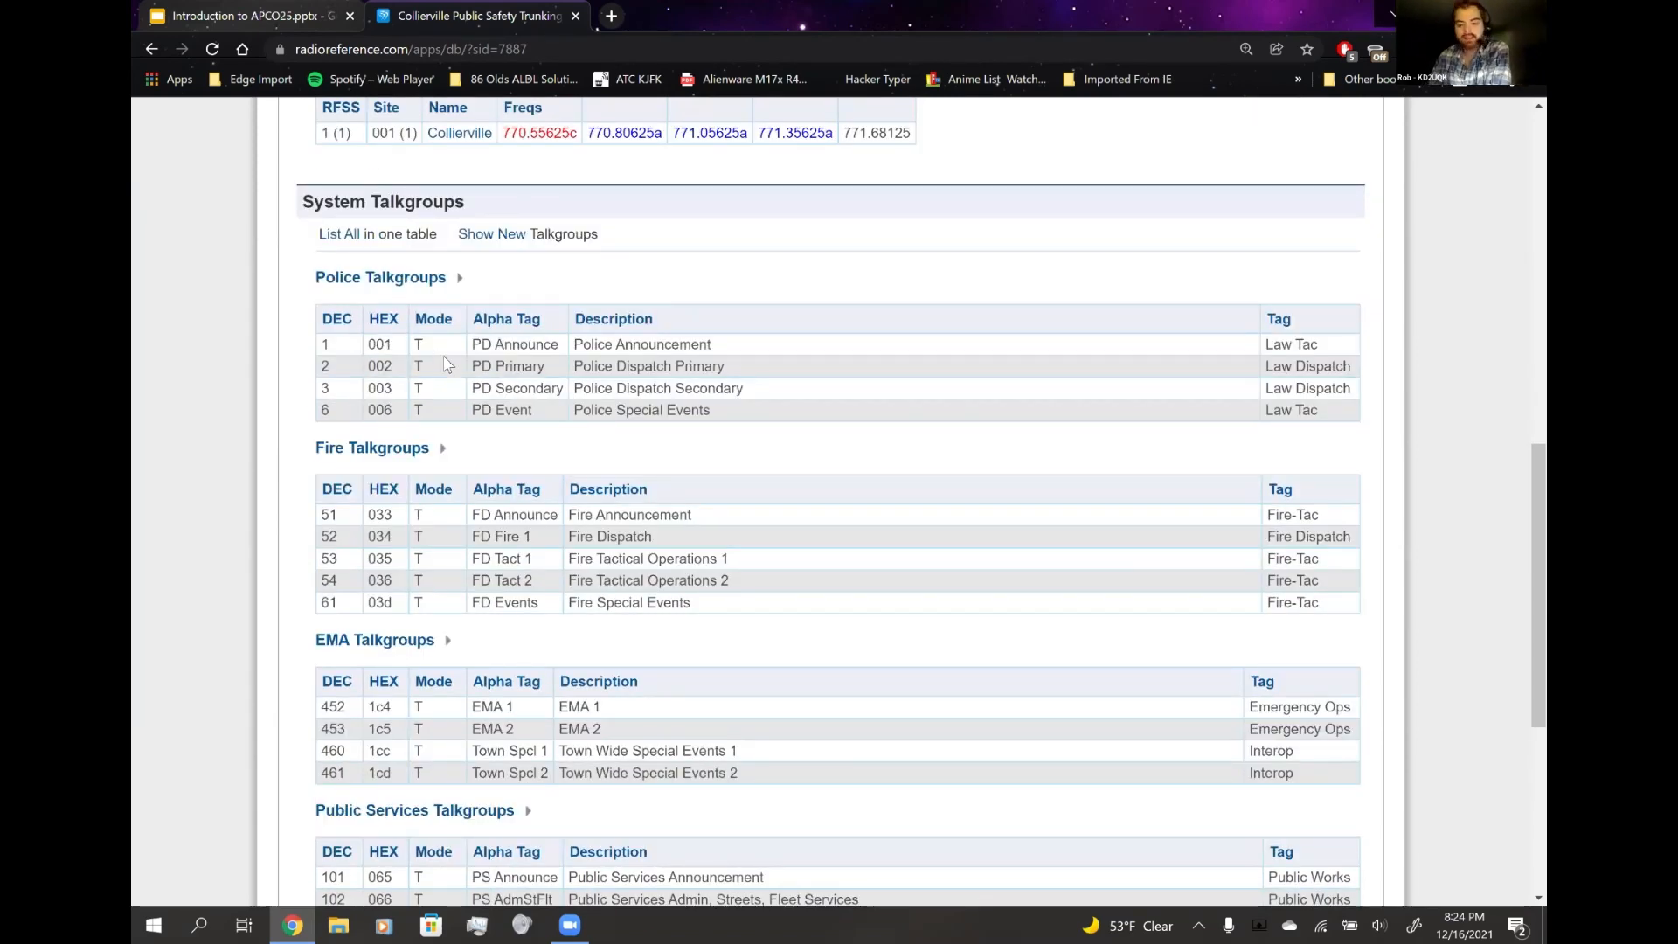
{"action": "scroll", "scroll_direction": "up", "scroll_amount": 3}
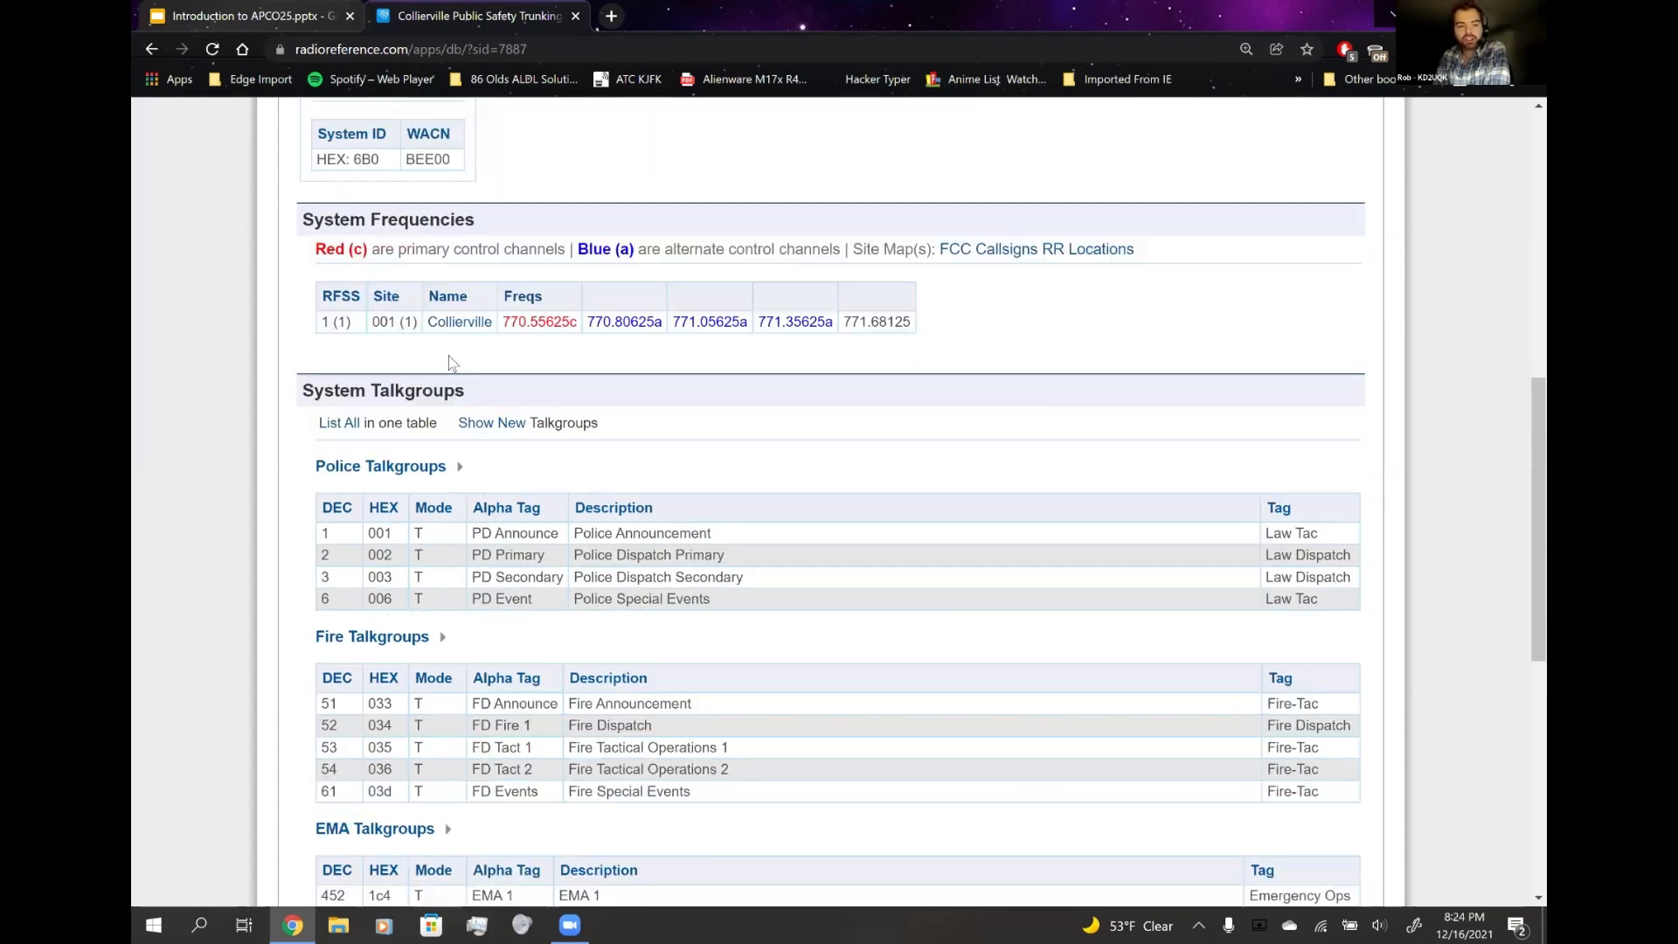
{"action": "mouse_move", "coordinate": [423, 556]}
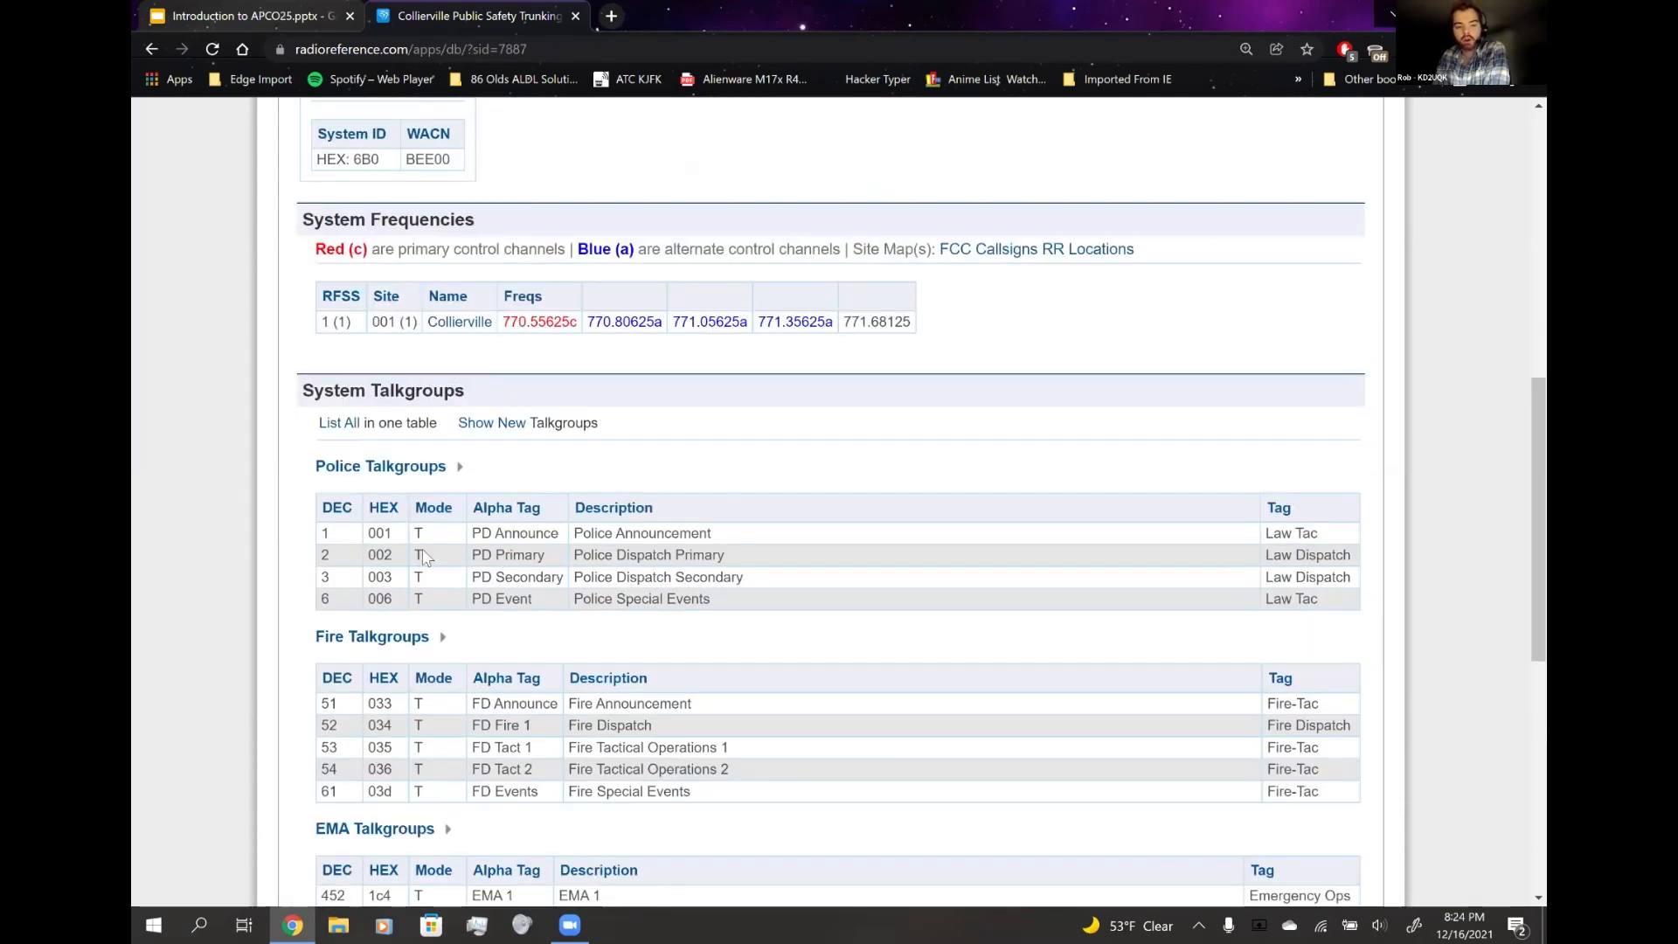
{"action": "mouse_move", "coordinate": [425, 538]}
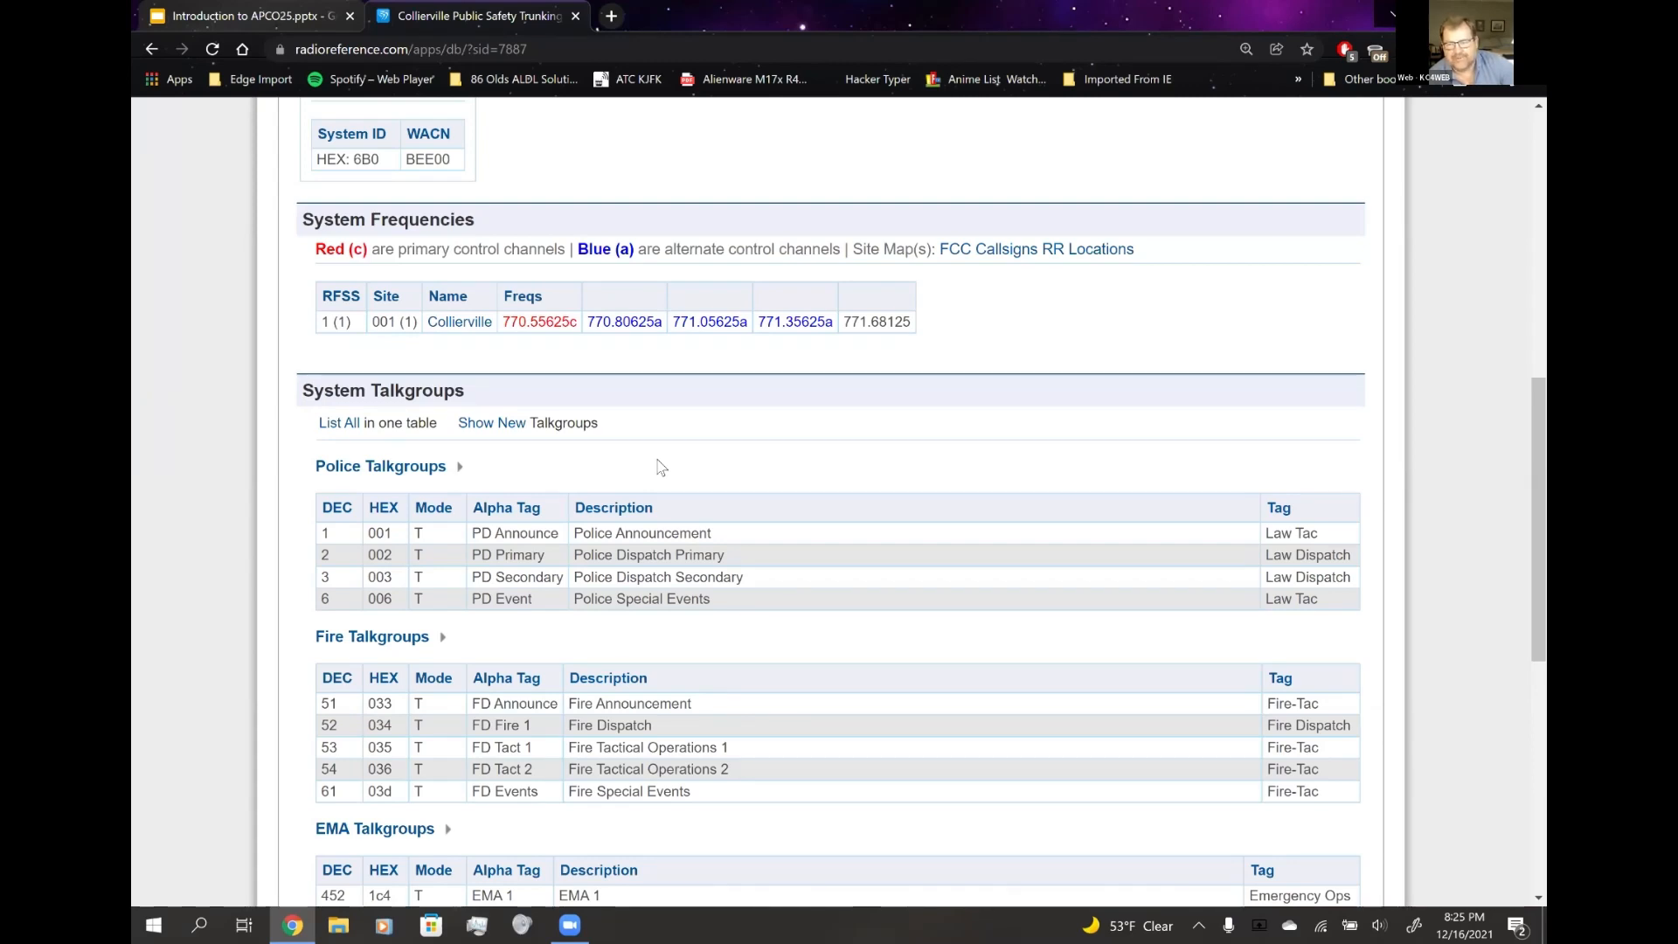
{"action": "mouse_move", "coordinate": [1444, 123]}
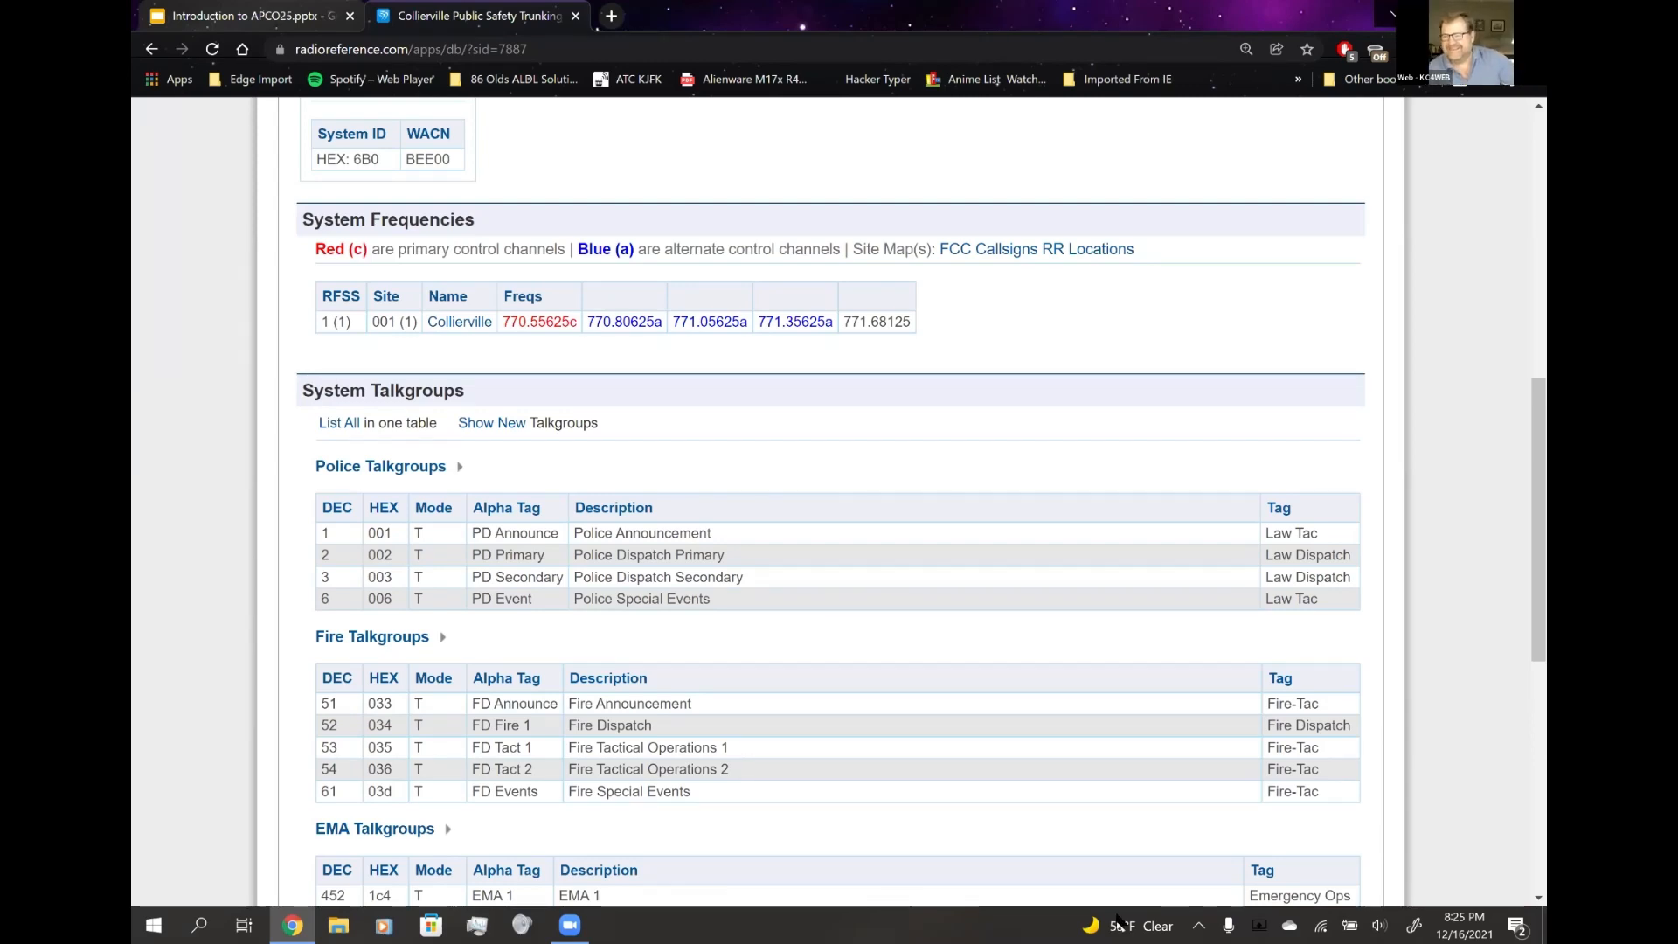
{"action": "mouse_move", "coordinate": [1077, 462]}
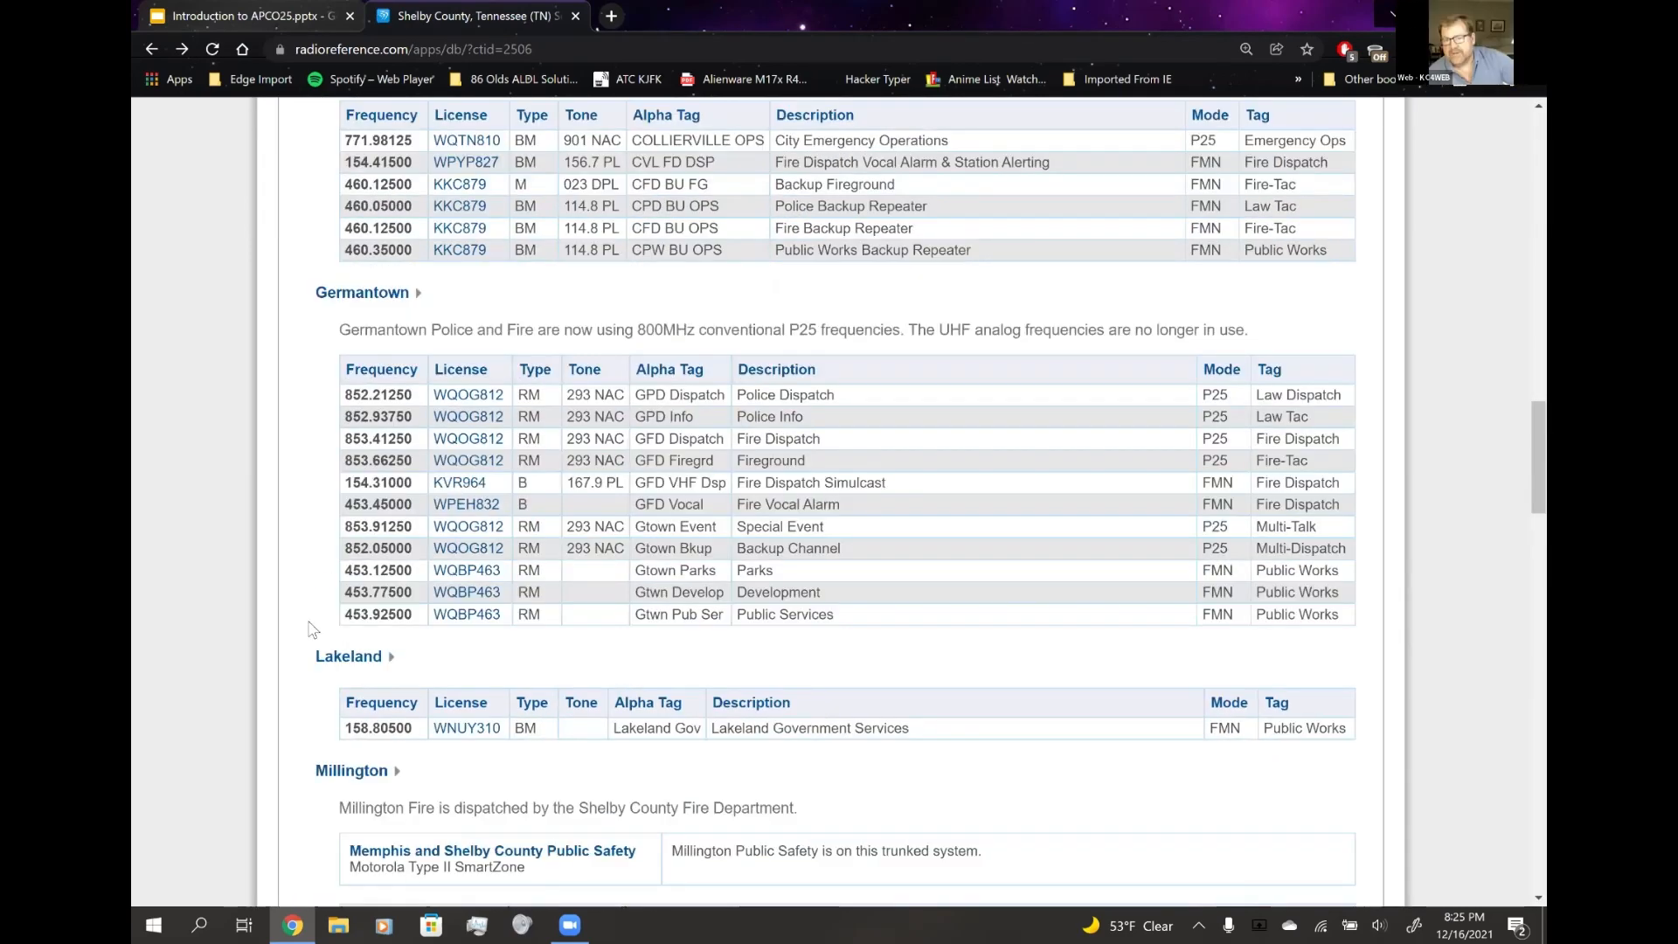
- Browse up and down the Shelby County, Tennessee page around its county map and Quick Jumps list
{"action": "scroll", "scroll_direction": "down", "scroll_amount": 3}
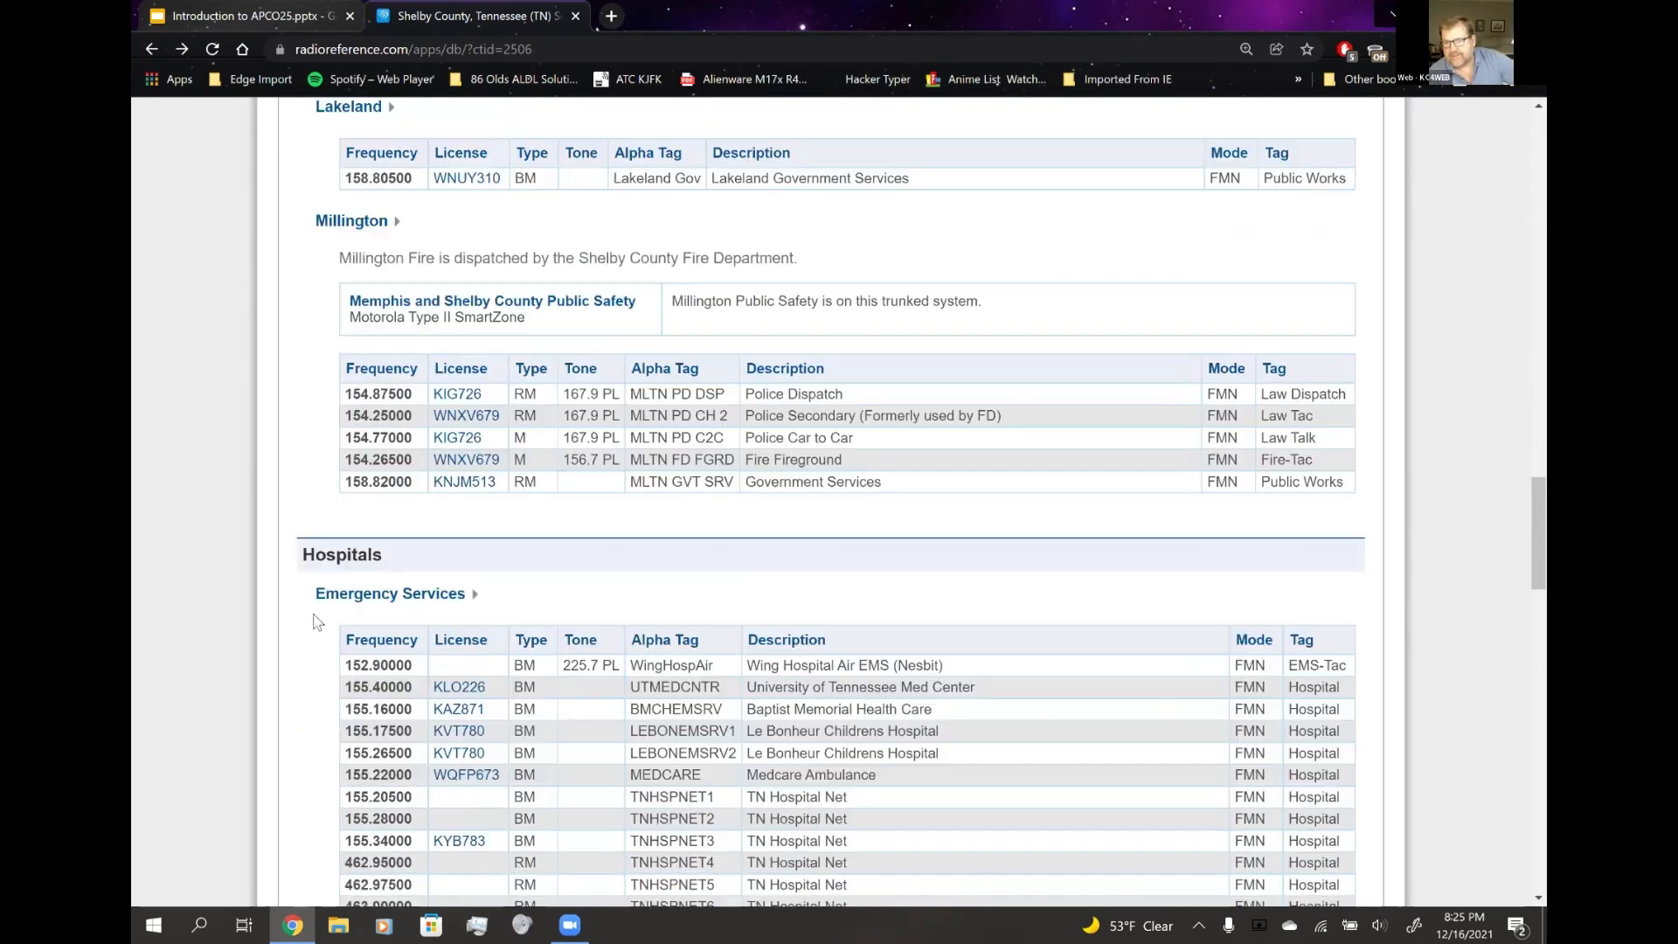
{"action": "scroll", "scroll_direction": "down", "scroll_amount": 3}
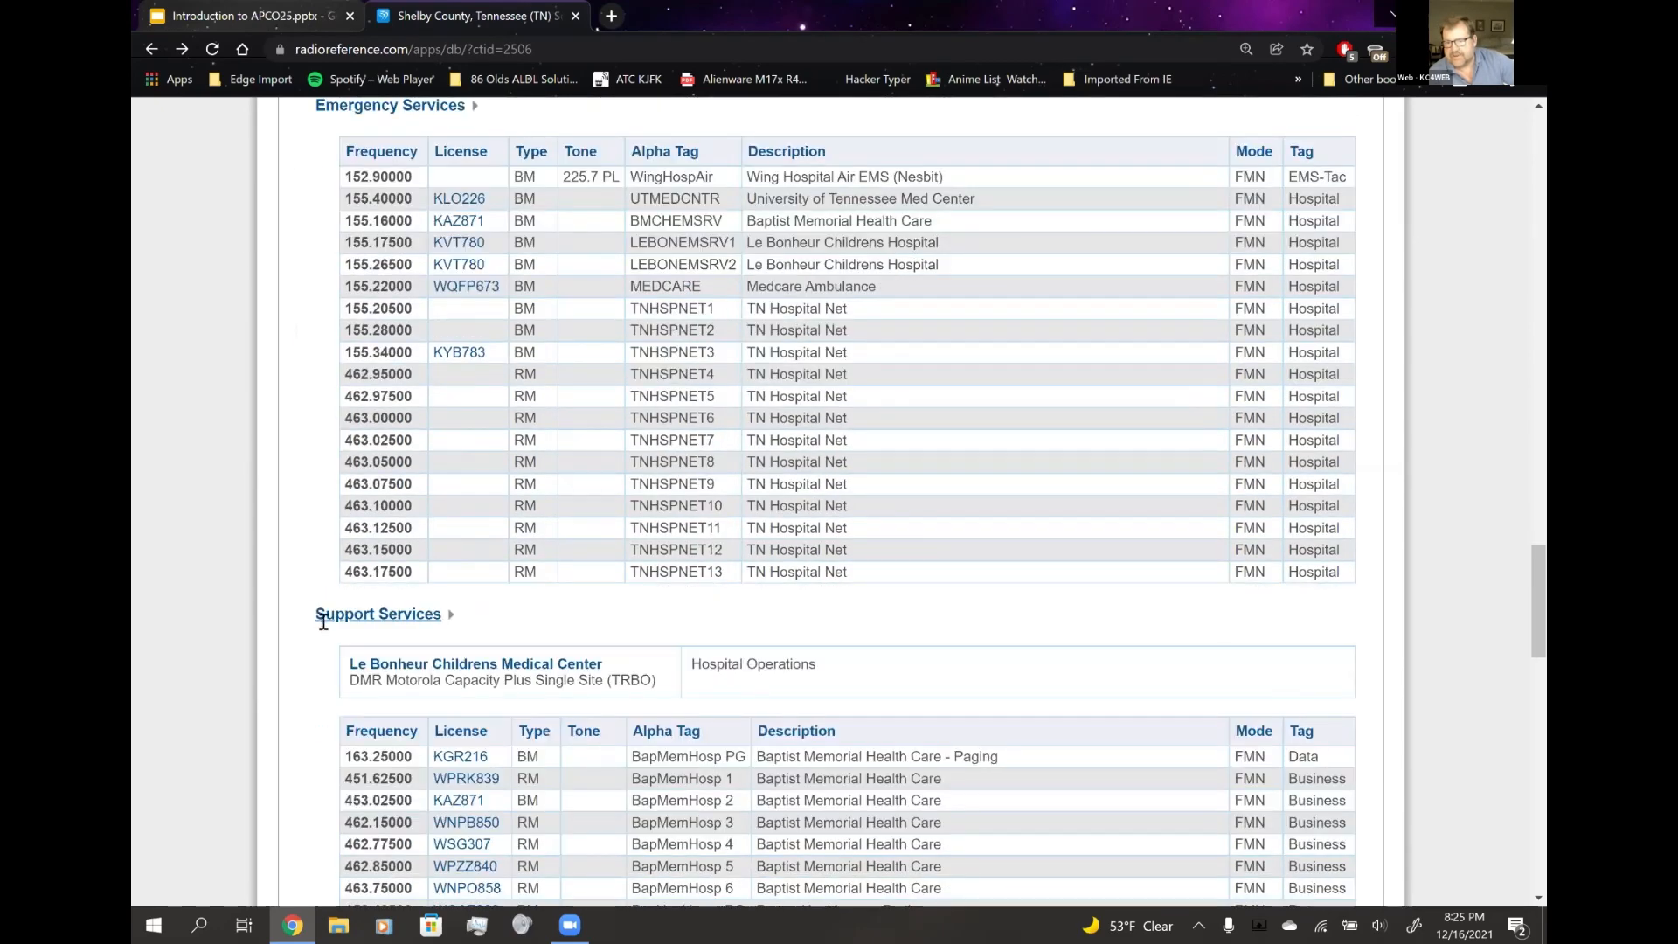
{"action": "mouse_move", "coordinate": [1035, 880]}
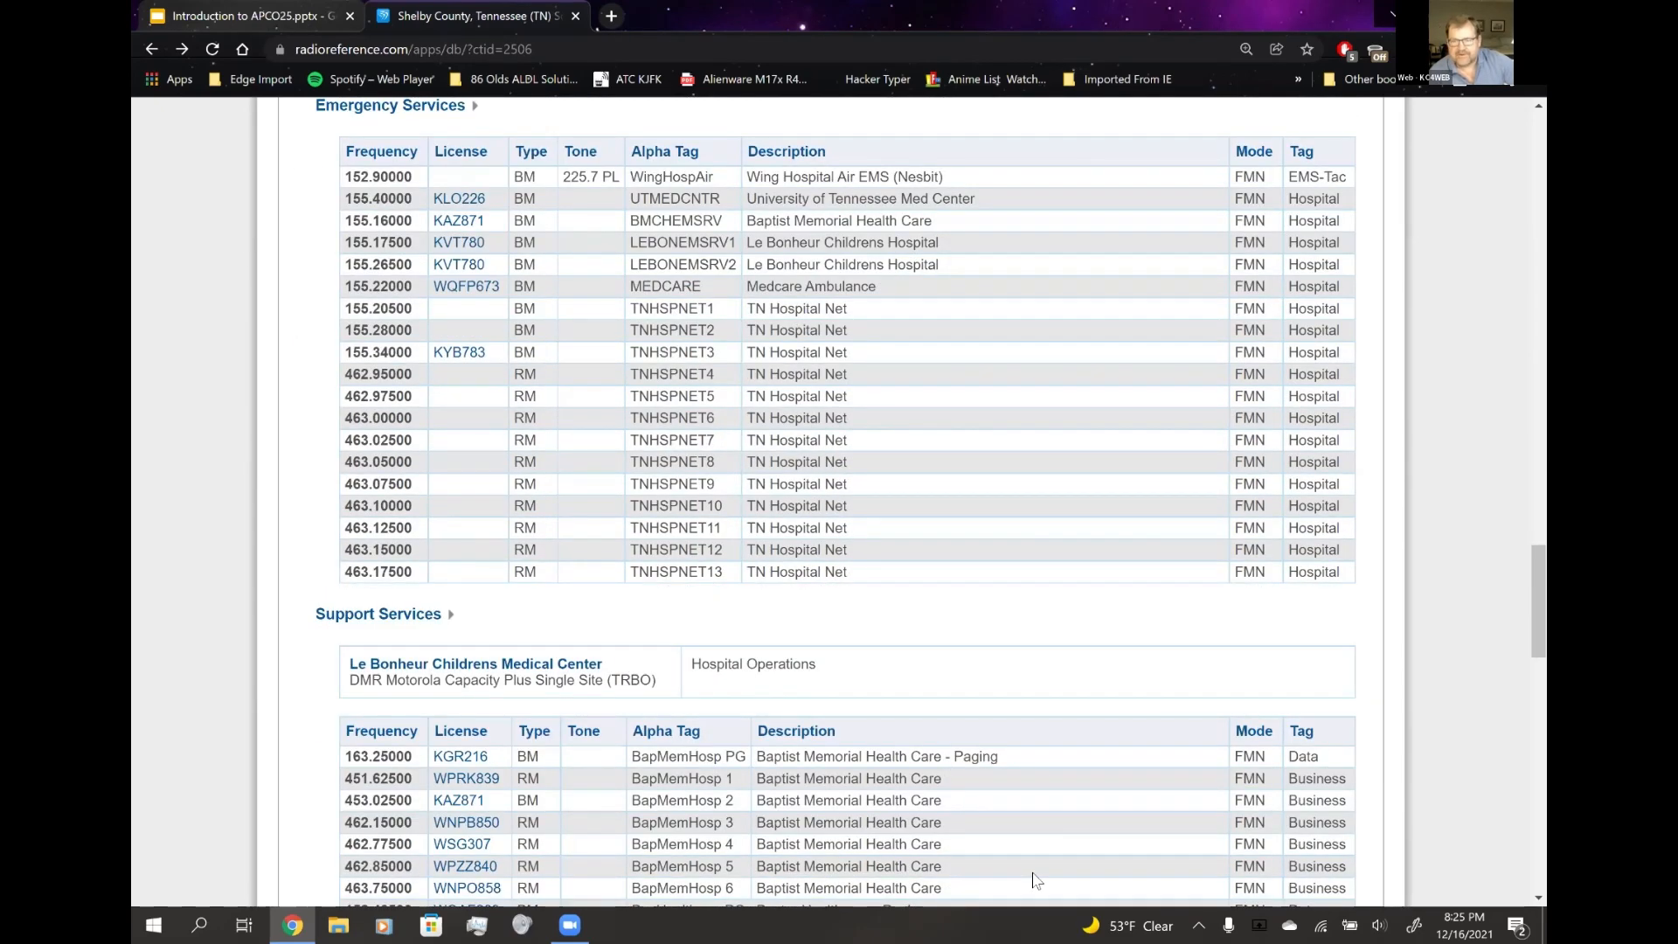
{"action": "mouse_move", "coordinate": [300, 650]}
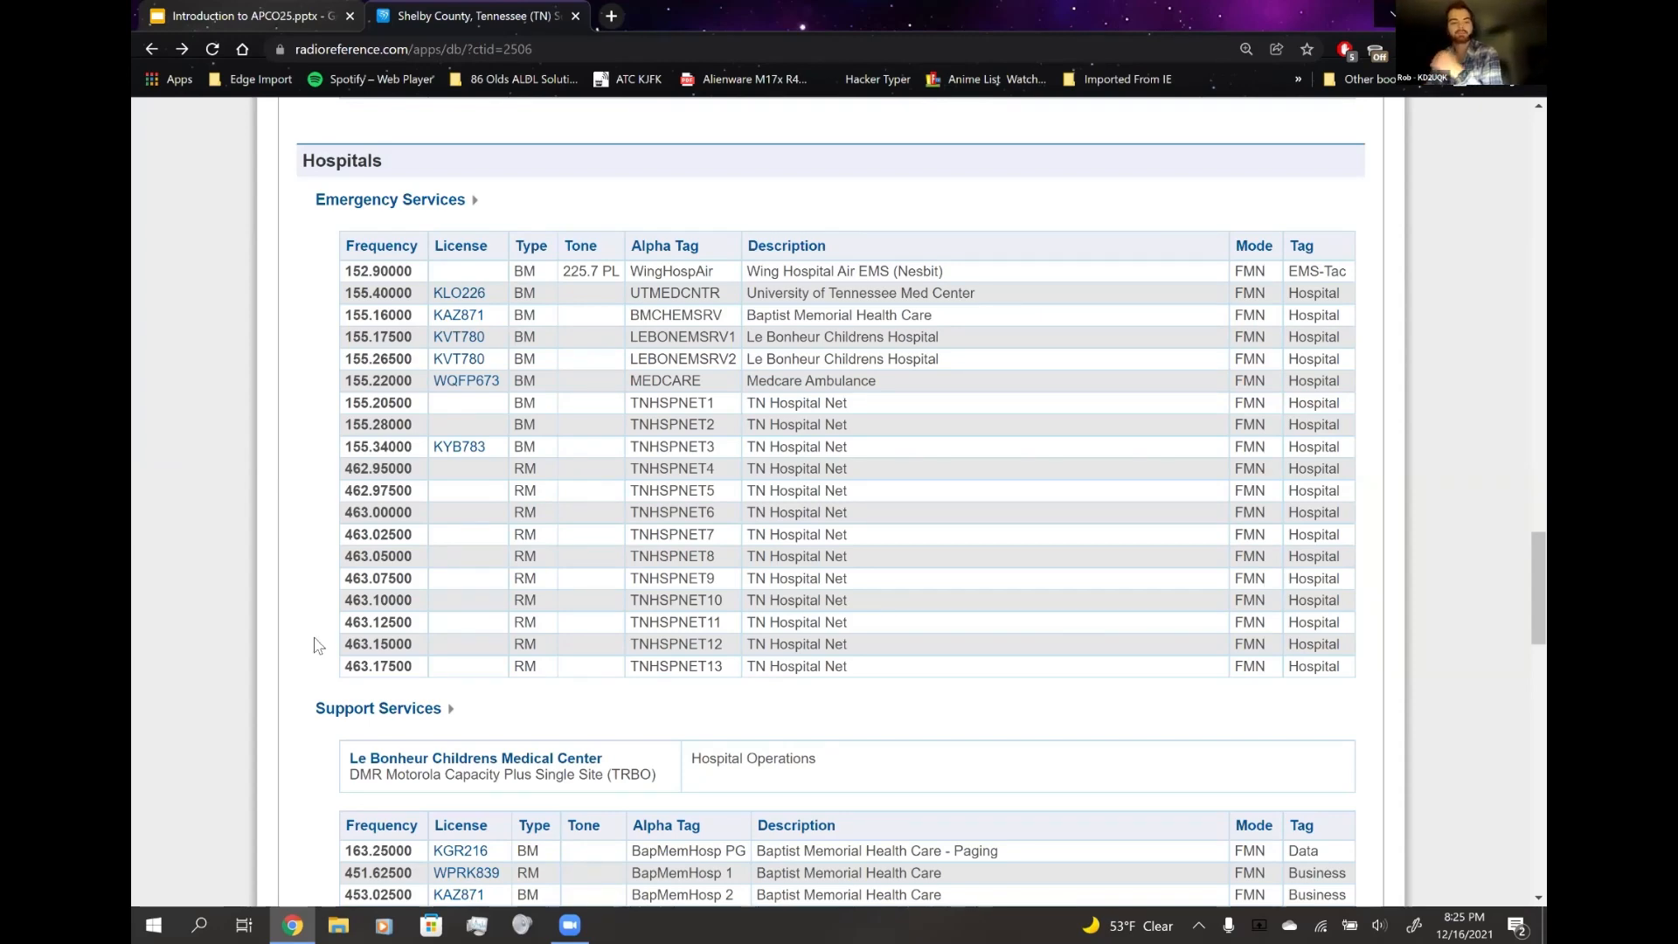
{"action": "scroll", "scroll_direction": "up", "scroll_amount": 3}
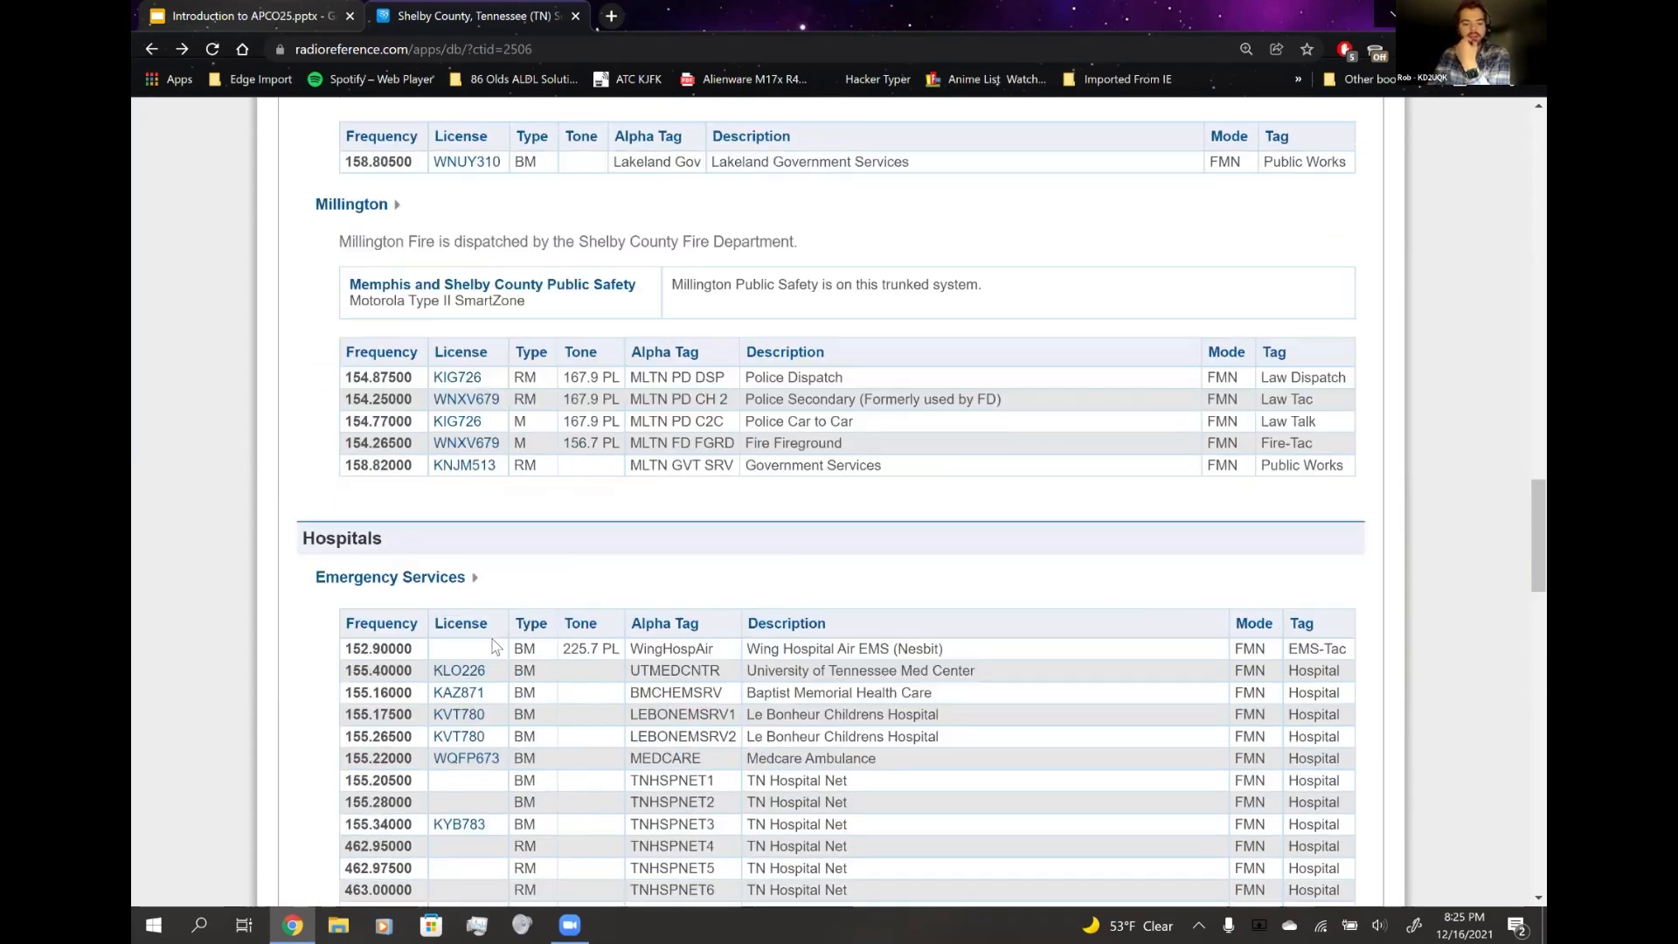
{"action": "scroll", "scroll_direction": "down", "scroll_amount": 3}
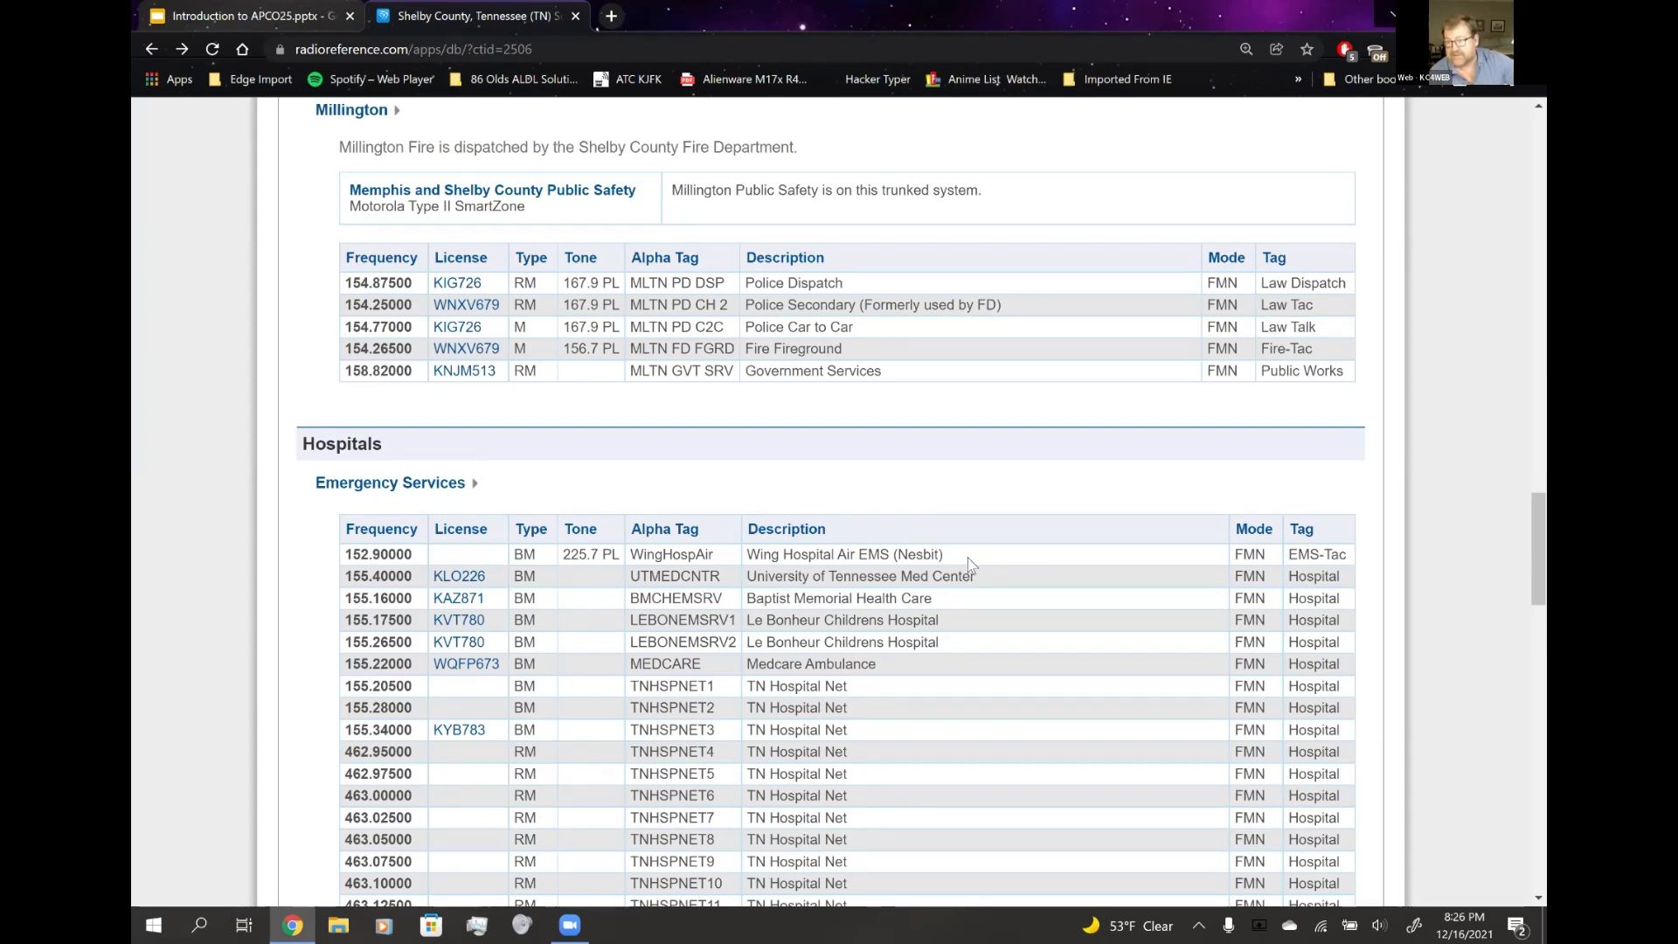
{"action": "mouse_move", "coordinate": [986, 579]}
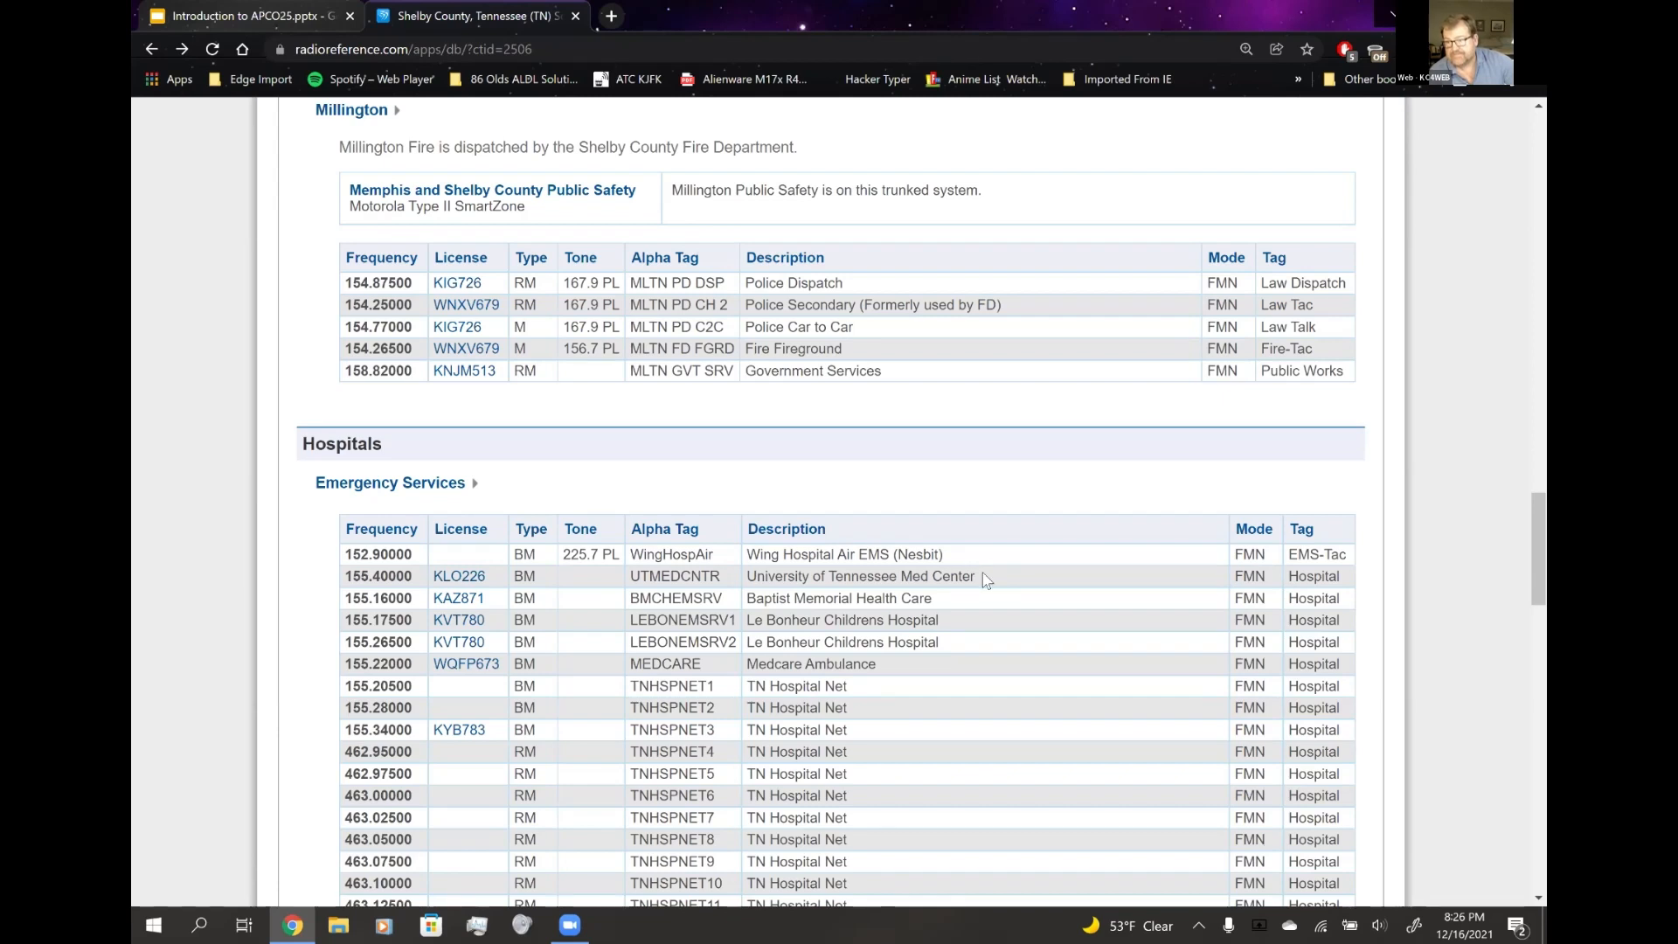
{"action": "mouse_move", "coordinate": [898, 360]}
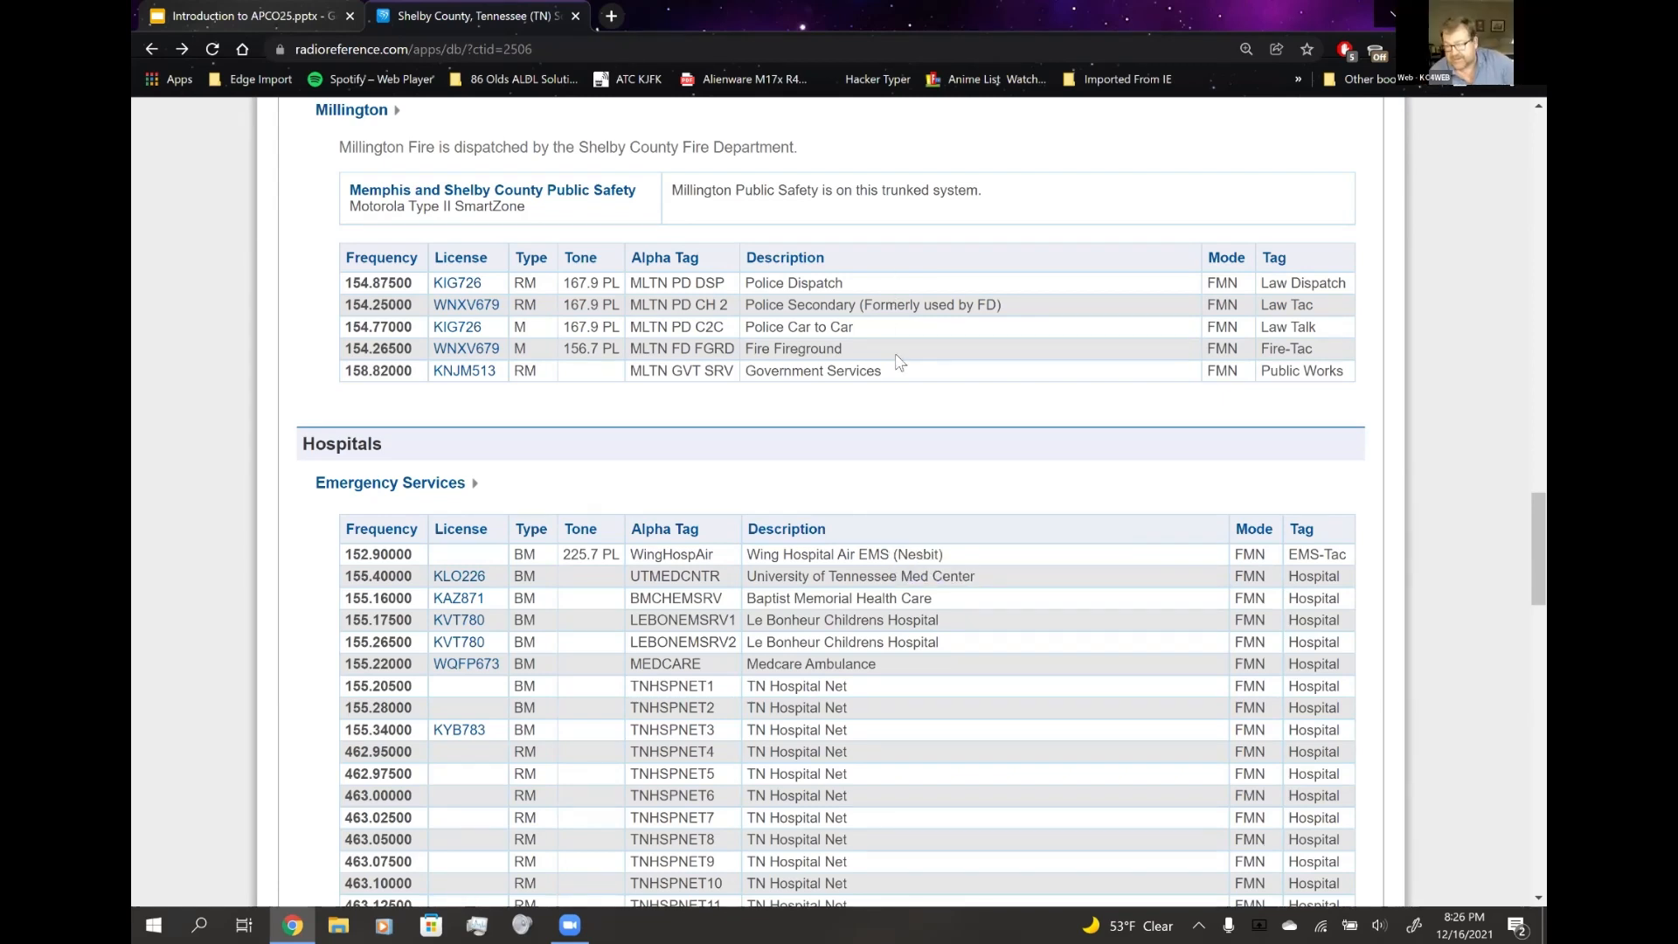
{"action": "mouse_move", "coordinate": [1017, 423]}
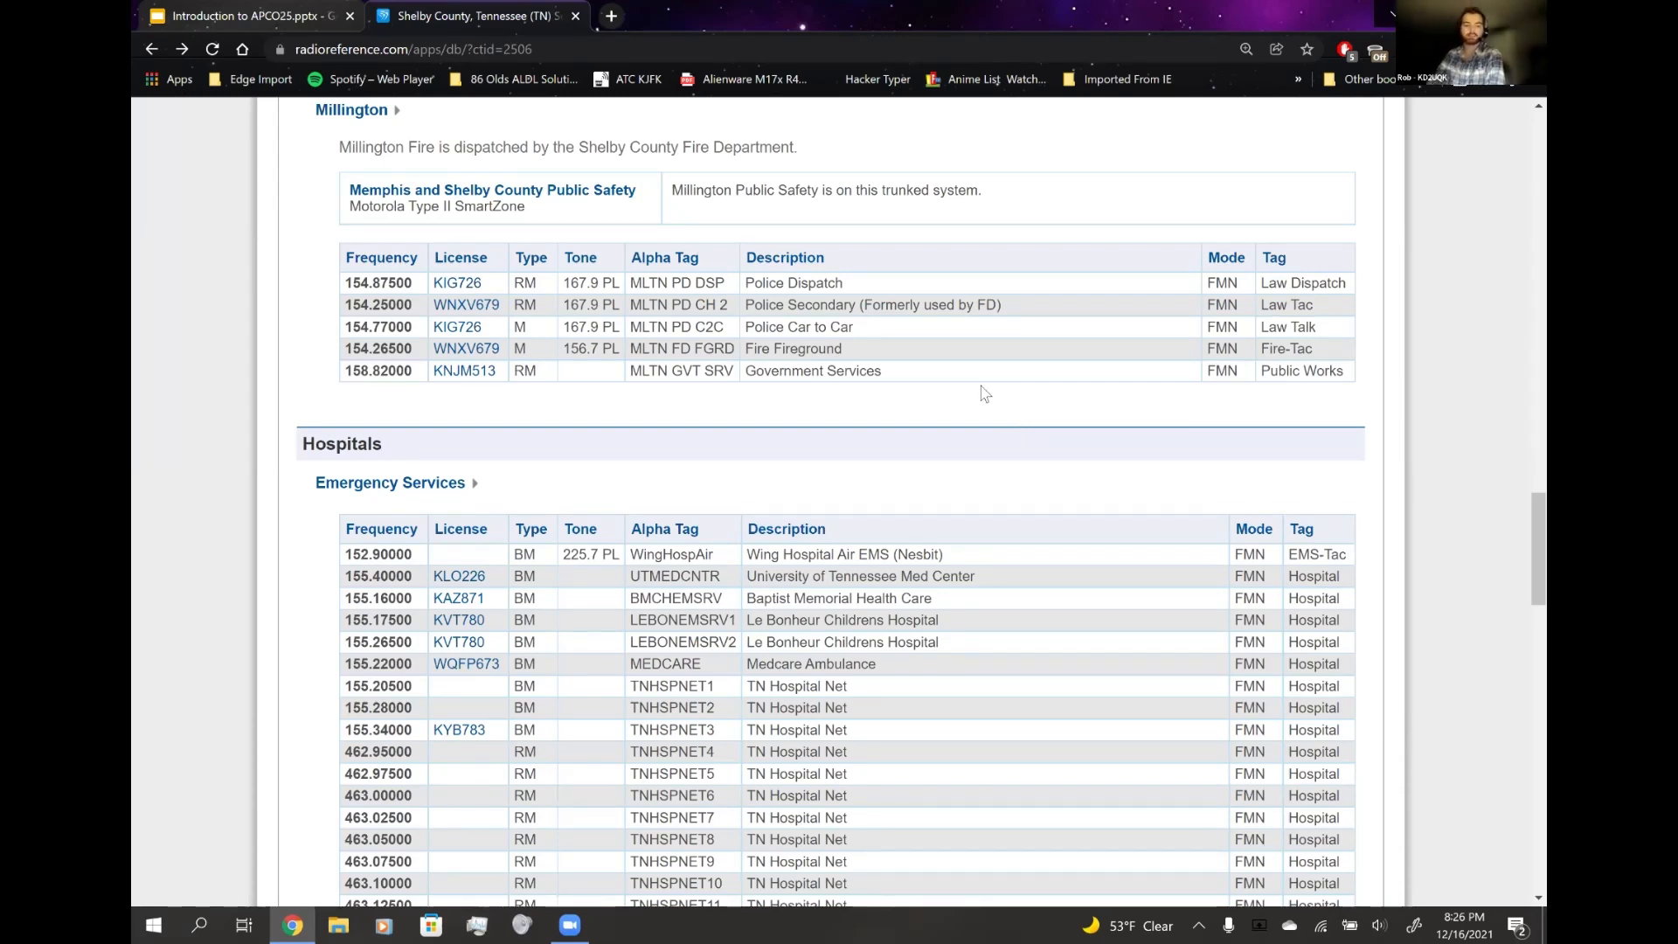
{"action": "mouse_move", "coordinate": [976, 376]}
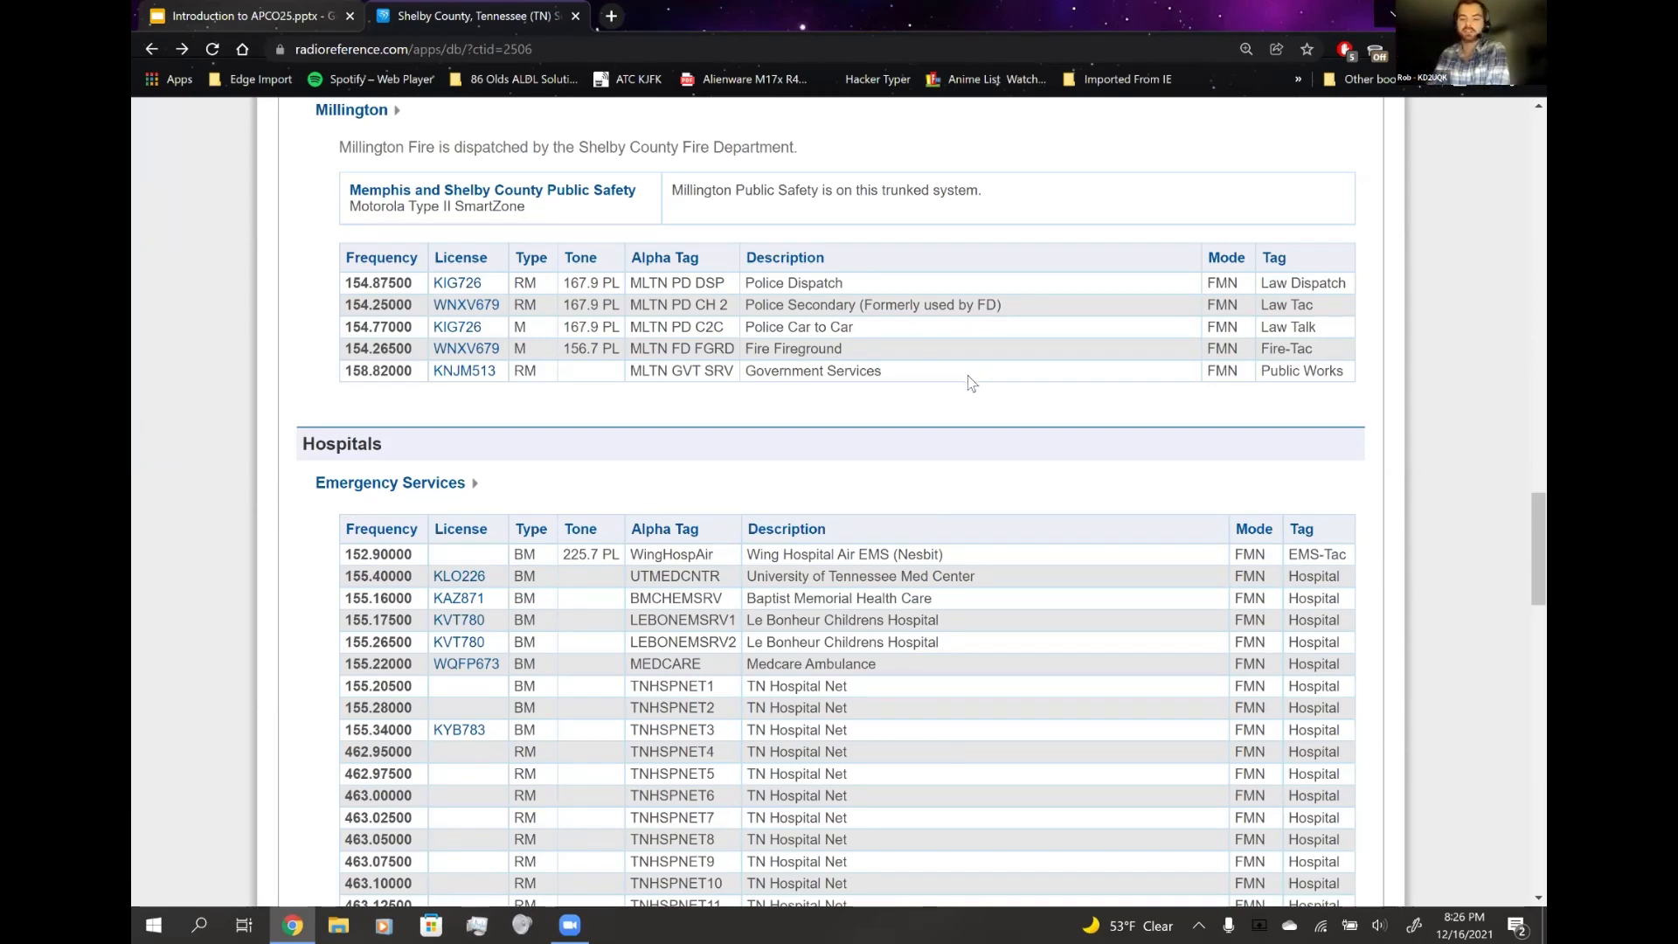
{"action": "scroll", "scroll_direction": "up", "scroll_amount": 3}
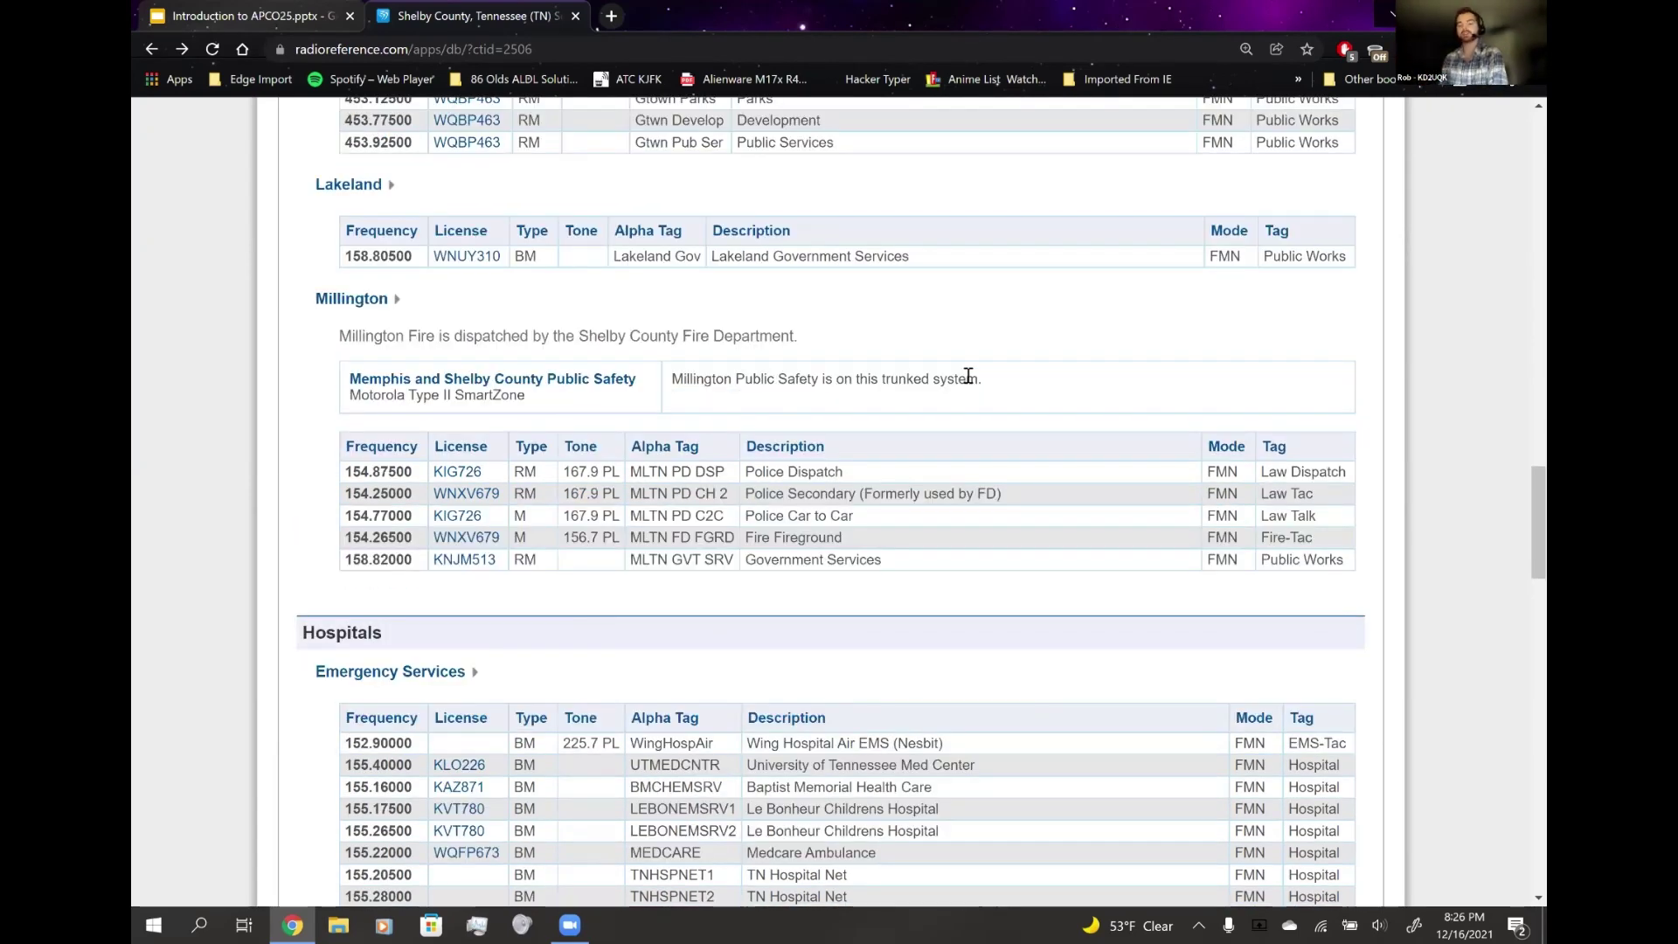
{"action": "mouse_move", "coordinate": [871, 353]}
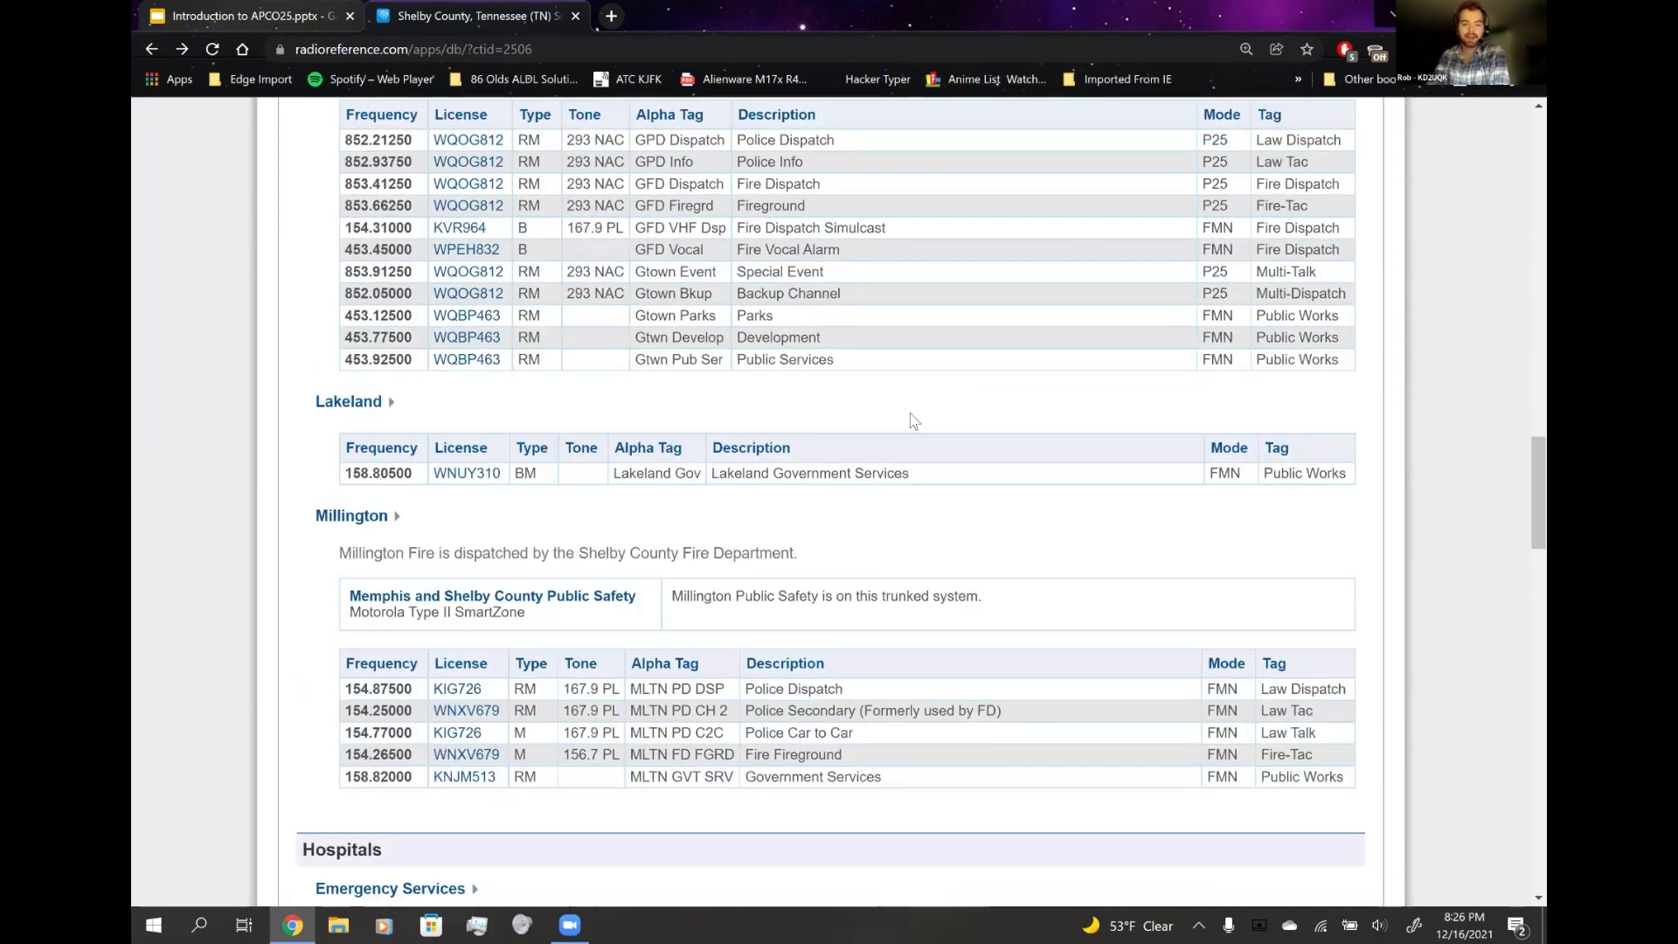
{"action": "scroll", "scroll_direction": "down", "scroll_amount": 3}
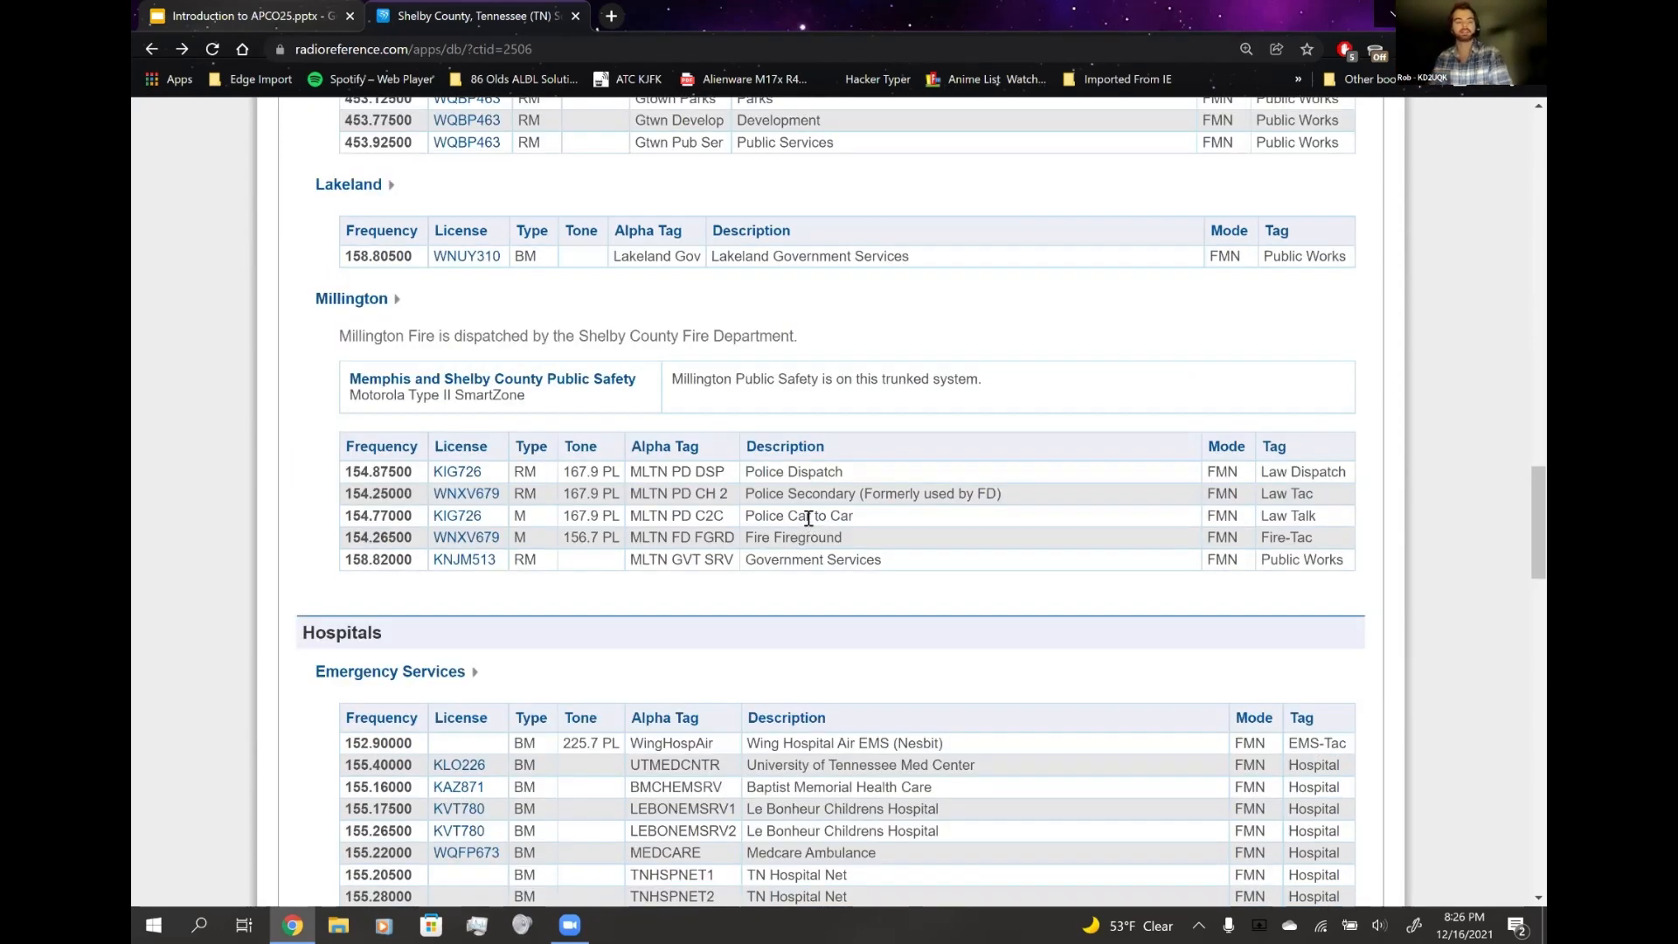
{"action": "scroll", "scroll_direction": "up", "scroll_amount": 3}
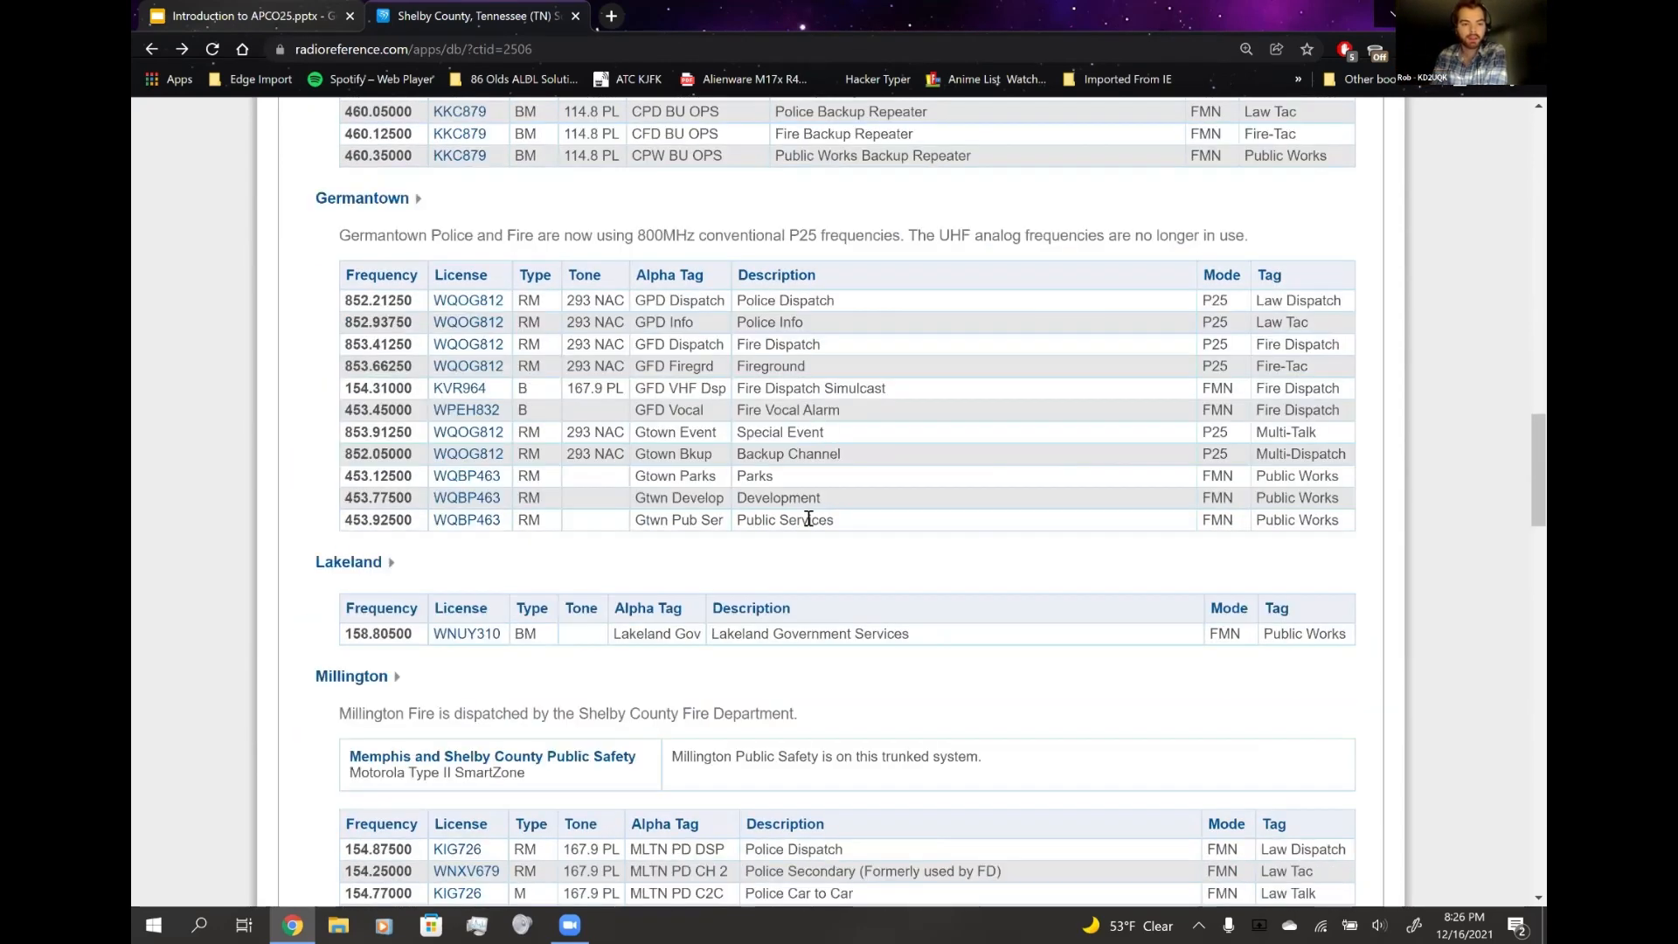
{"action": "scroll", "scroll_direction": "down", "scroll_amount": 3}
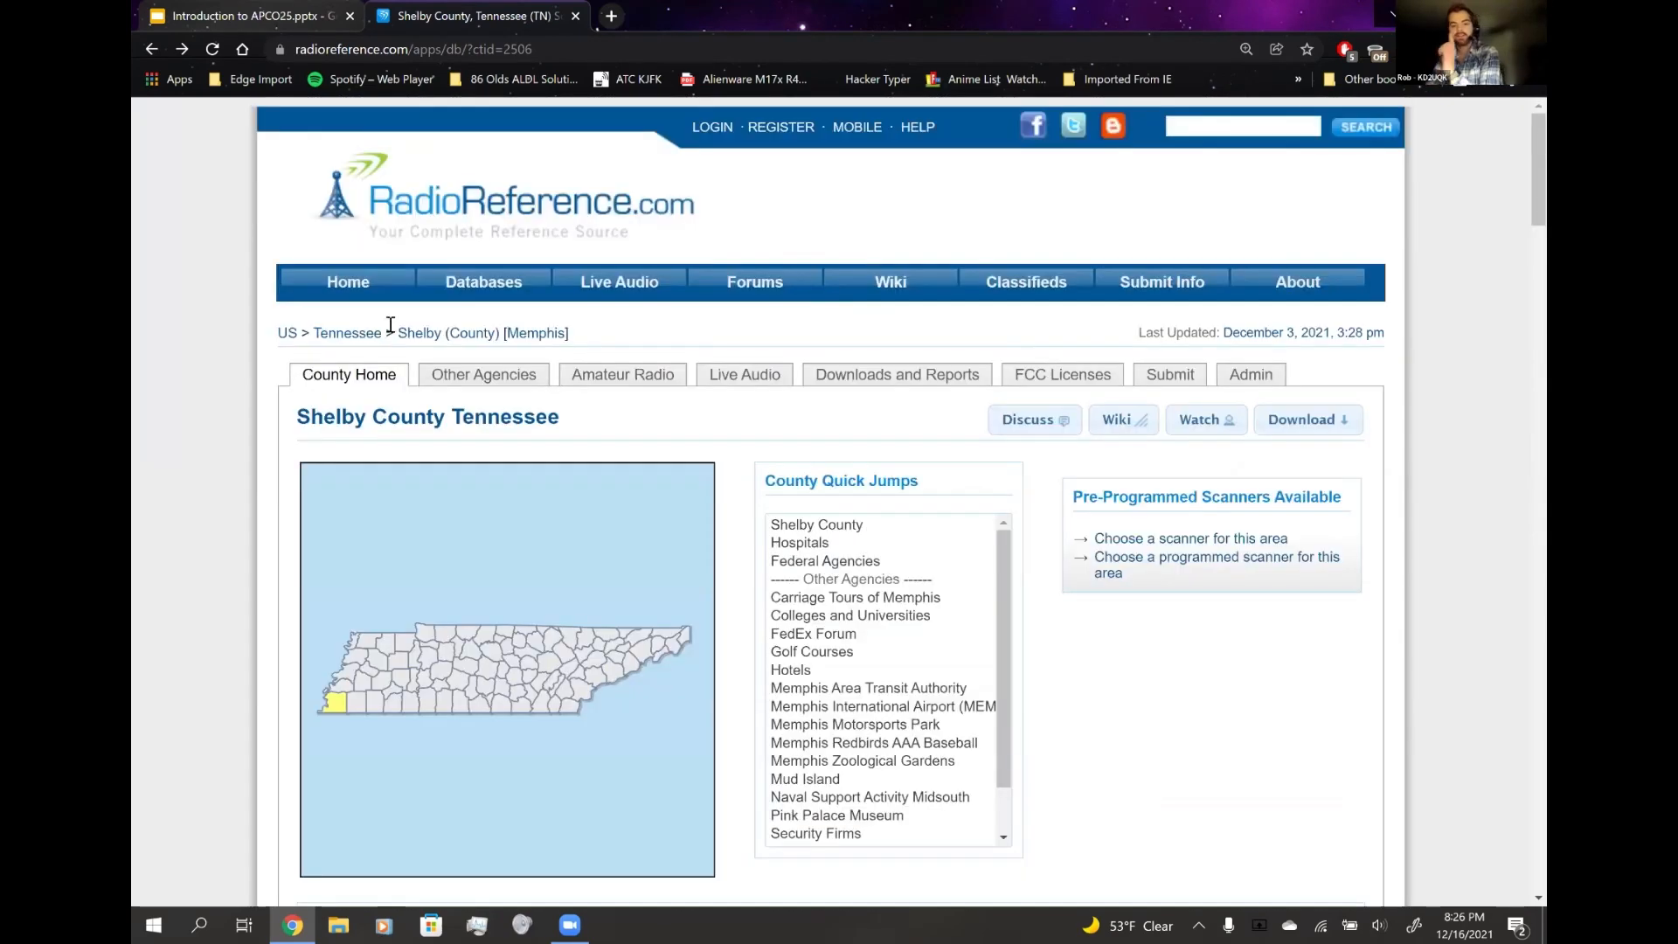
- Return to the US database map, go into New York, and bring up the Erie County page
{"action": "left_click", "coordinate": [482, 281]}
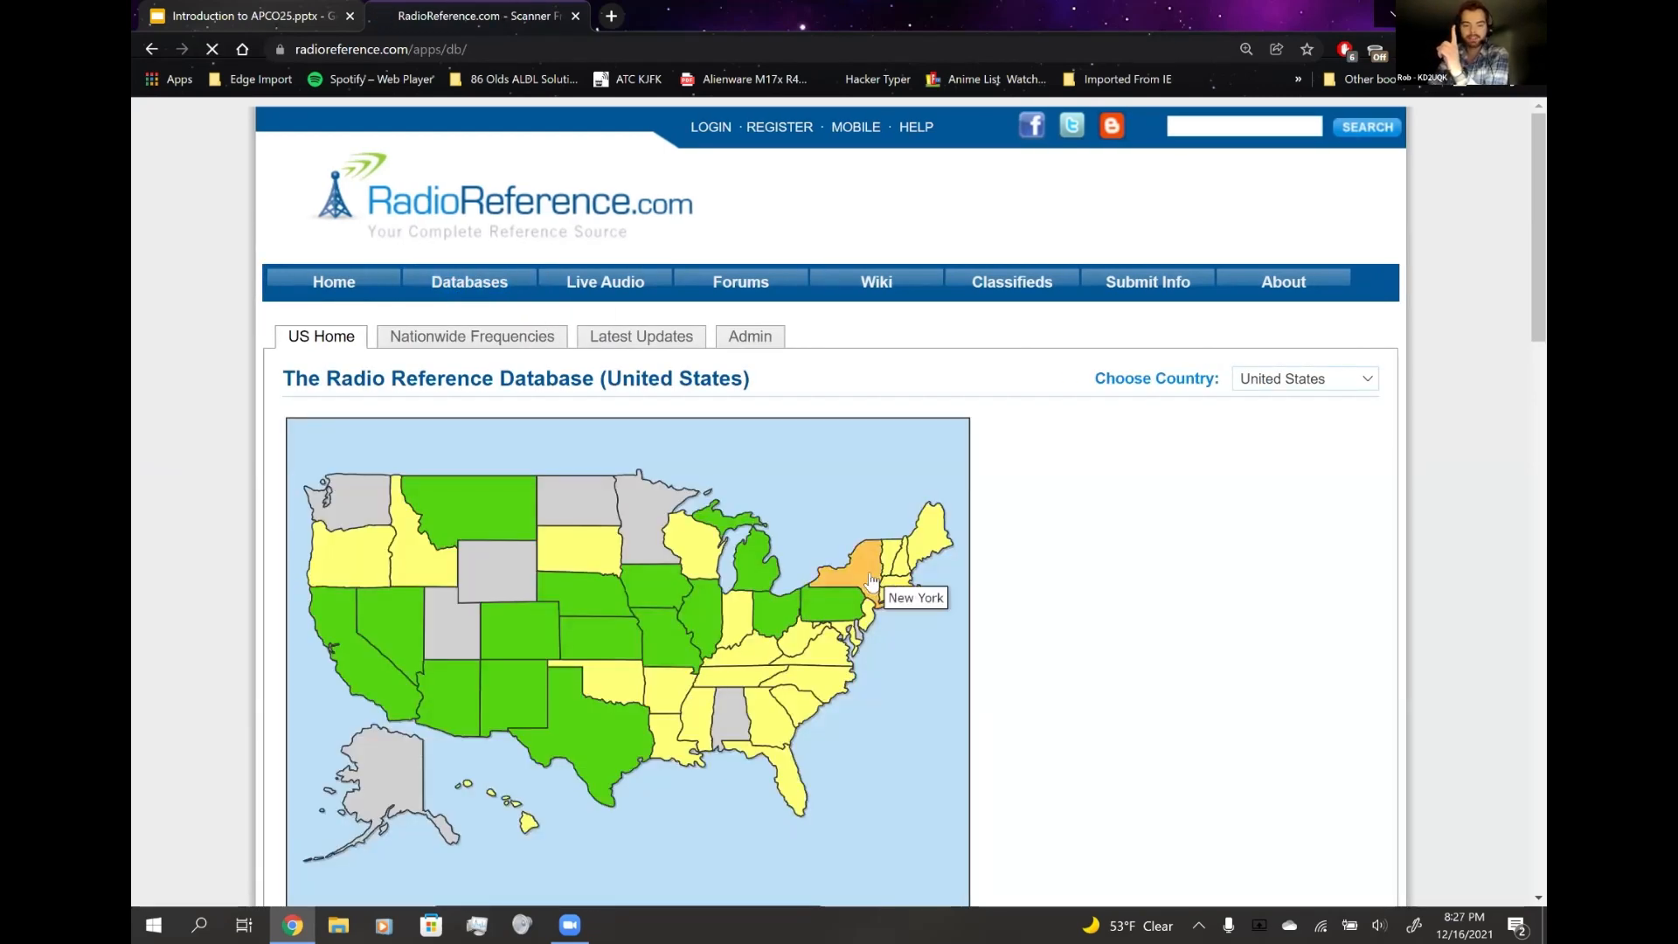
{"action": "left_click", "coordinate": [860, 573]}
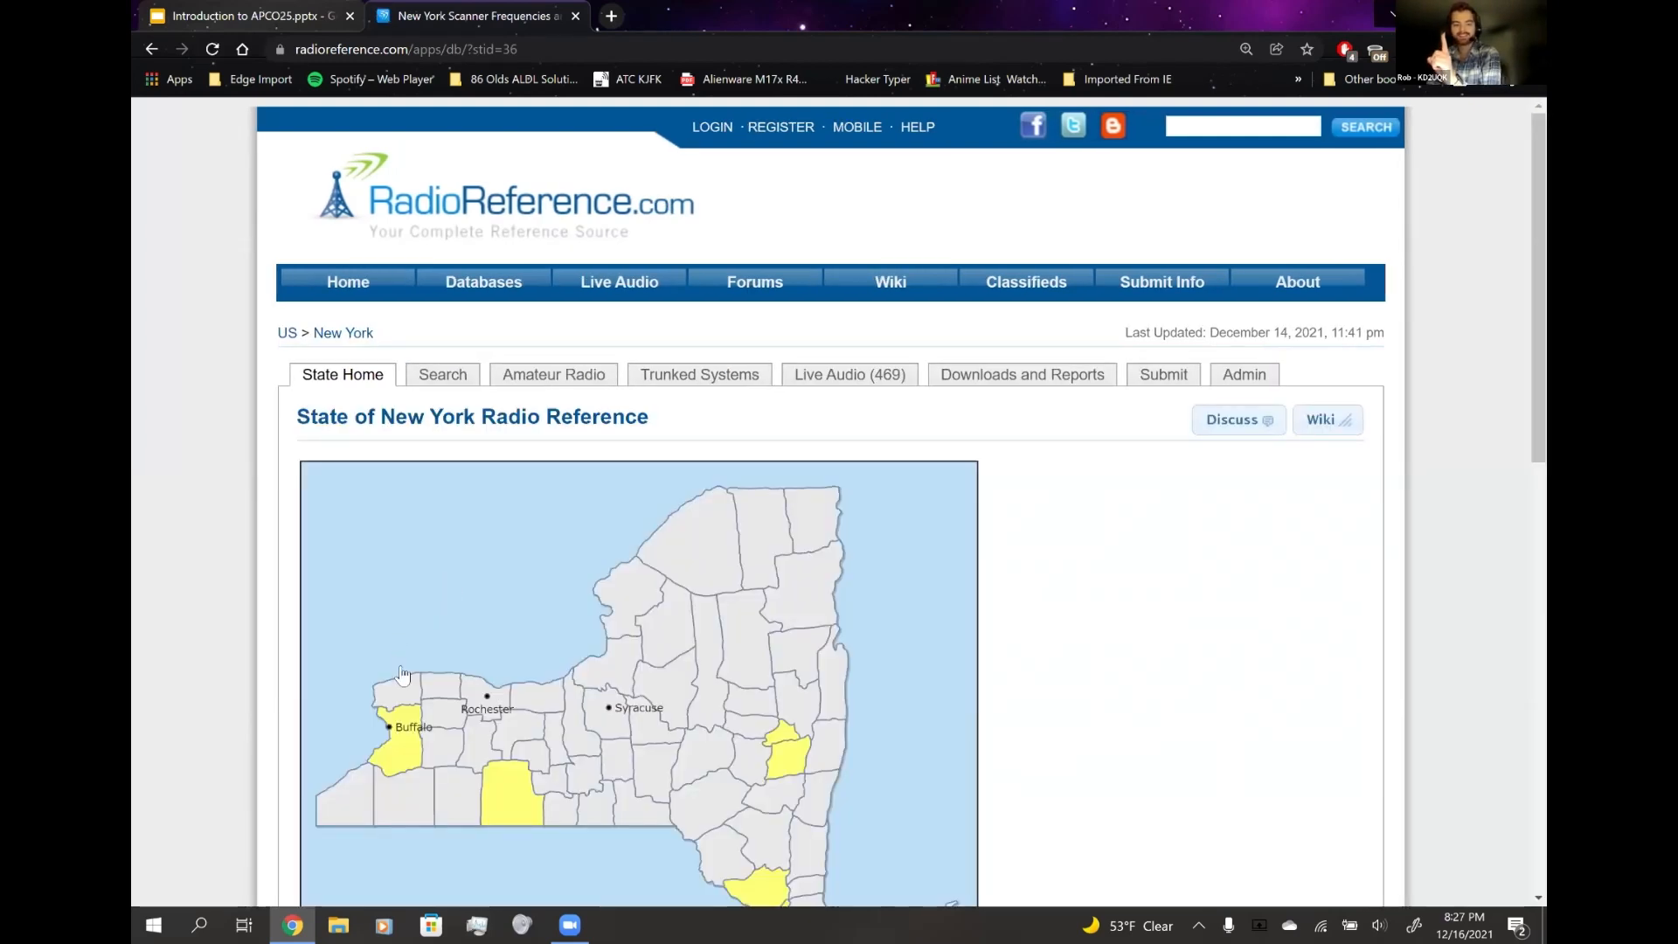
{"action": "left_click", "coordinate": [397, 668]}
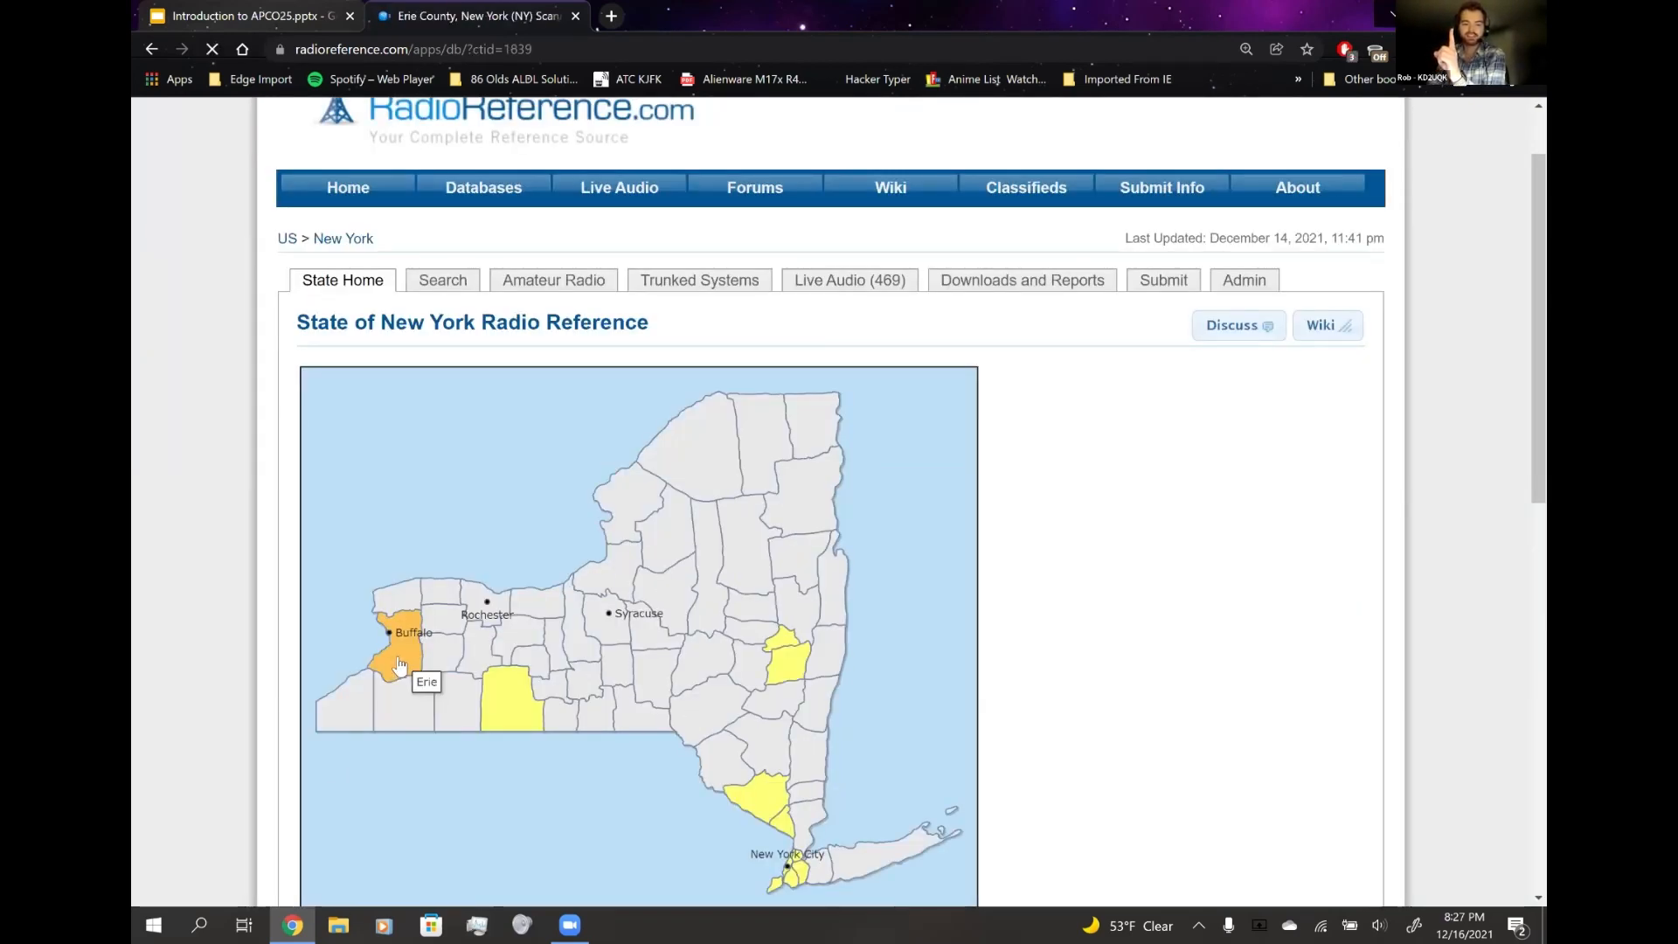
{"action": "left_click", "coordinate": [395, 665]}
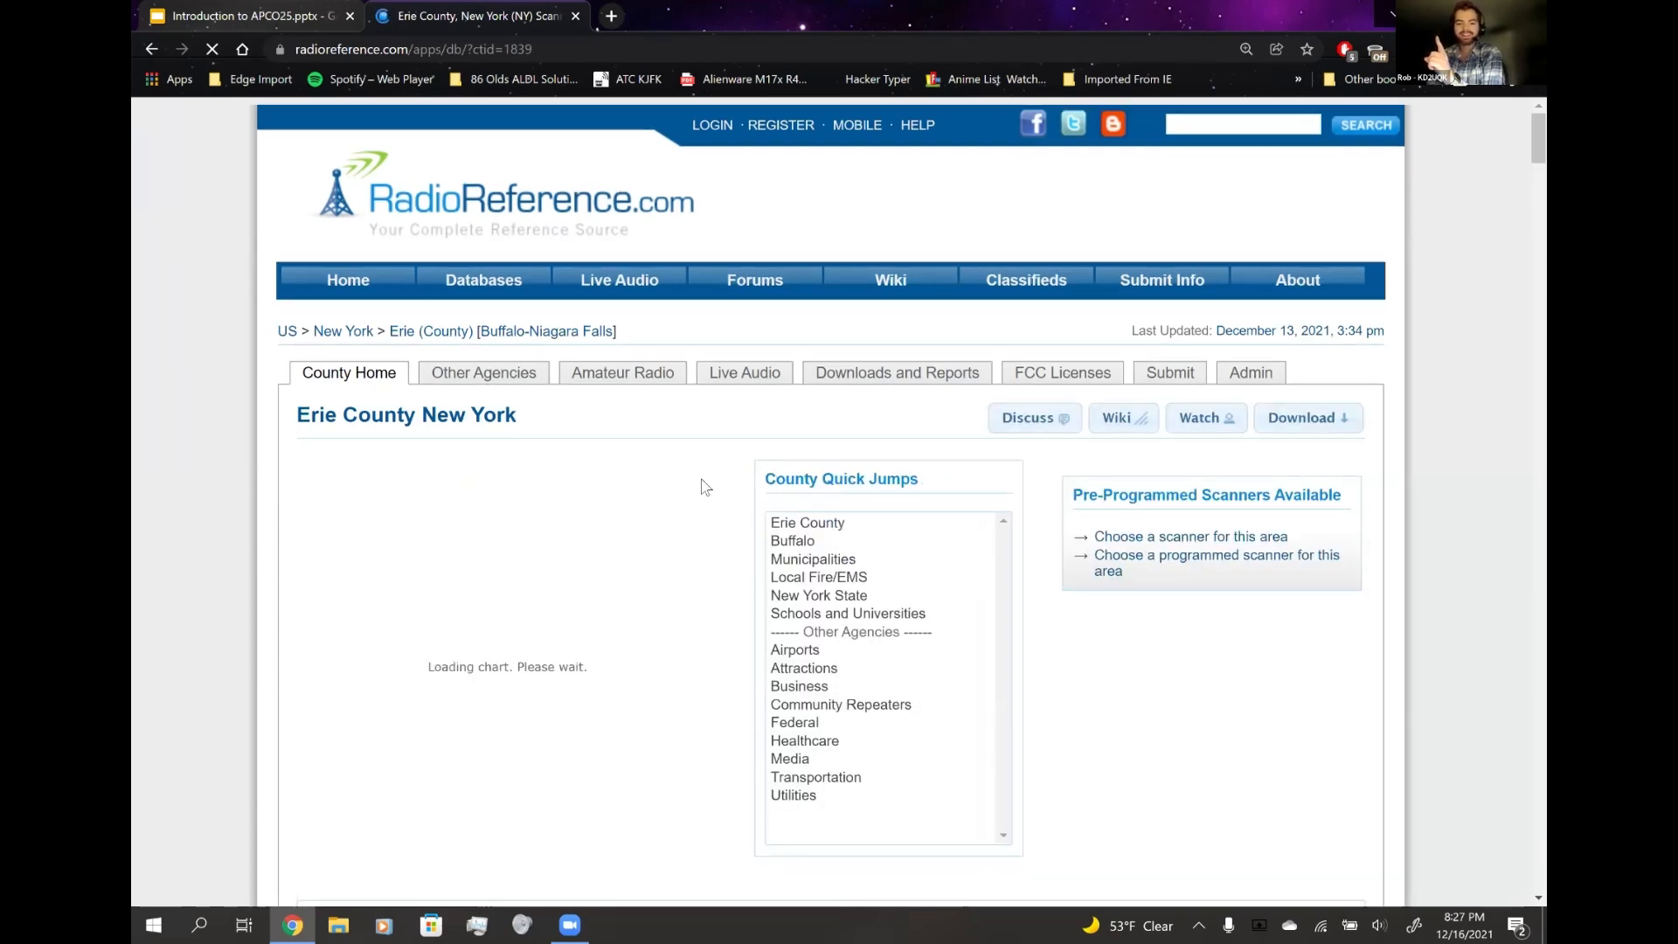
- Look over Erie County's law enforcement and fire tables, selecting the F86 tone code
{"action": "scroll", "scroll_direction": "down", "scroll_amount": 3}
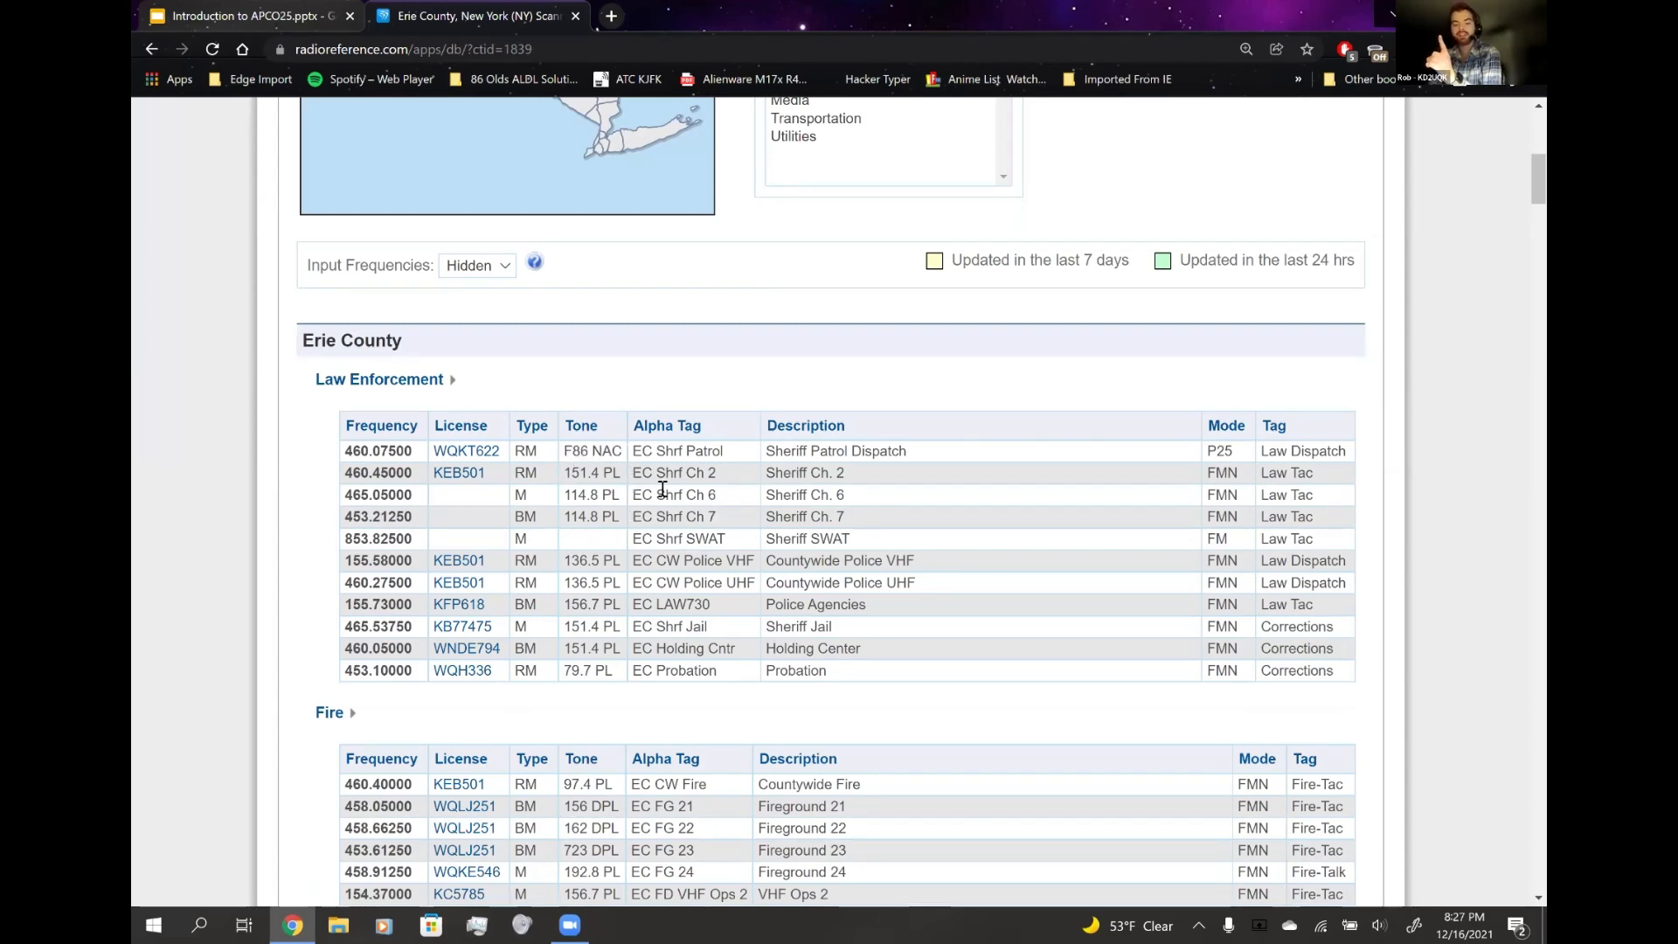
{"action": "mouse_move", "coordinate": [532, 411]}
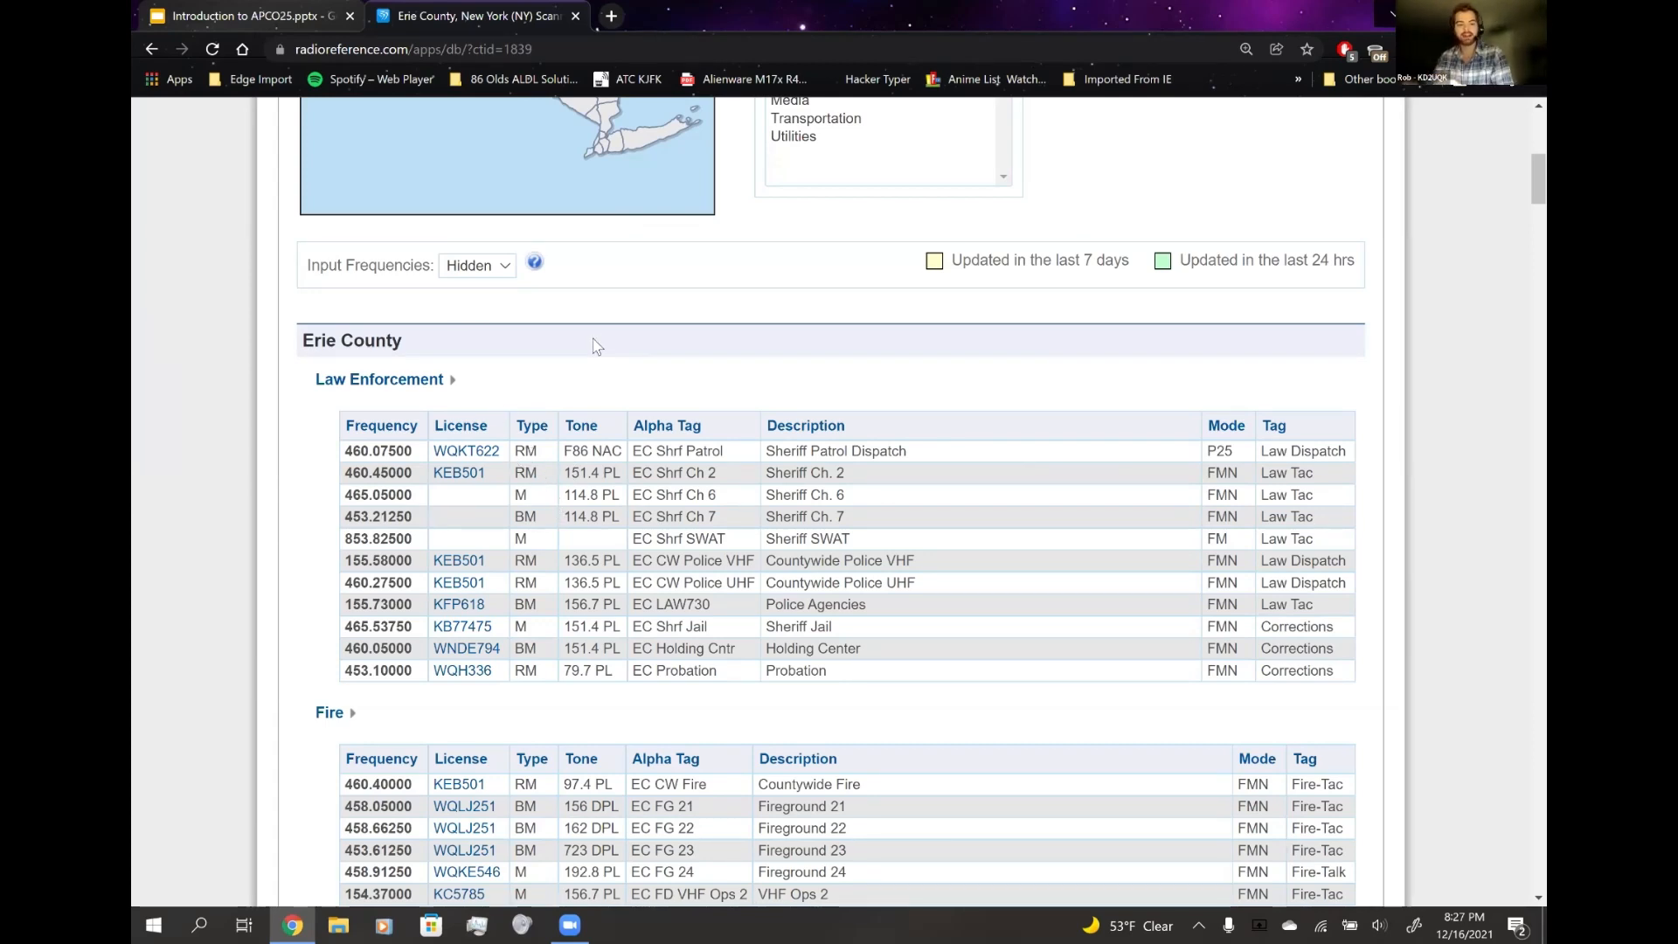
{"action": "double_click", "coordinate": [577, 451]}
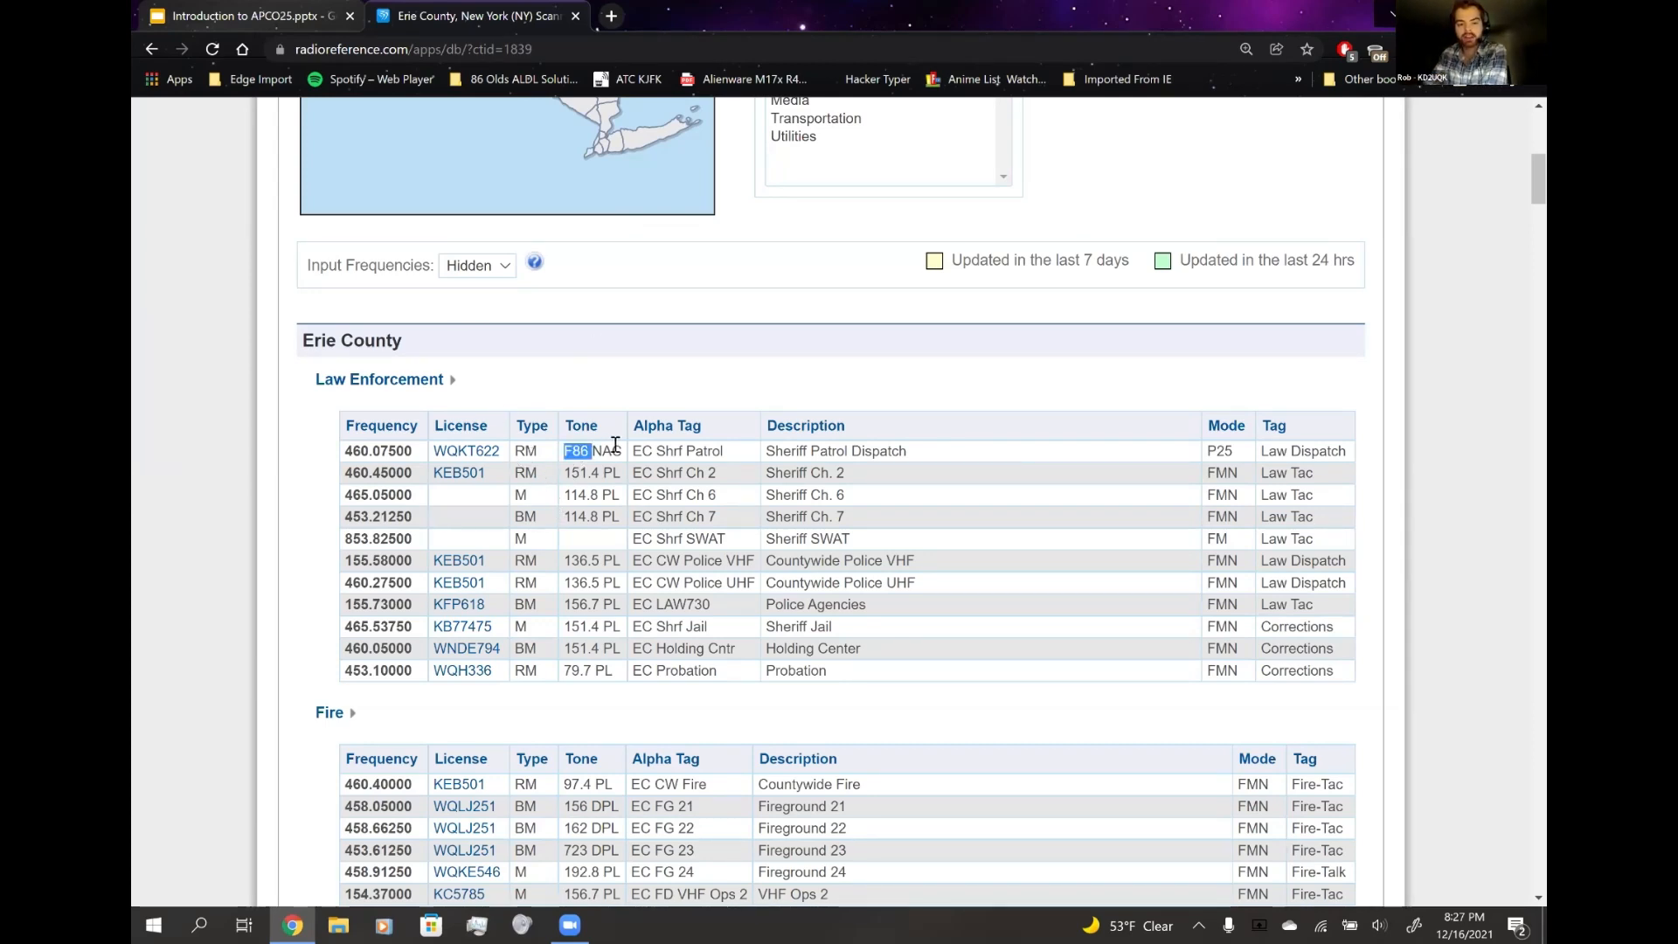
{"action": "scroll", "scroll_direction": "down", "scroll_amount": 3}
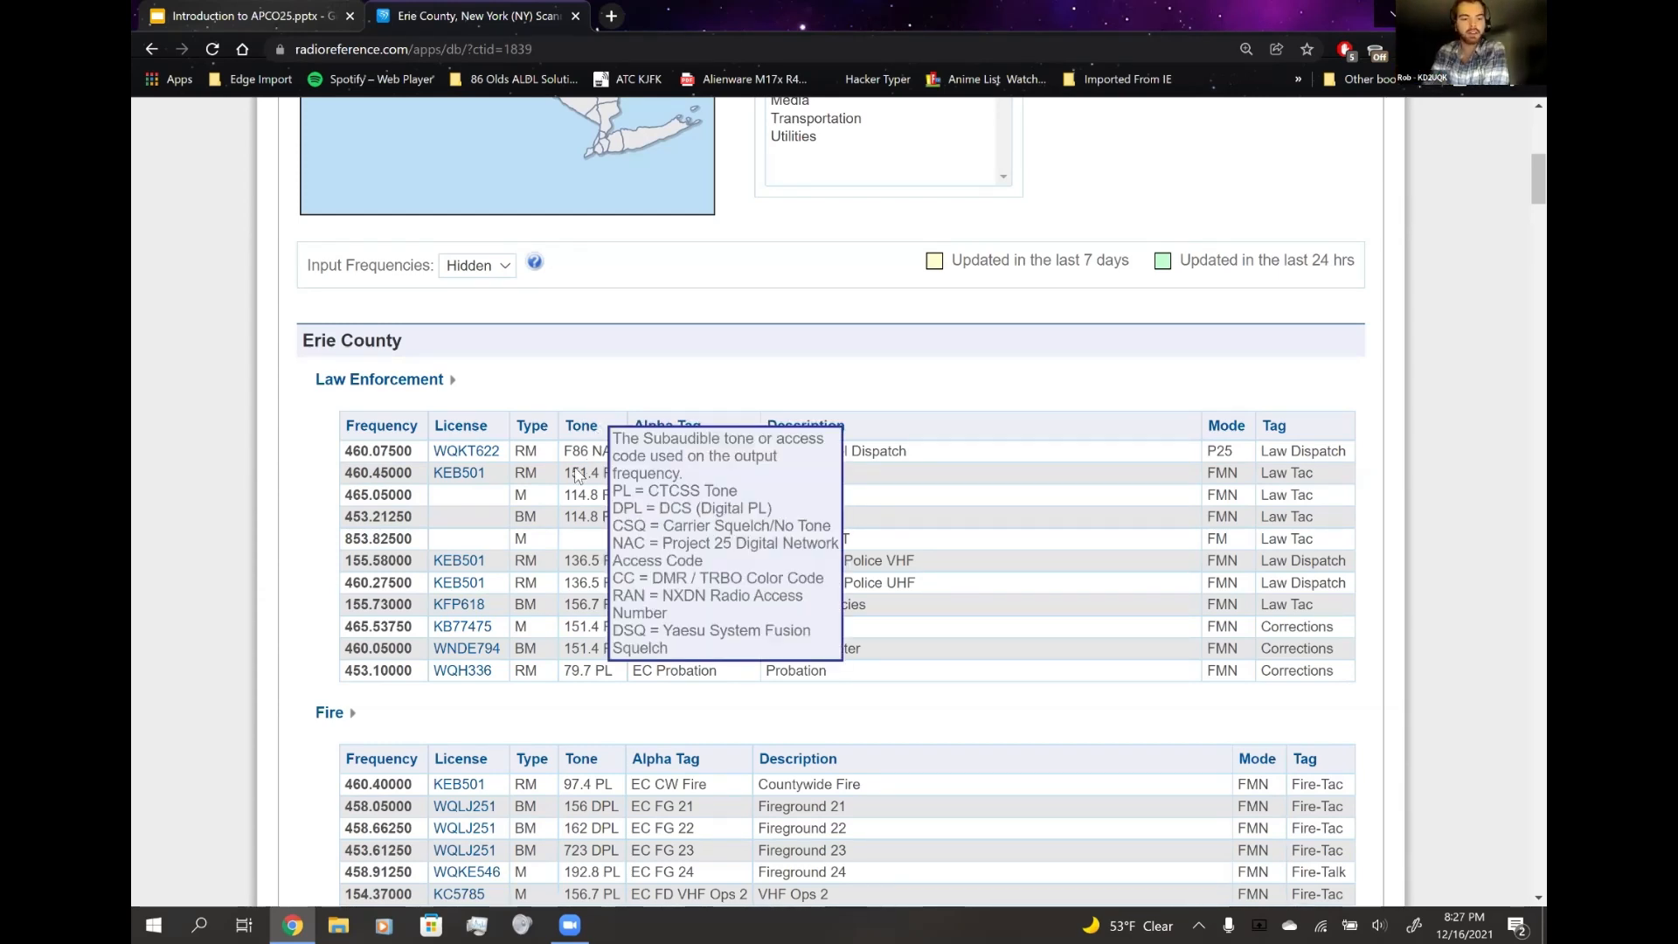
{"action": "mouse_move", "coordinate": [591, 451]}
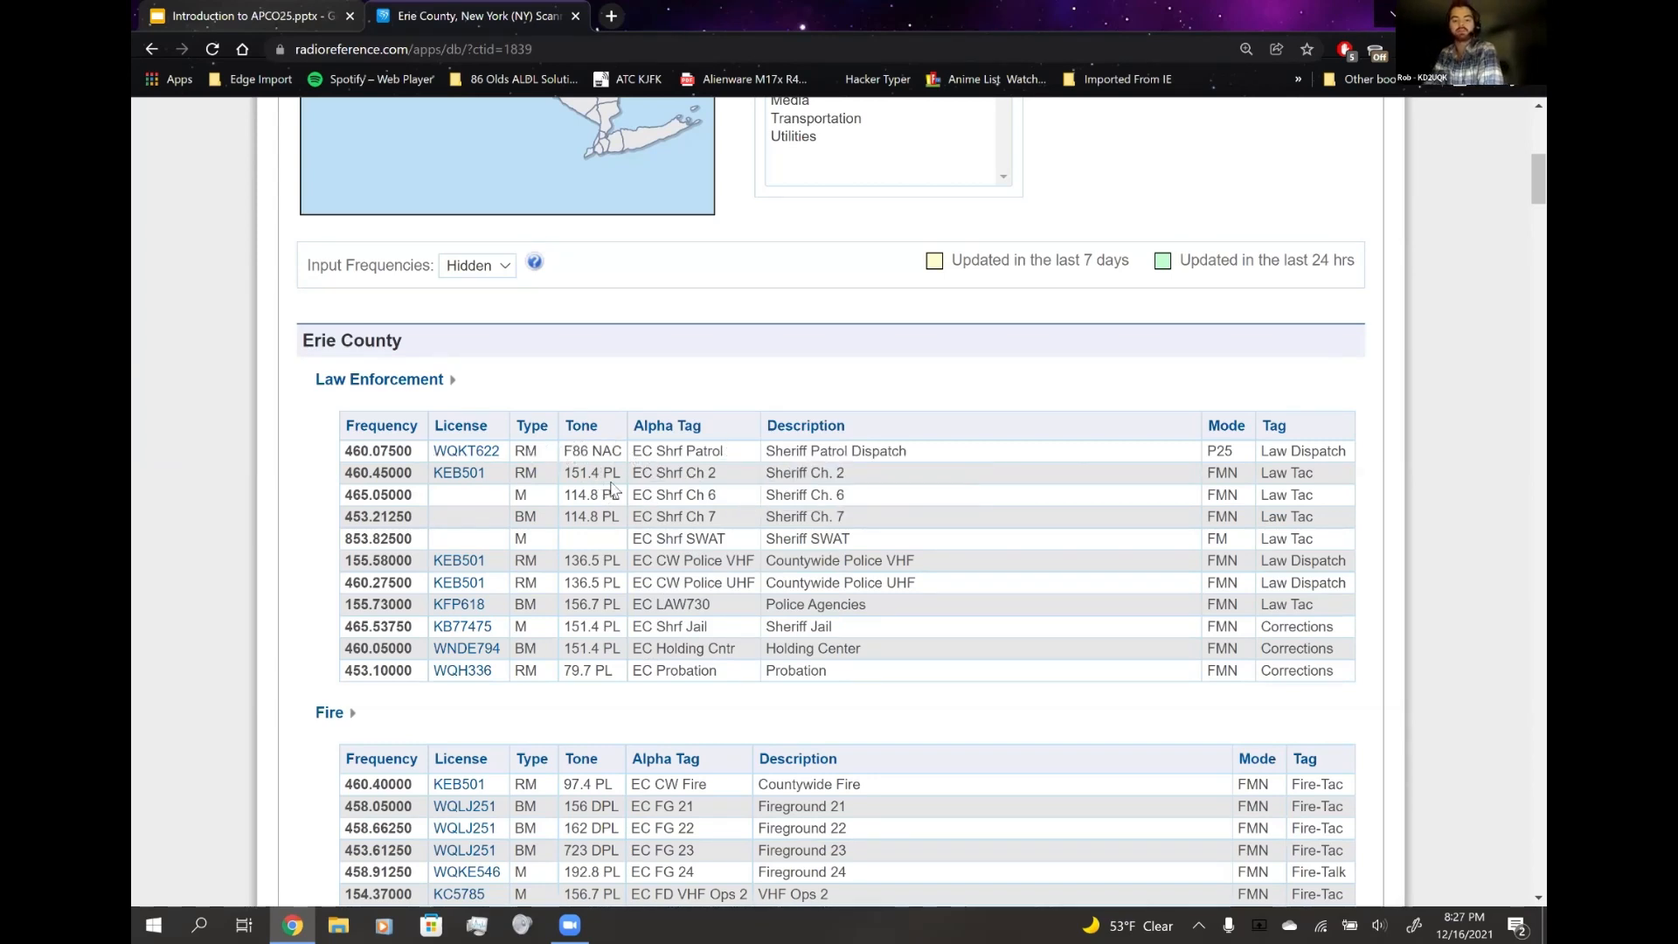
{"action": "scroll", "scroll_direction": "down", "scroll_amount": 3}
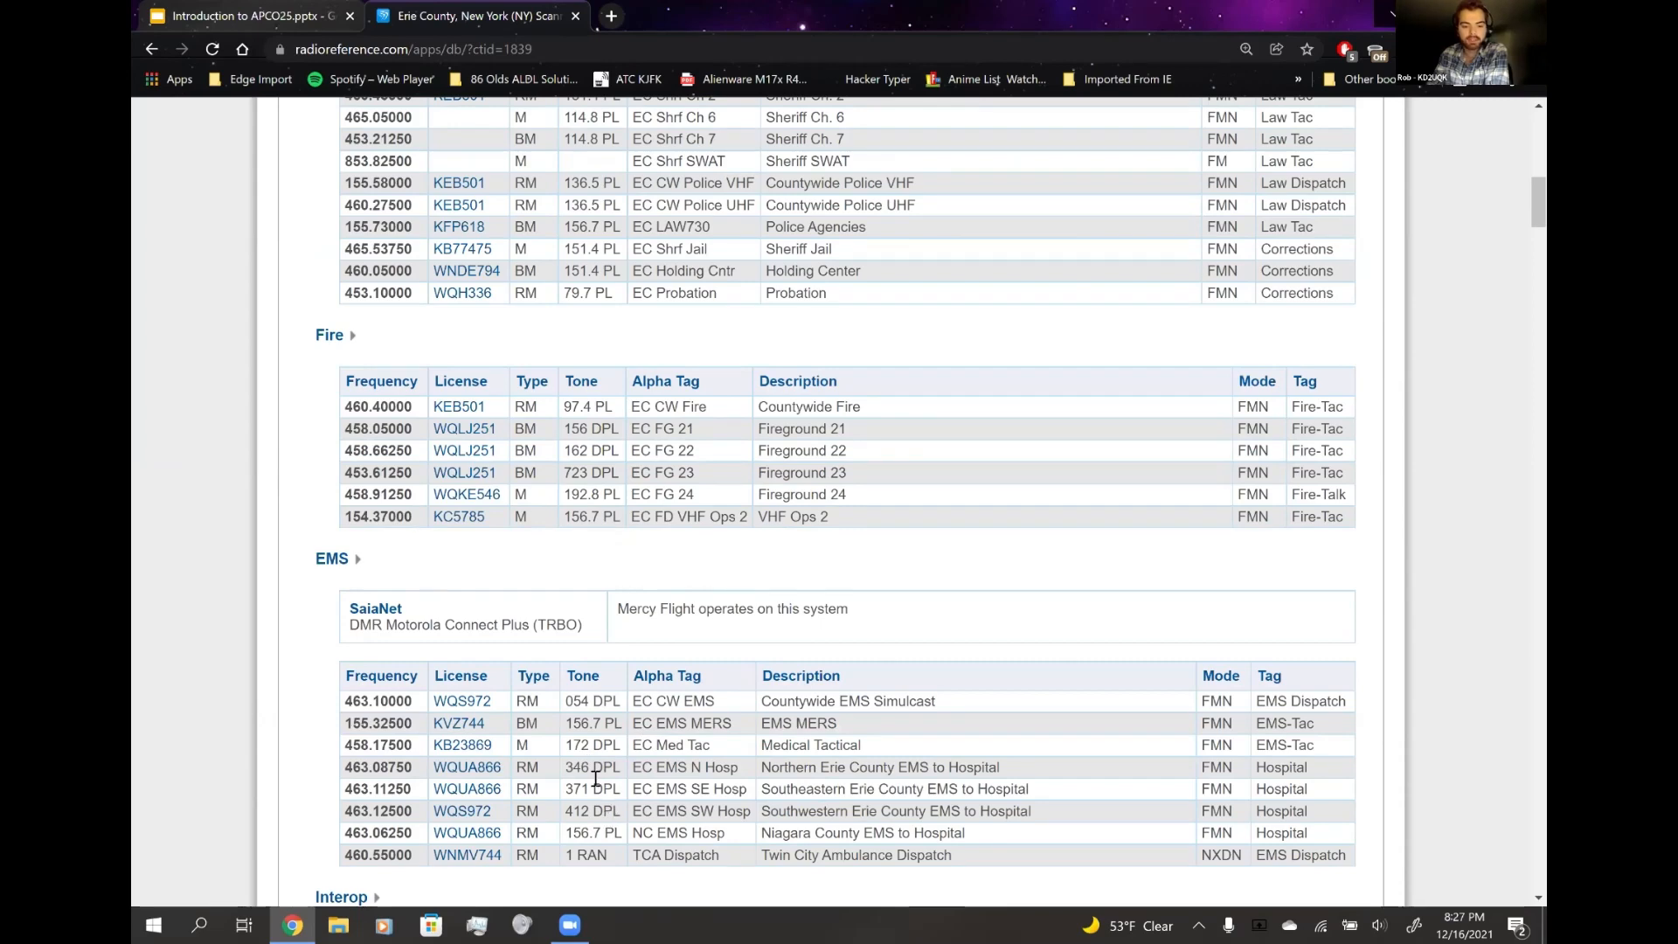
- Review the EMS, interop and services tables, then return to the APCO25 presentation tab
{"action": "scroll", "scroll_direction": "down", "scroll_amount": 3}
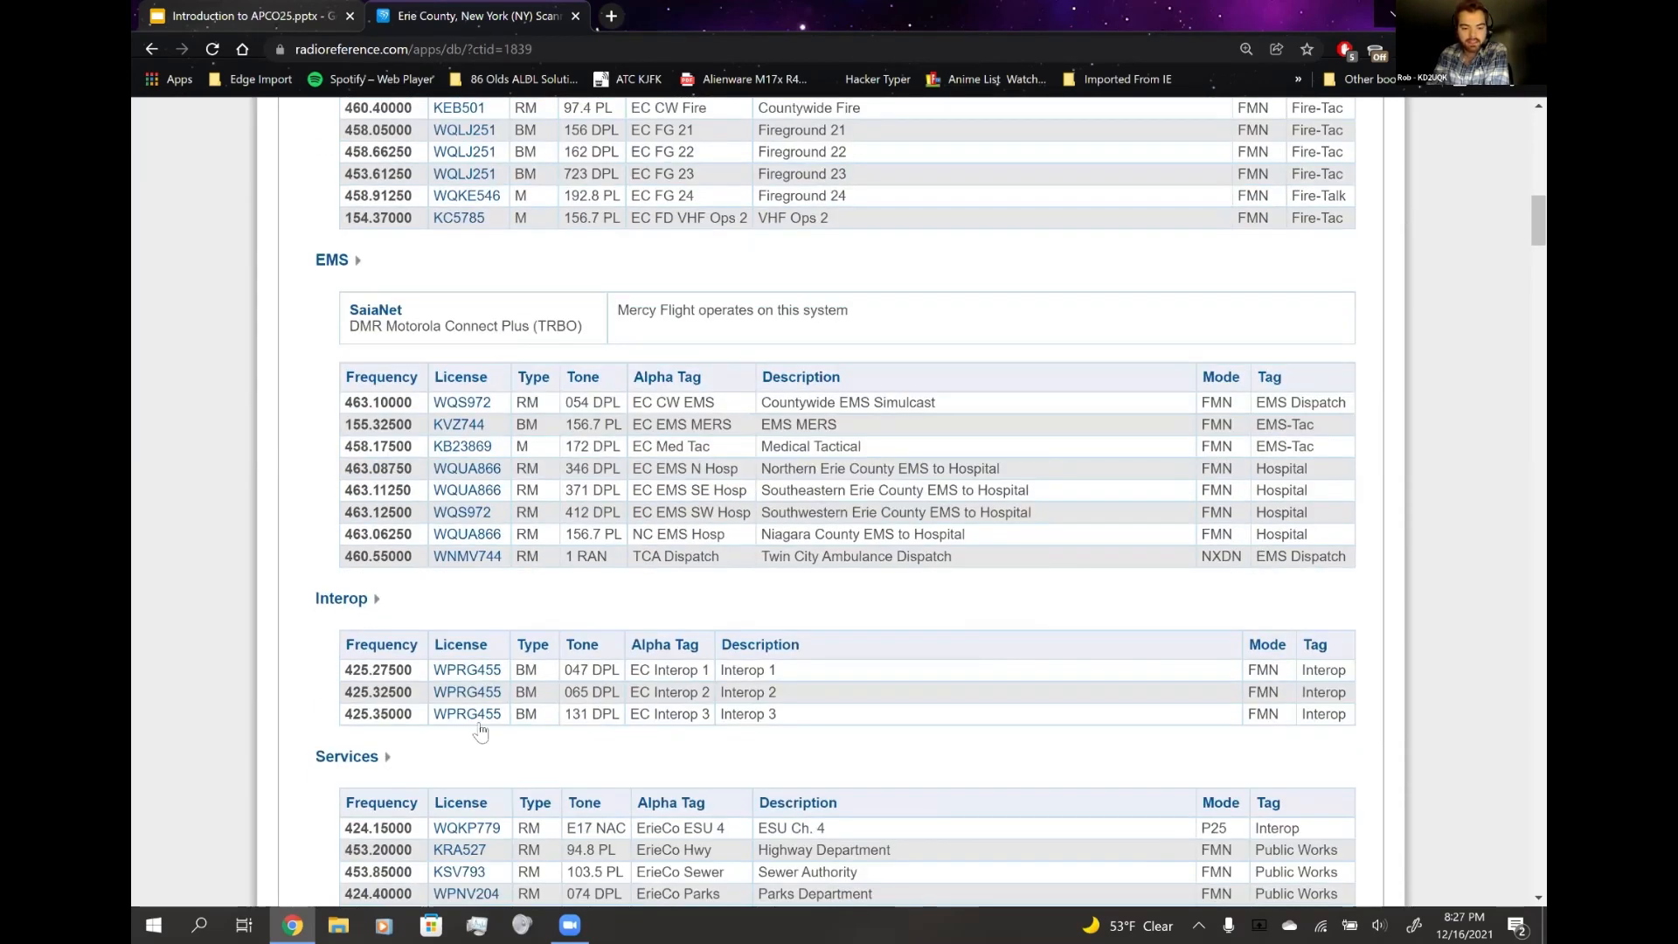
{"action": "scroll", "scroll_direction": "down", "scroll_amount": 3}
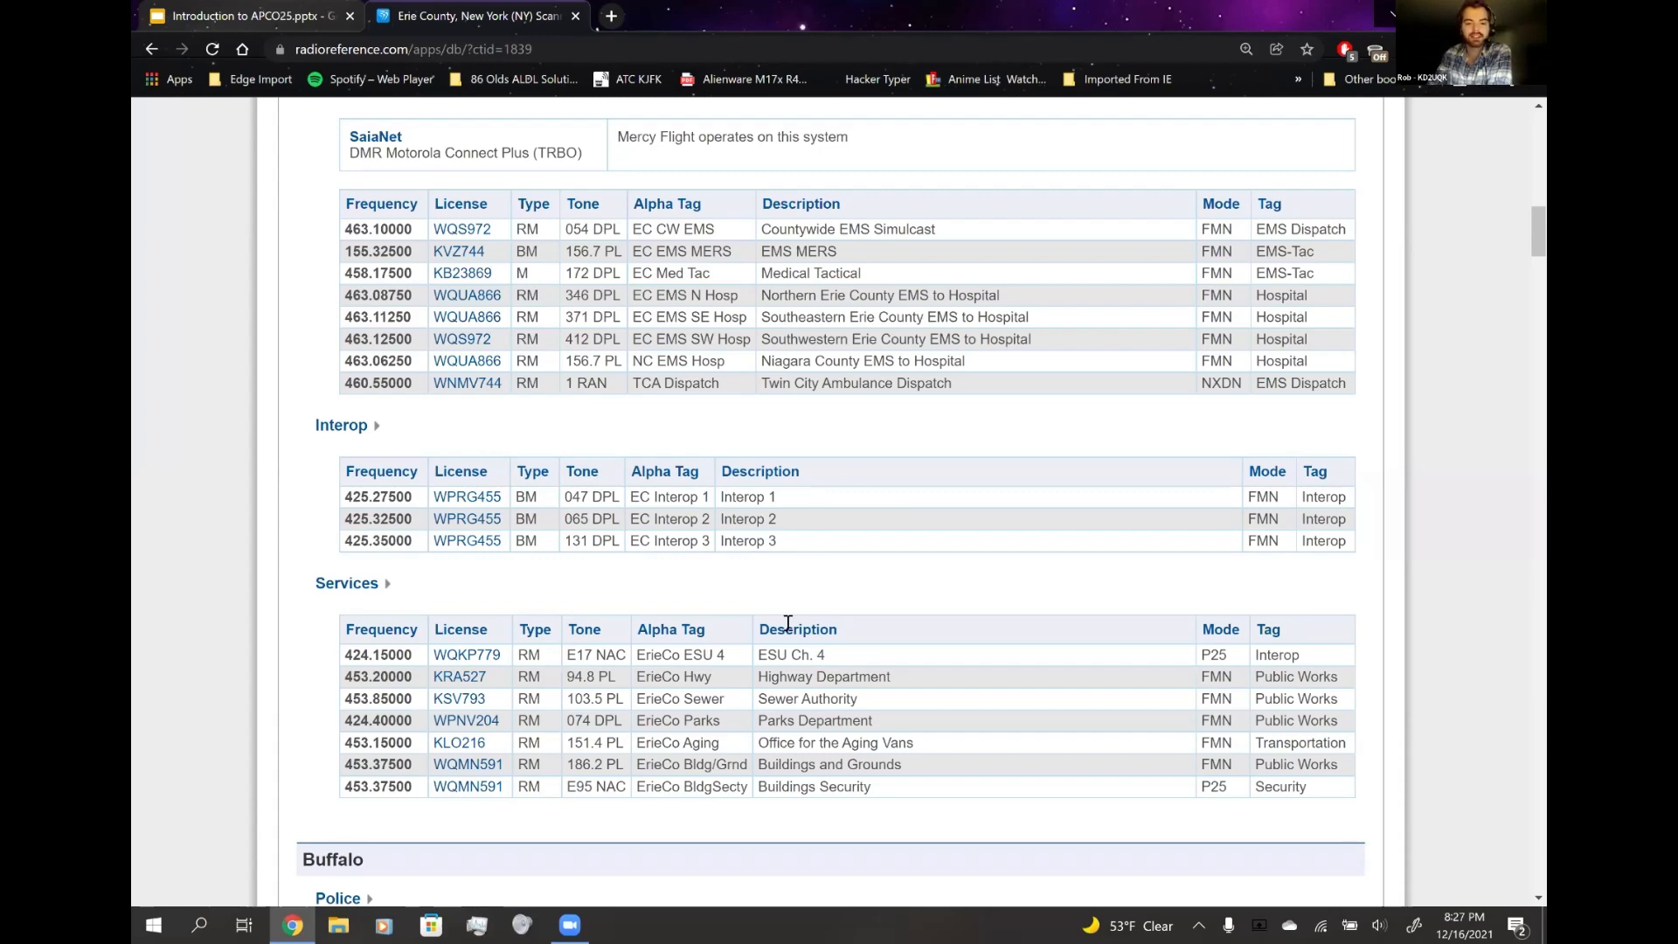
{"action": "scroll", "scroll_direction": "up", "scroll_amount": 3}
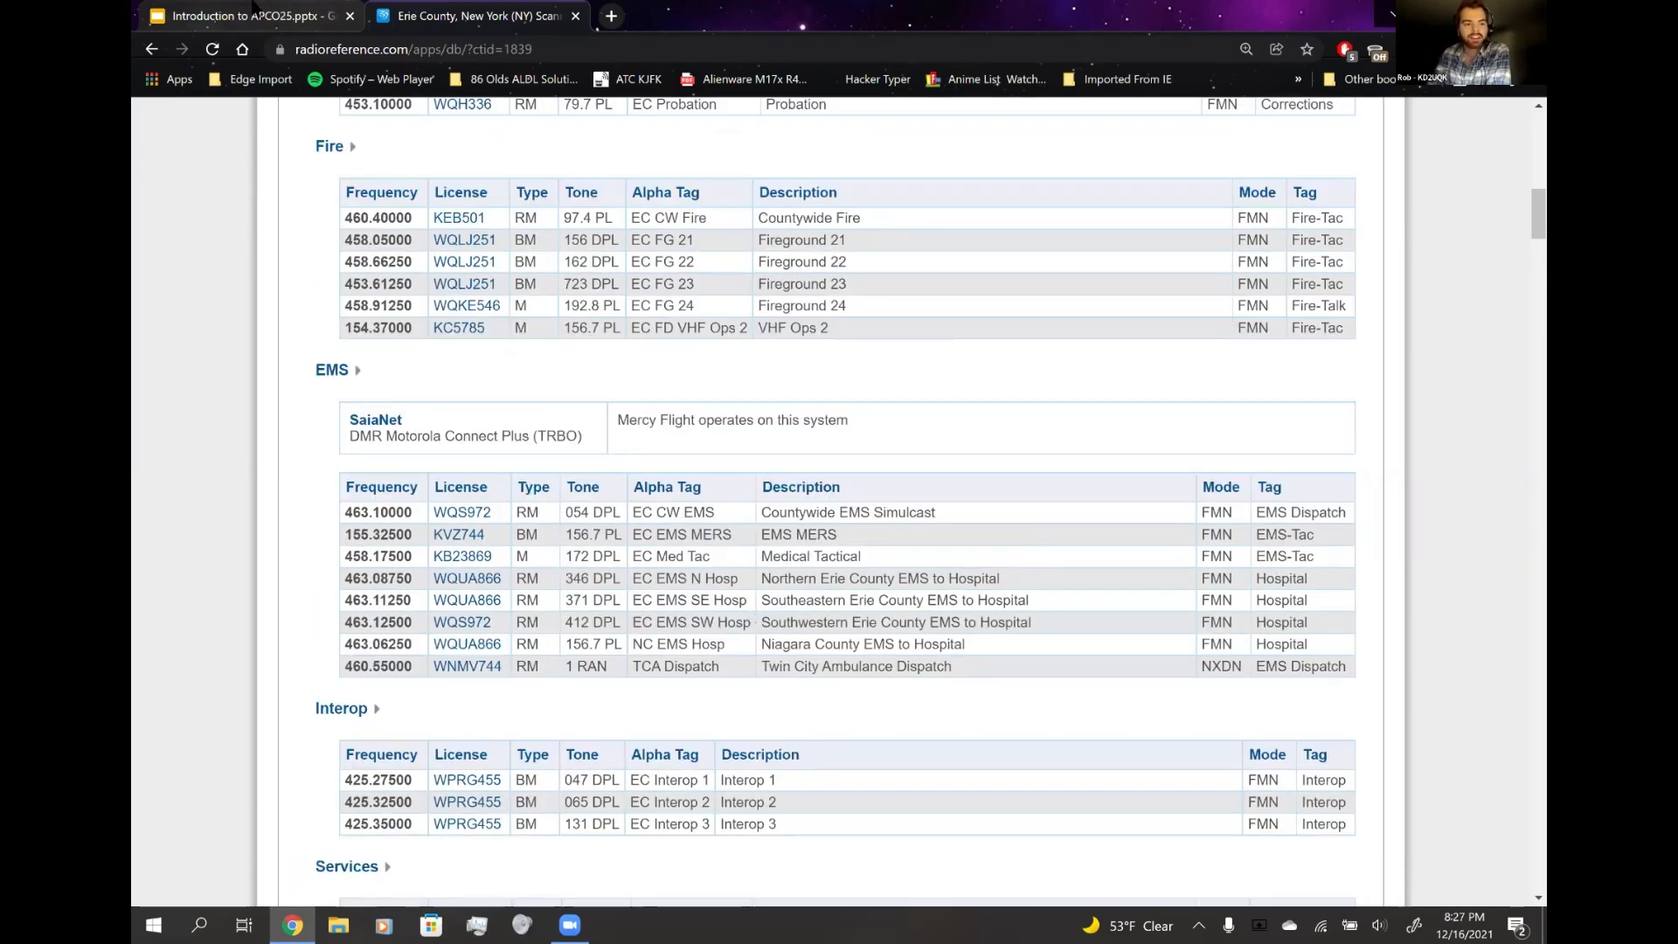
{"action": "left_click", "coordinate": [253, 15]}
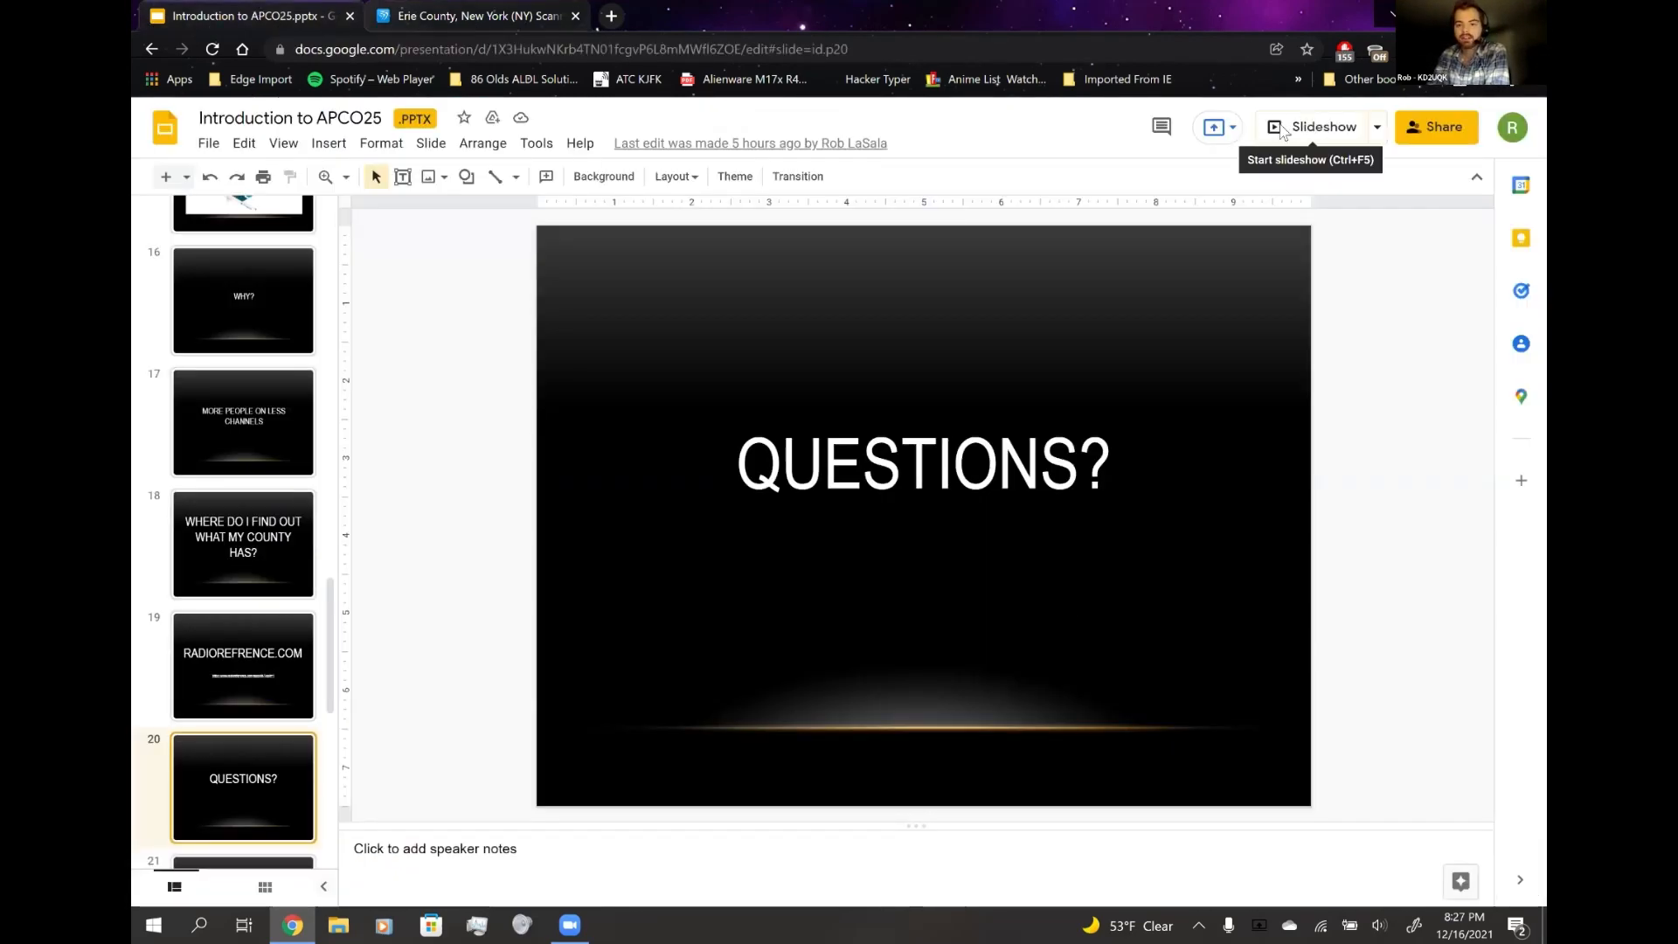
- Start the slideshow presenting the QUESTIONS? slide full screen
{"action": "left_click", "coordinate": [1312, 126]}
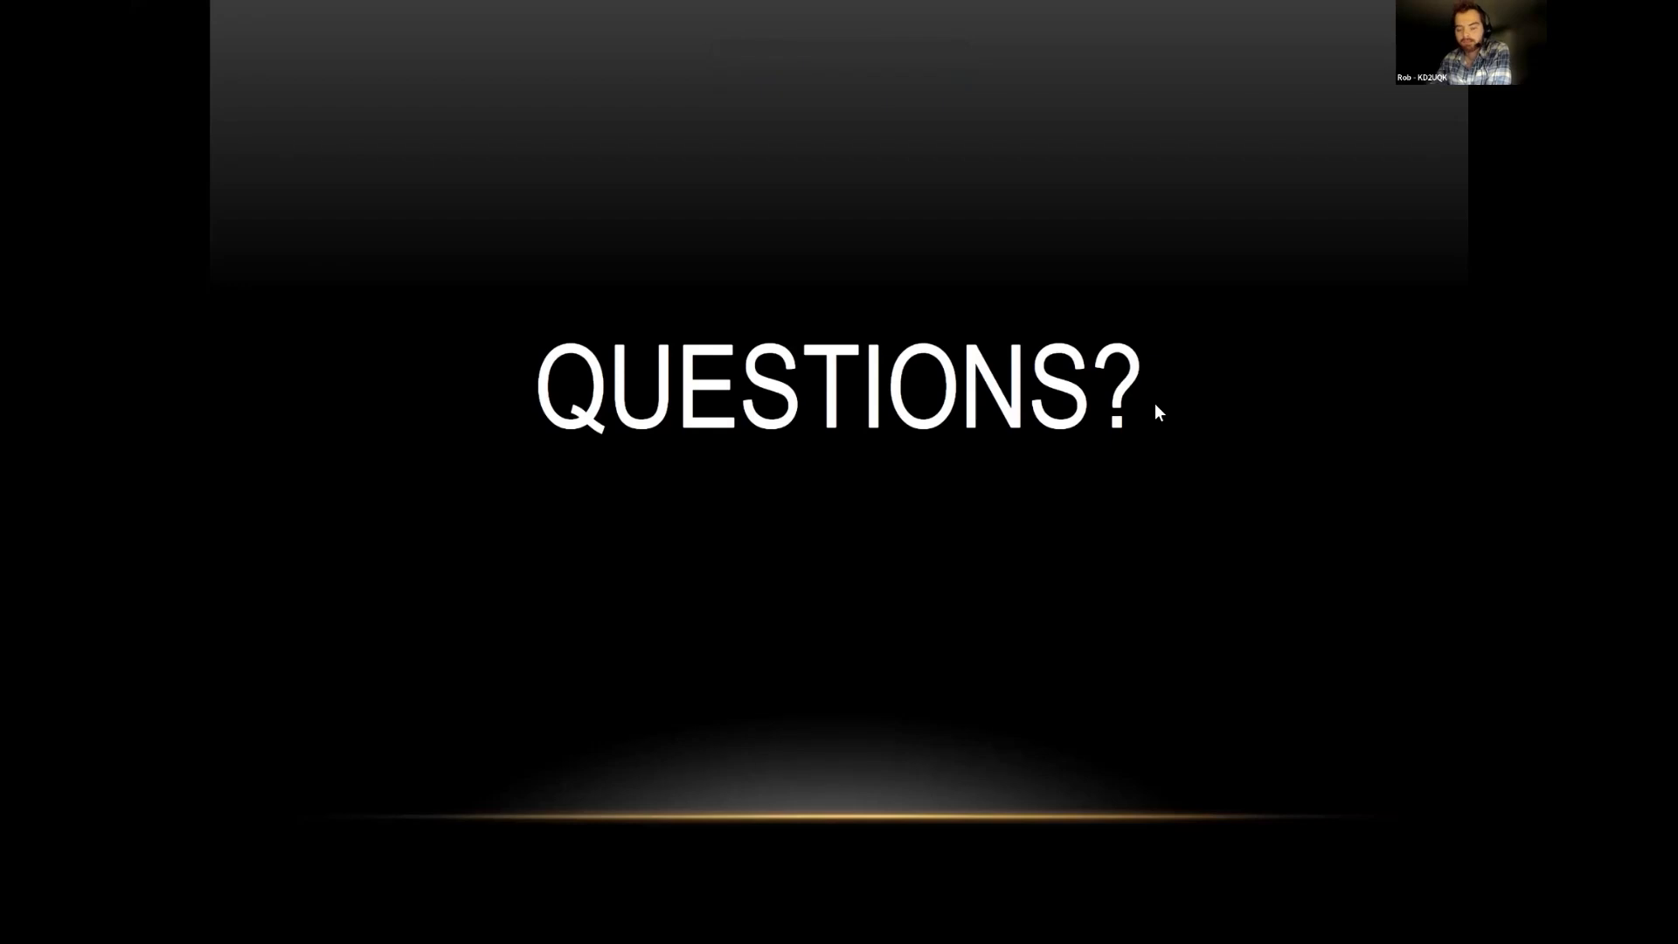
{"action": "mouse_move", "coordinate": [1084, 479]}
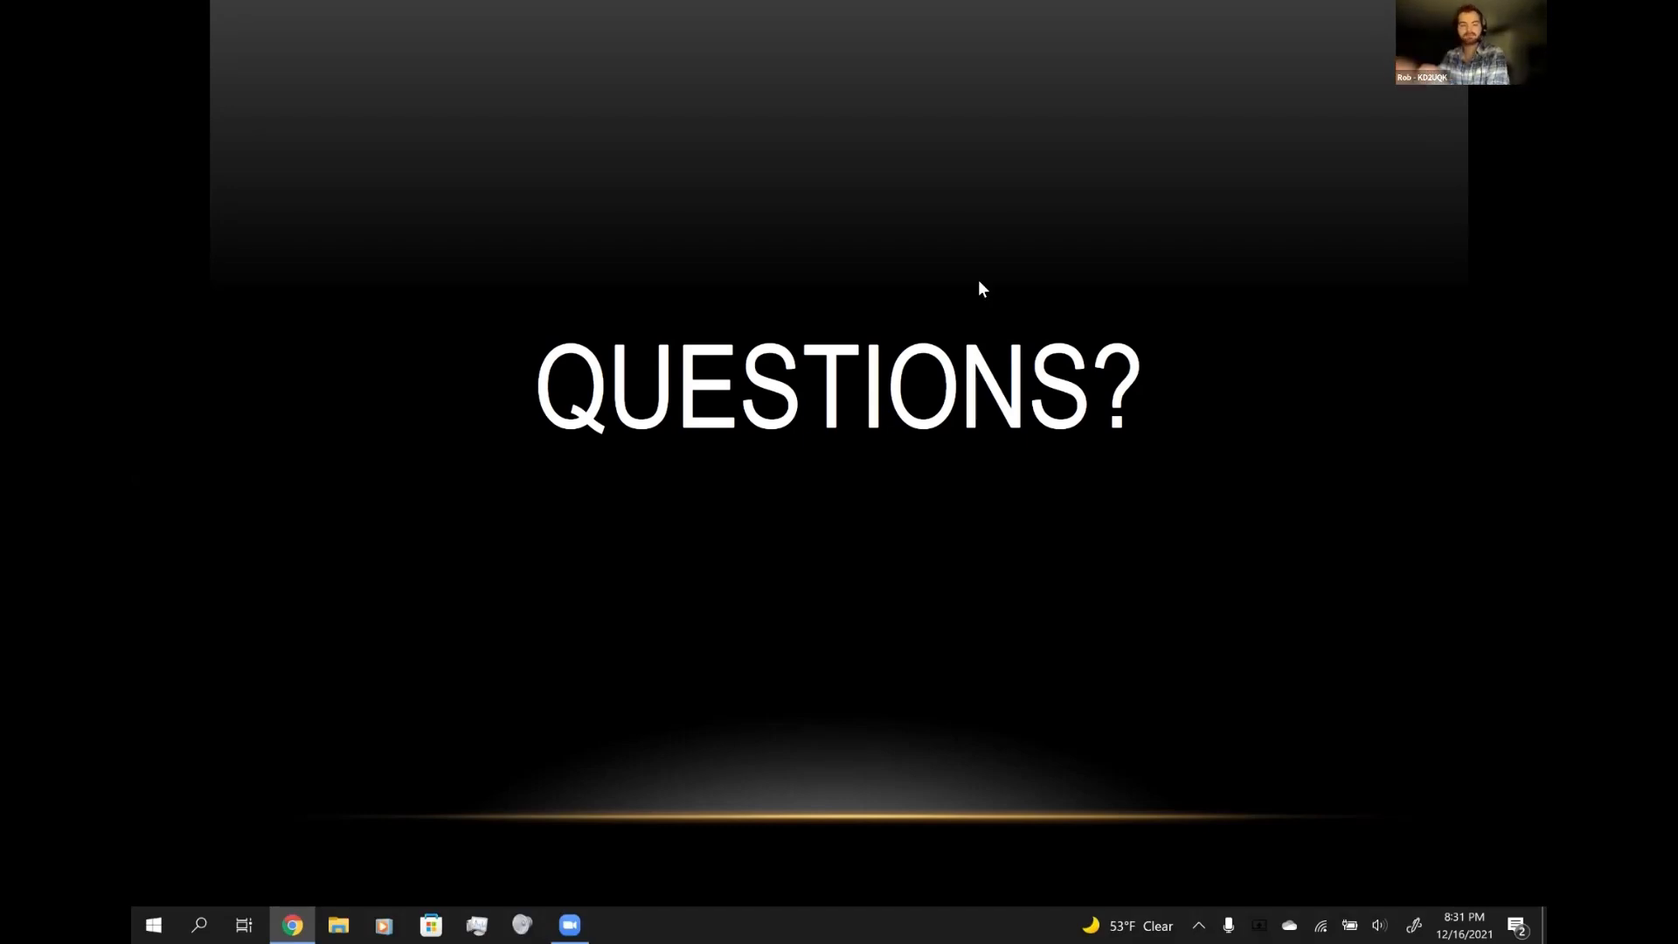
{"action": "mouse_move", "coordinate": [991, 472]}
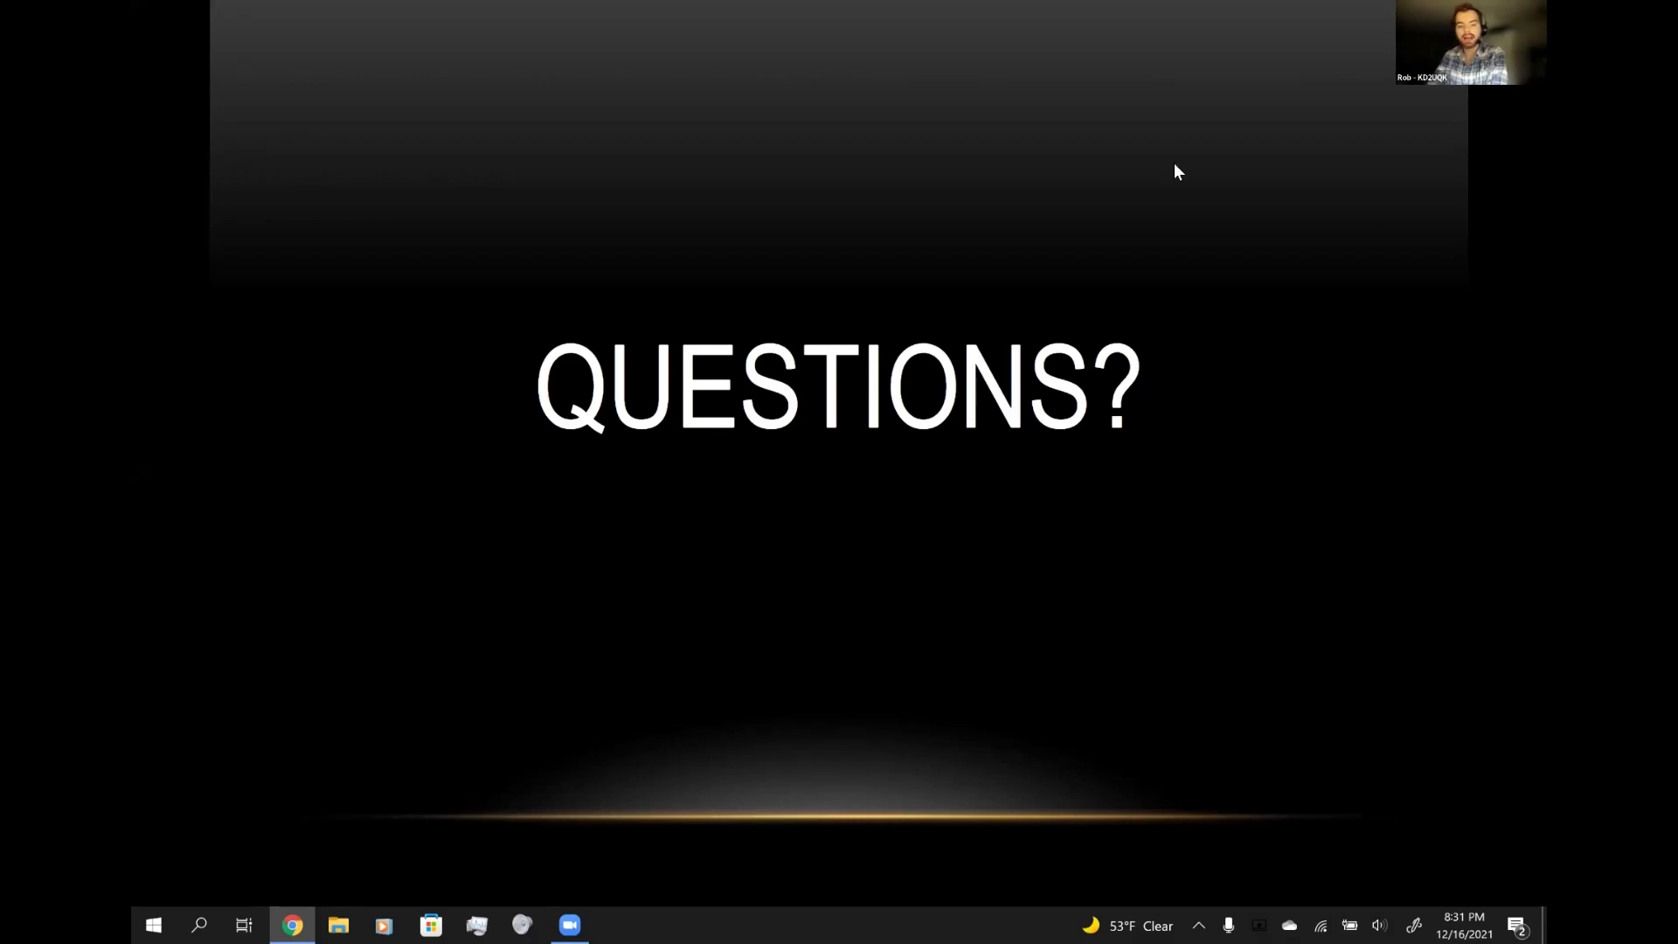
{"action": "mouse_move", "coordinate": [1098, 251]}
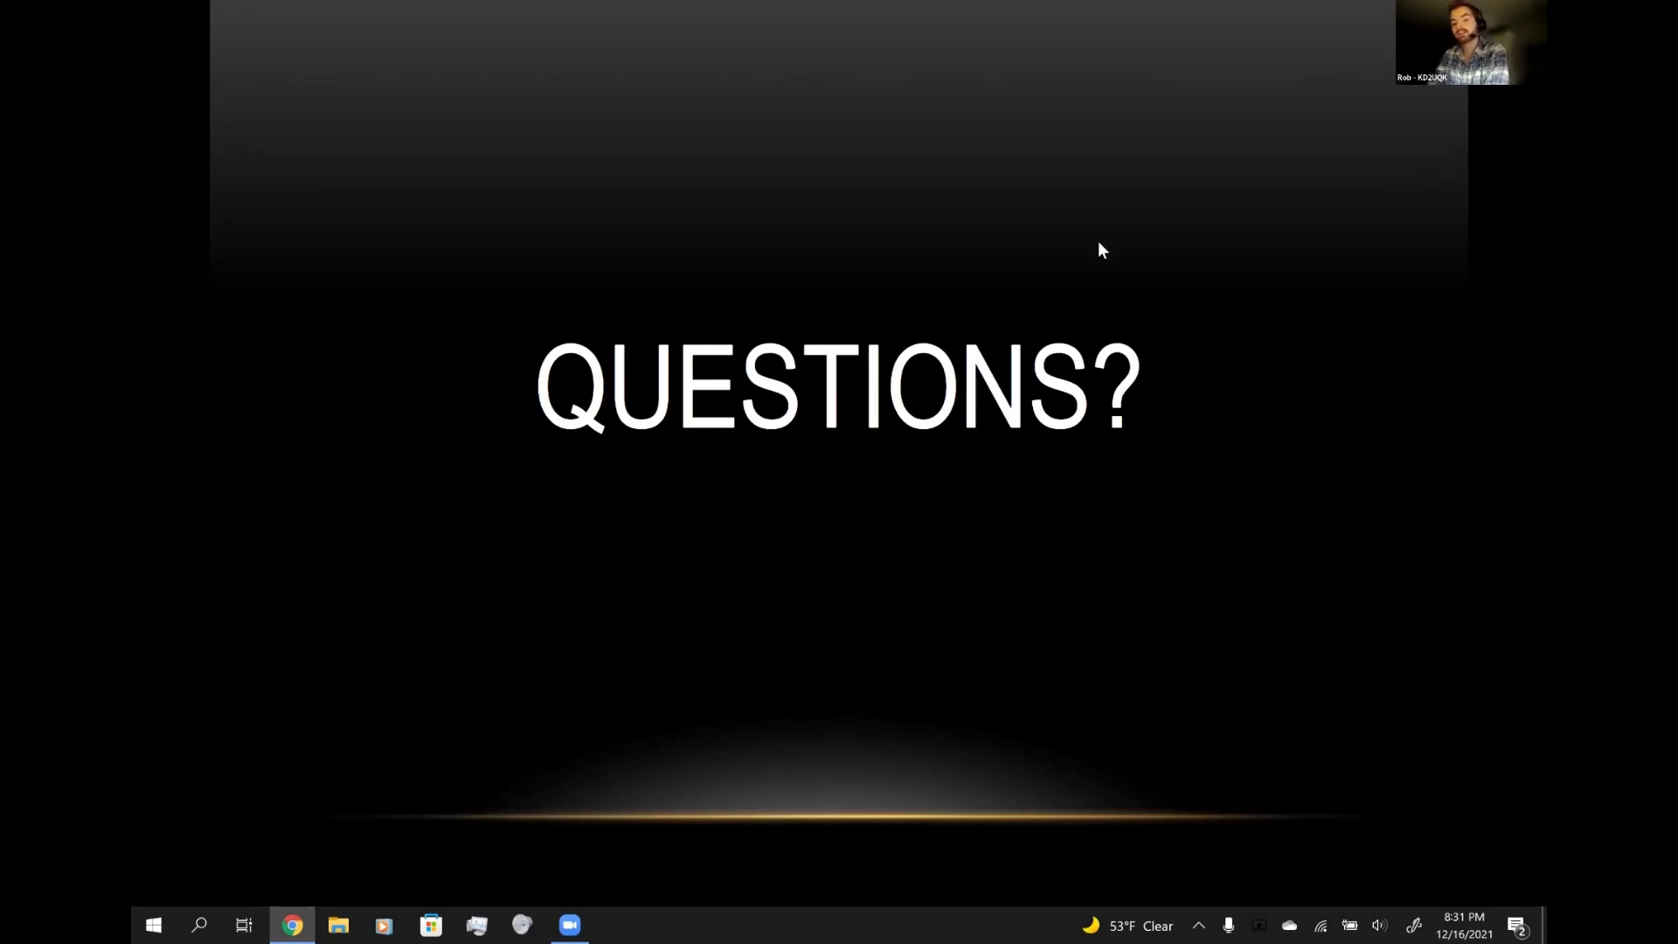
{"action": "mouse_move", "coordinate": [1105, 395]}
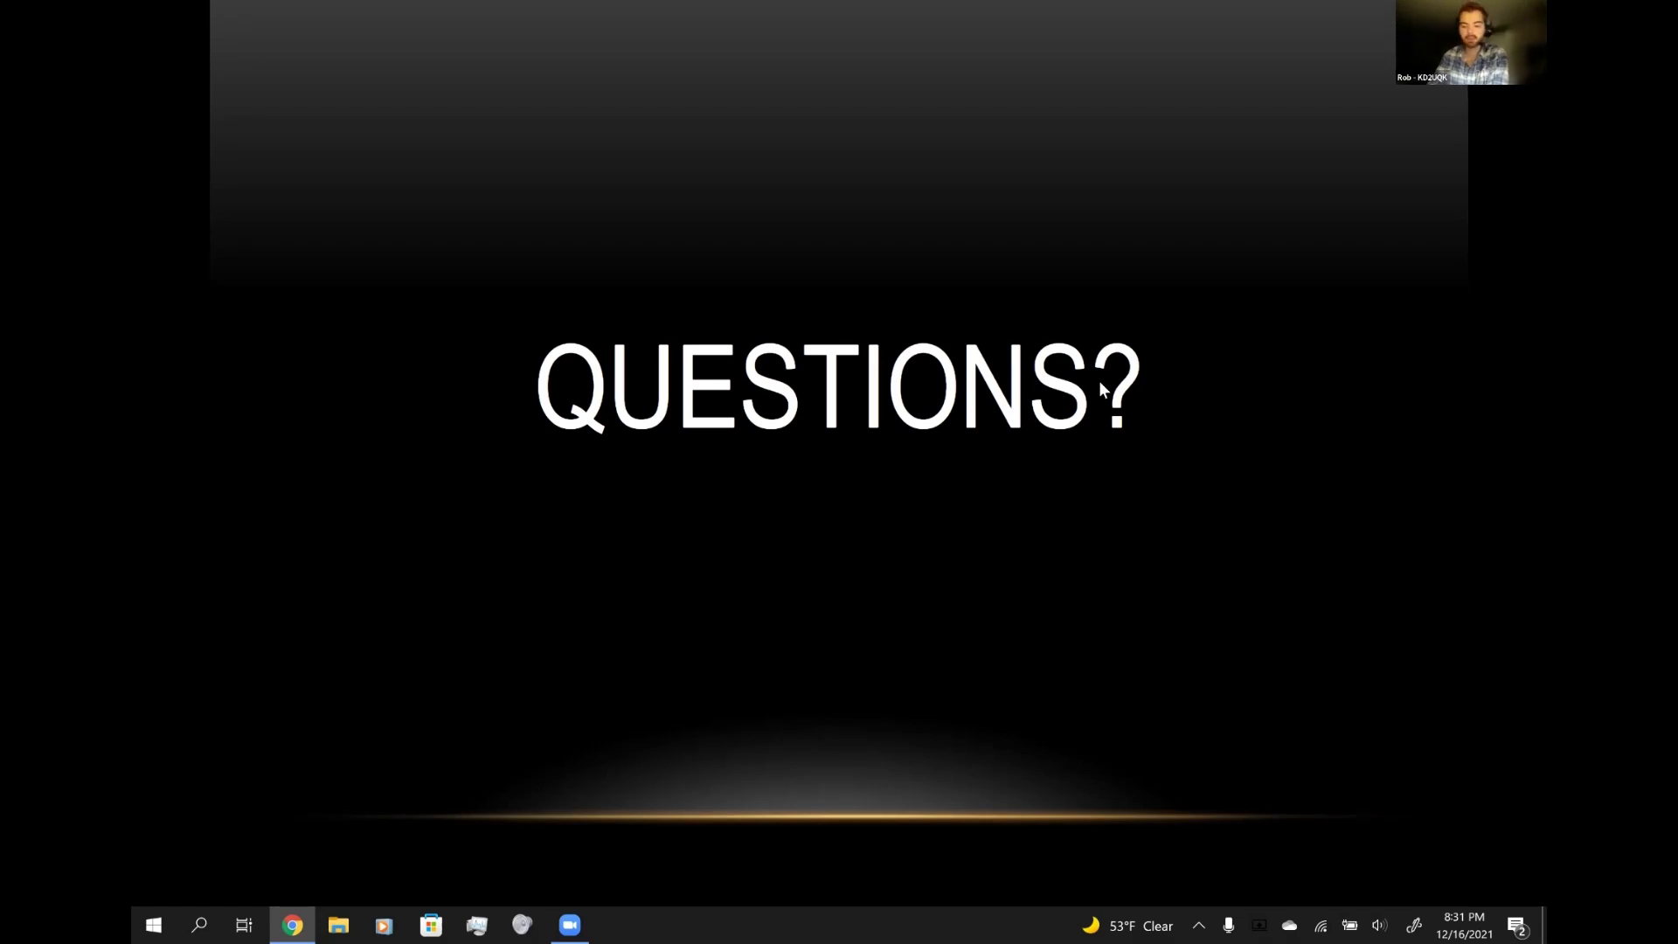
{"action": "mouse_move", "coordinate": [1091, 272]}
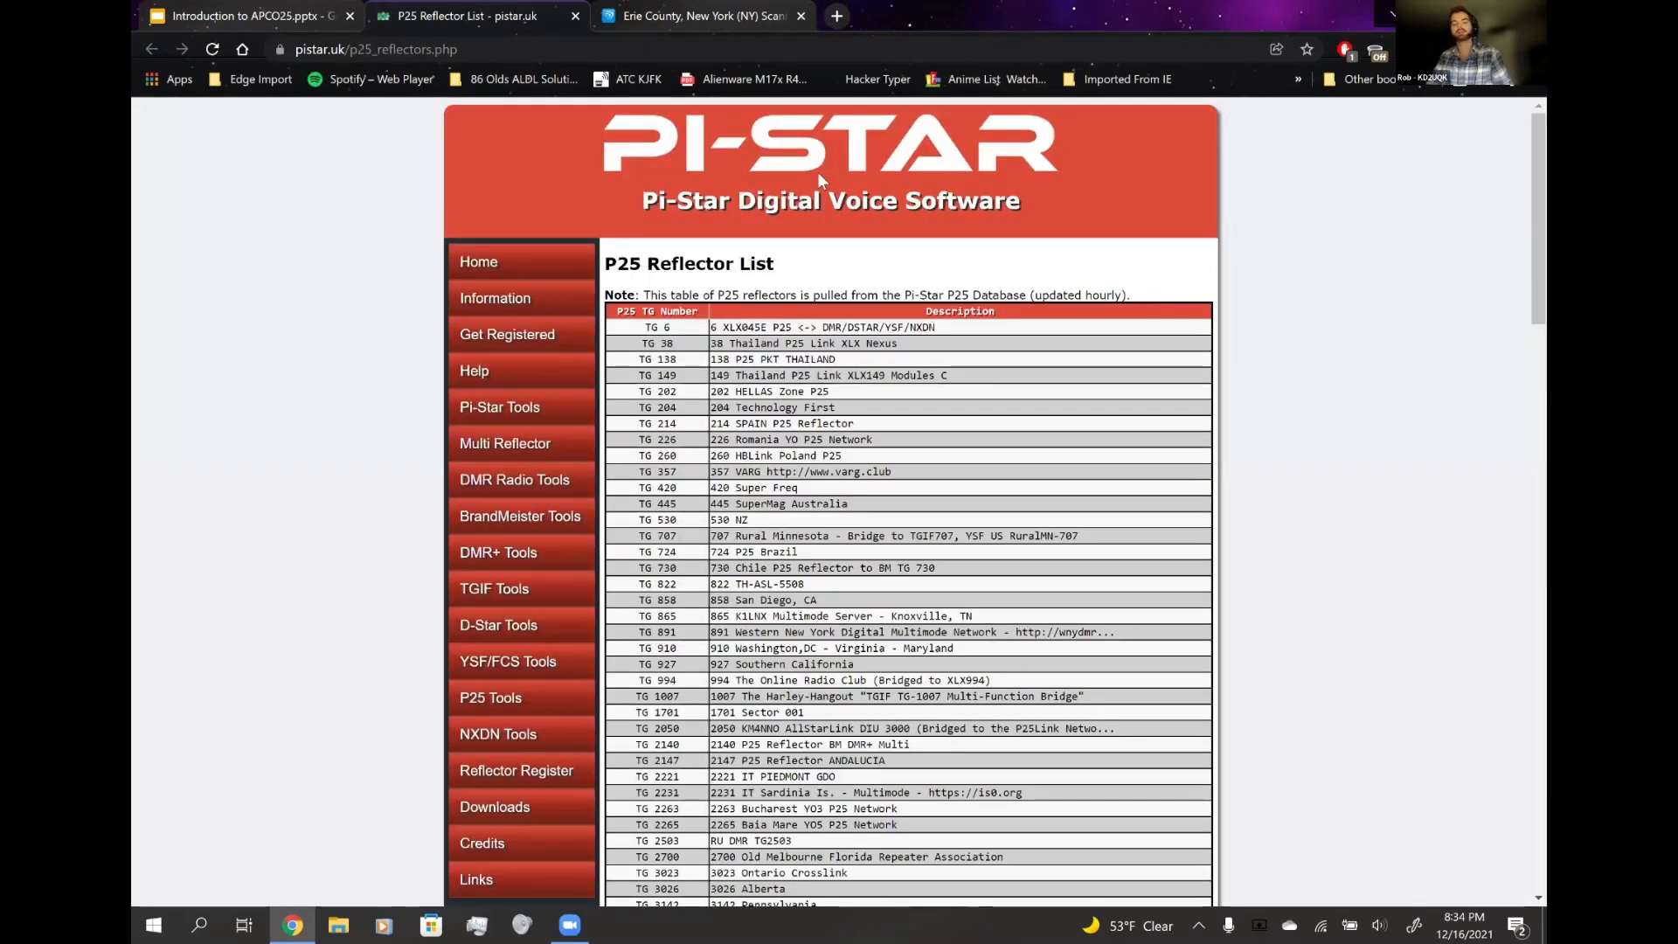
{"action": "scroll", "scroll_direction": "down", "scroll_amount": 3}
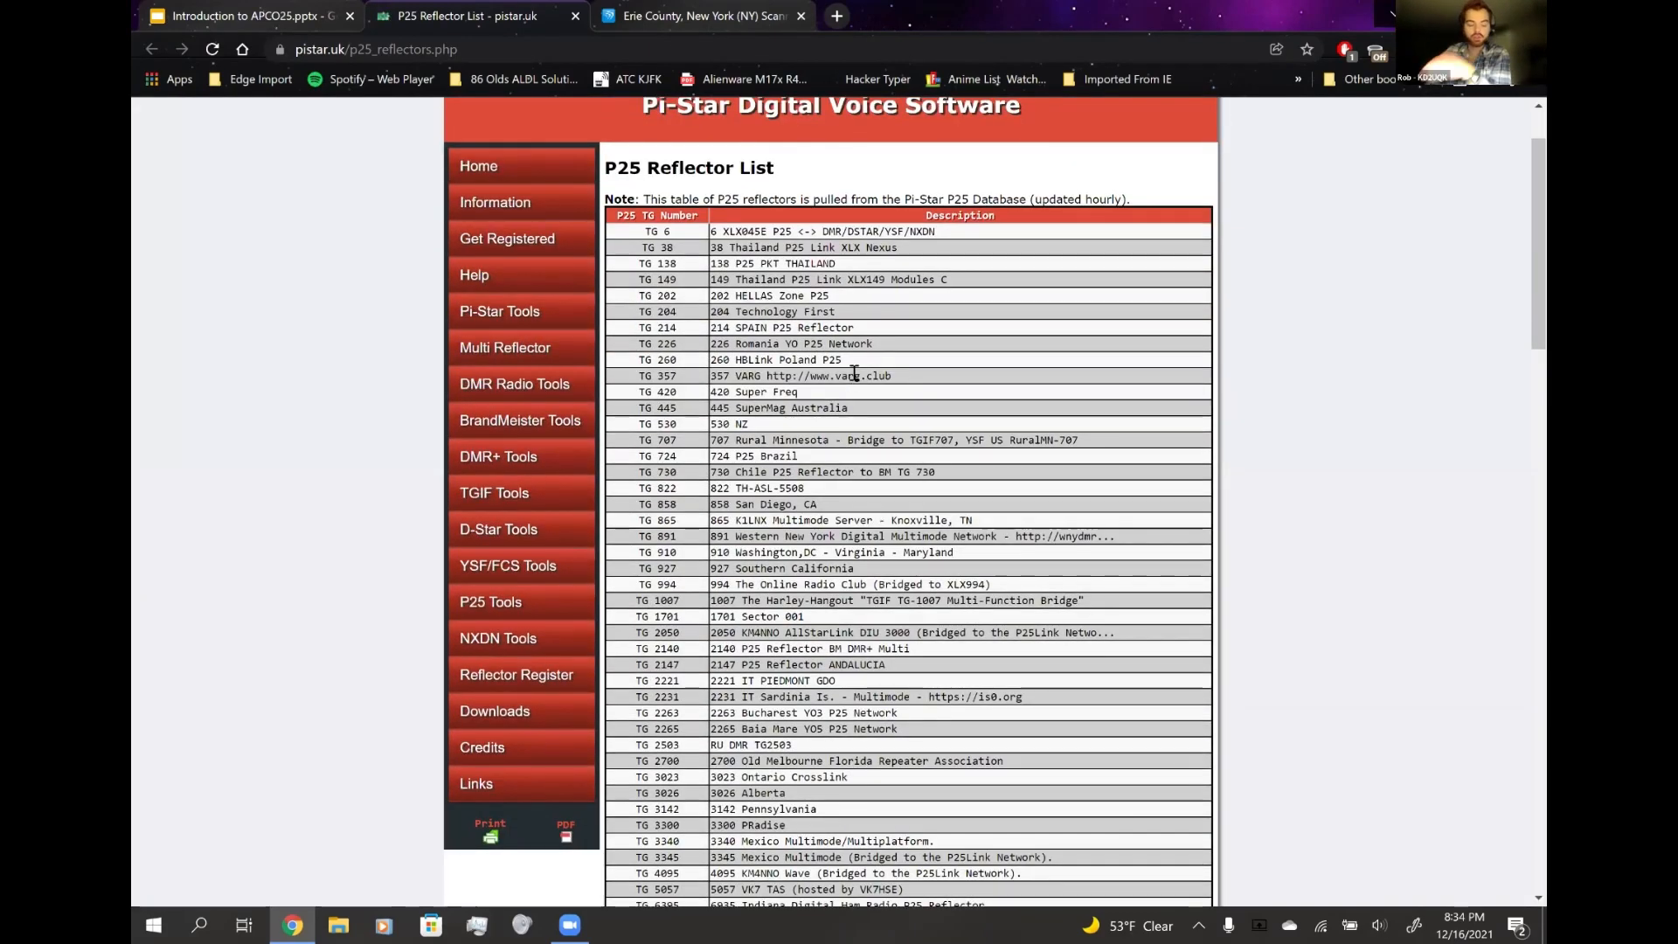
{"action": "scroll", "scroll_direction": "down", "scroll_amount": 3}
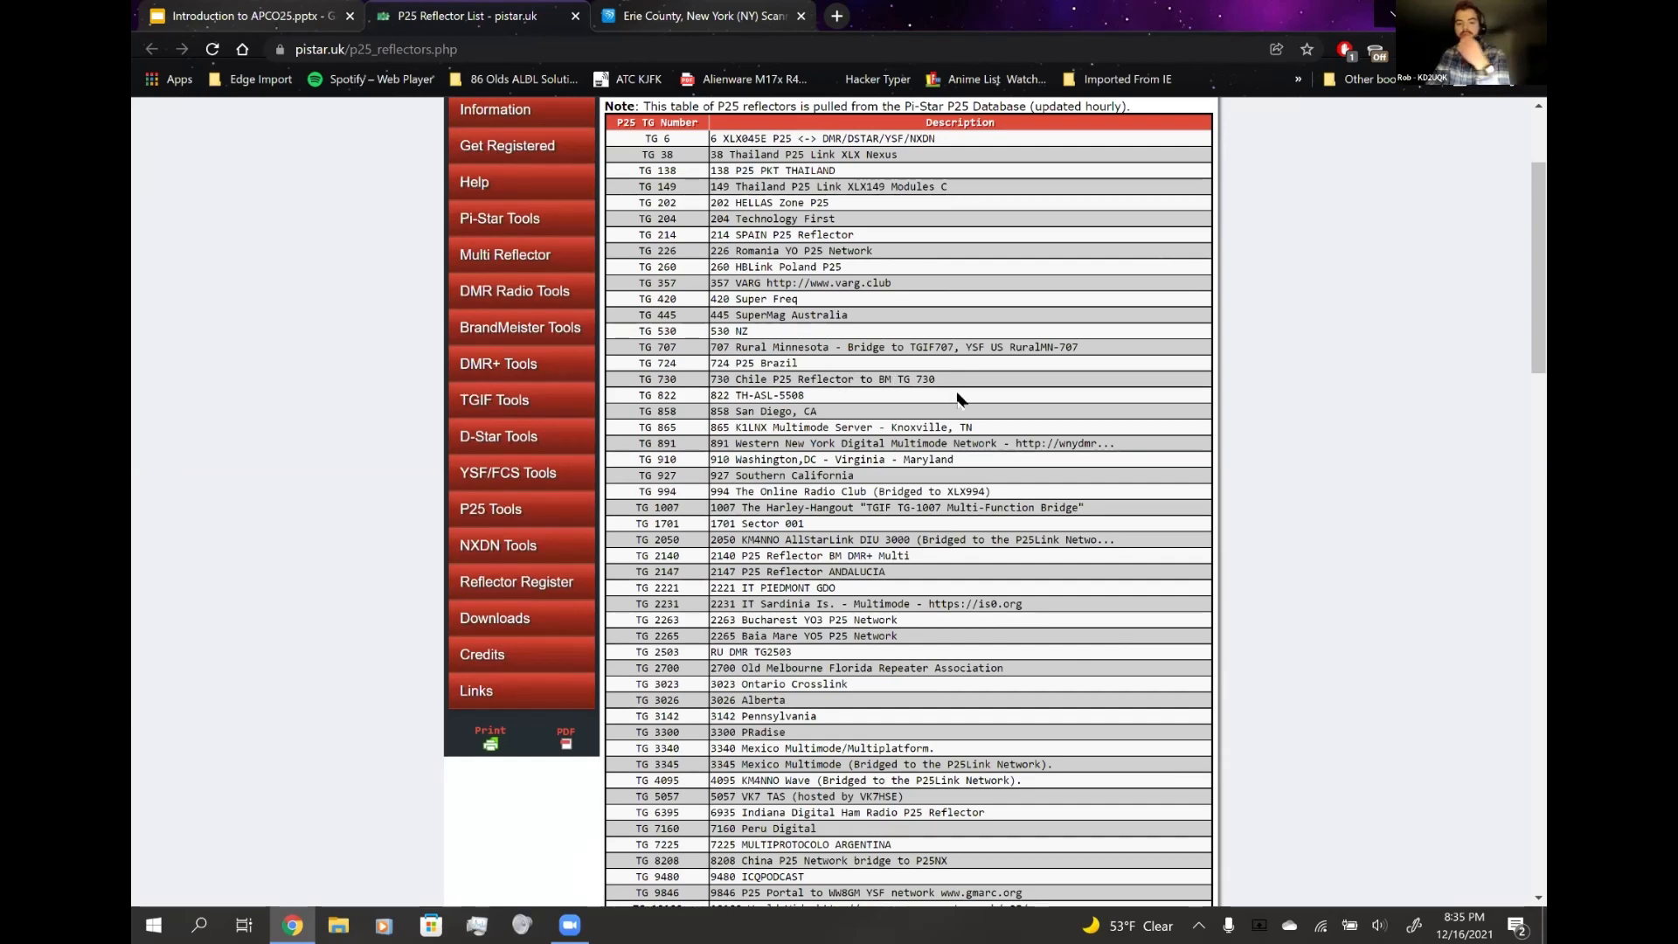
{"action": "scroll", "scroll_direction": "down", "scroll_amount": 3}
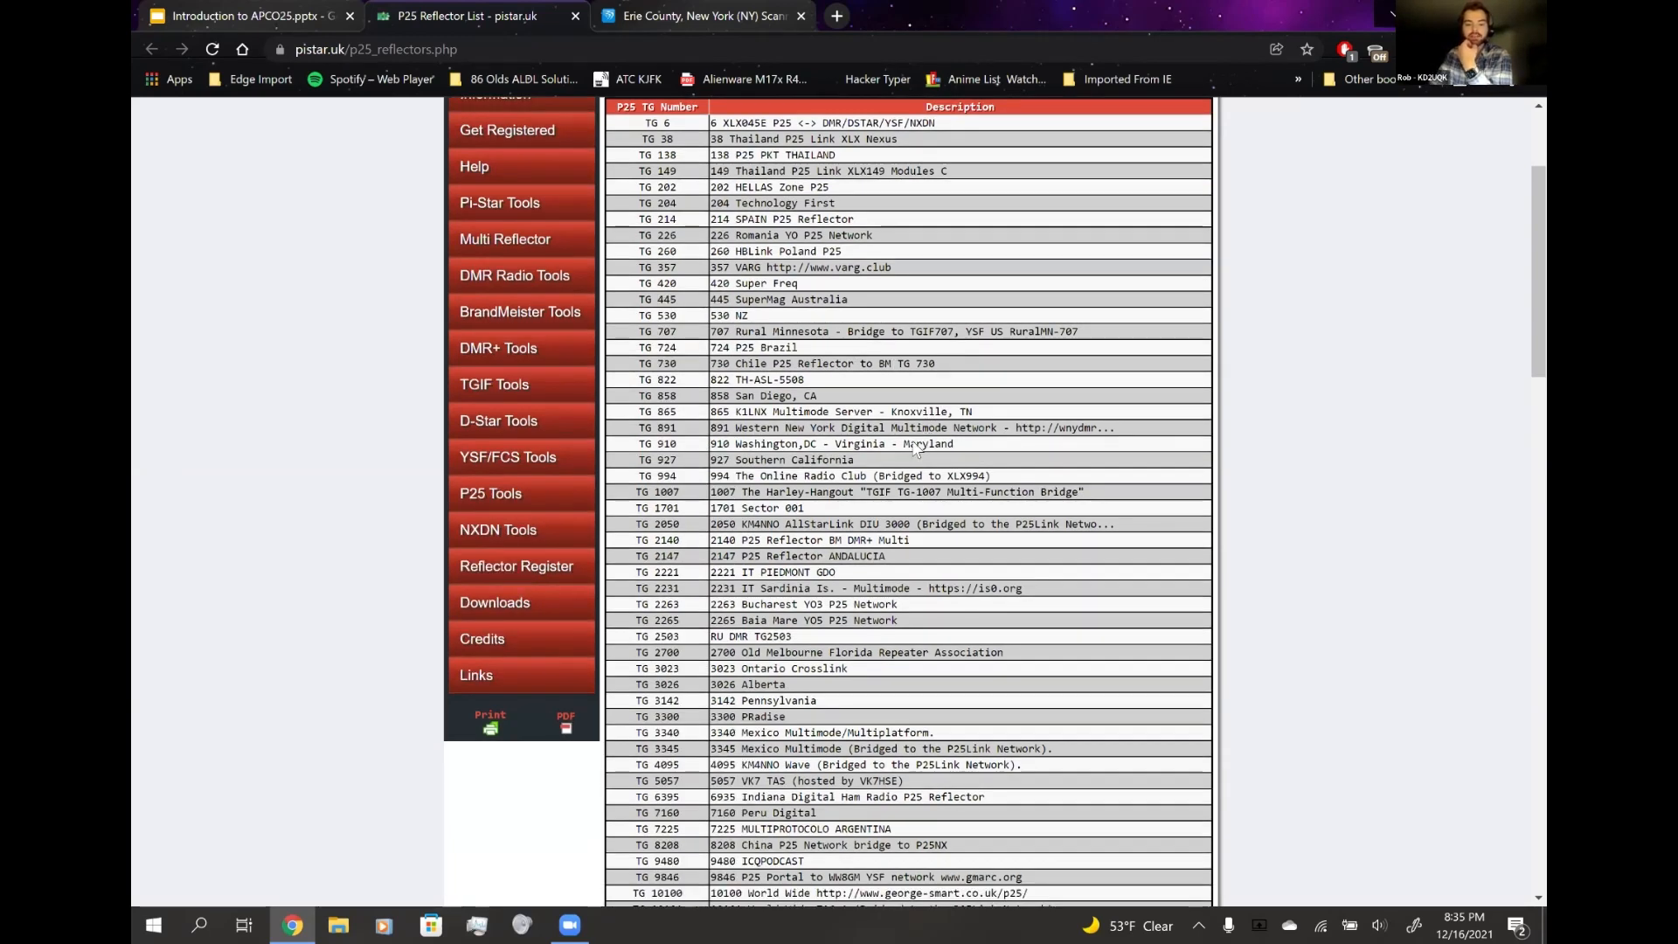
{"action": "scroll", "scroll_direction": "down", "scroll_amount": 3}
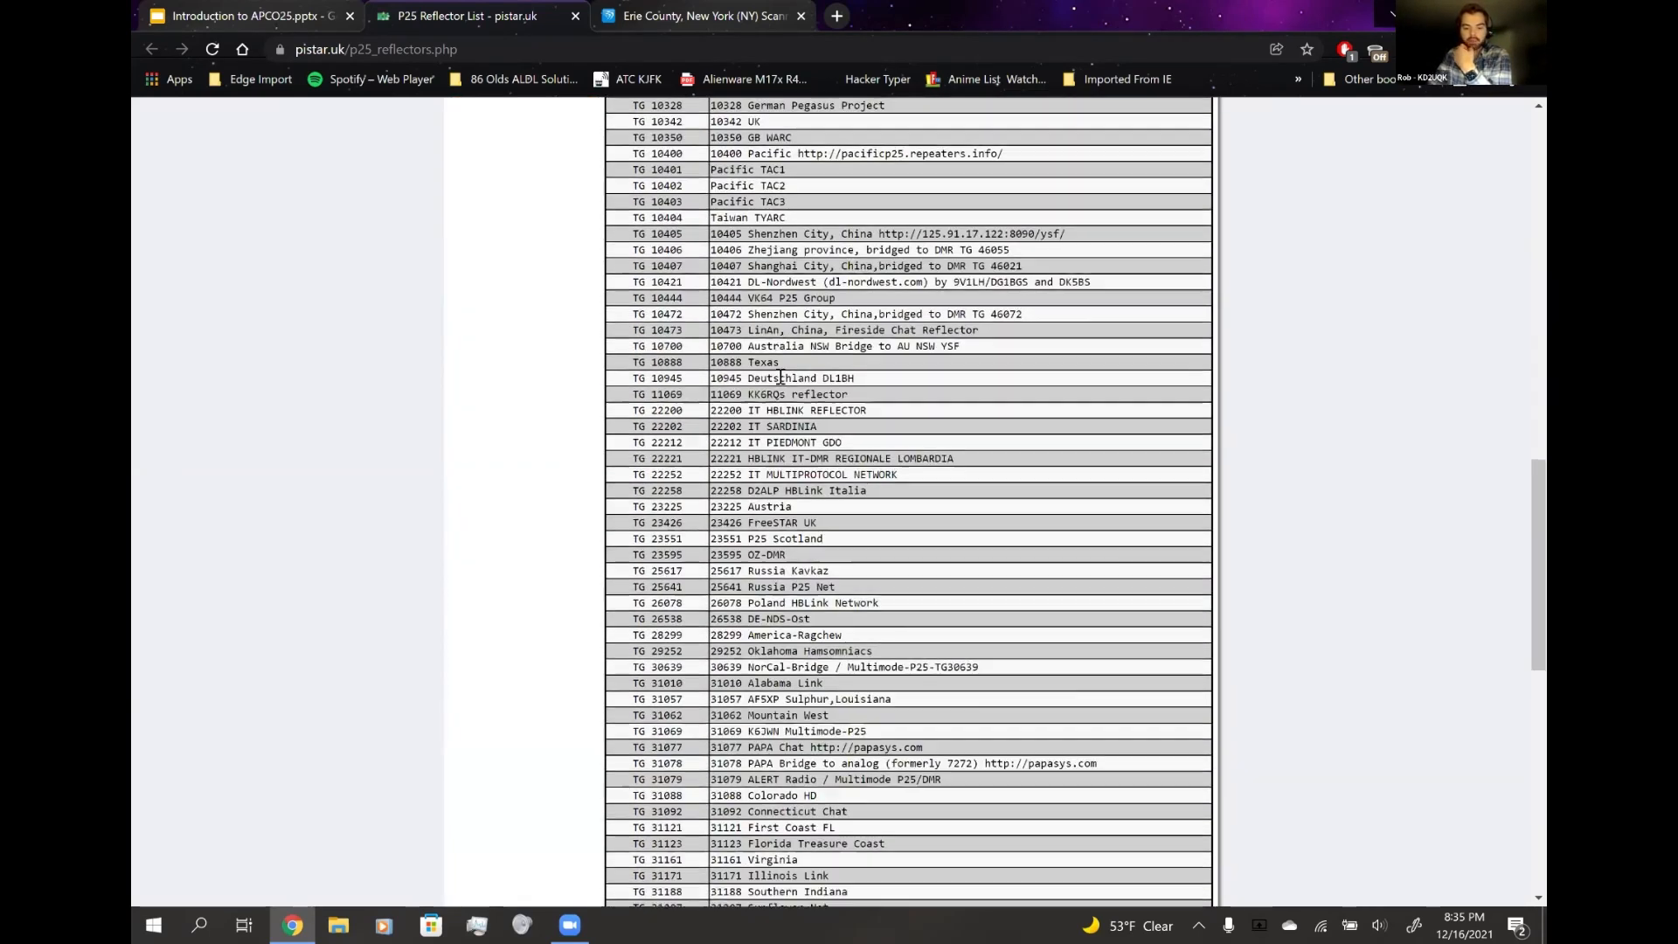
{"action": "scroll", "scroll_direction": "down", "scroll_amount": 3}
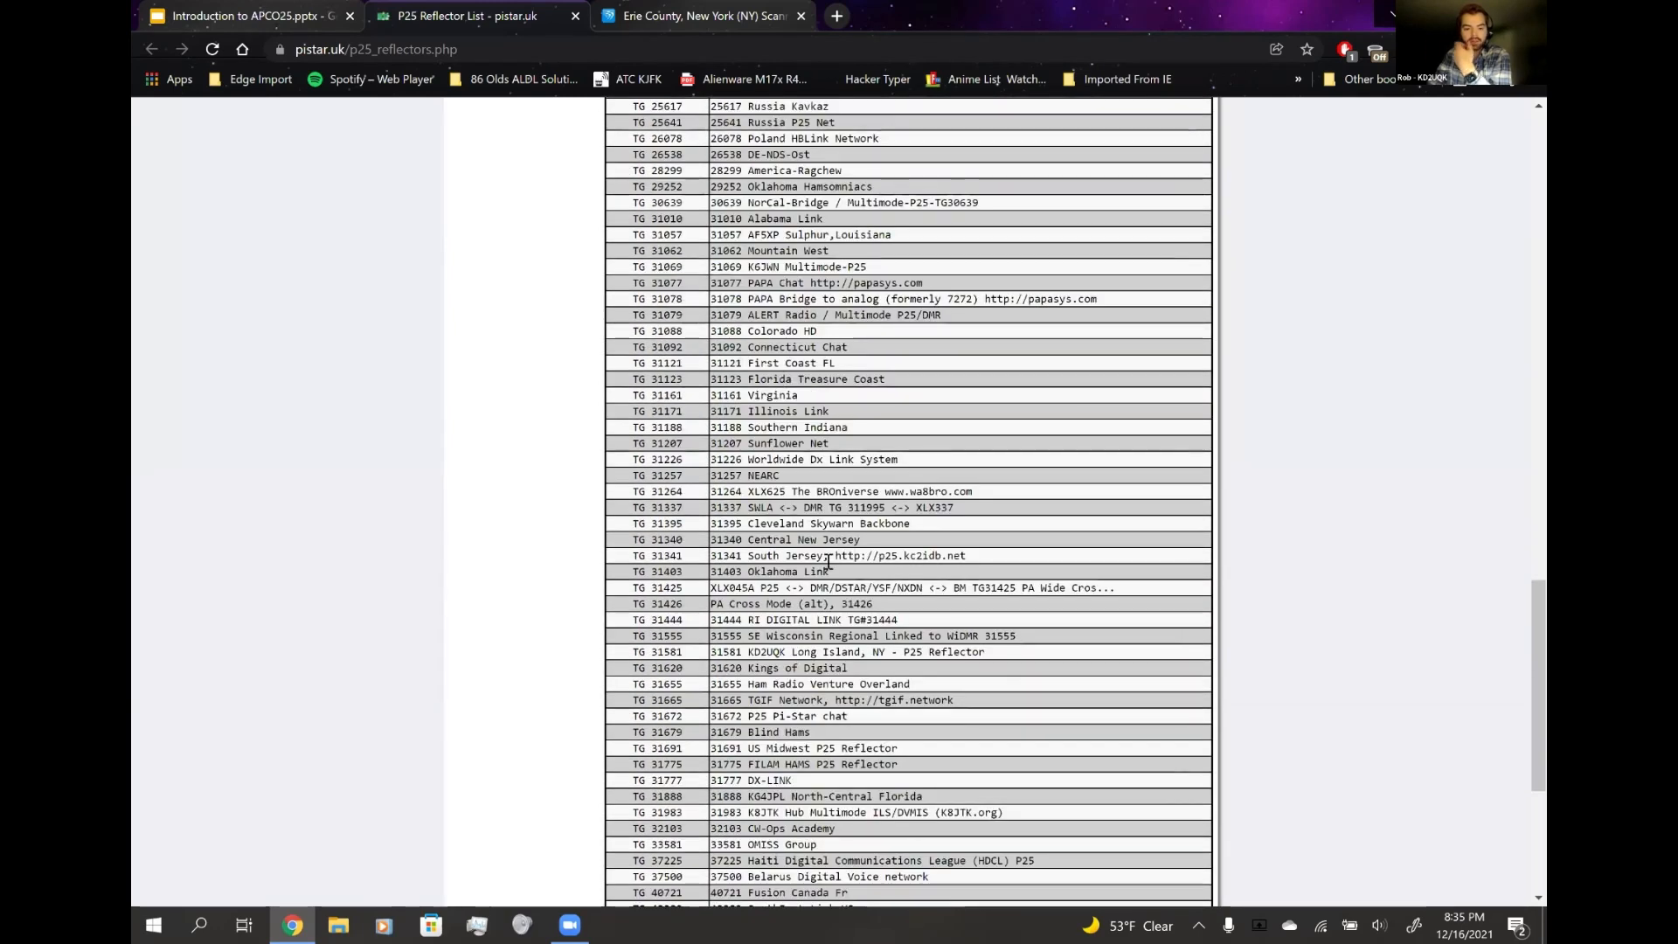
{"action": "scroll", "scroll_direction": "down", "scroll_amount": 3}
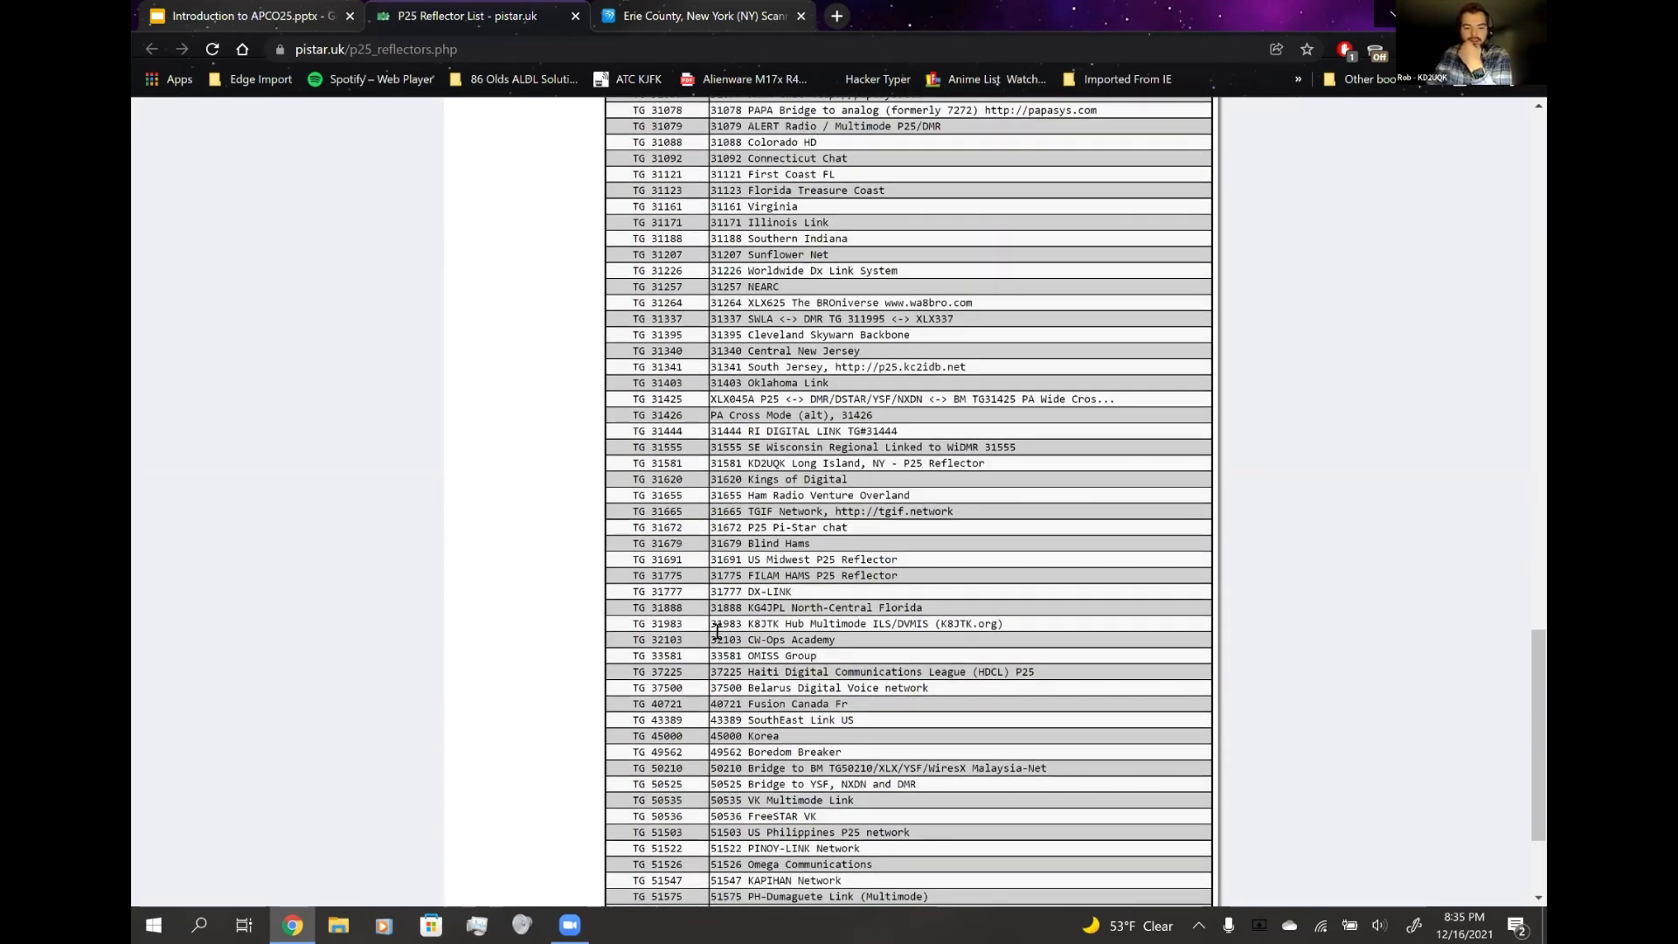
{"action": "scroll", "scroll_direction": "down", "scroll_amount": 3}
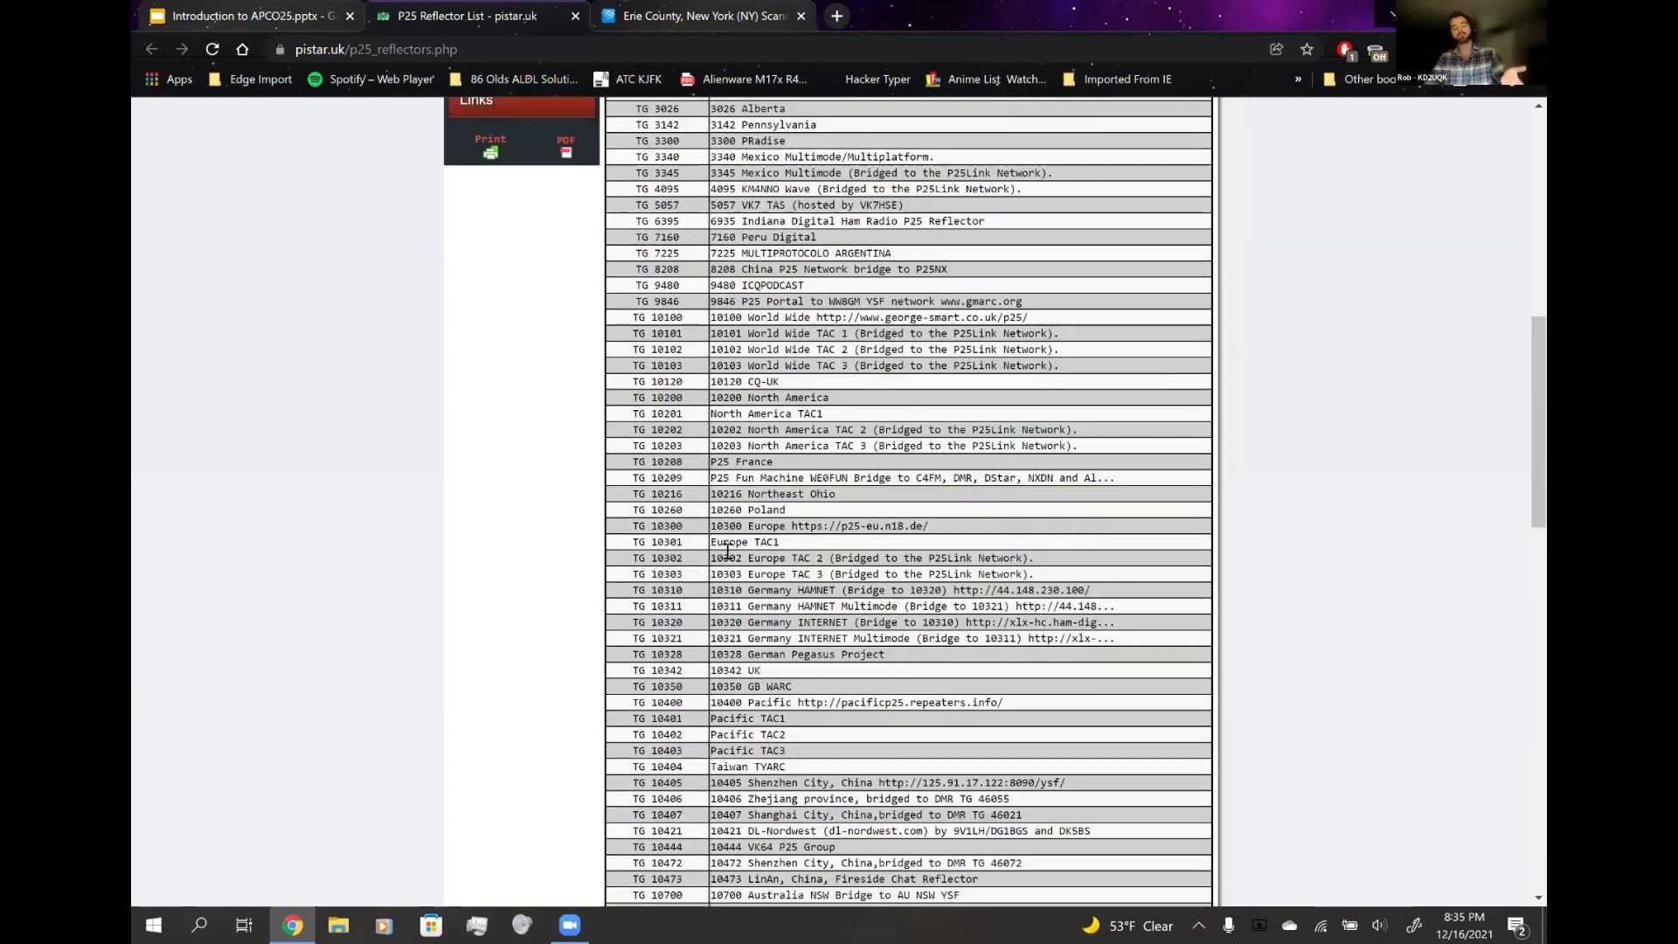
{"action": "scroll", "scroll_direction": "up", "scroll_amount": 3}
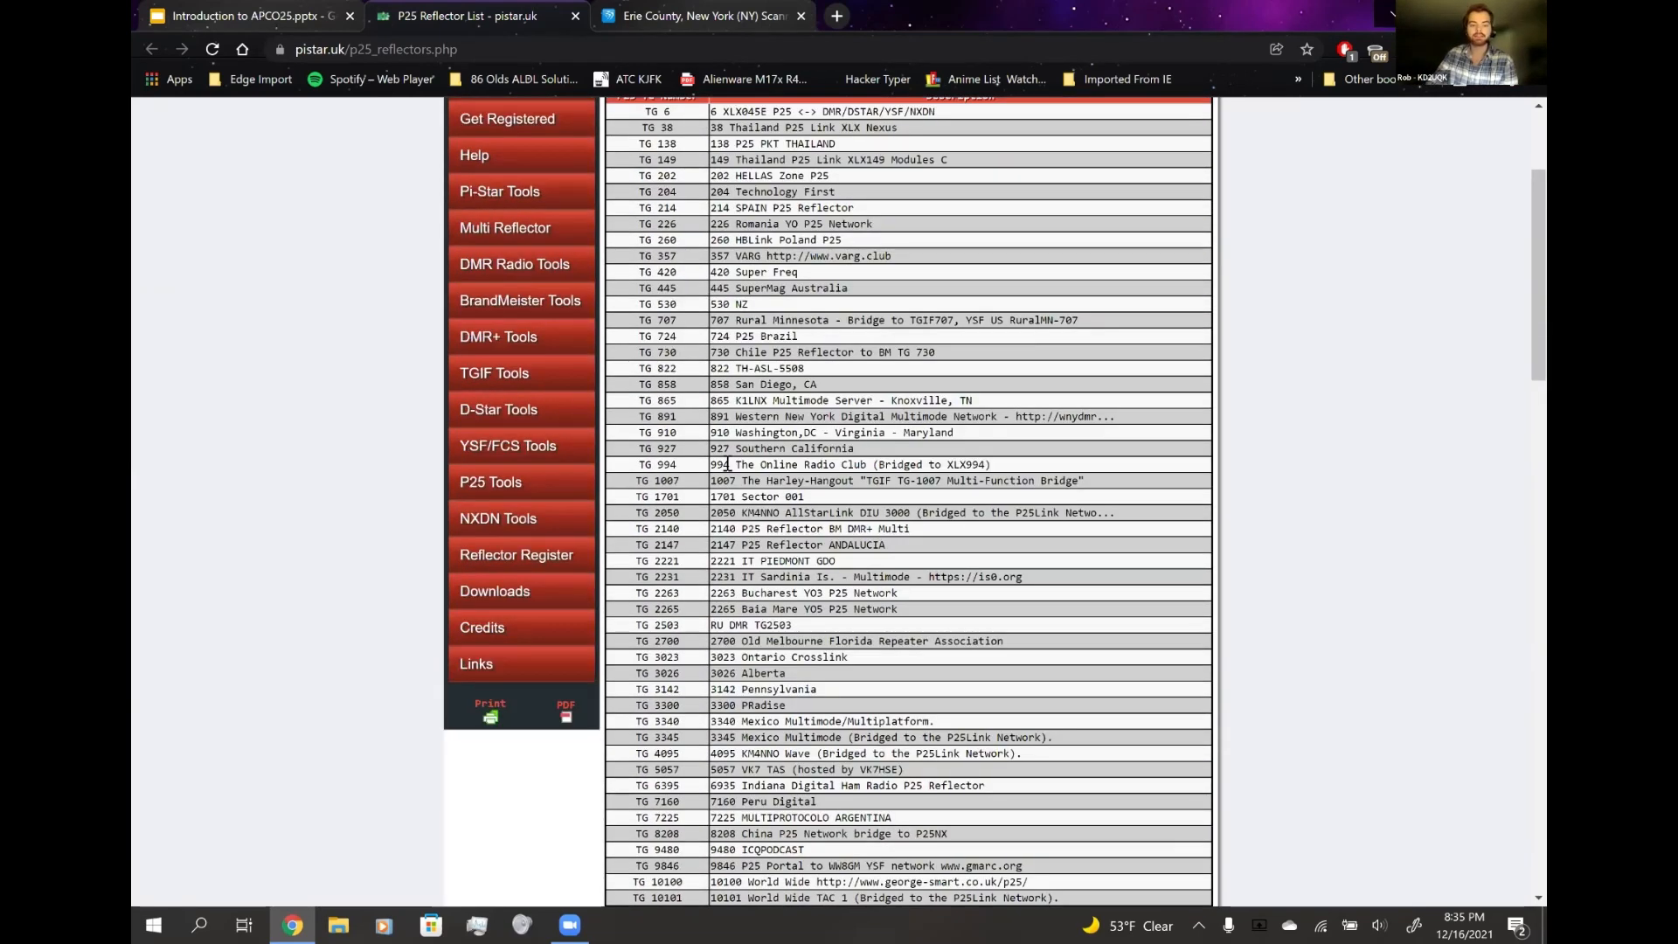
{"action": "scroll", "scroll_direction": "up", "scroll_amount": 3}
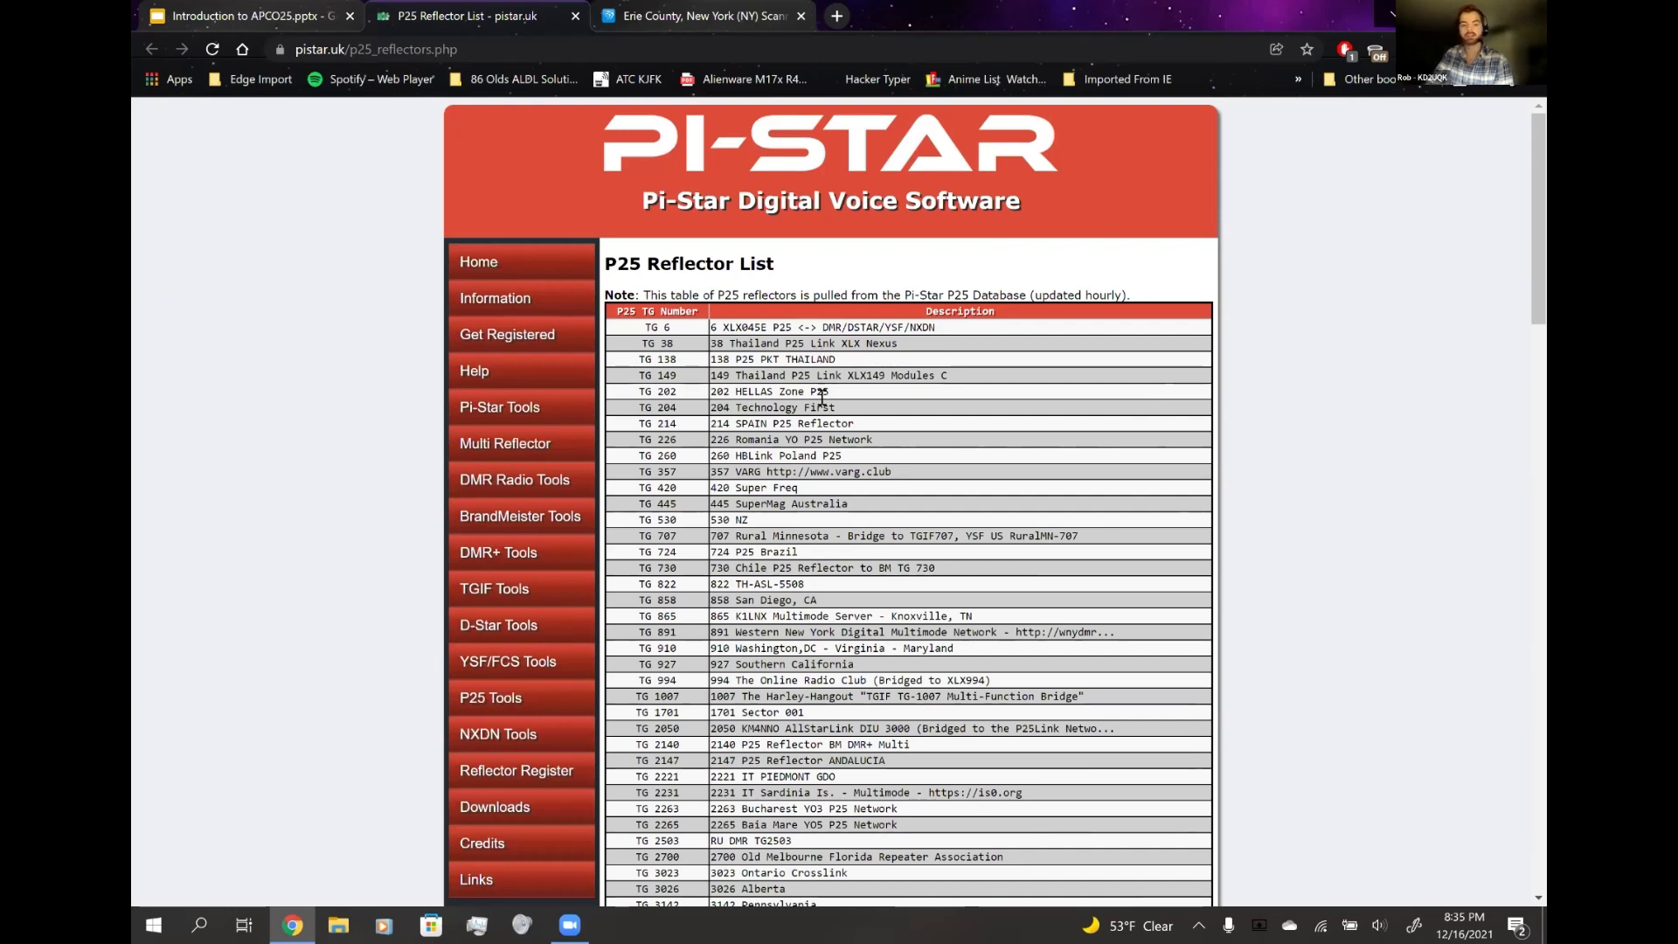
{"action": "mouse_move", "coordinate": [824, 500]}
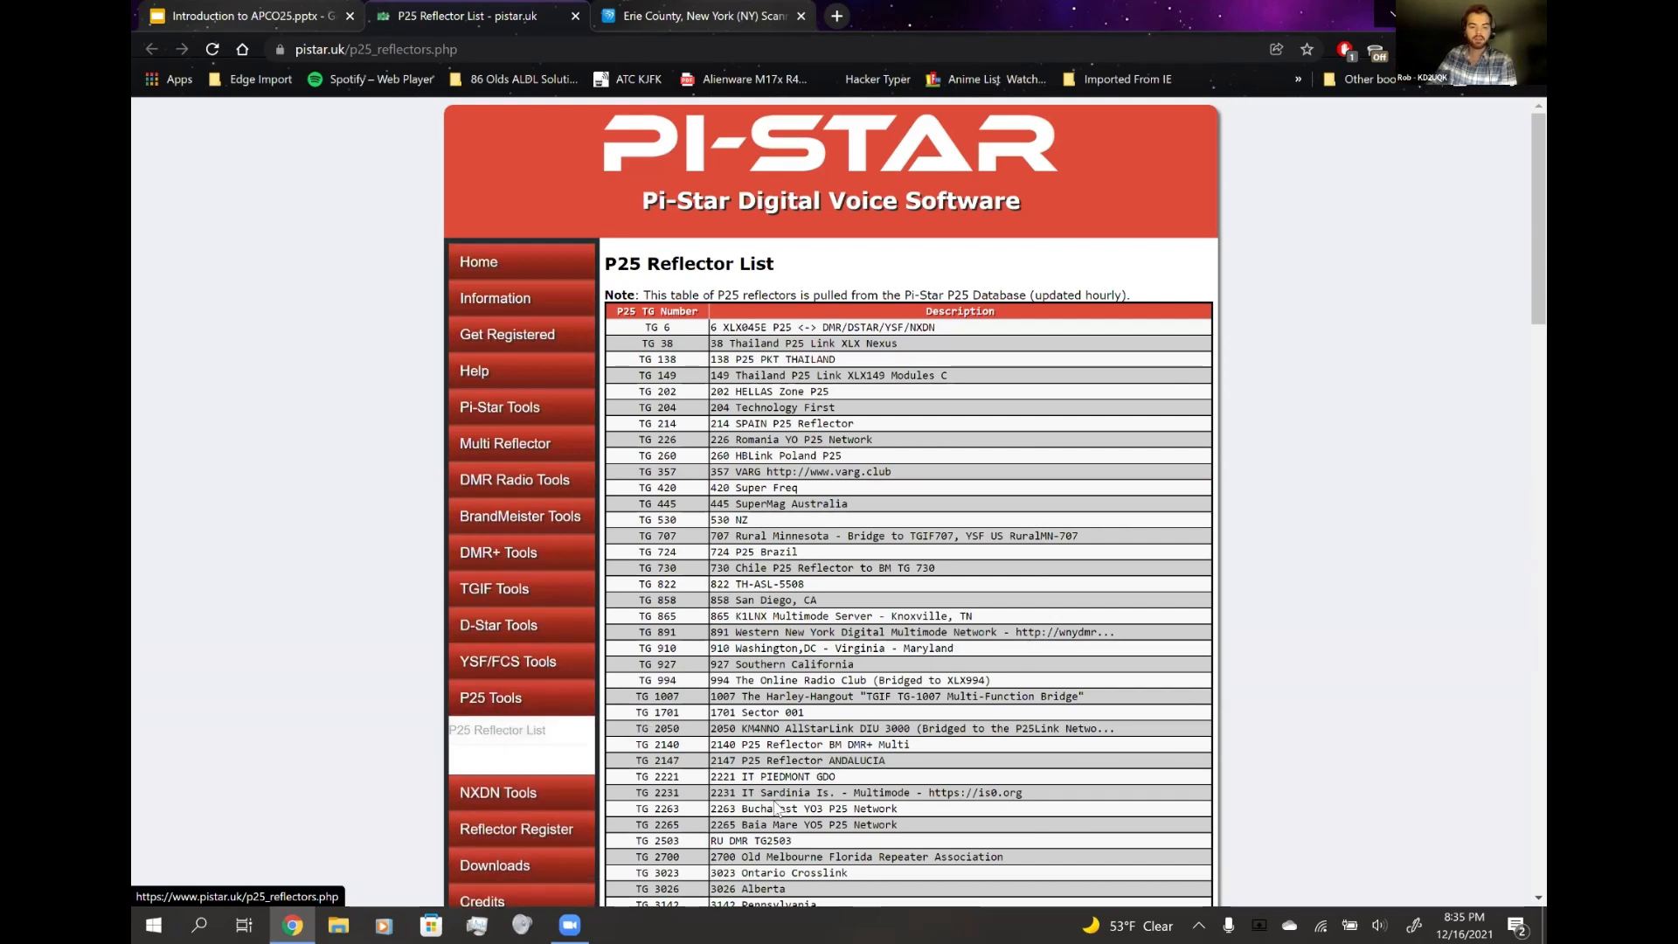
{"action": "left_click", "coordinate": [248, 15]}
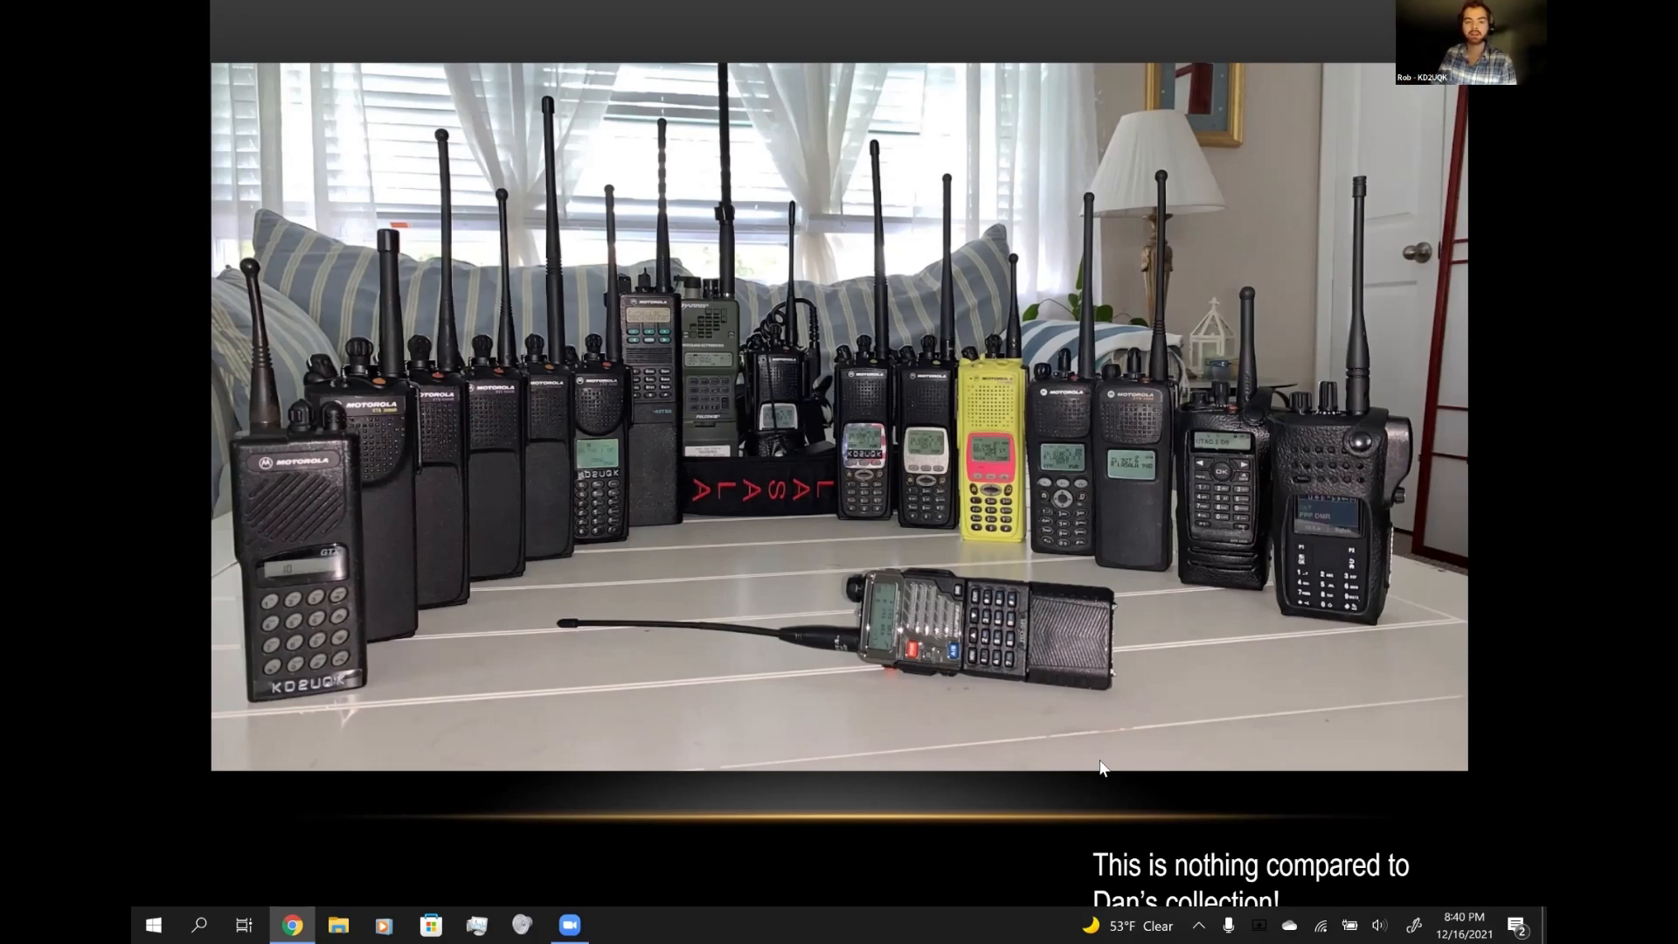
{"action": "mouse_move", "coordinate": [1192, 678]}
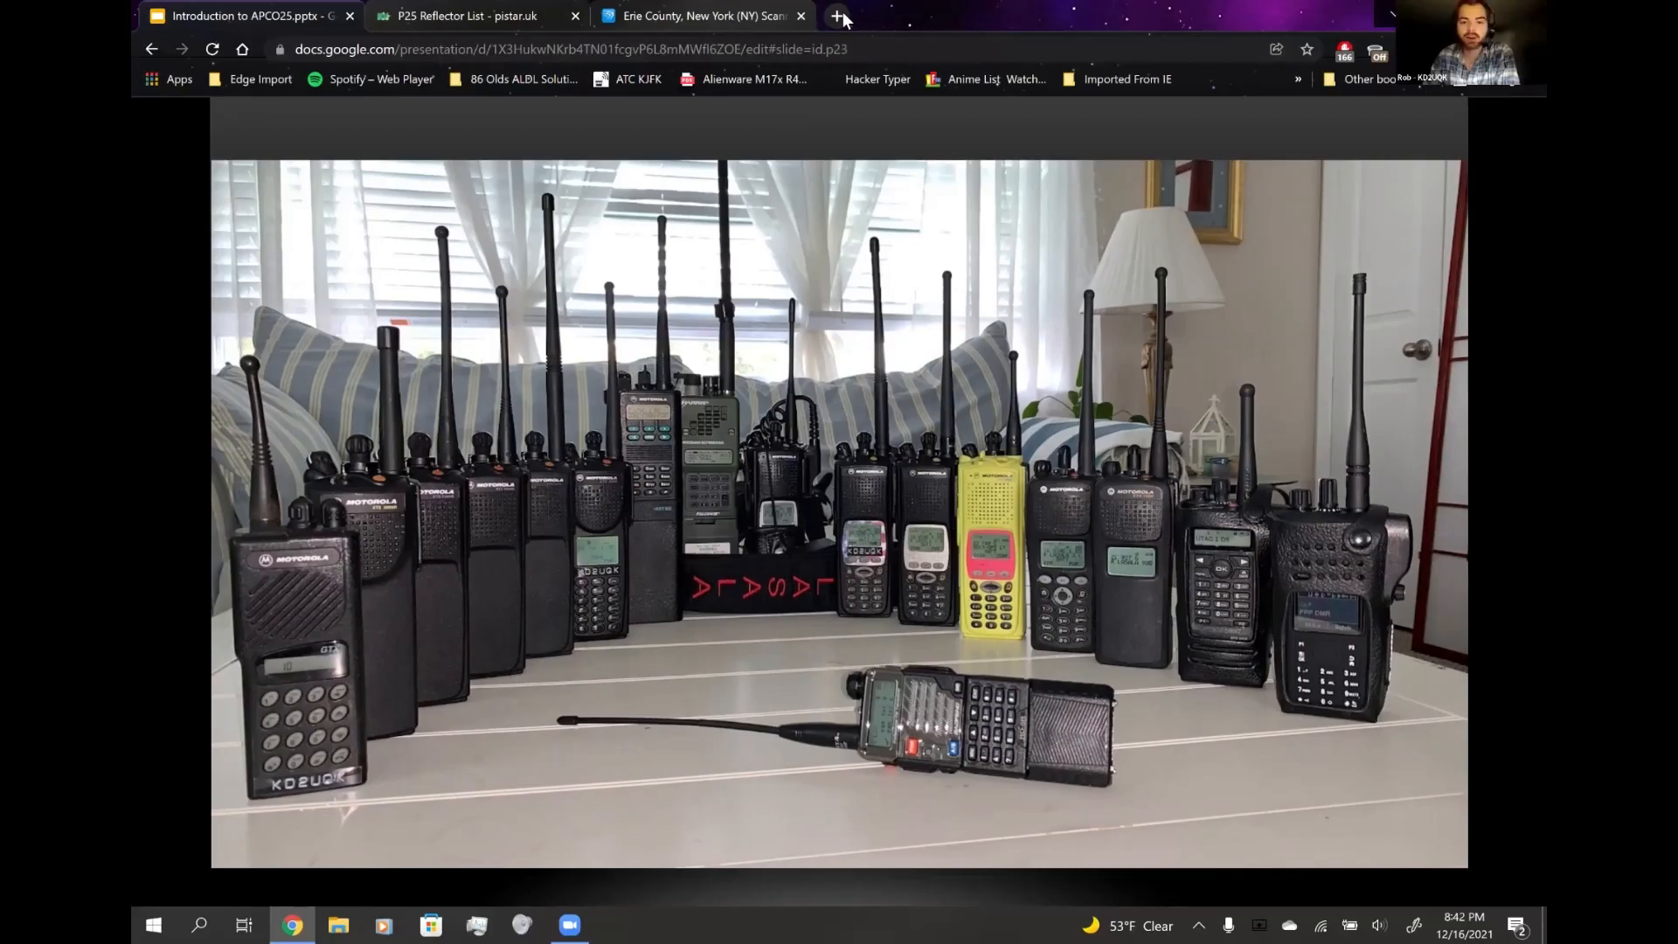
- In a new tab reach the akardam.net Flashcode Decoder, pick XTS 5000 & 4000, and go to the Encoder page
{"action": "left_click", "coordinate": [839, 16]}
{"action": "type", "text": "rflashcode decoder"}
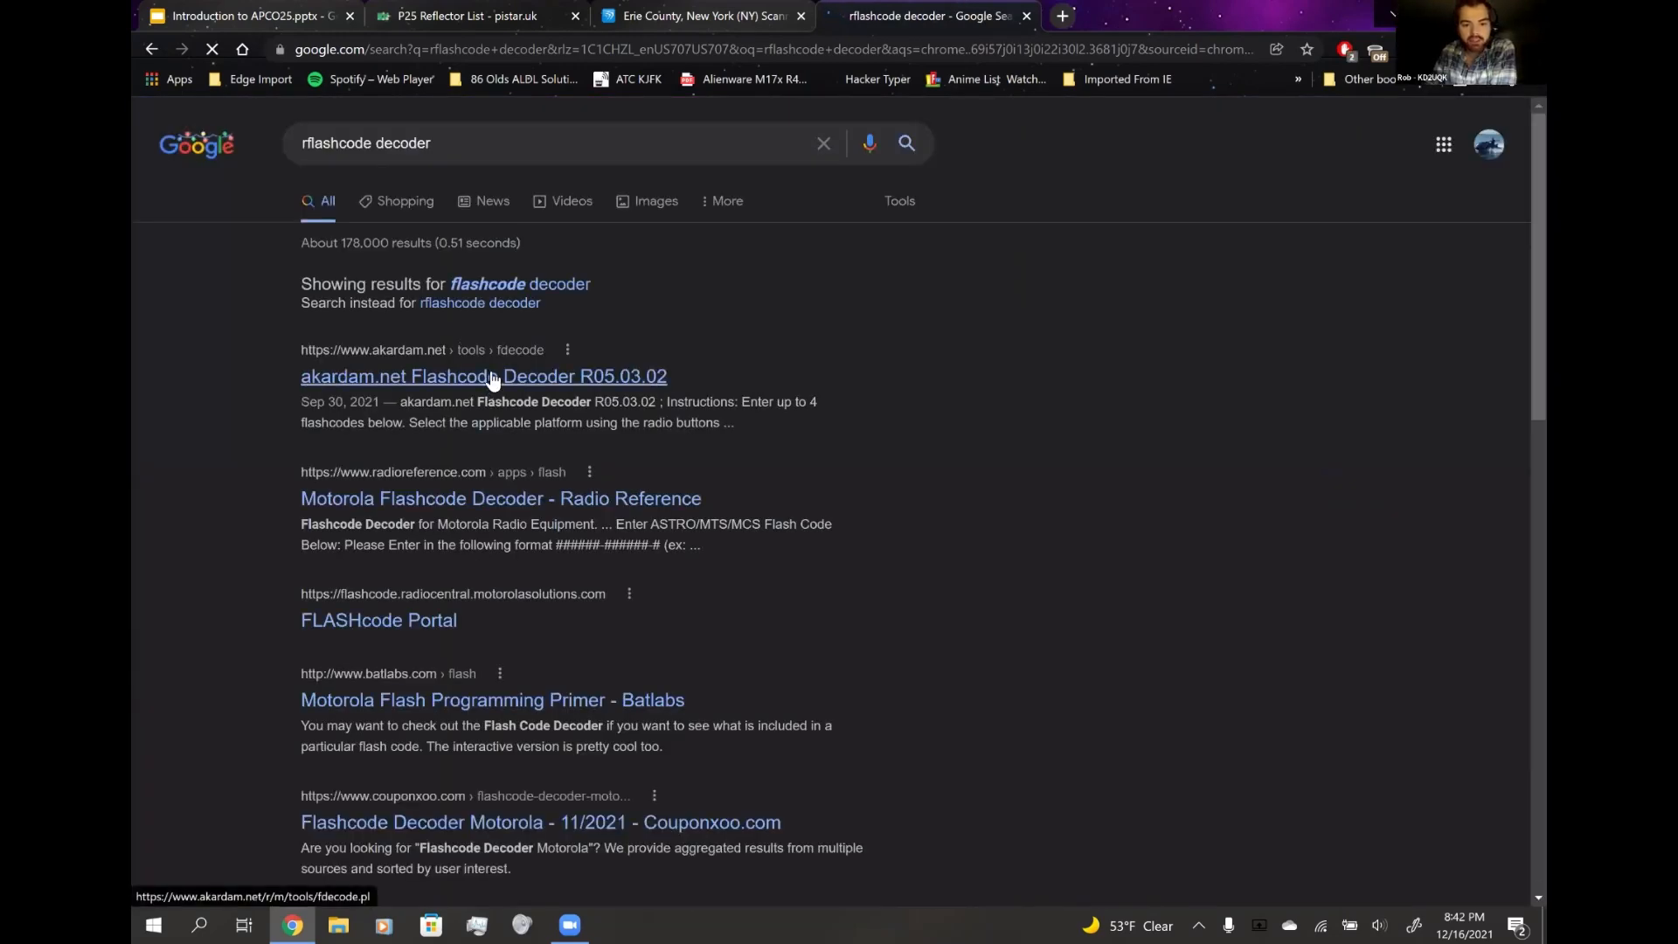
{"action": "left_click", "coordinate": [485, 376]}
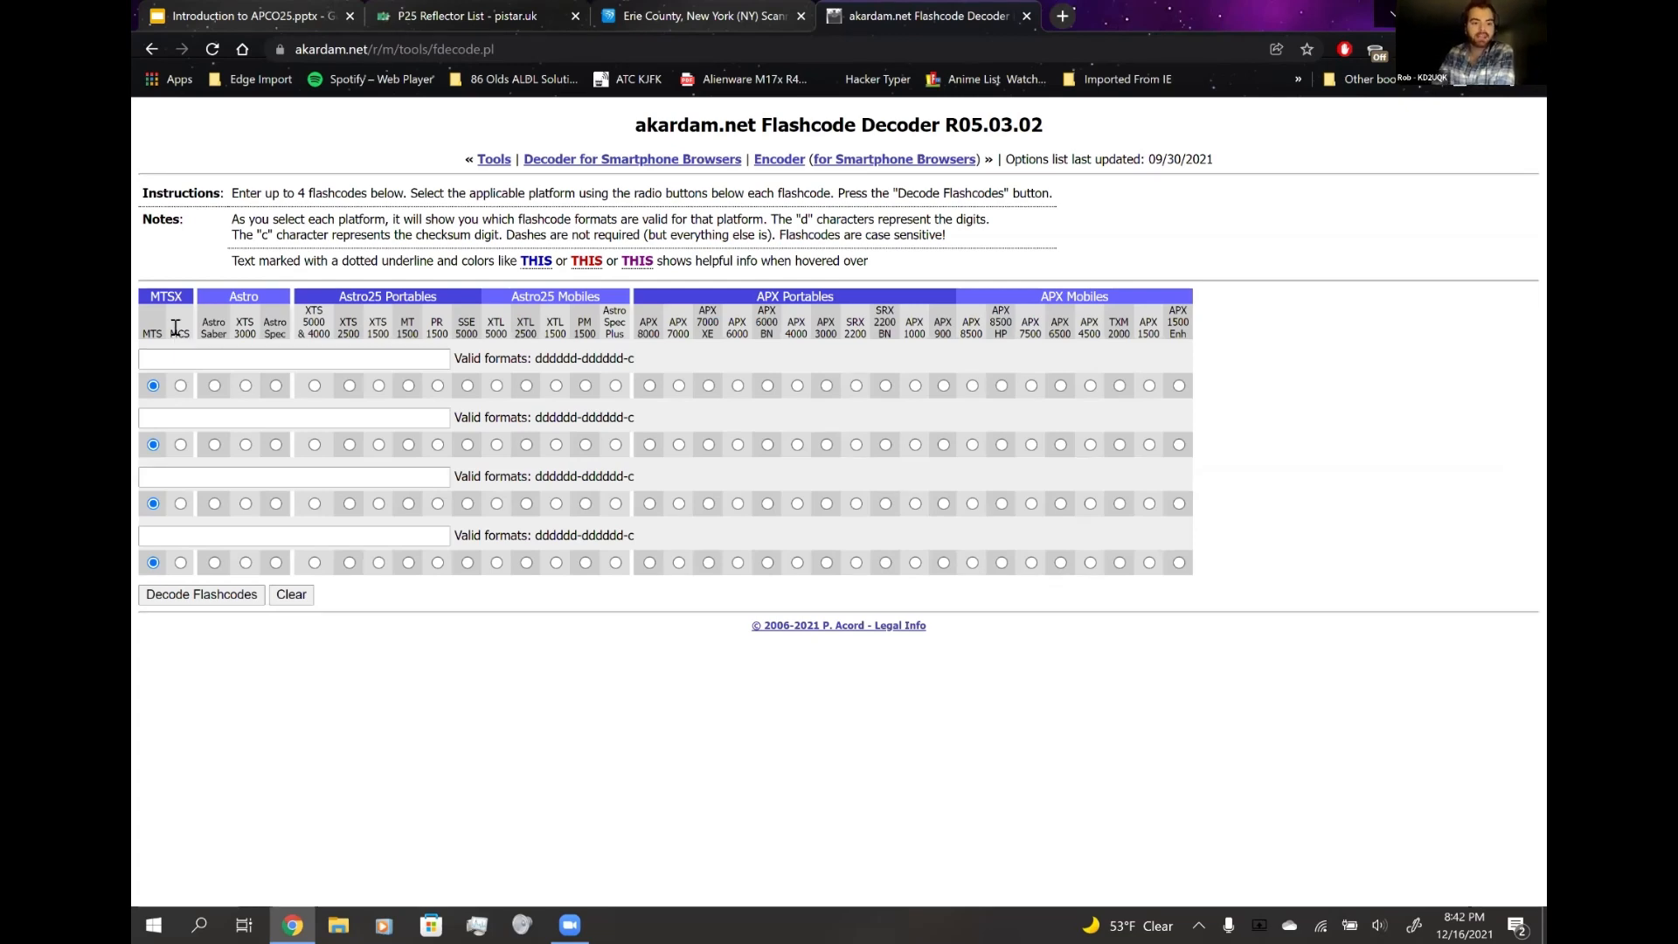
{"action": "left_click", "coordinate": [315, 384]}
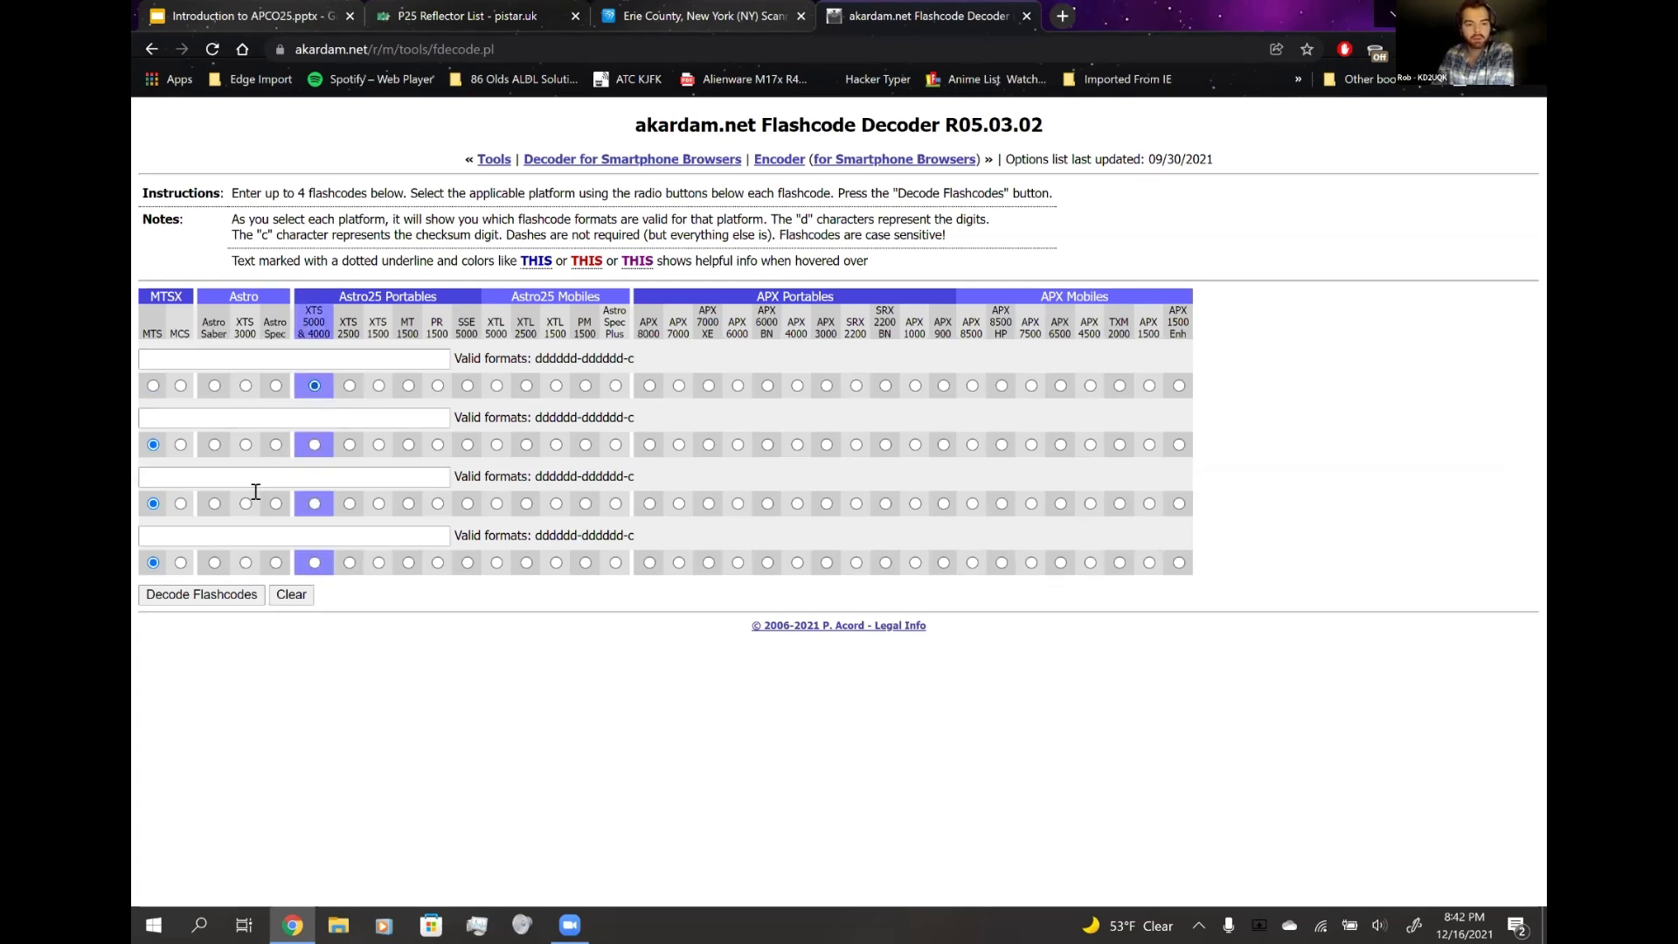
{"action": "left_click", "coordinate": [199, 594]}
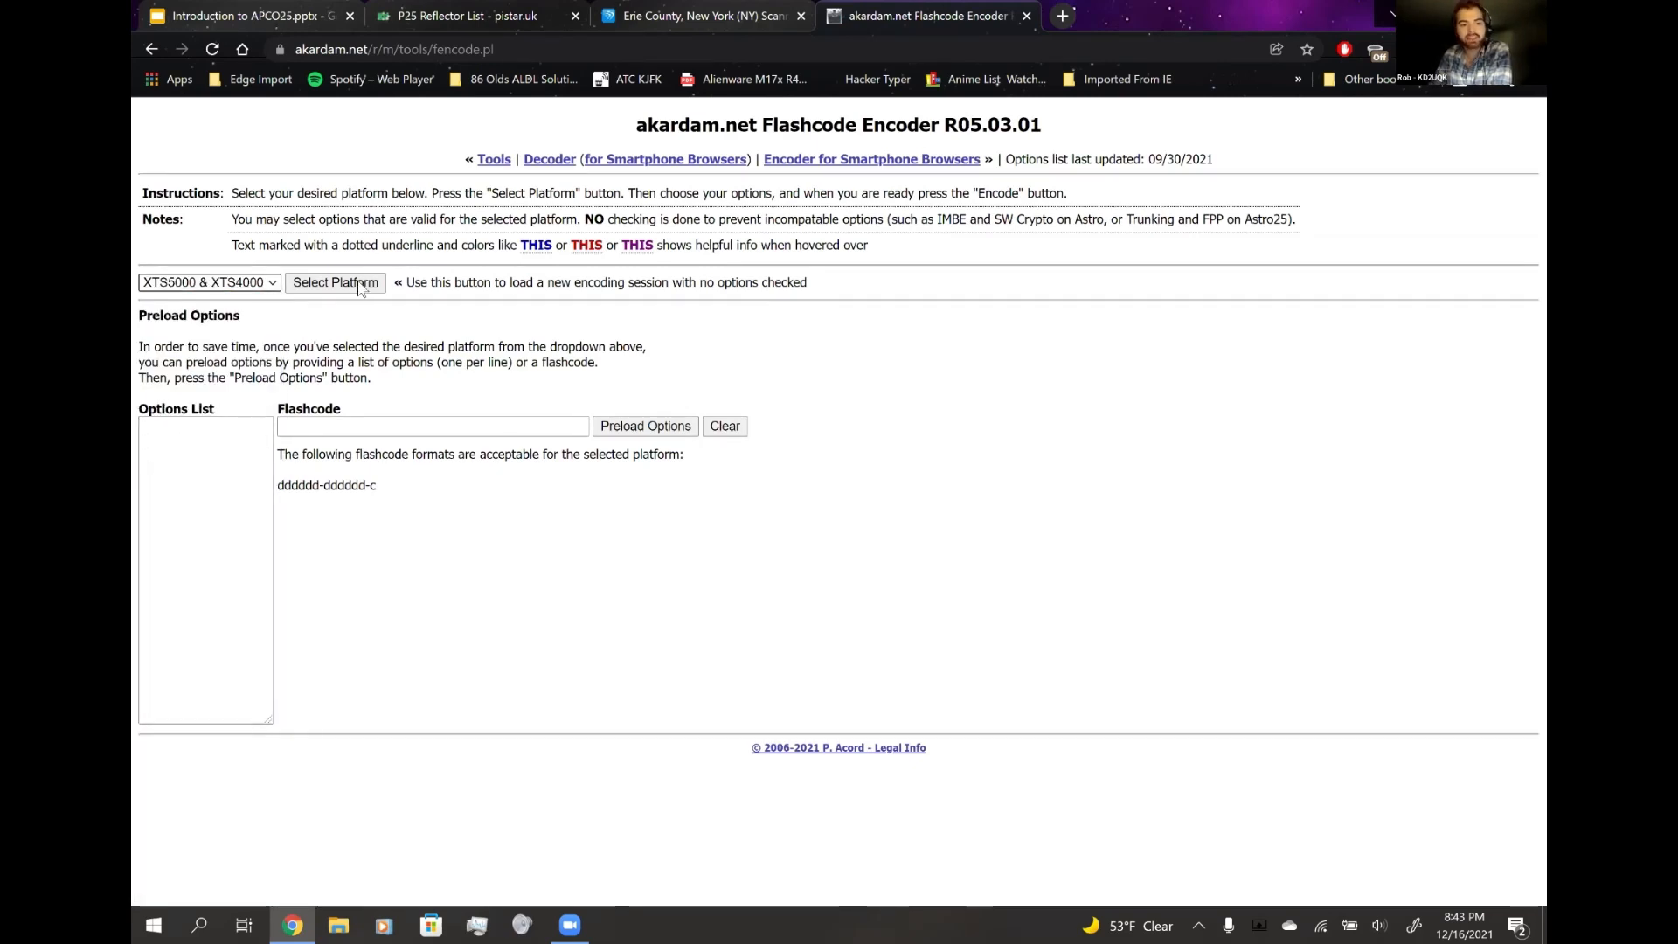
- Load the XTS5000 & XTS4000 option list and highlight the ASTRO IMBE Digital Operation entry
{"action": "left_click", "coordinate": [336, 283]}
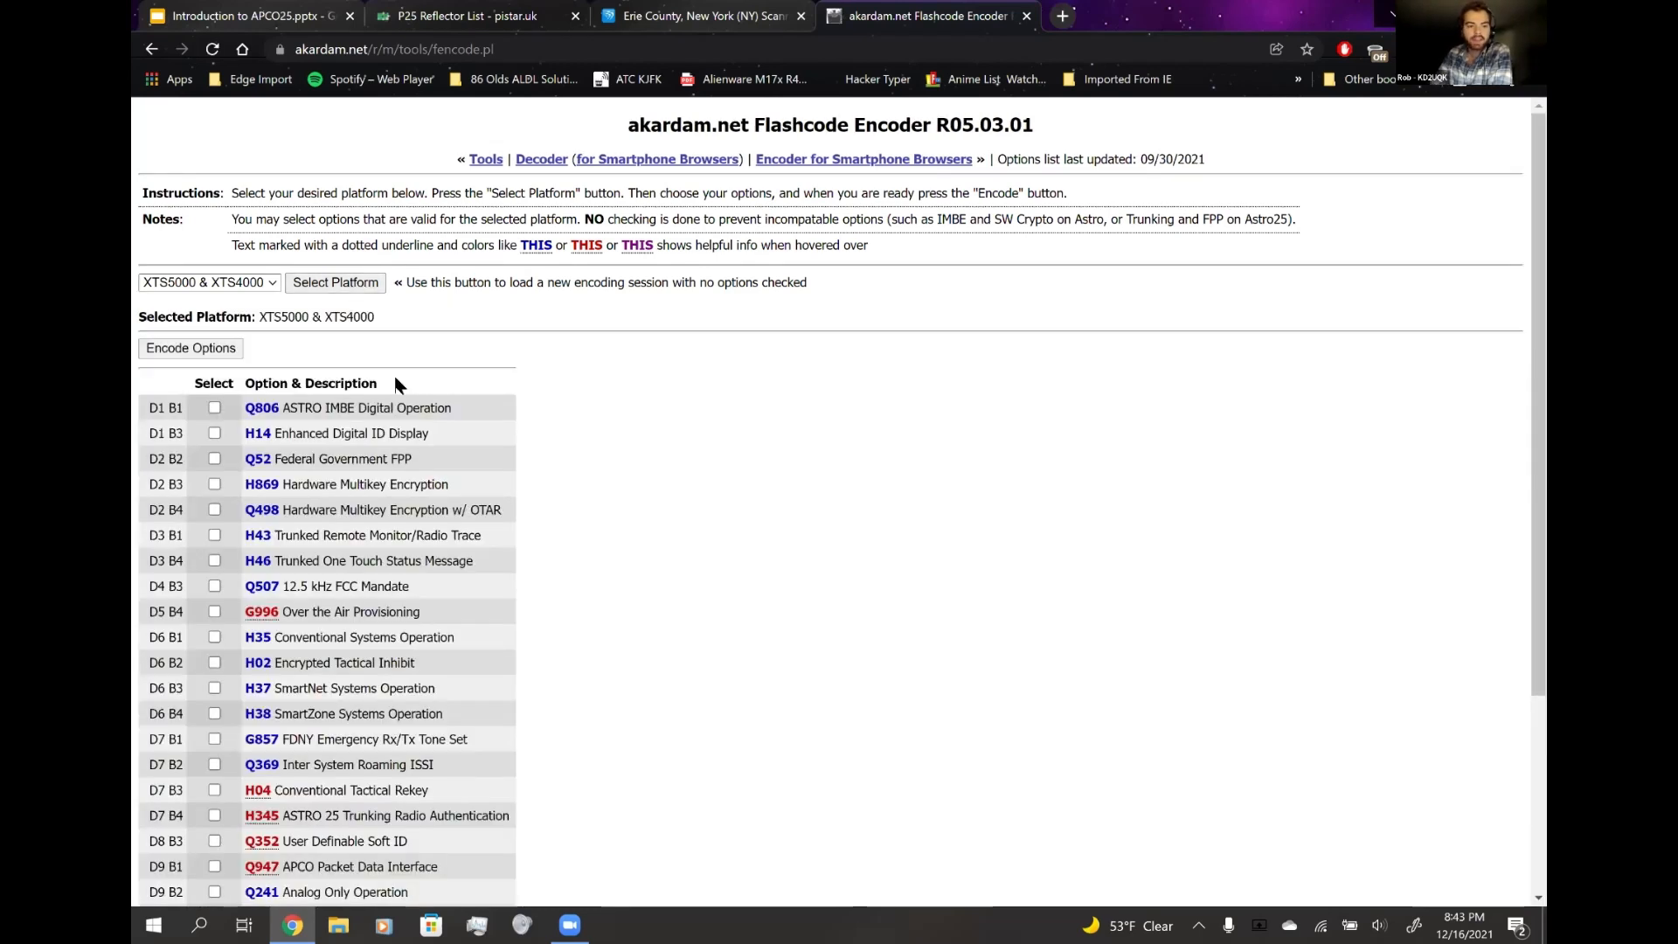
{"action": "scroll", "scroll_direction": "down", "scroll_amount": 3}
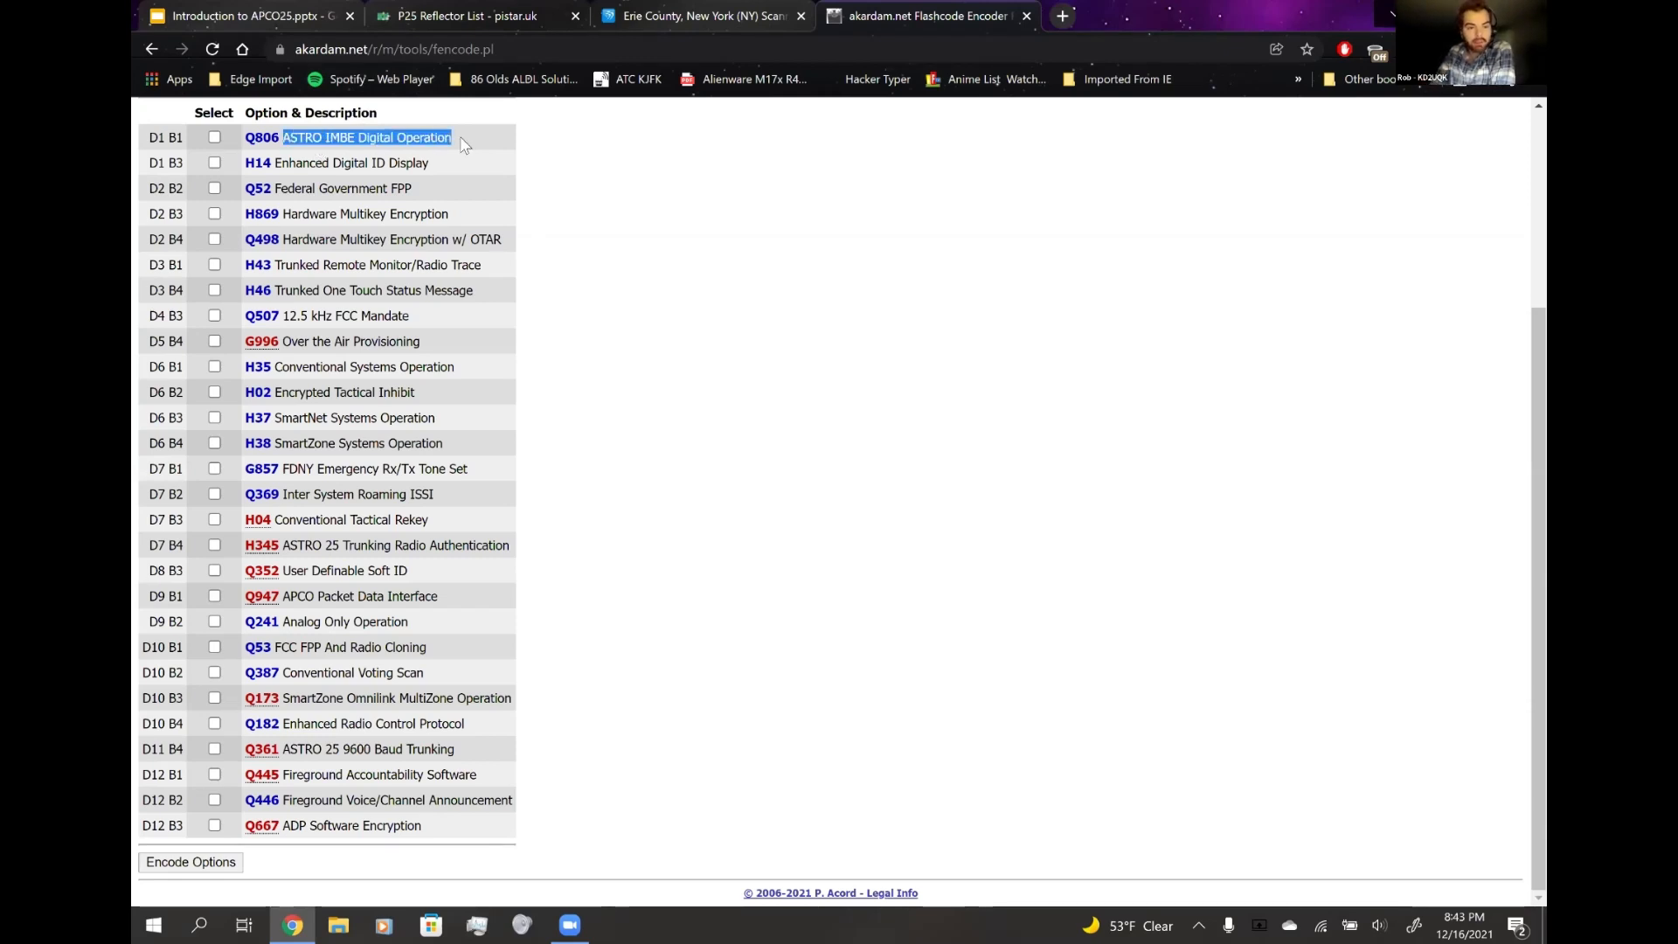
{"action": "left_click", "coordinate": [461, 140]}
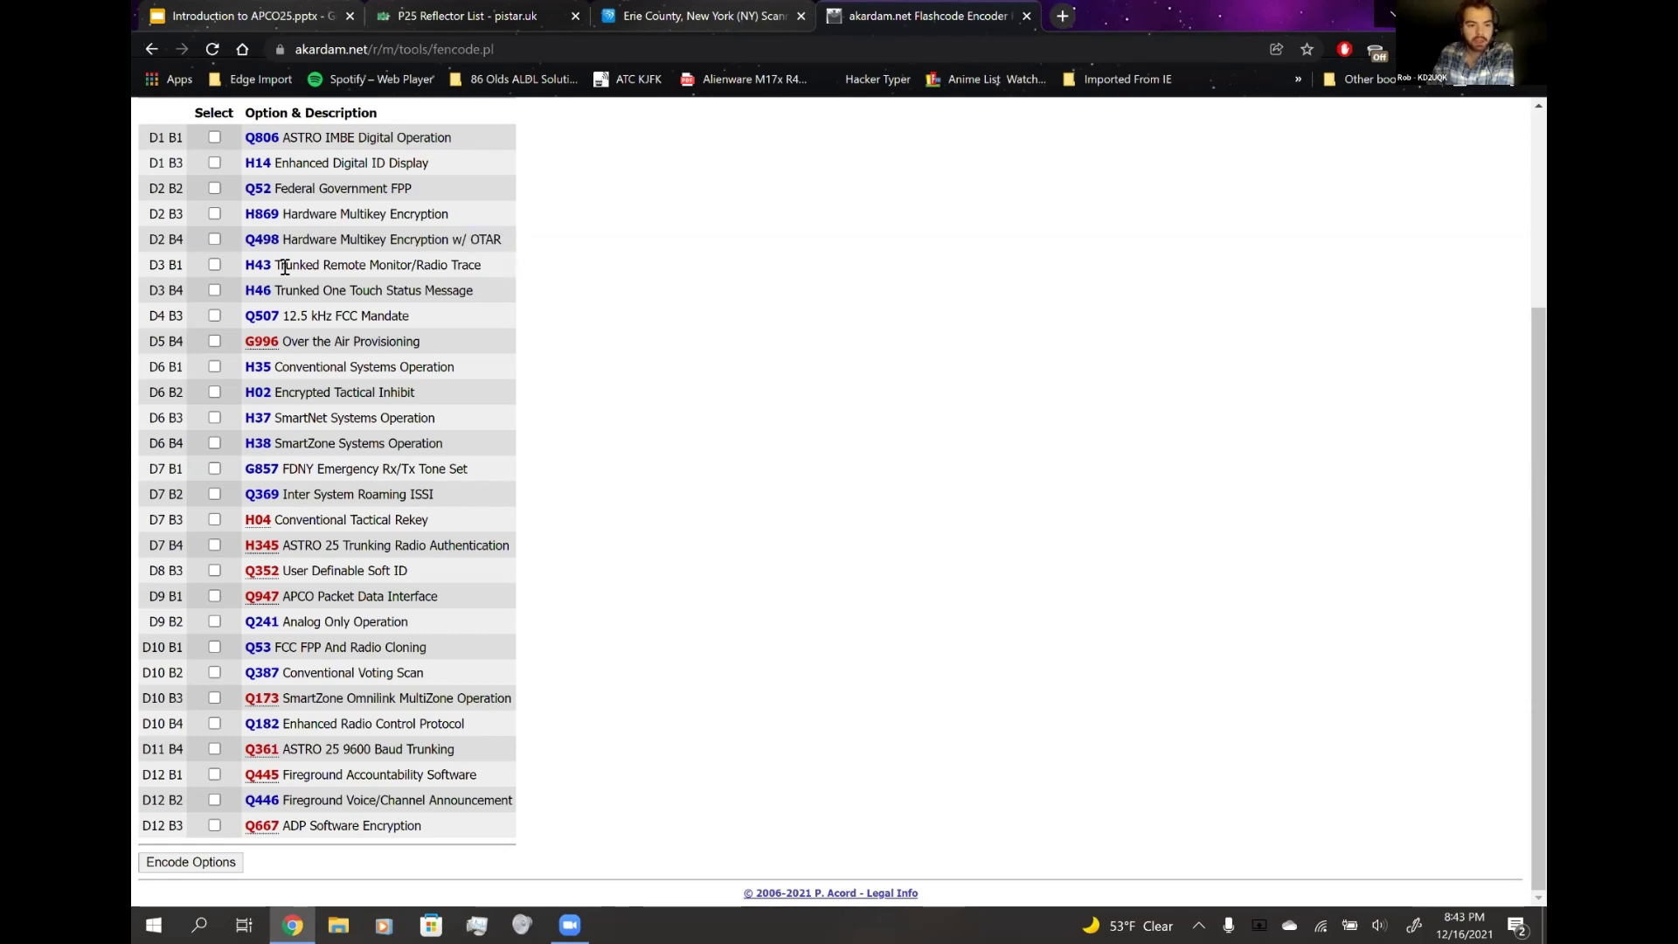
- Highlight the Trunked Remote Monitor/Radio Trace wording and reopen the radio platform list
{"action": "double_click", "coordinate": [370, 266]}
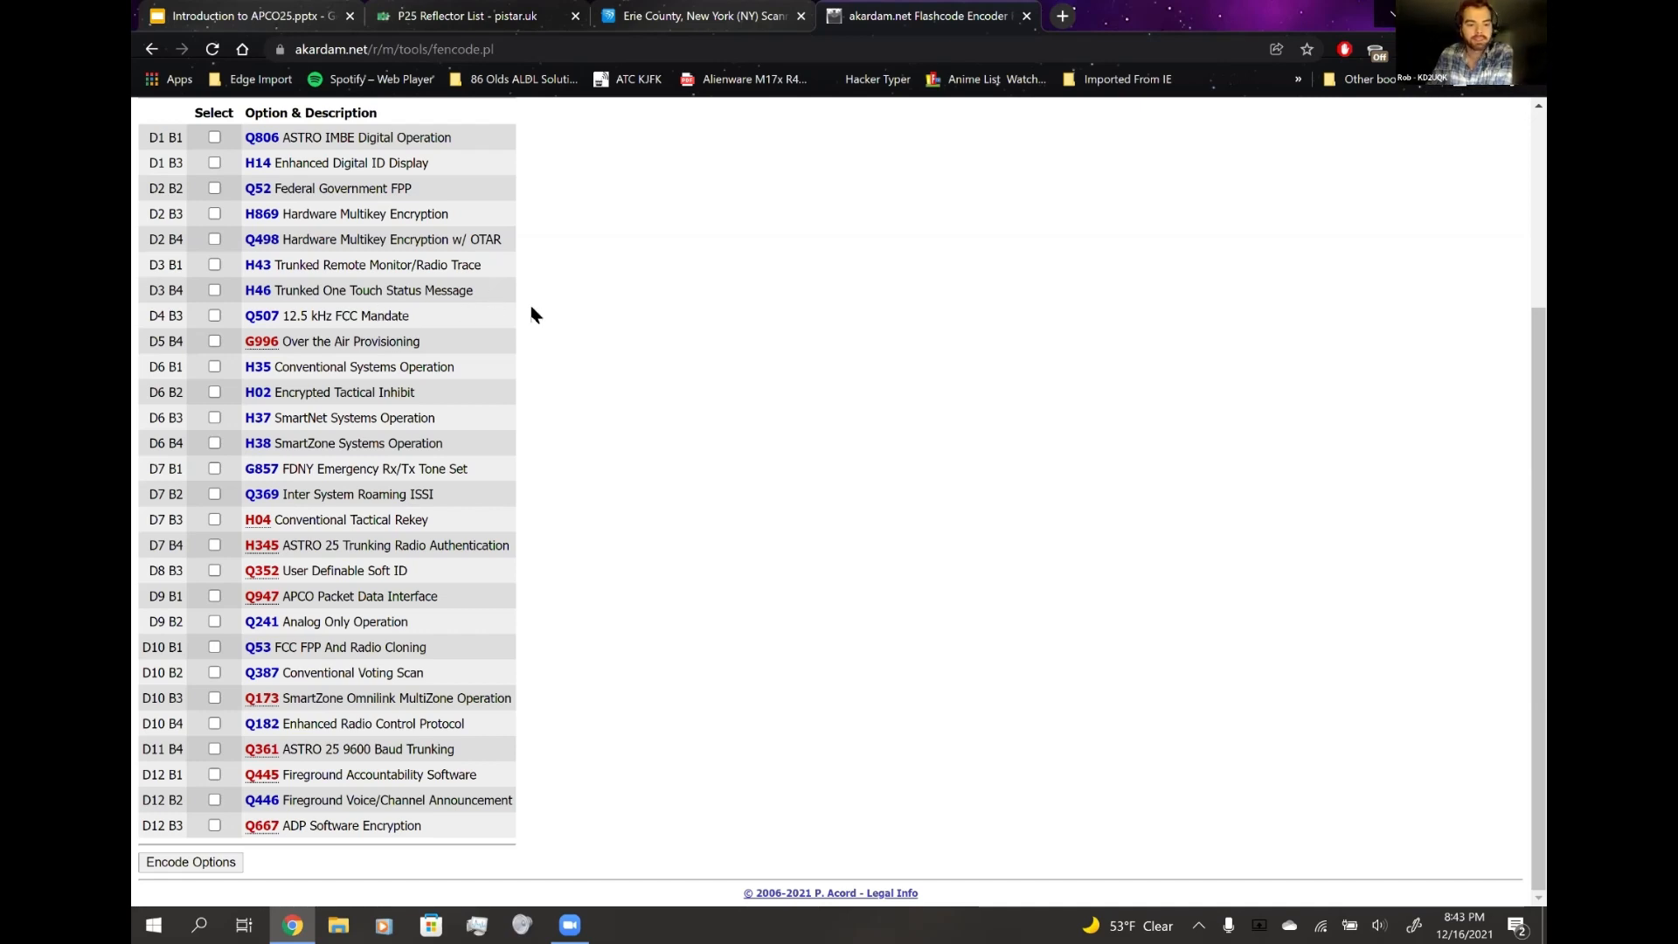
{"action": "double_click", "coordinate": [301, 315]}
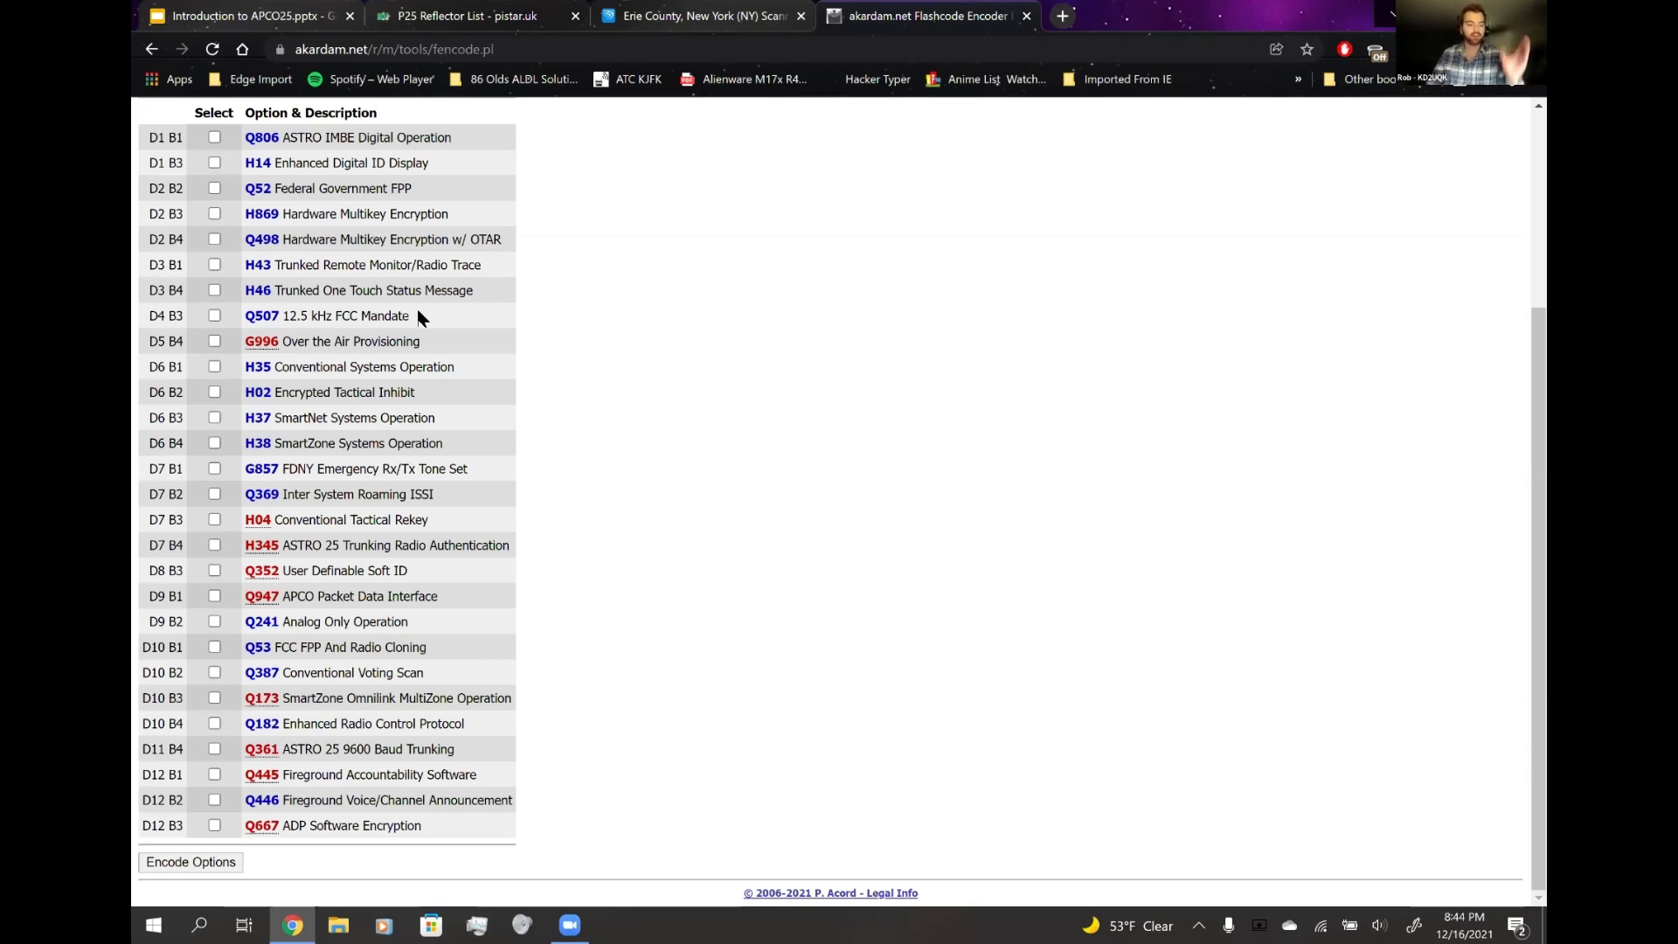
{"action": "mouse_move", "coordinate": [556, 422]}
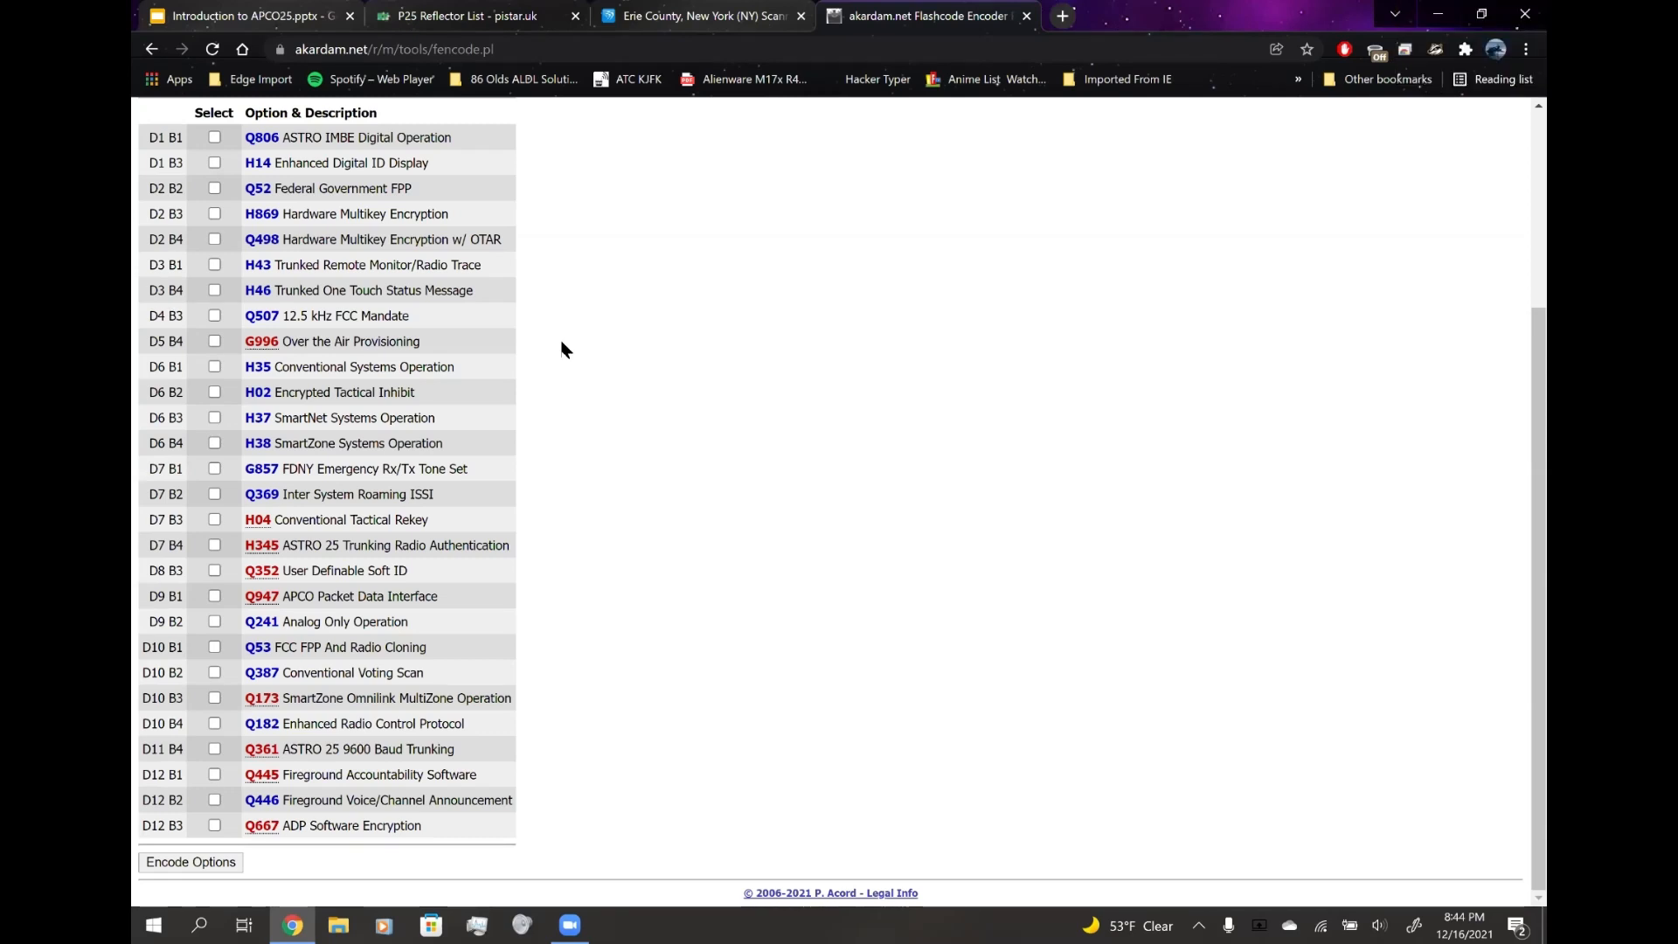
{"action": "mouse_move", "coordinate": [577, 392]}
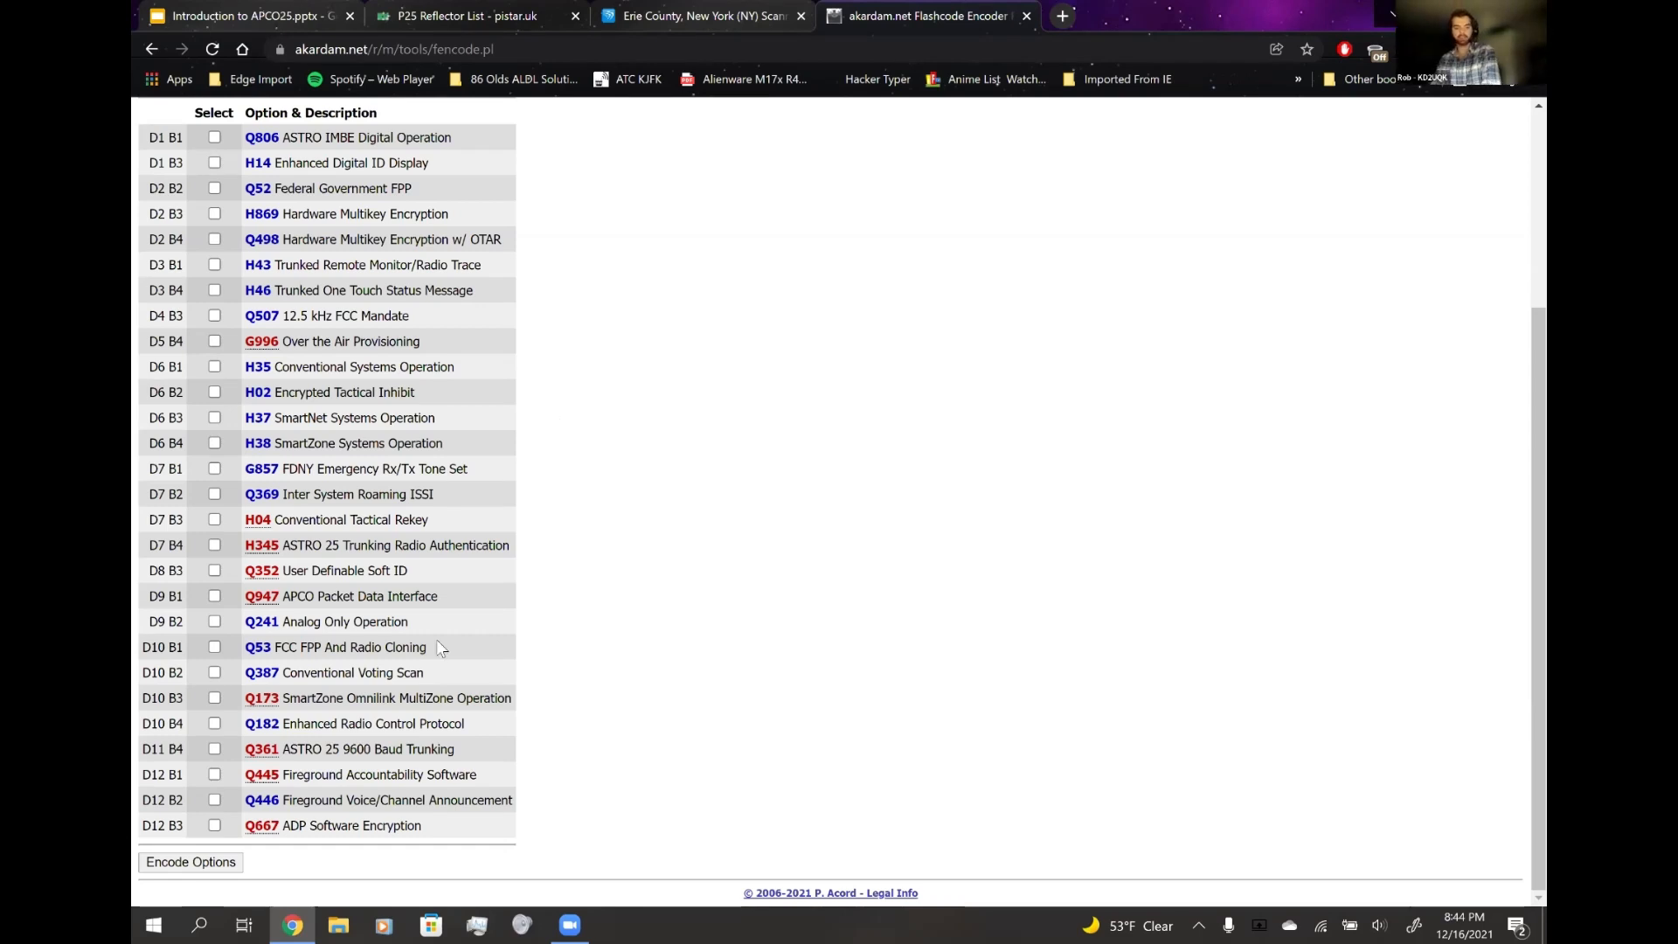
{"action": "left_click", "coordinate": [210, 283]}
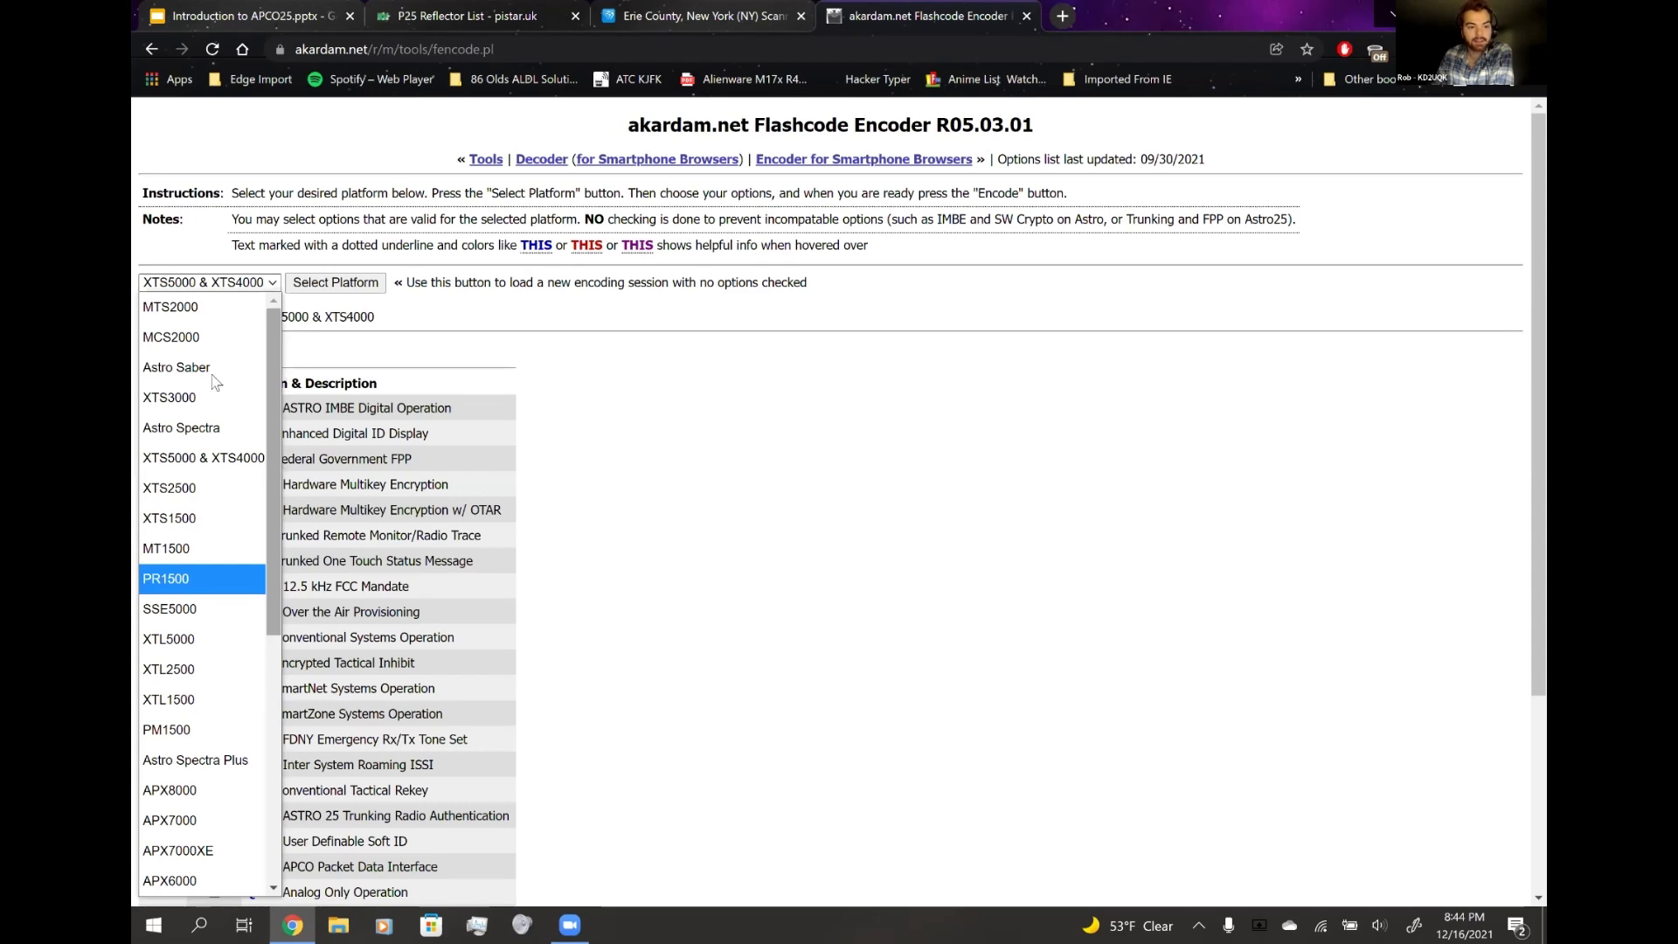
{"action": "left_click", "coordinate": [176, 367]}
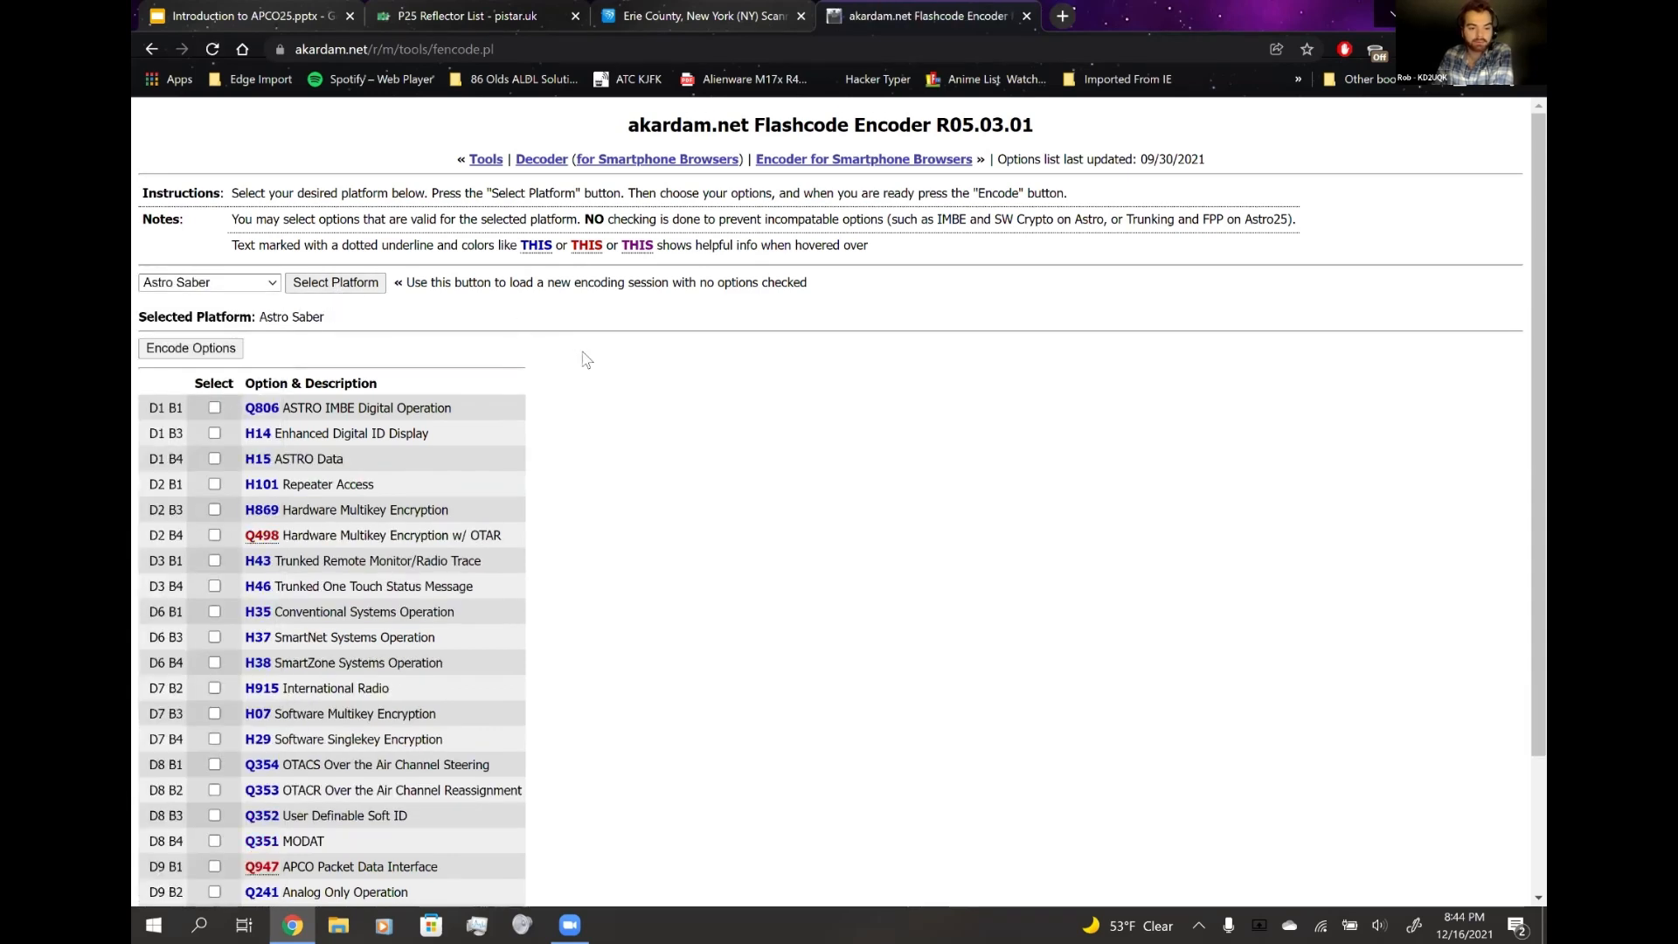
{"action": "scroll", "scroll_direction": "down", "scroll_amount": 3}
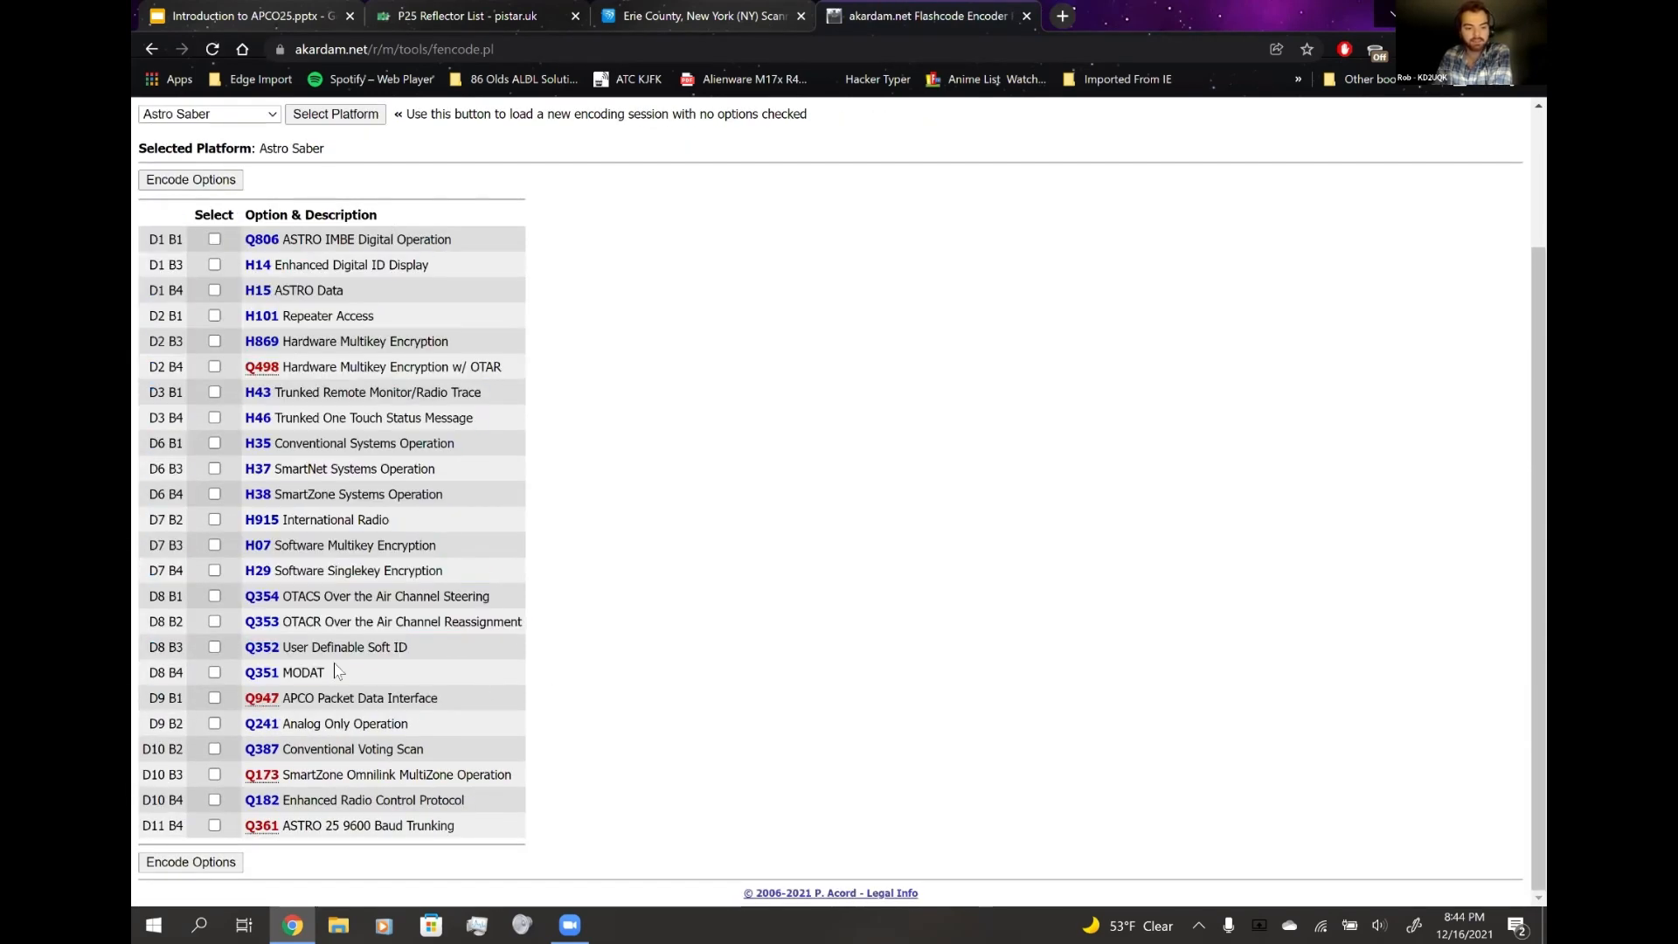
{"action": "double_click", "coordinate": [305, 671]}
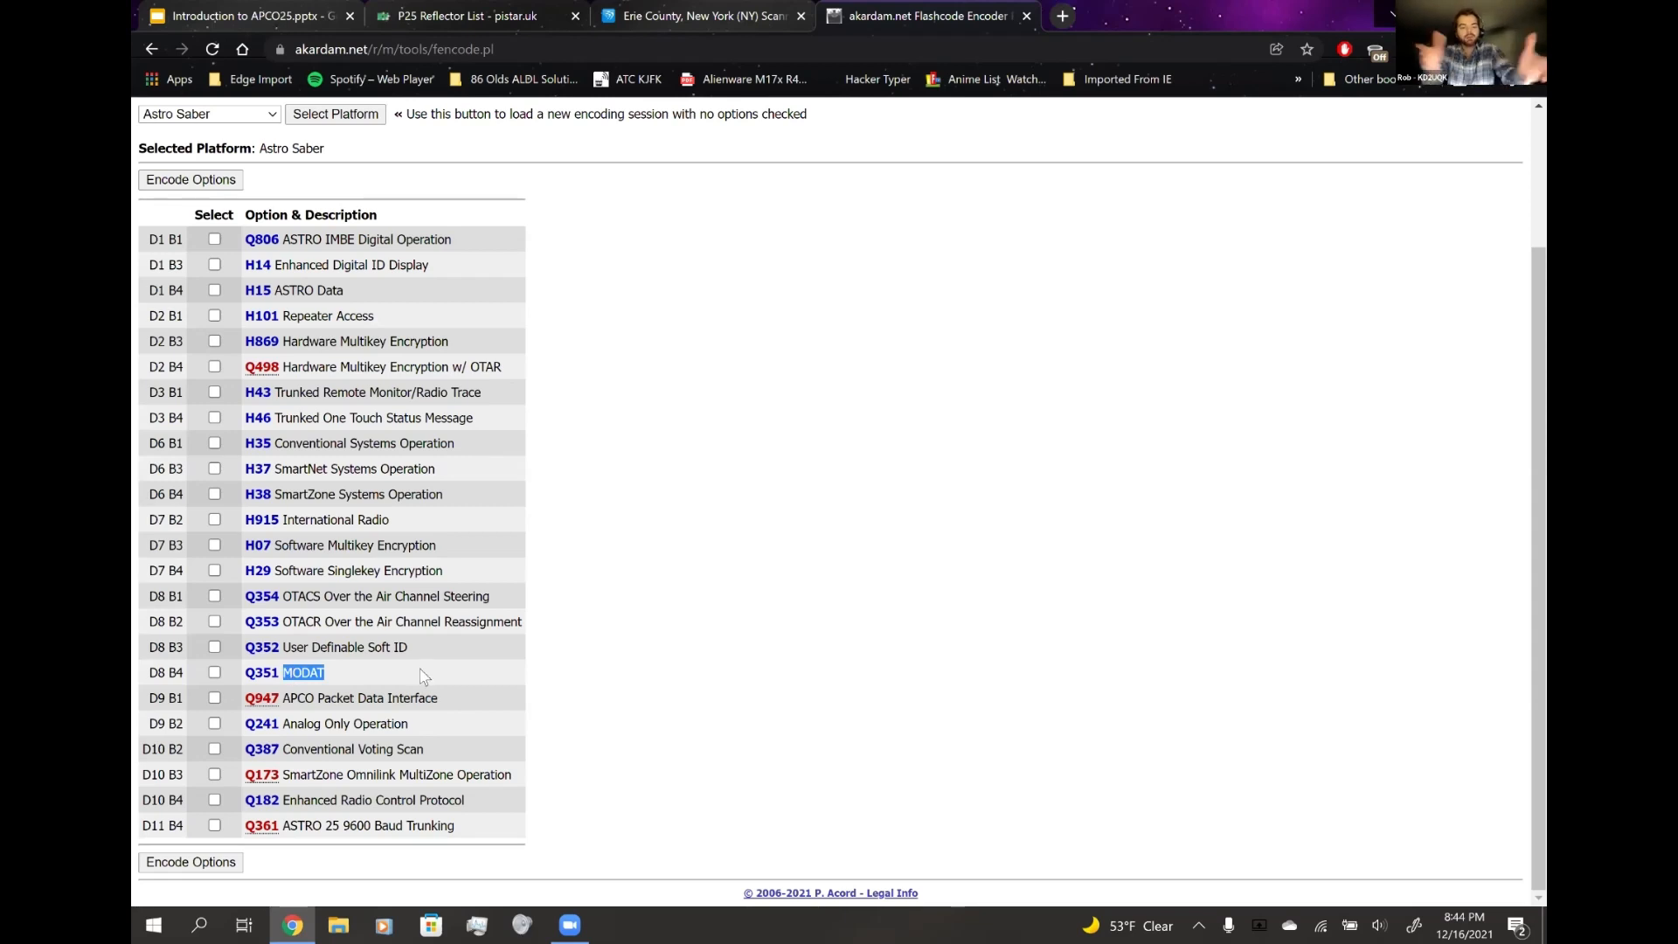
{"action": "mouse_move", "coordinate": [416, 675]}
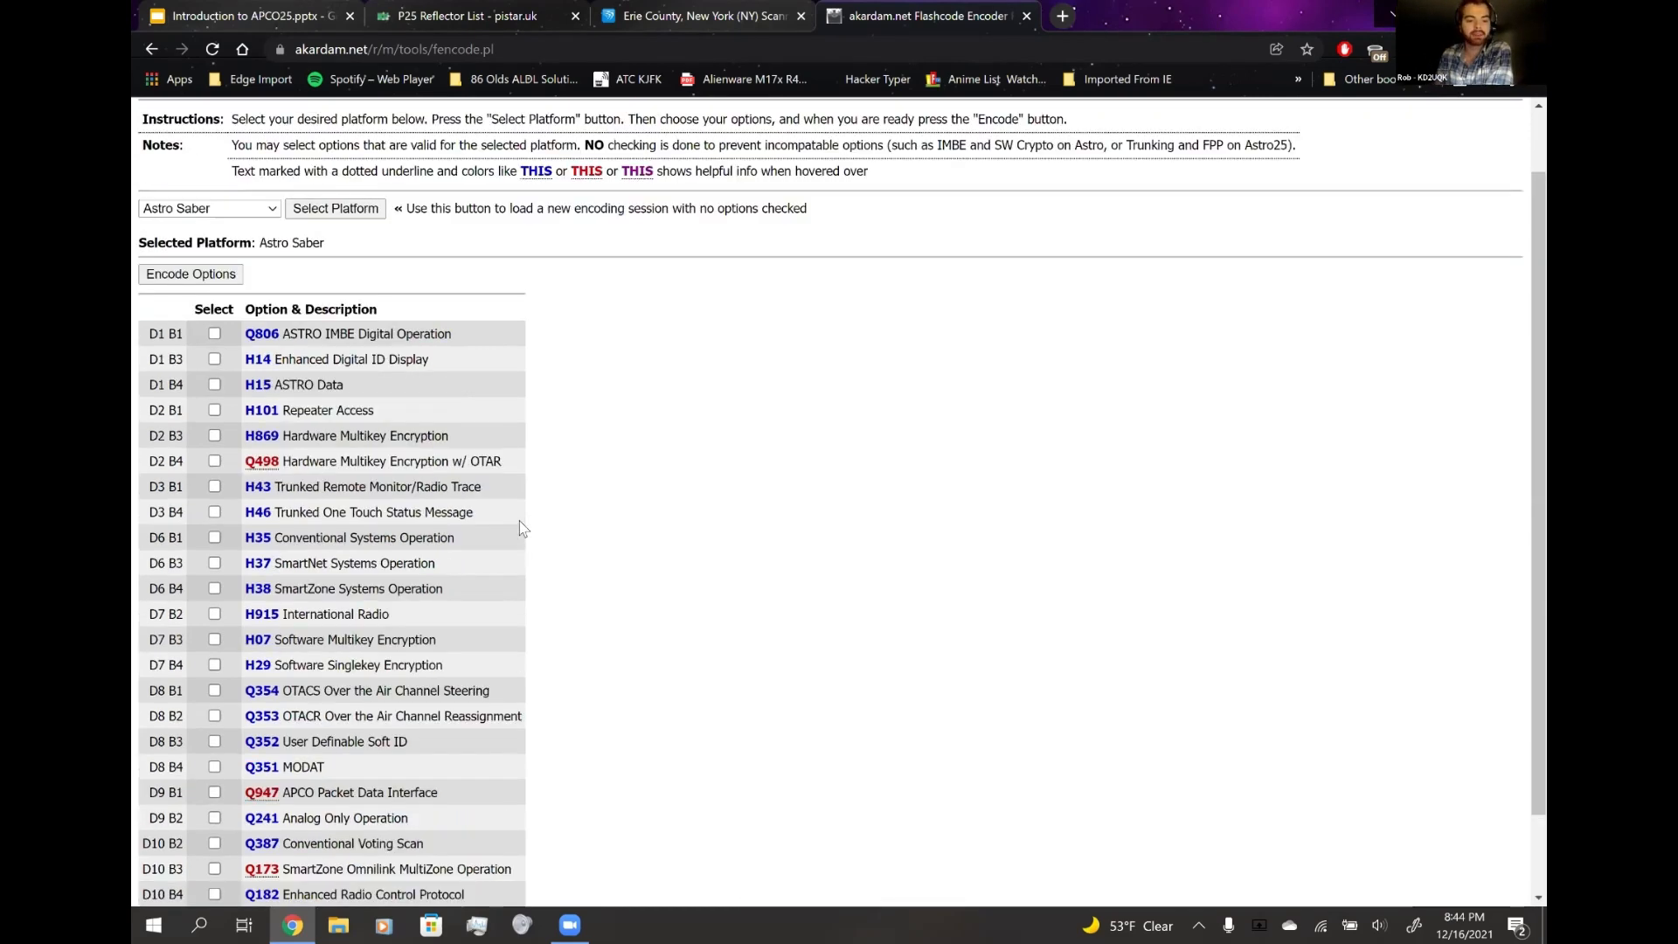
{"action": "scroll", "scroll_direction": "down", "scroll_amount": 3}
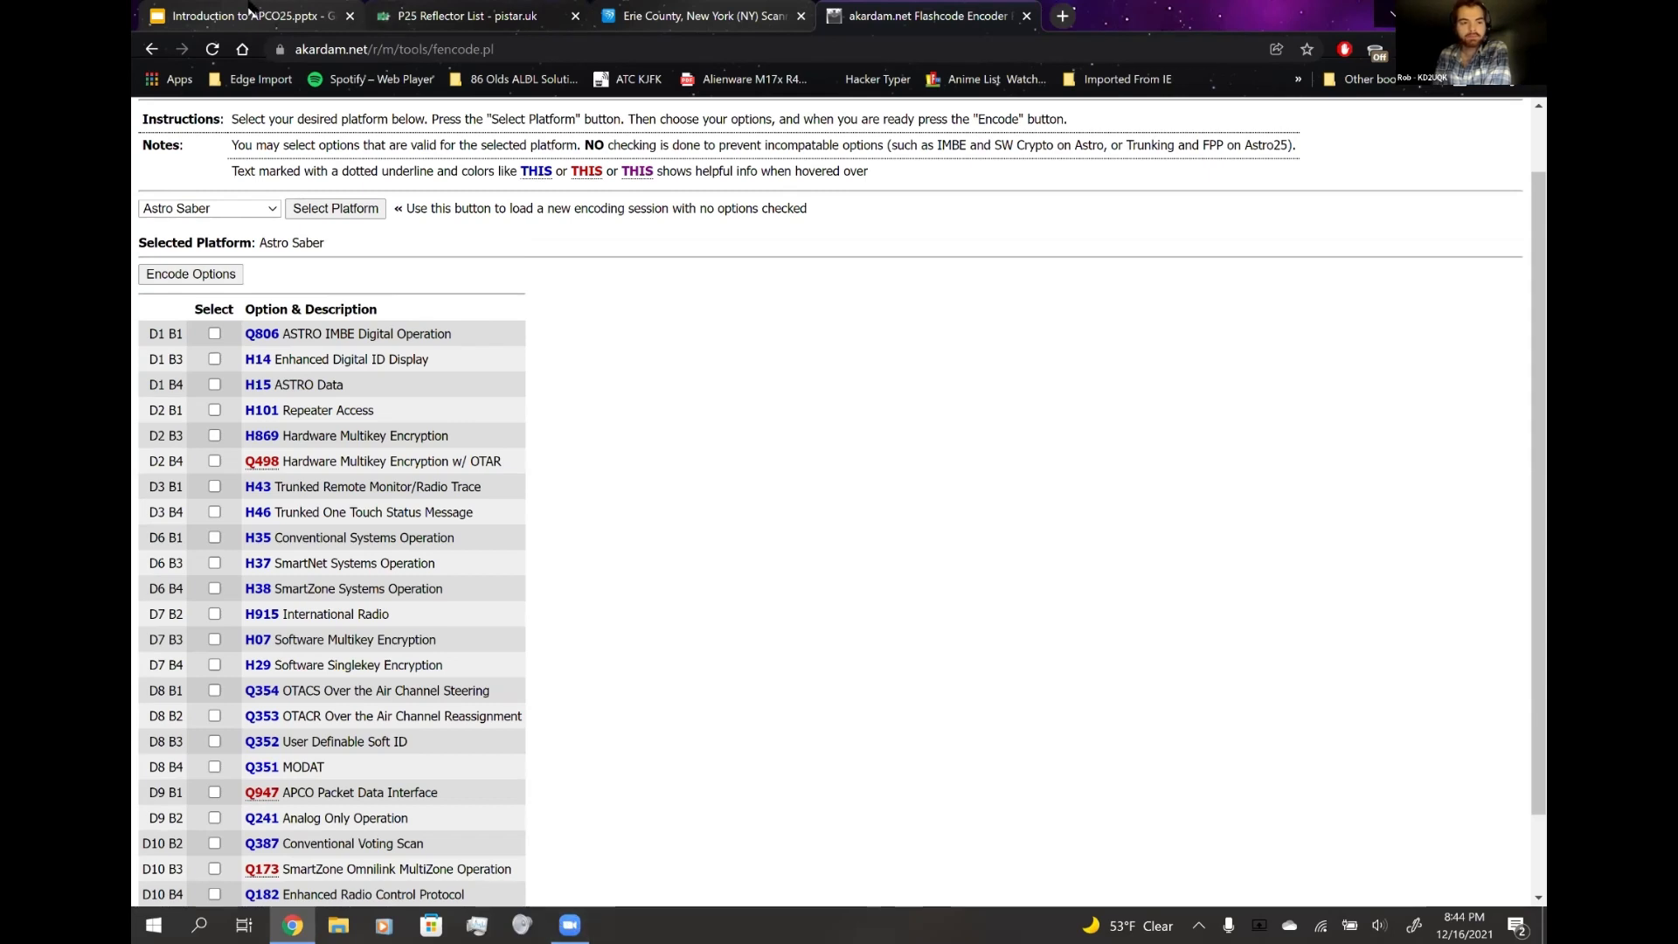
- Return to the APCO25 deck on slide 25 with the handheld radio collection photo
{"action": "left_click", "coordinate": [254, 16]}
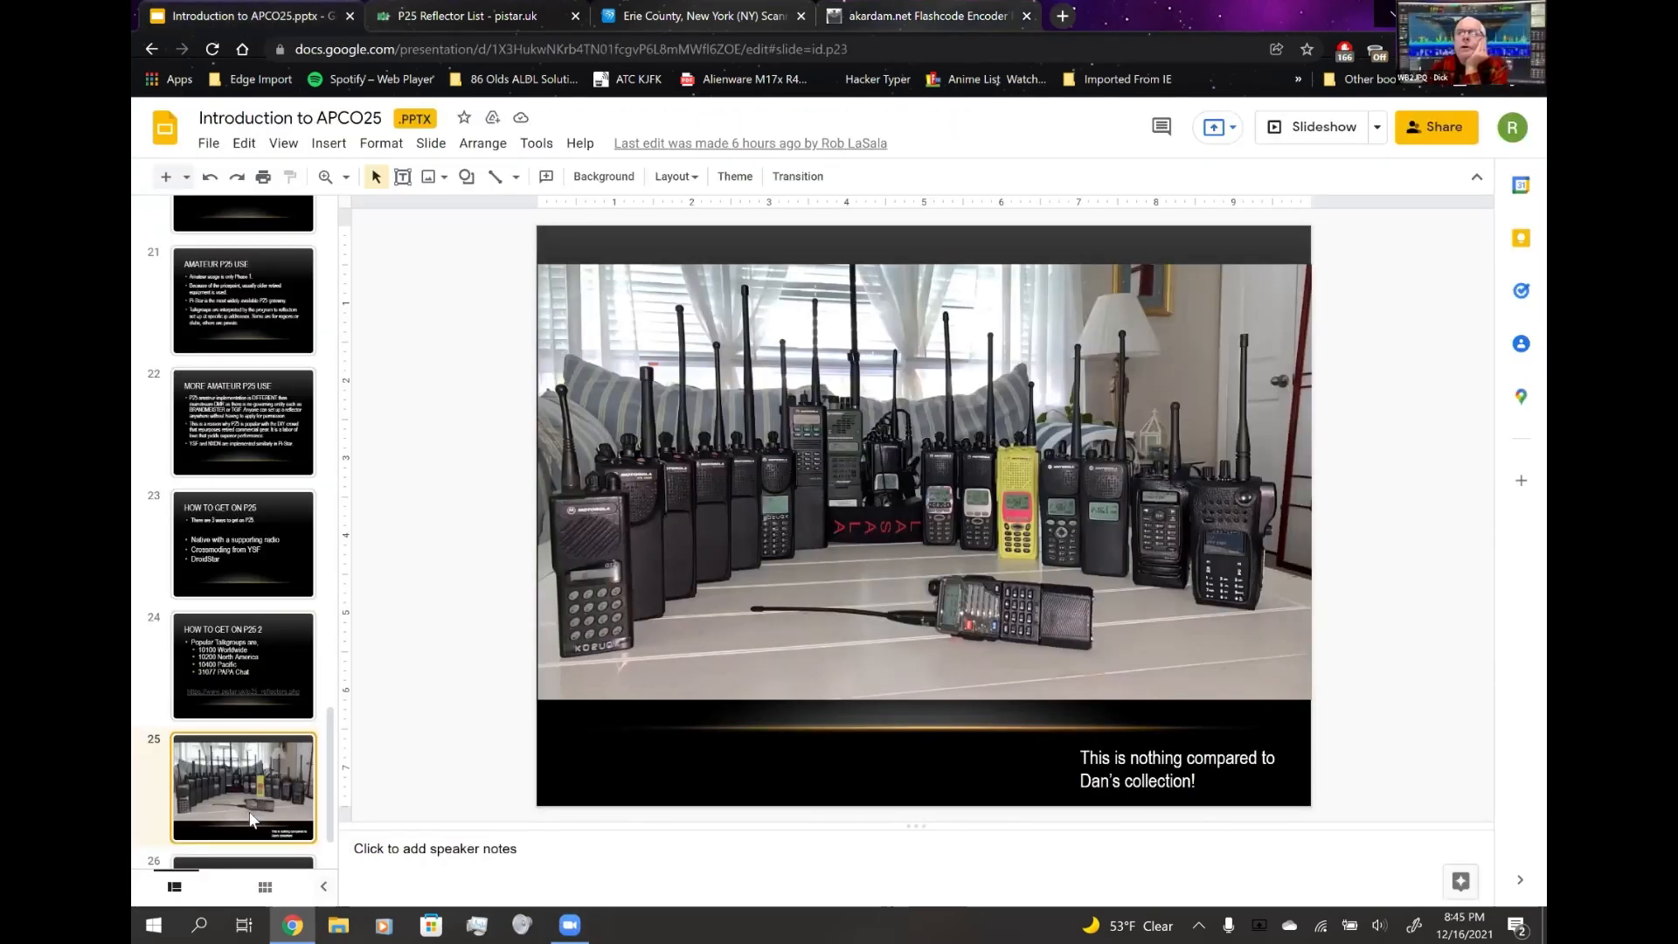
{"action": "scroll", "scroll_direction": "down", "scroll_amount": 3}
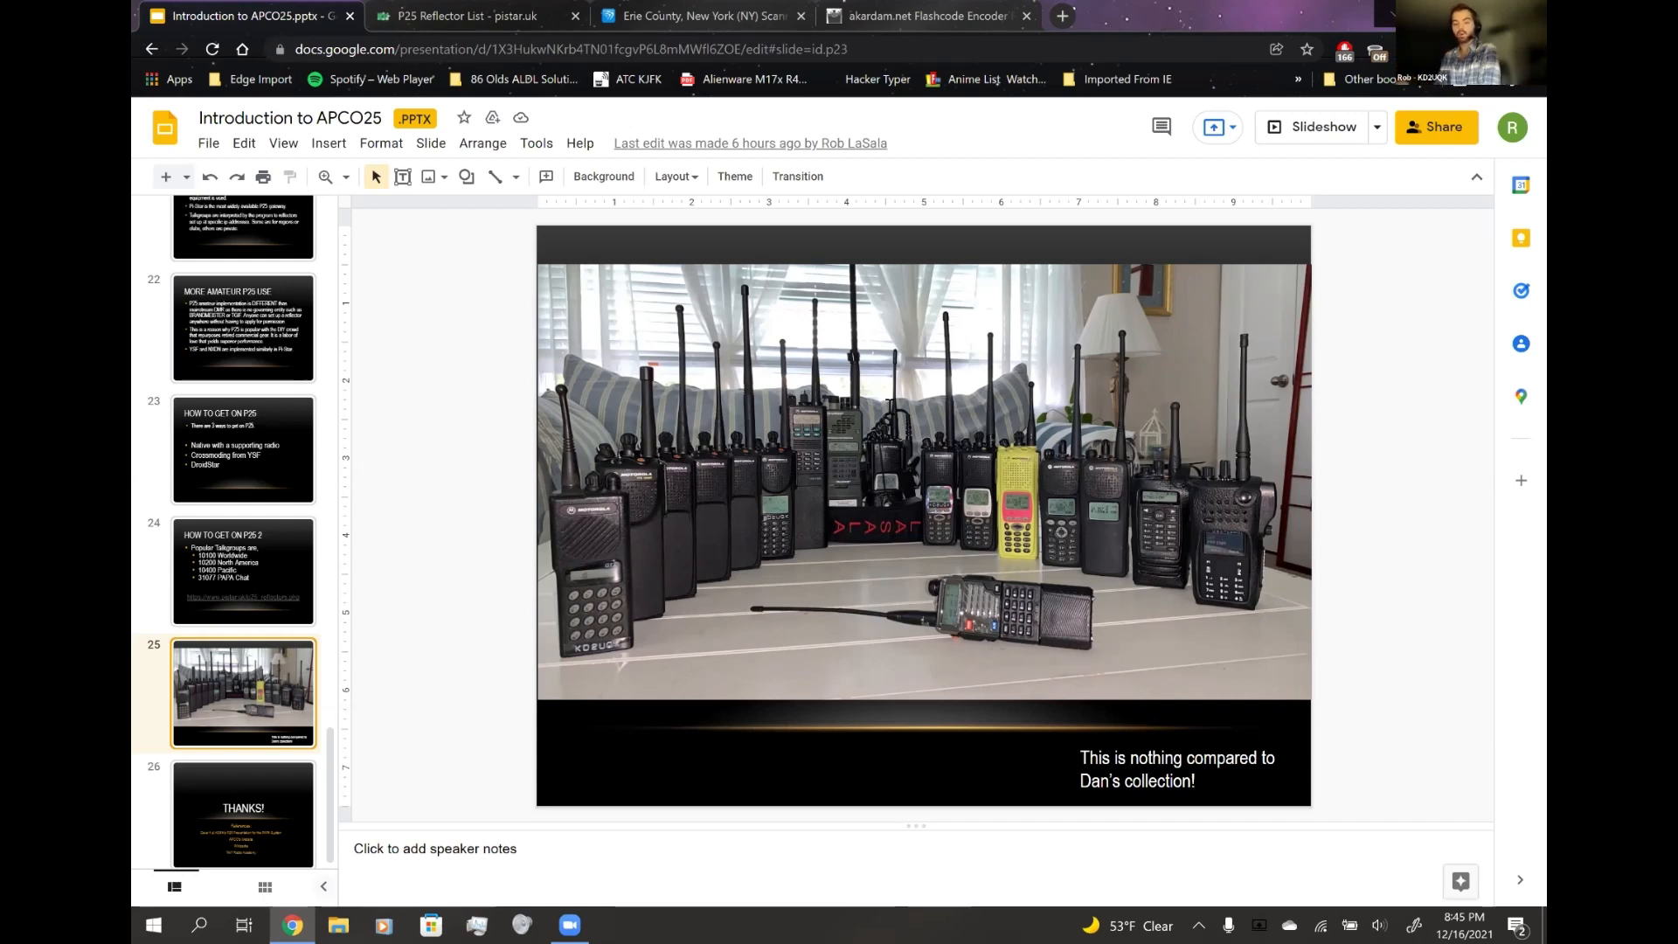
{"action": "mouse_move", "coordinate": [637, 270]}
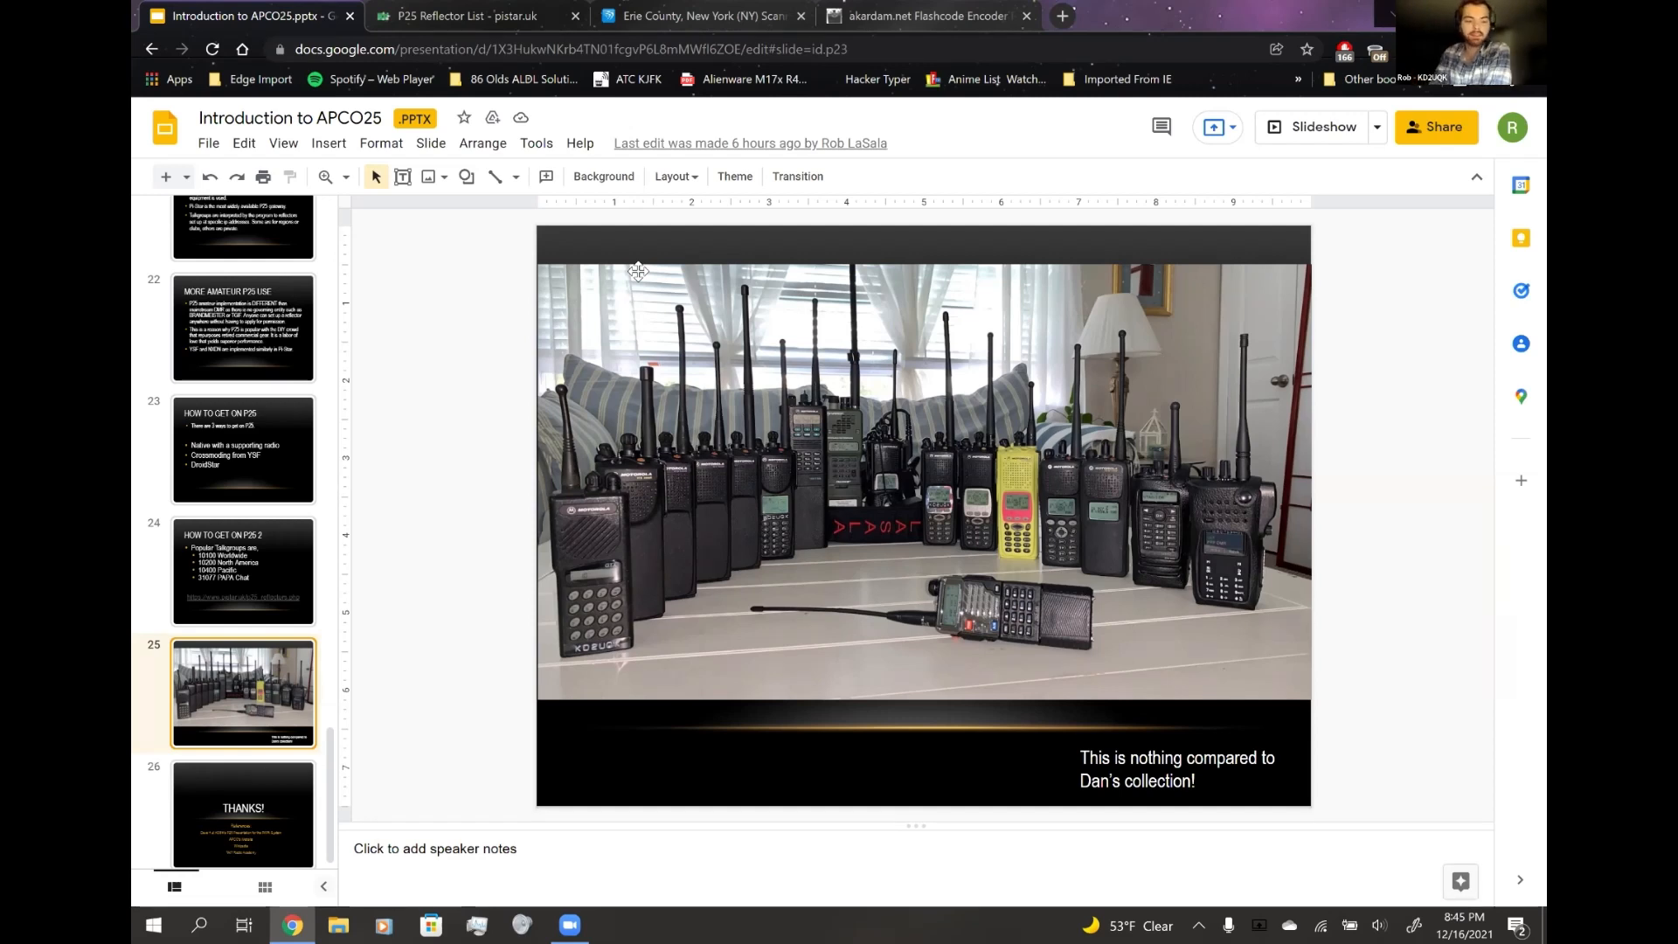
{"action": "mouse_move", "coordinate": [1046, 374]}
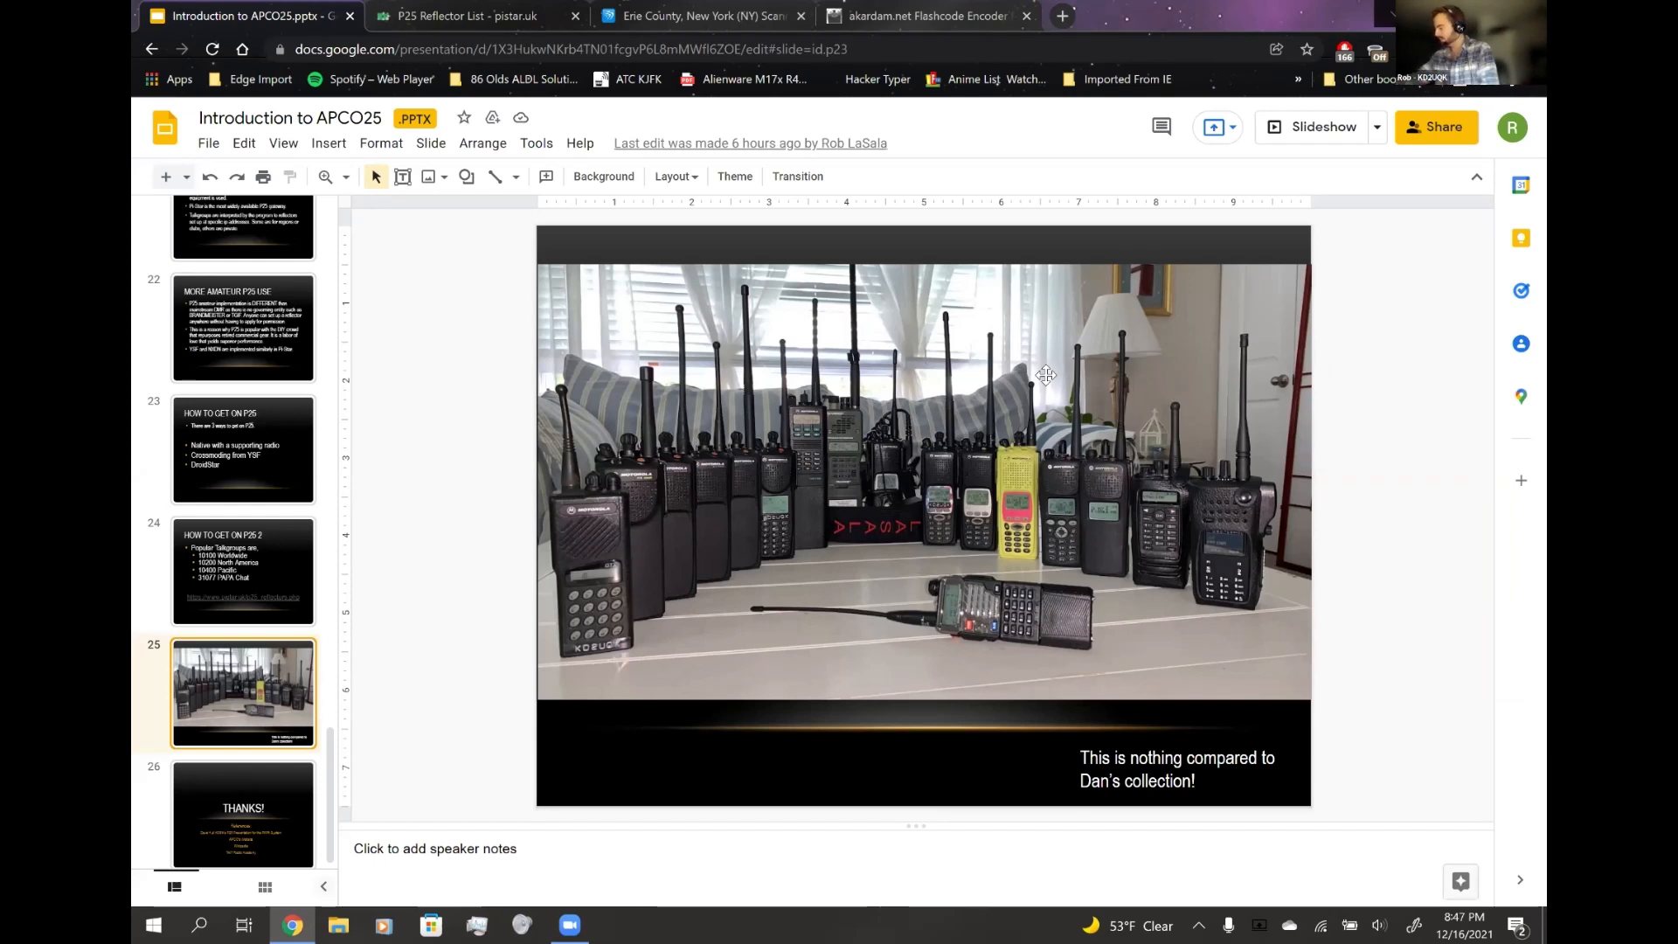
{"action": "mouse_move", "coordinate": [1000, 418]}
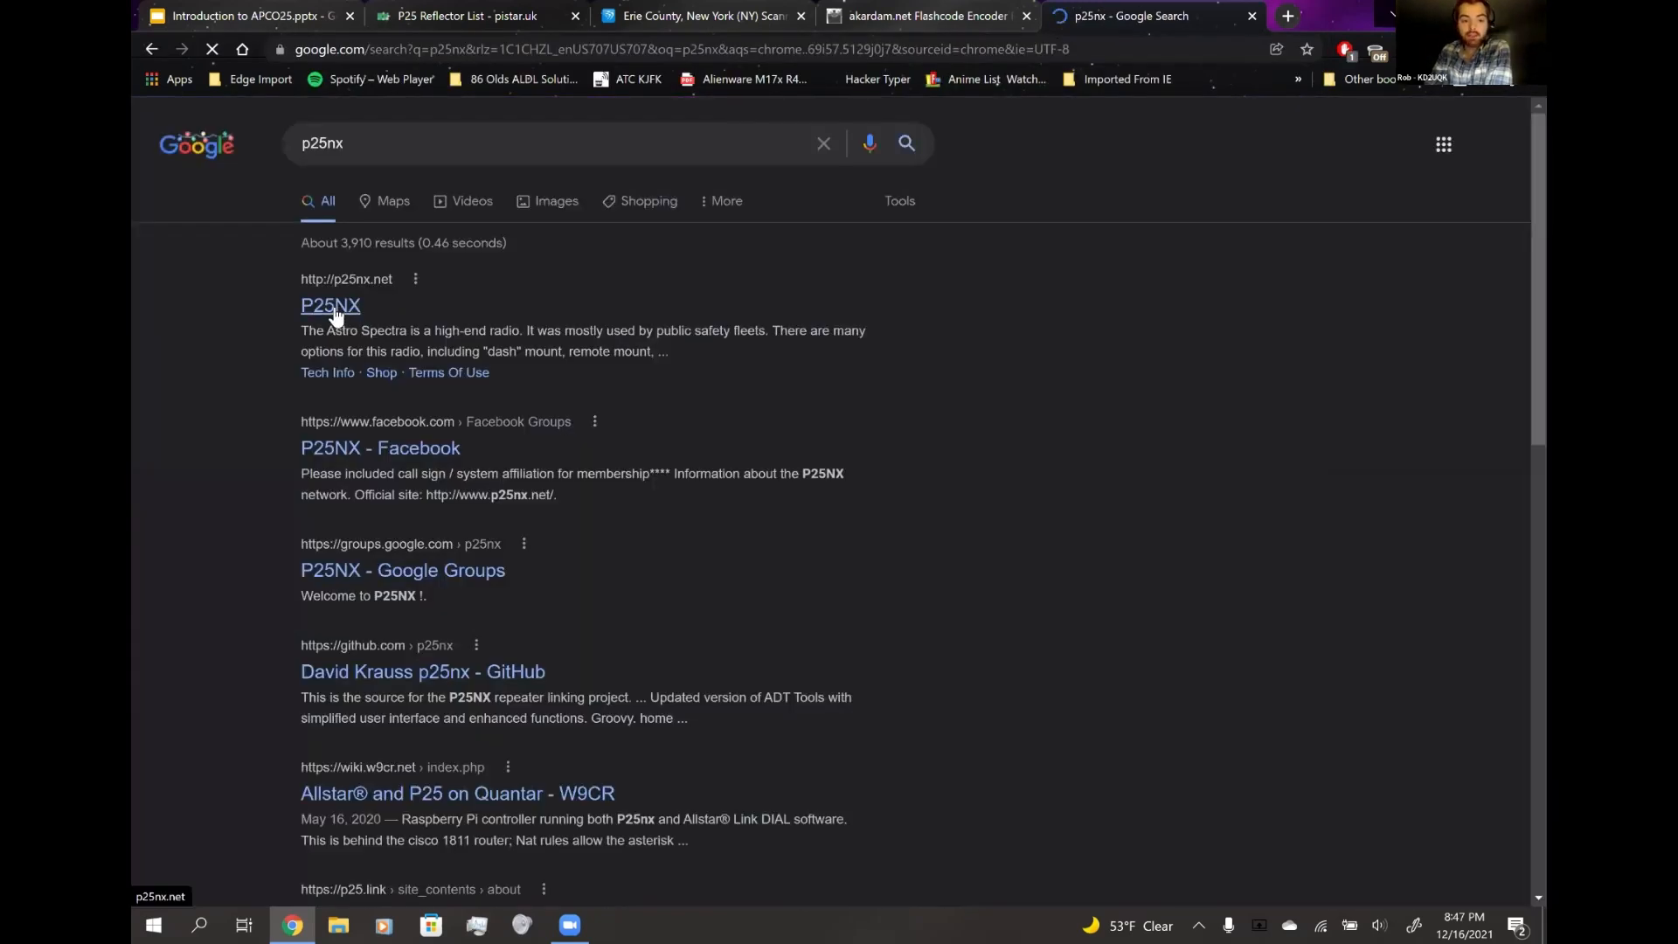
- Review the P25NX network's official home page and its joining information
{"action": "left_click", "coordinate": [330, 306]}
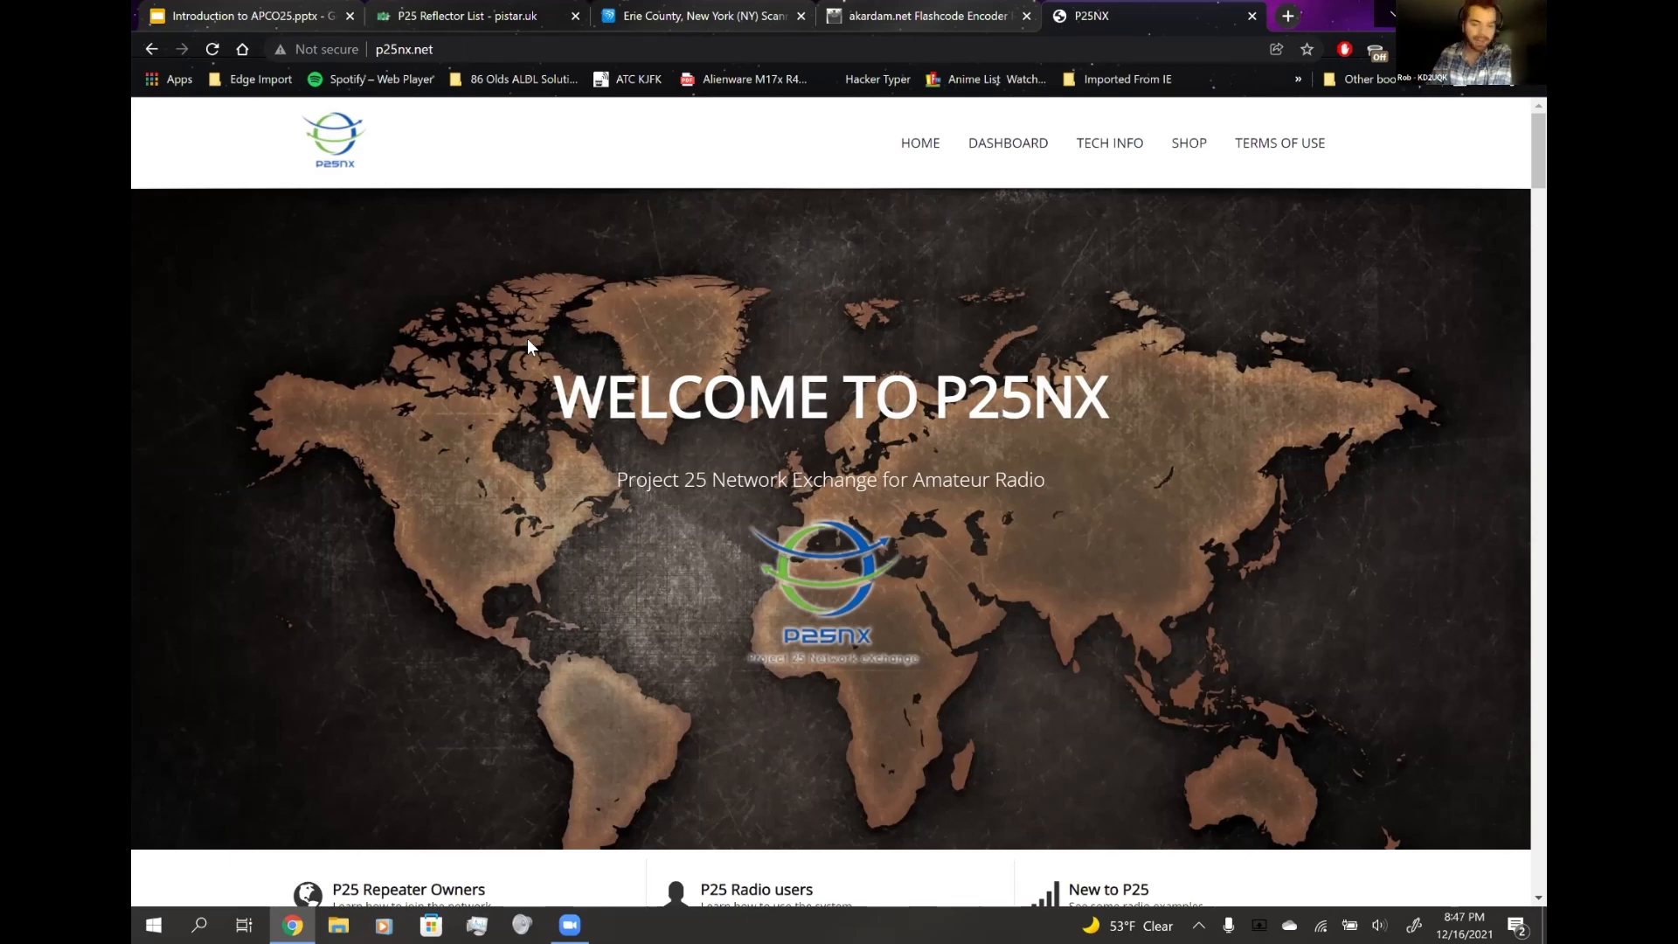
{"action": "scroll", "scroll_direction": "down", "scroll_amount": 3}
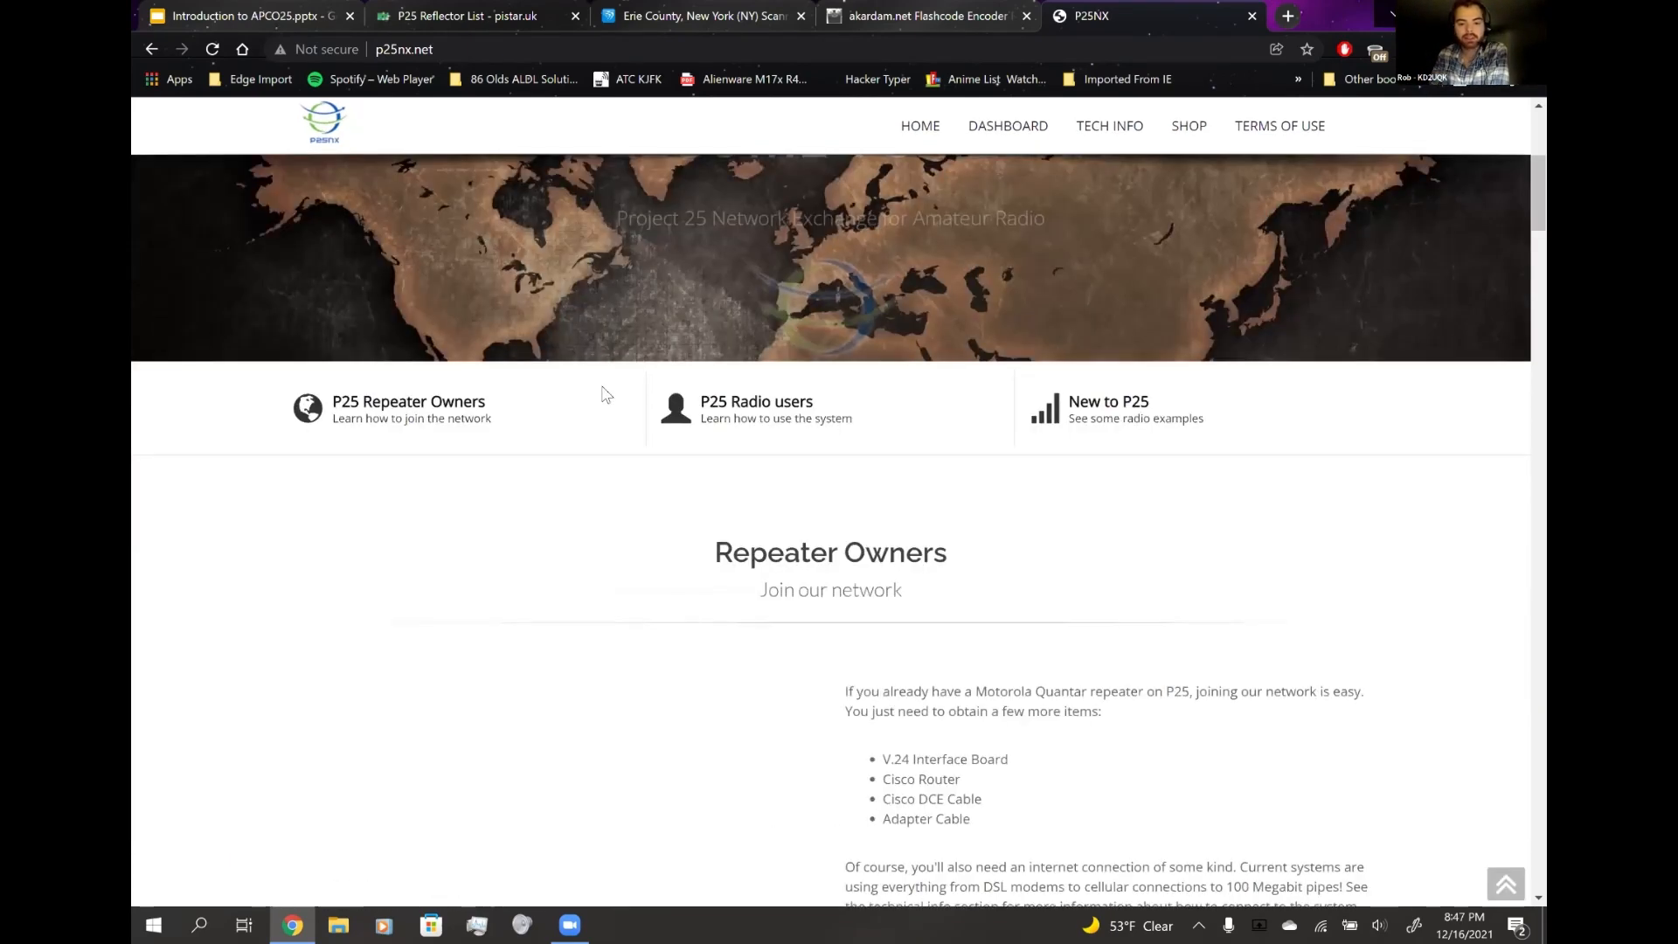
{"action": "scroll", "scroll_direction": "down", "scroll_amount": 3}
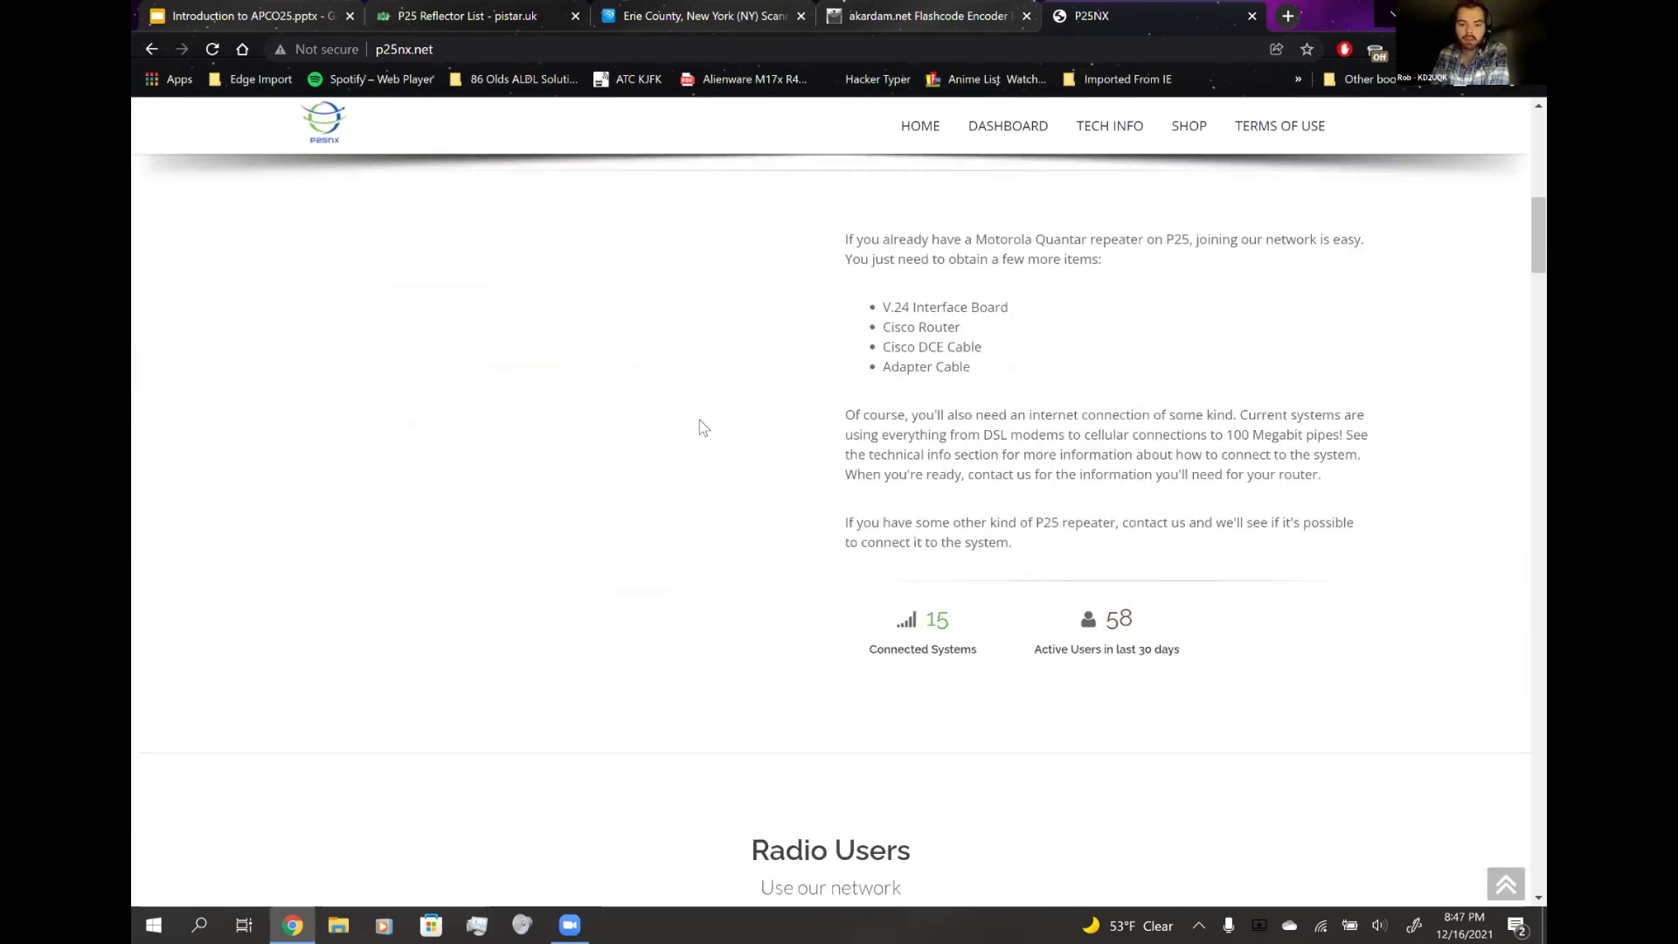
{"action": "scroll", "scroll_direction": "down", "scroll_amount": 3}
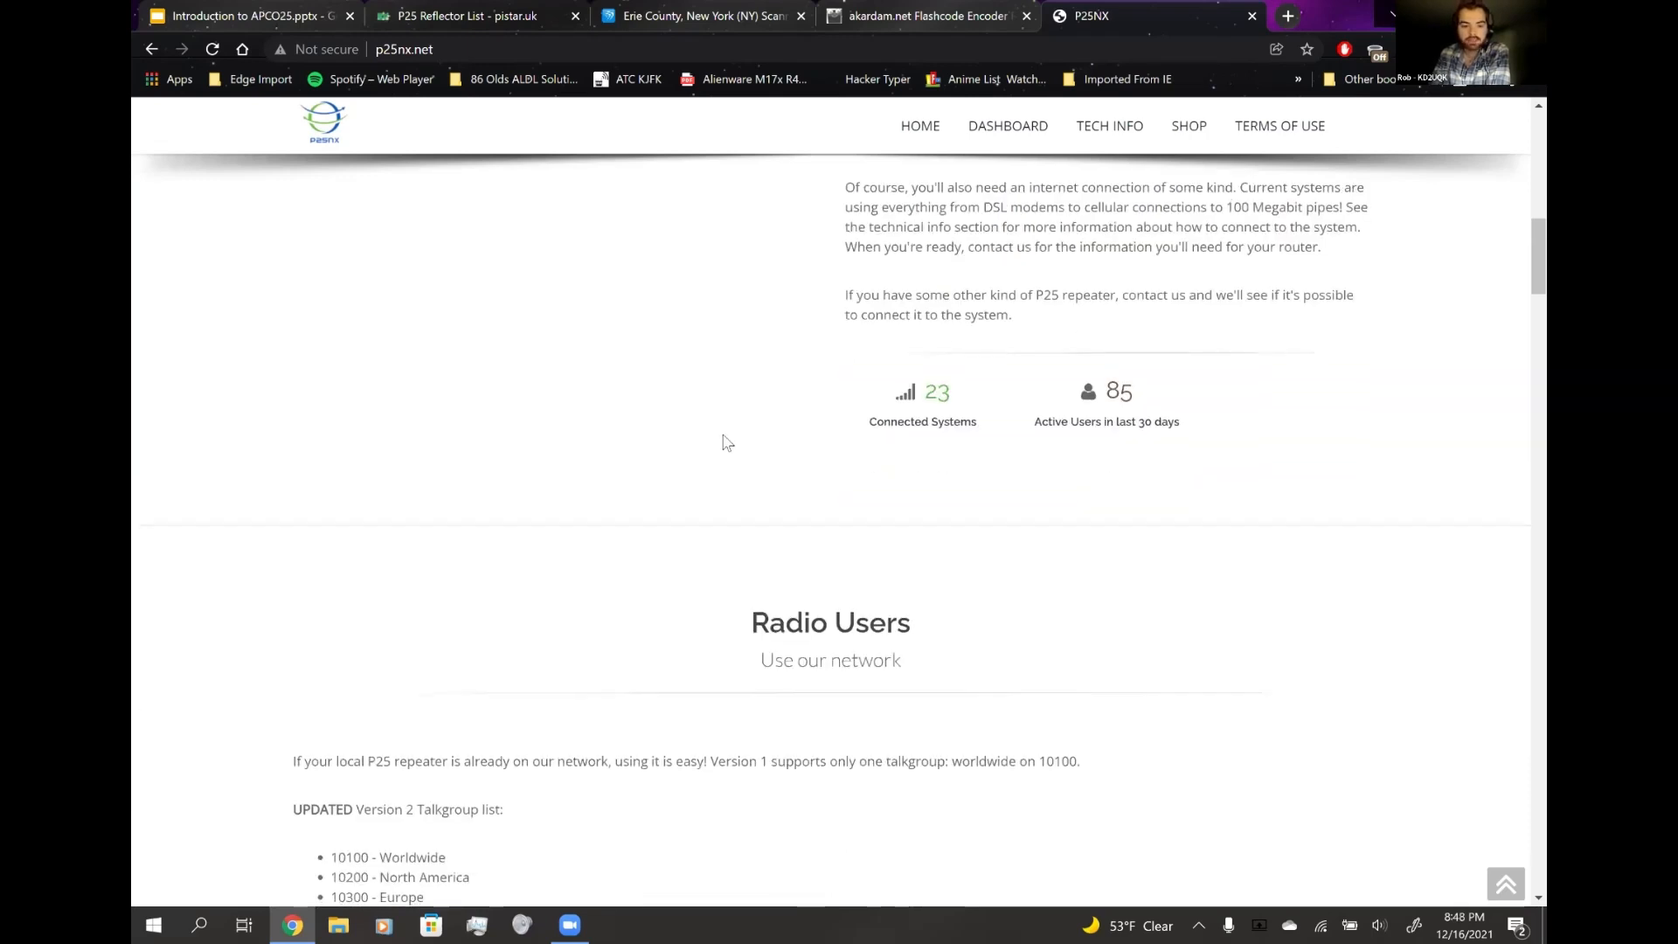
{"action": "scroll", "scroll_direction": "down", "scroll_amount": 3}
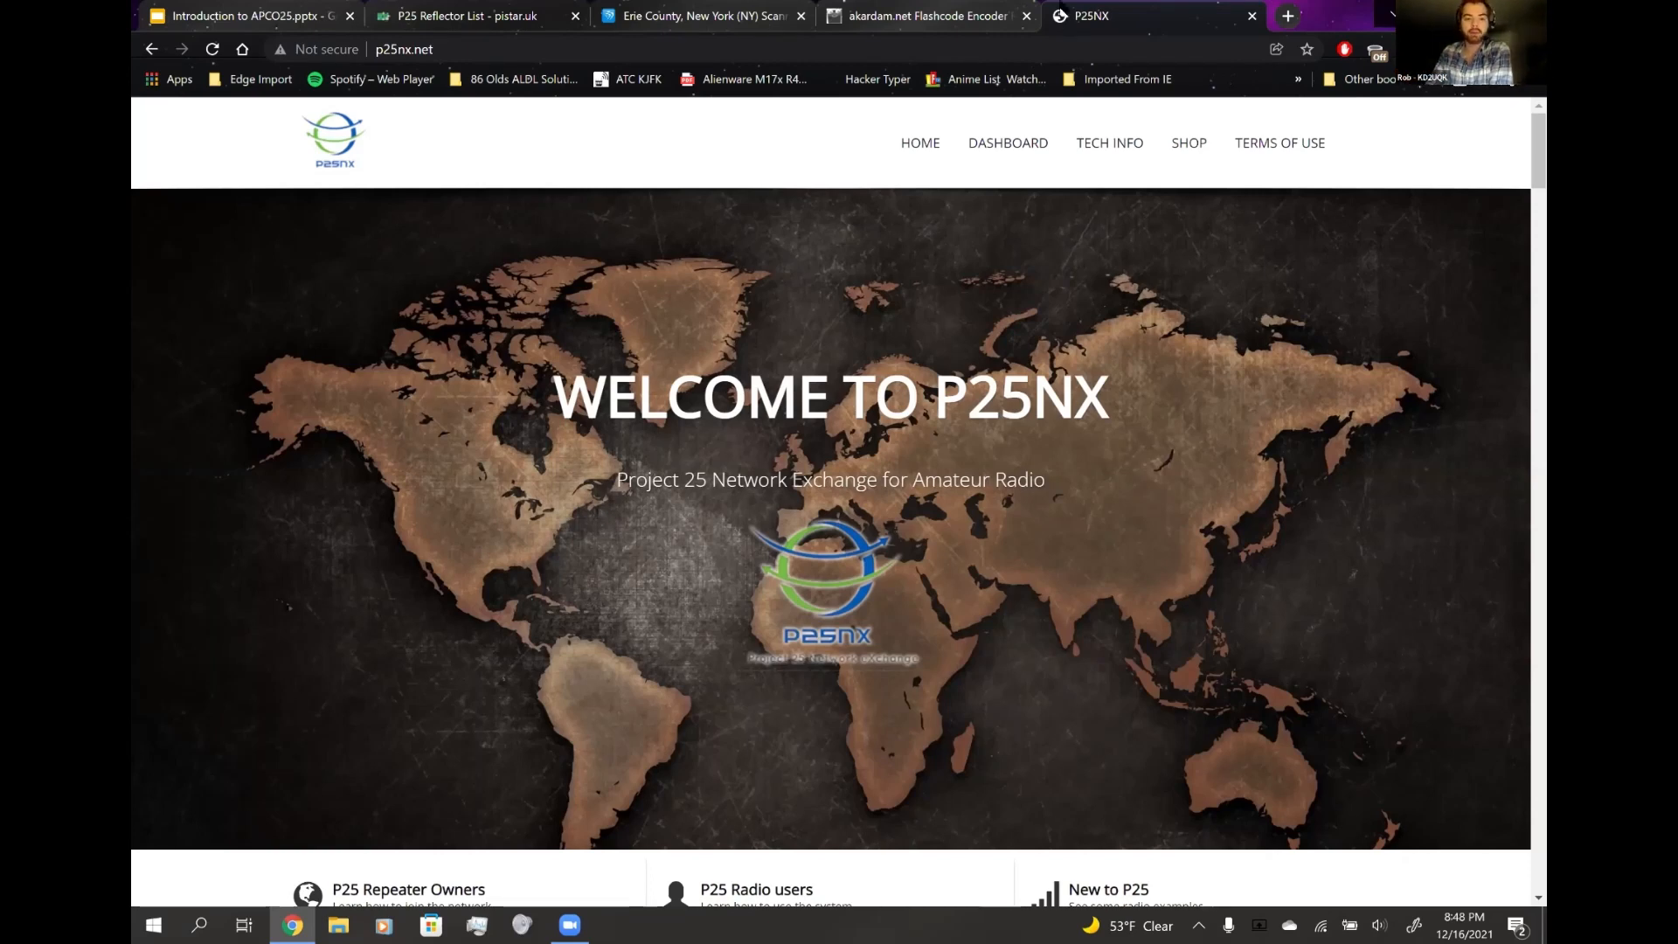
- Check the P25 reflector talkgroup list, then show the final slide 26 'THANKS!' references
{"action": "left_click", "coordinate": [477, 15]}
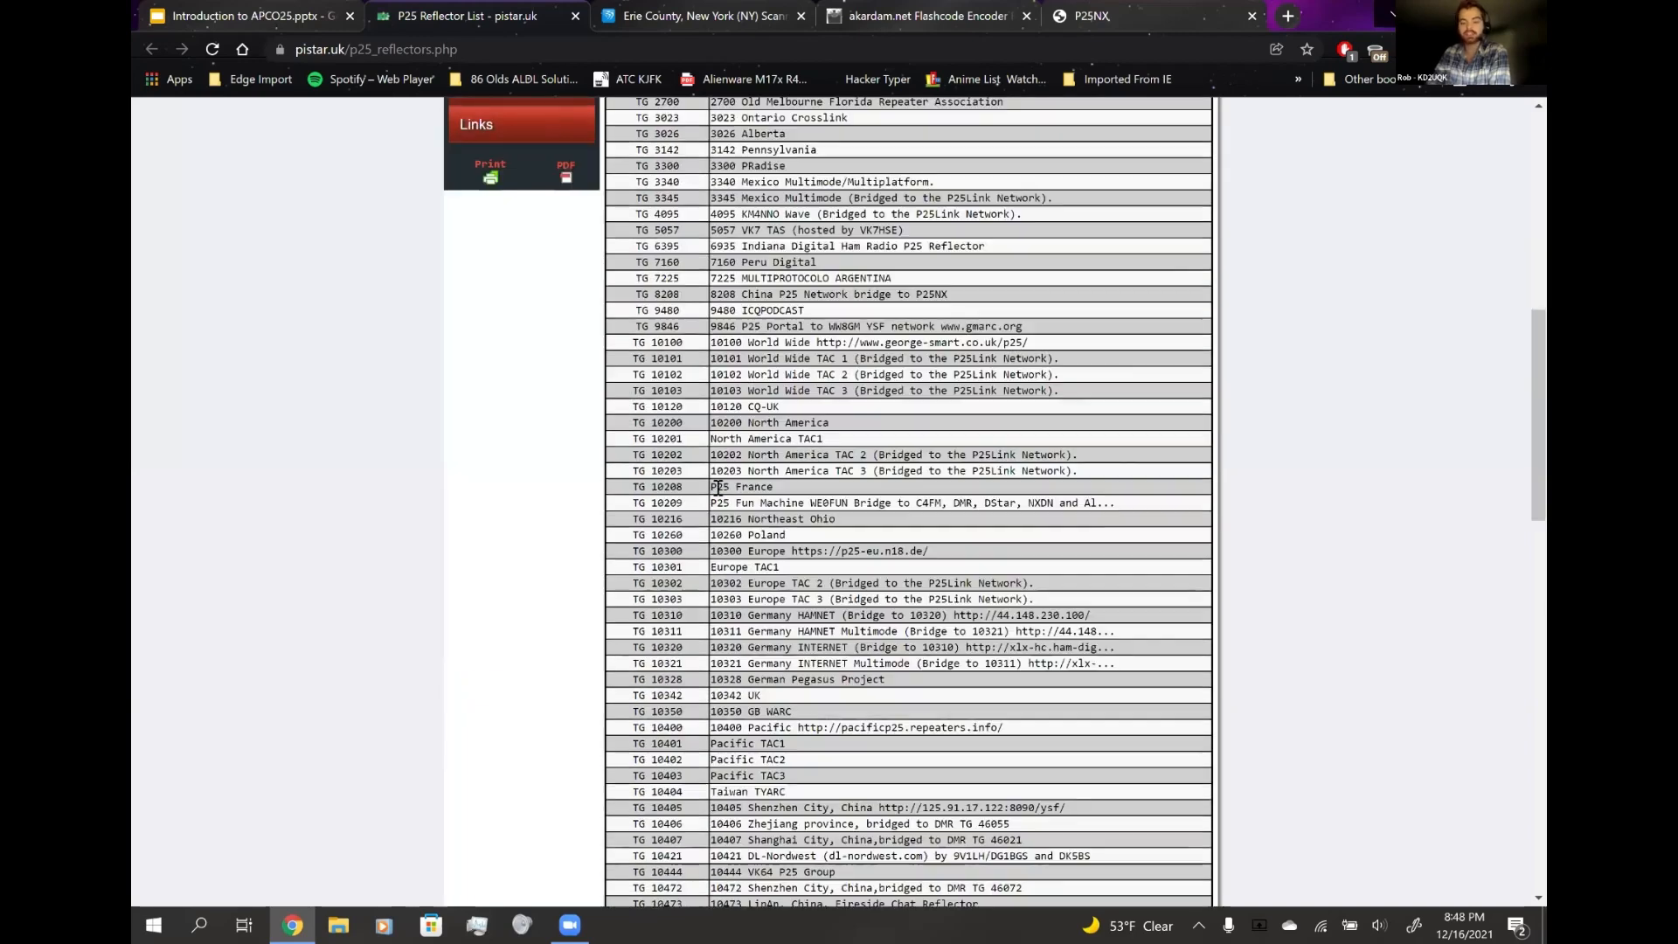
{"action": "scroll", "scroll_direction": "down", "scroll_amount": 3}
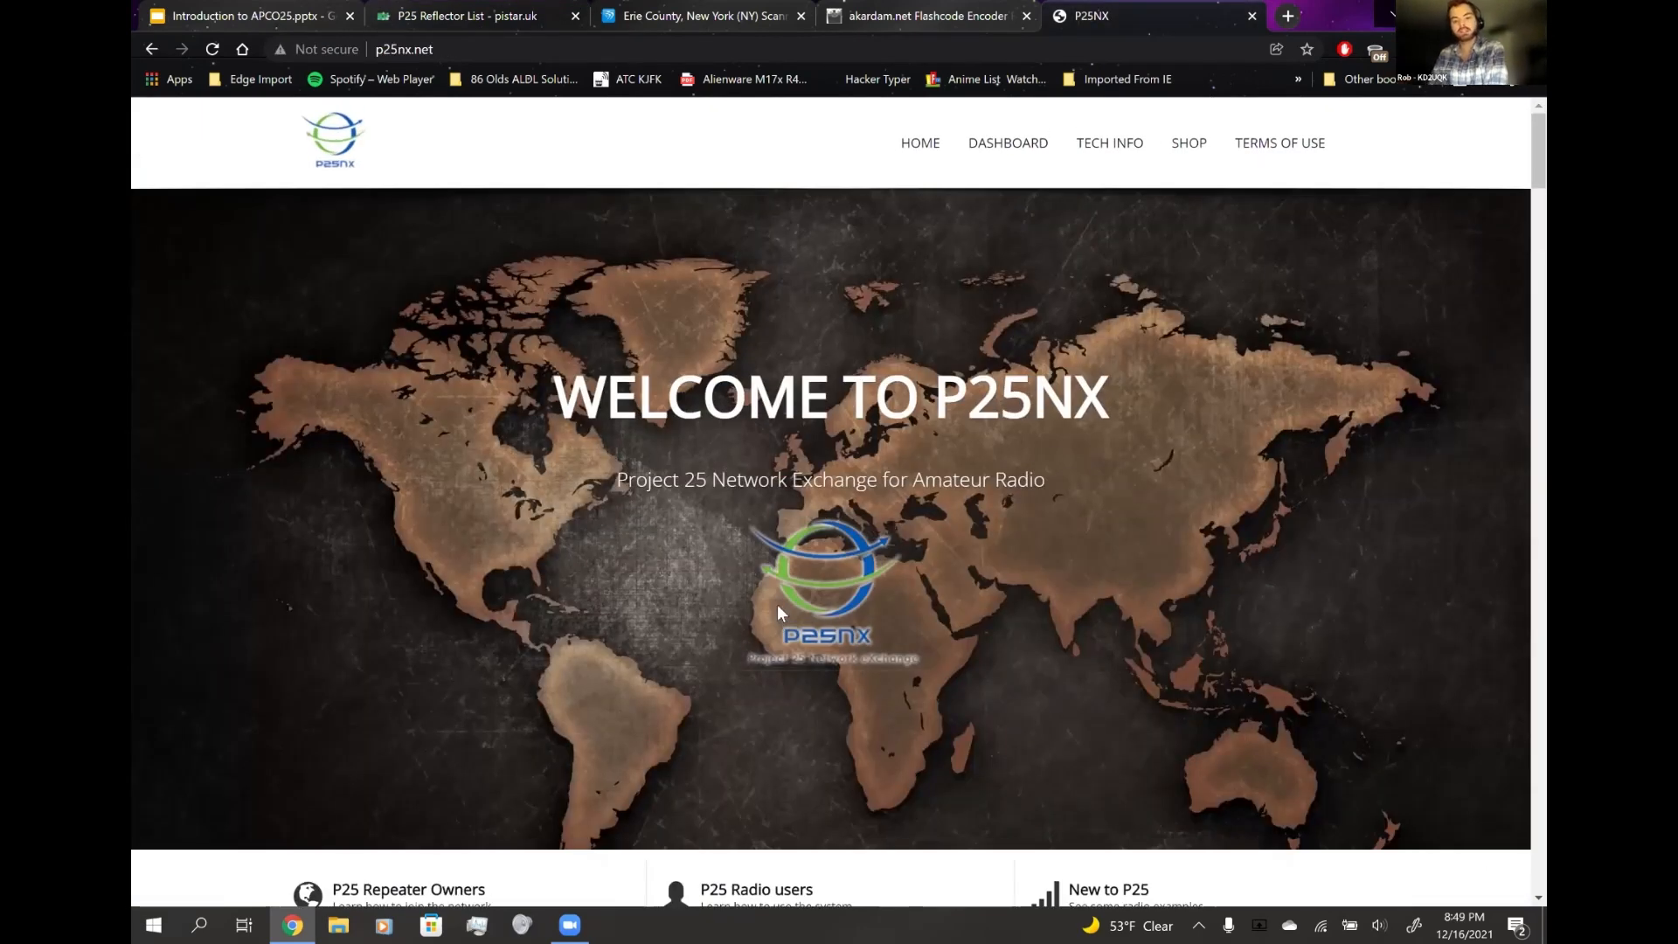
{"action": "mouse_move", "coordinate": [774, 636]}
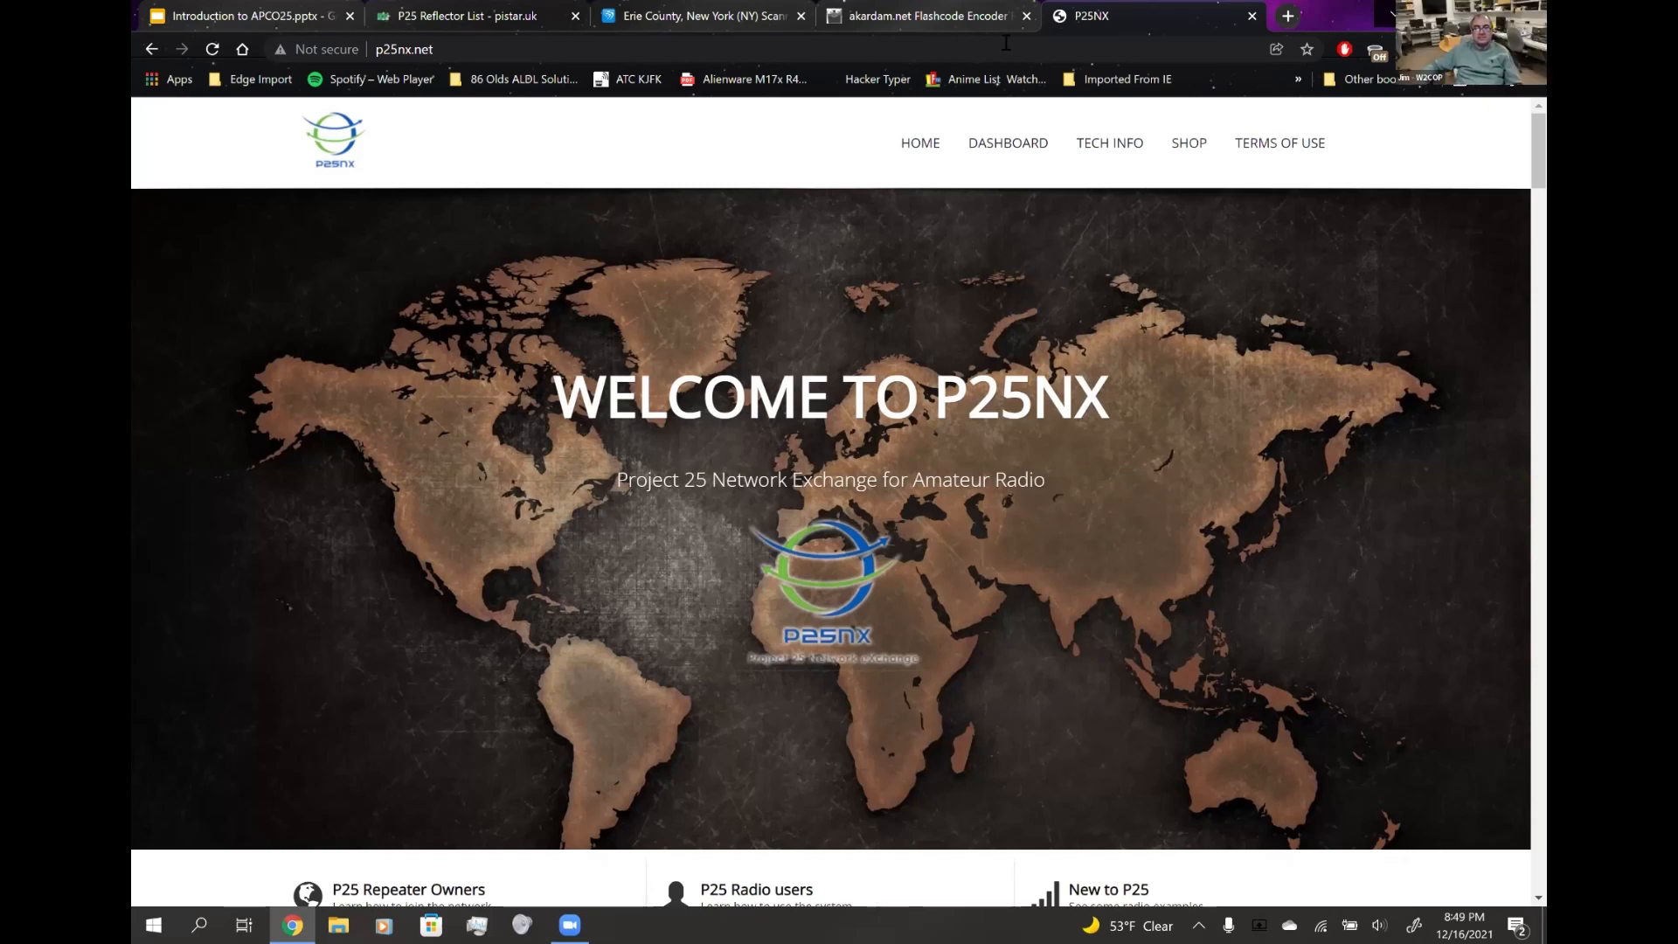
{"action": "mouse_move", "coordinate": [1240, 381]}
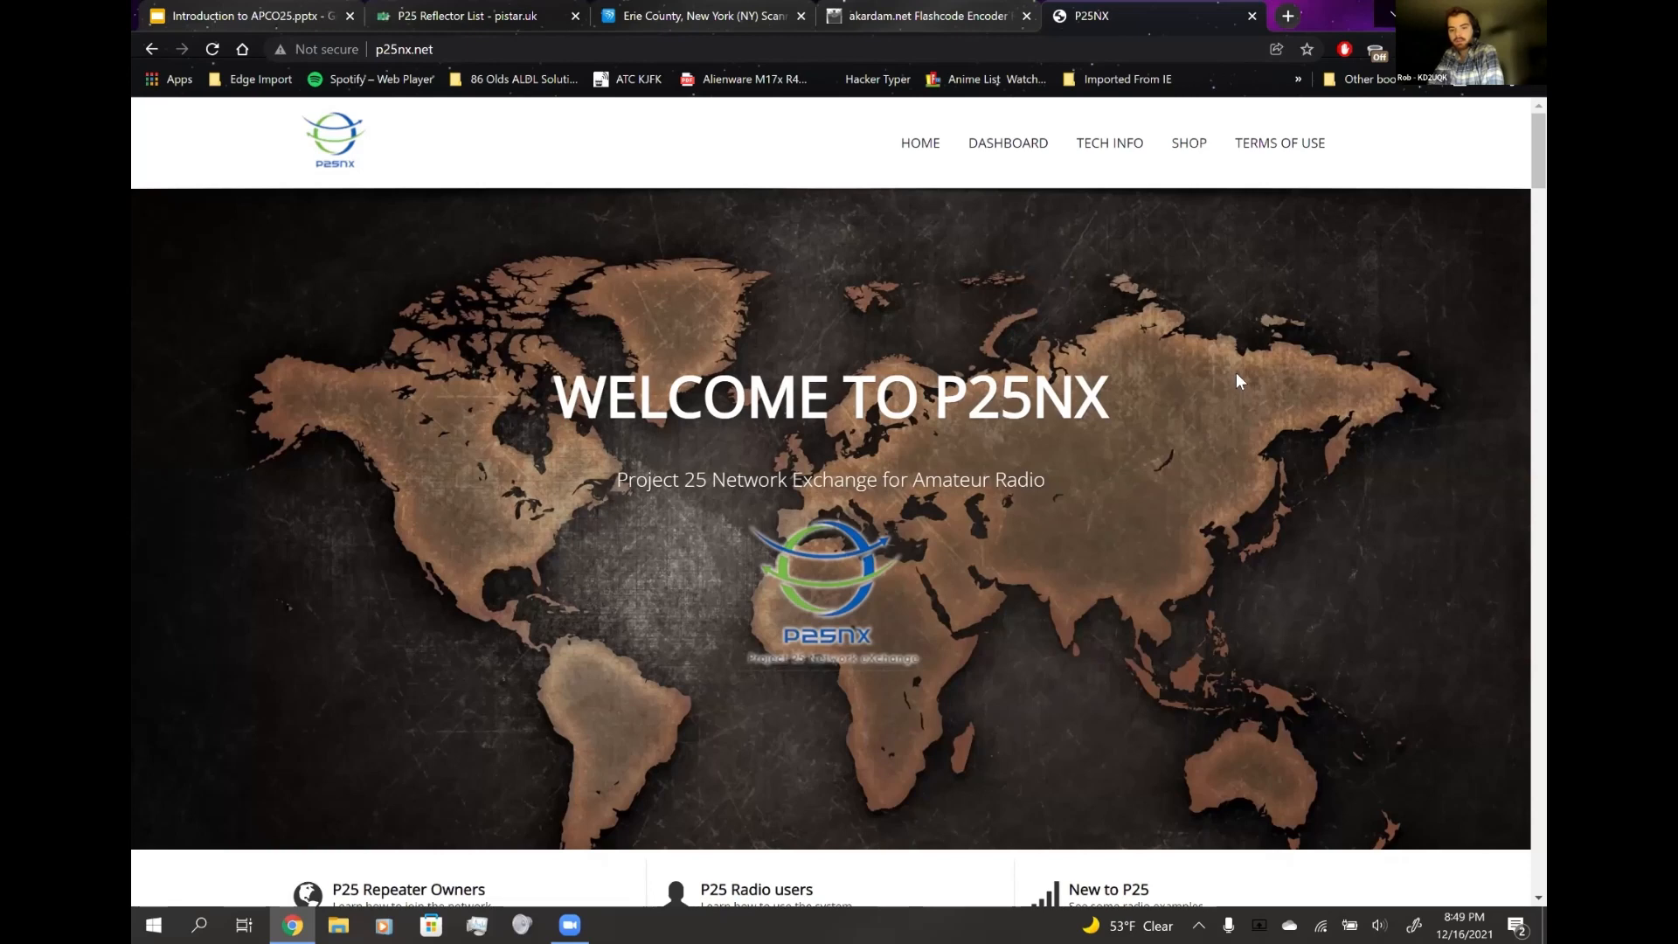
{"action": "left_click", "coordinate": [254, 15]}
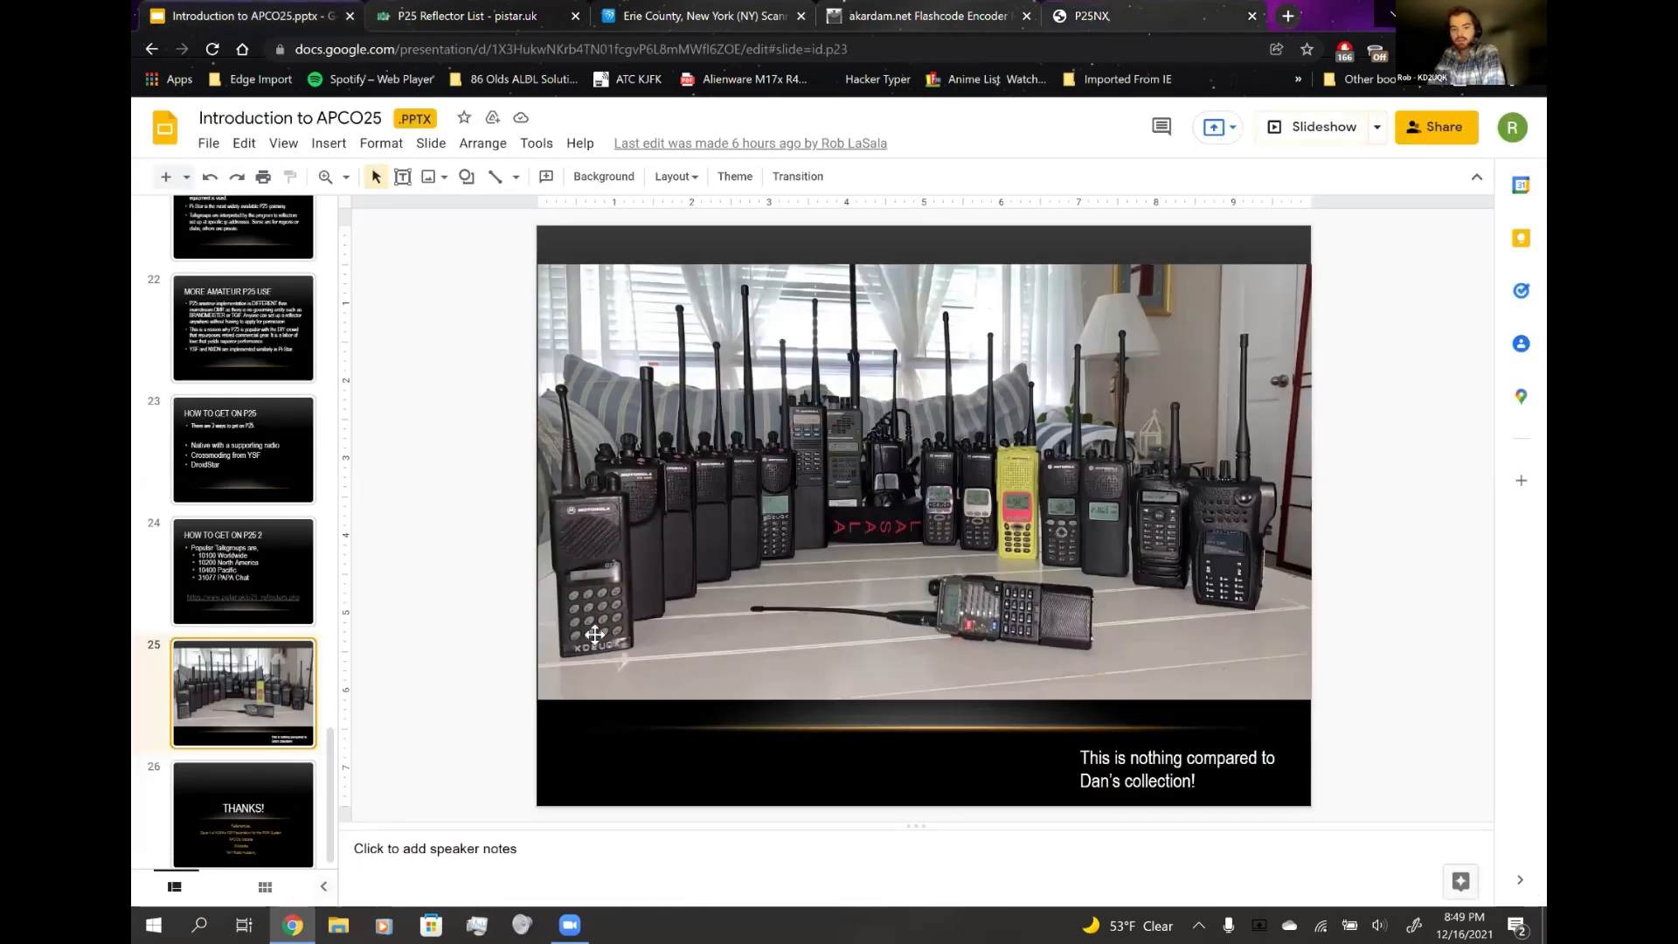
{"action": "left_click", "coordinate": [243, 815]}
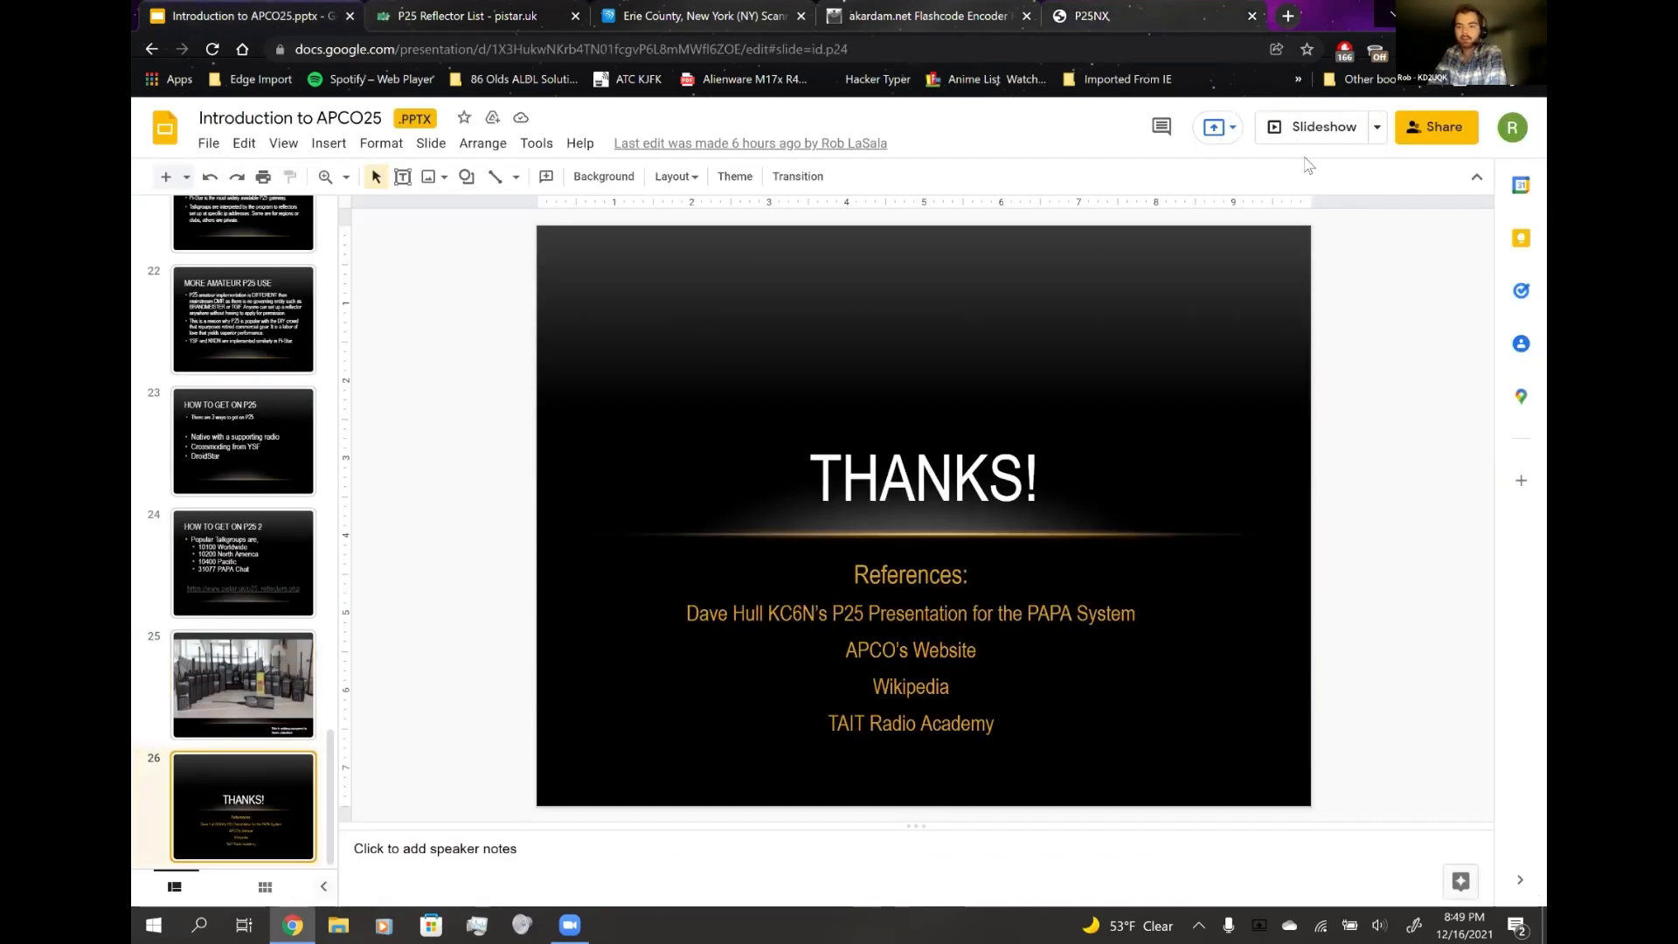